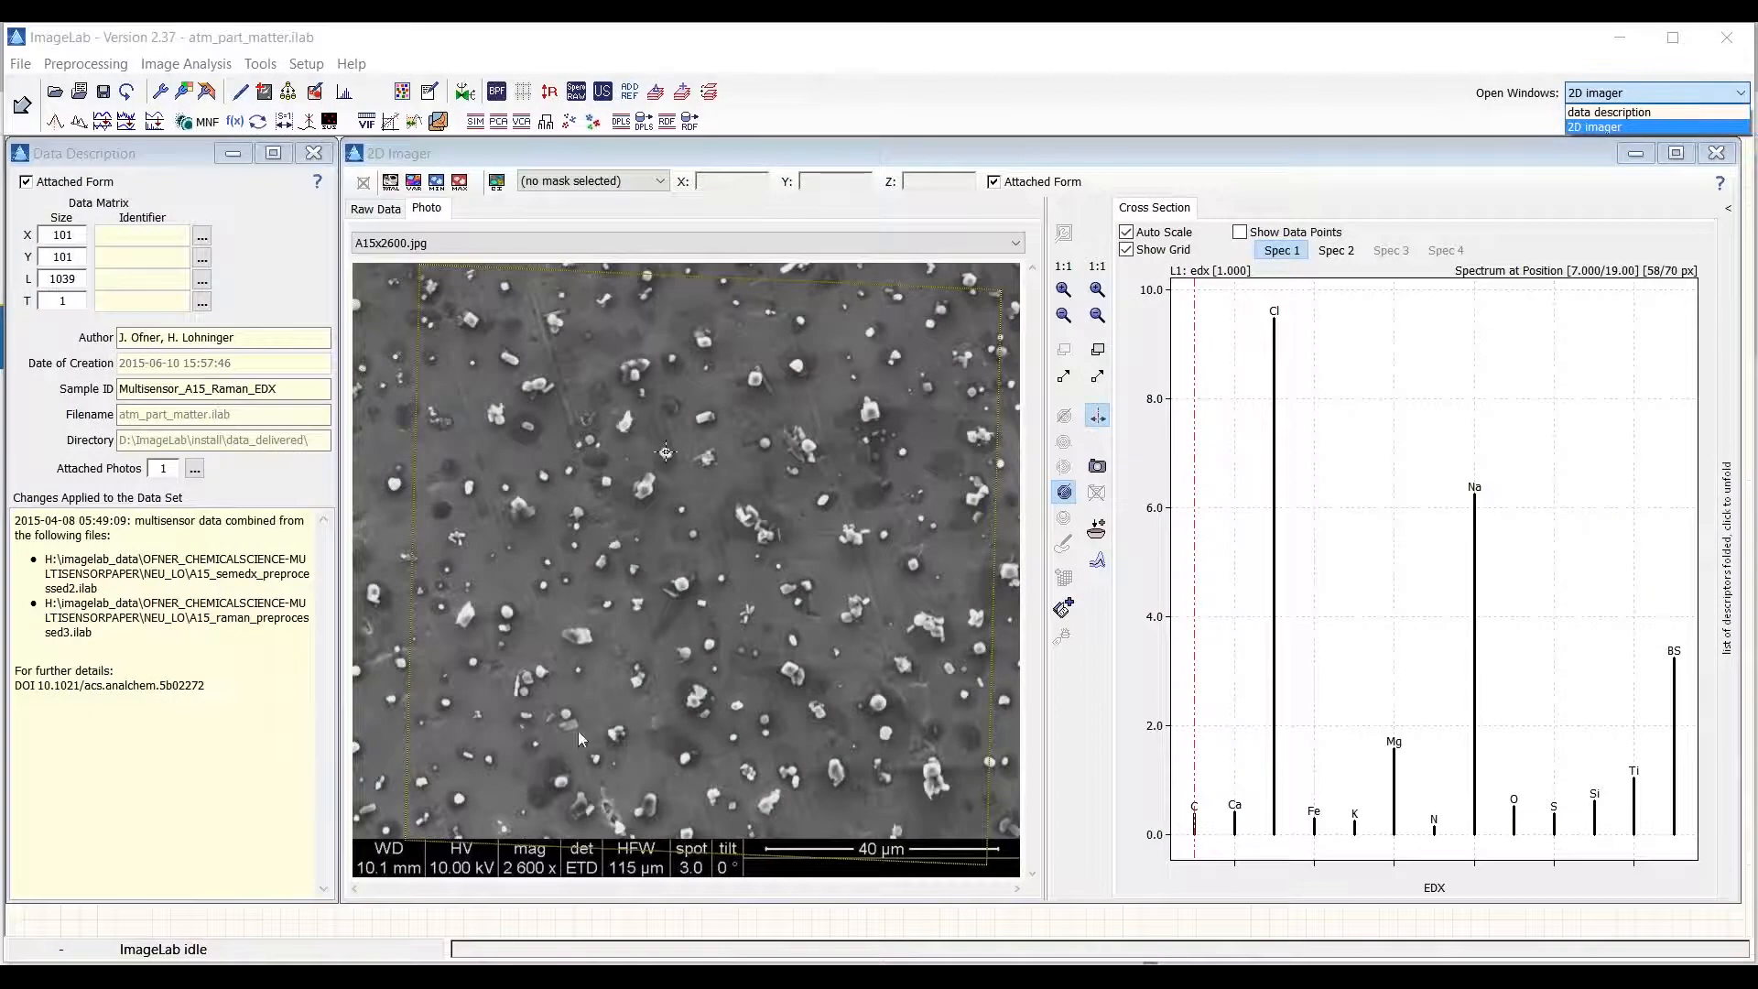
mouse_move(668, 501)
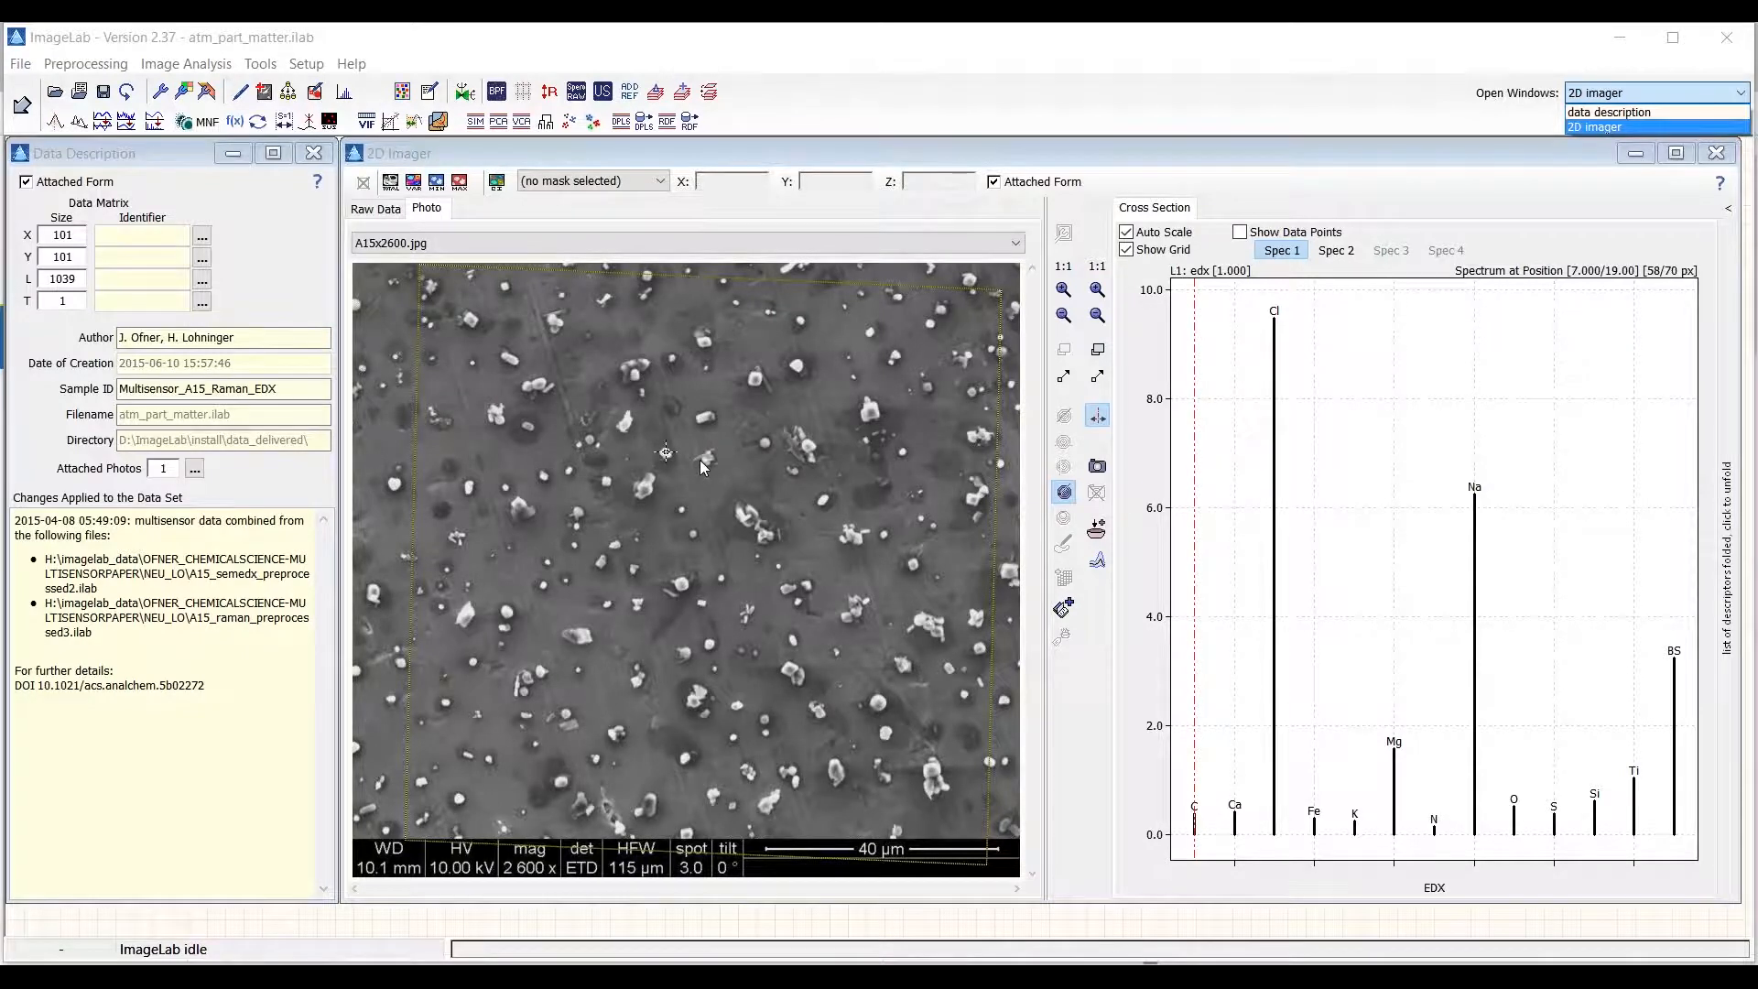
mouse_move(695, 461)
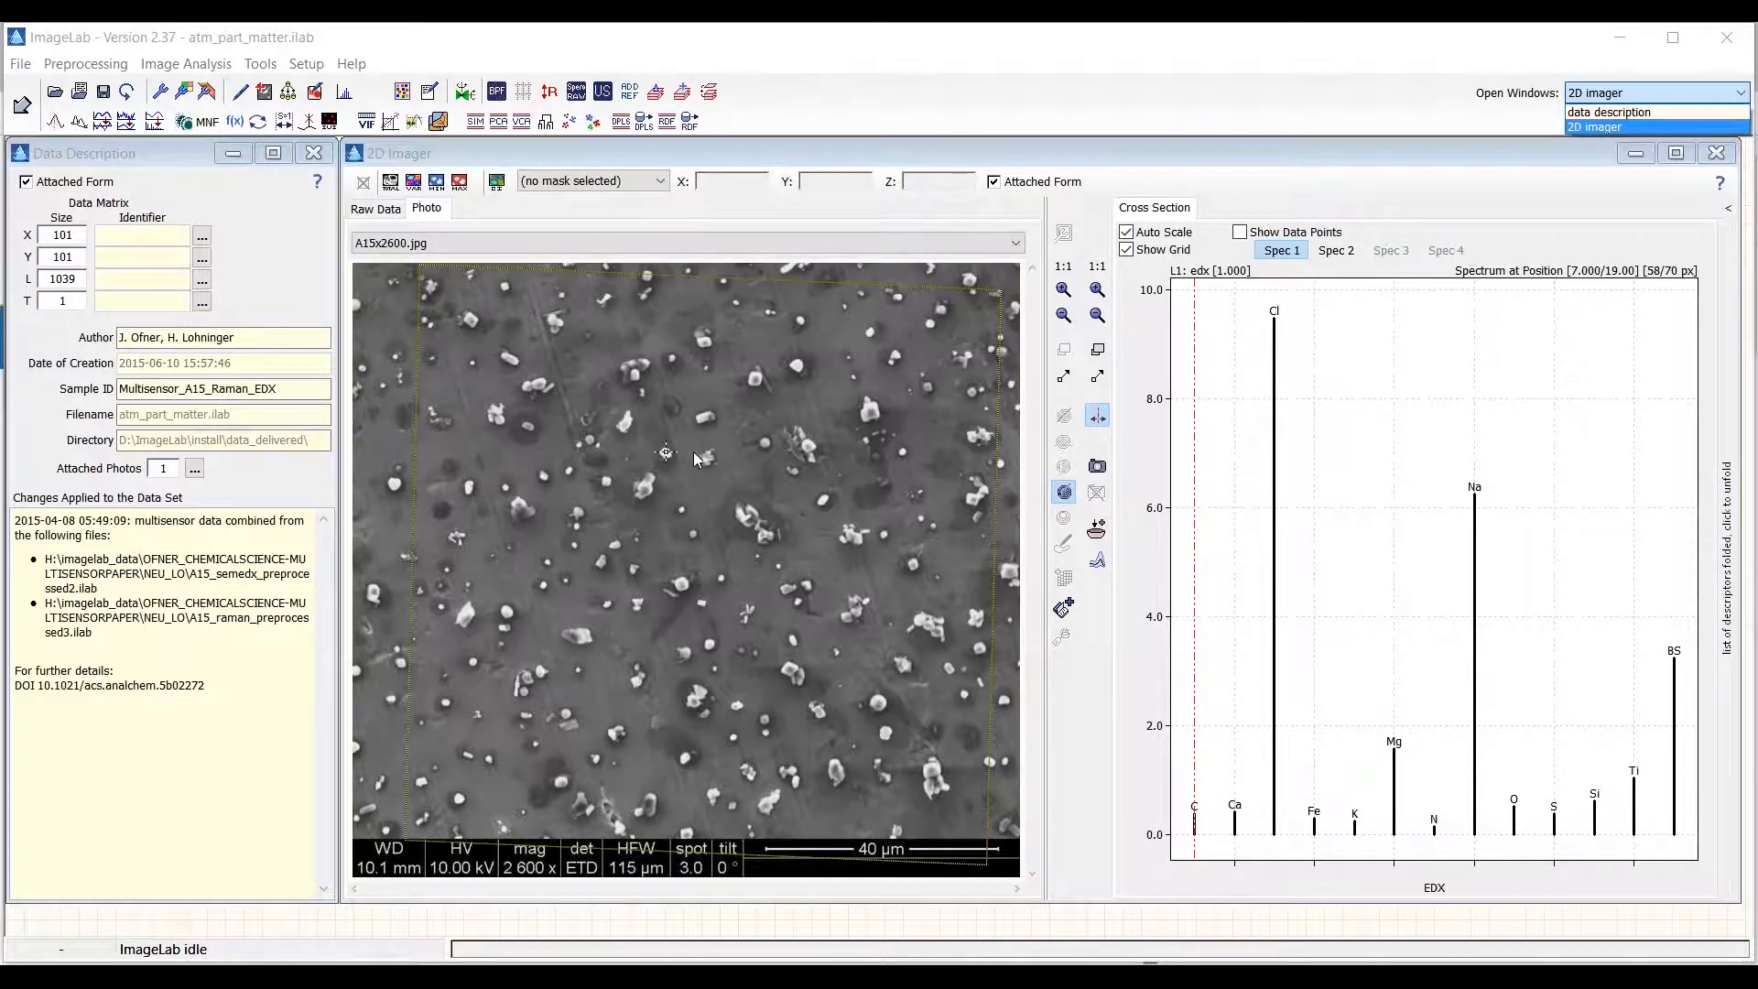
mouse_move(886, 521)
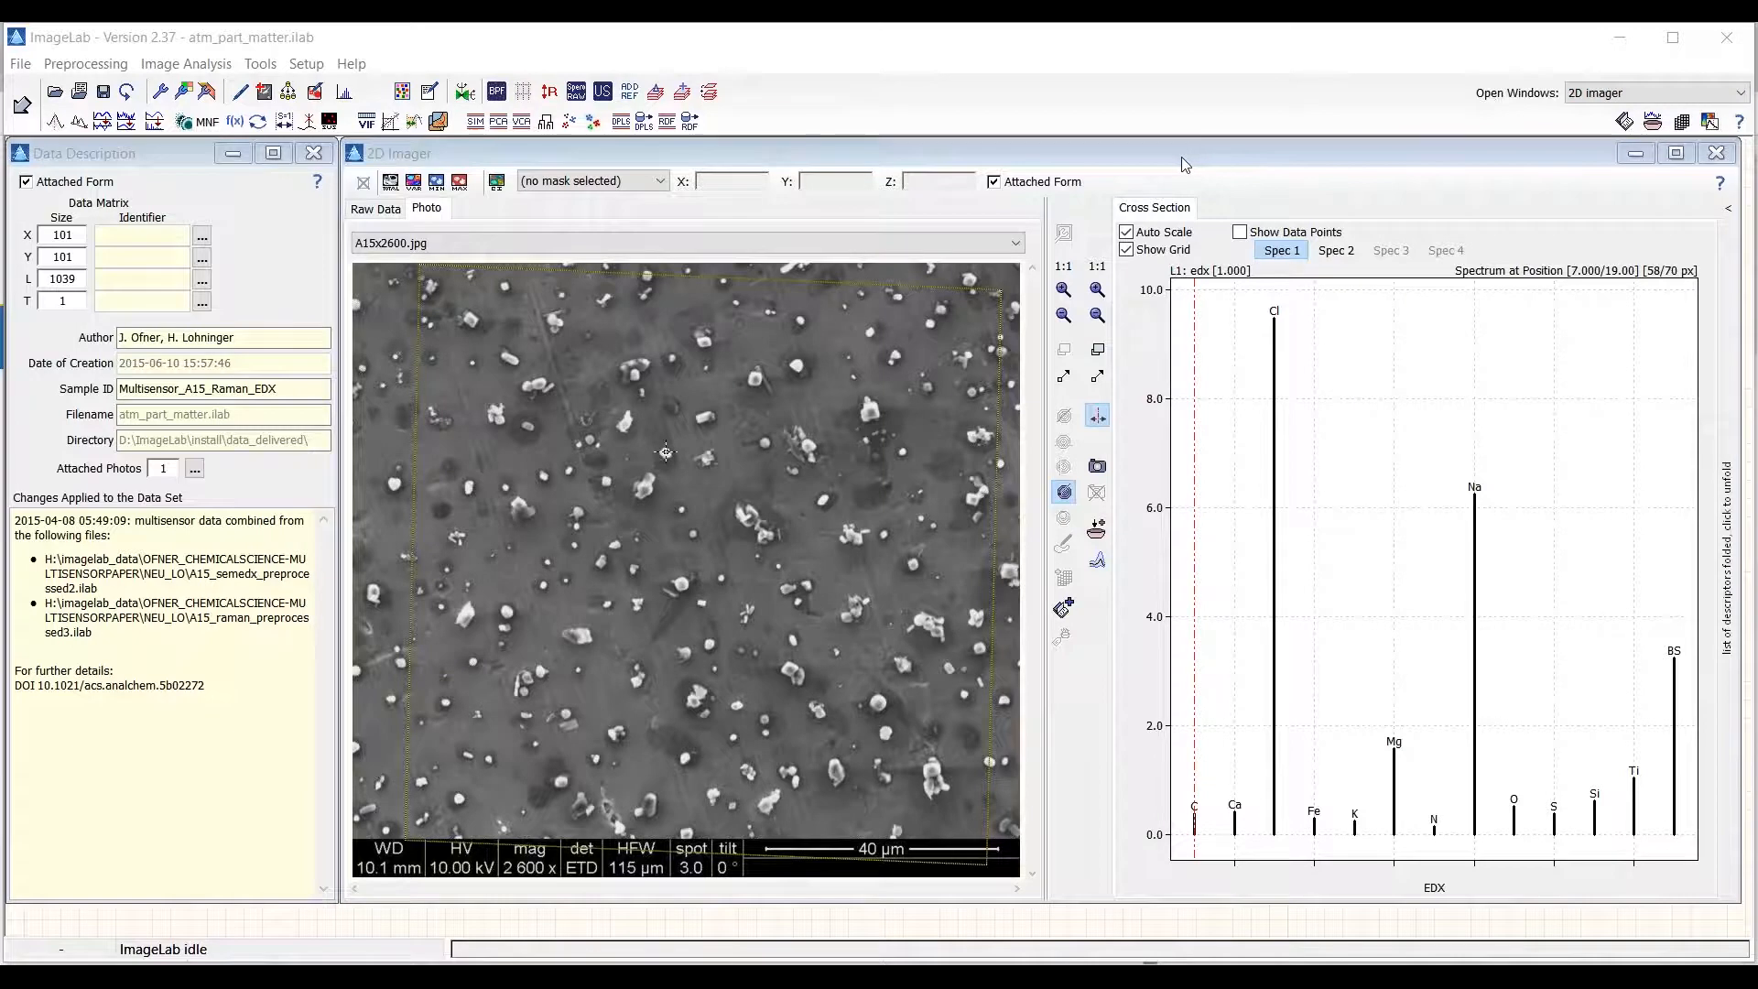
mouse_move(1179, 163)
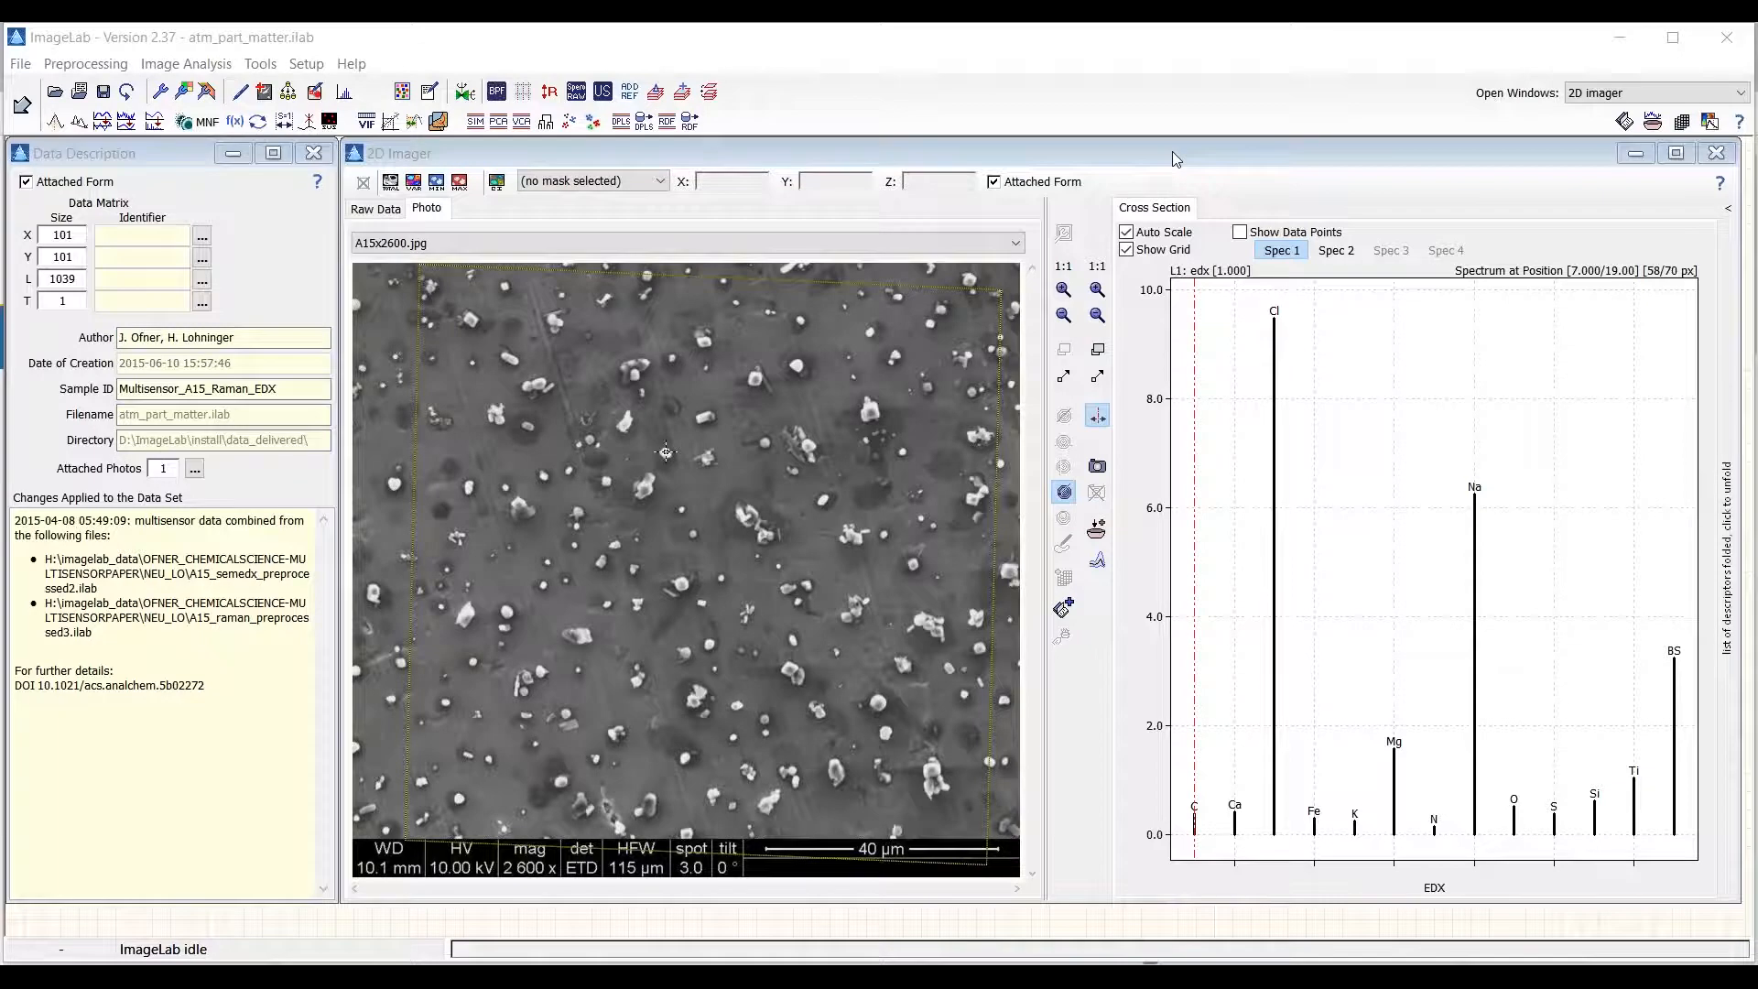
mouse_move(598, 546)
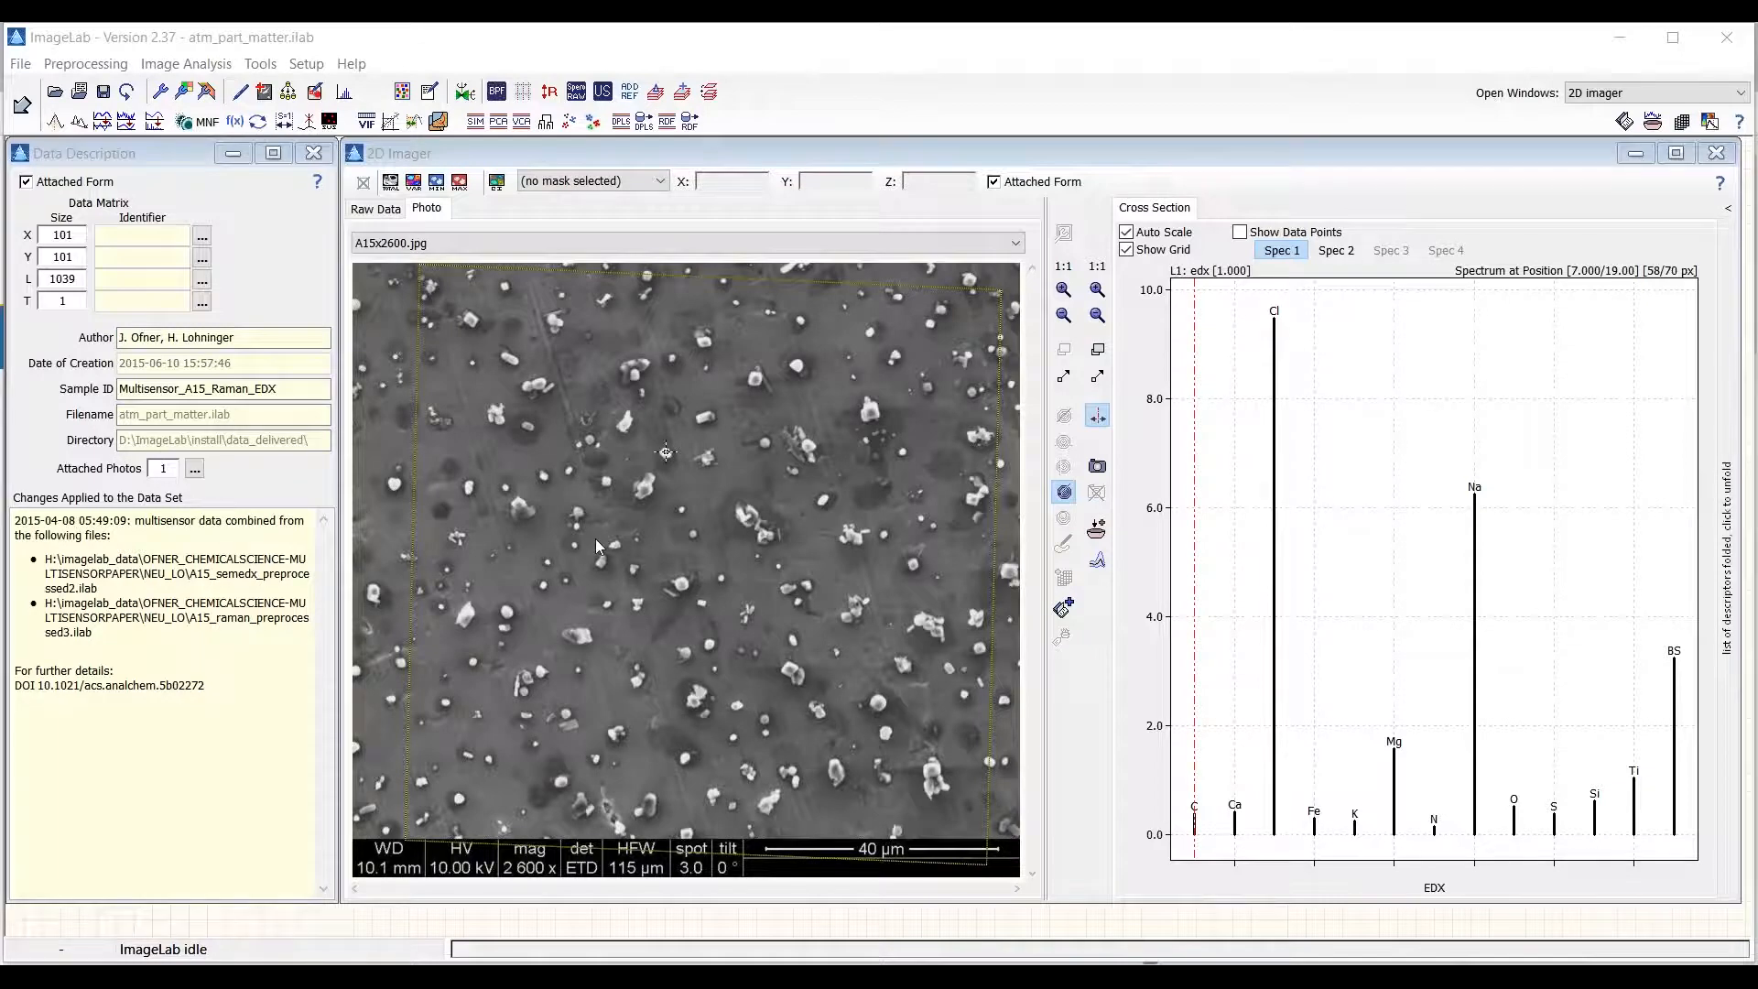
mouse_move(569, 561)
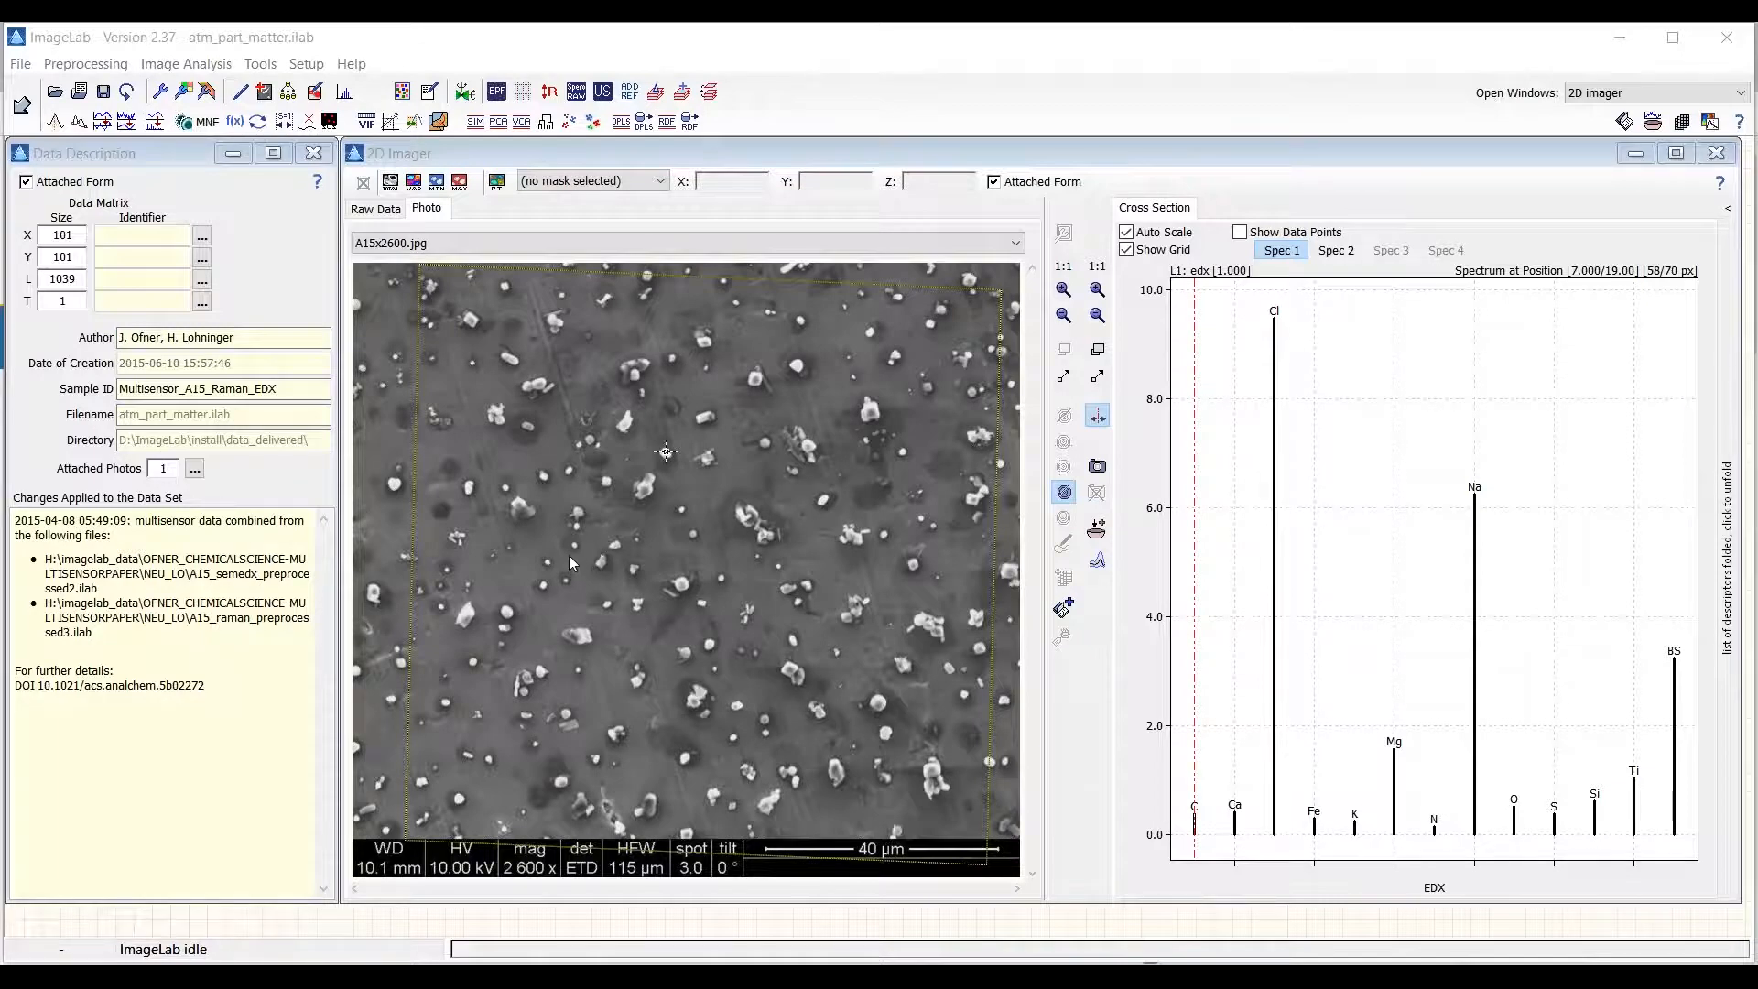
mouse_move(594, 545)
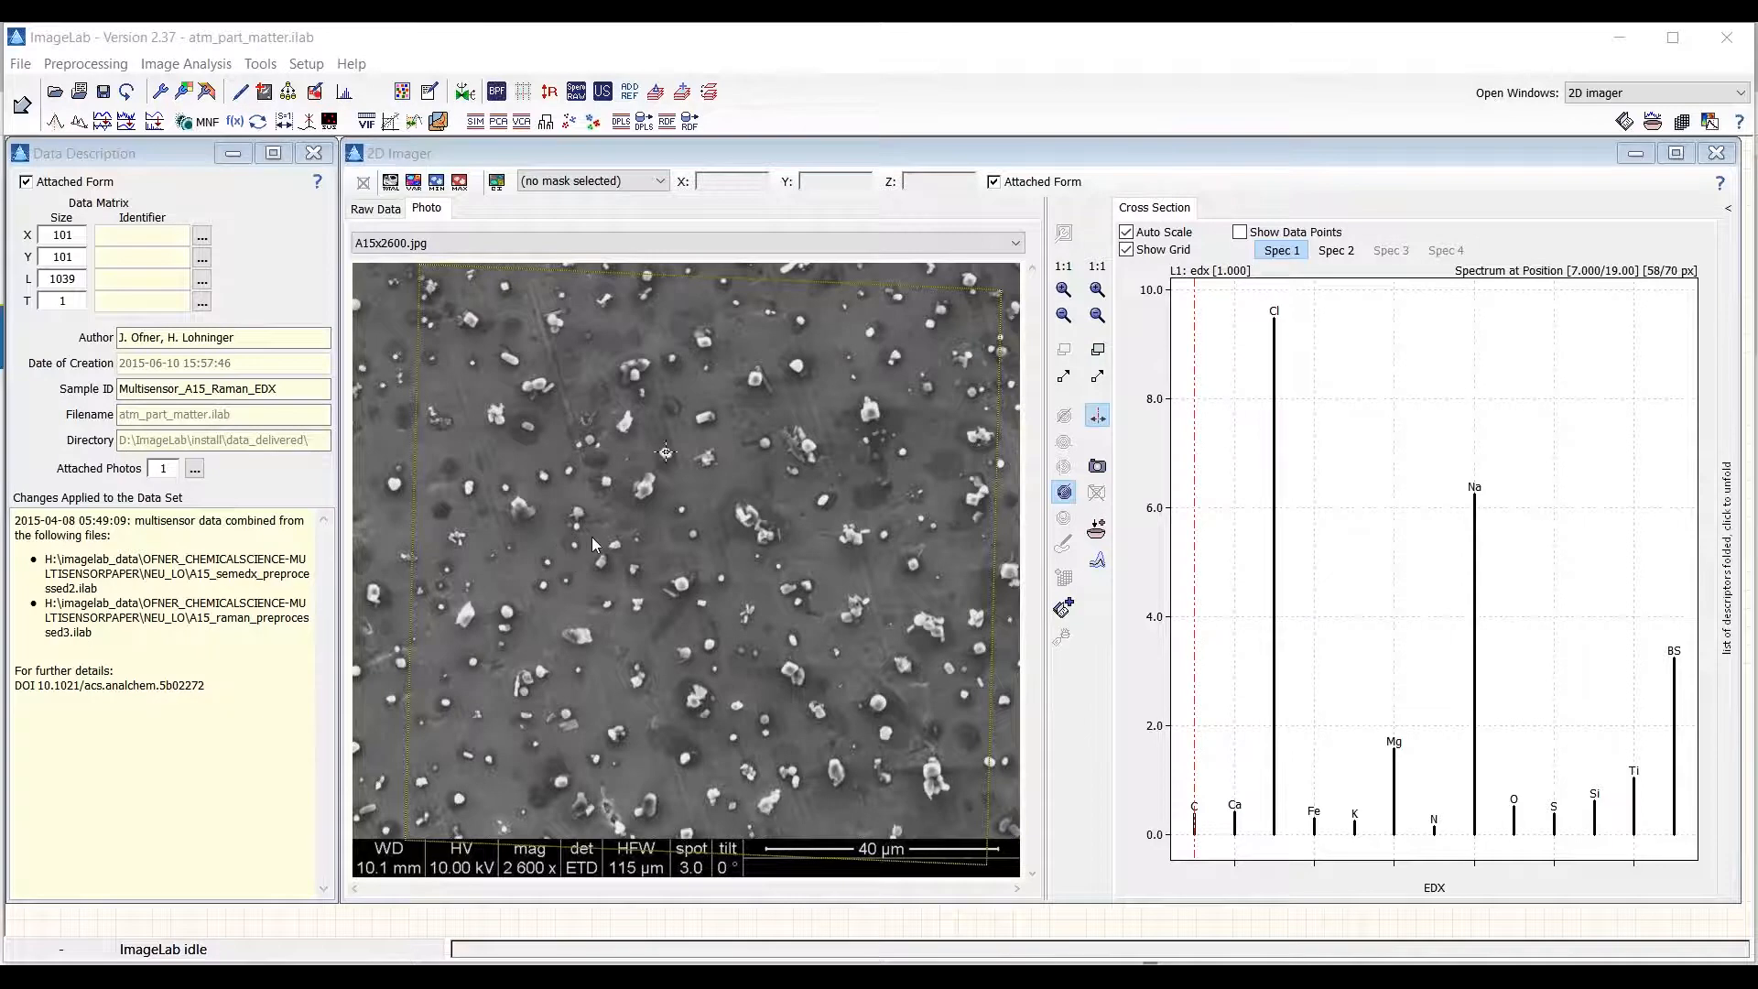
mouse_move(594, 505)
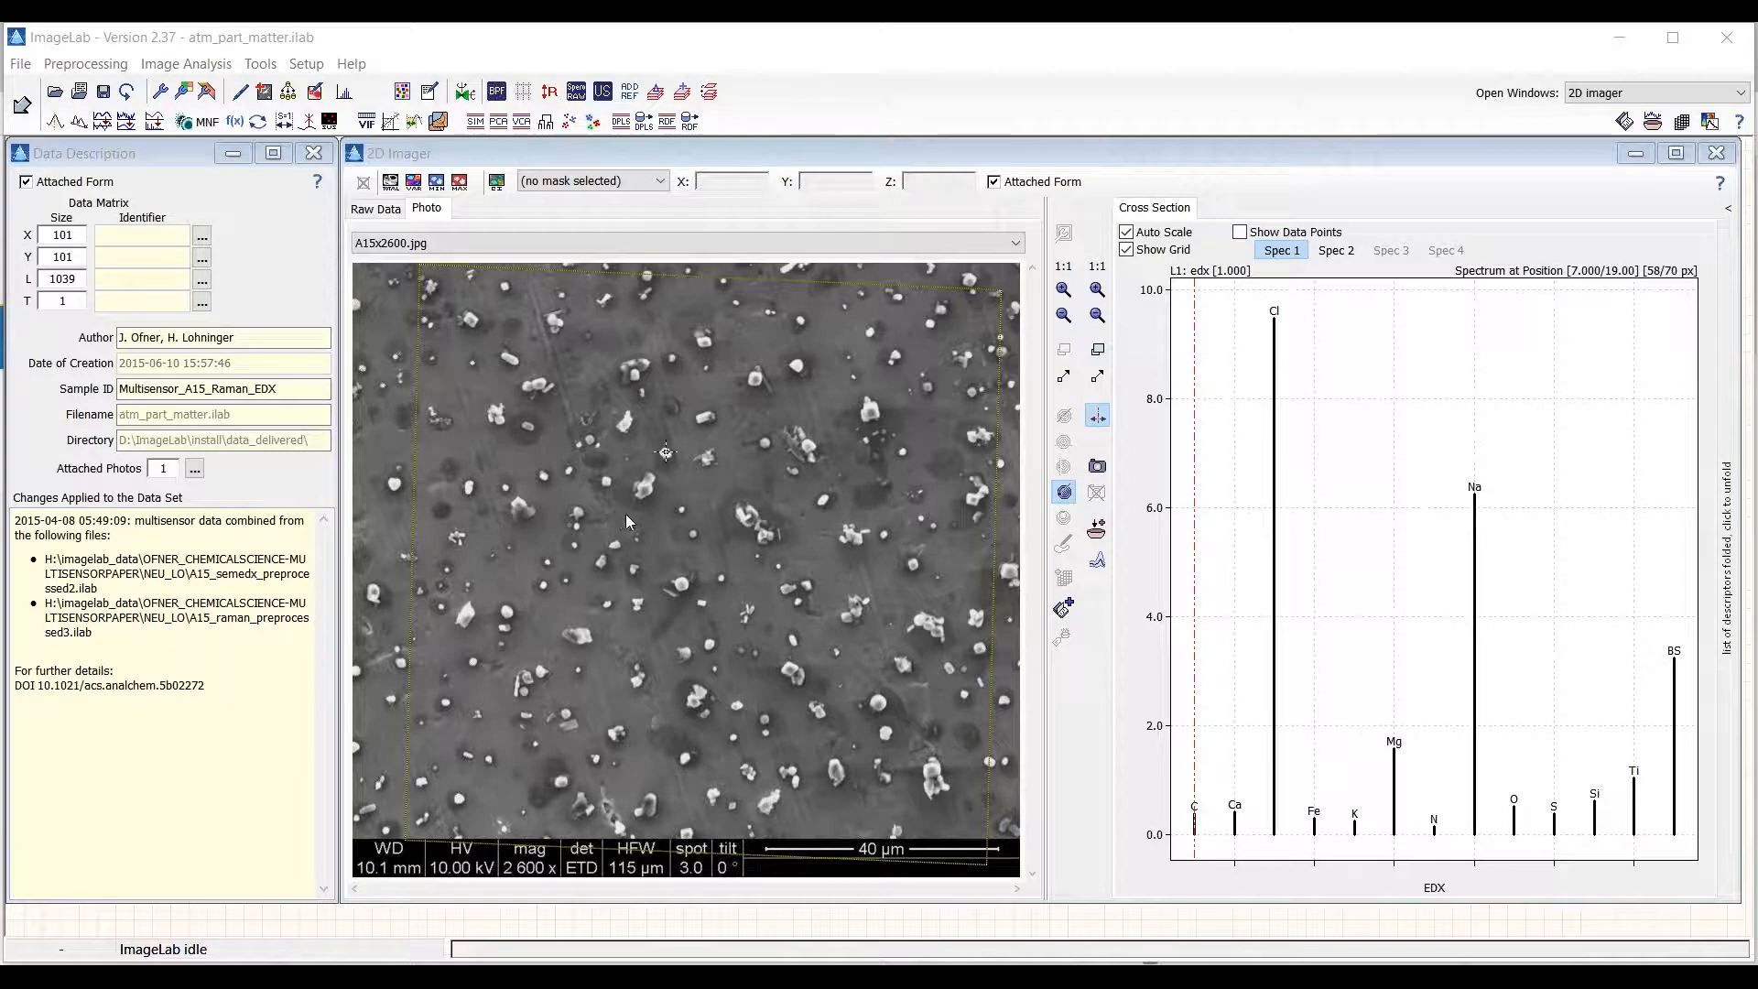
mouse_move(850, 582)
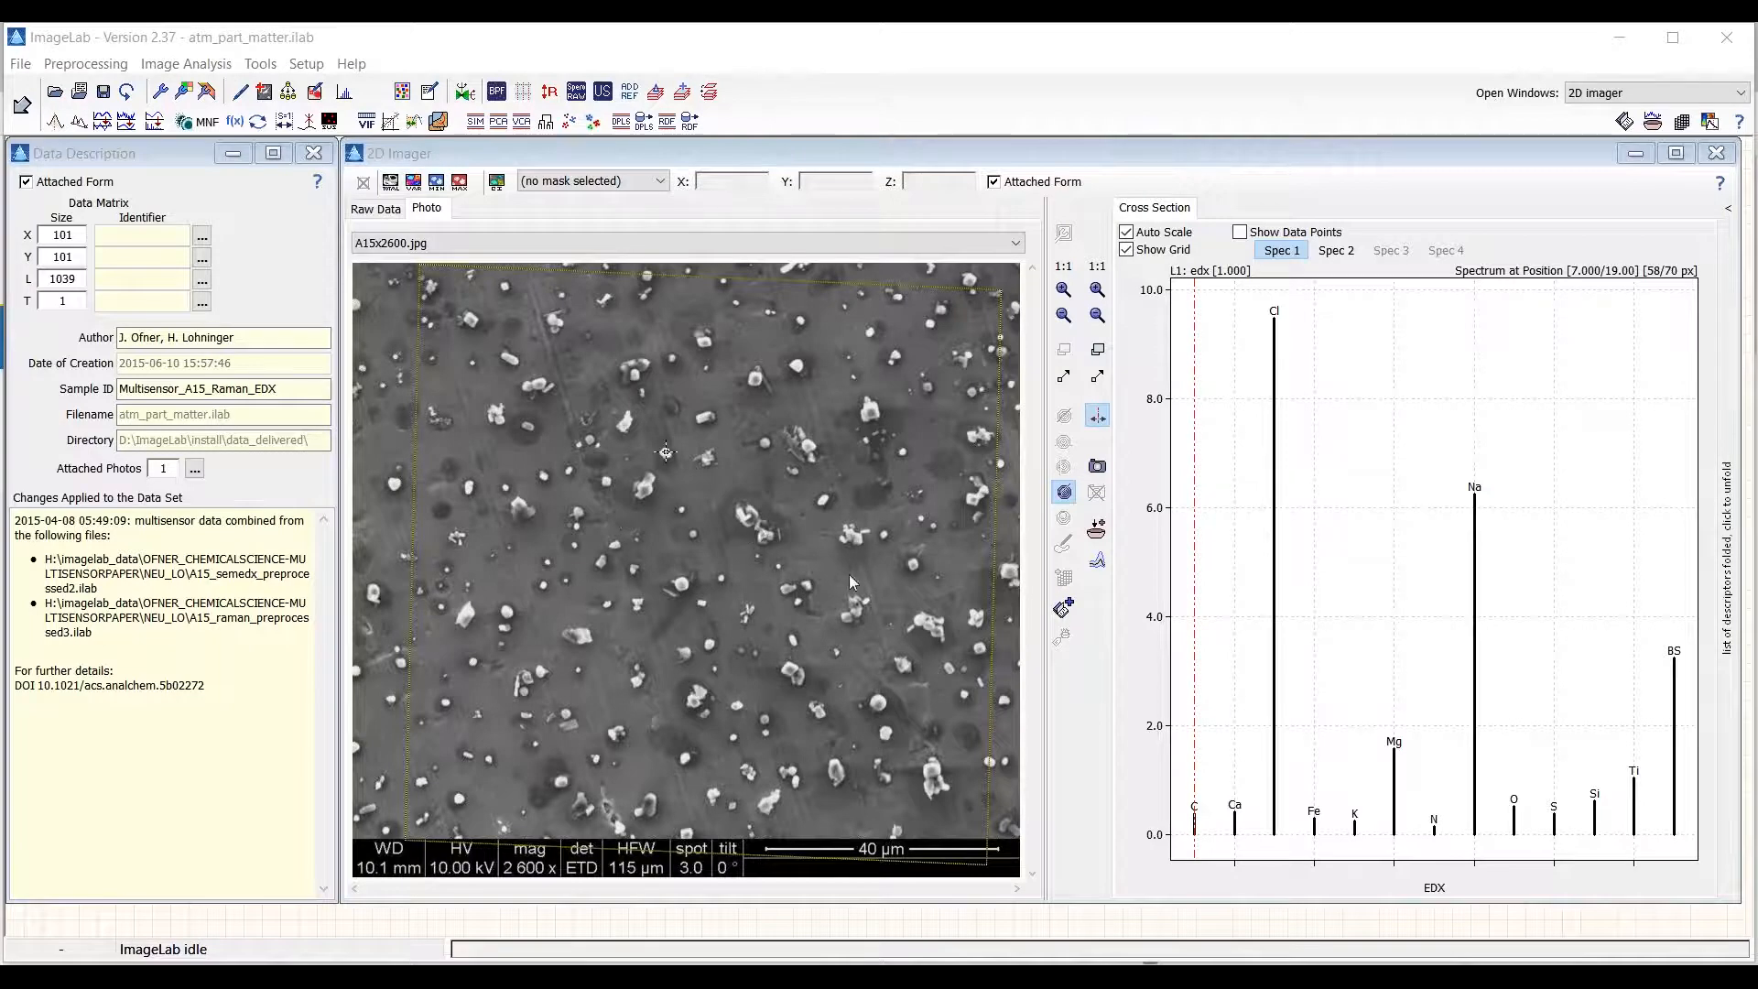
mouse_move(760, 434)
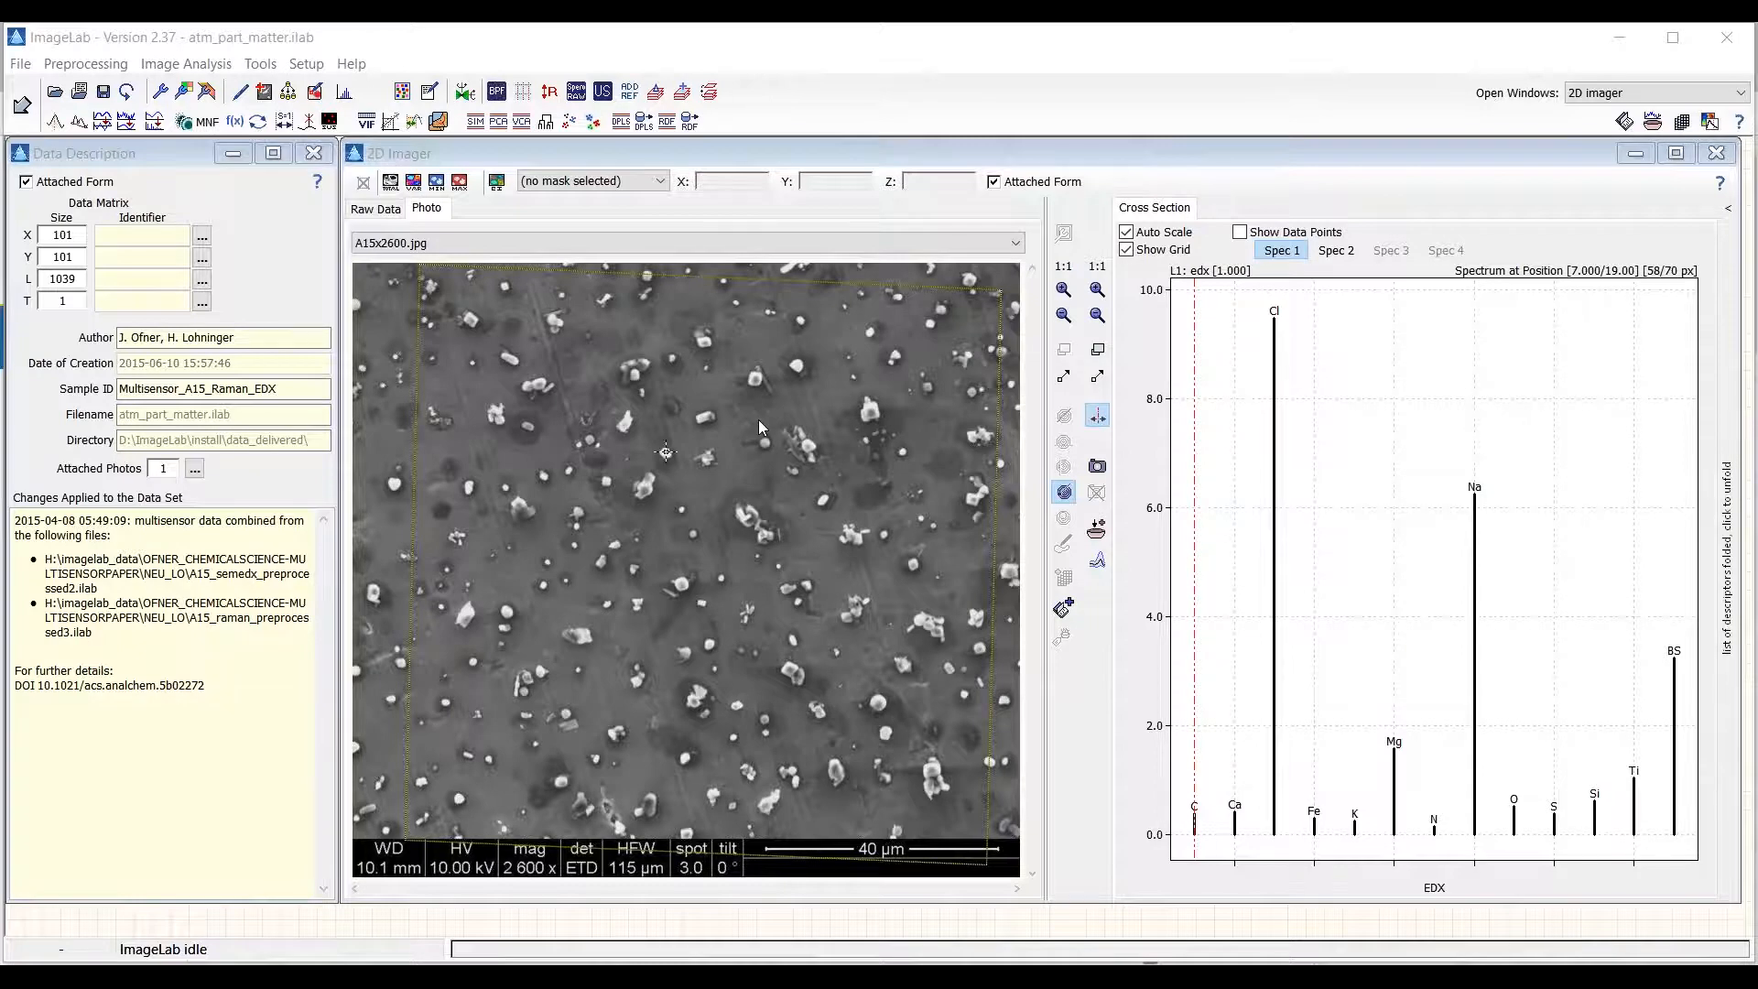
mouse_move(760, 529)
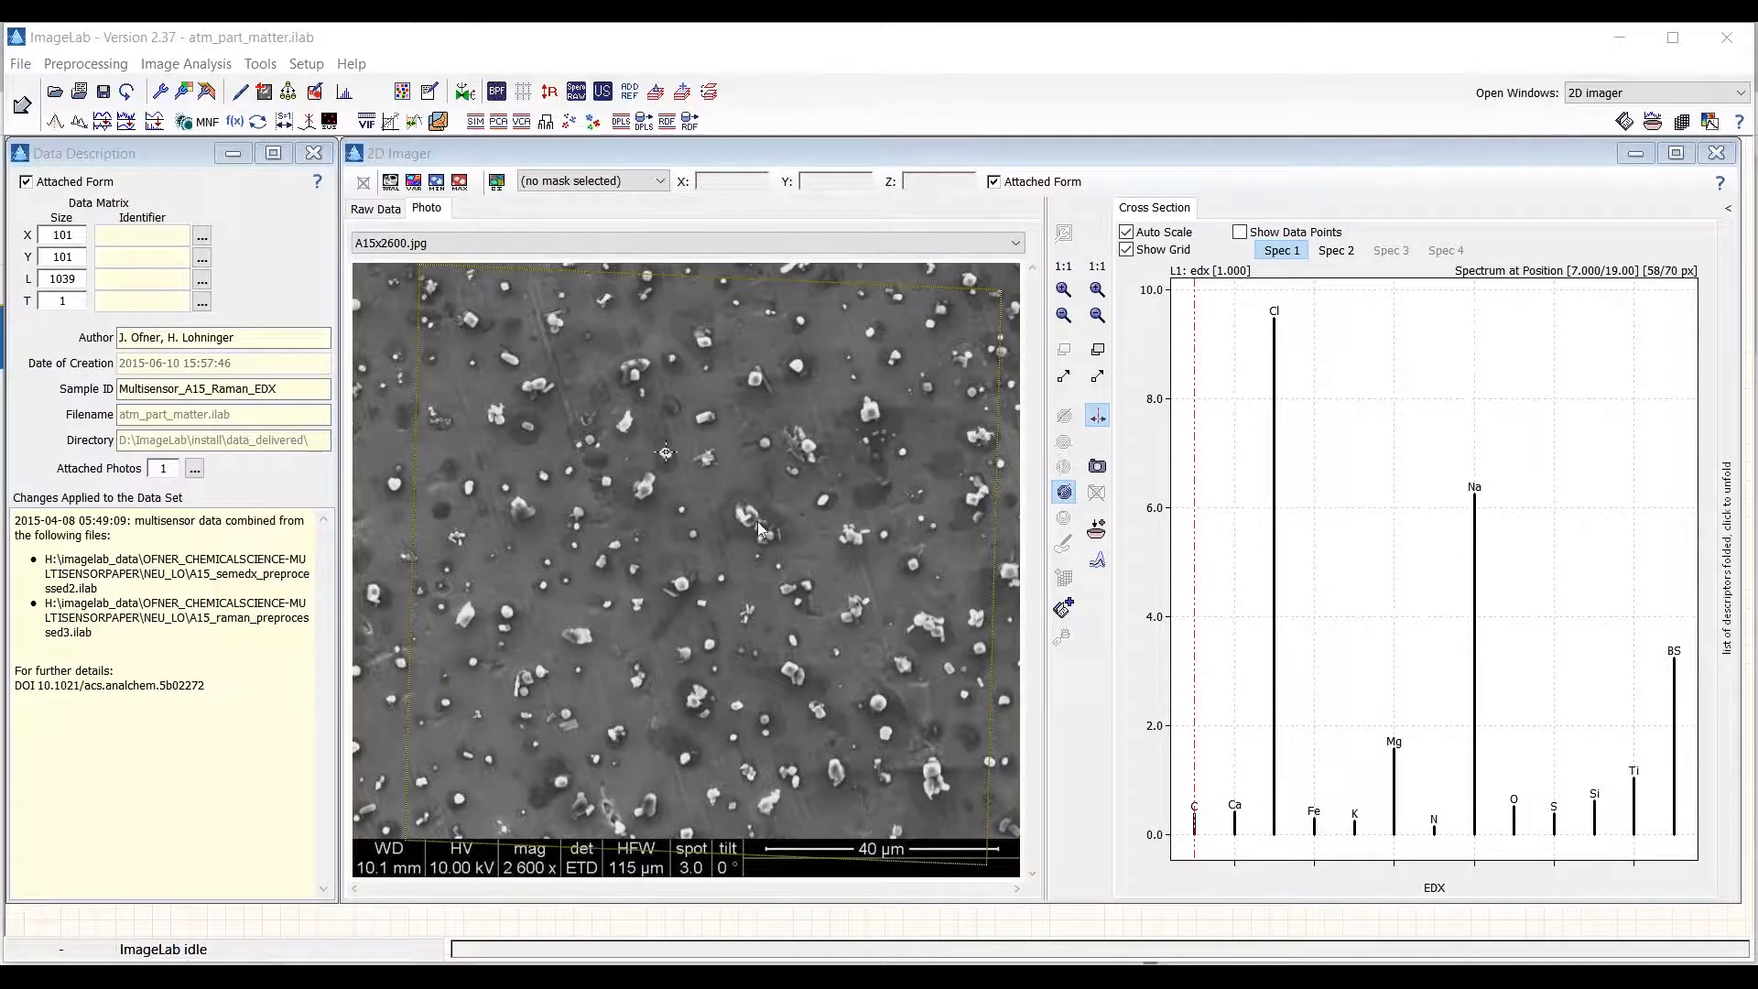
mouse_move(673, 550)
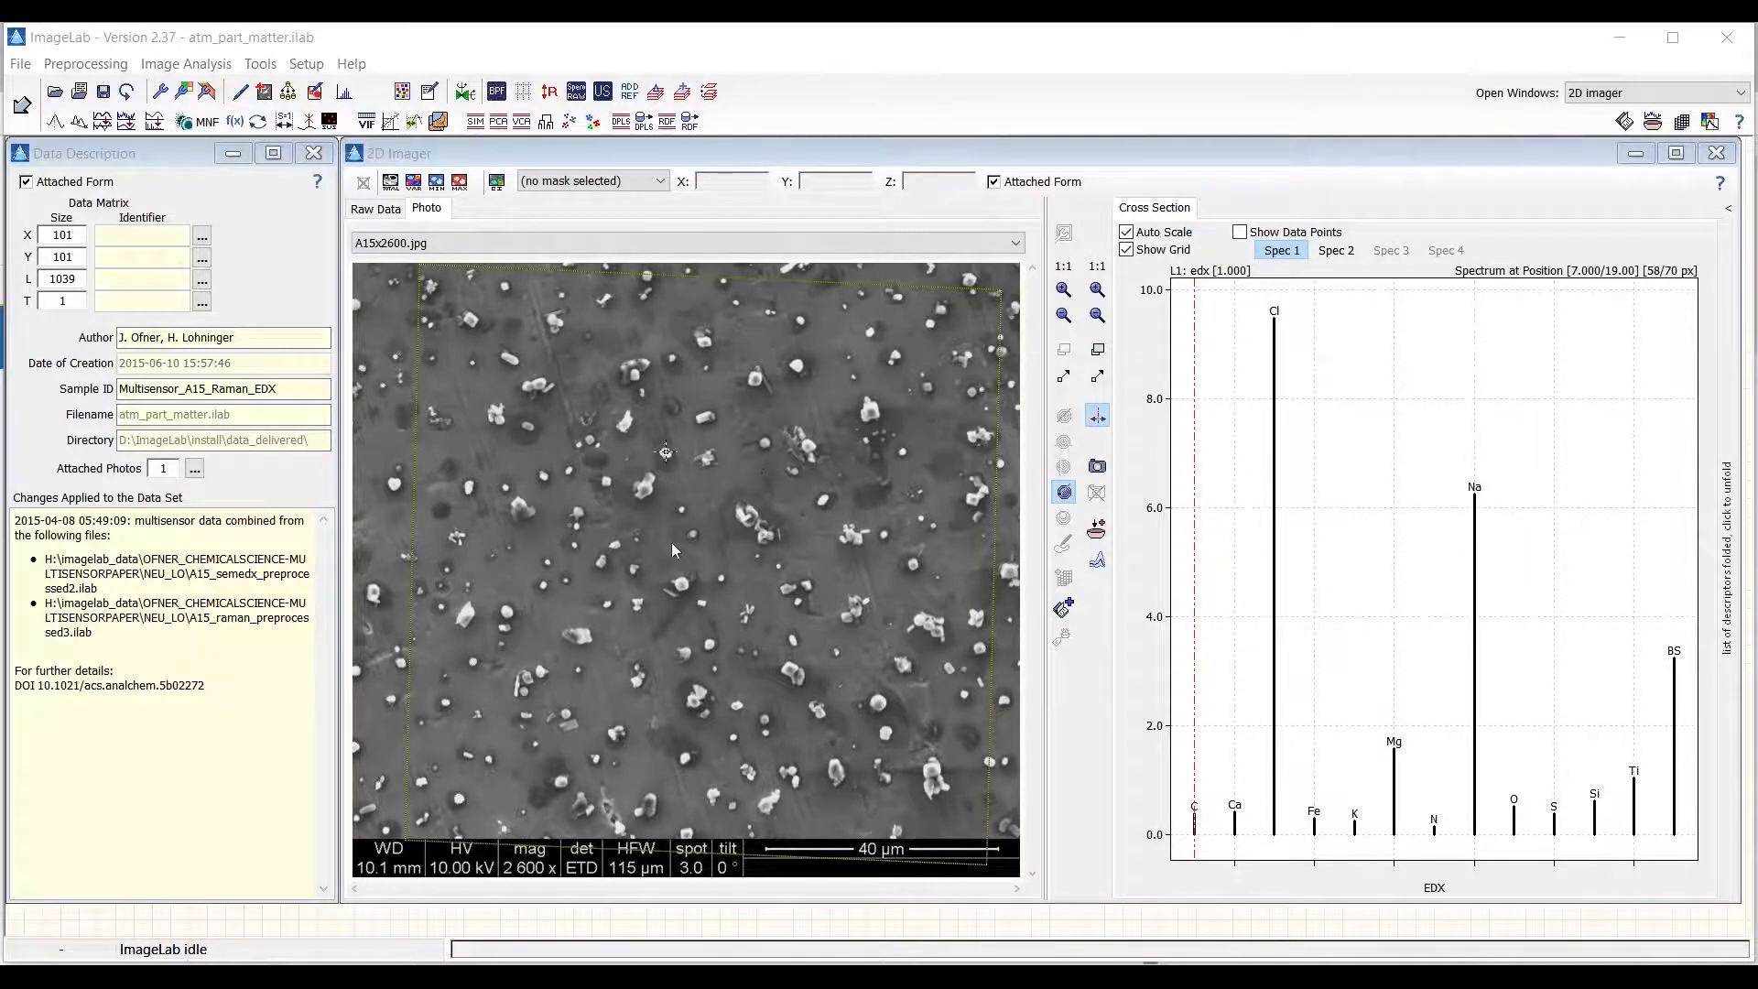
mouse_move(673, 598)
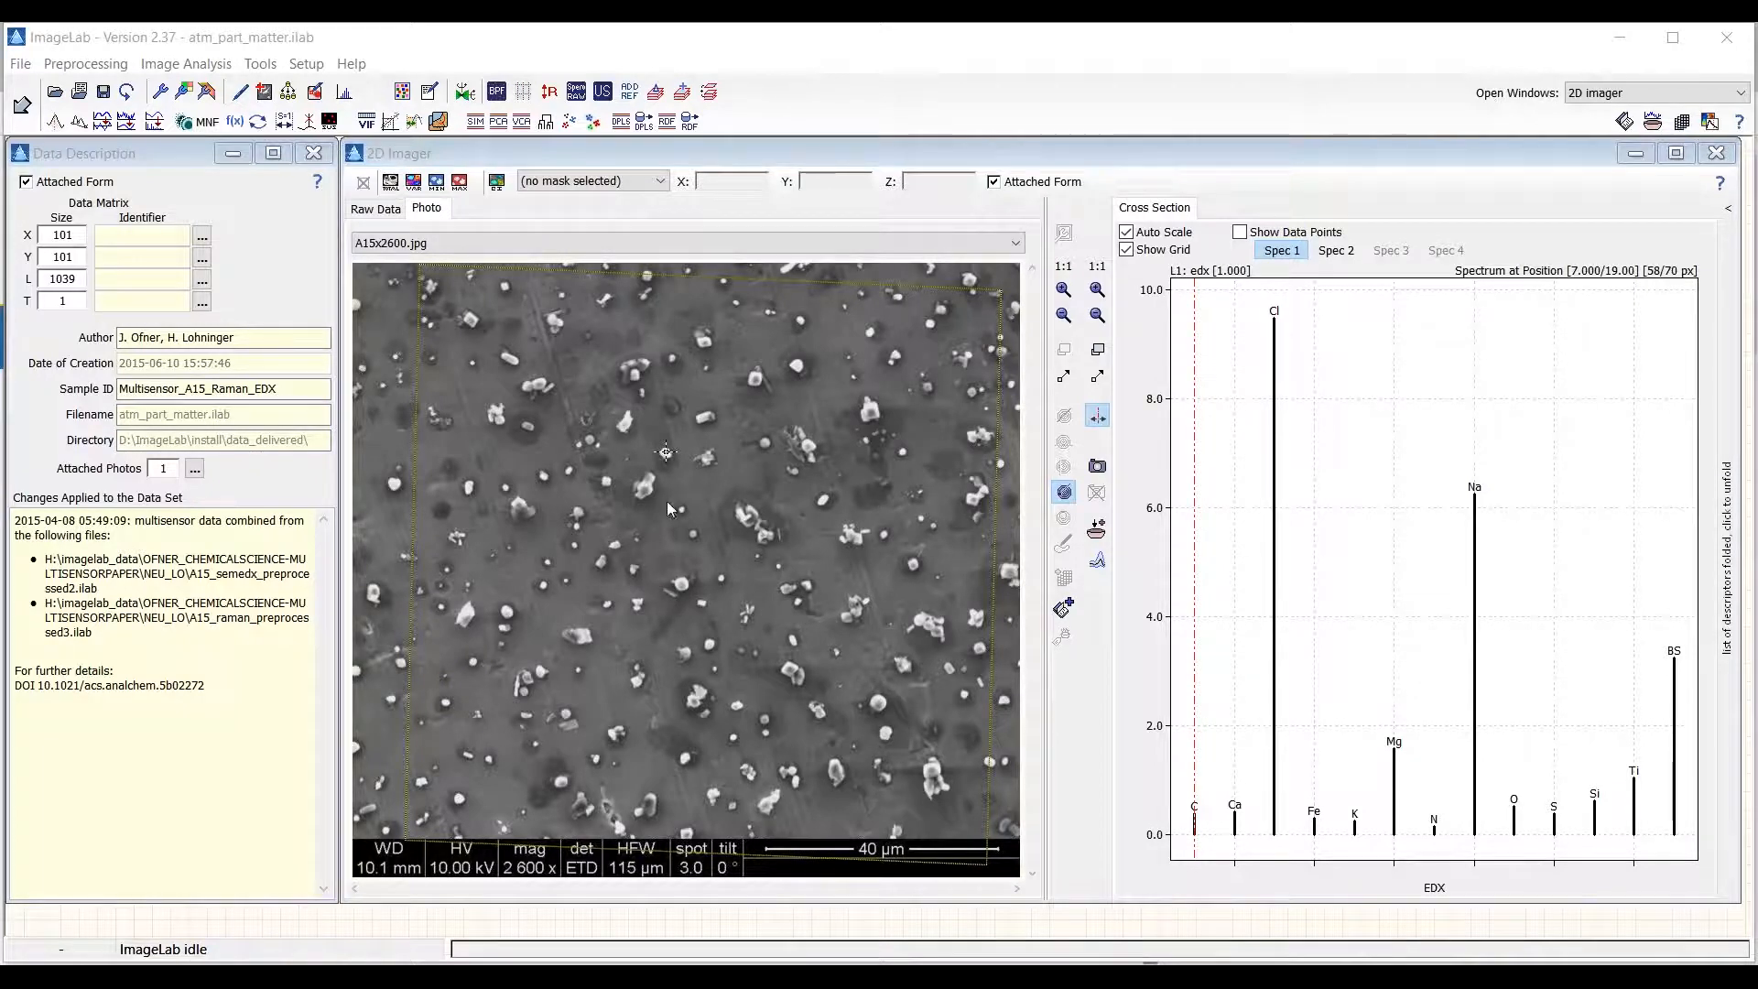
mouse_move(664, 454)
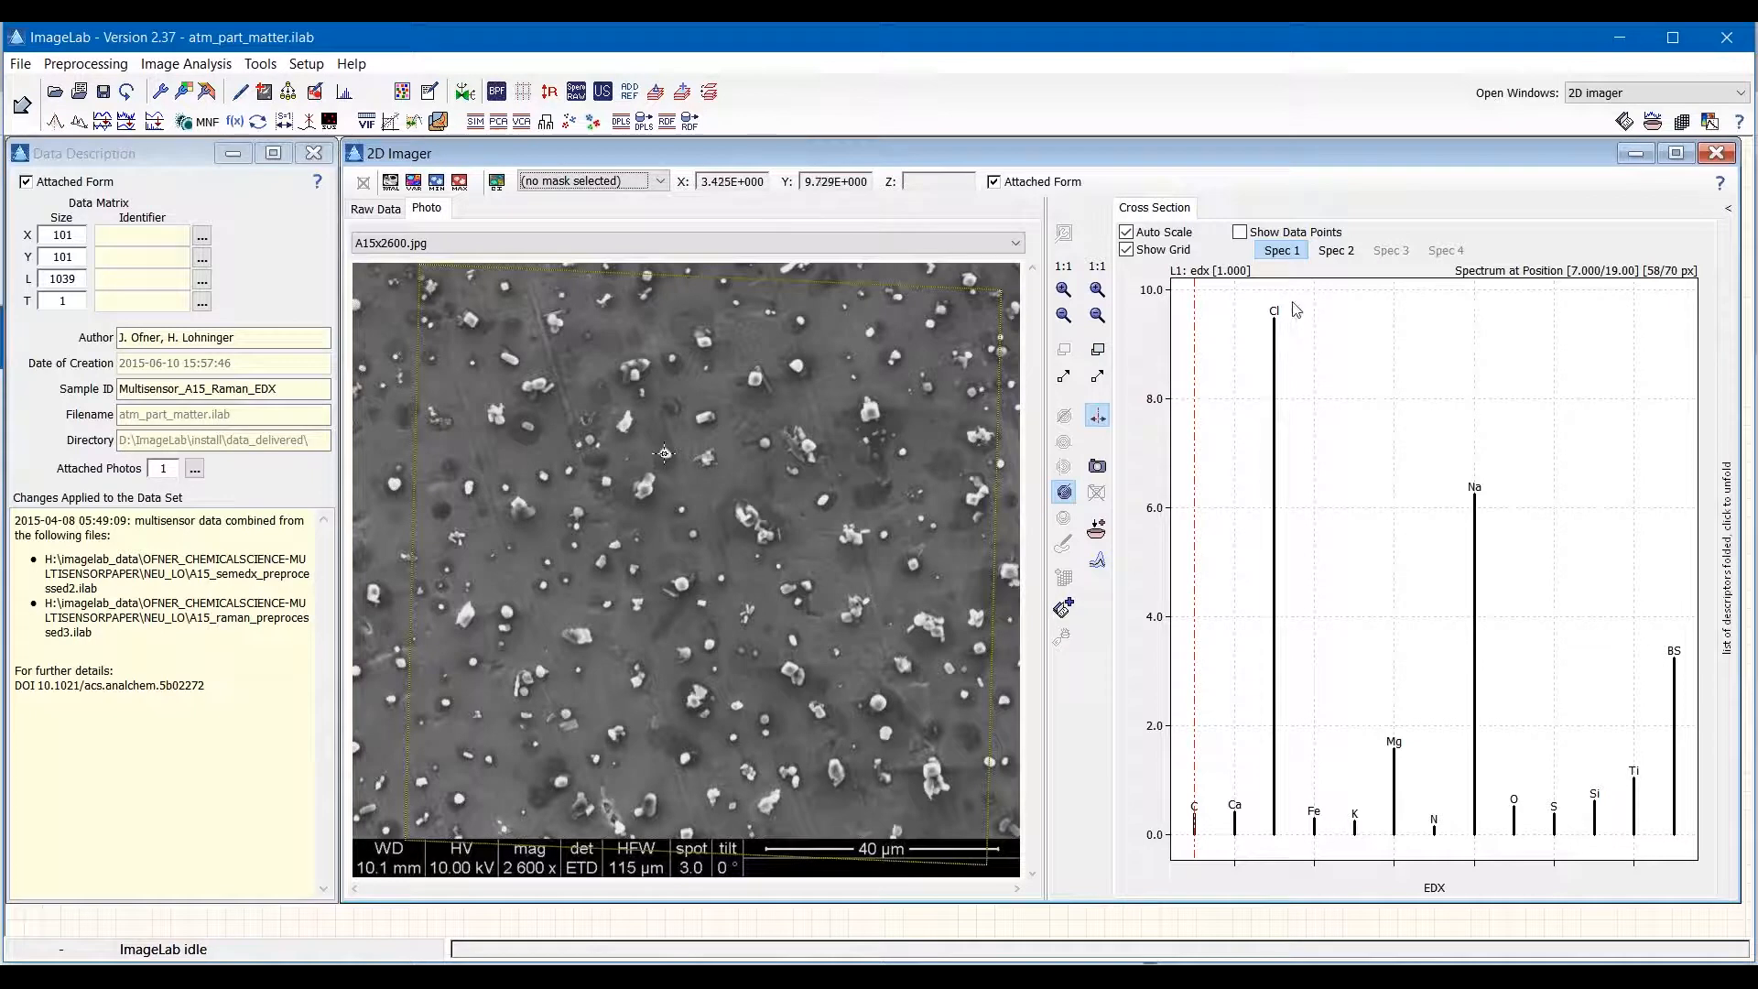
mouse_move(1483, 504)
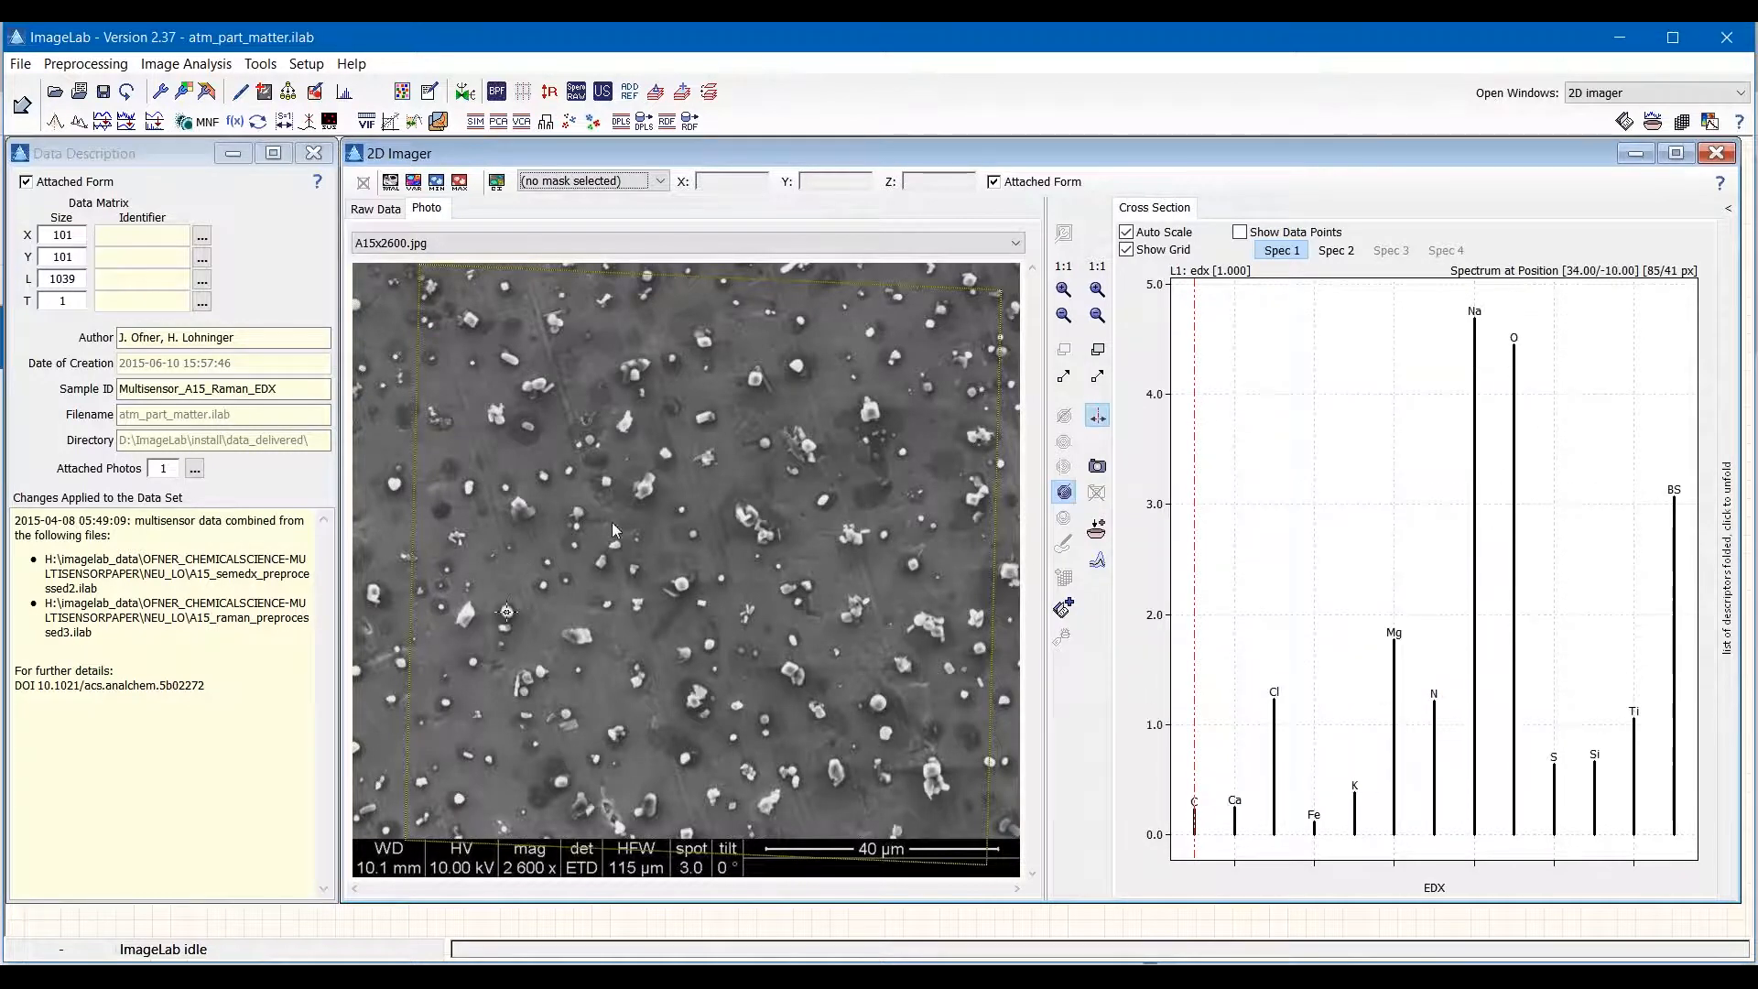
mouse_move(846, 462)
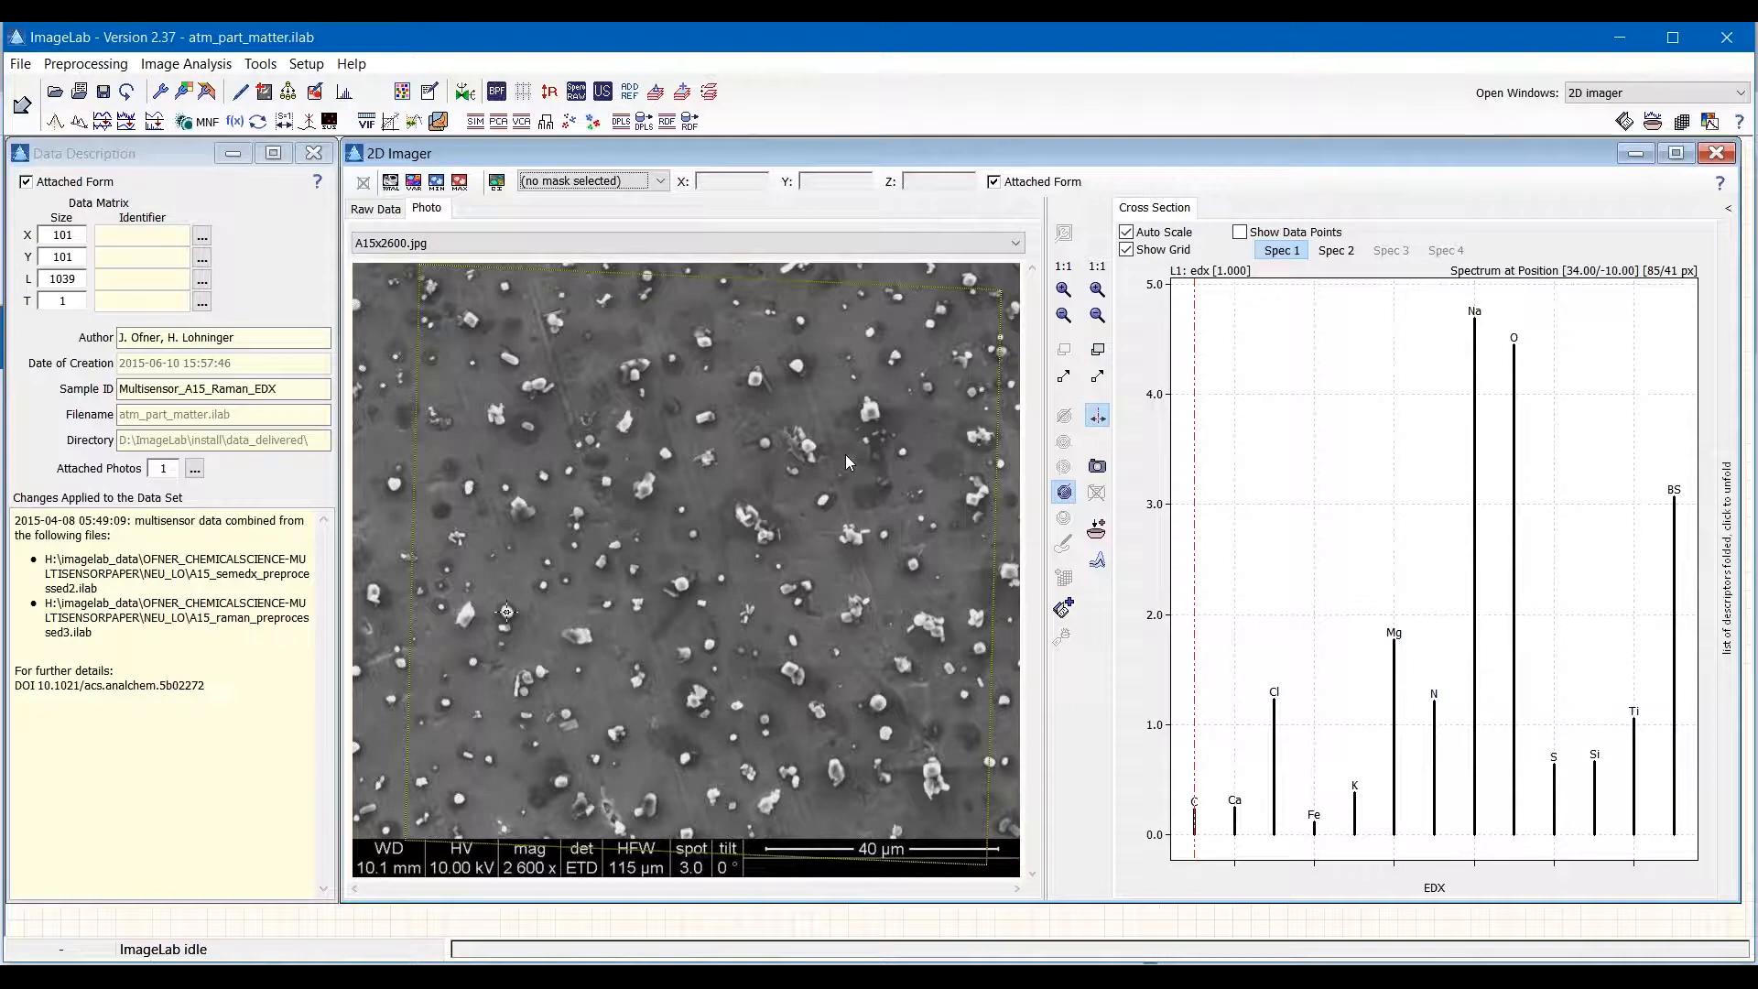
mouse_move(629, 571)
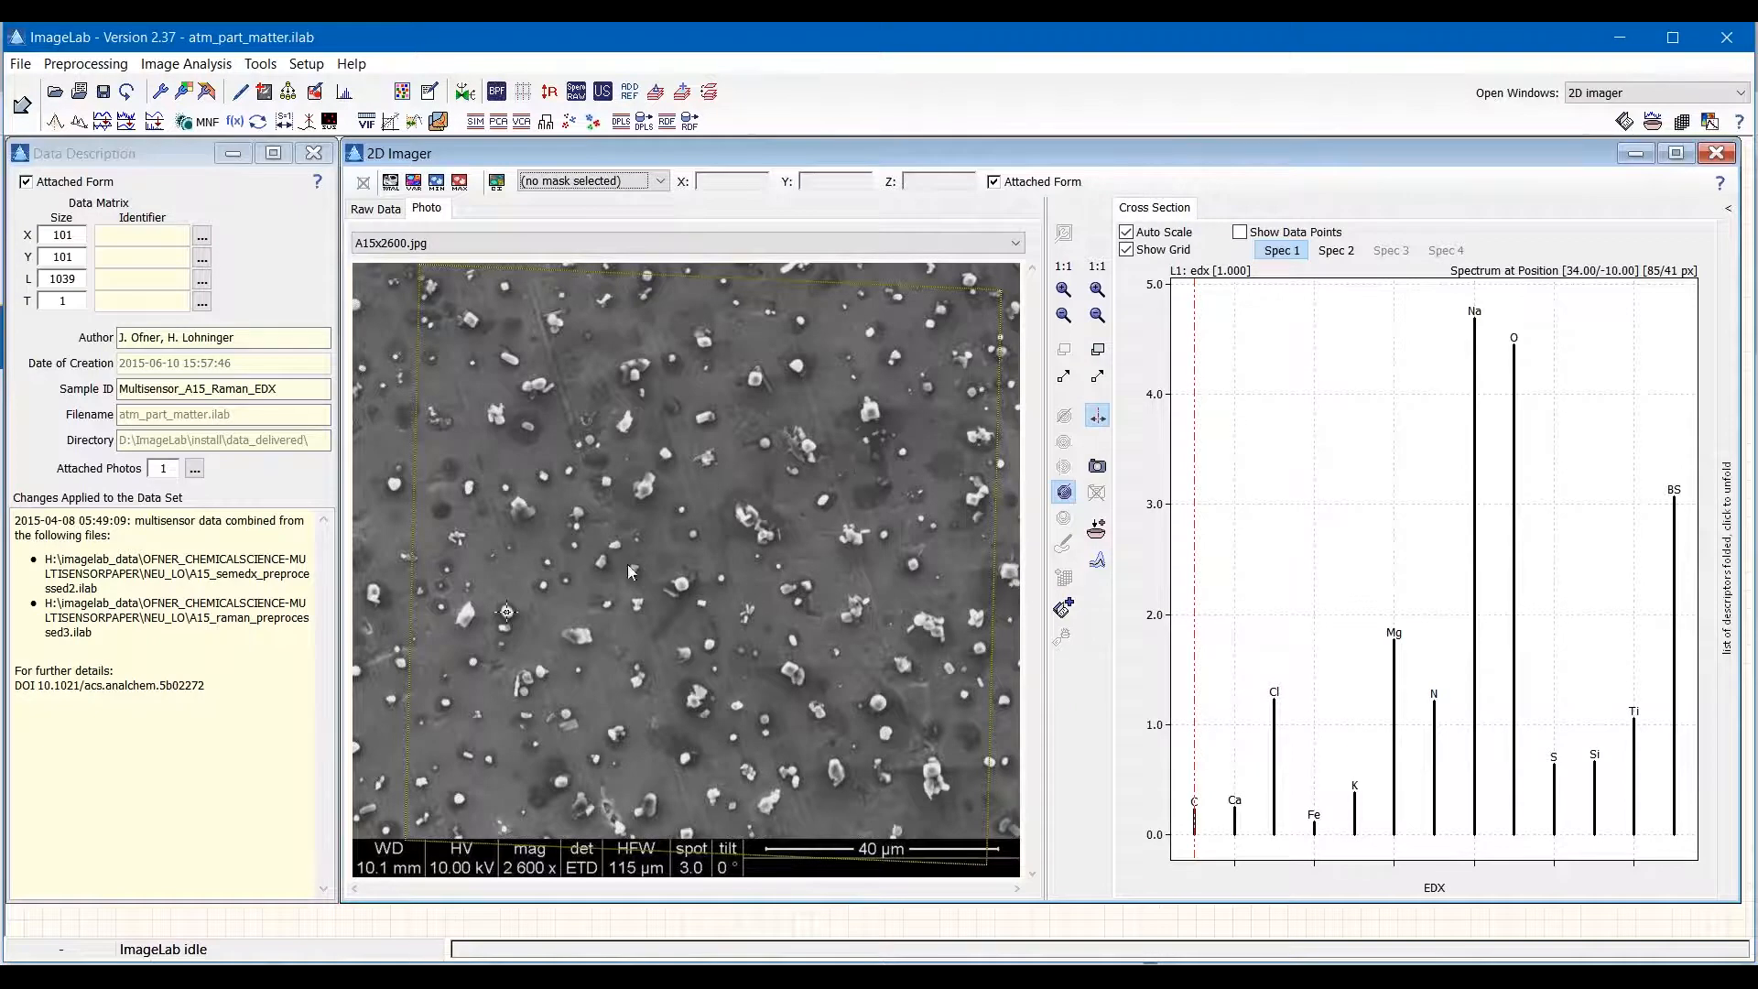
Show the raw Raman intensity map and a lower-centre particle's broad-band Raman spectrum near 1500 cm-1.
click(1335, 250)
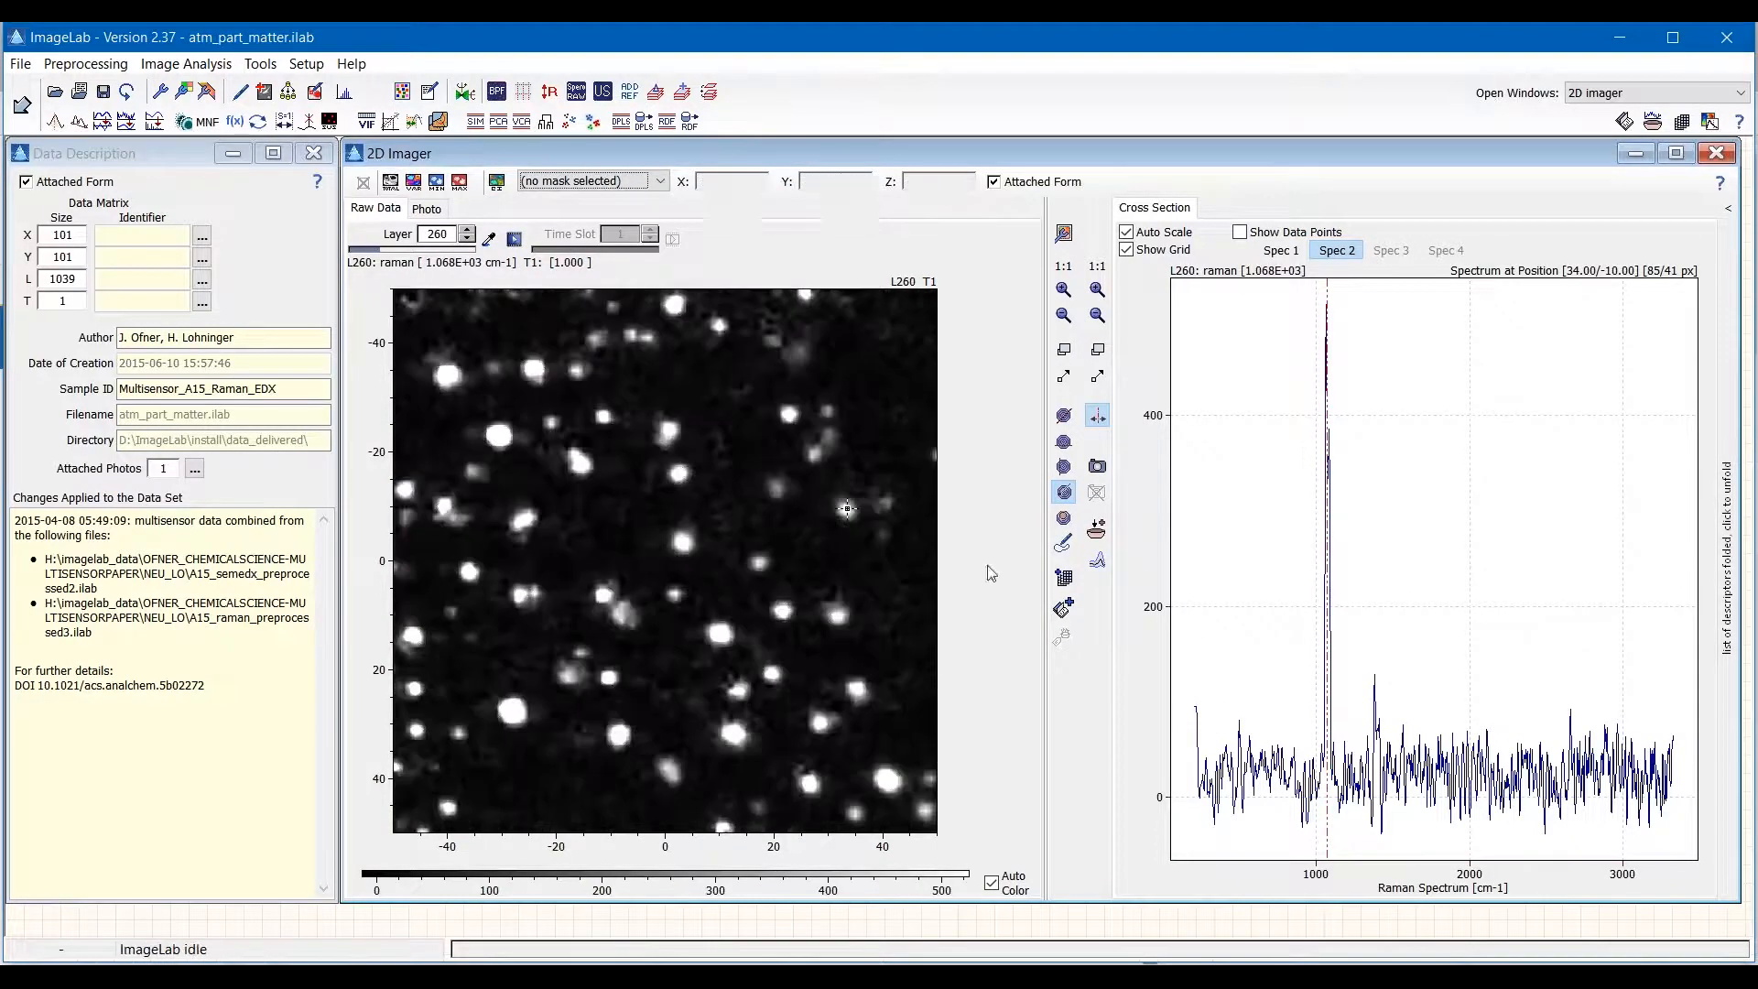
mouse_move(676, 471)
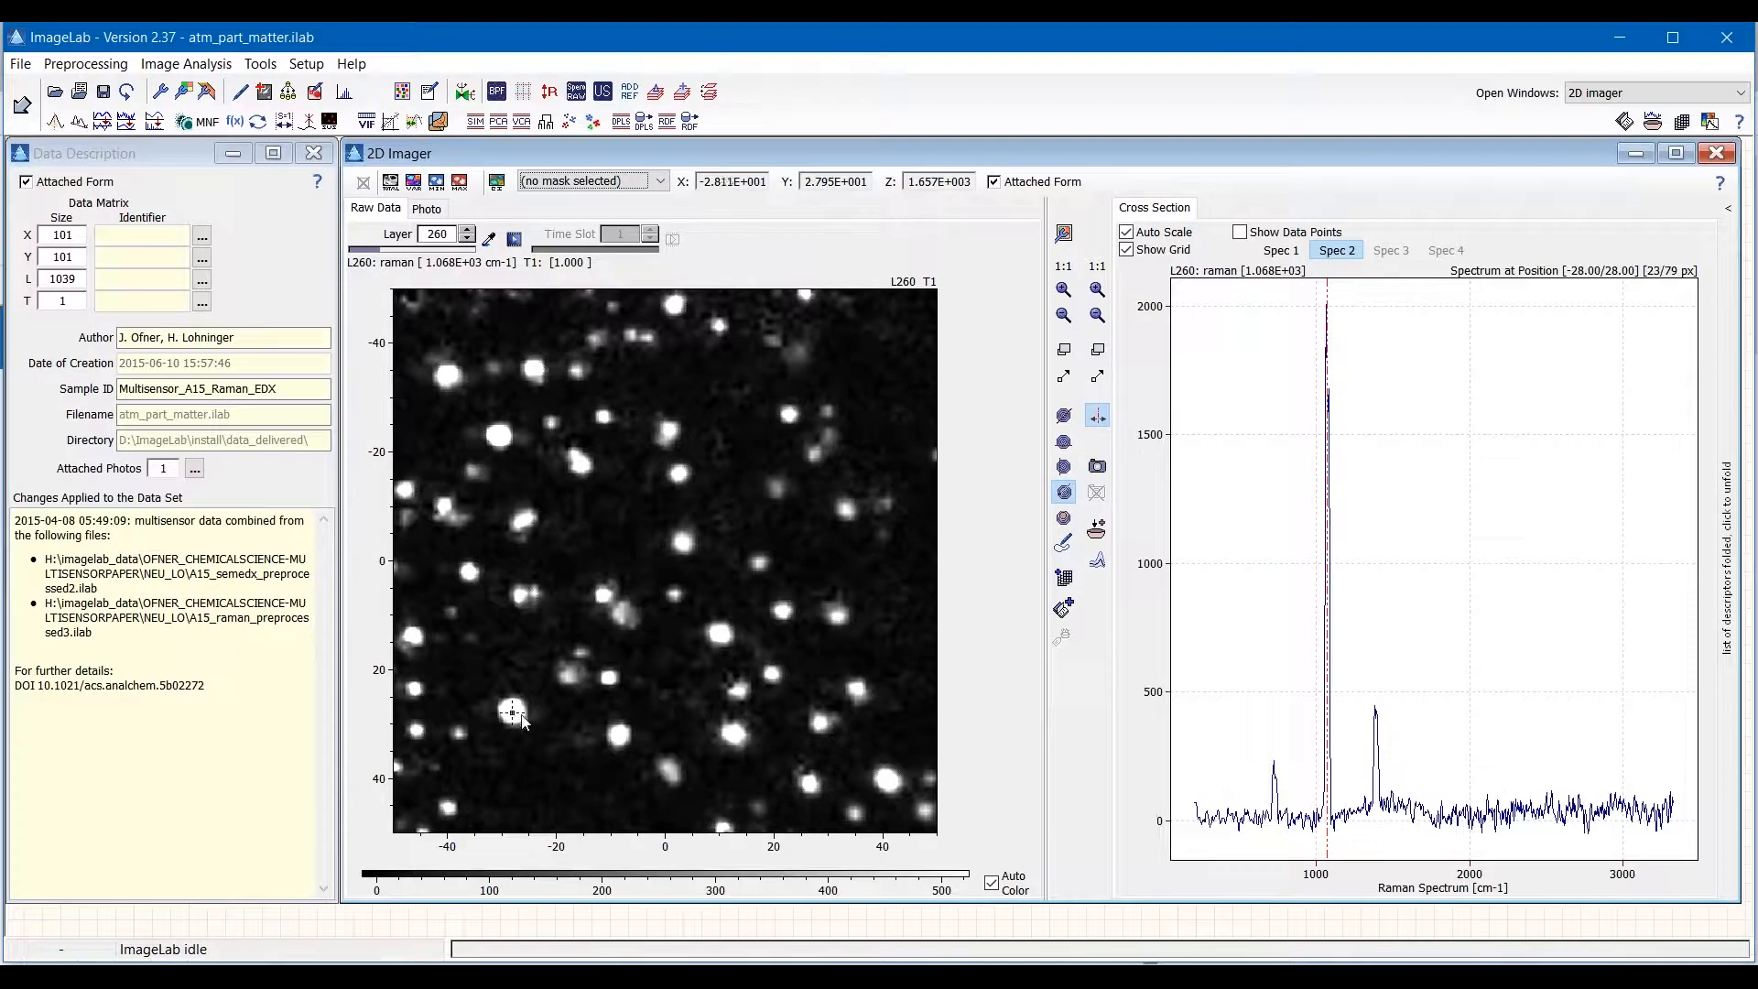
mouse_move(1295, 827)
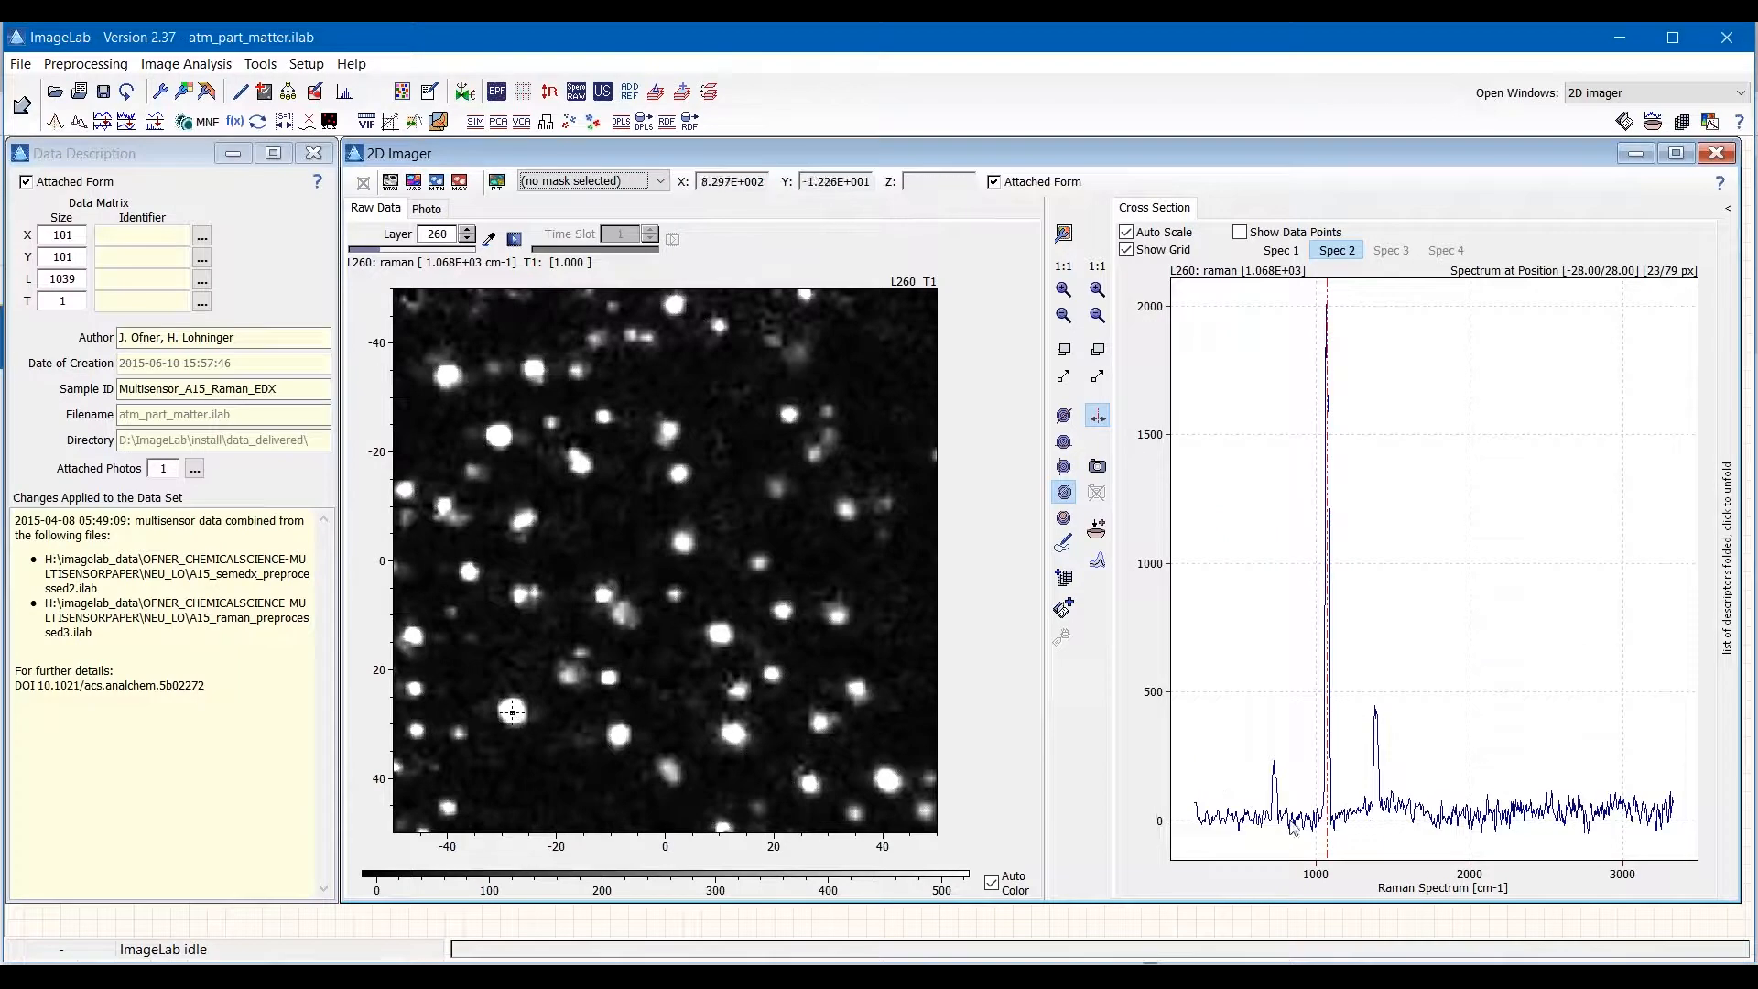
click(740, 719)
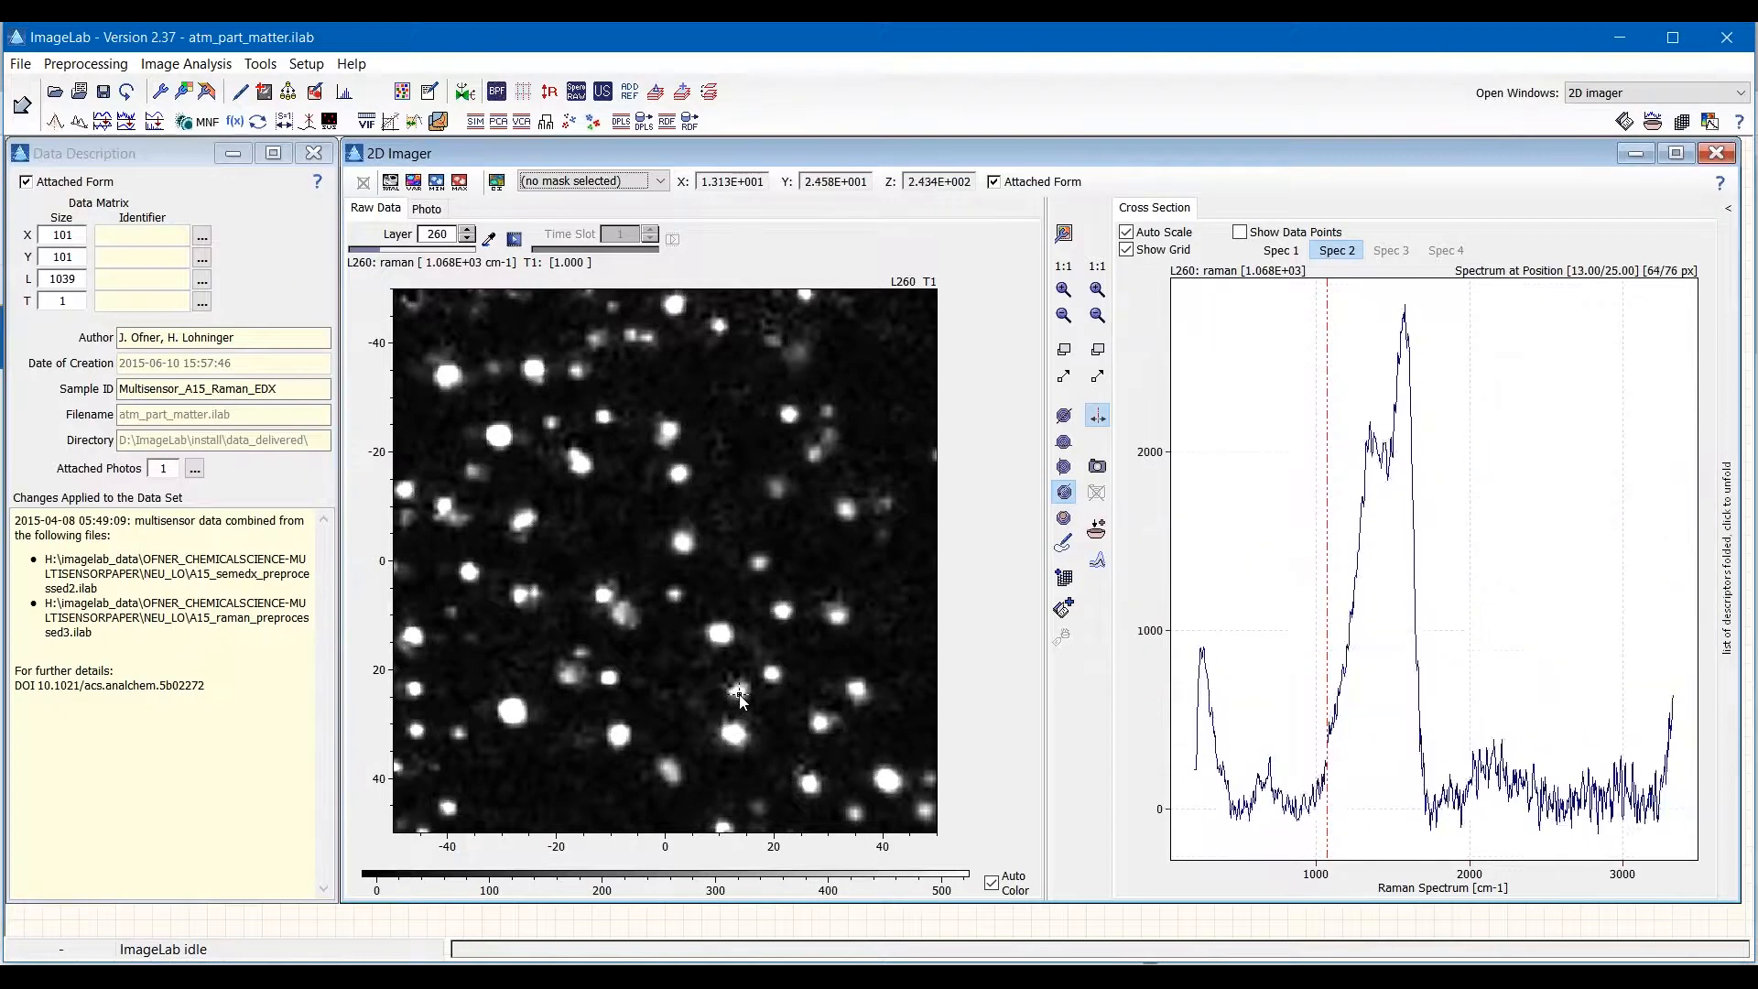
mouse_move(739, 693)
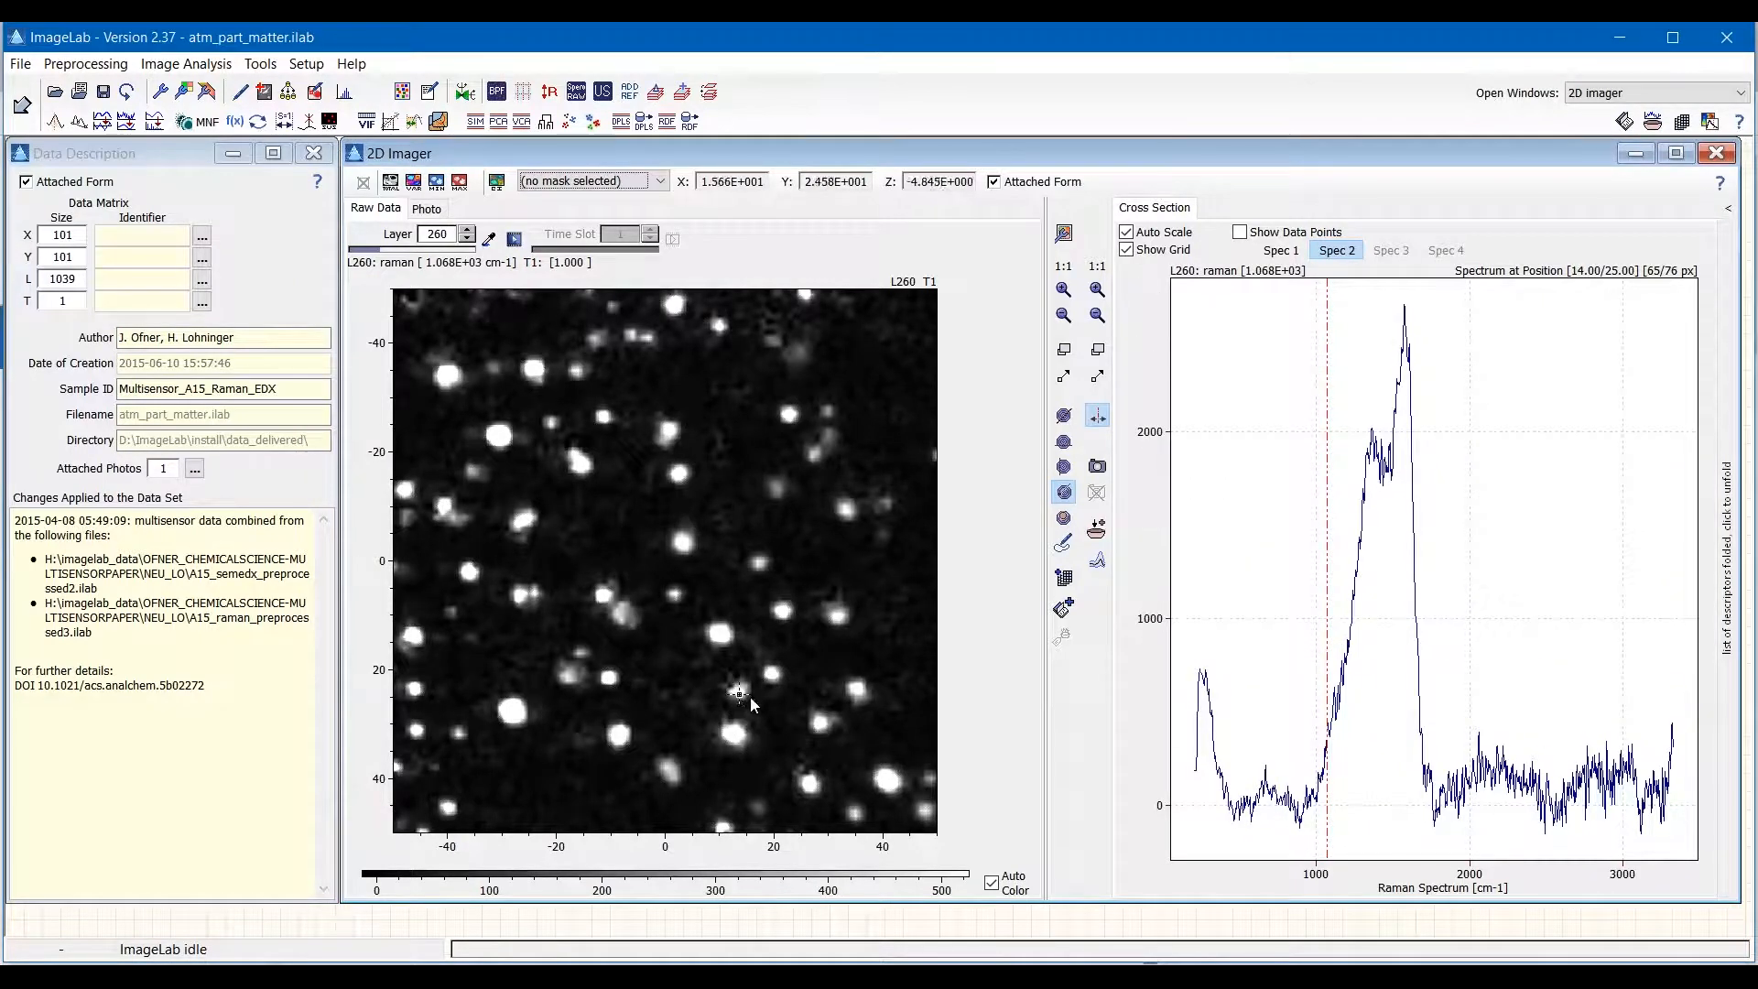
mouse_move(738, 695)
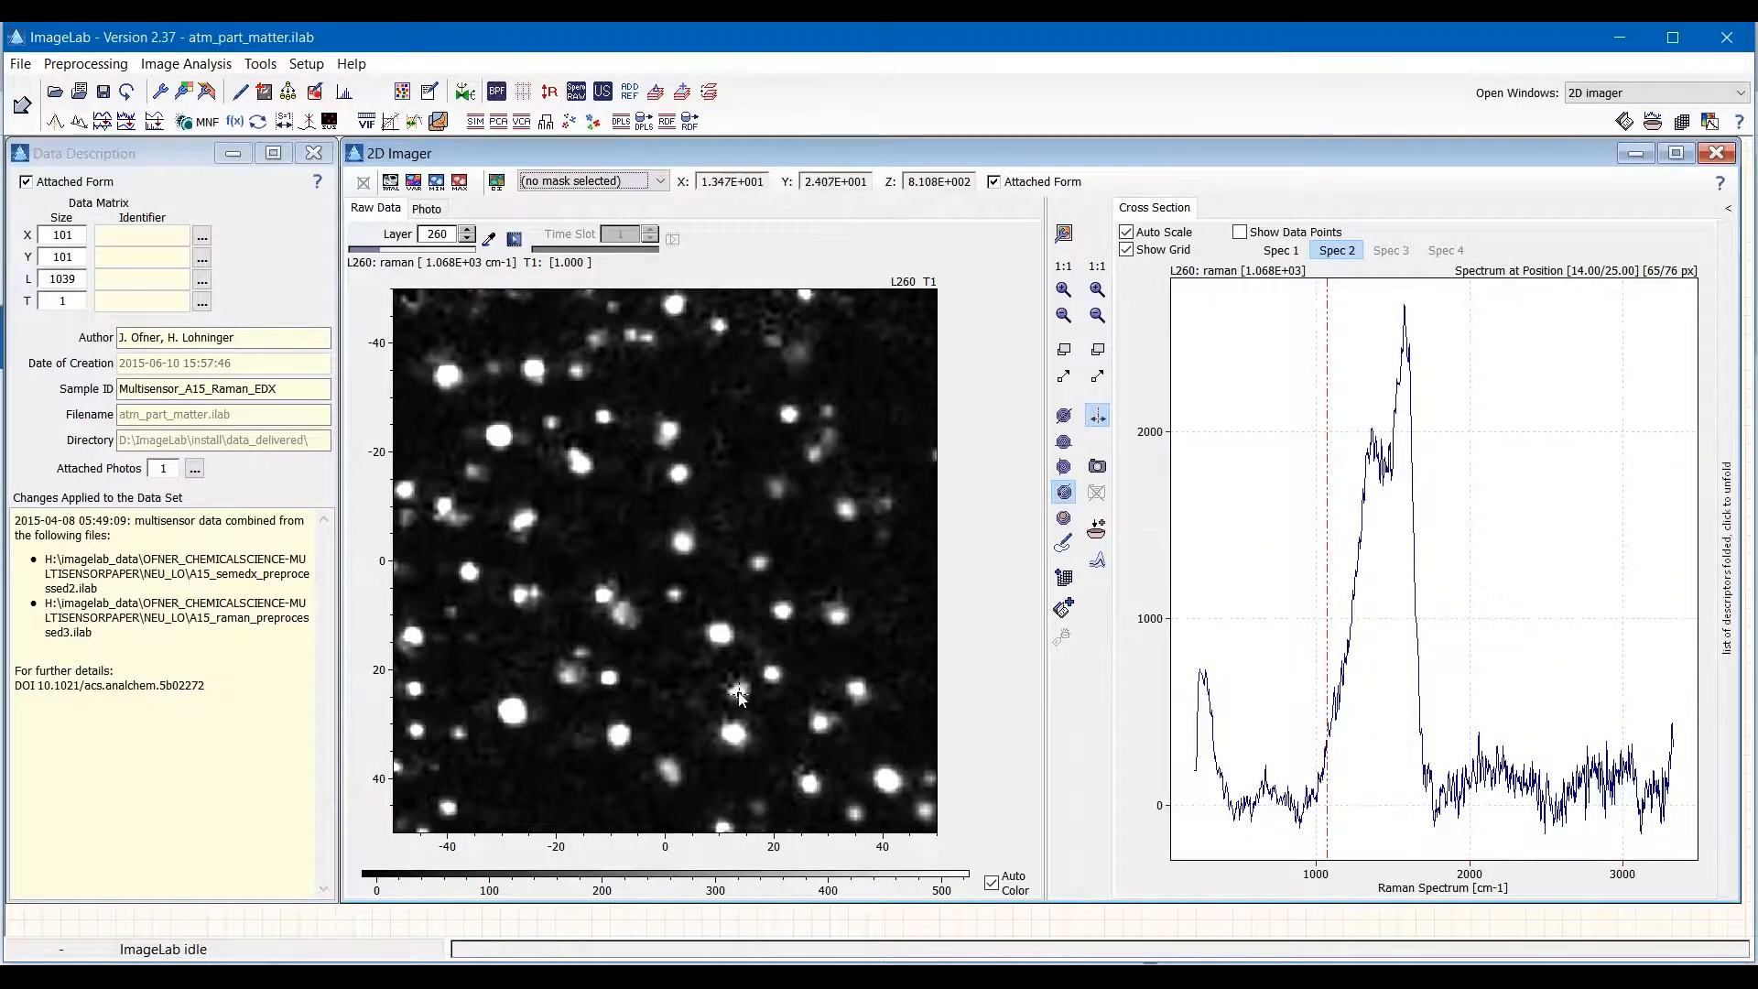
mouse_move(738, 689)
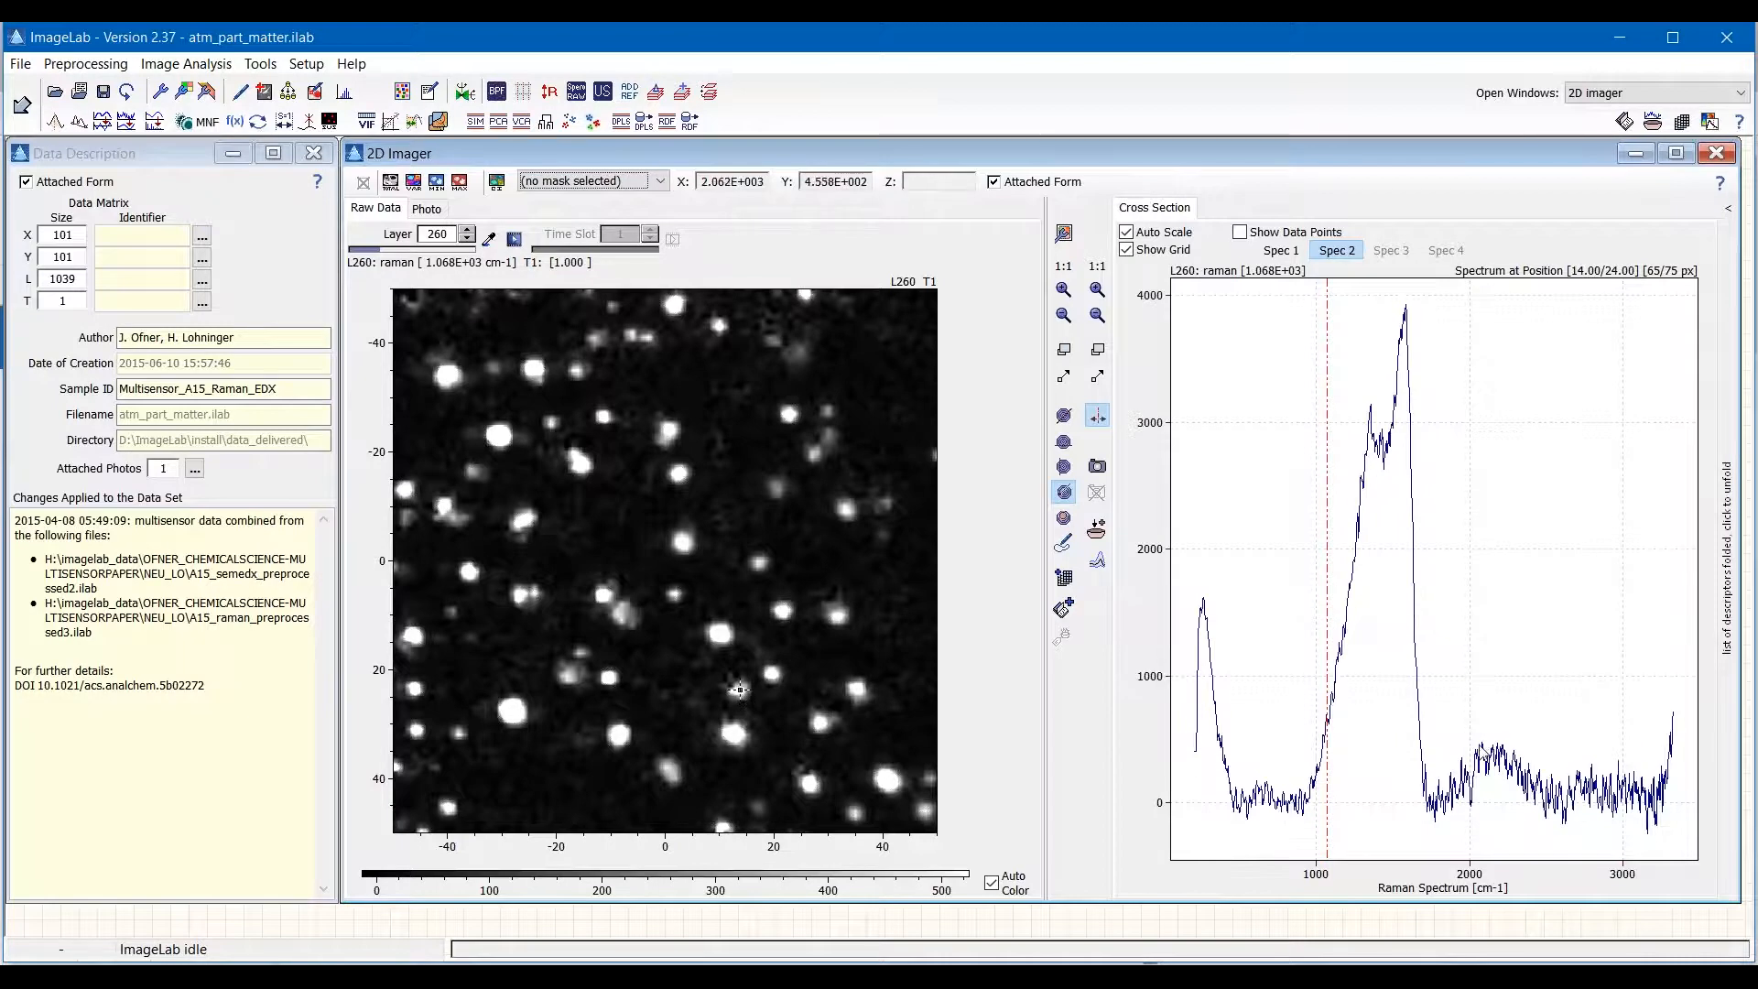
mouse_move(1292, 819)
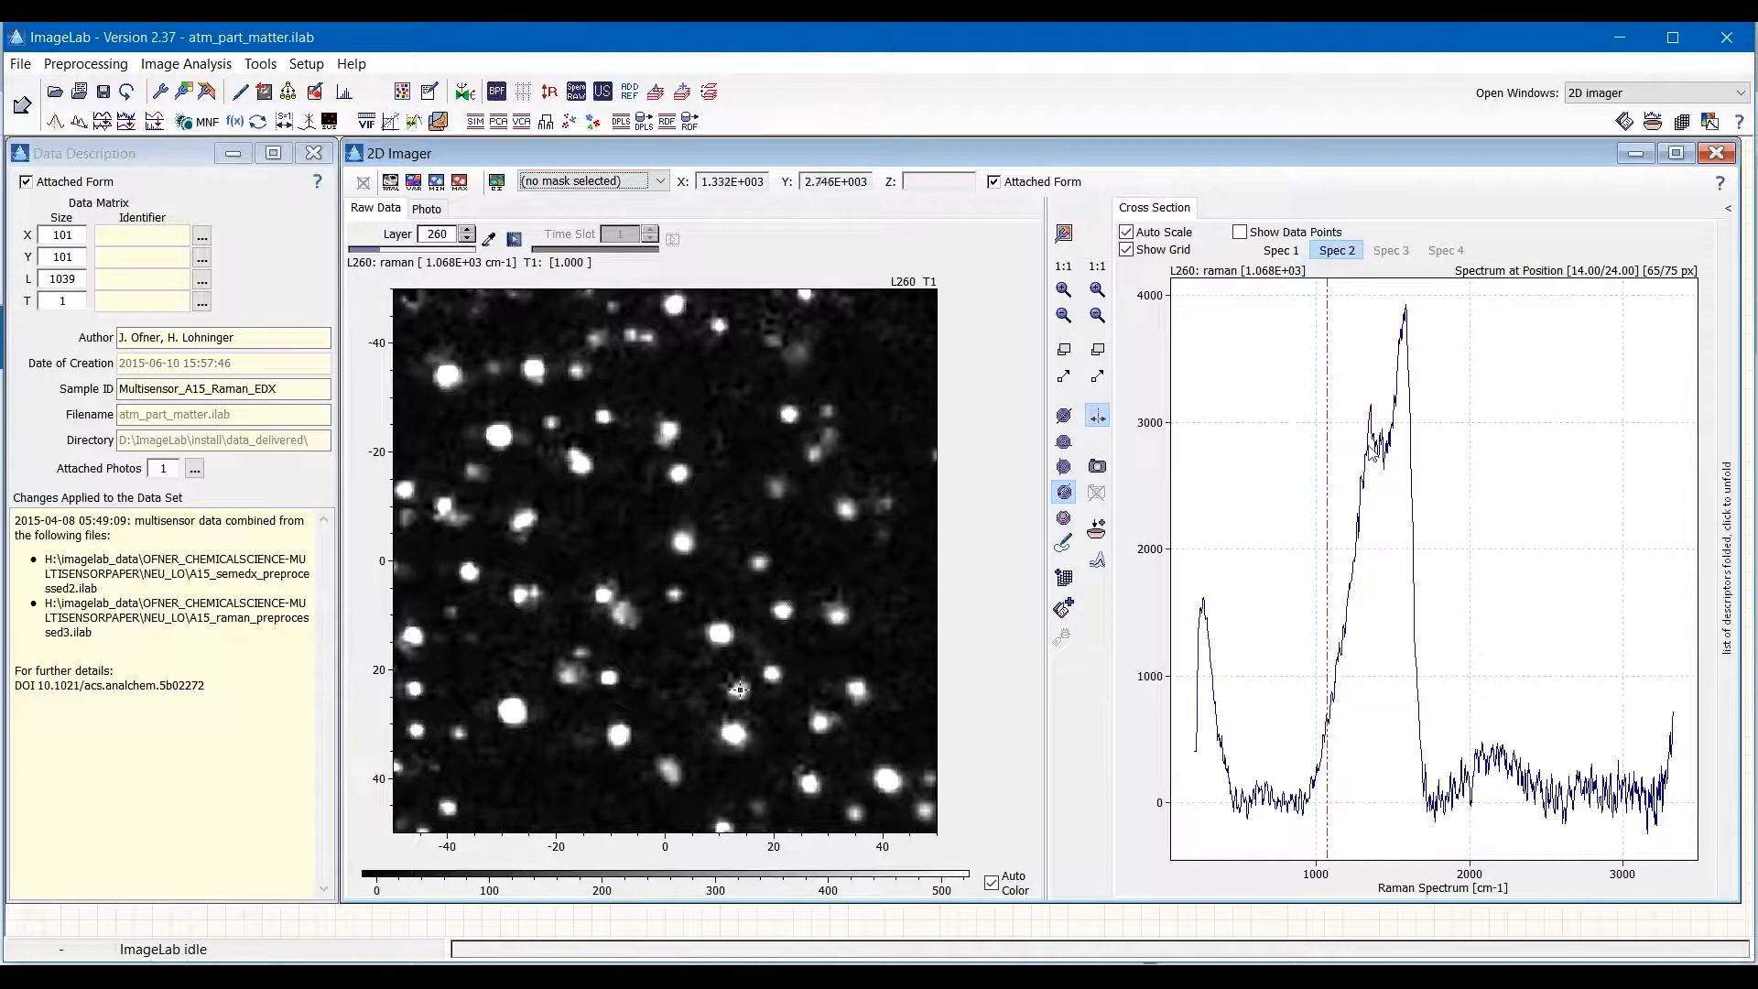
mouse_move(1438, 609)
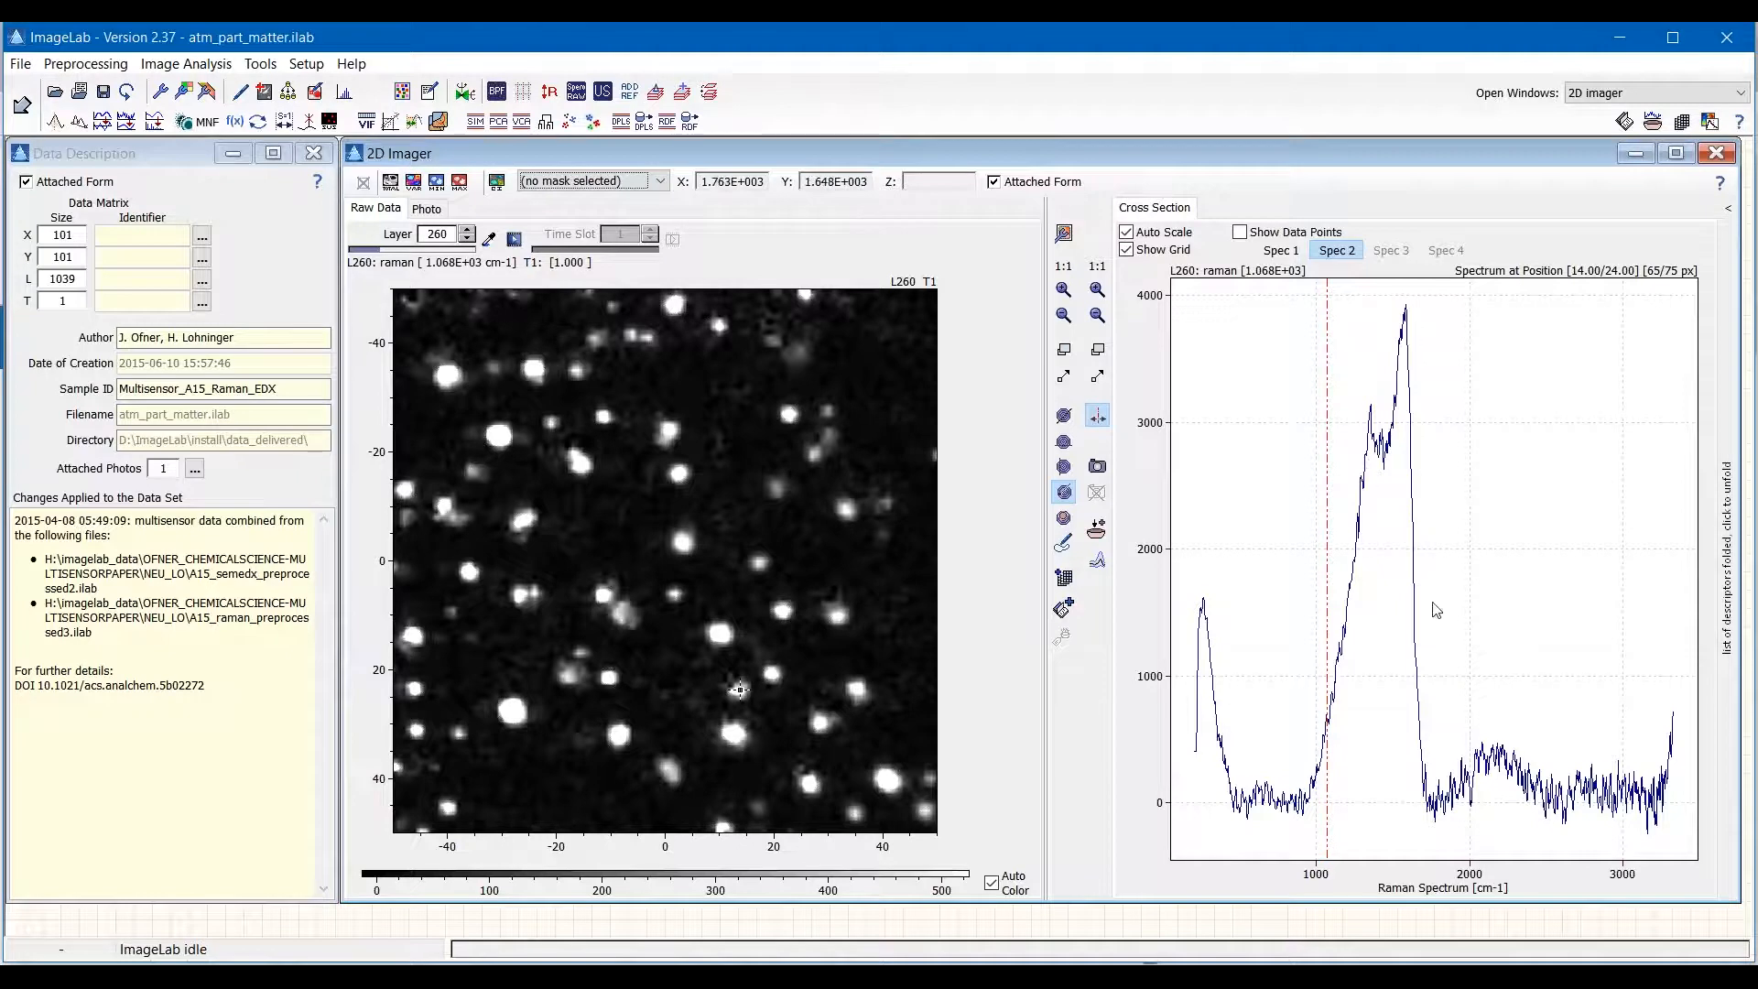
mouse_move(919, 580)
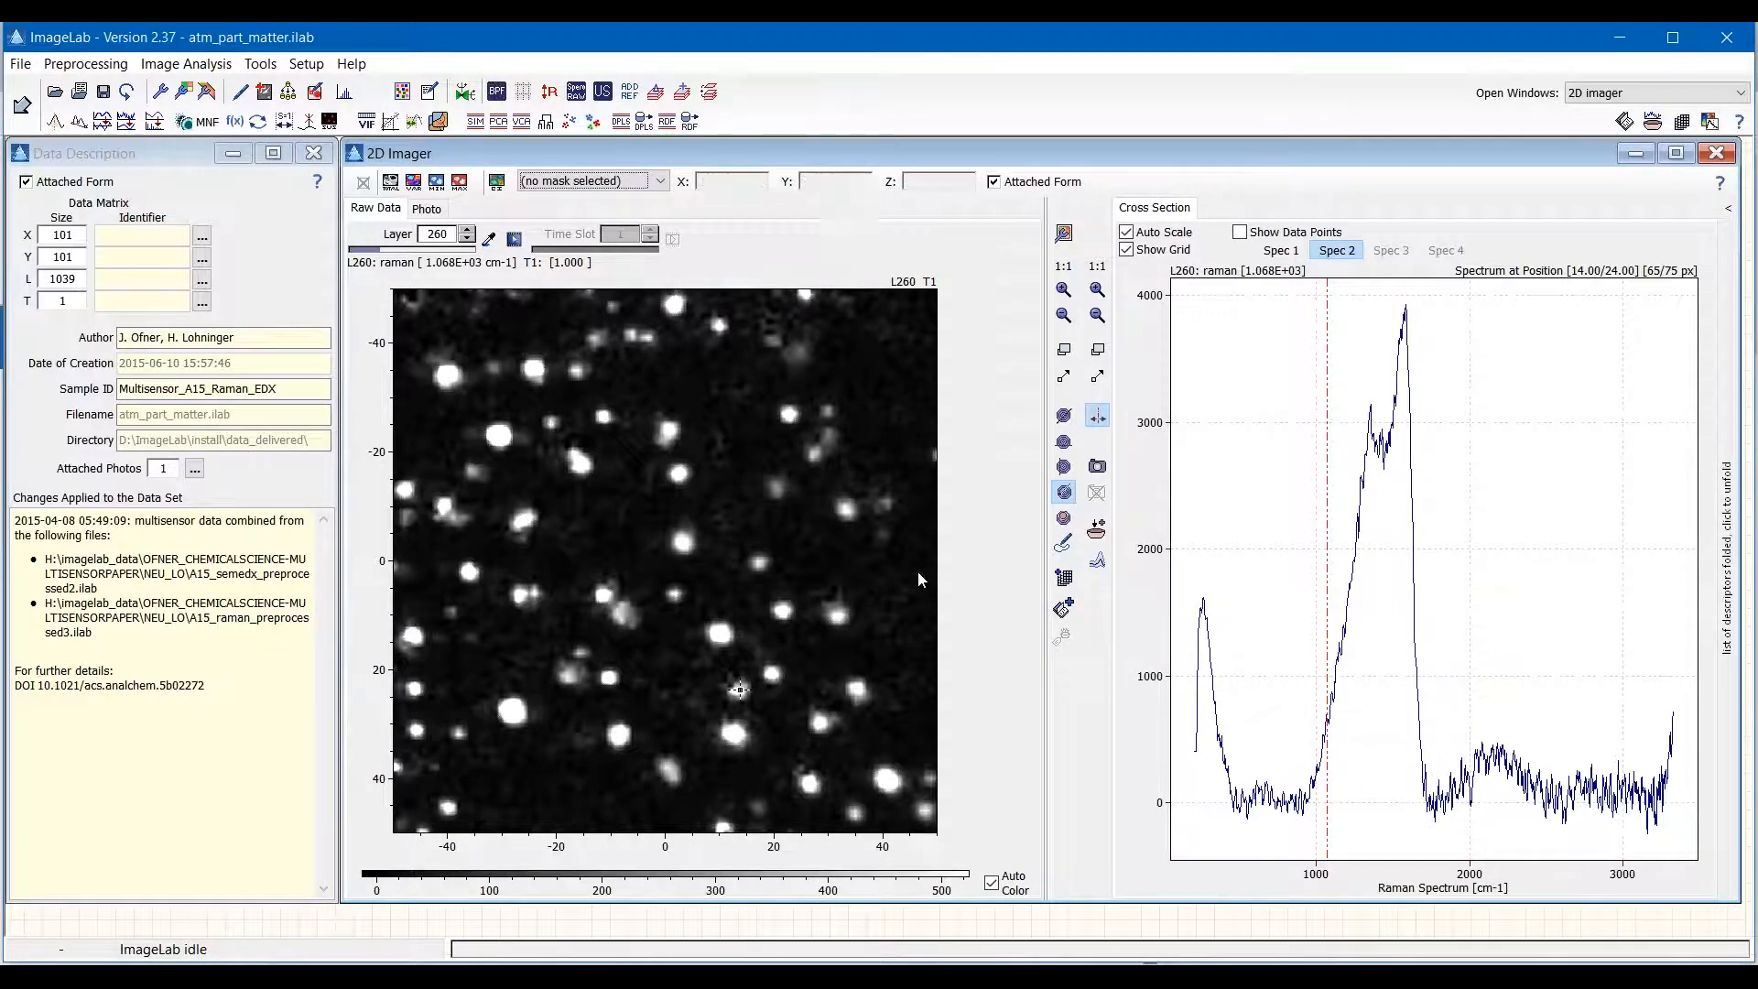
mouse_move(903, 479)
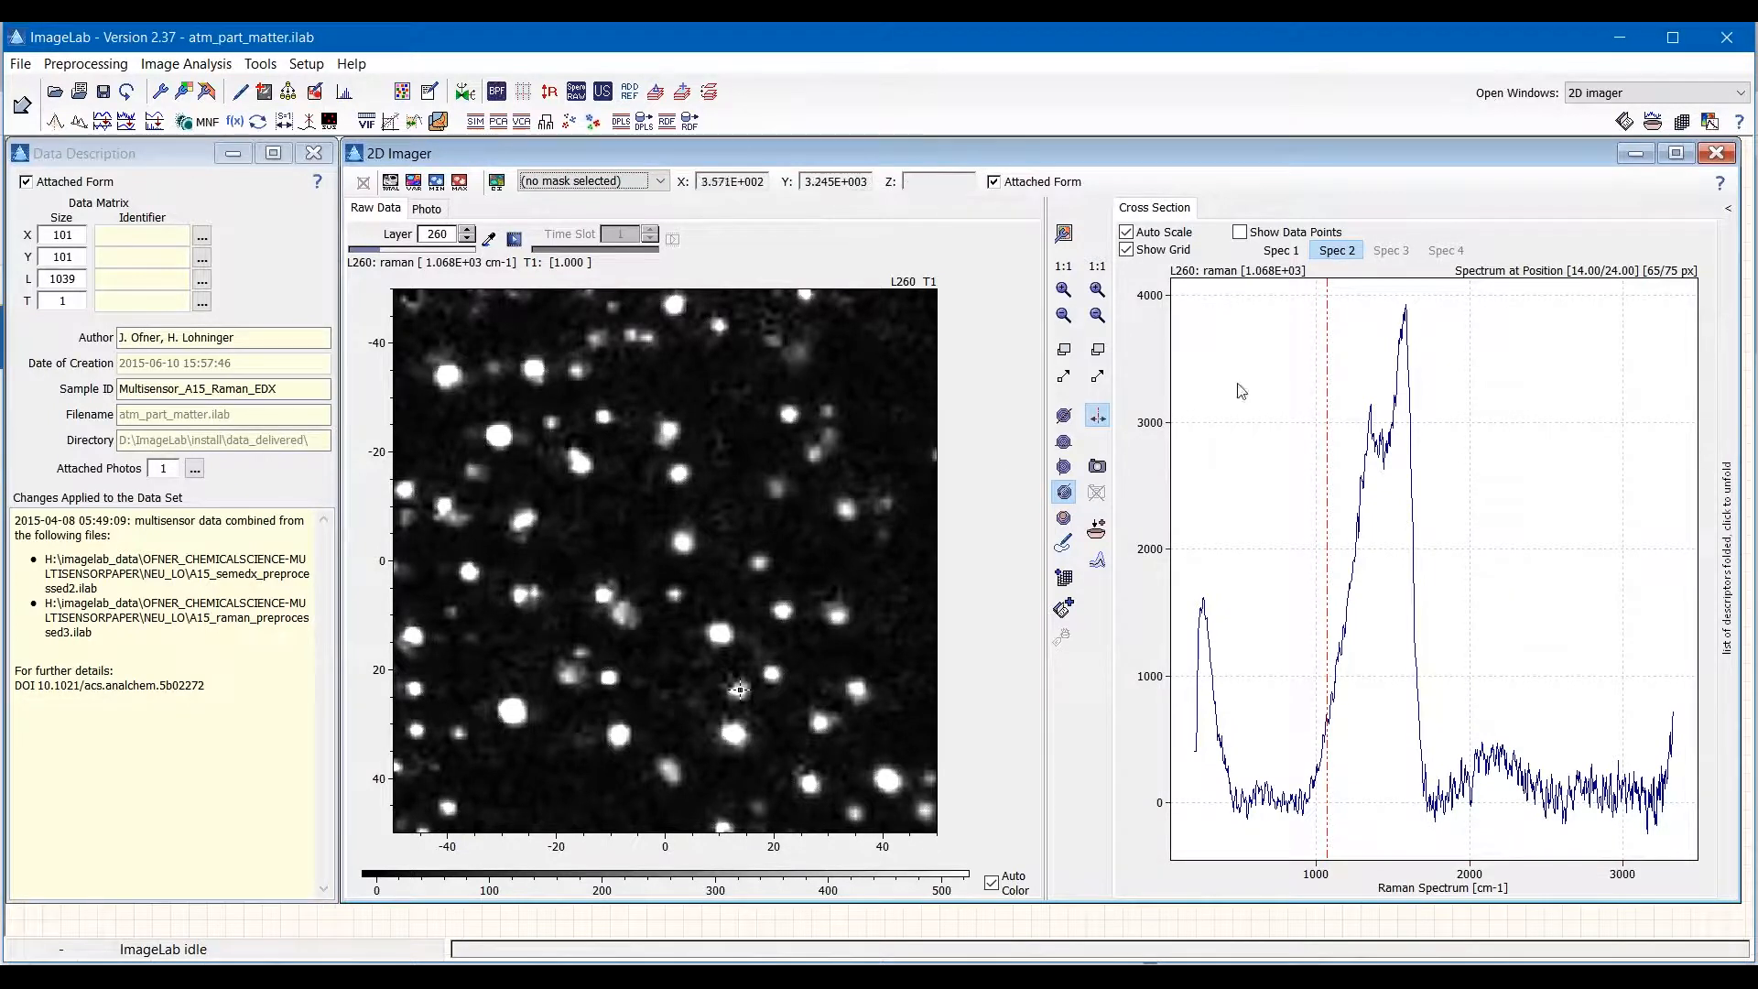
mouse_move(678, 331)
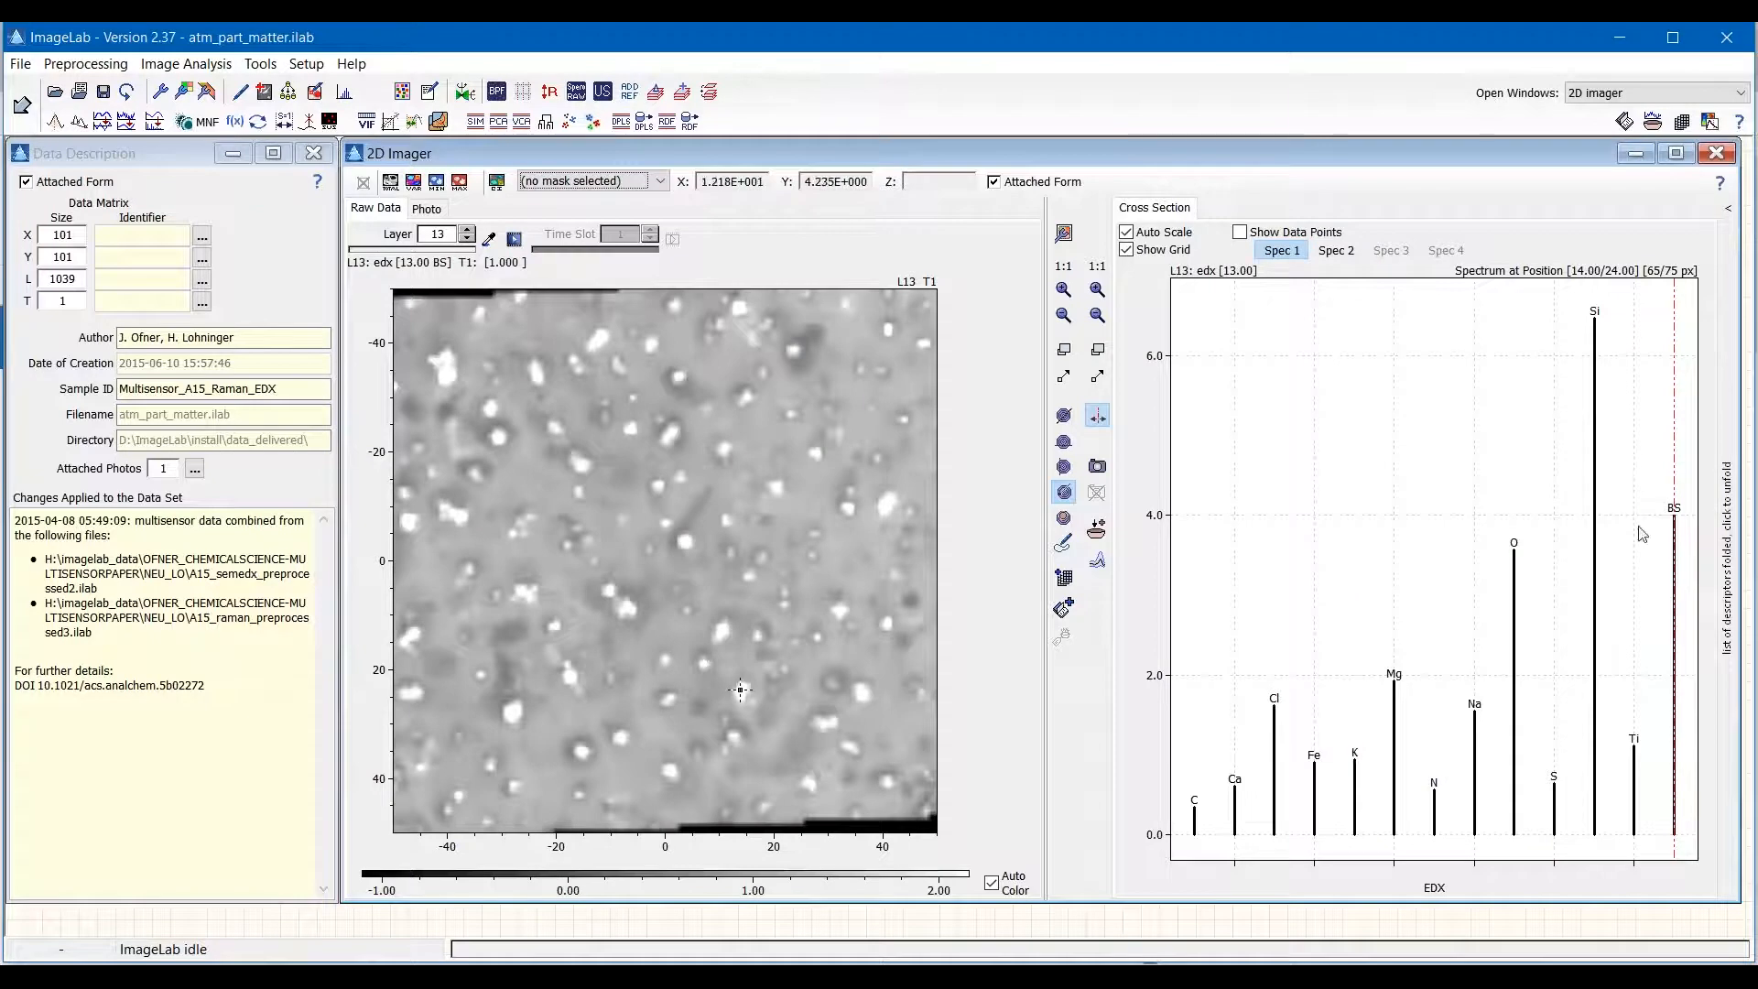
mouse_move(1254, 517)
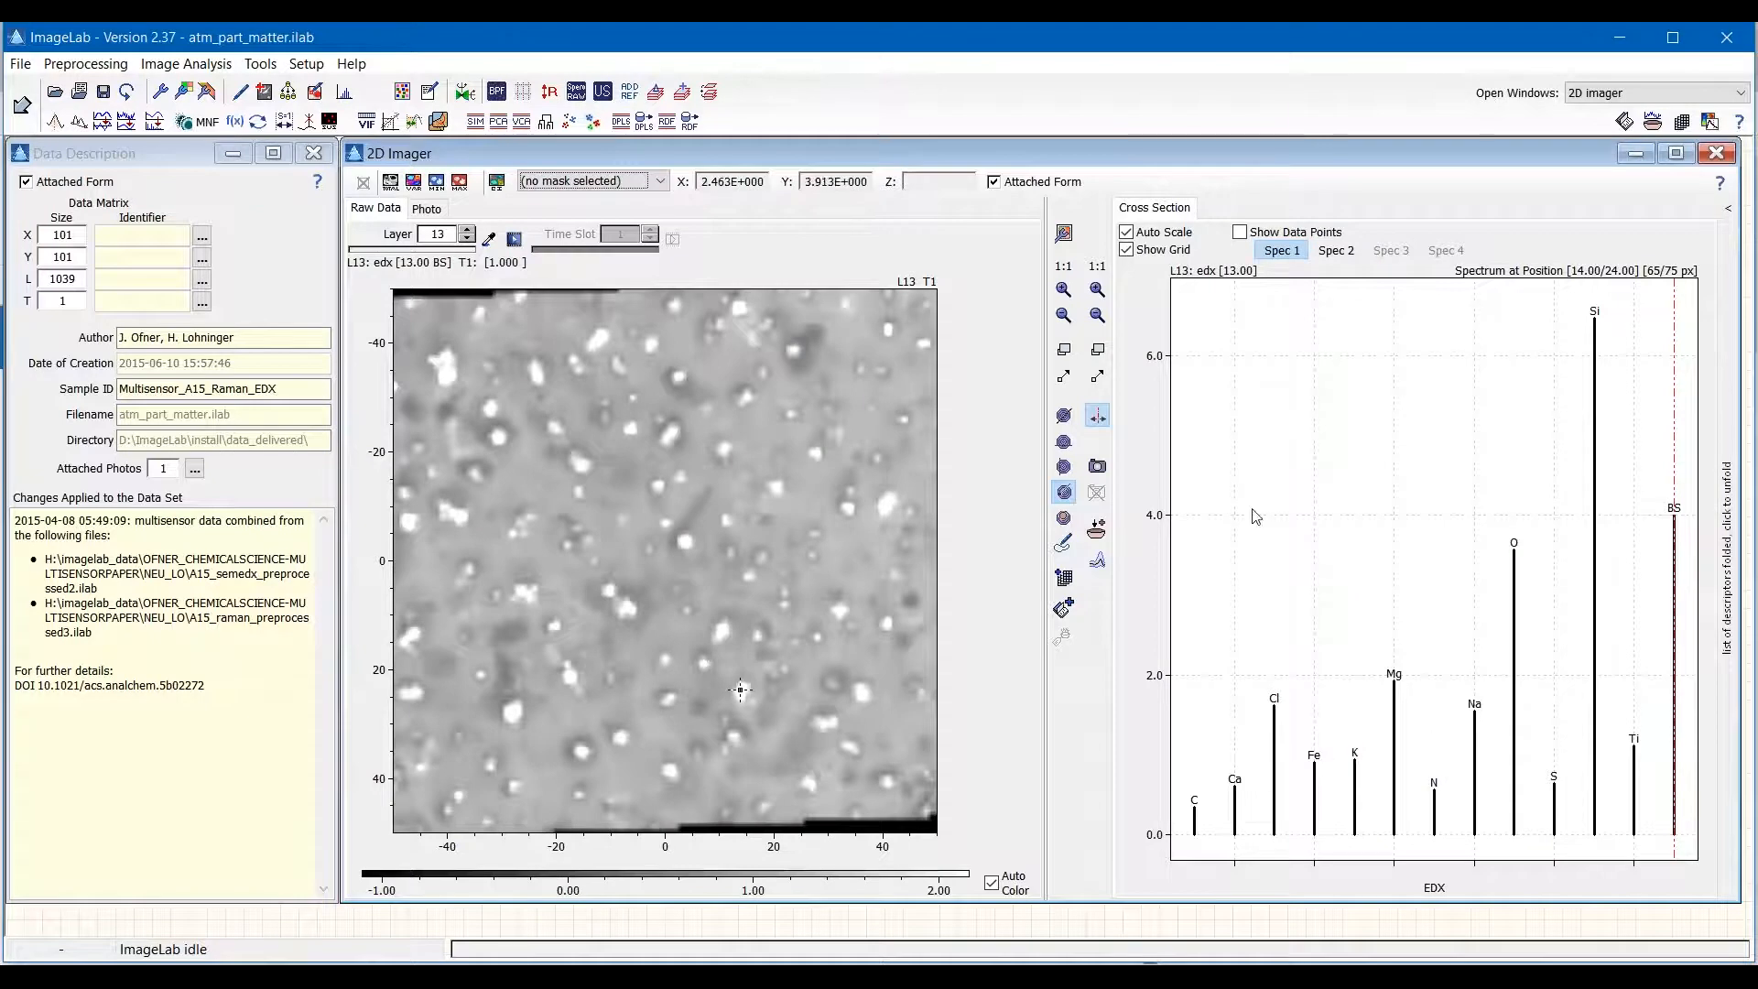
mouse_move(1241, 363)
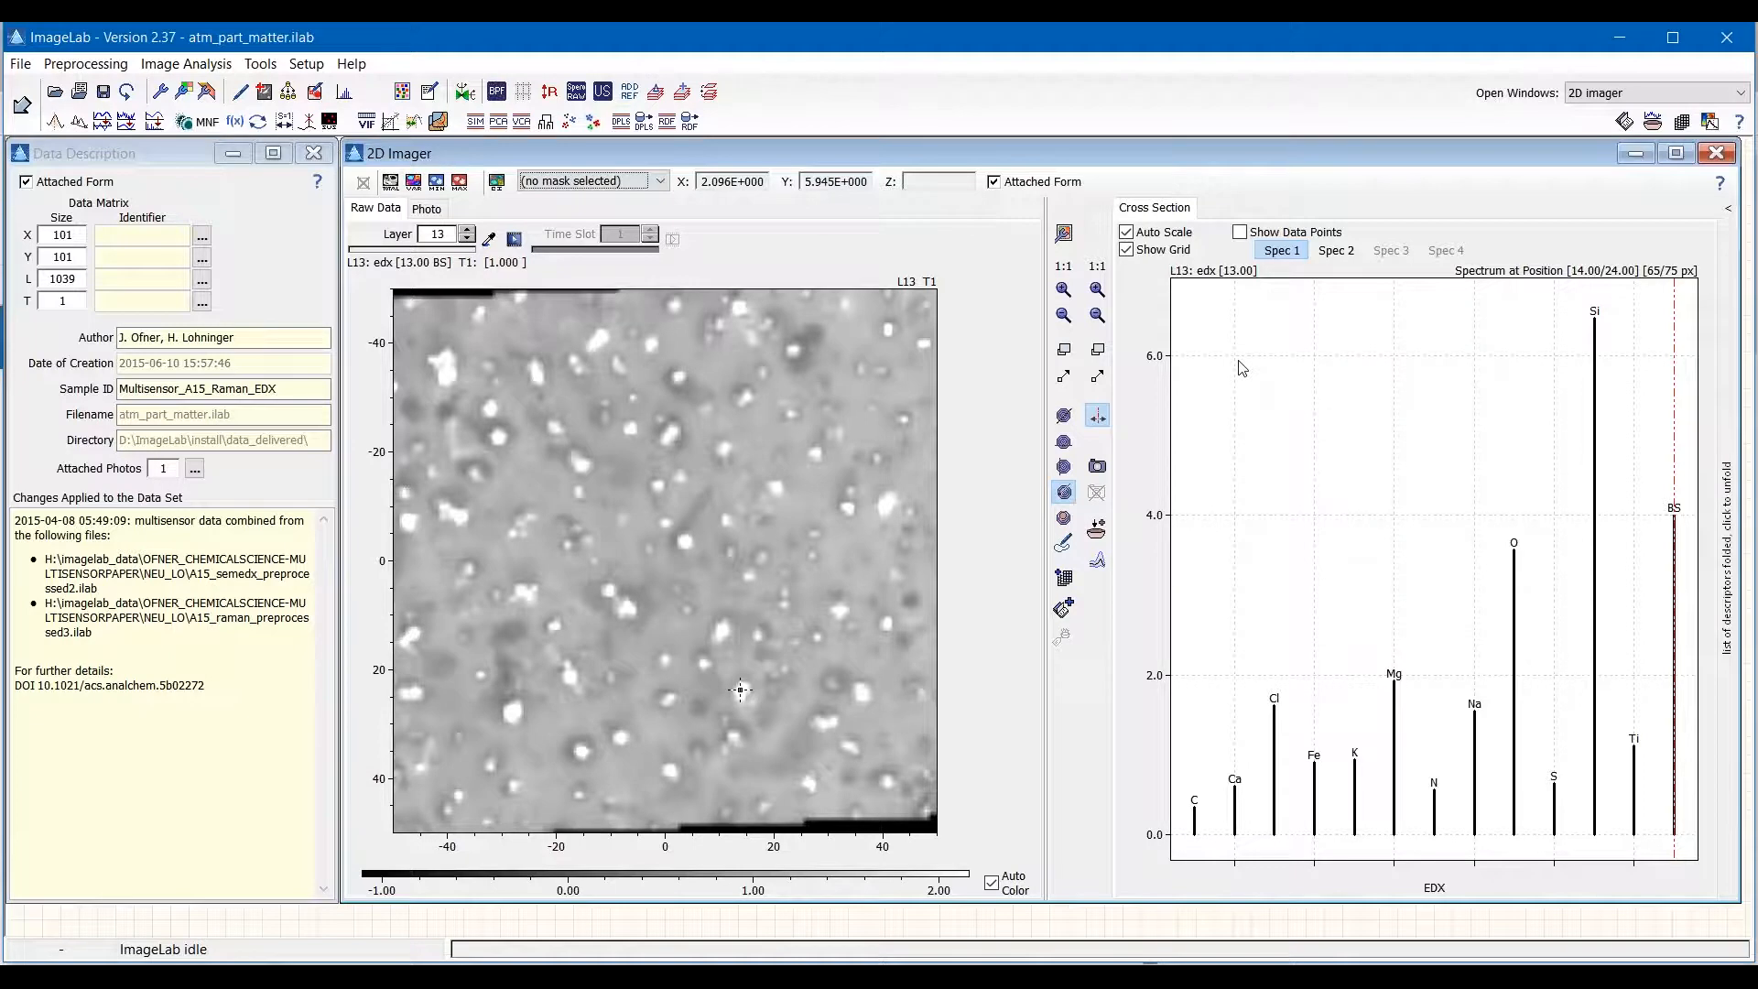
mouse_move(1003, 409)
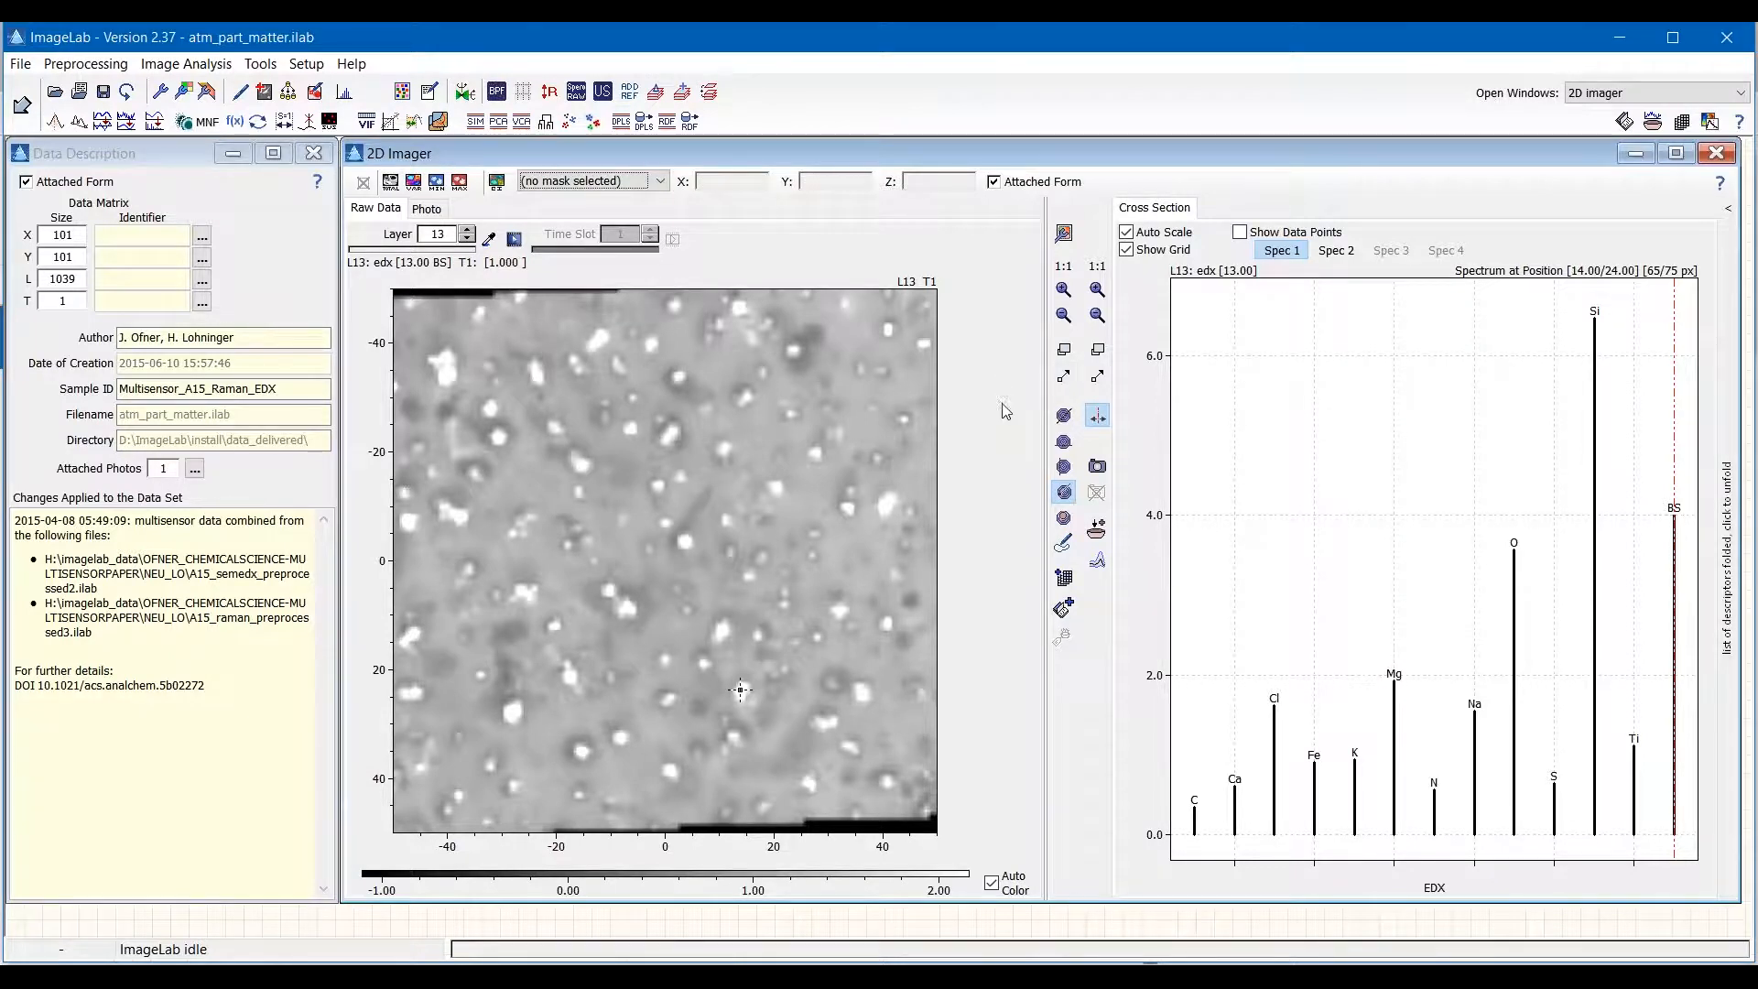
mouse_move(940, 415)
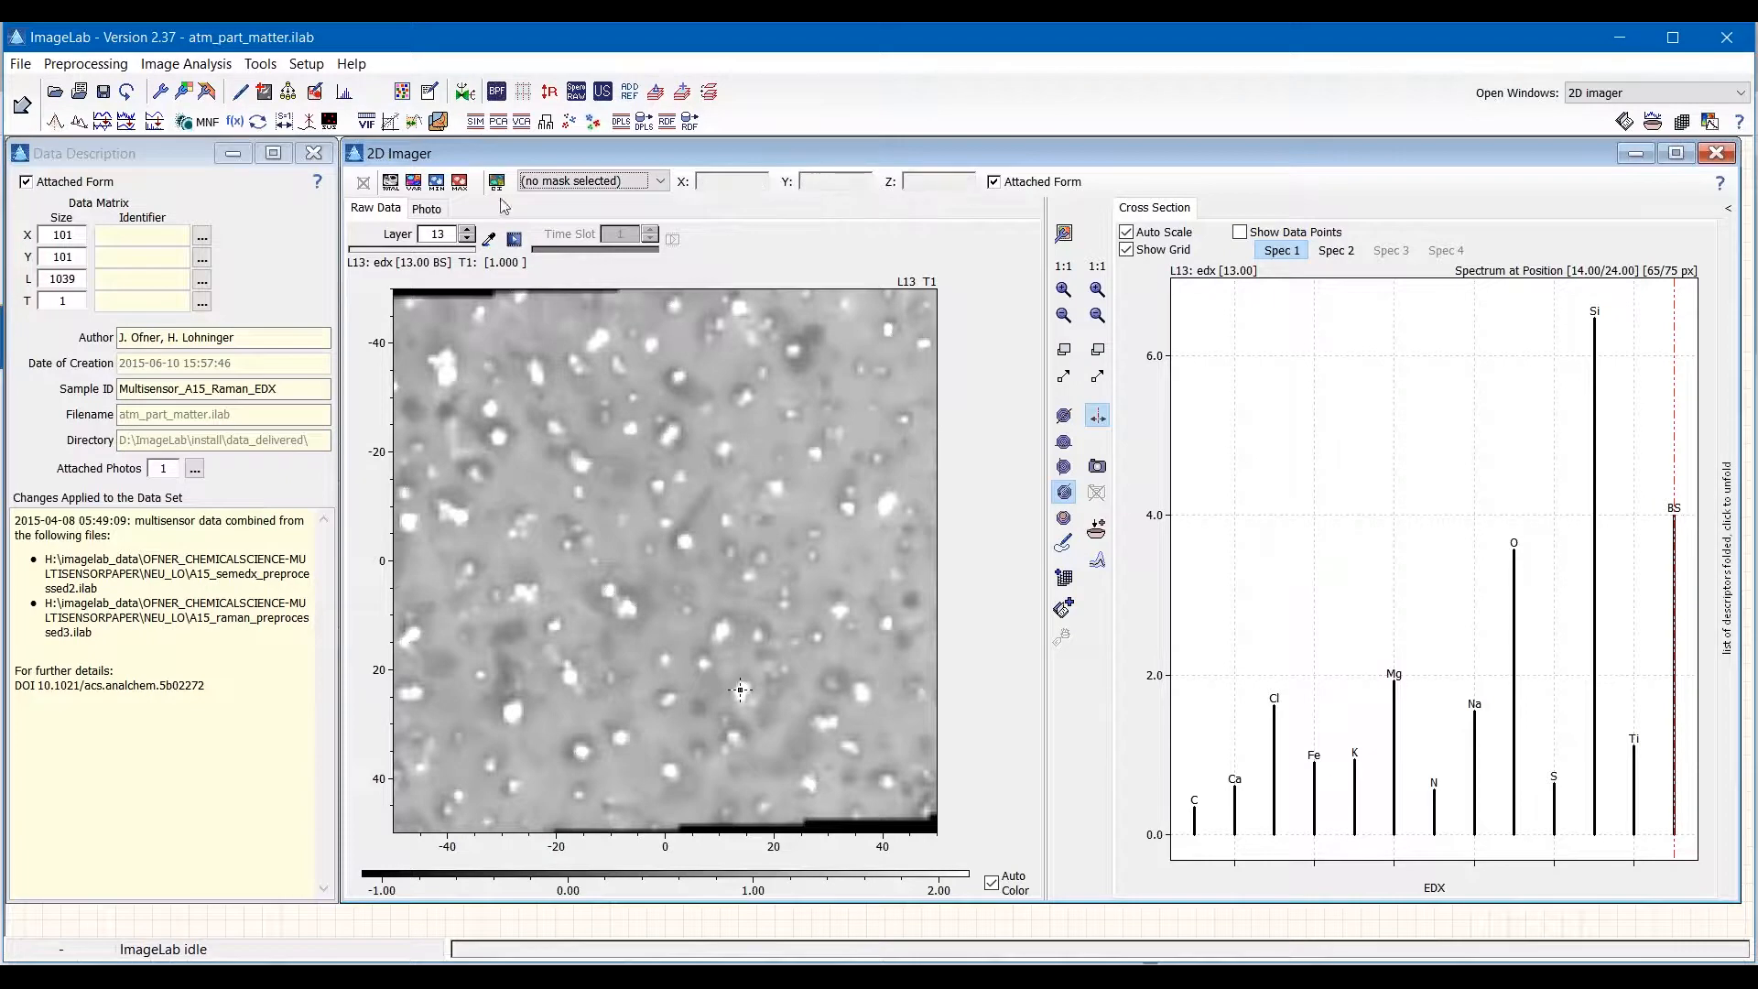
mouse_move(498, 121)
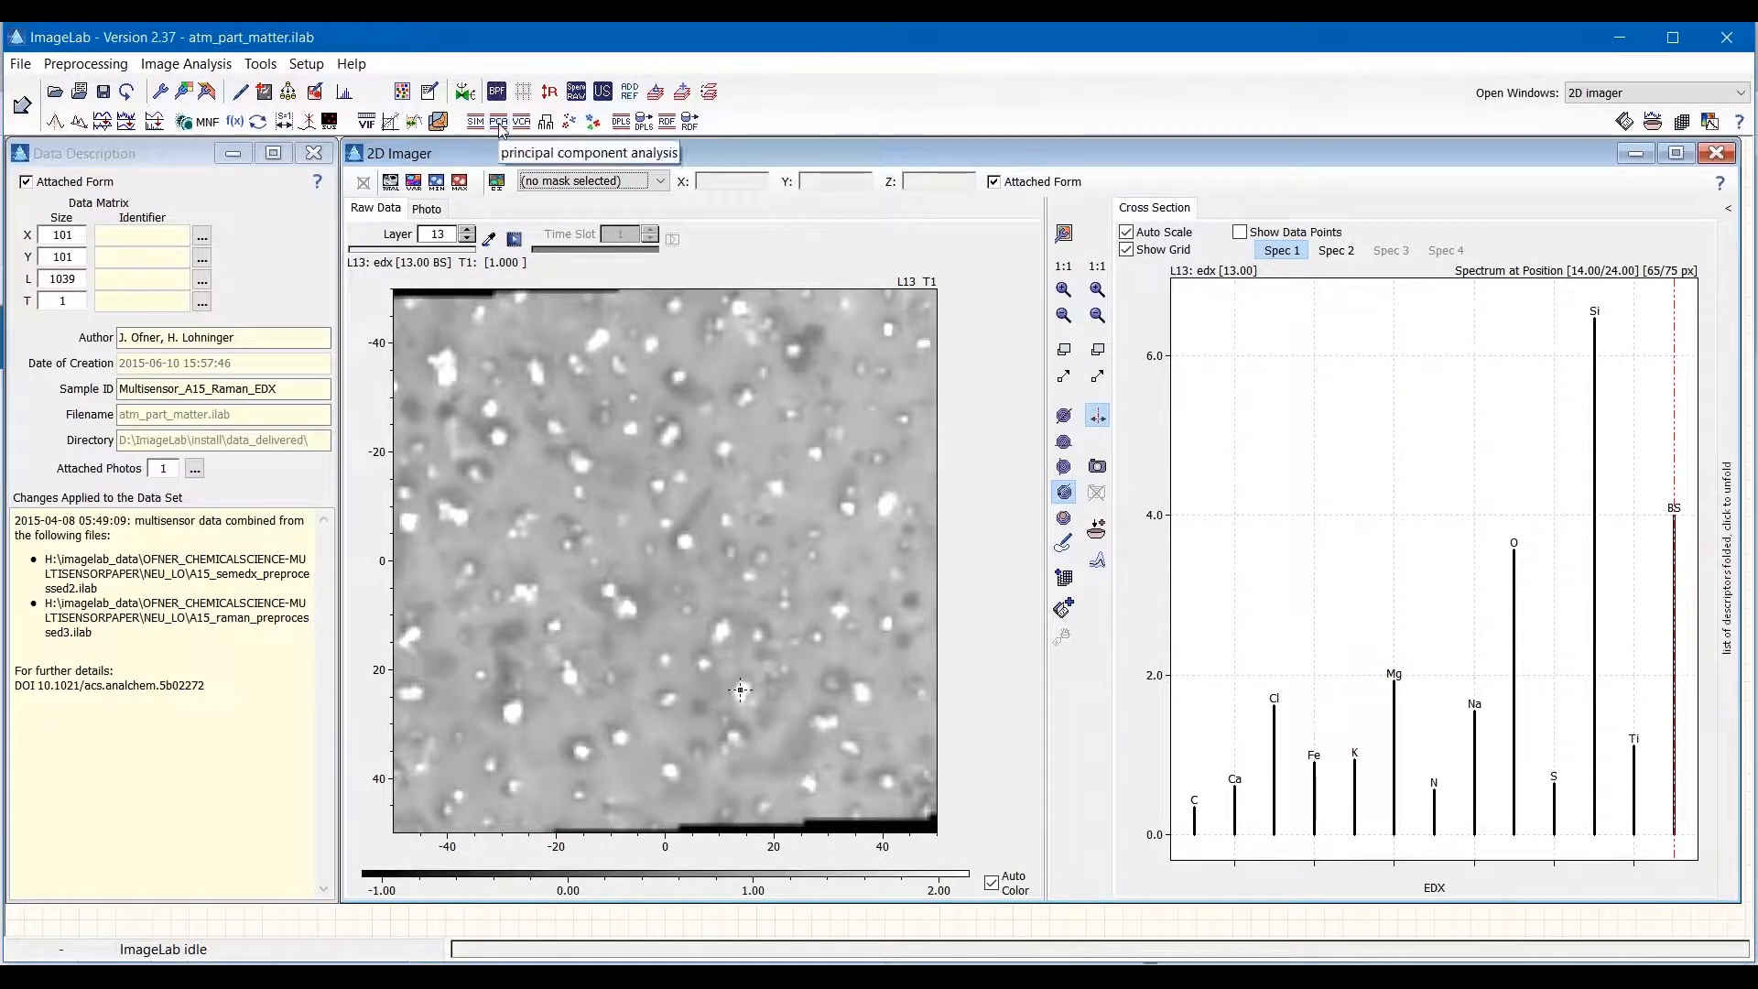
Start a principal component analysis from the toolbar.
click(496, 121)
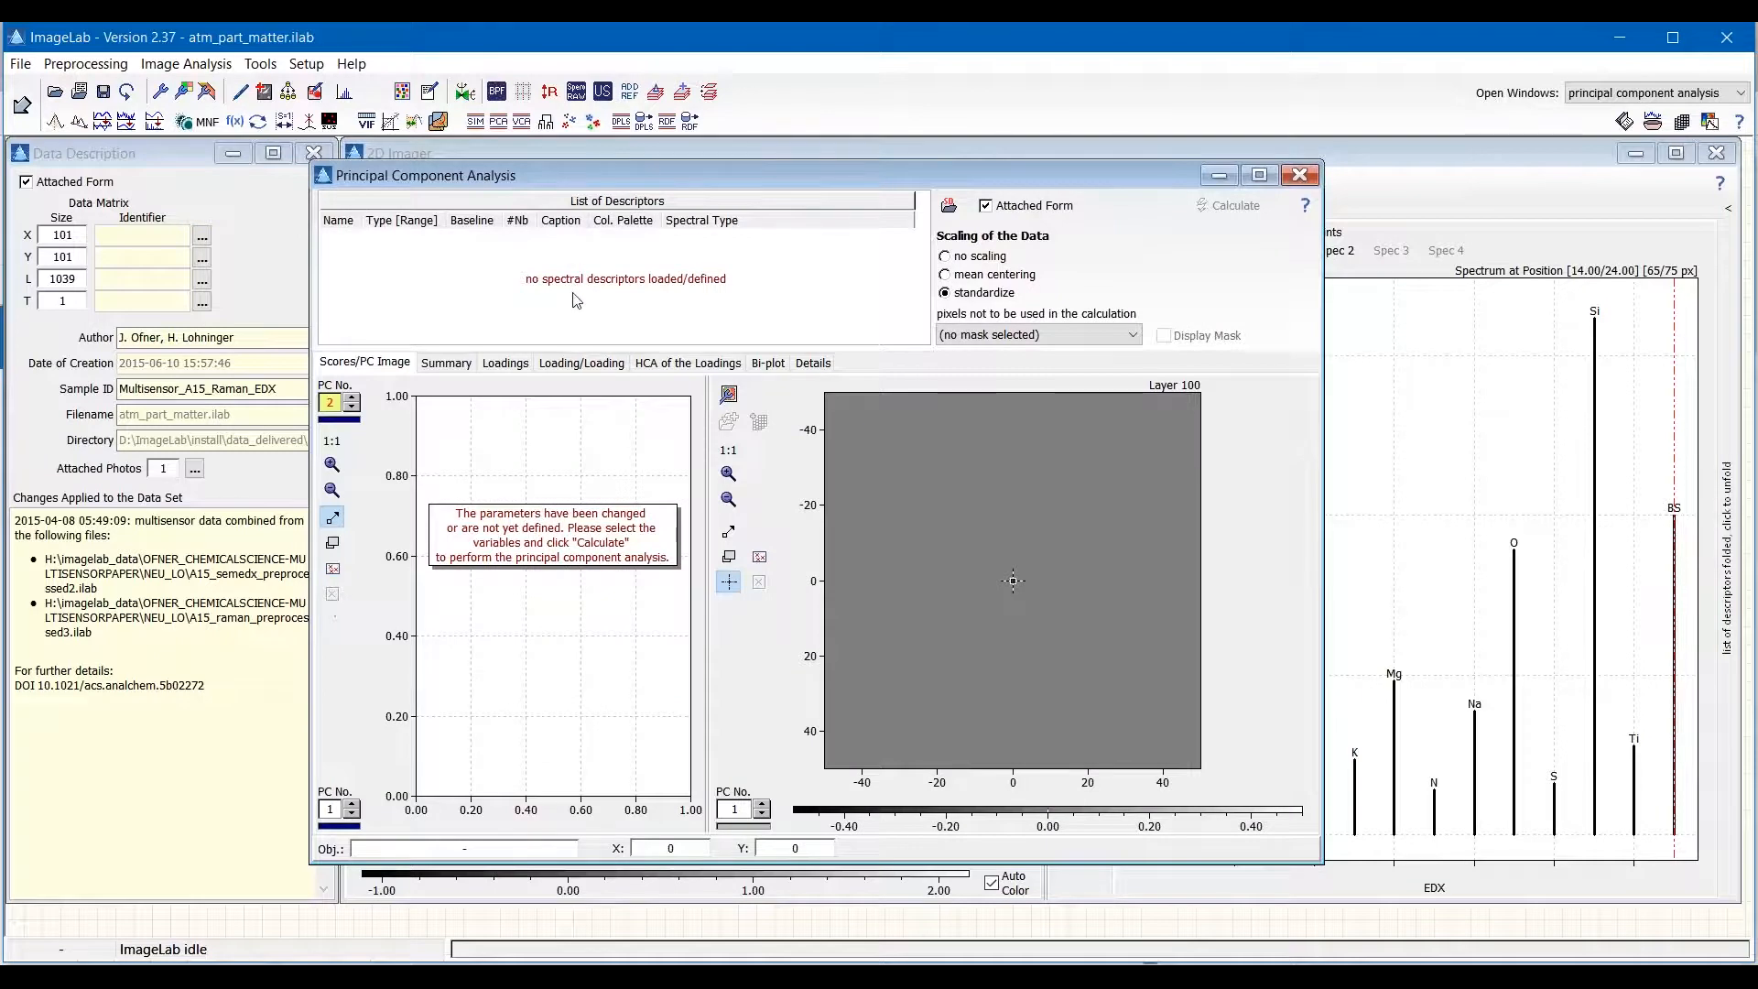
mouse_move(604, 293)
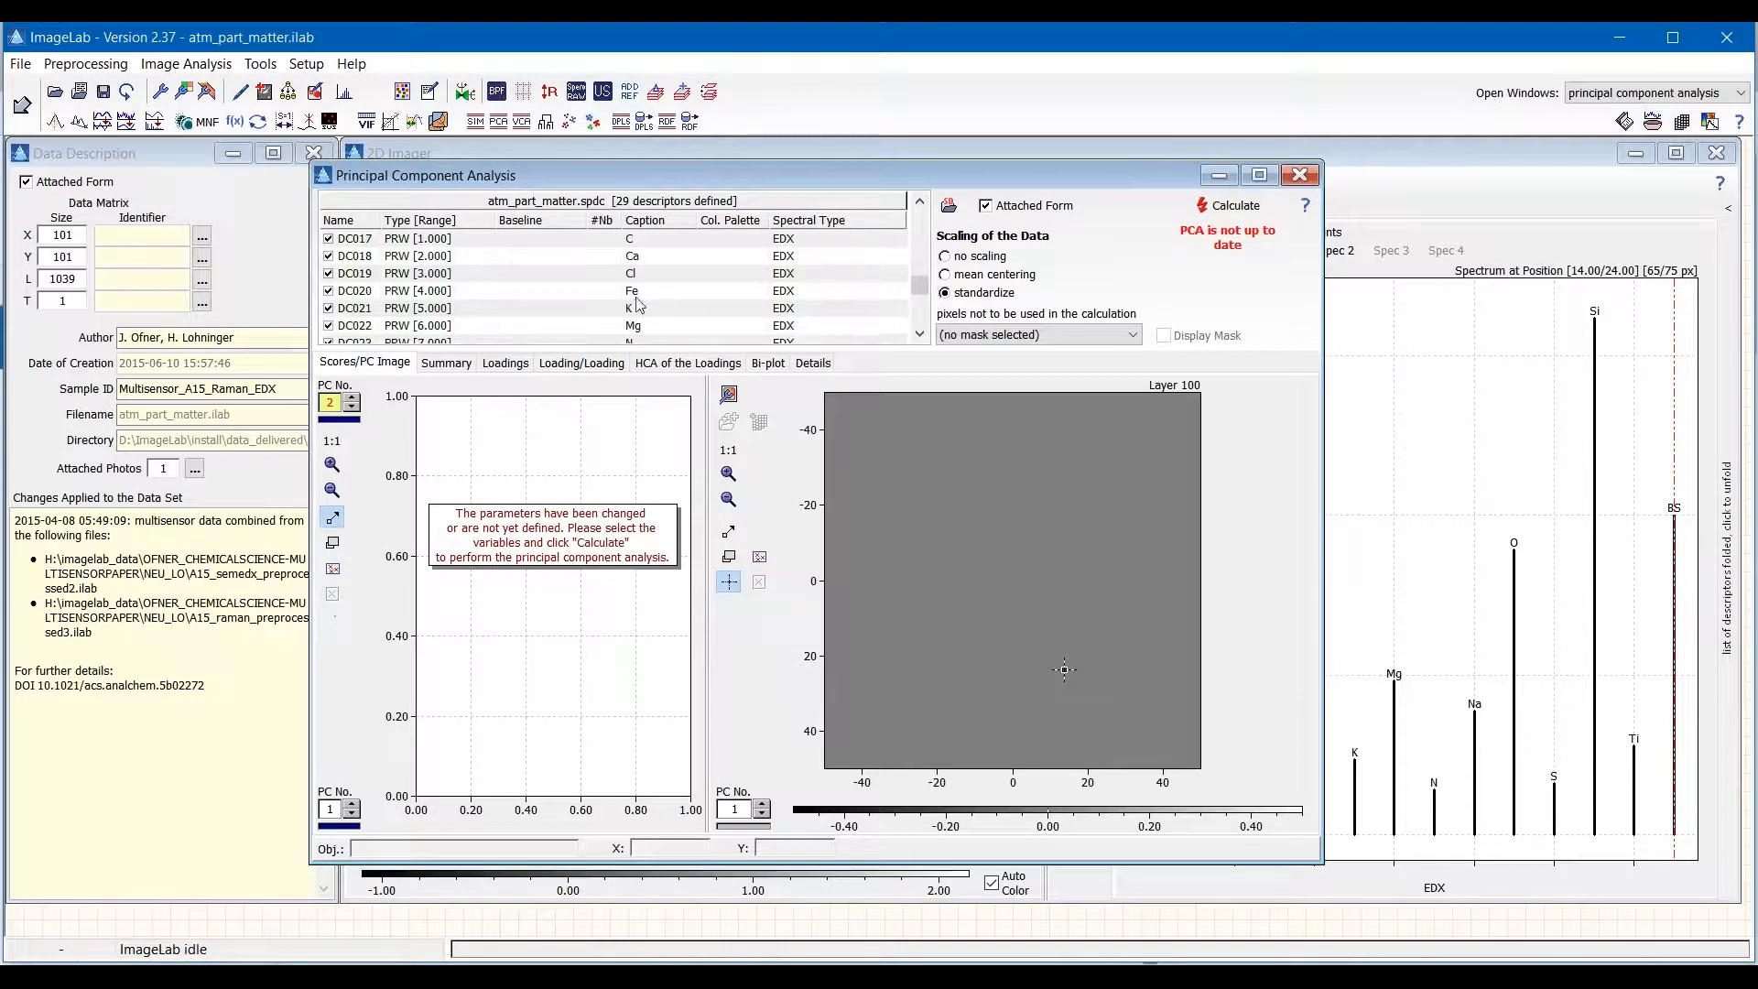
mouse_move(794, 304)
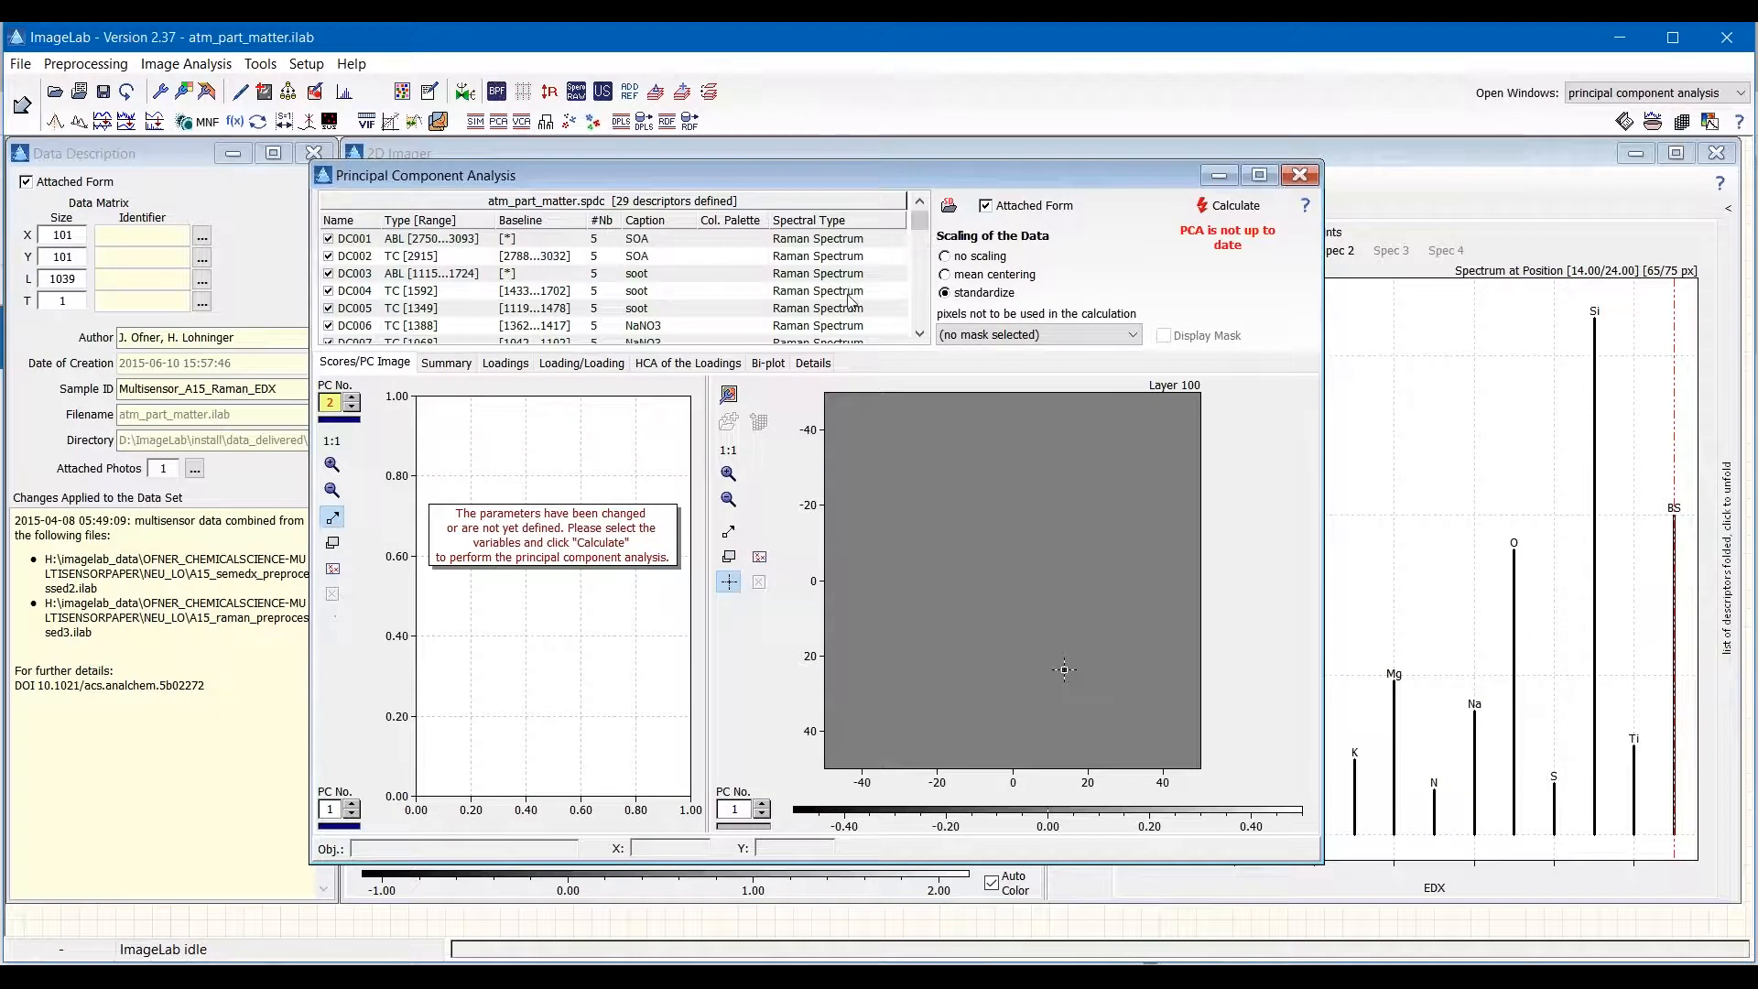
Scroll through the 29 Raman and EDX descriptors loaded from atm_part_matter.spdc.
scroll(down, 3)
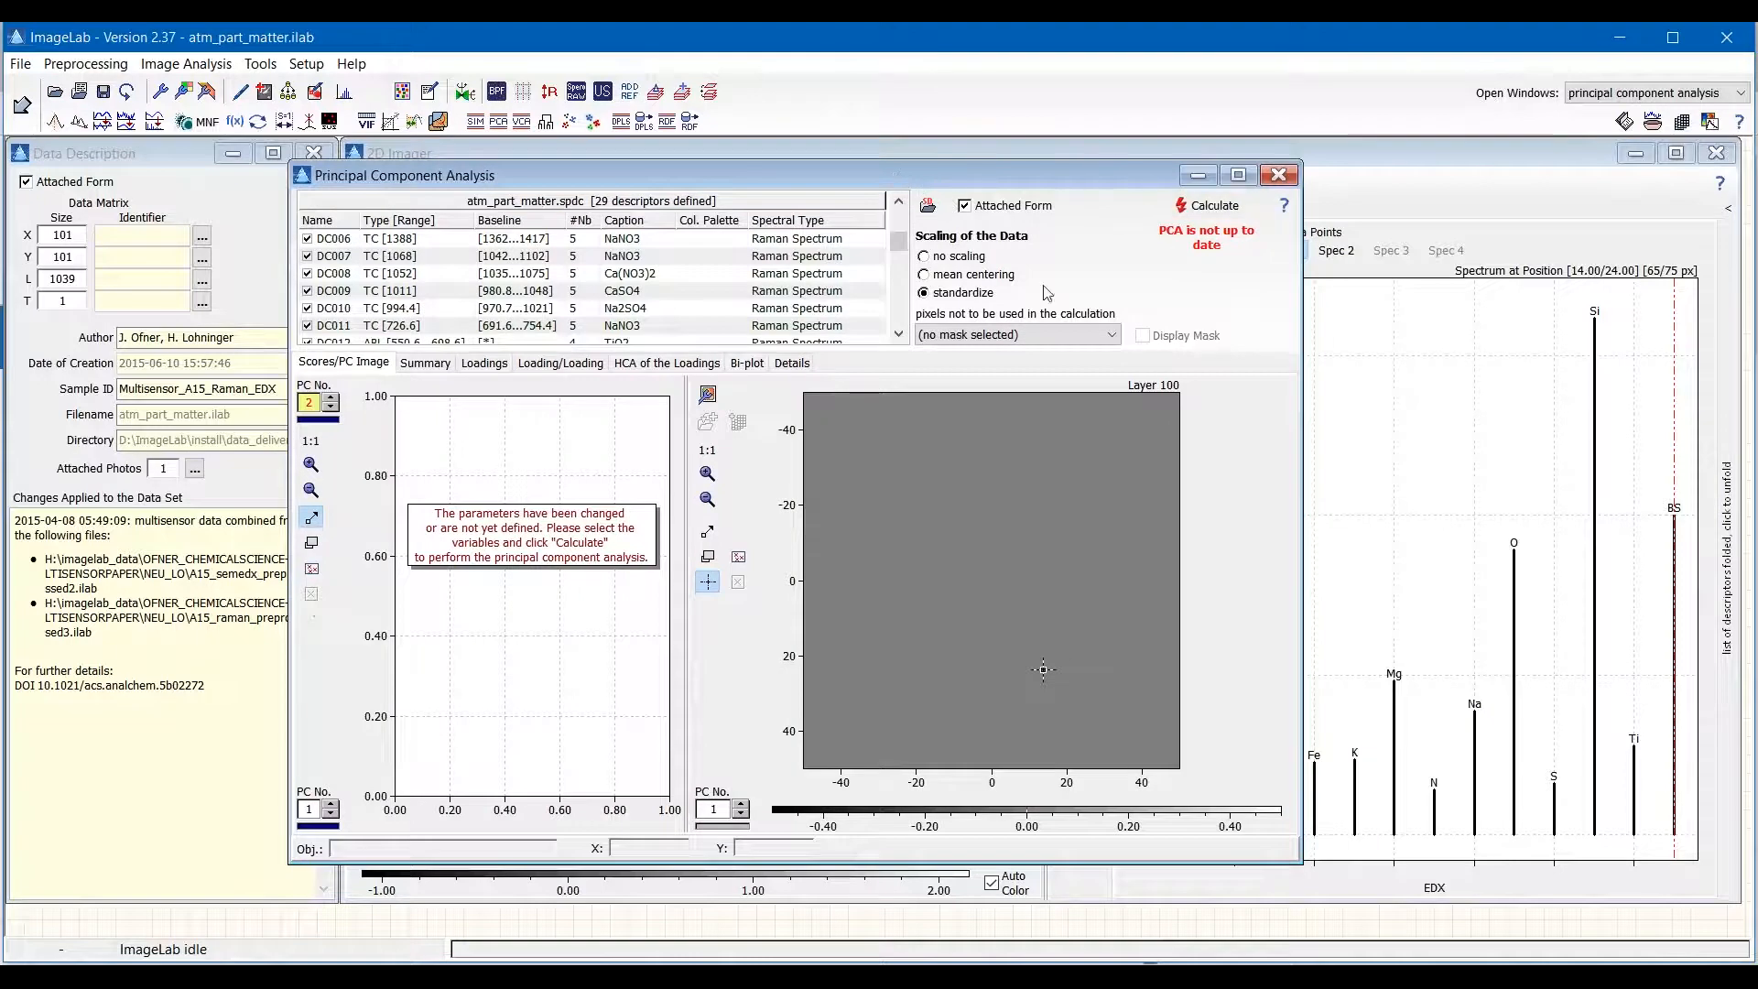
mouse_move(1070, 315)
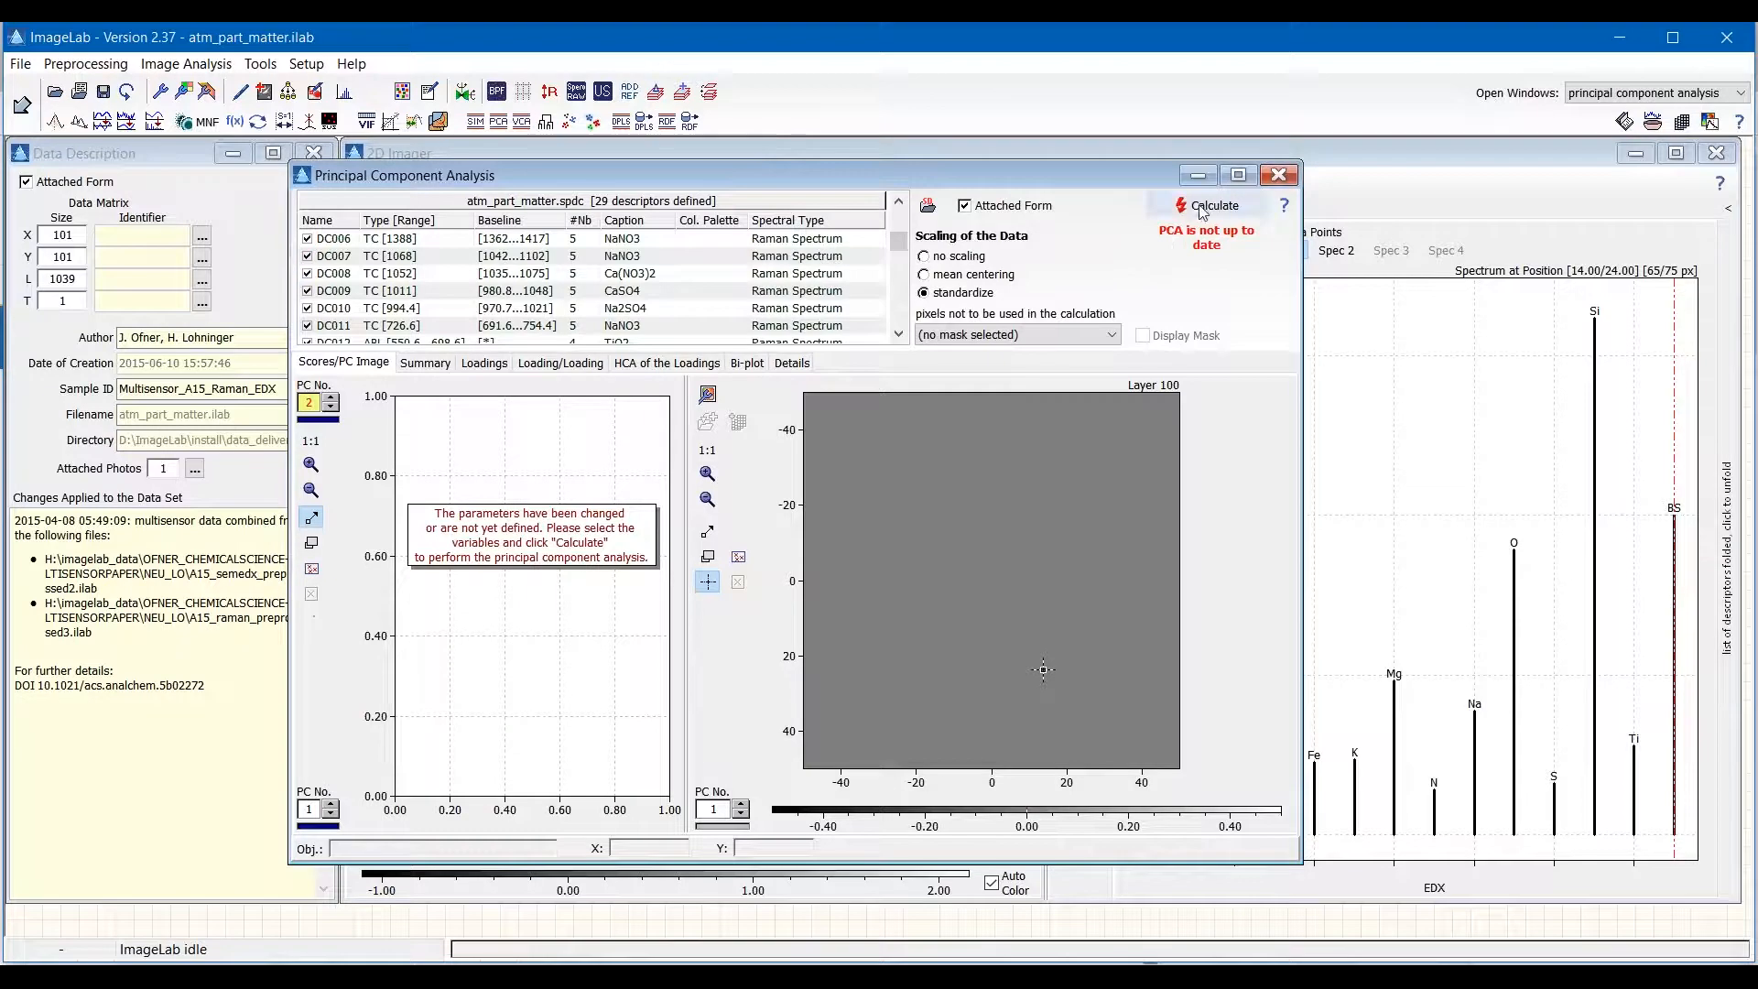
Calculate the standardized PCA to get the PC1–PC2 score plot and PC1 score image.
click(1213, 205)
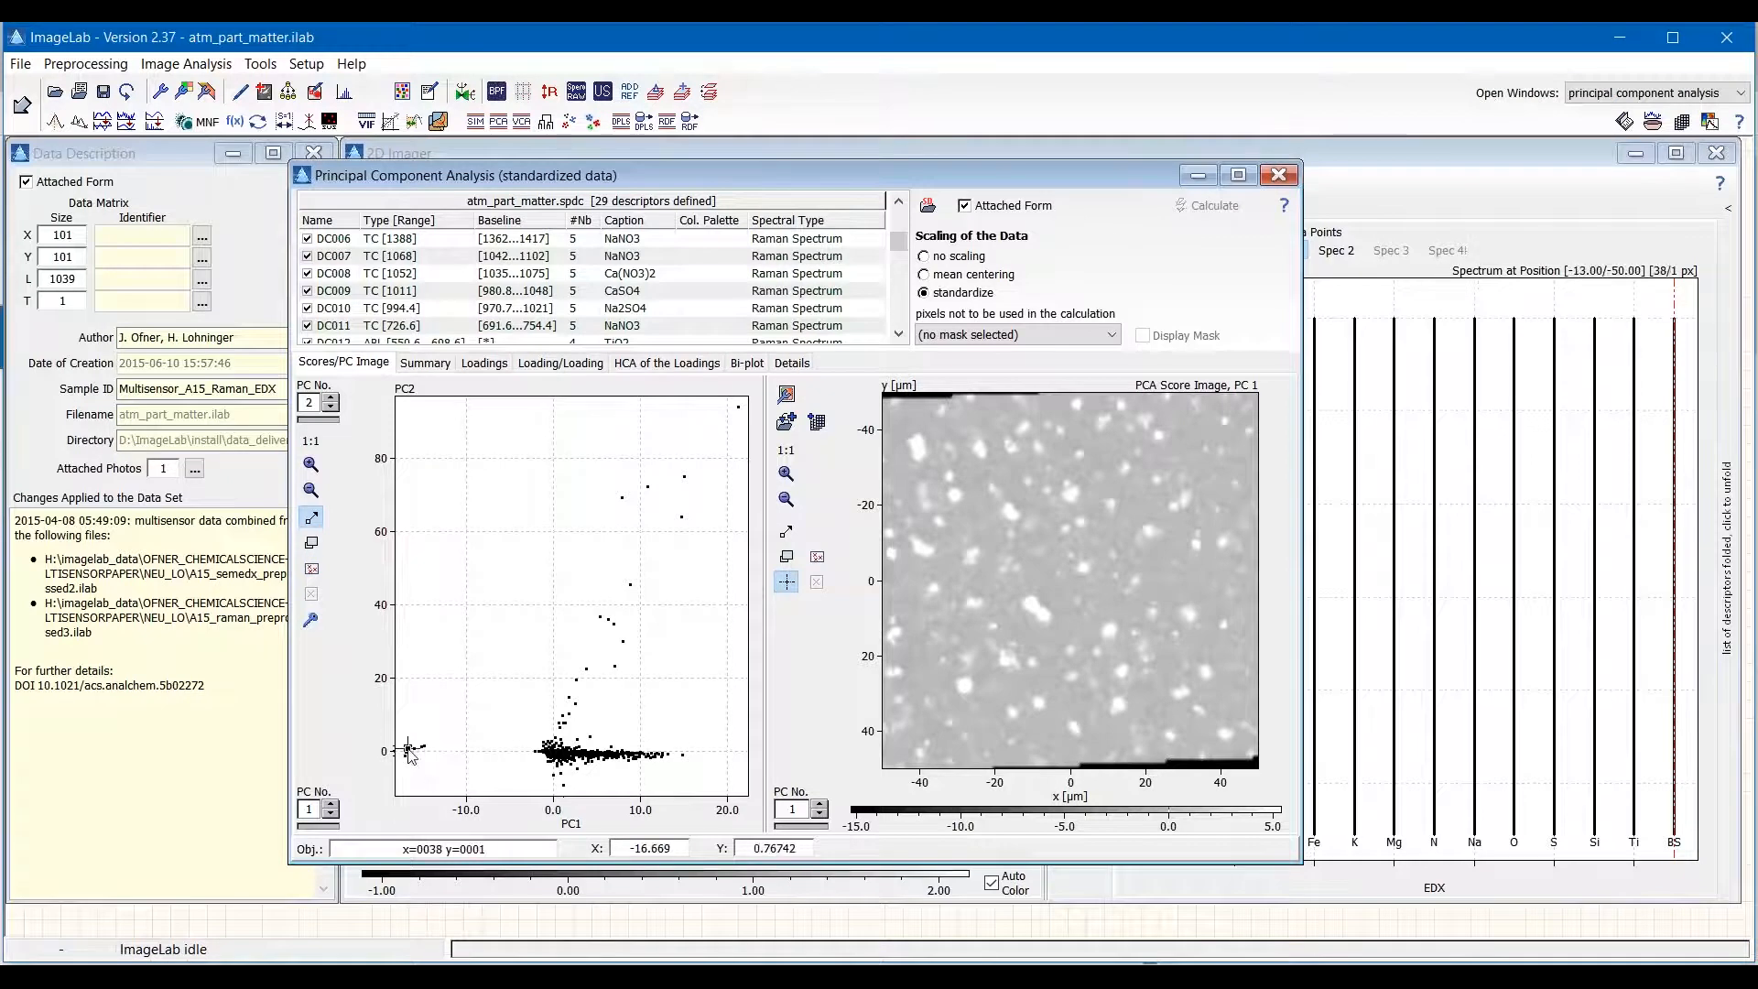
mouse_move(410, 755)
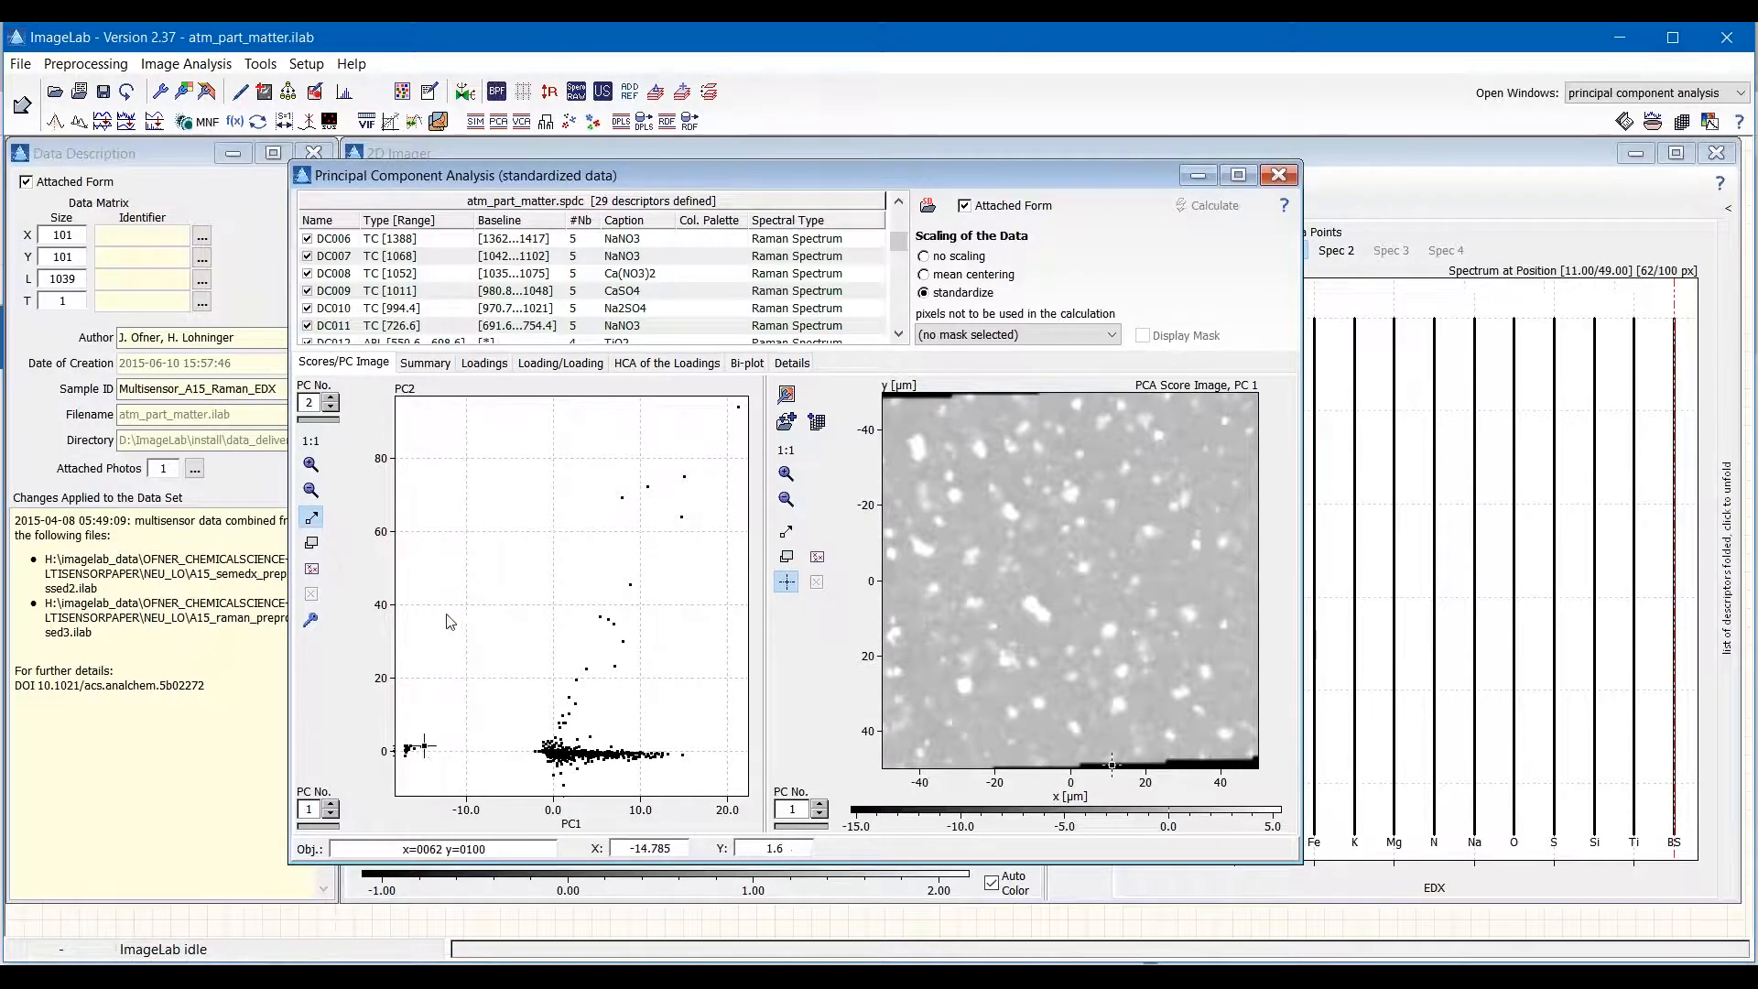
Mark the isolated low-PC1 score cluster with the point-selection tool, highlighting top and bottom edge pixels.
click(311, 572)
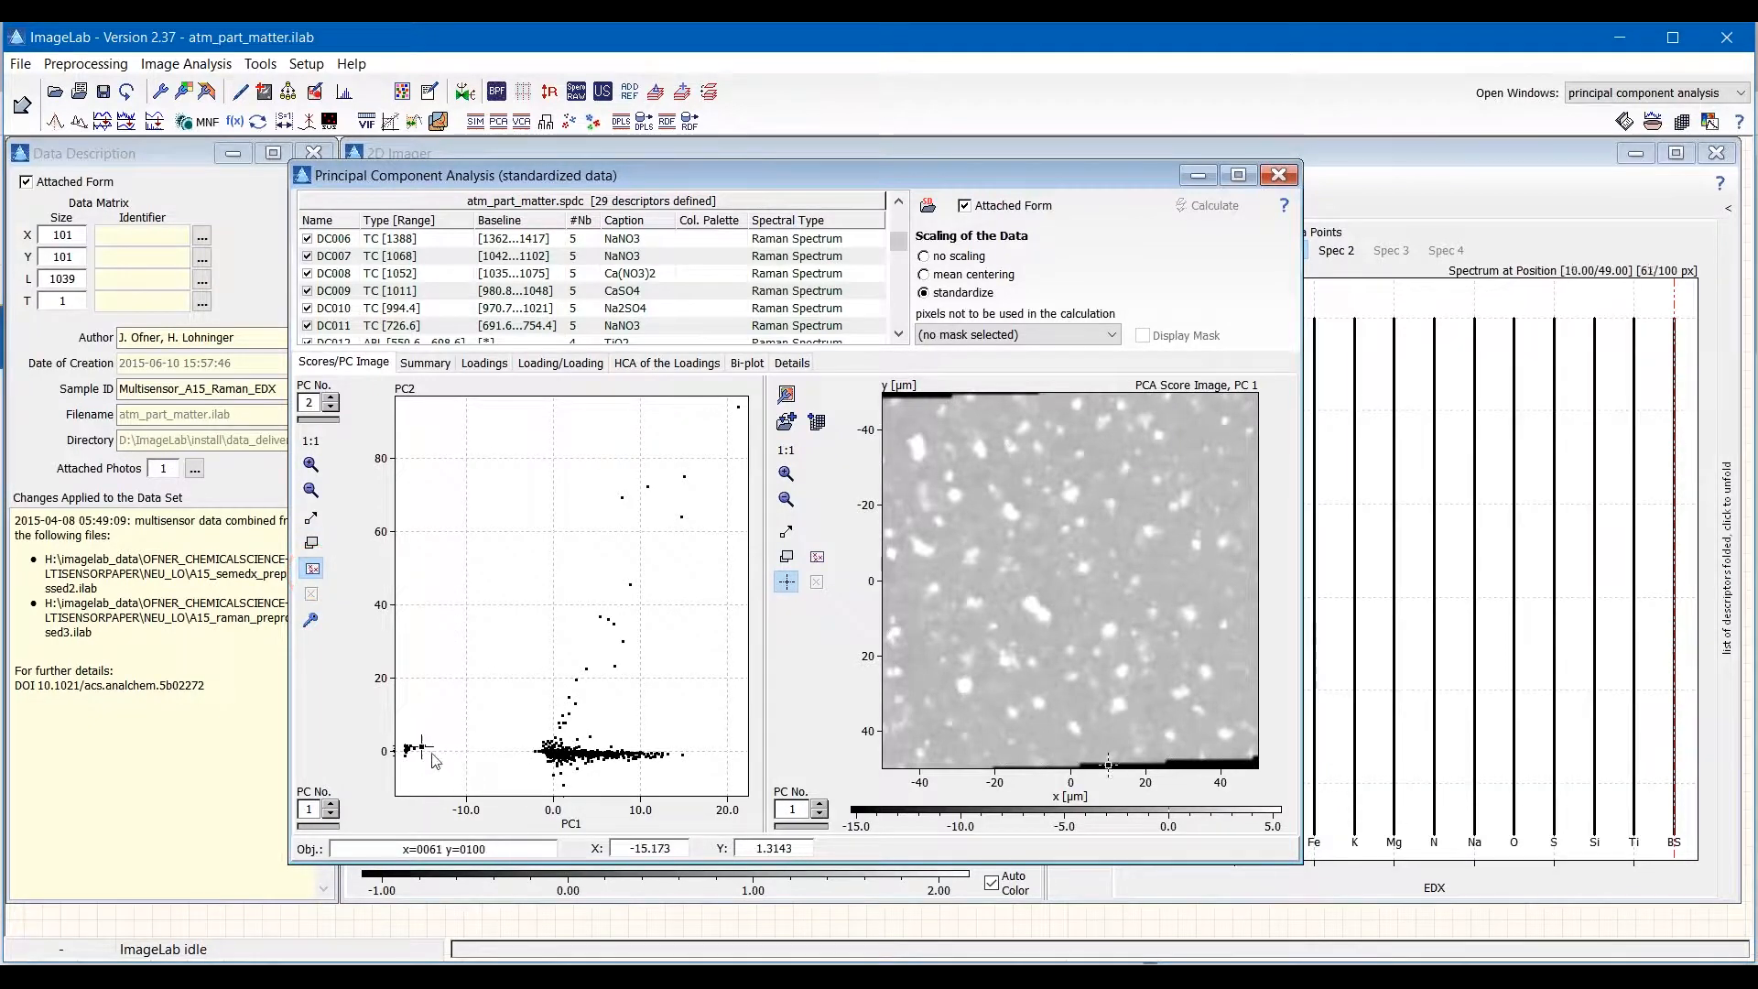
mouse_move(424, 749)
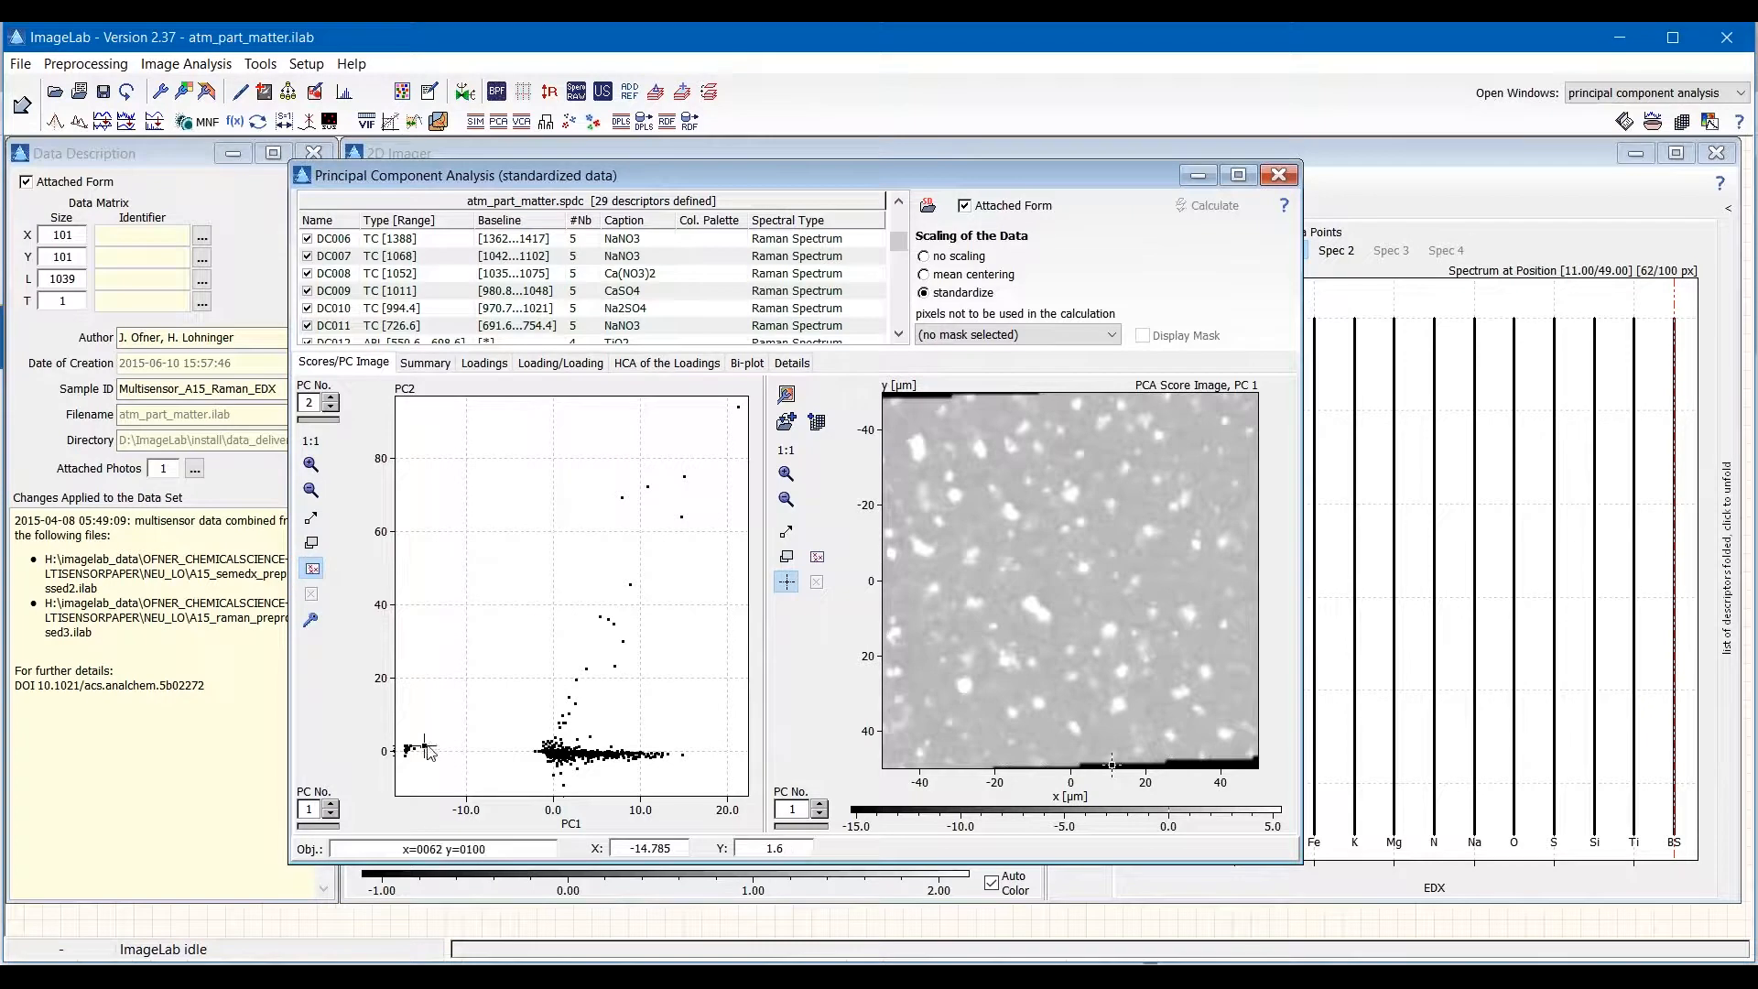
mouse_move(424, 749)
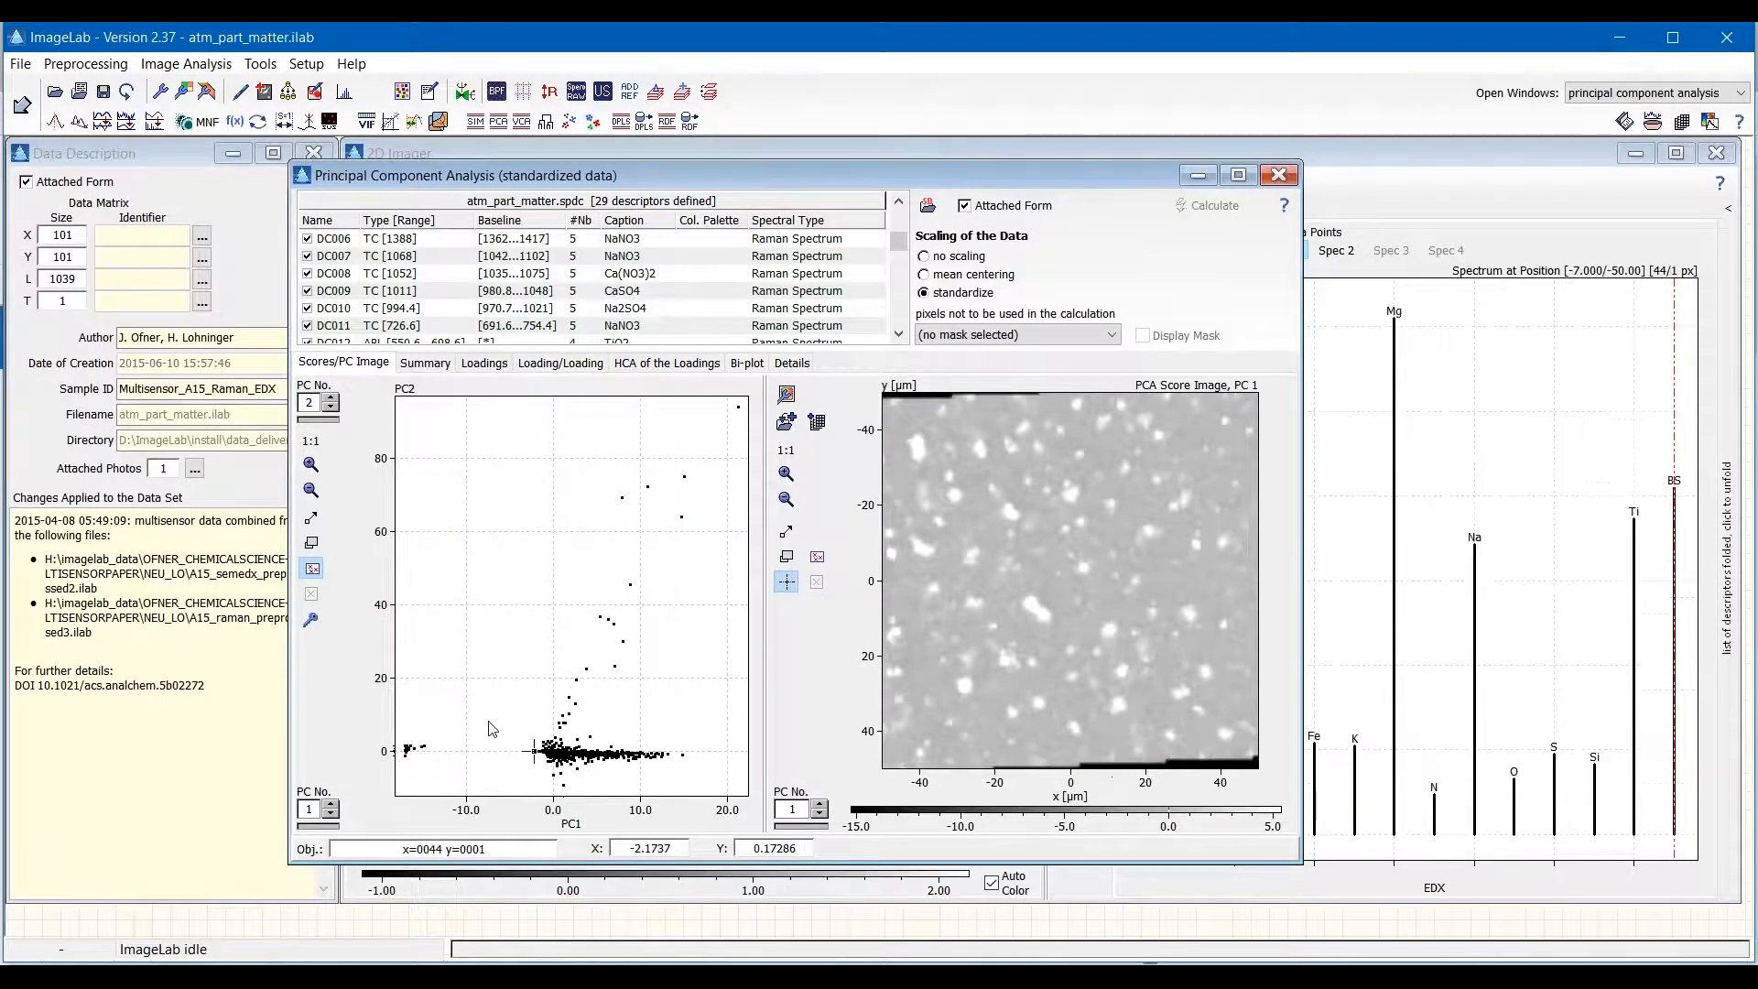
click(418, 749)
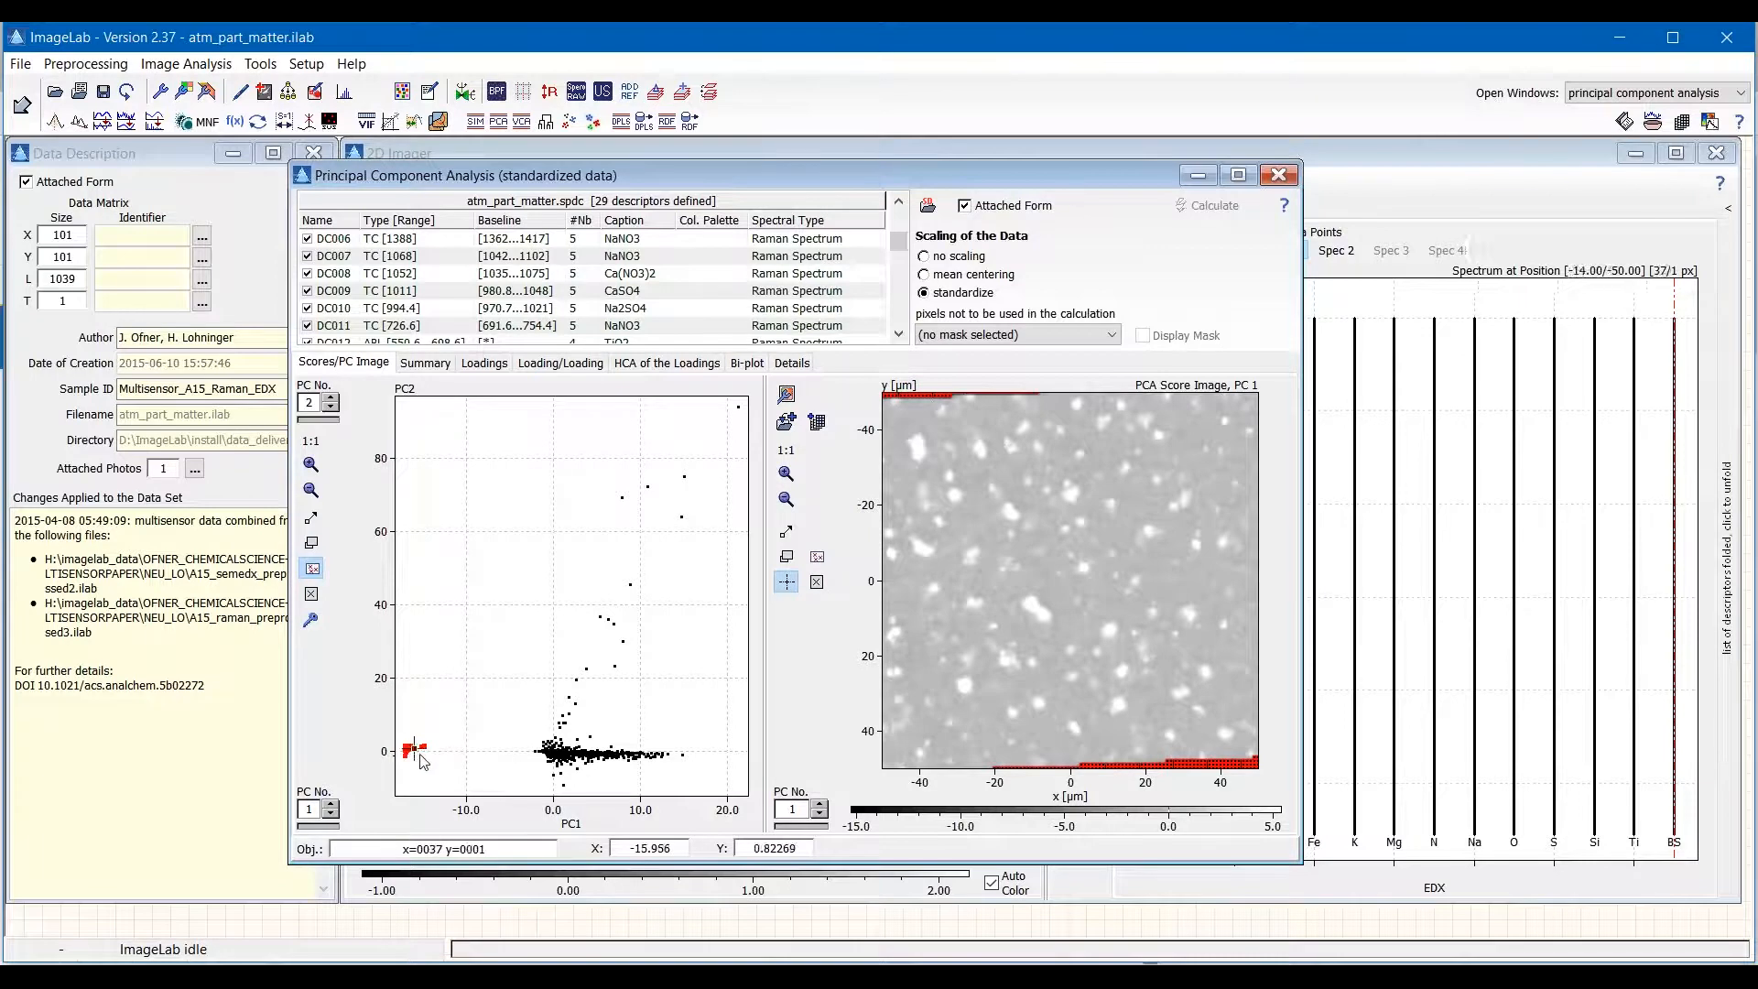
mouse_move(411, 755)
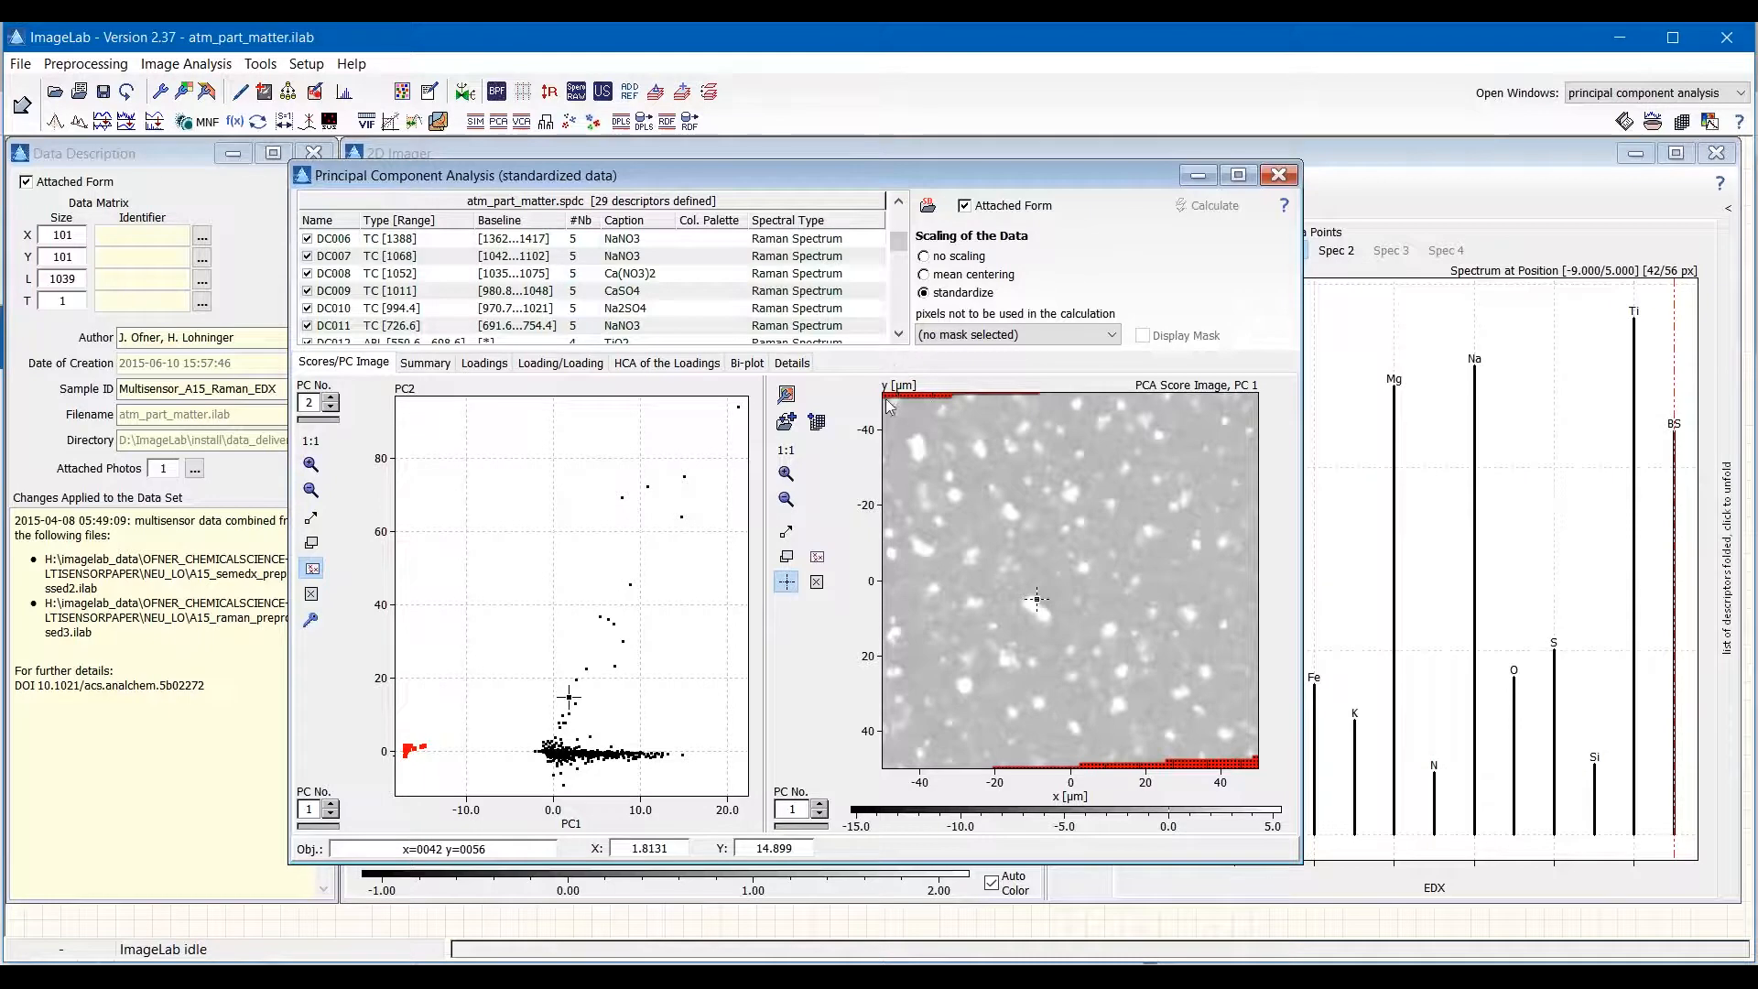
mouse_move(960, 452)
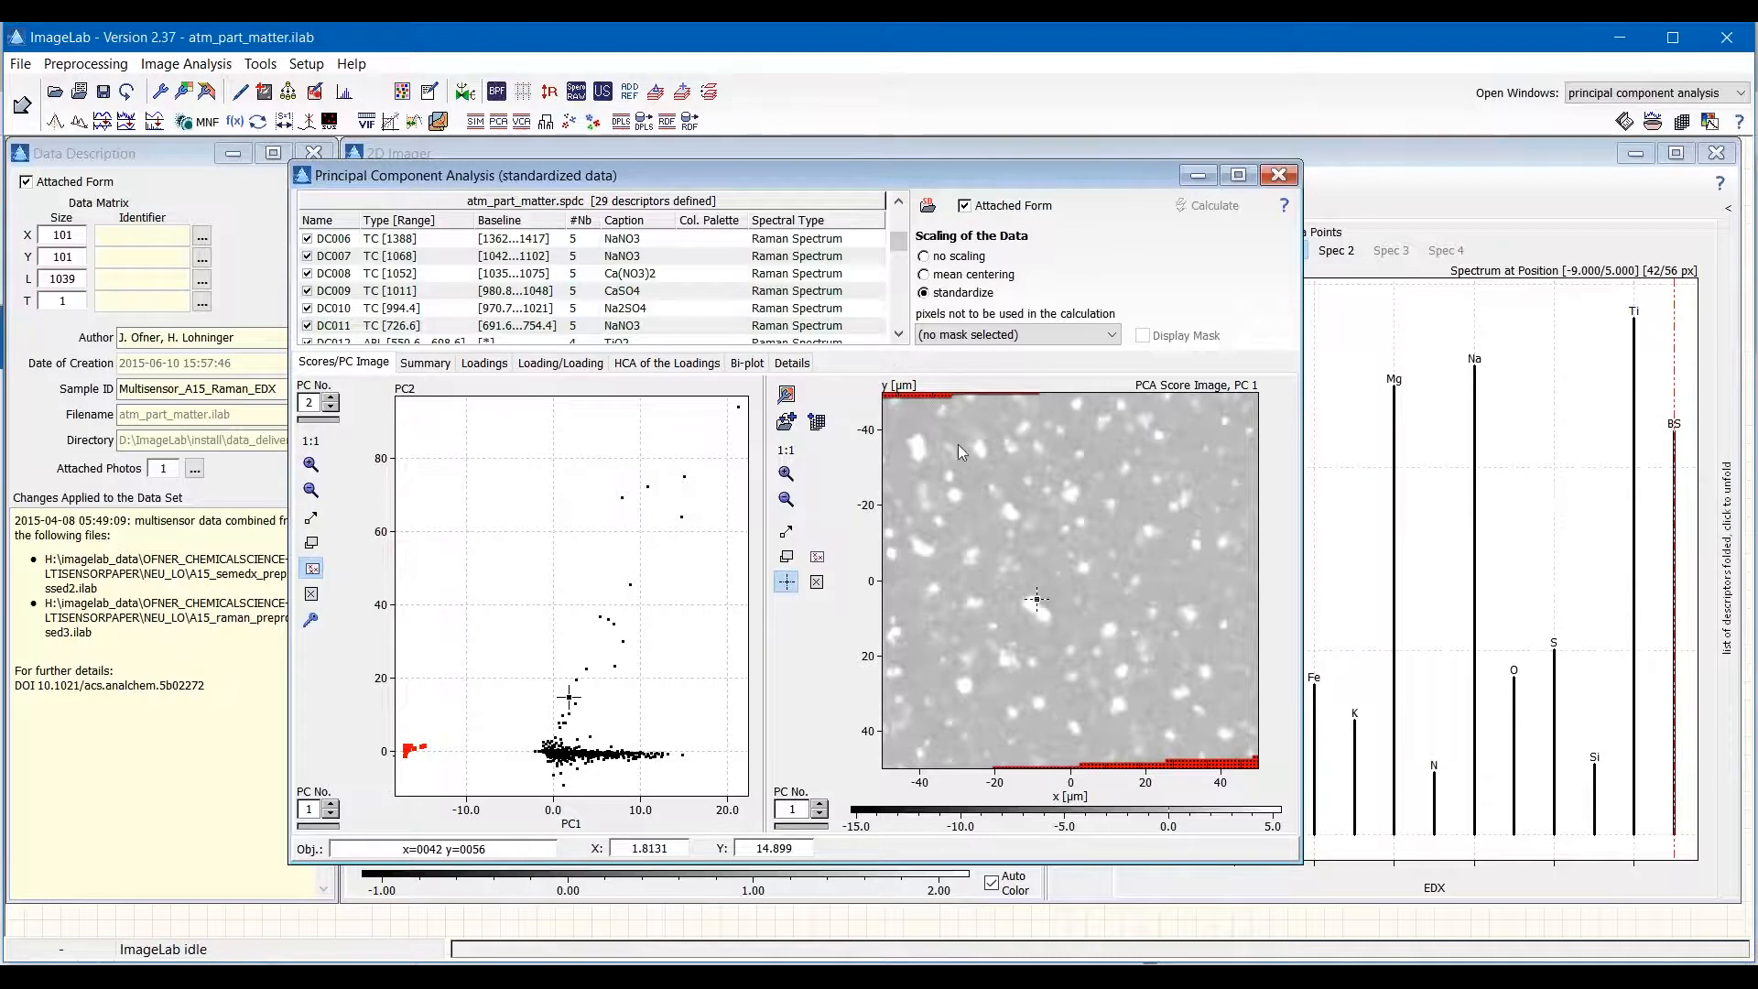
mouse_move(1179, 715)
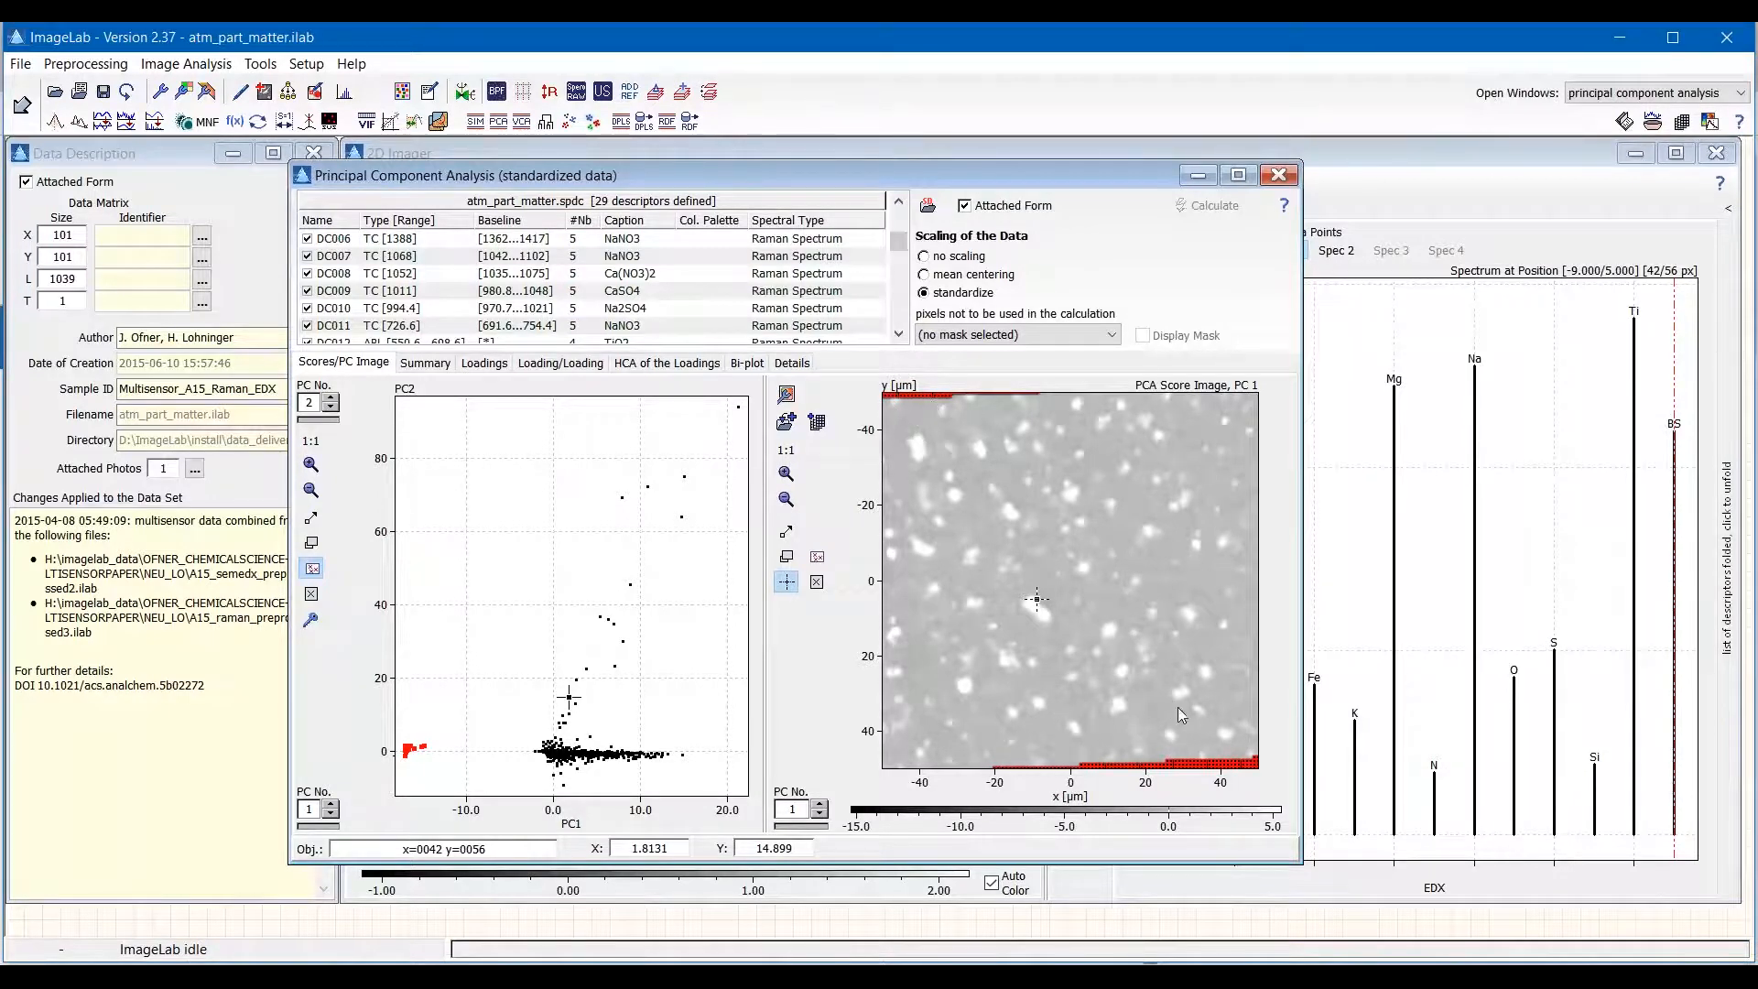
Move the PCA window left to reveal the featureless EDX spectrum of an edge pixel.
click(1199, 762)
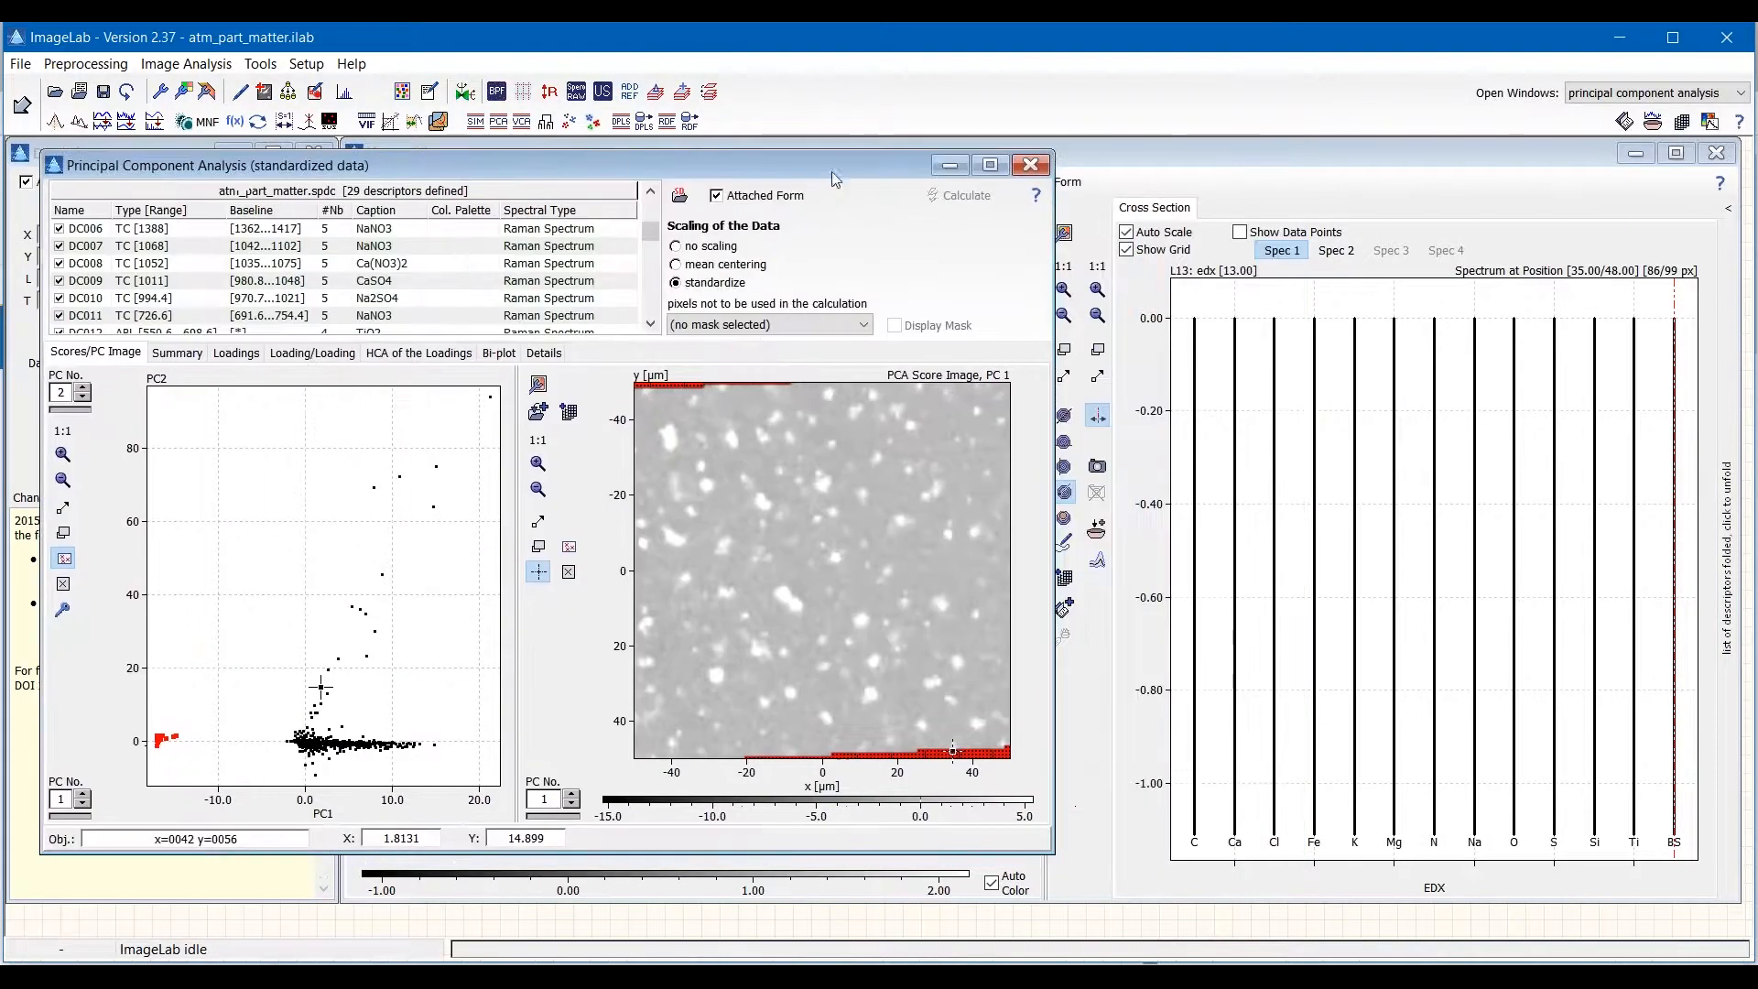
mouse_move(1196, 325)
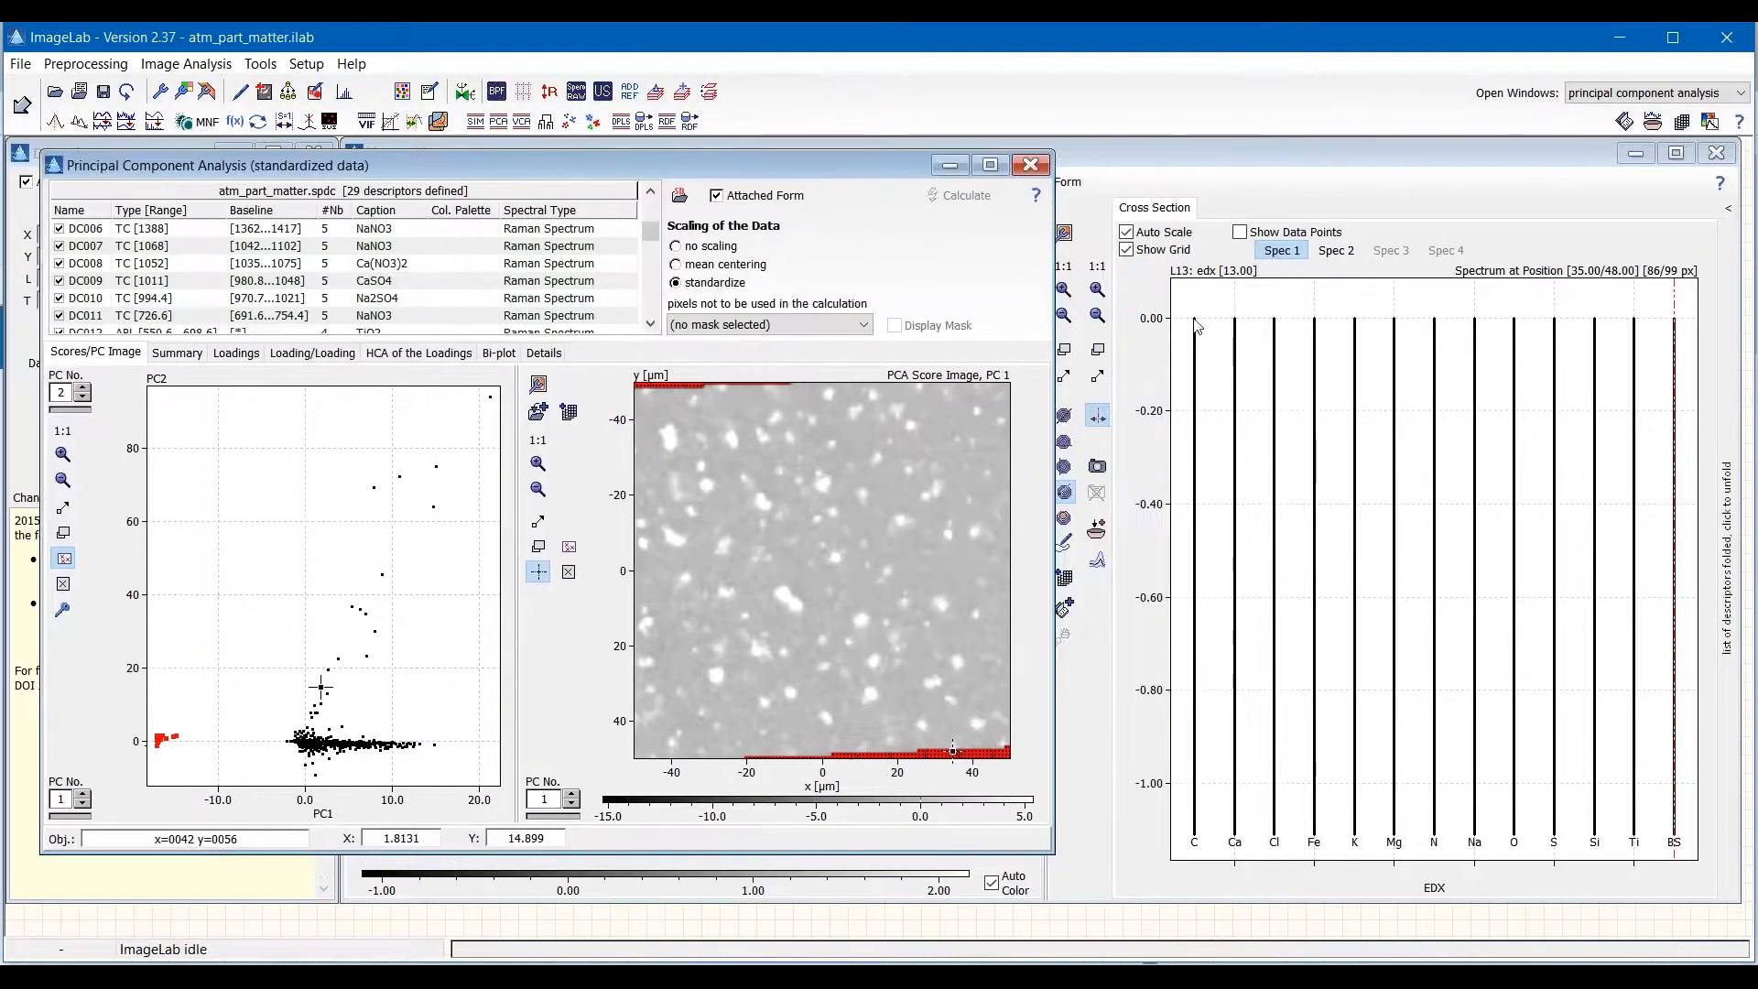
mouse_move(1231, 839)
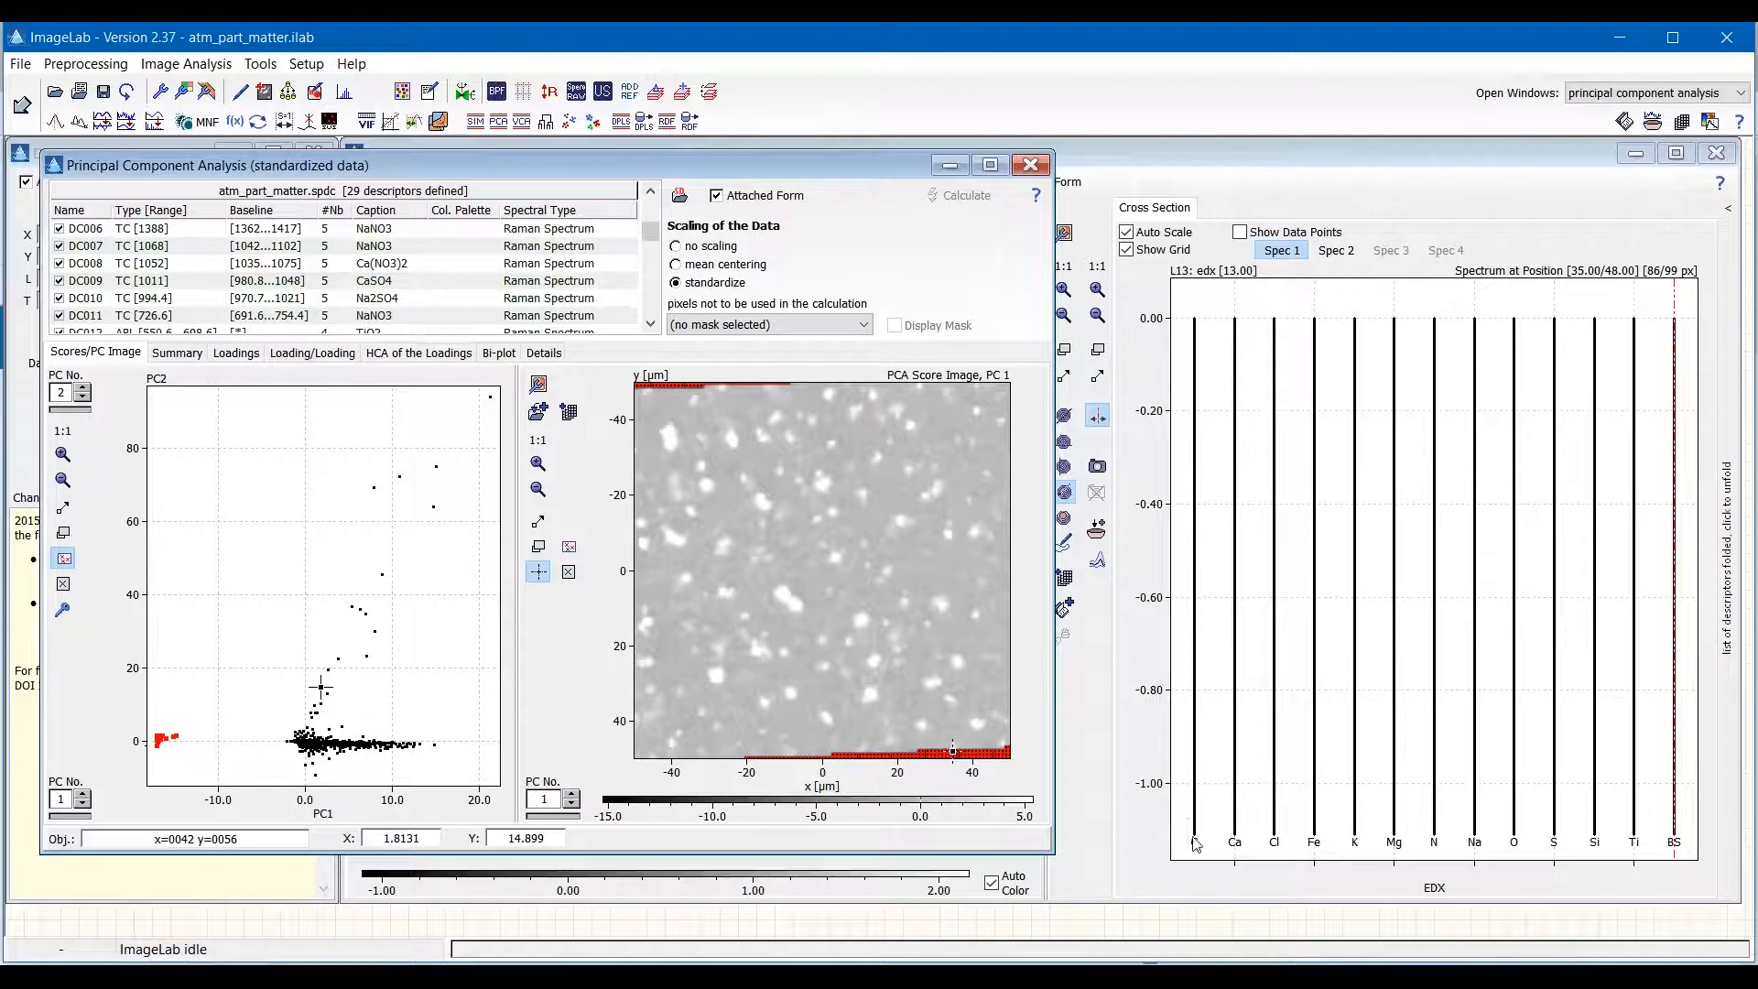
mouse_move(781, 428)
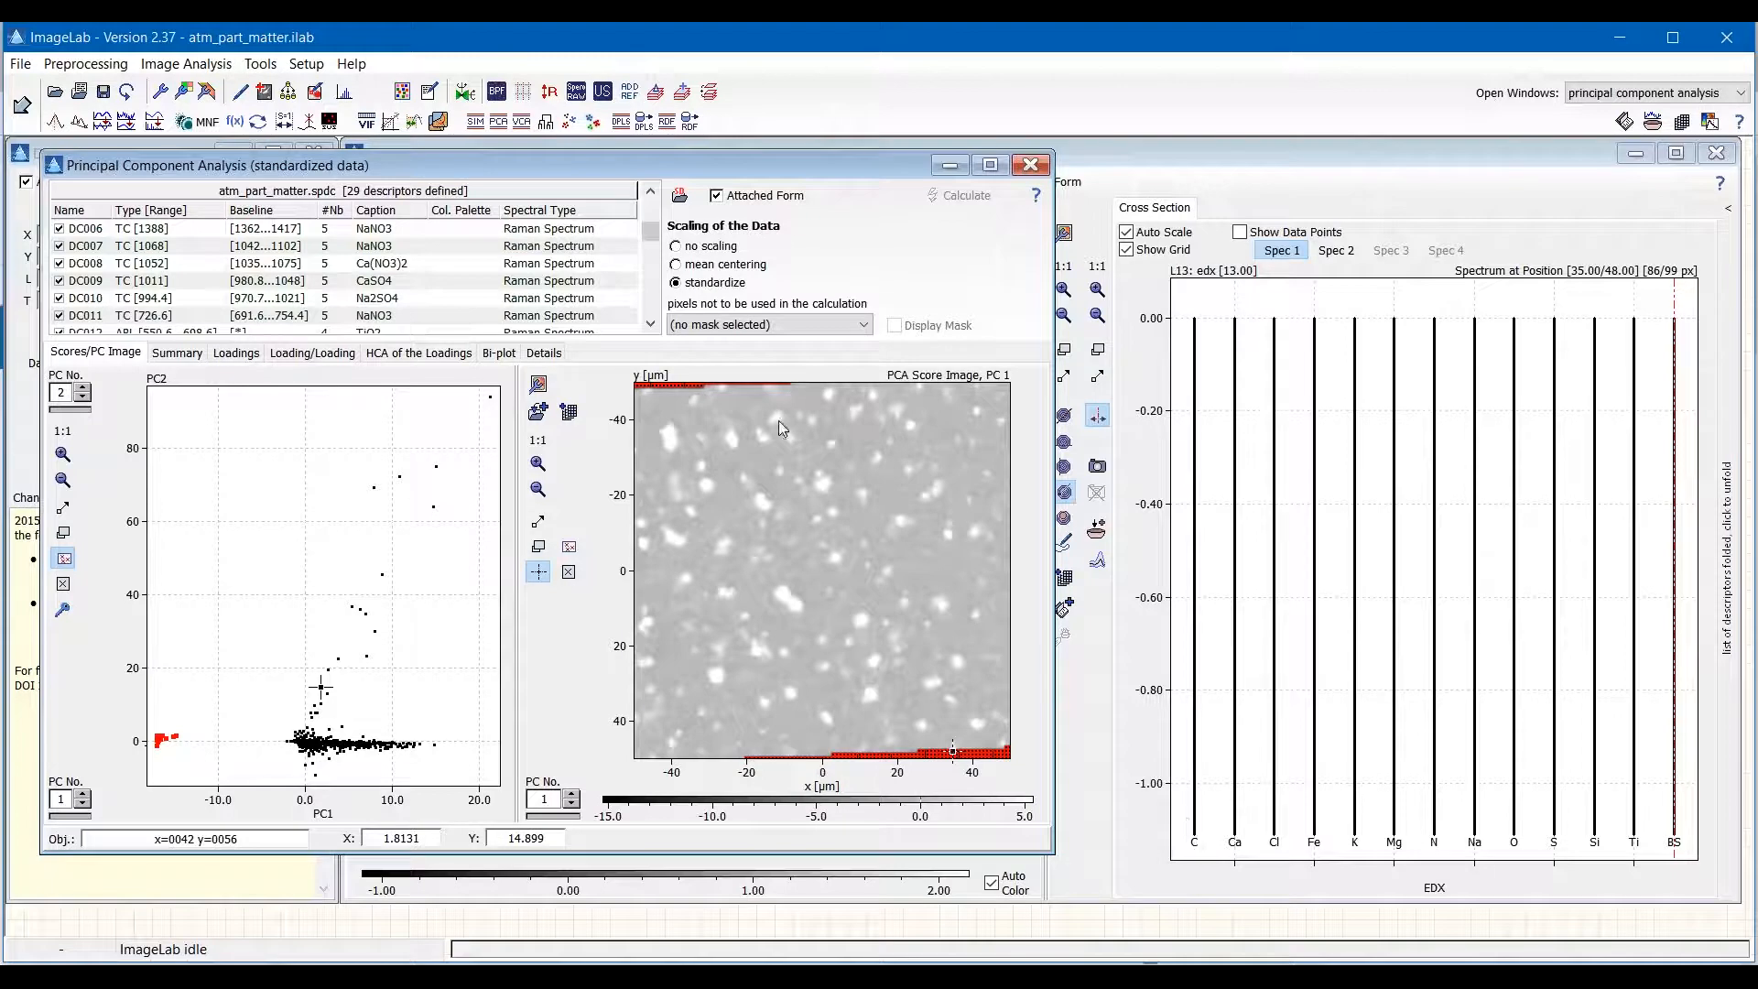
mouse_move(828, 494)
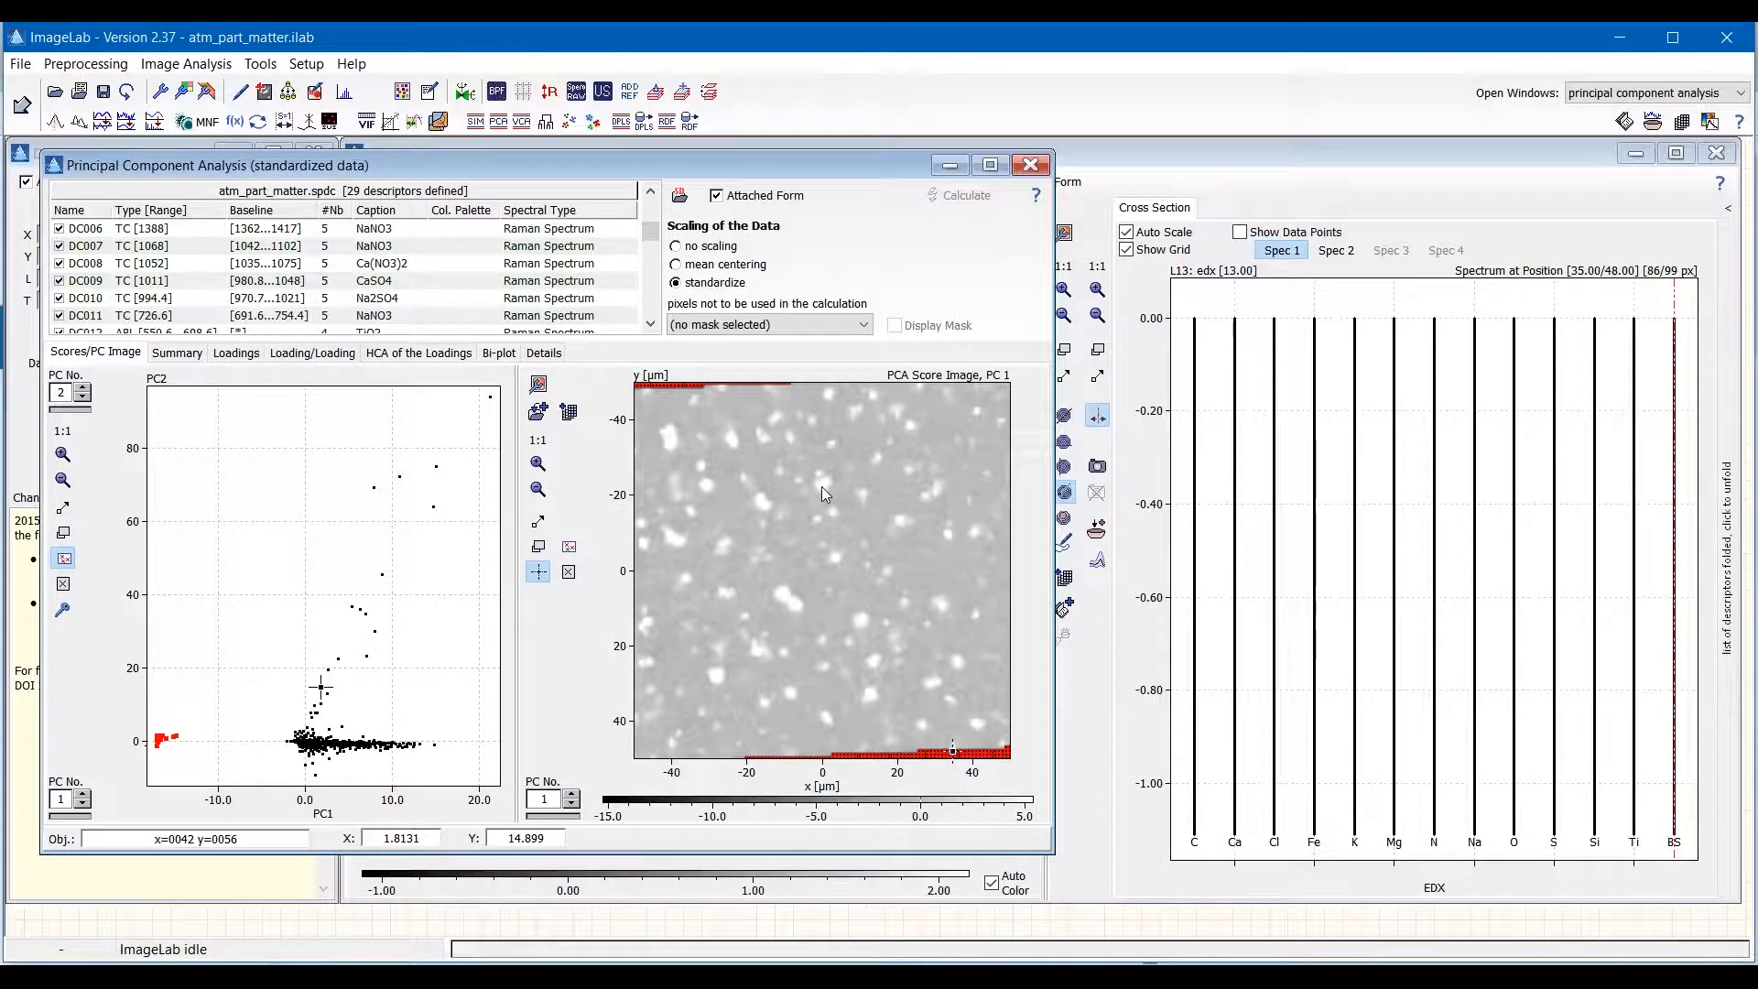
mouse_move(865, 498)
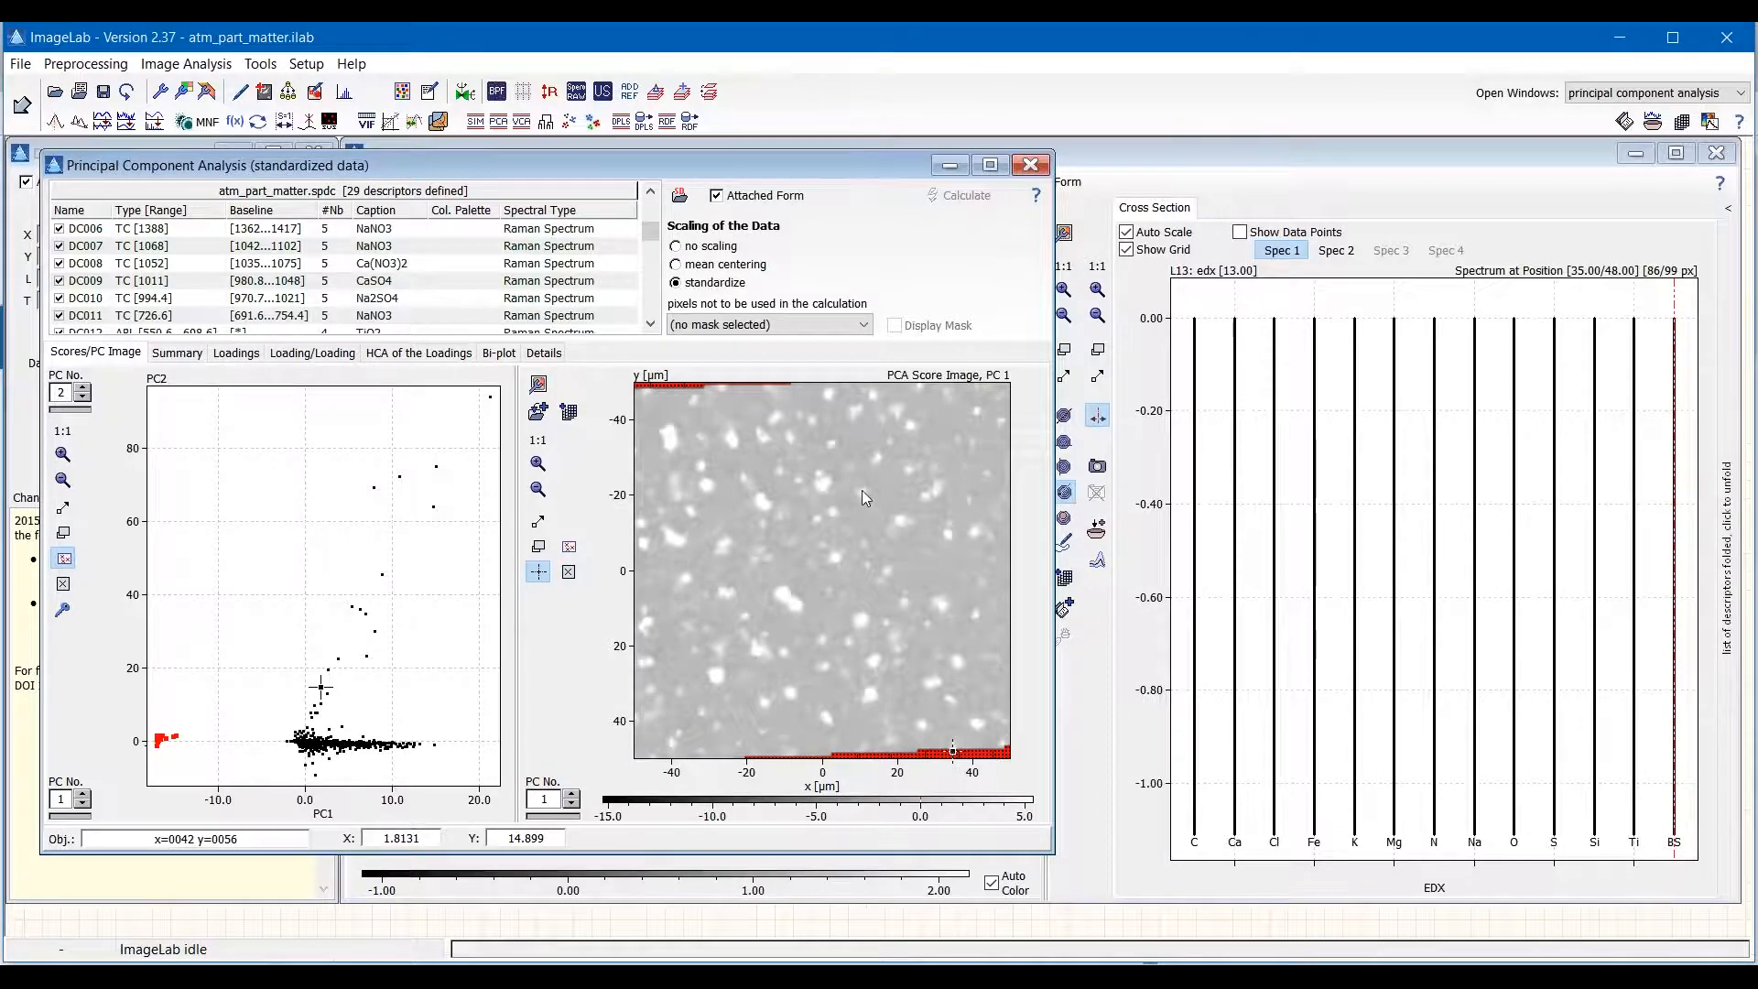
mouse_move(841, 568)
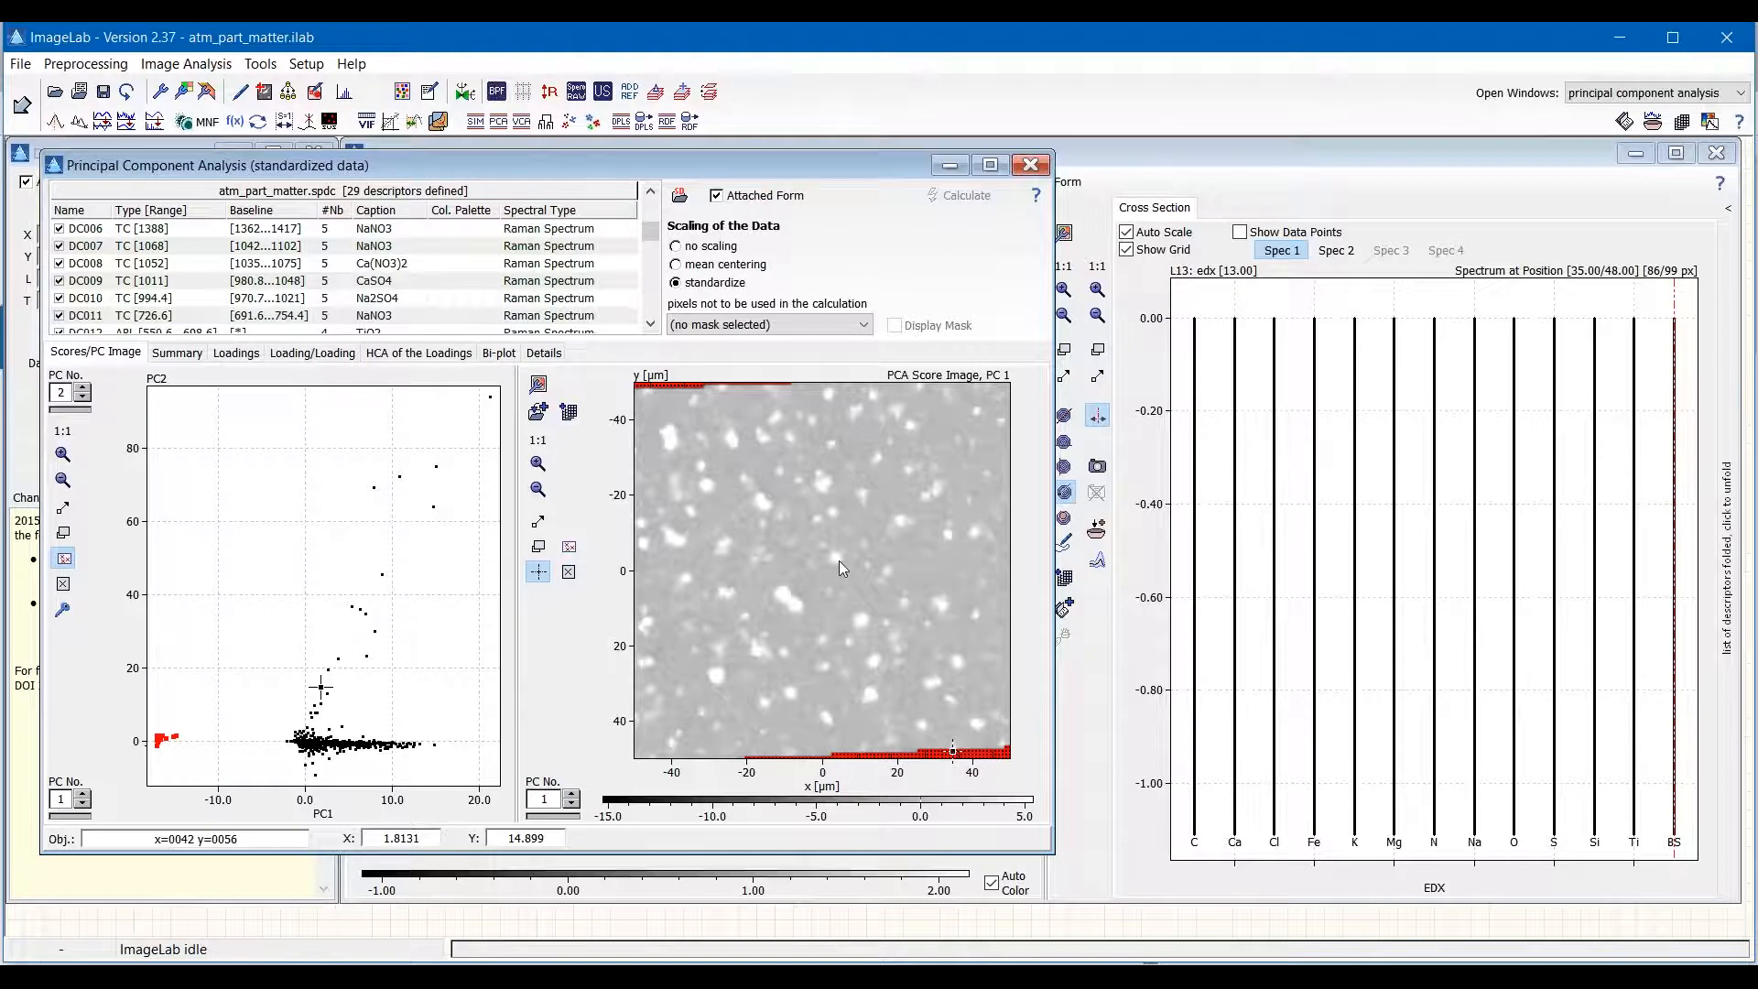
mouse_move(838, 558)
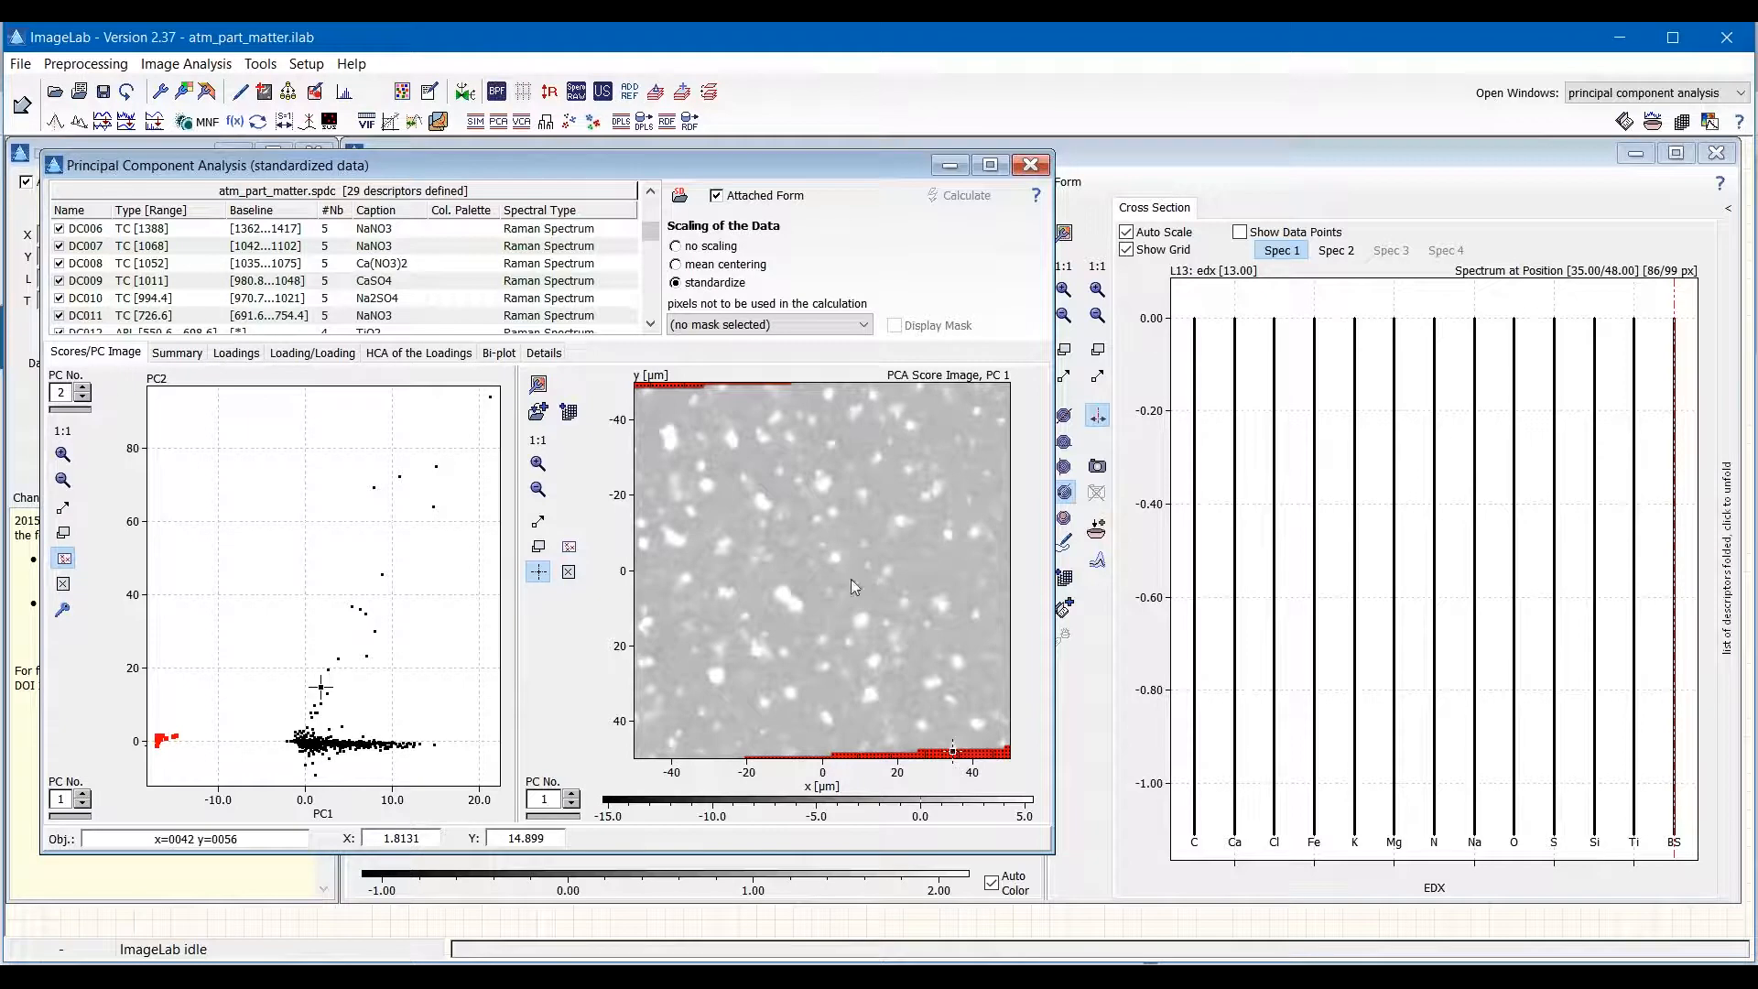
mouse_move(835, 566)
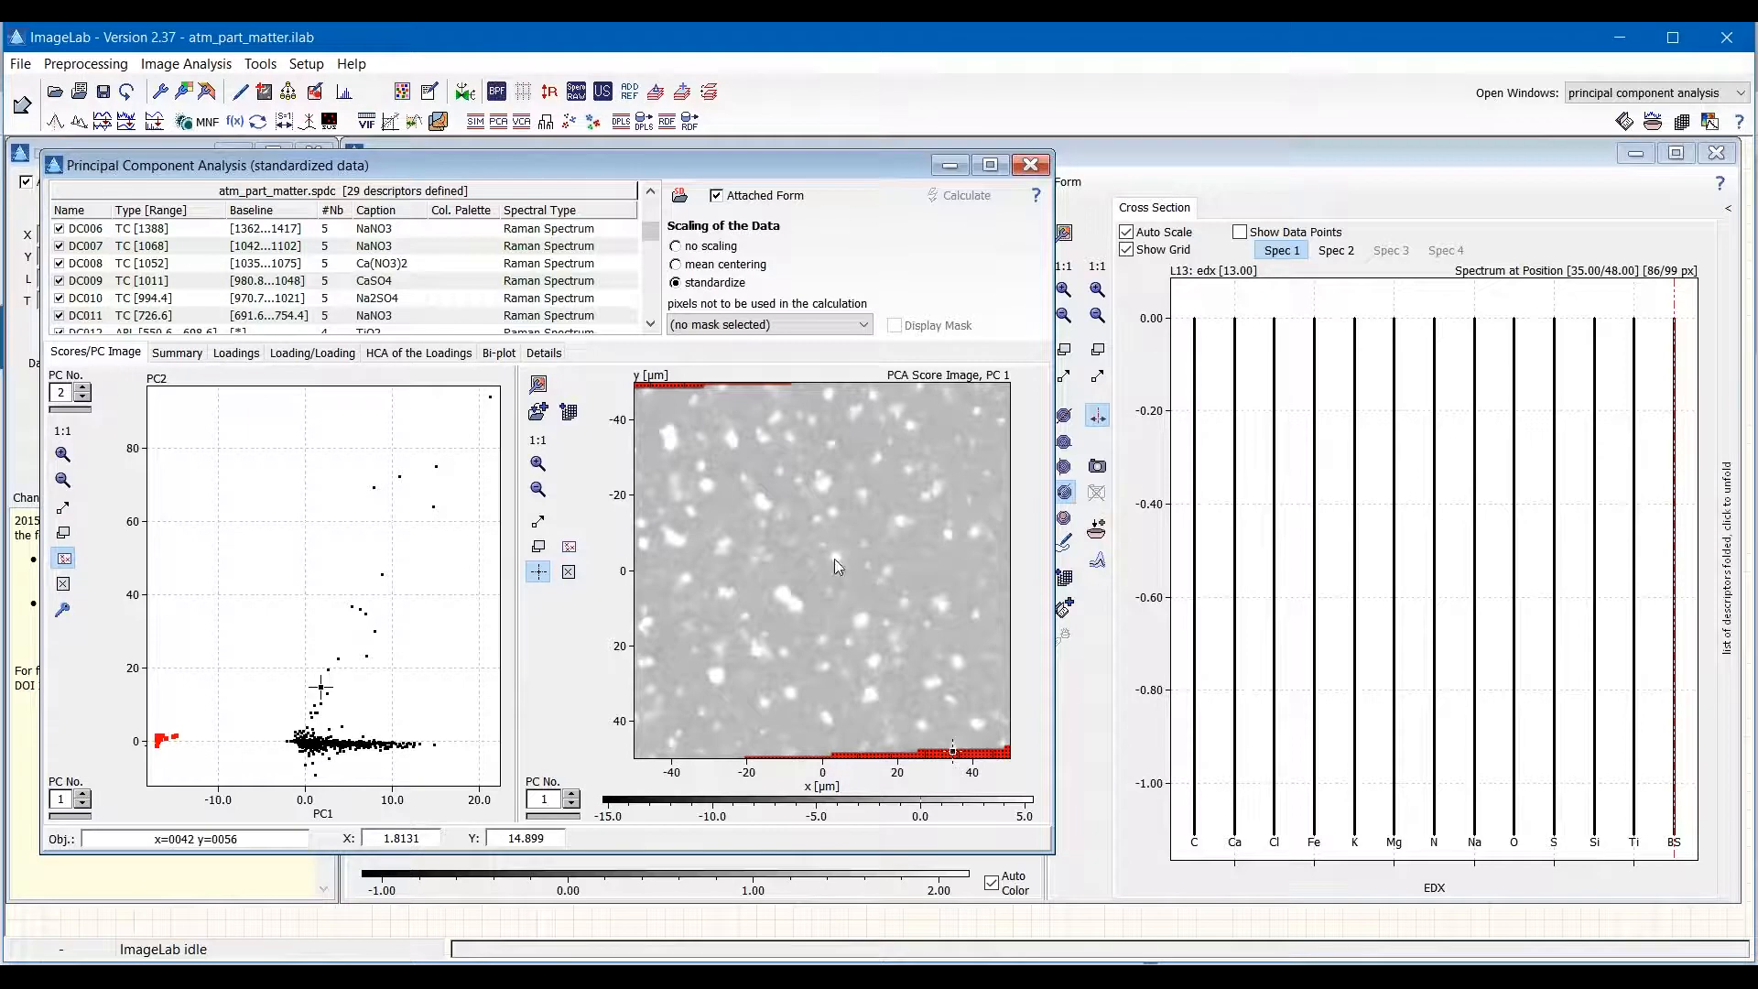
mouse_move(654, 399)
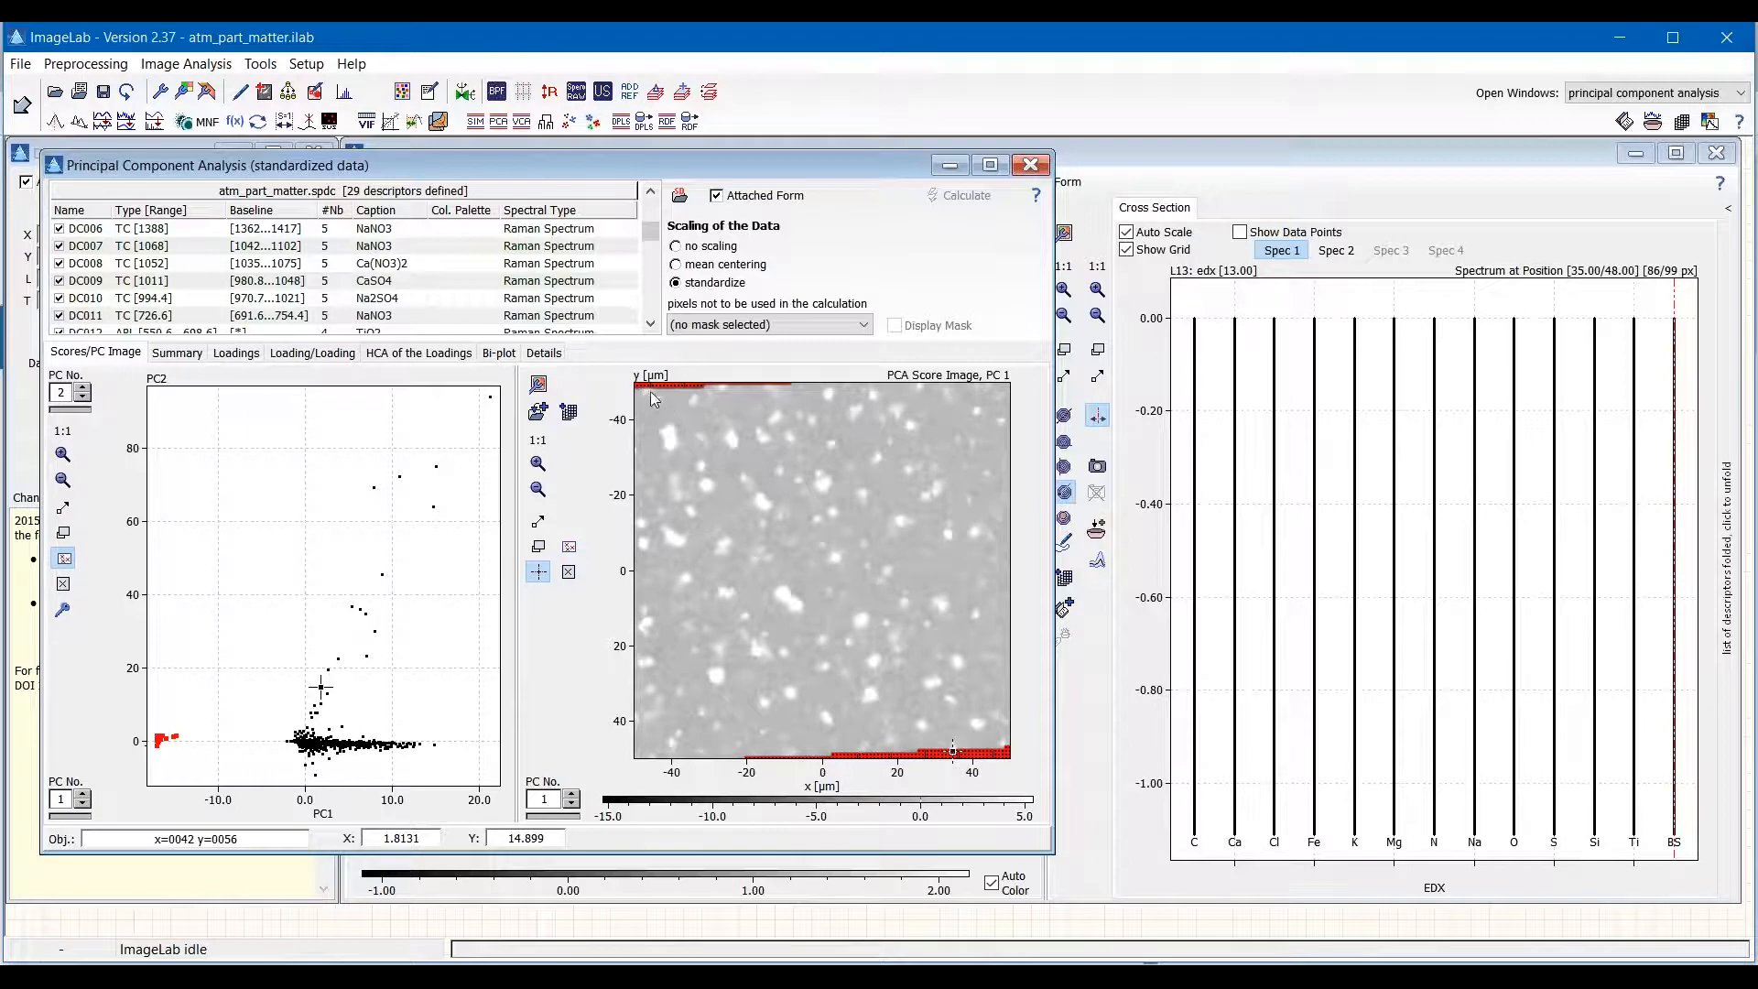
mouse_move(749, 394)
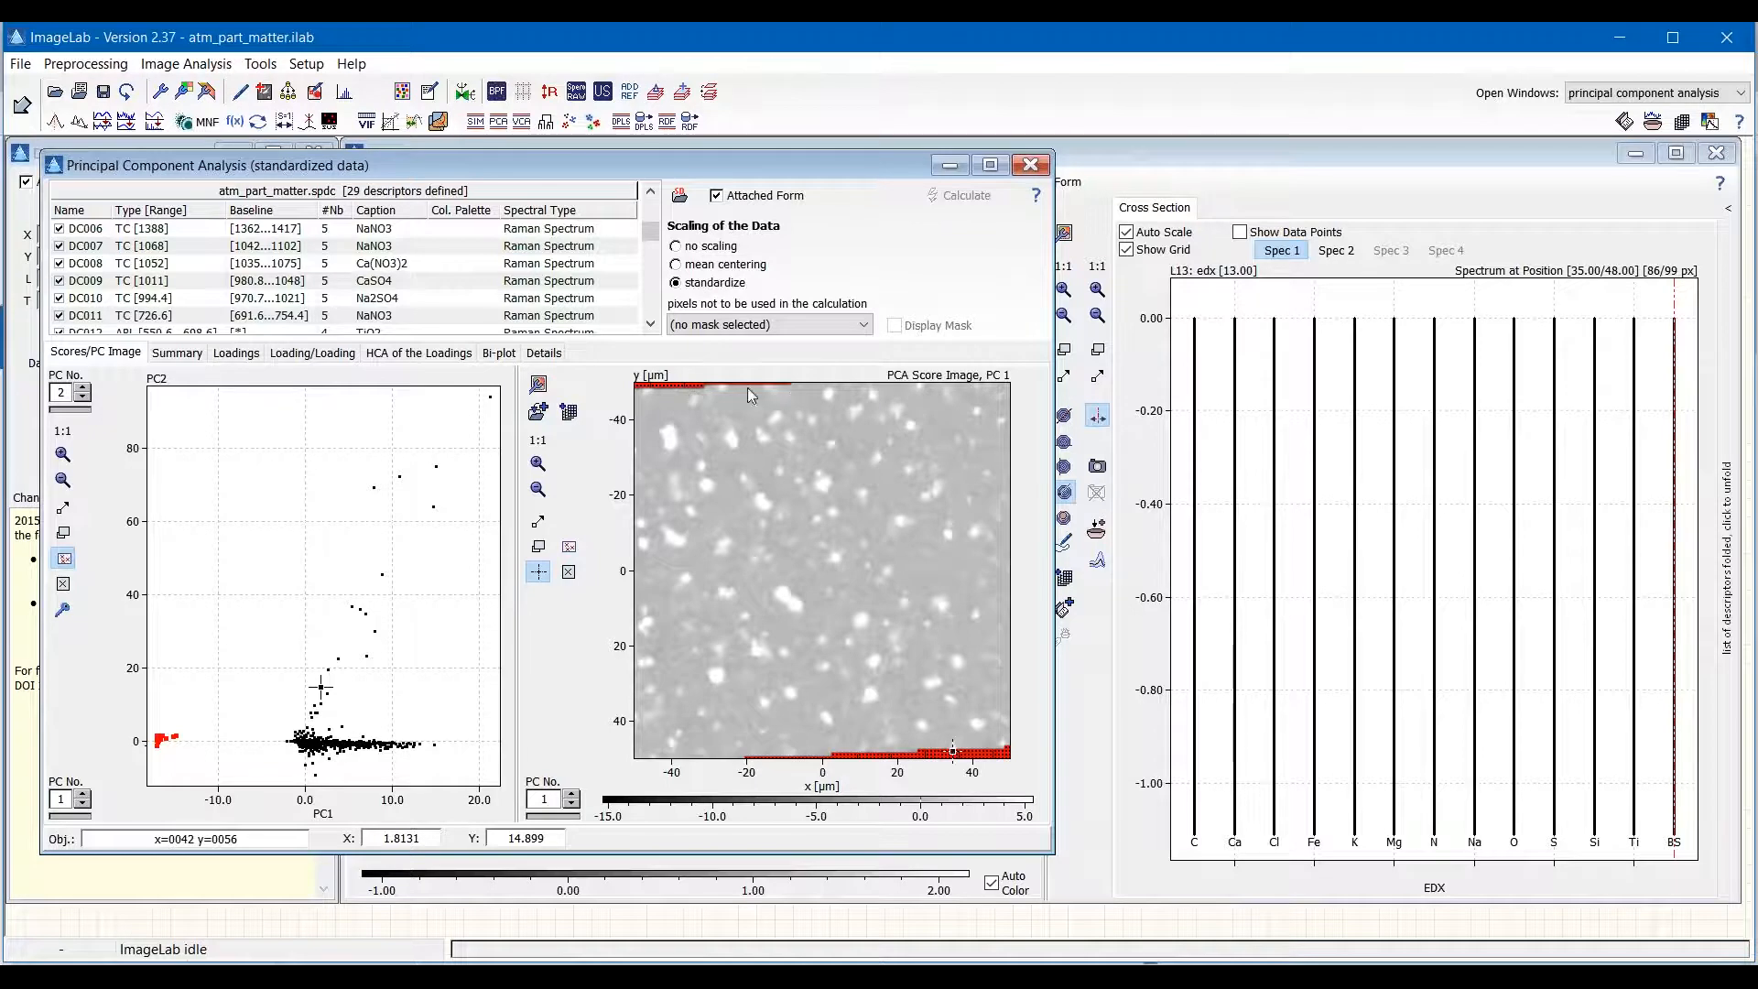
Exclude '[2] BPM - missing data' pixels from the PCA and display the mask.
click(784, 595)
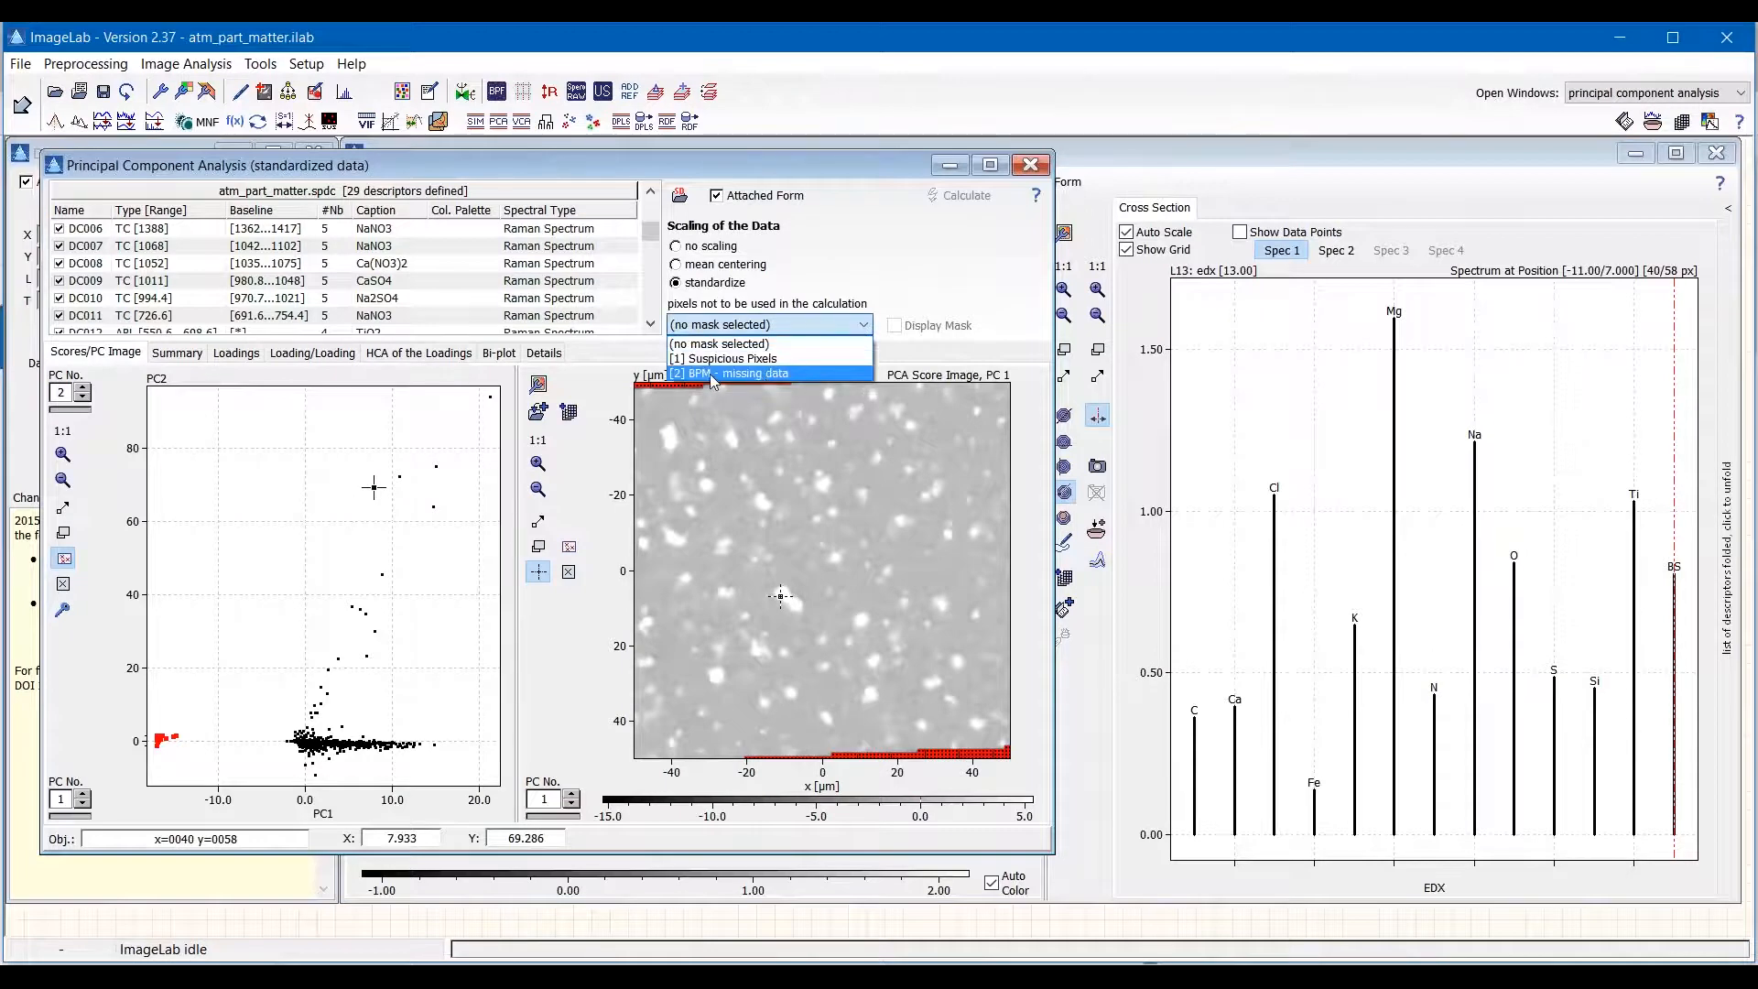
click(745, 372)
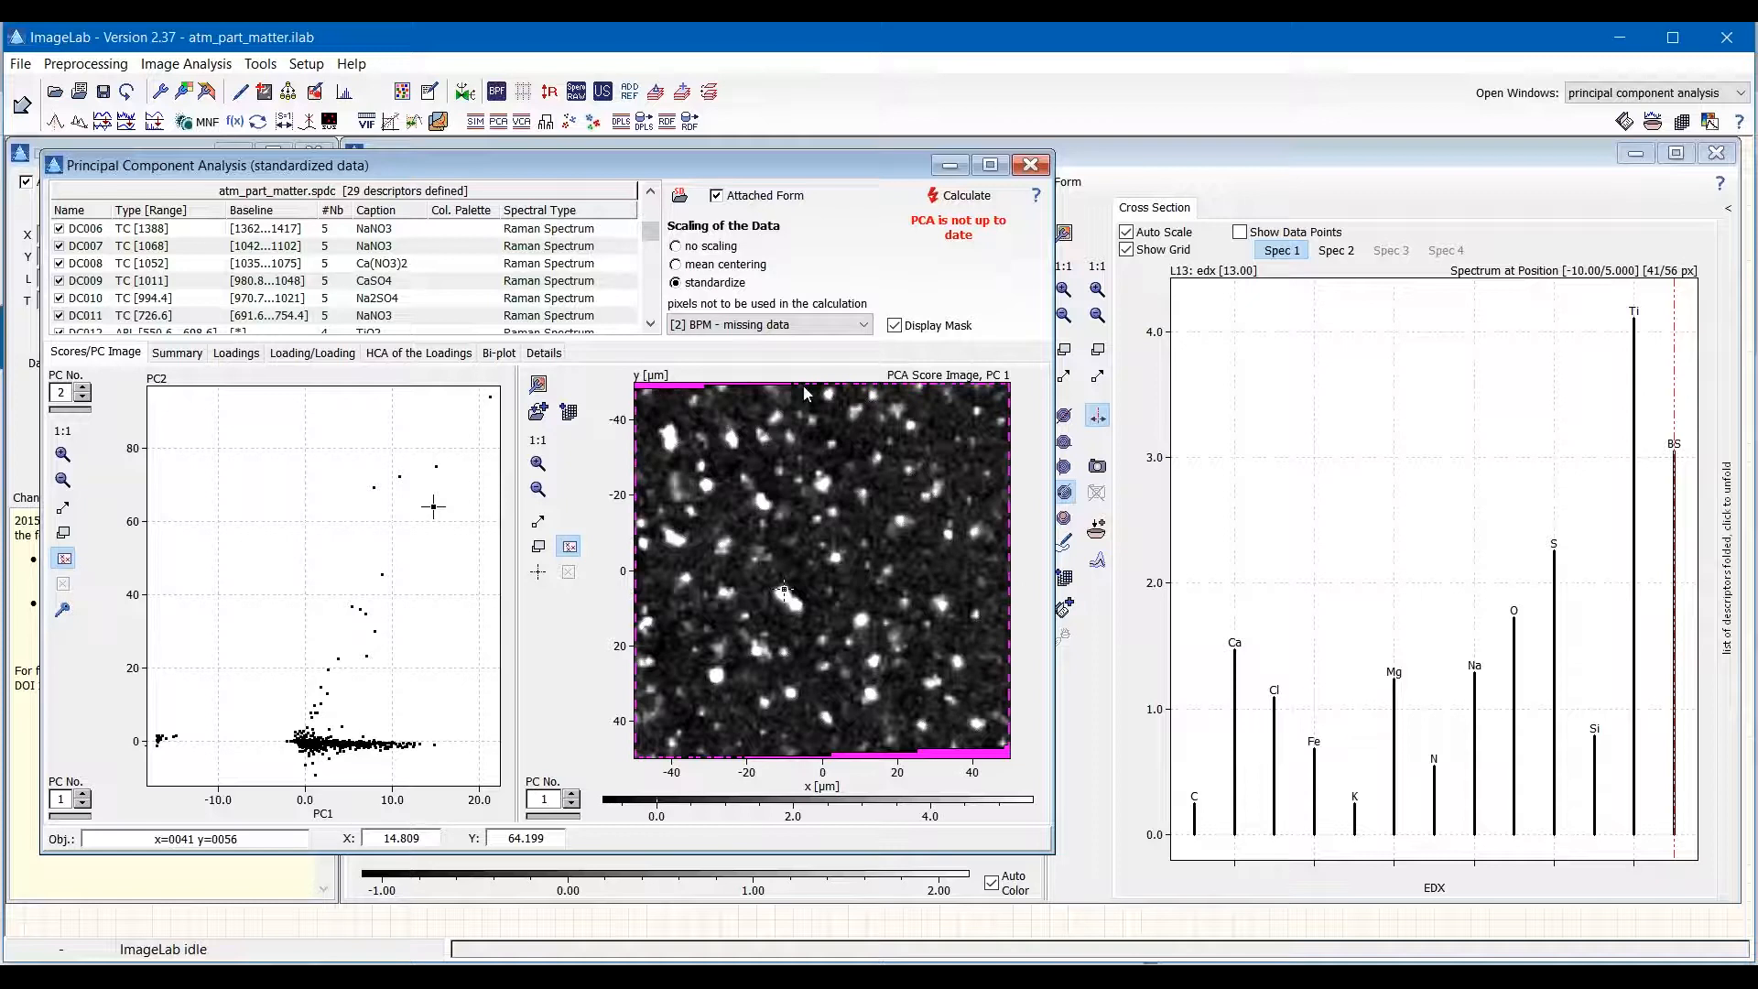
mouse_move(913, 767)
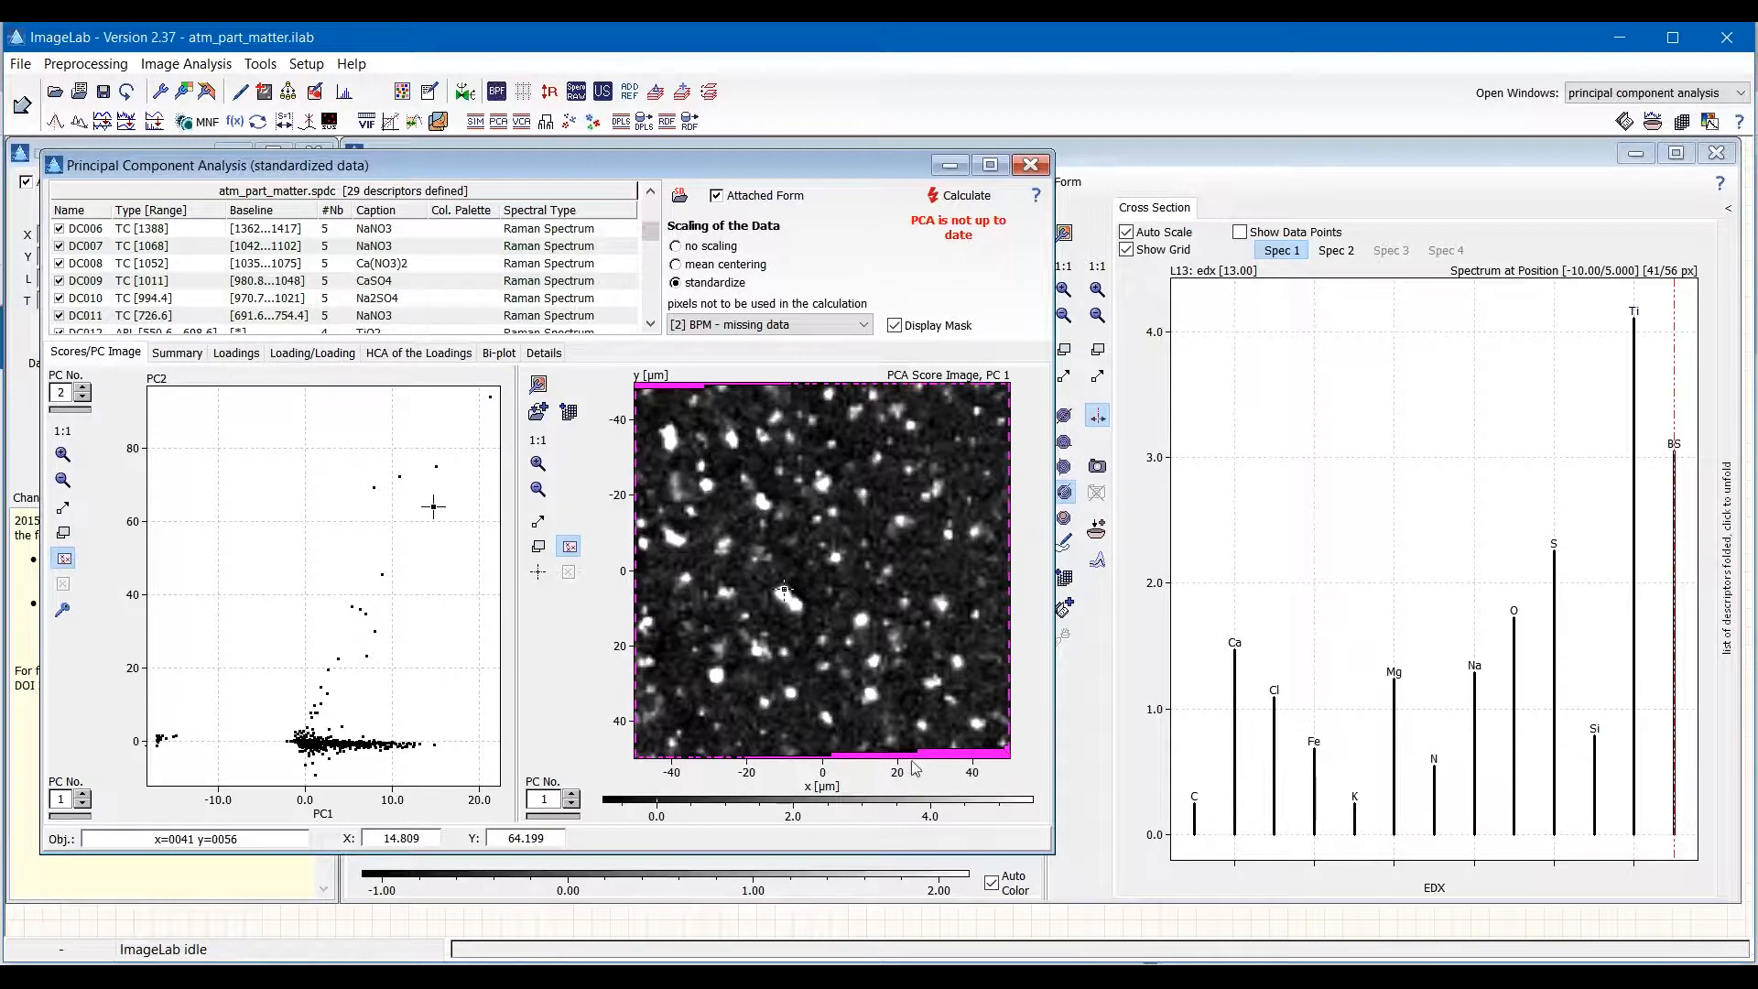
mouse_move(730, 535)
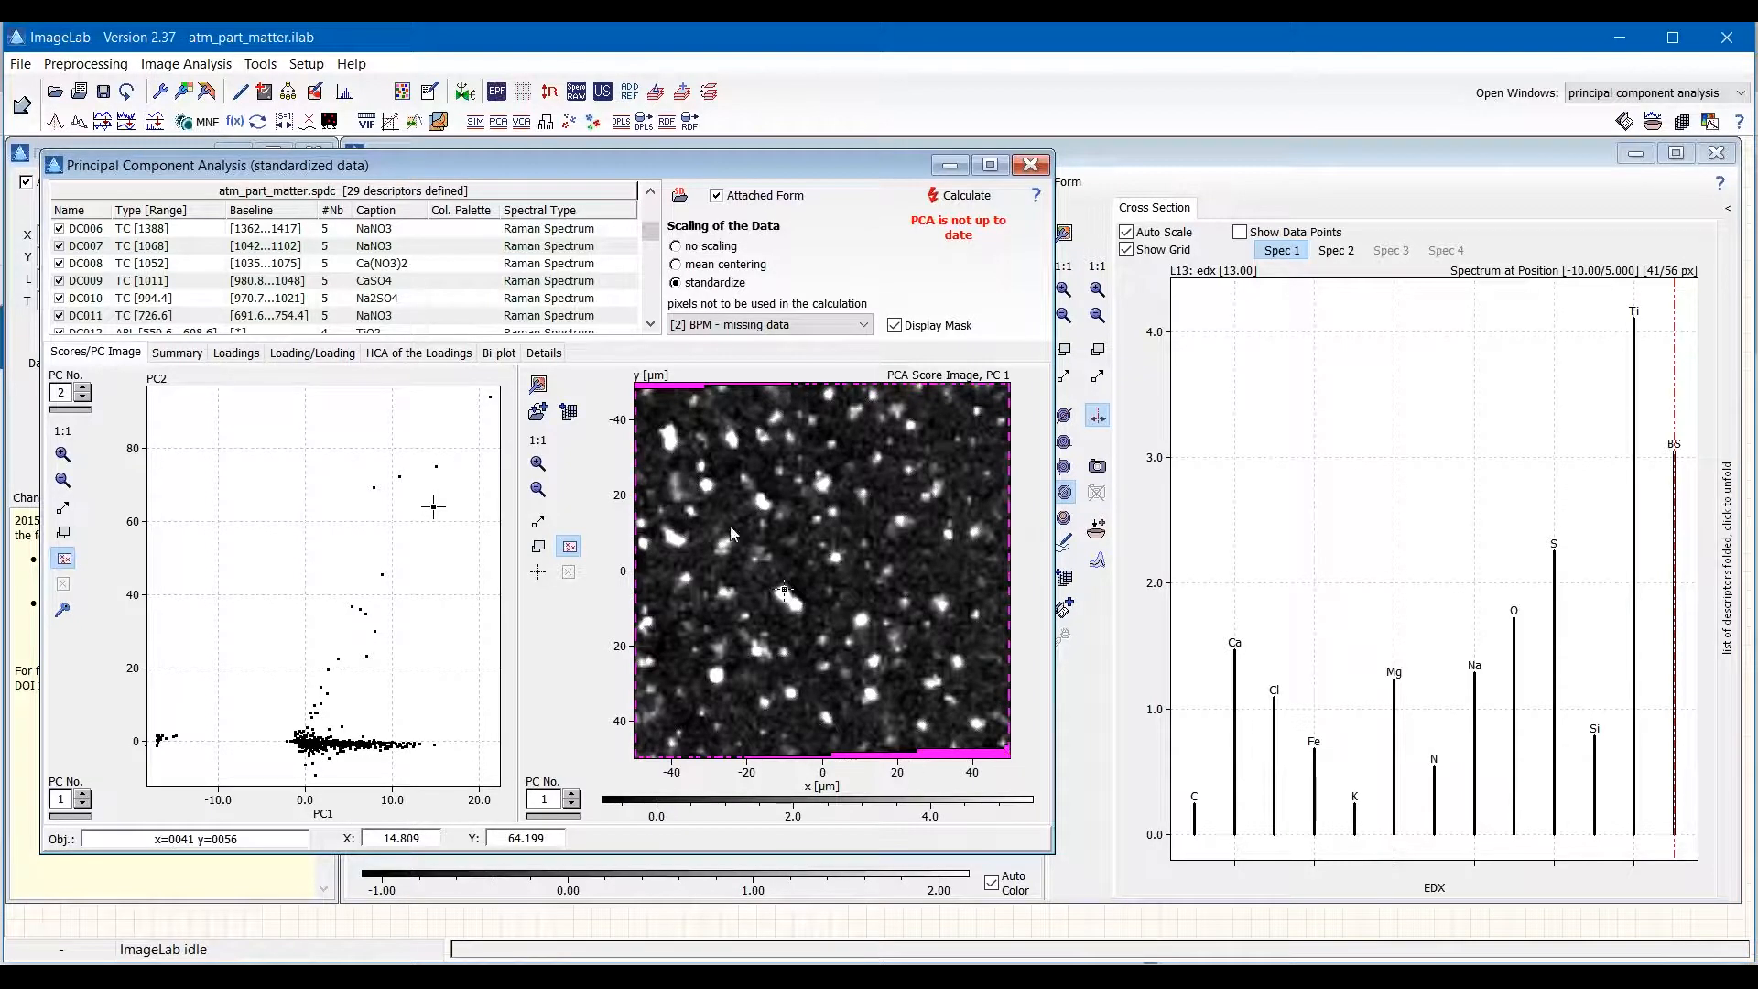
mouse_move(1013, 410)
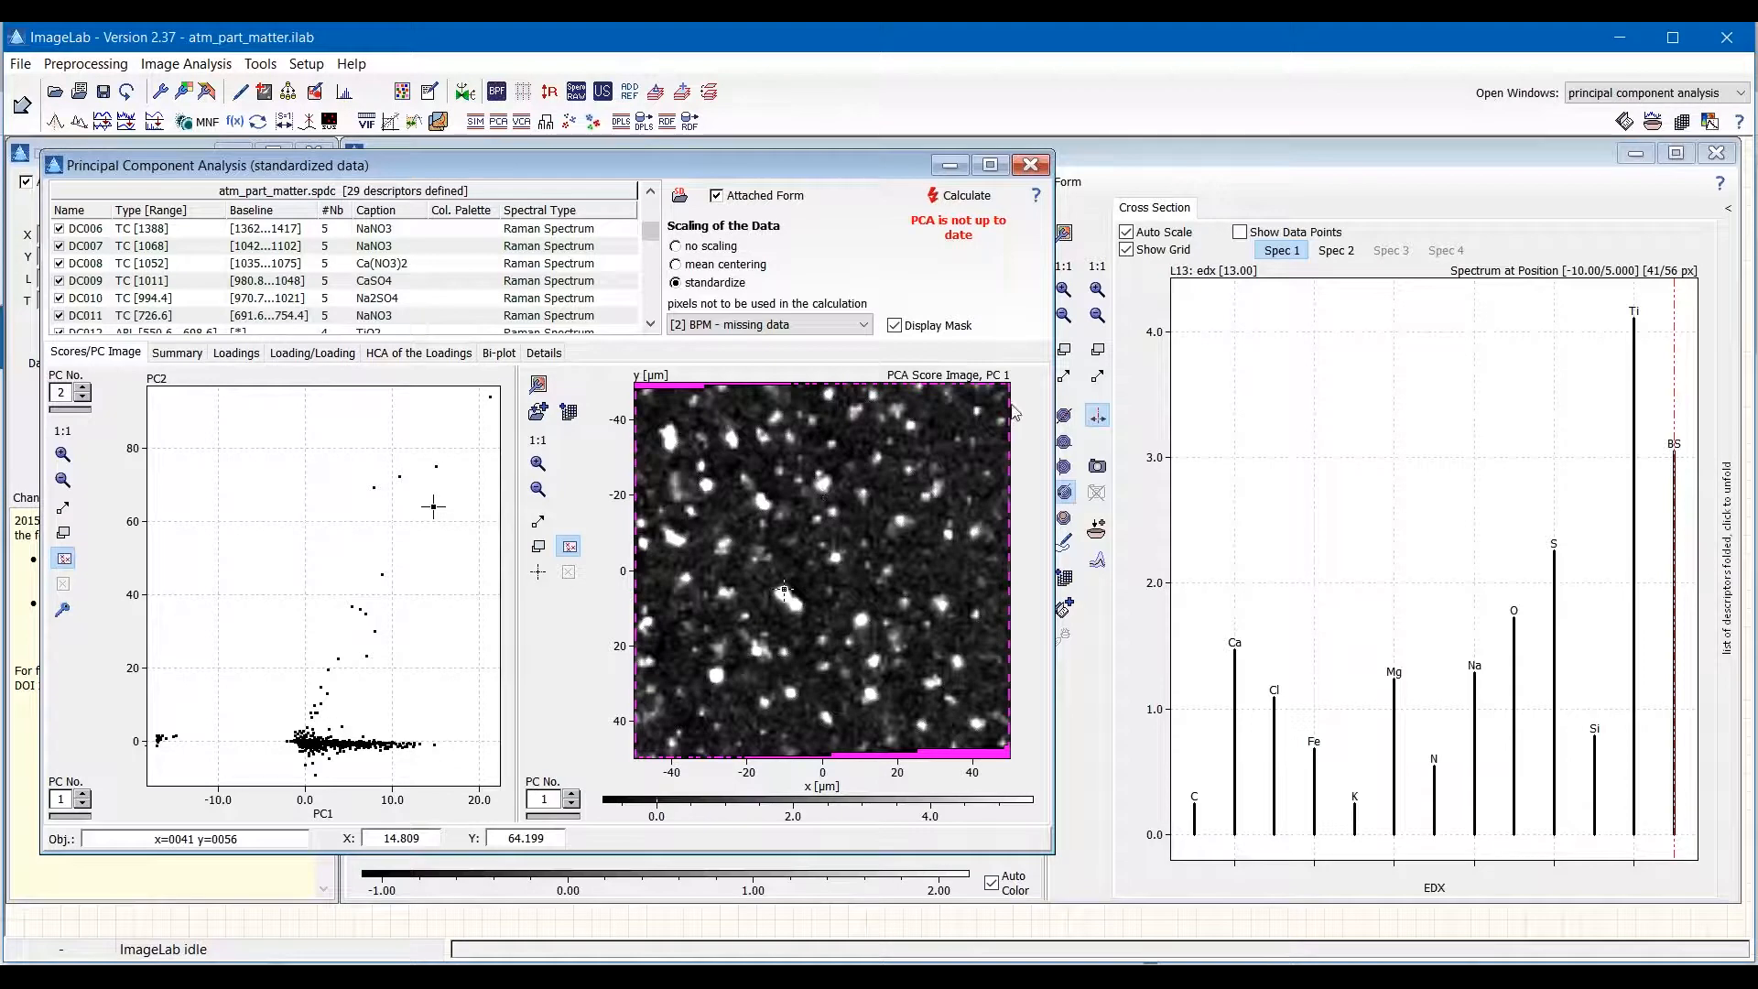
mouse_move(956, 695)
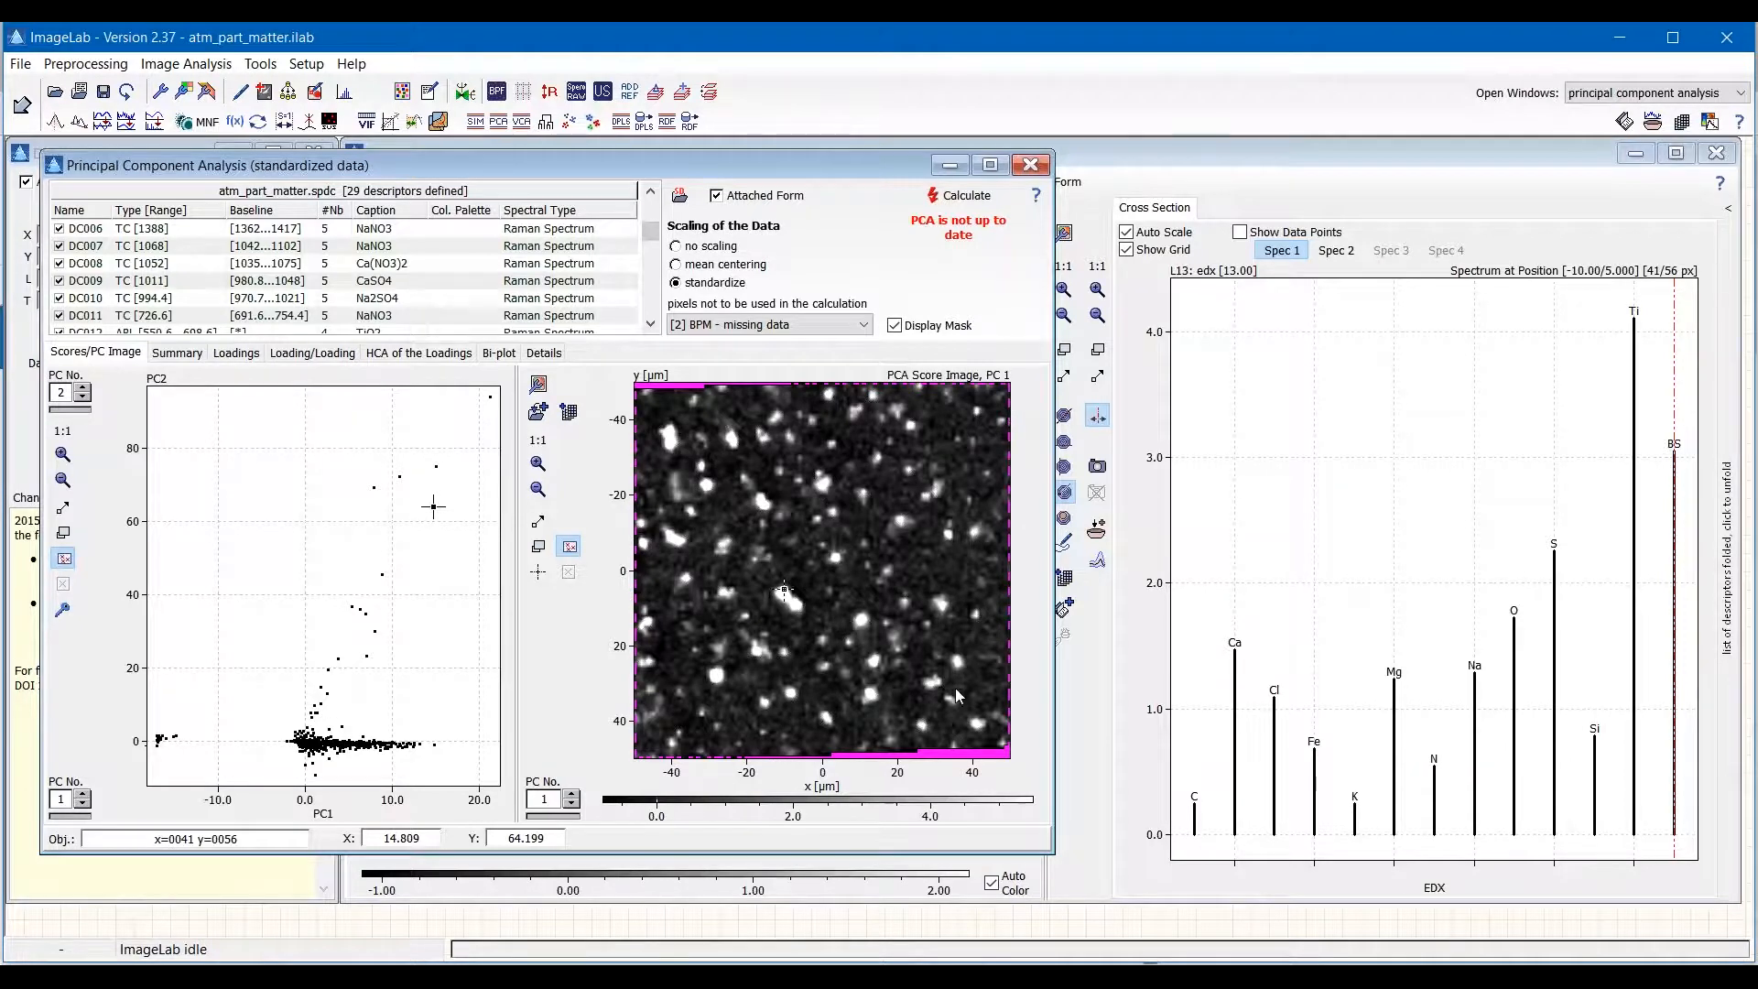
mouse_move(819, 629)
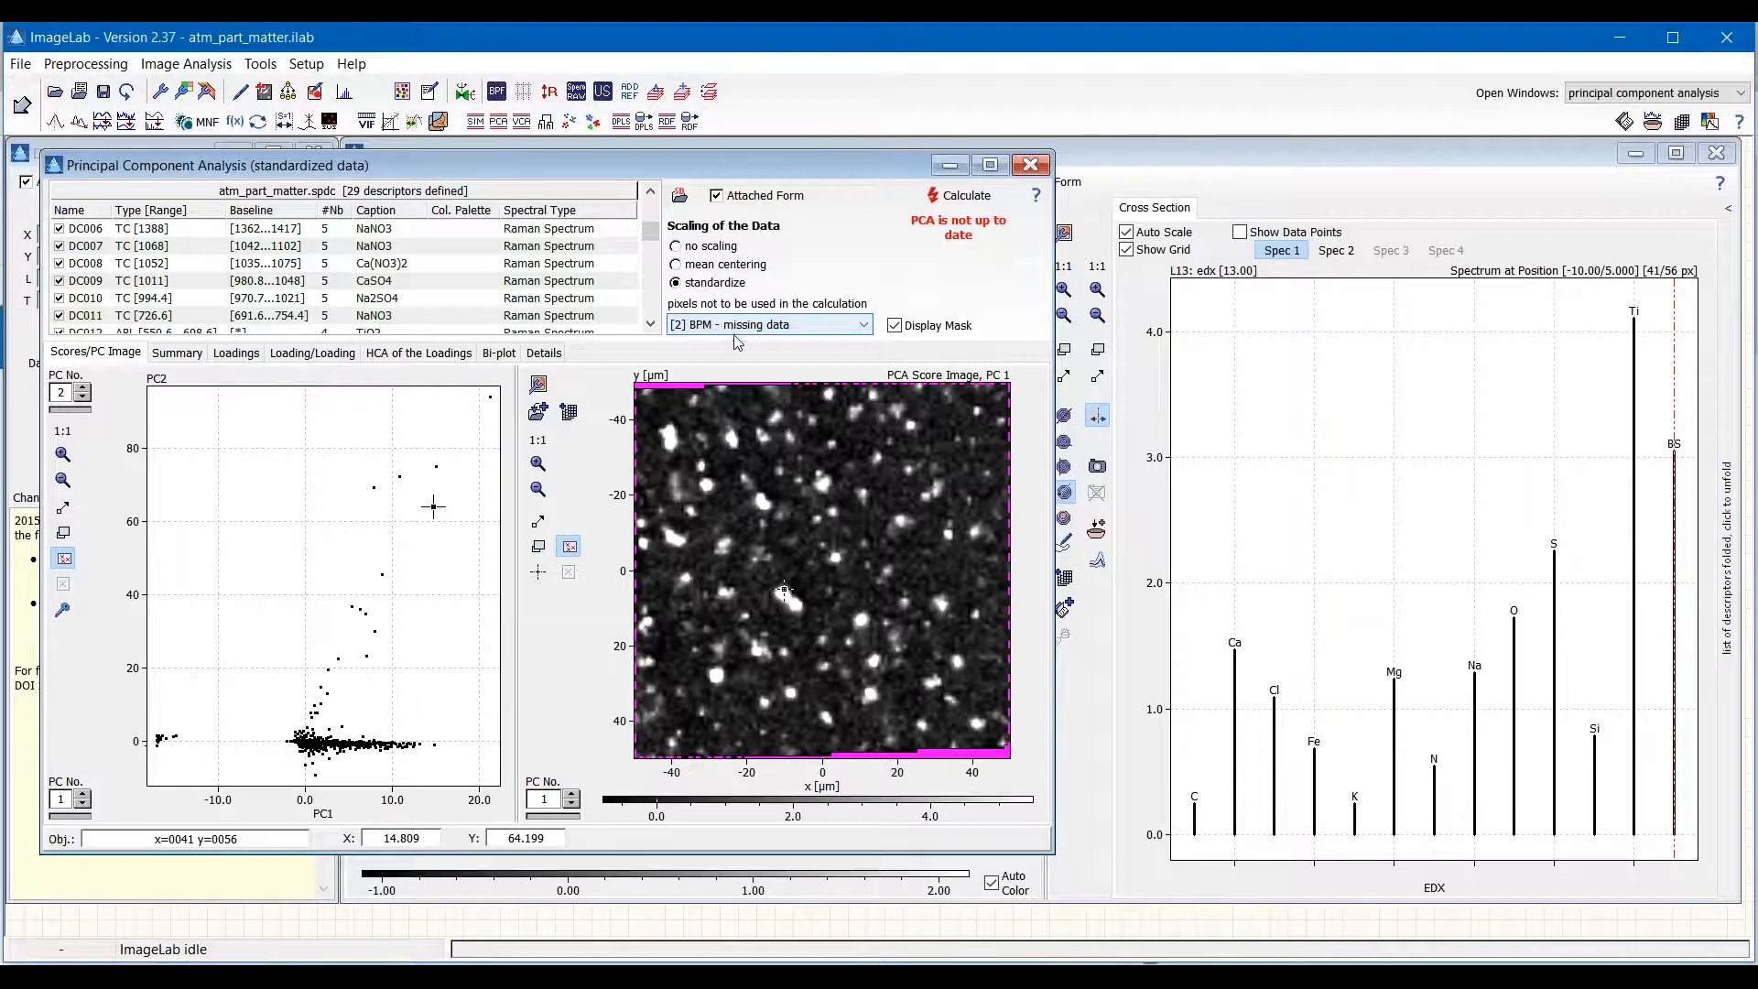
mouse_move(964, 195)
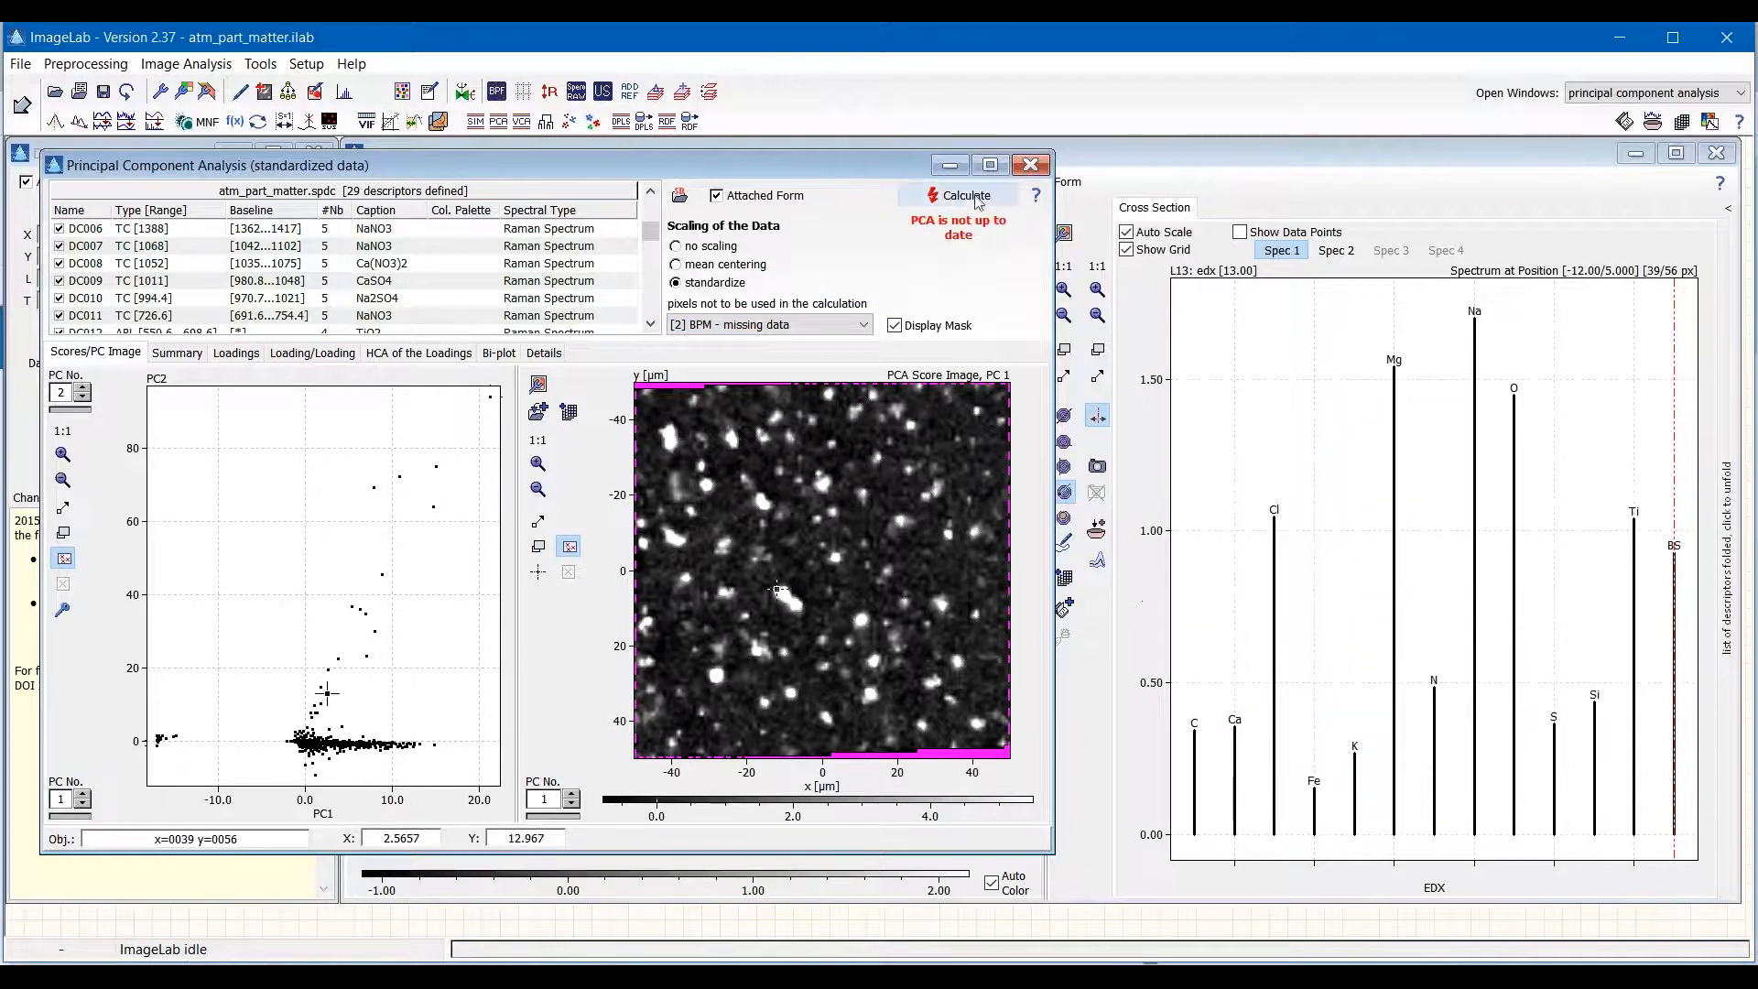
Recalculate the masked PCA, plot PC3 vs PC2 then PC4 vs PC3, and inspect an outlier's spectrum.
click(965, 194)
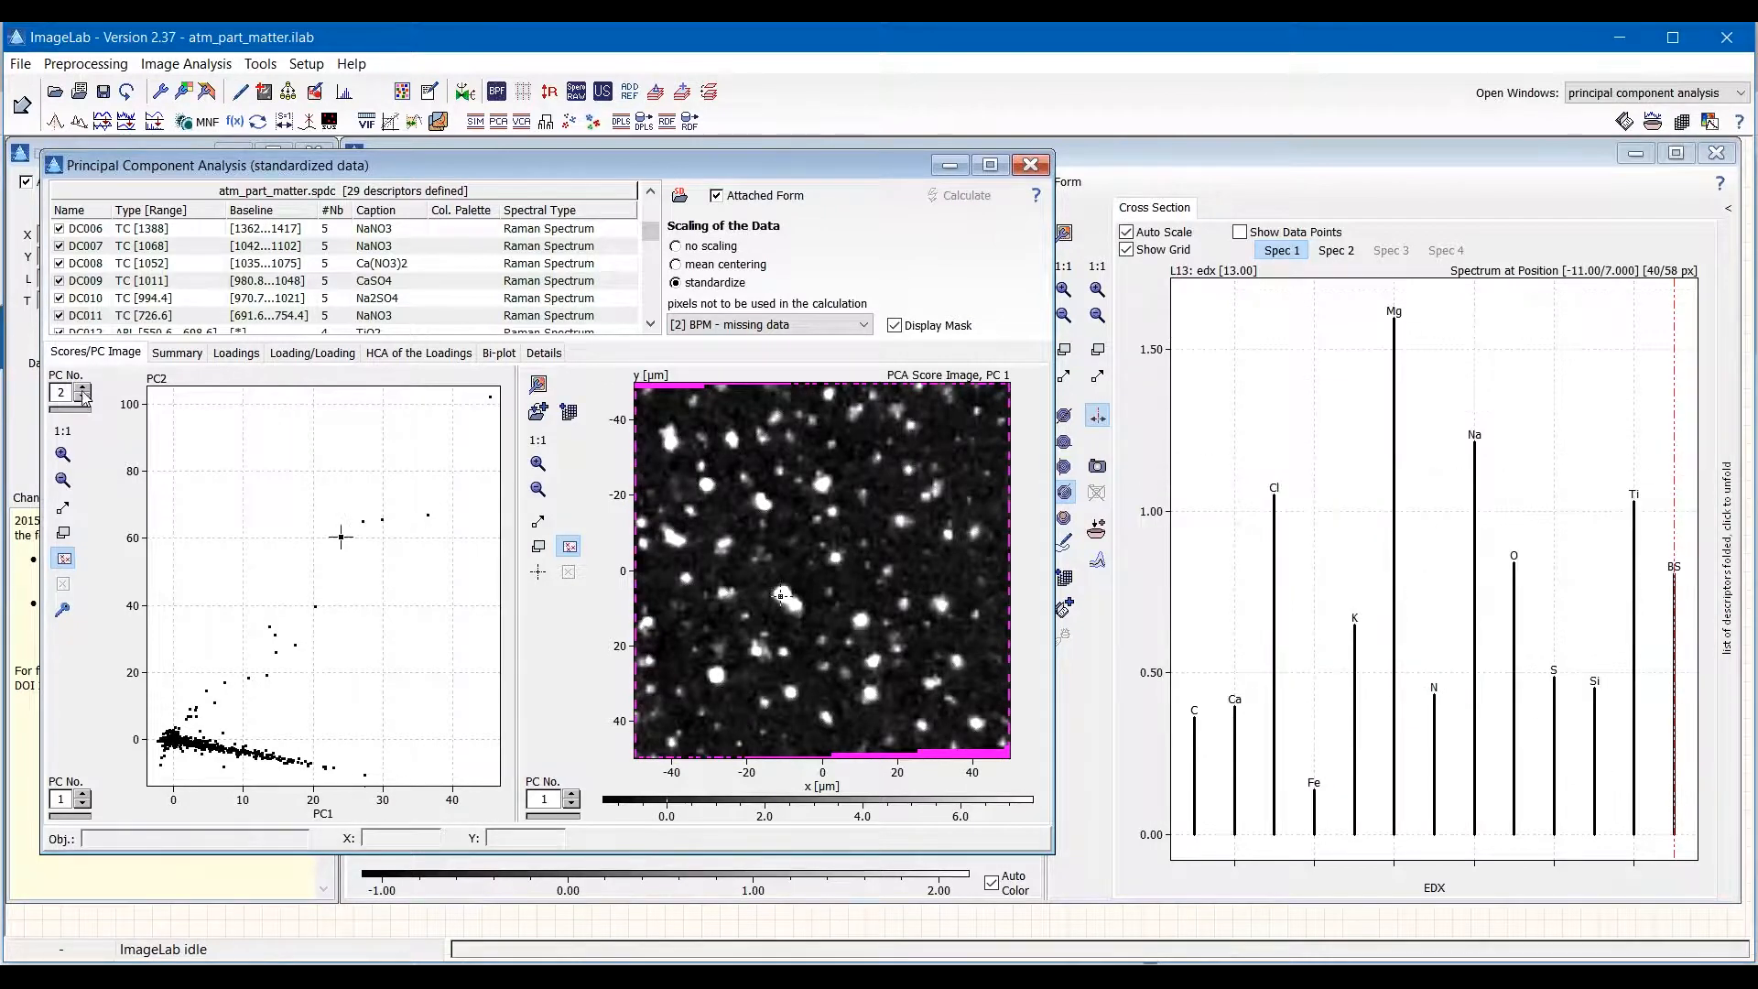
click(84, 386)
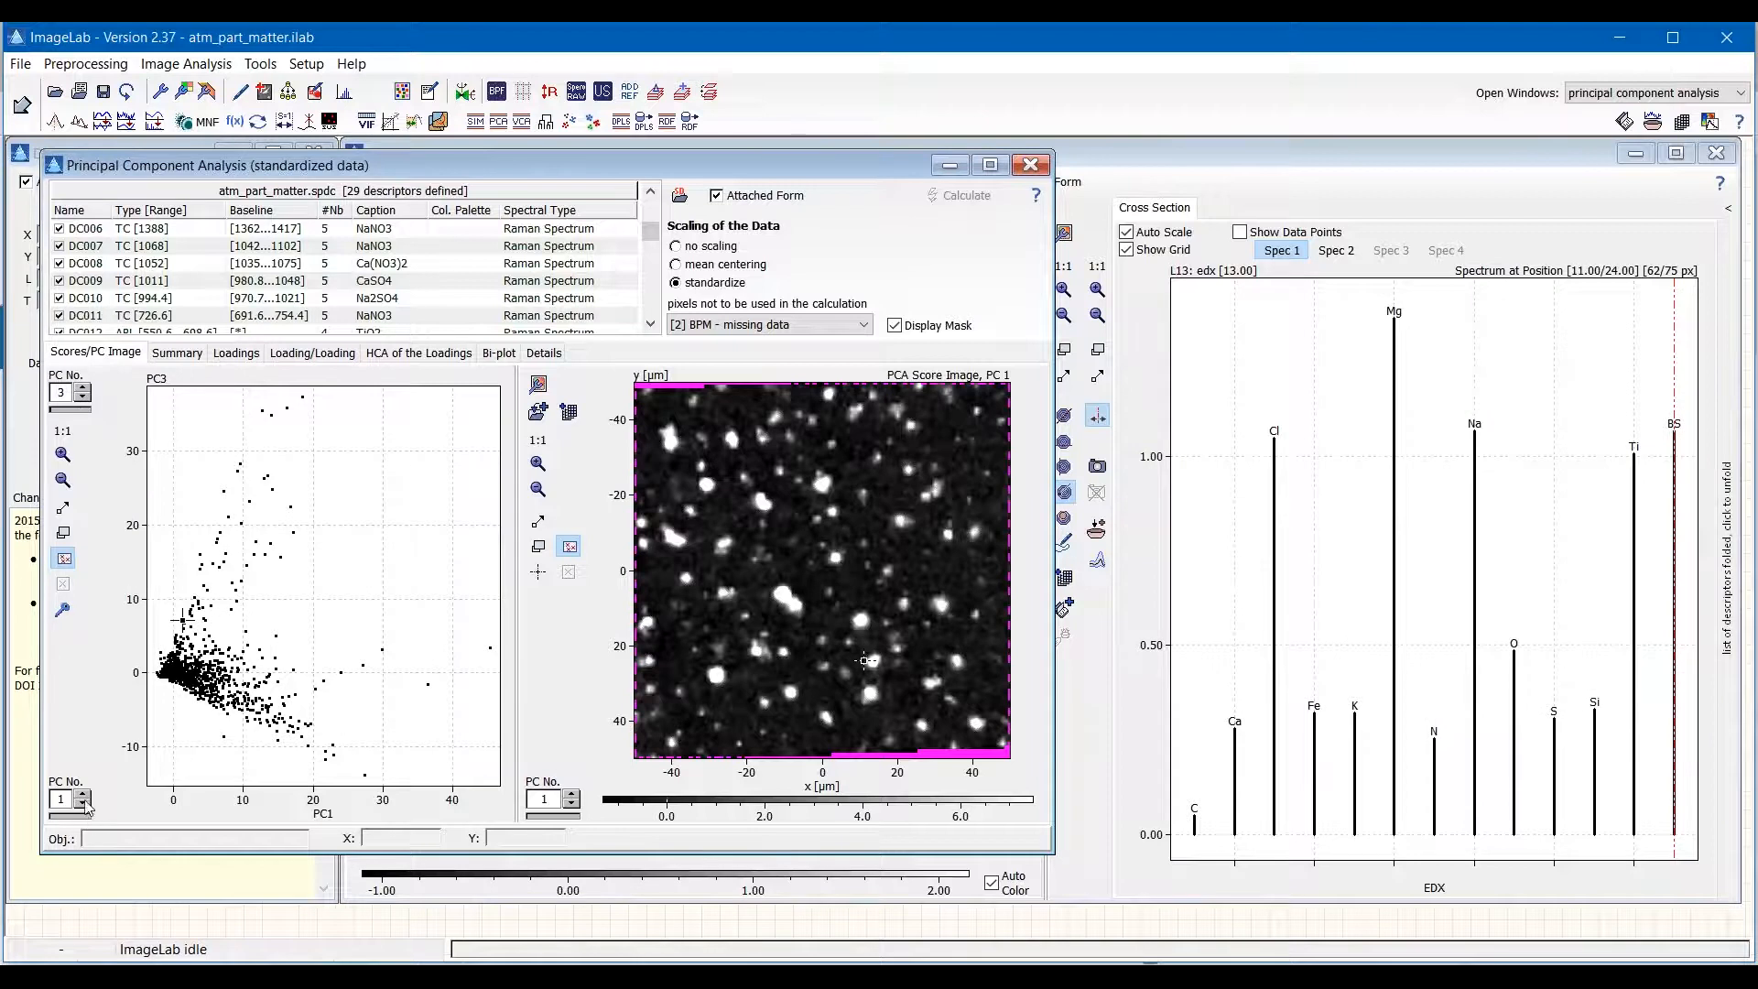
click(84, 795)
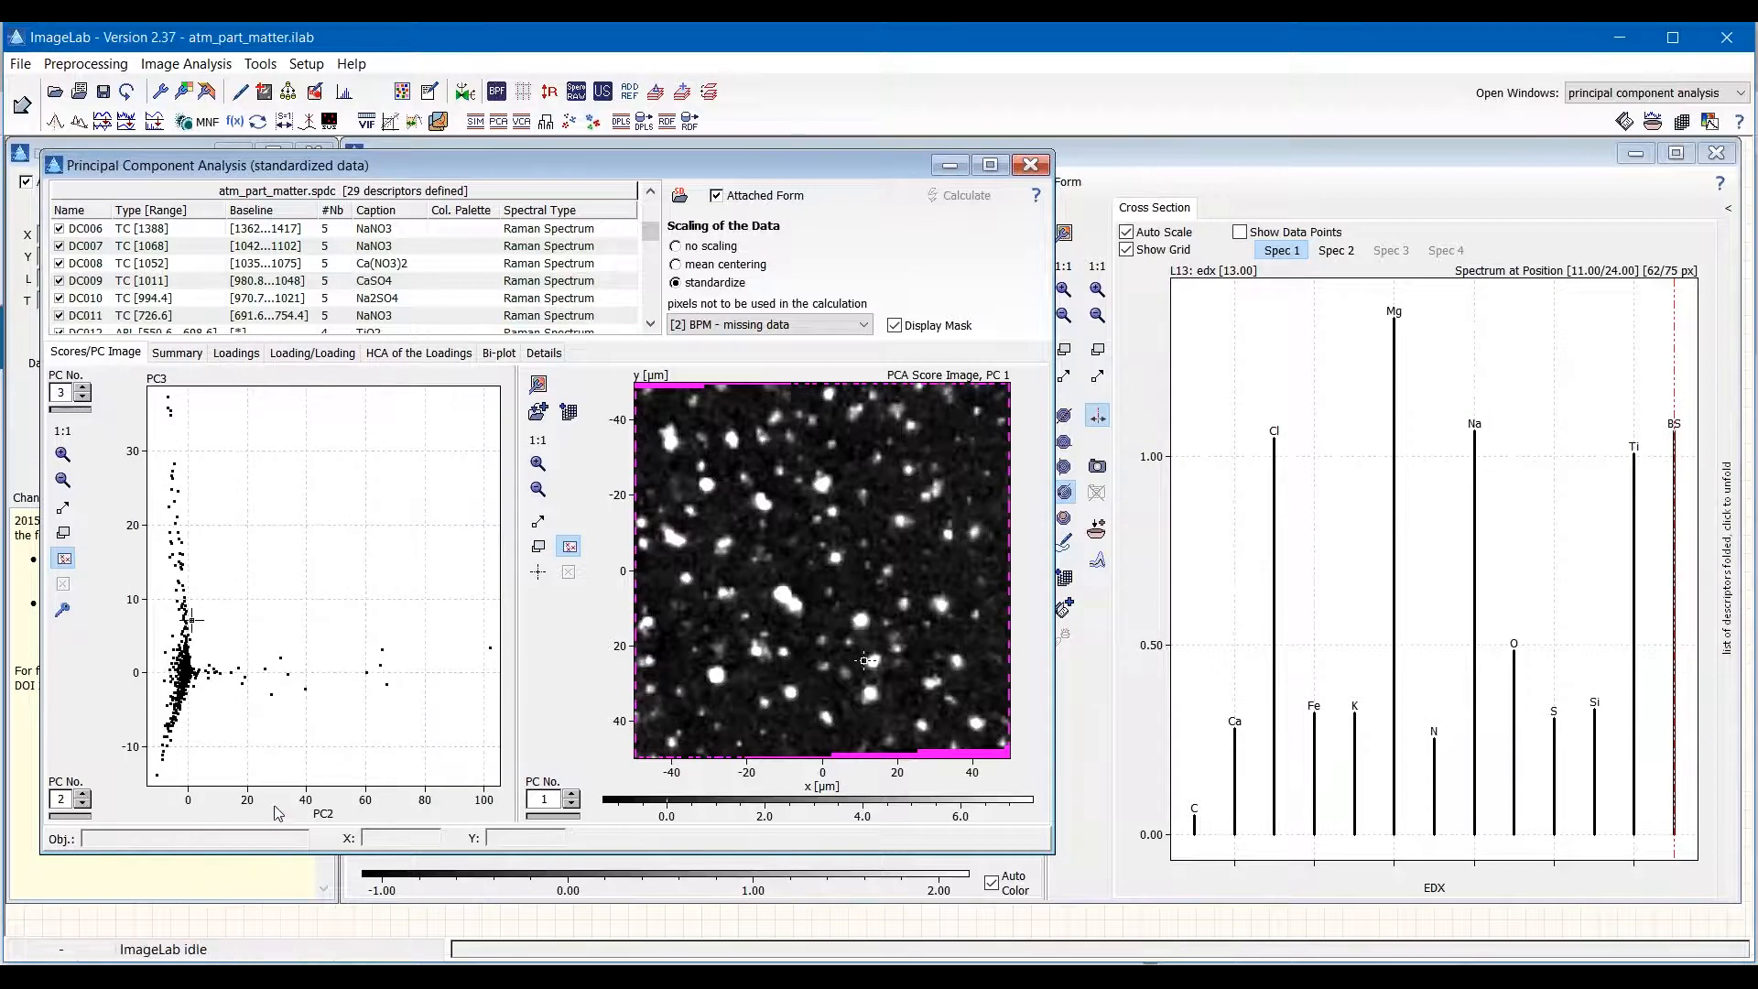
click(776, 595)
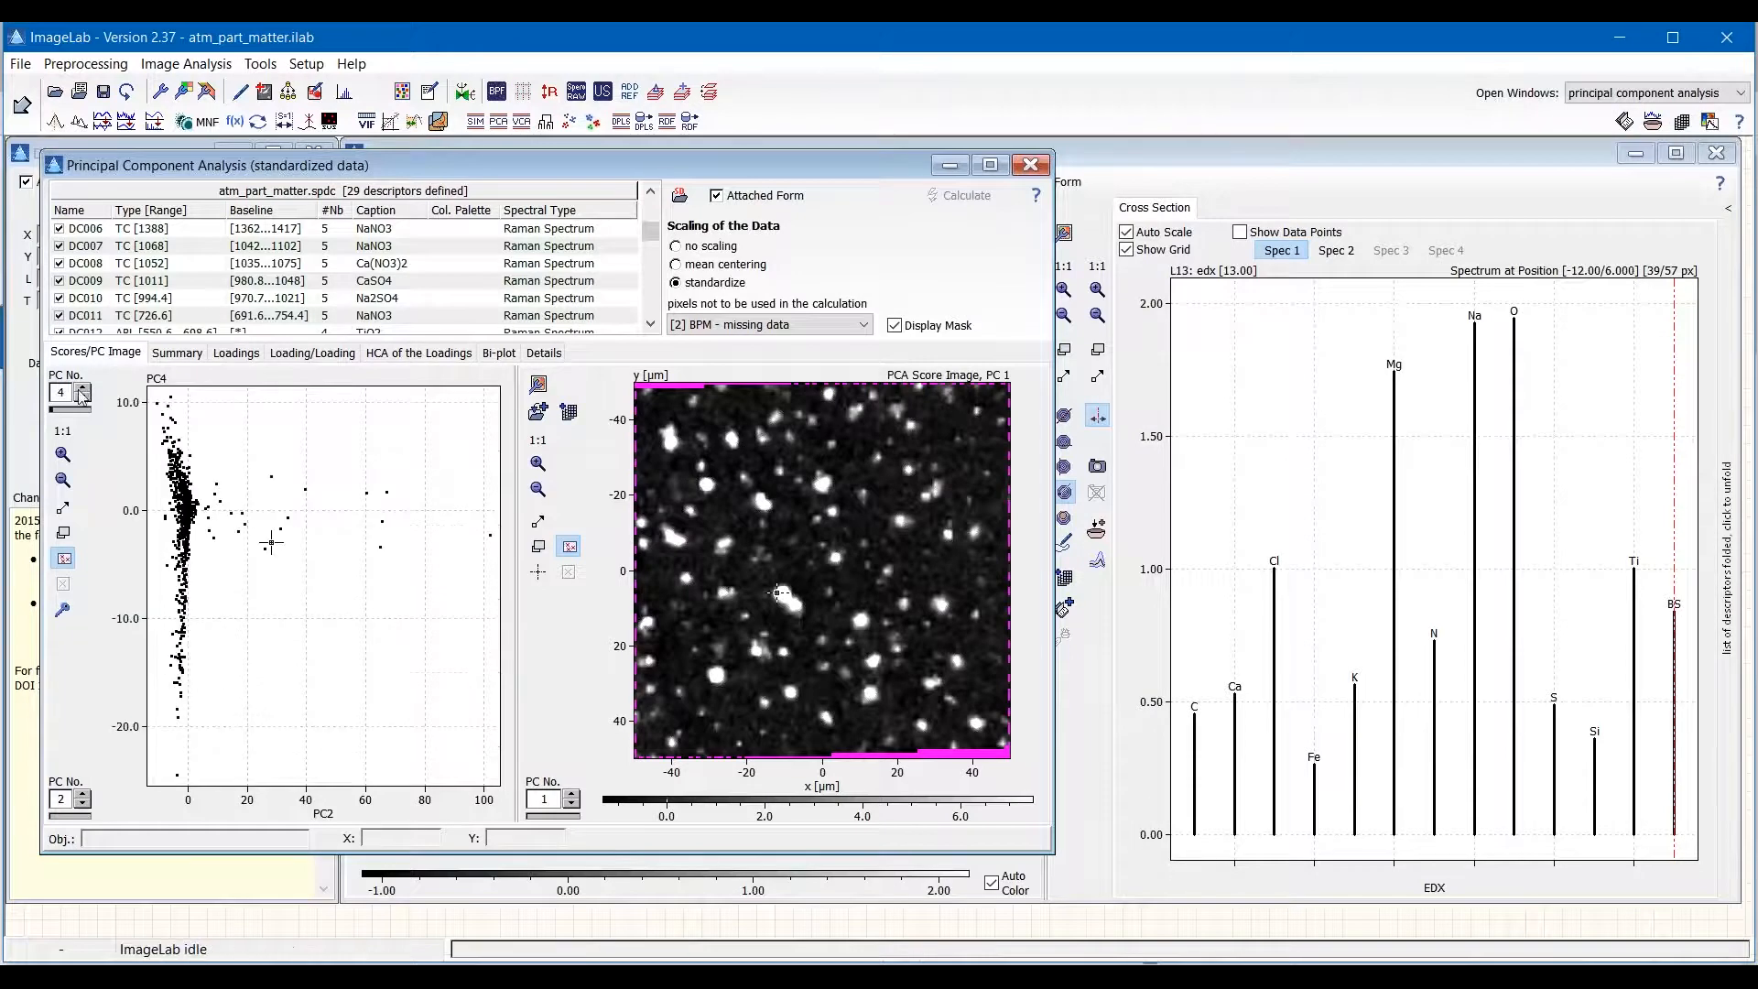
click(83, 804)
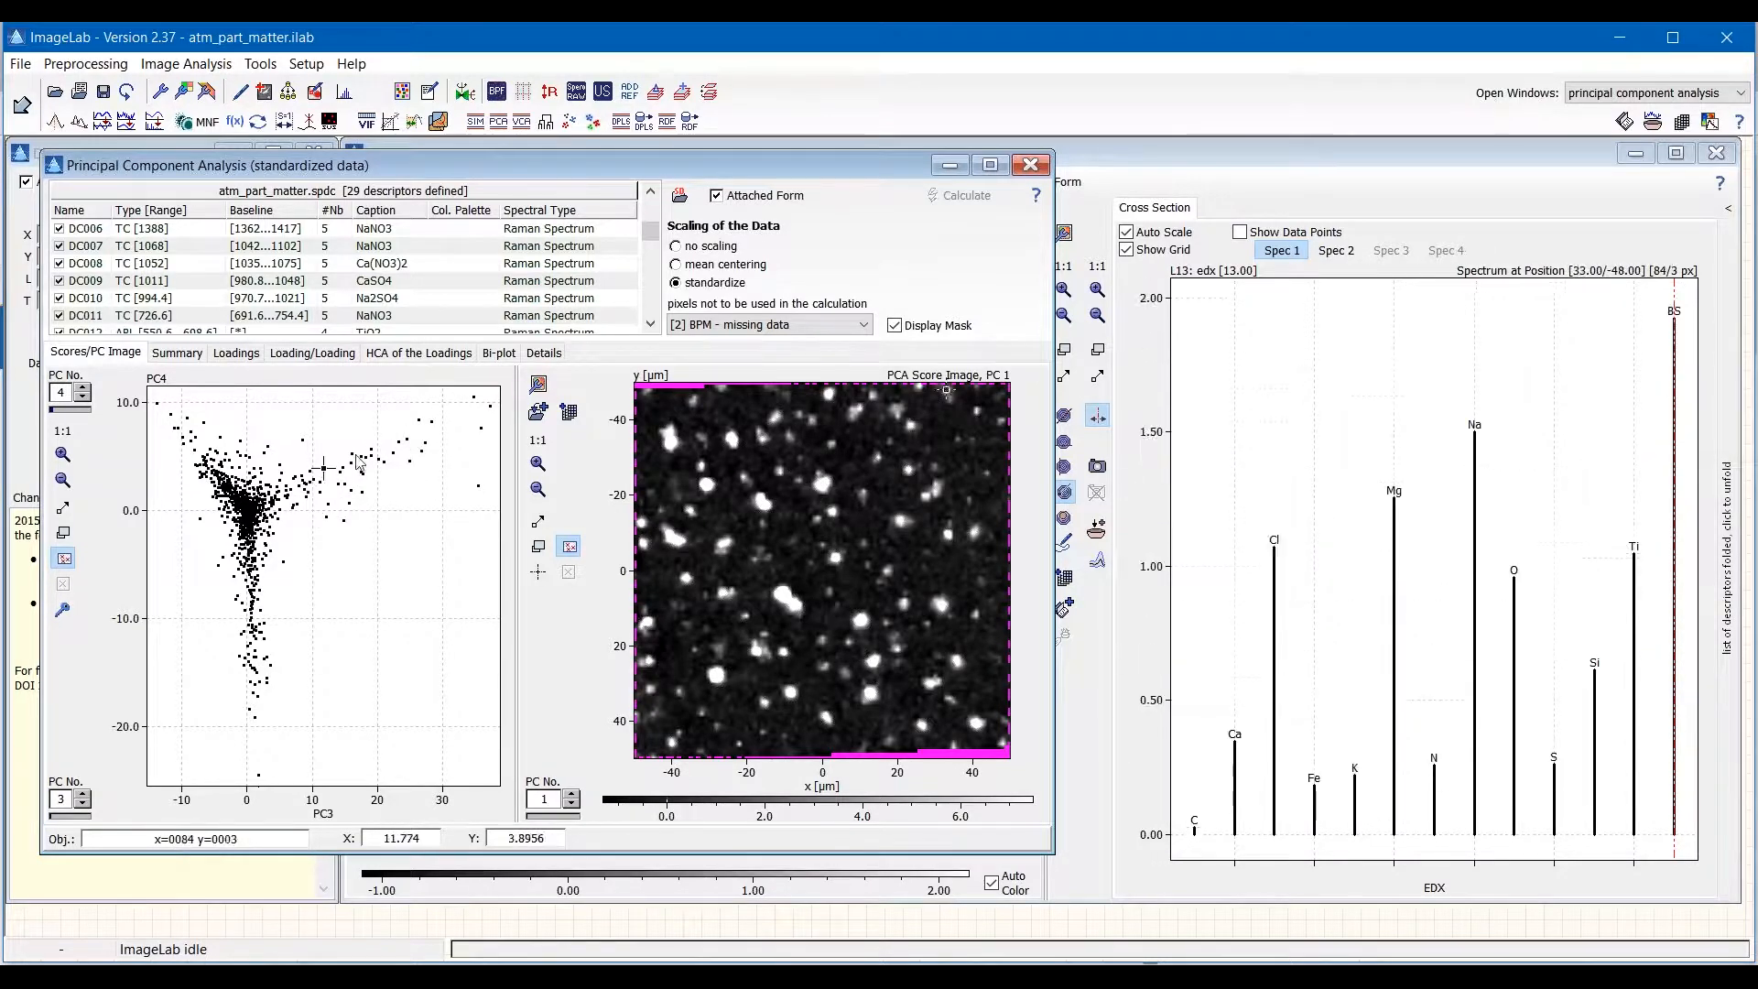
click(706, 484)
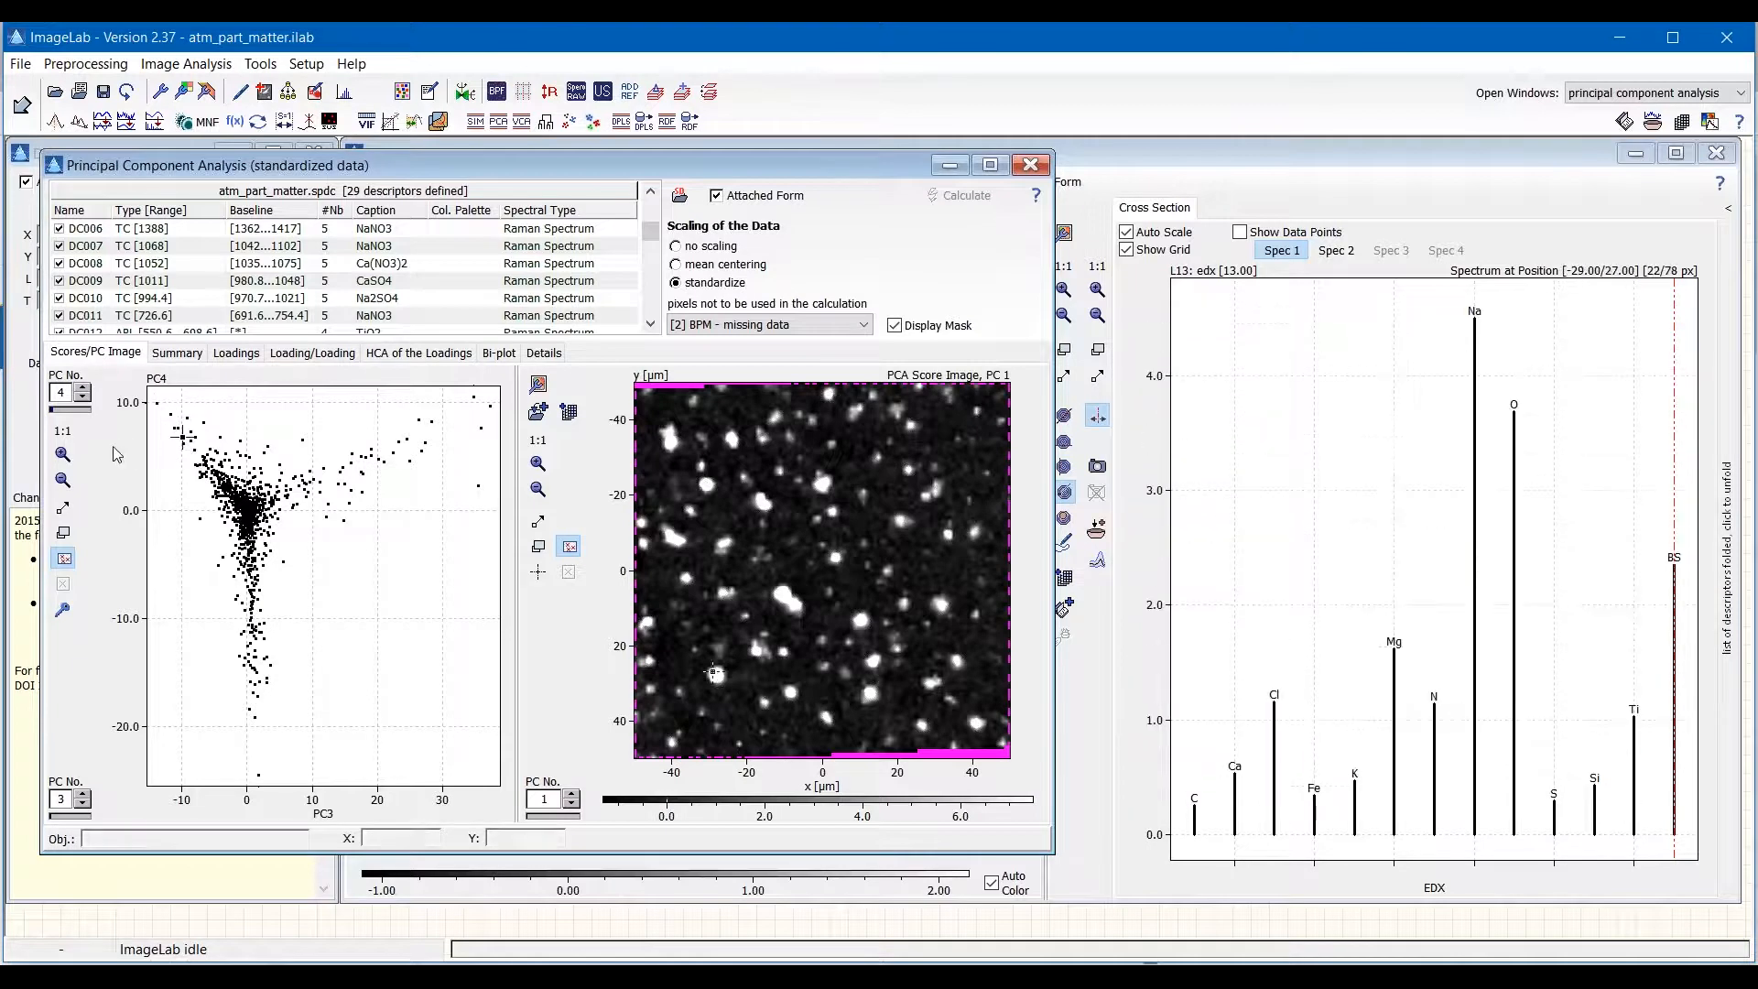
mouse_move(73, 843)
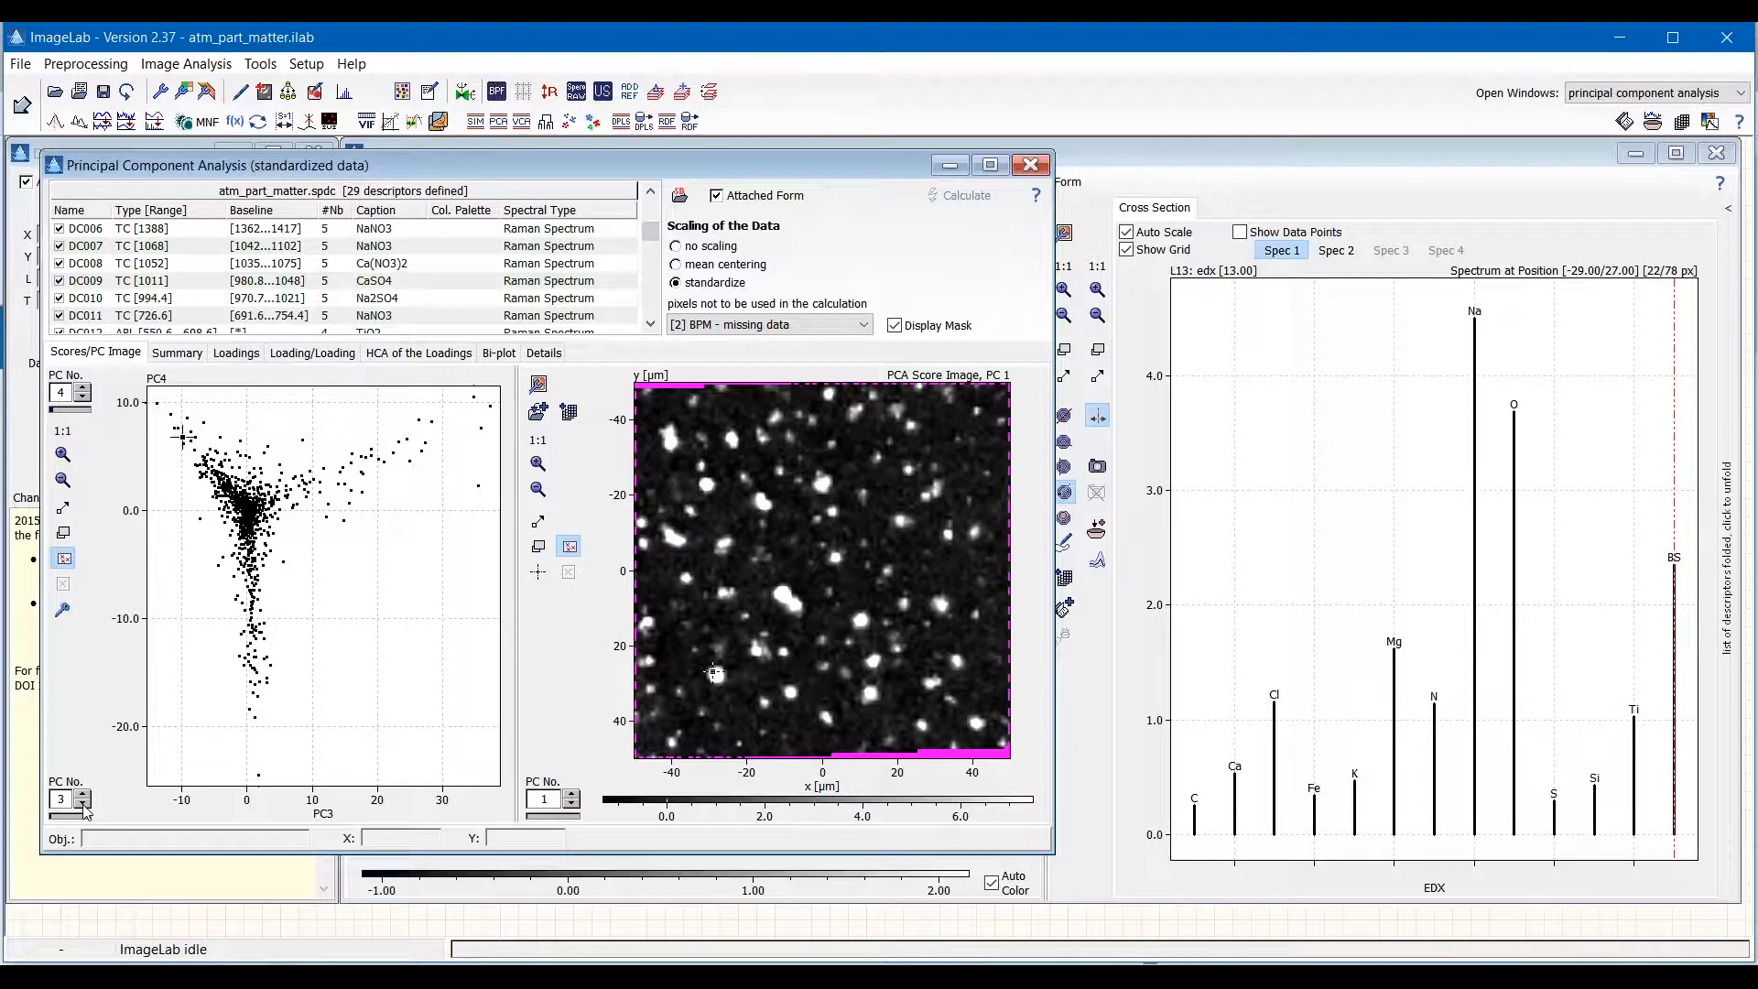
Return to PC2 vs PC1 and mark the central particle, showing its magnesium-peaked EDX spectrum.
click(83, 804)
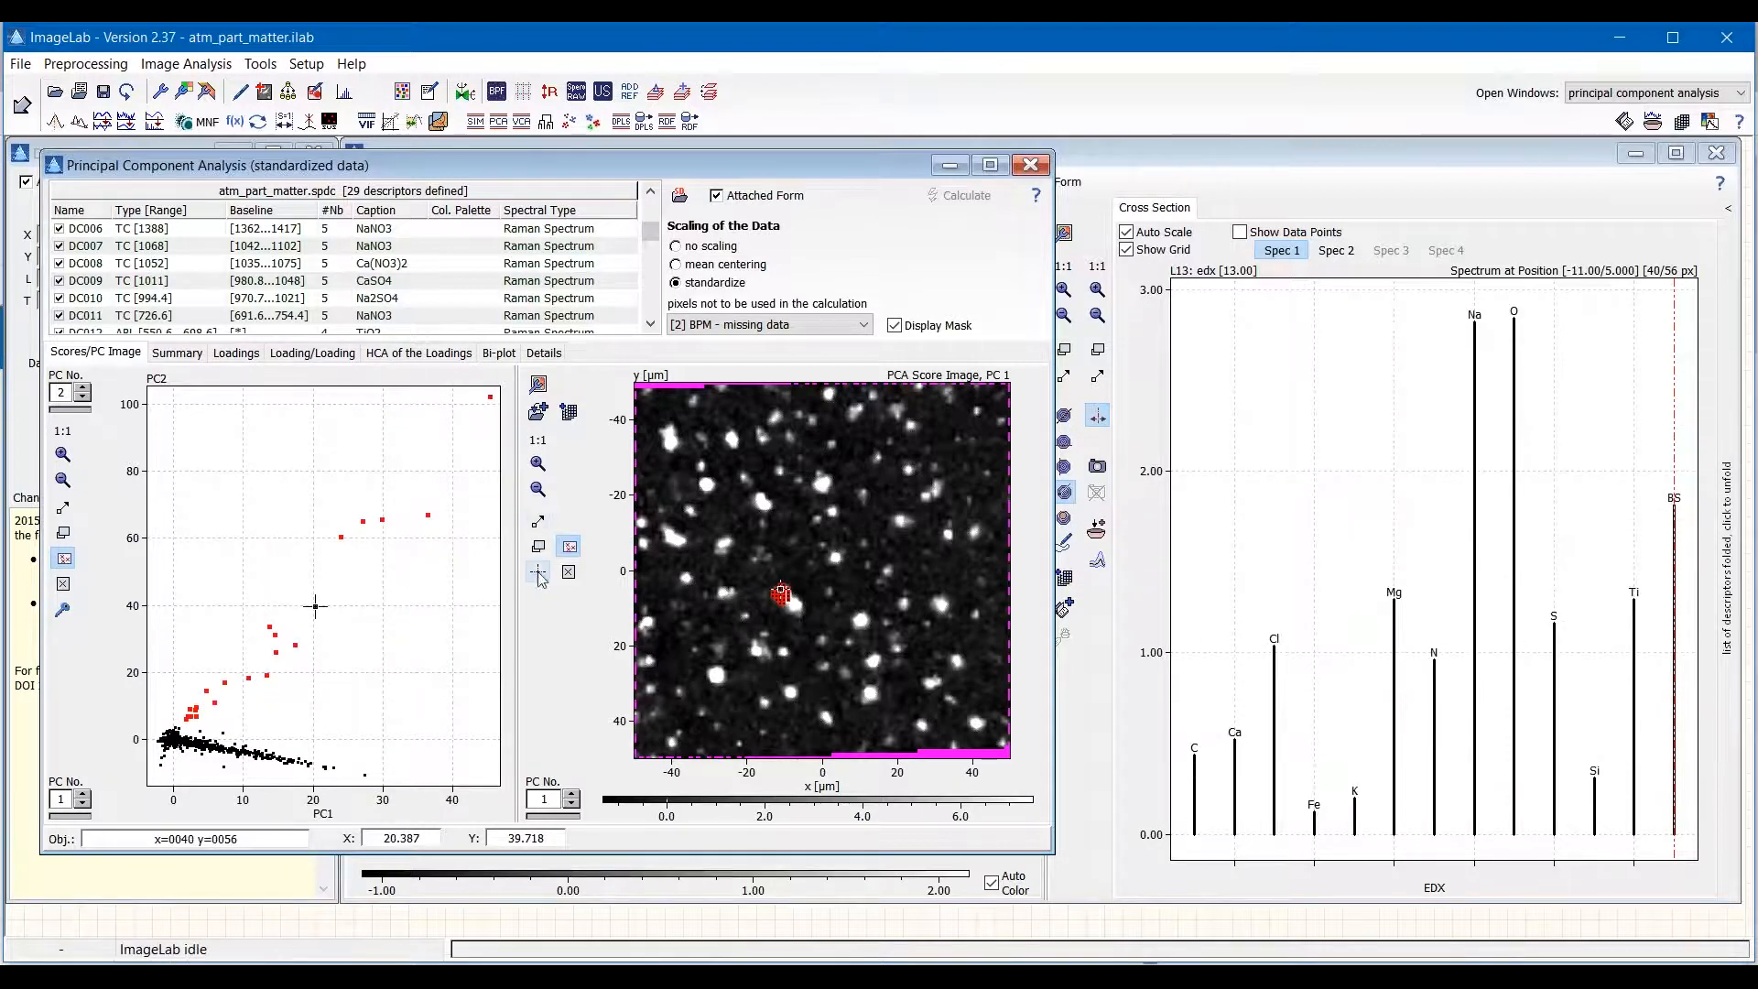
click(781, 594)
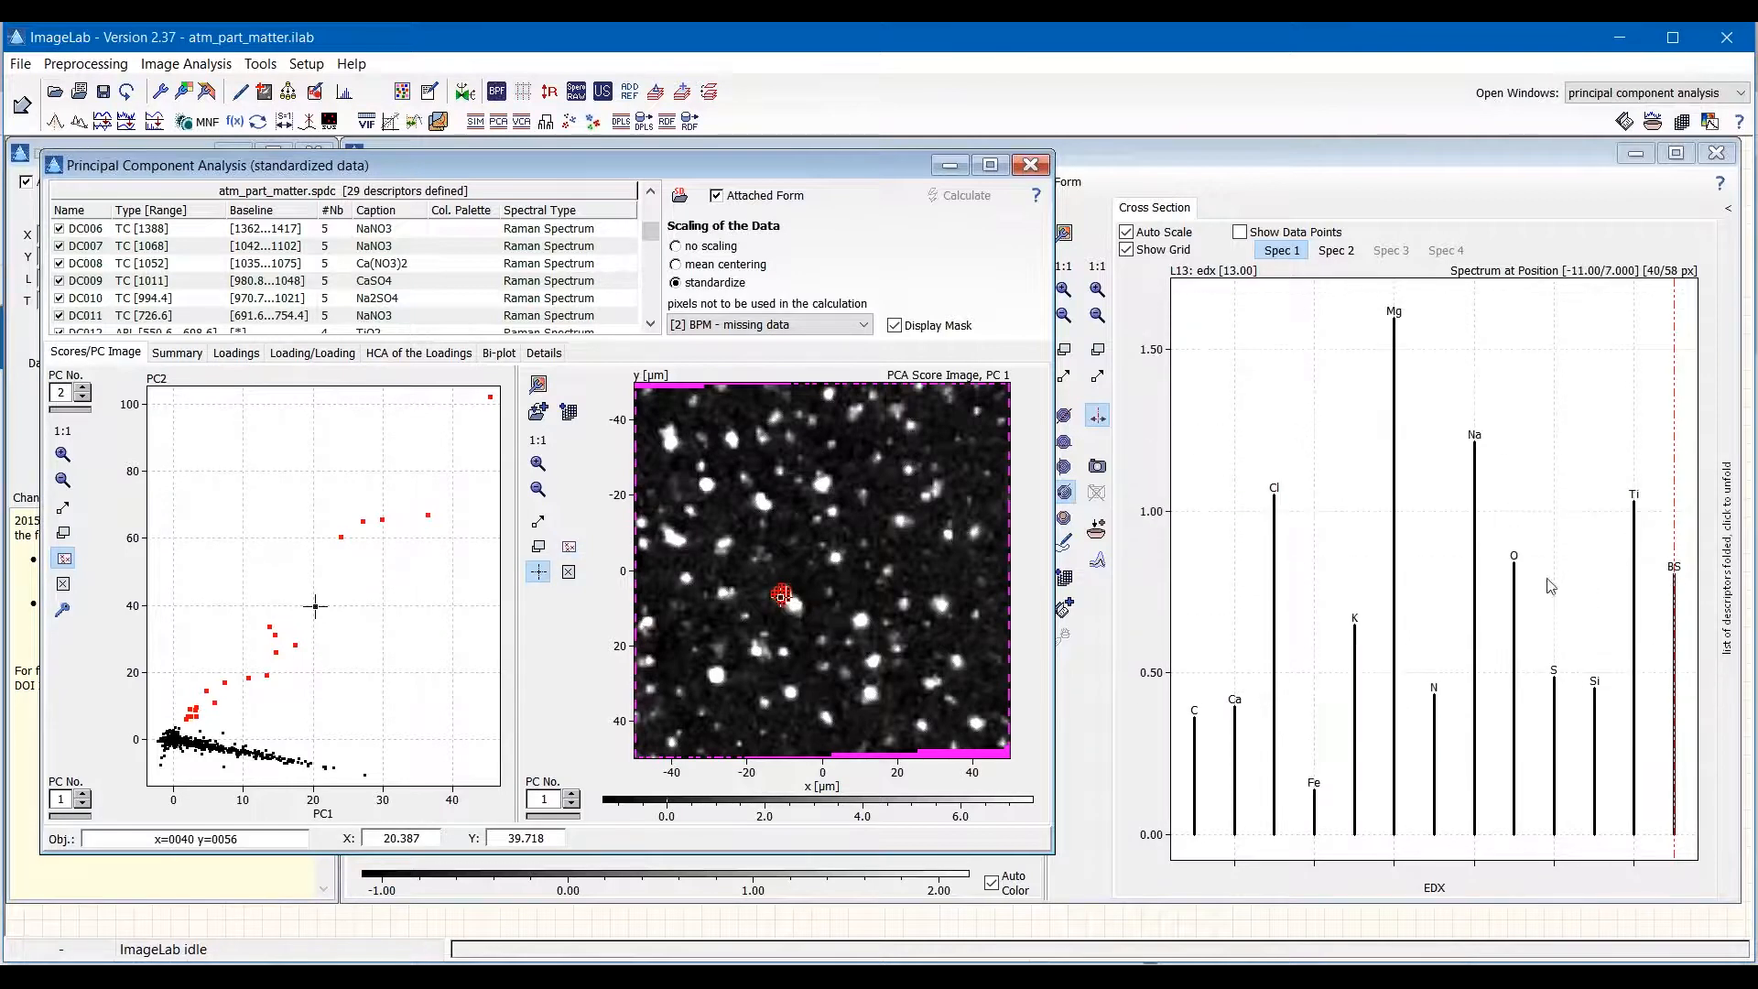
mouse_move(1470, 588)
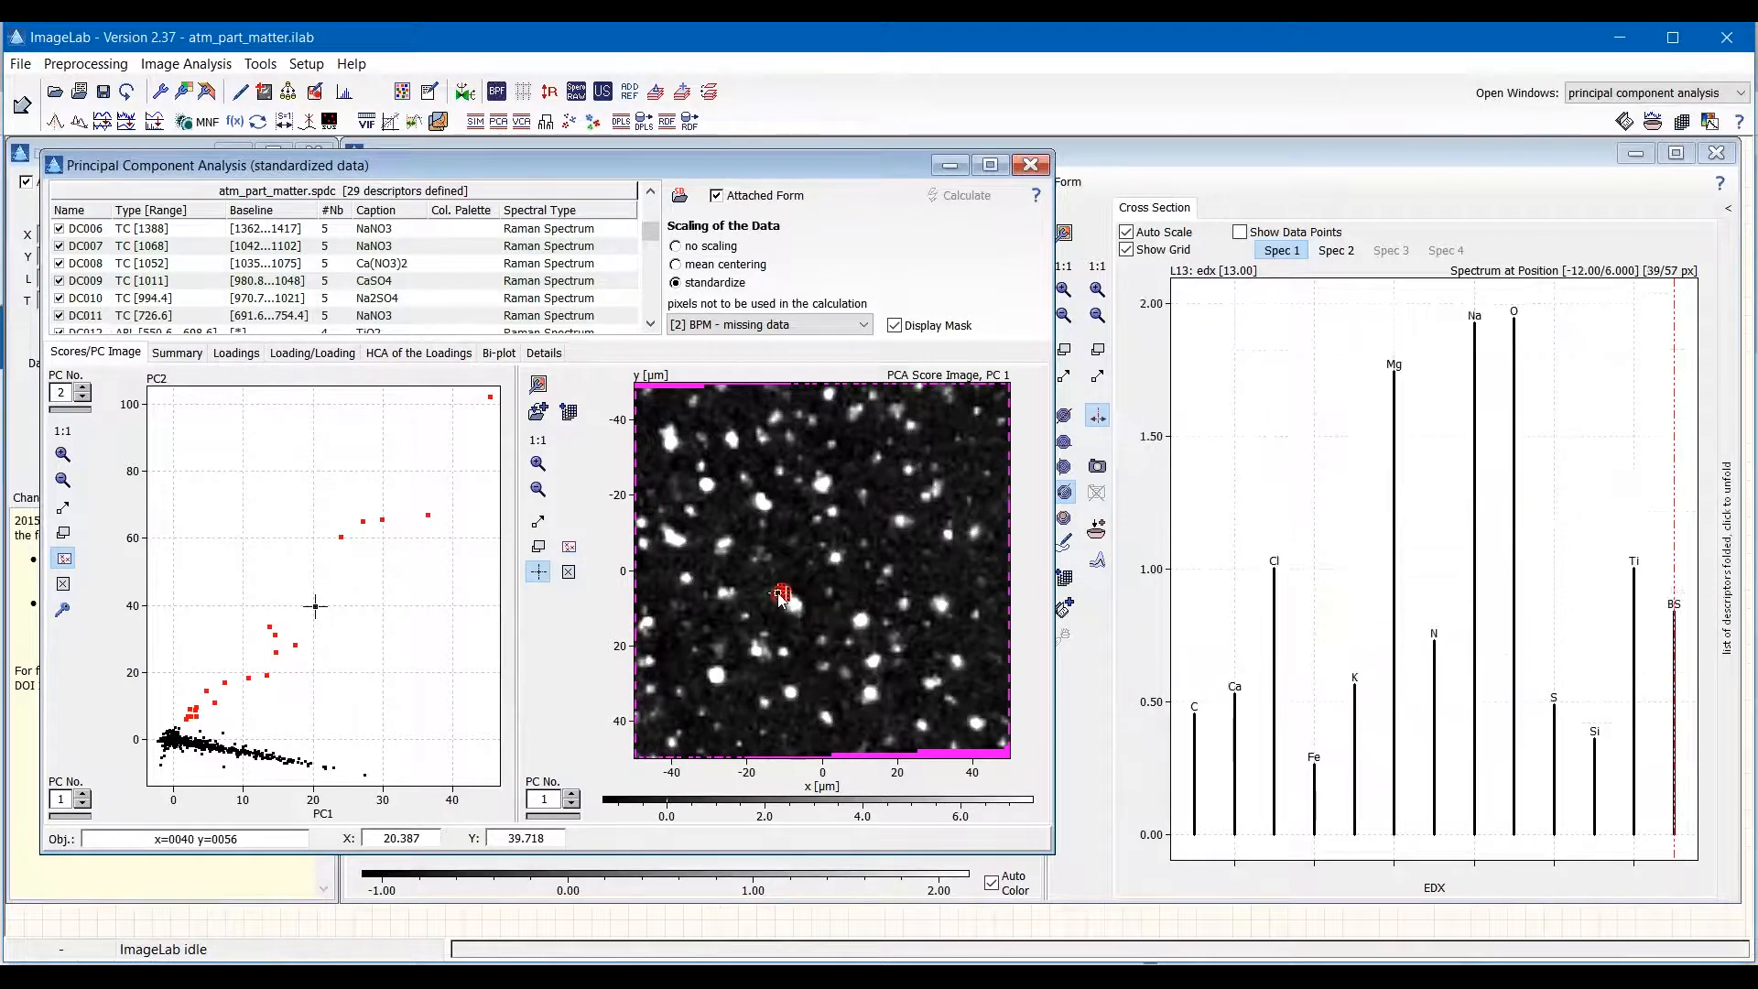
click(781, 595)
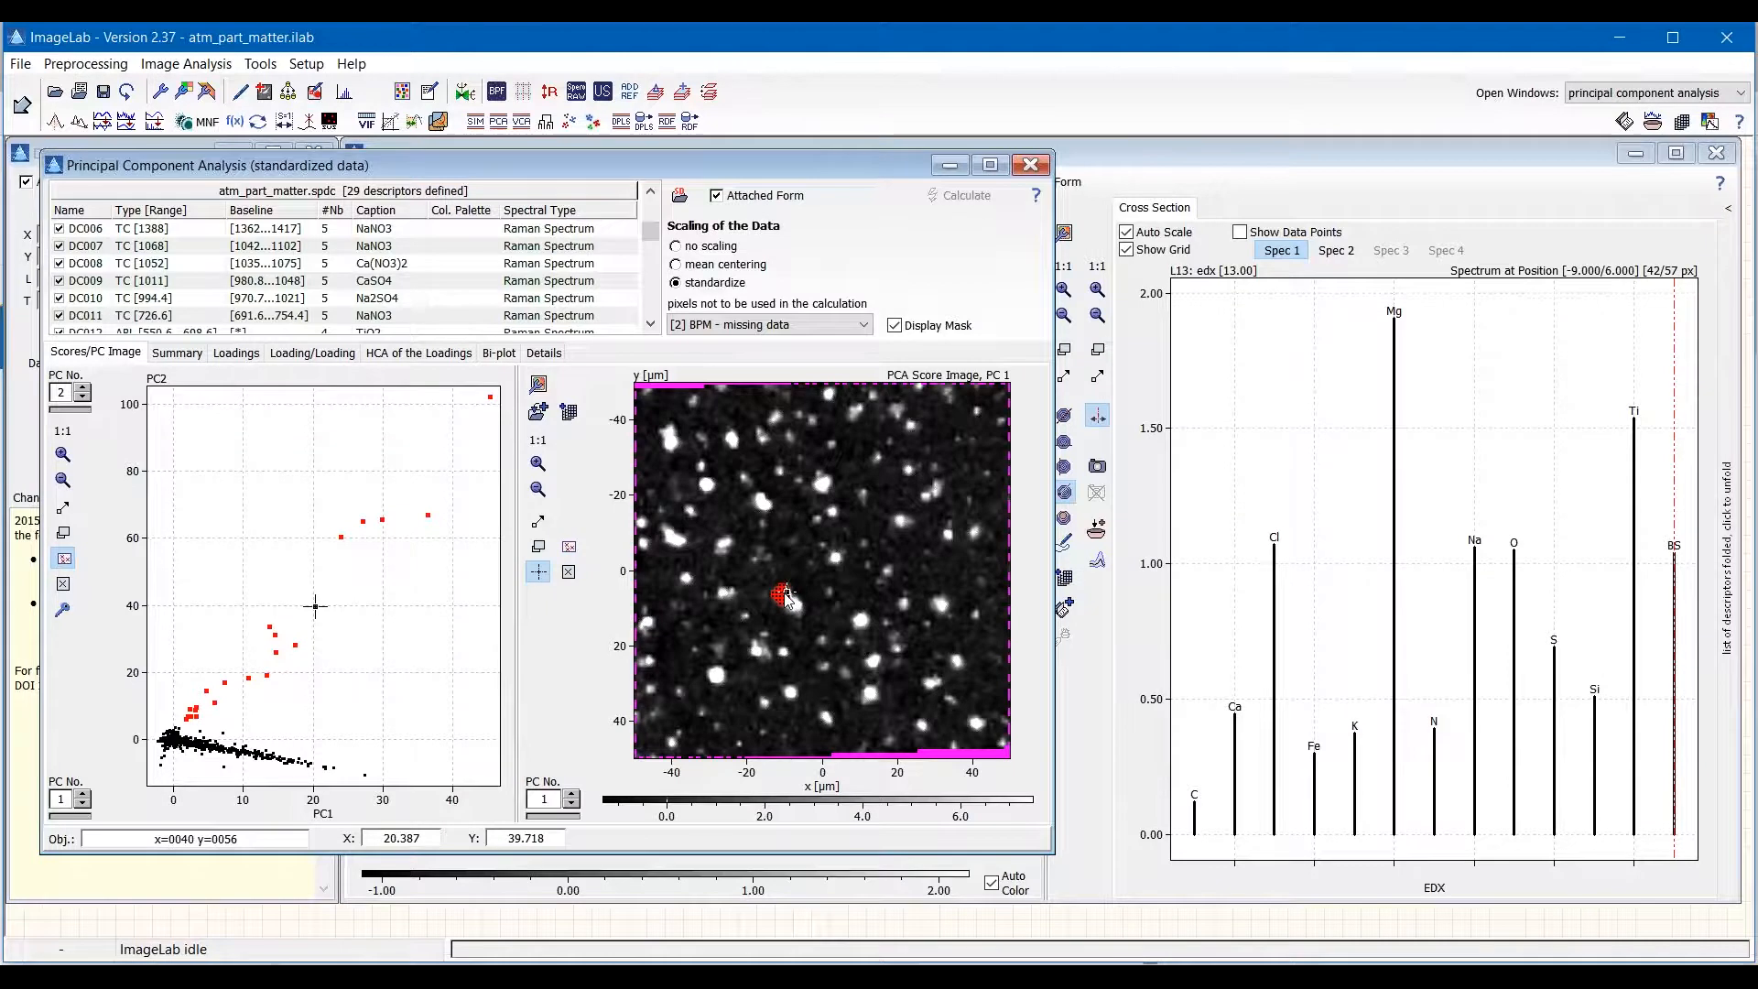
click(785, 594)
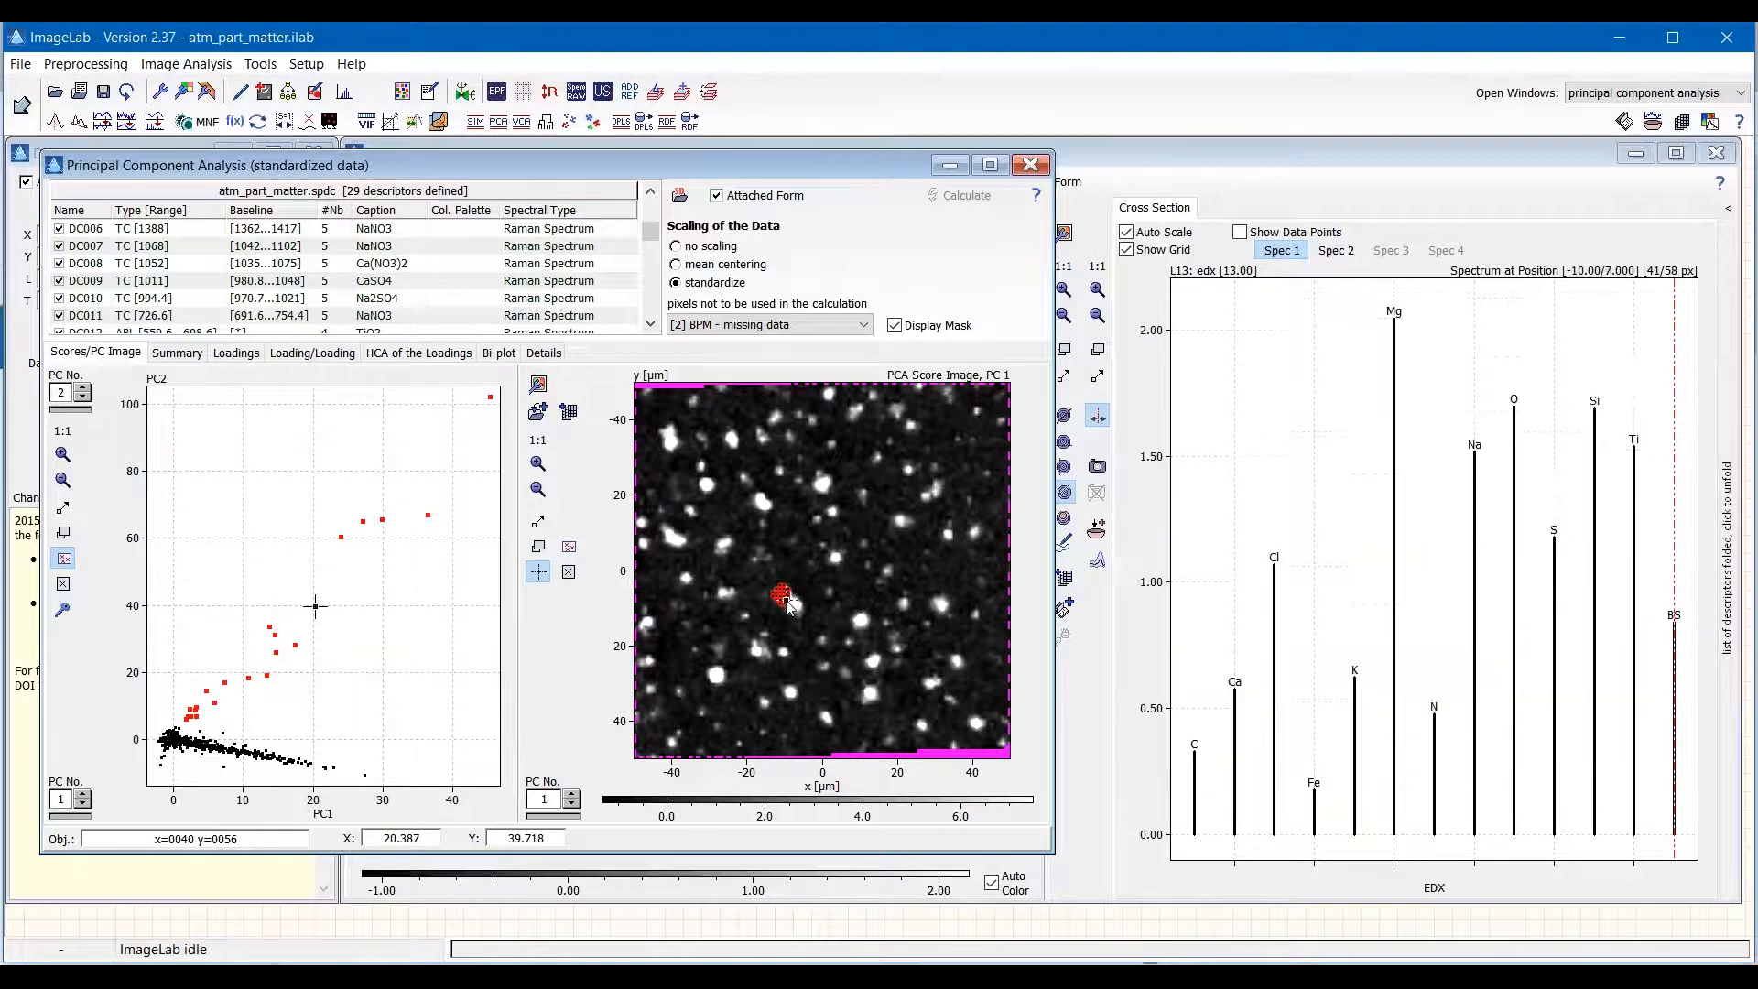
Mark more of the central particle and show its Raman spectrum on Spec 2.
click(783, 595)
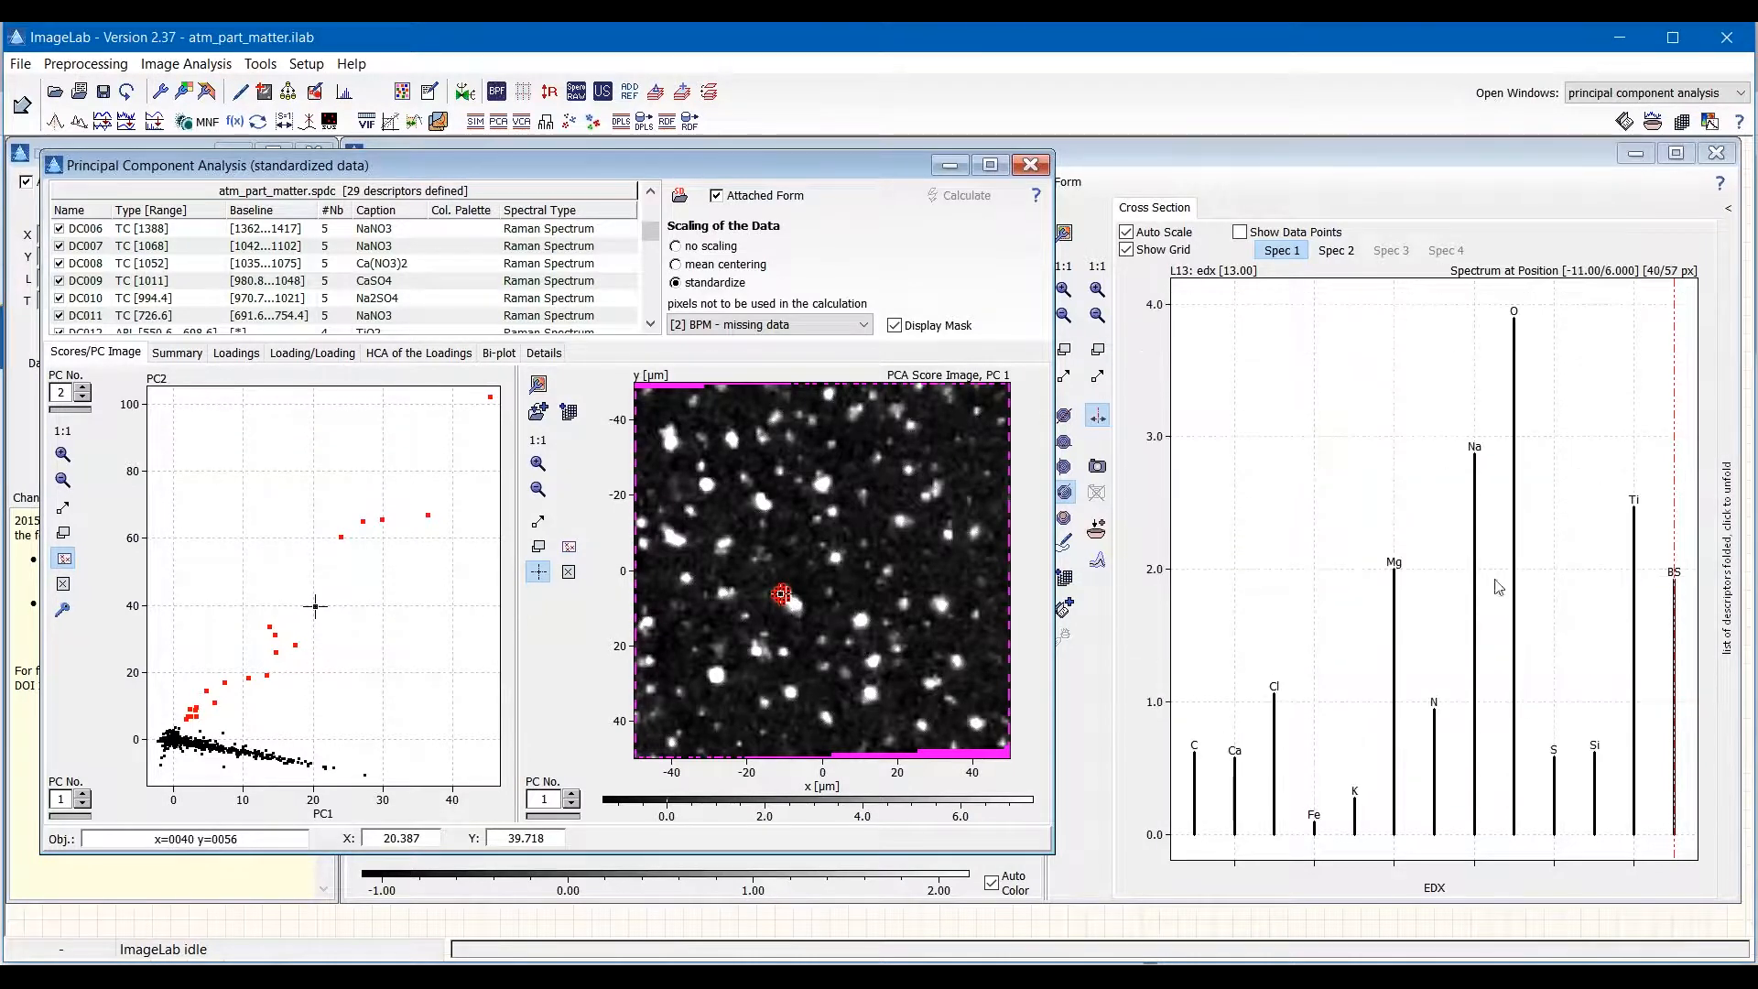
click(1335, 250)
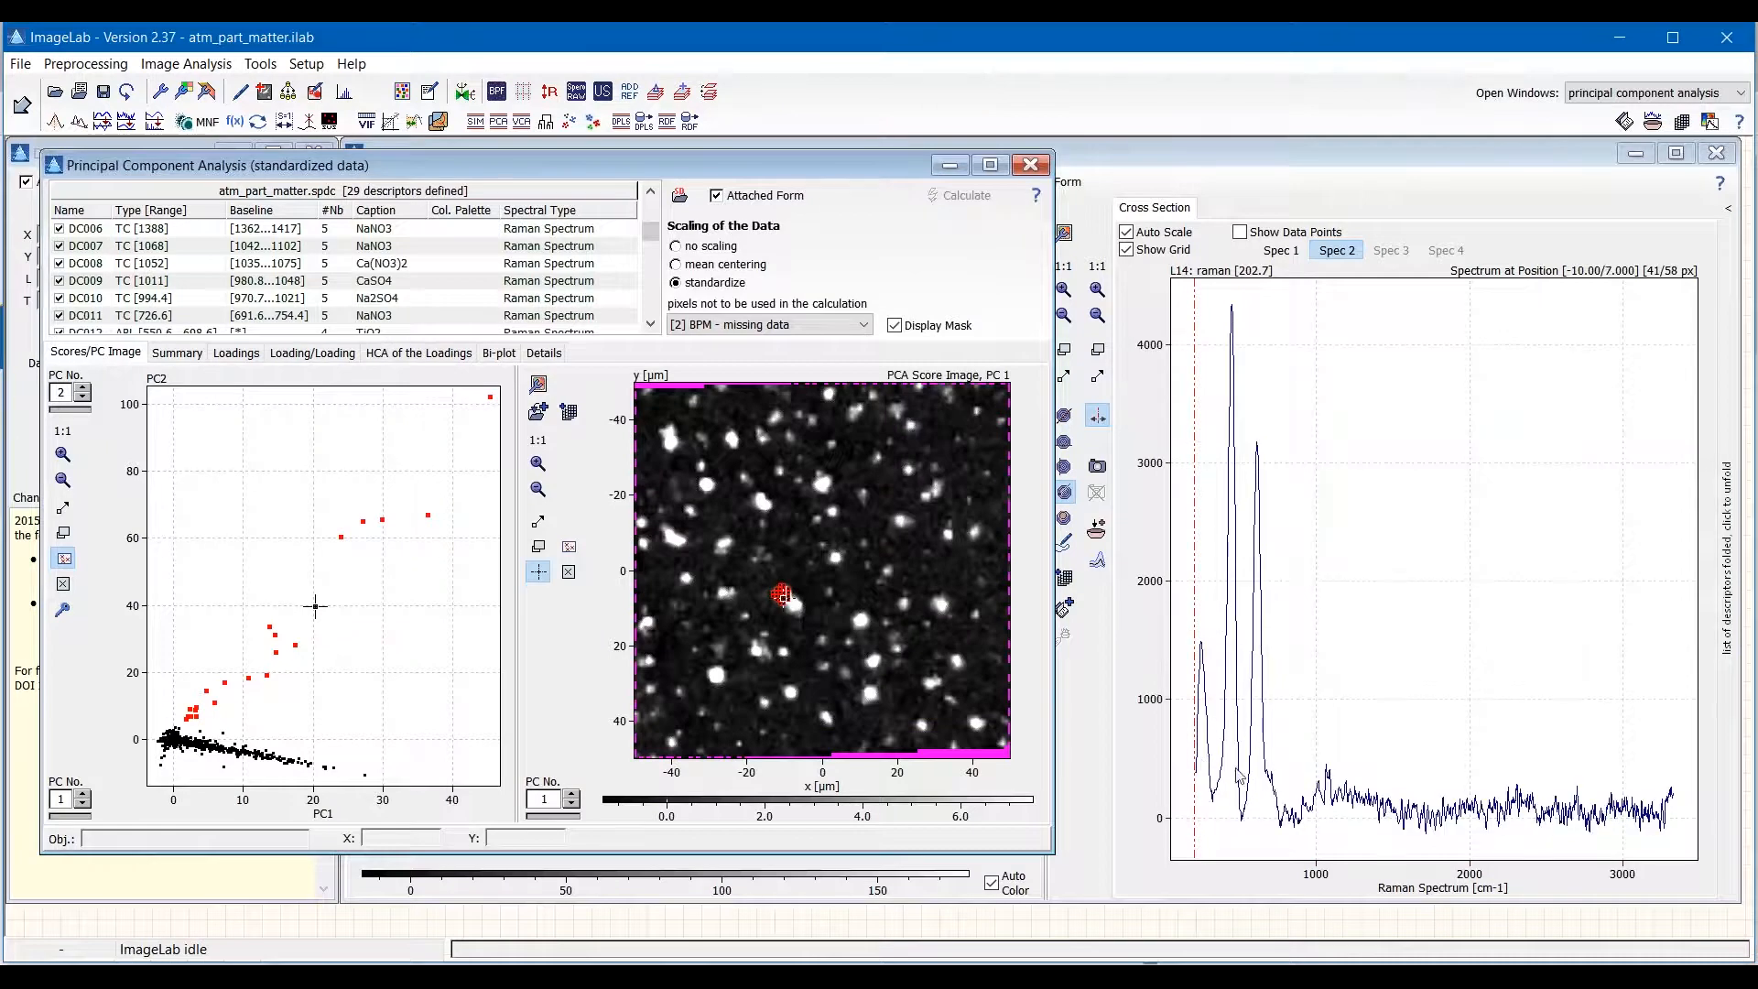
mouse_move(1286, 825)
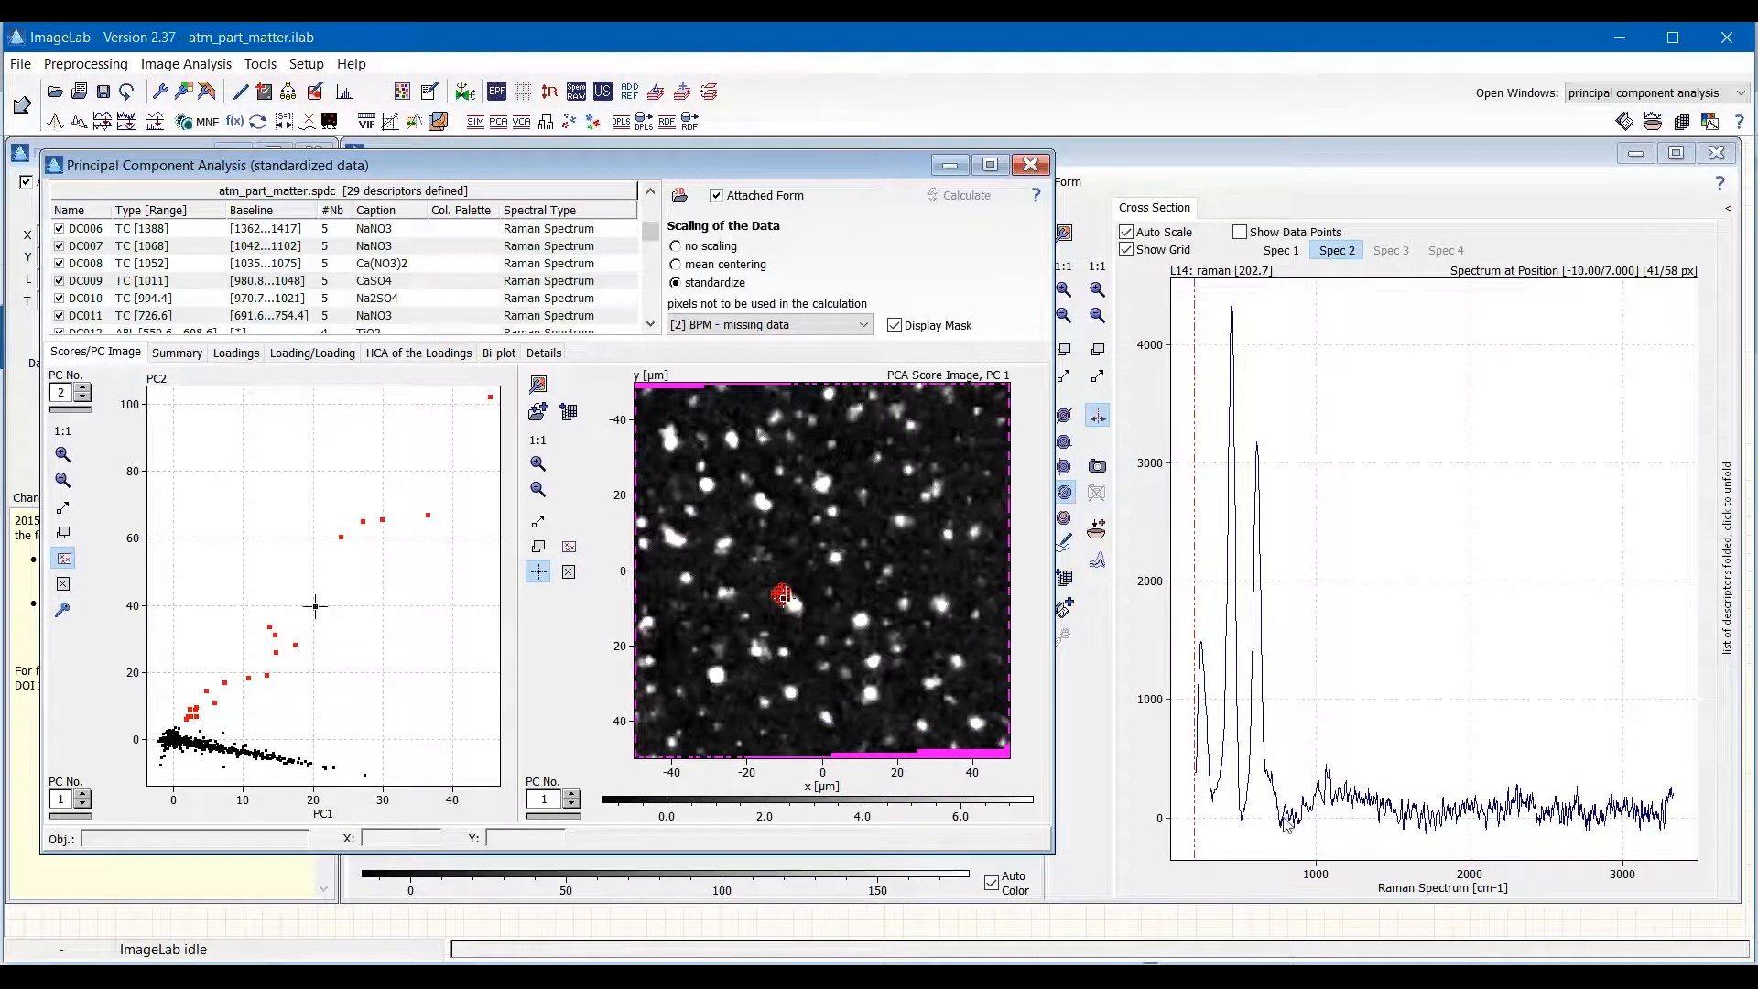
mouse_move(1170, 656)
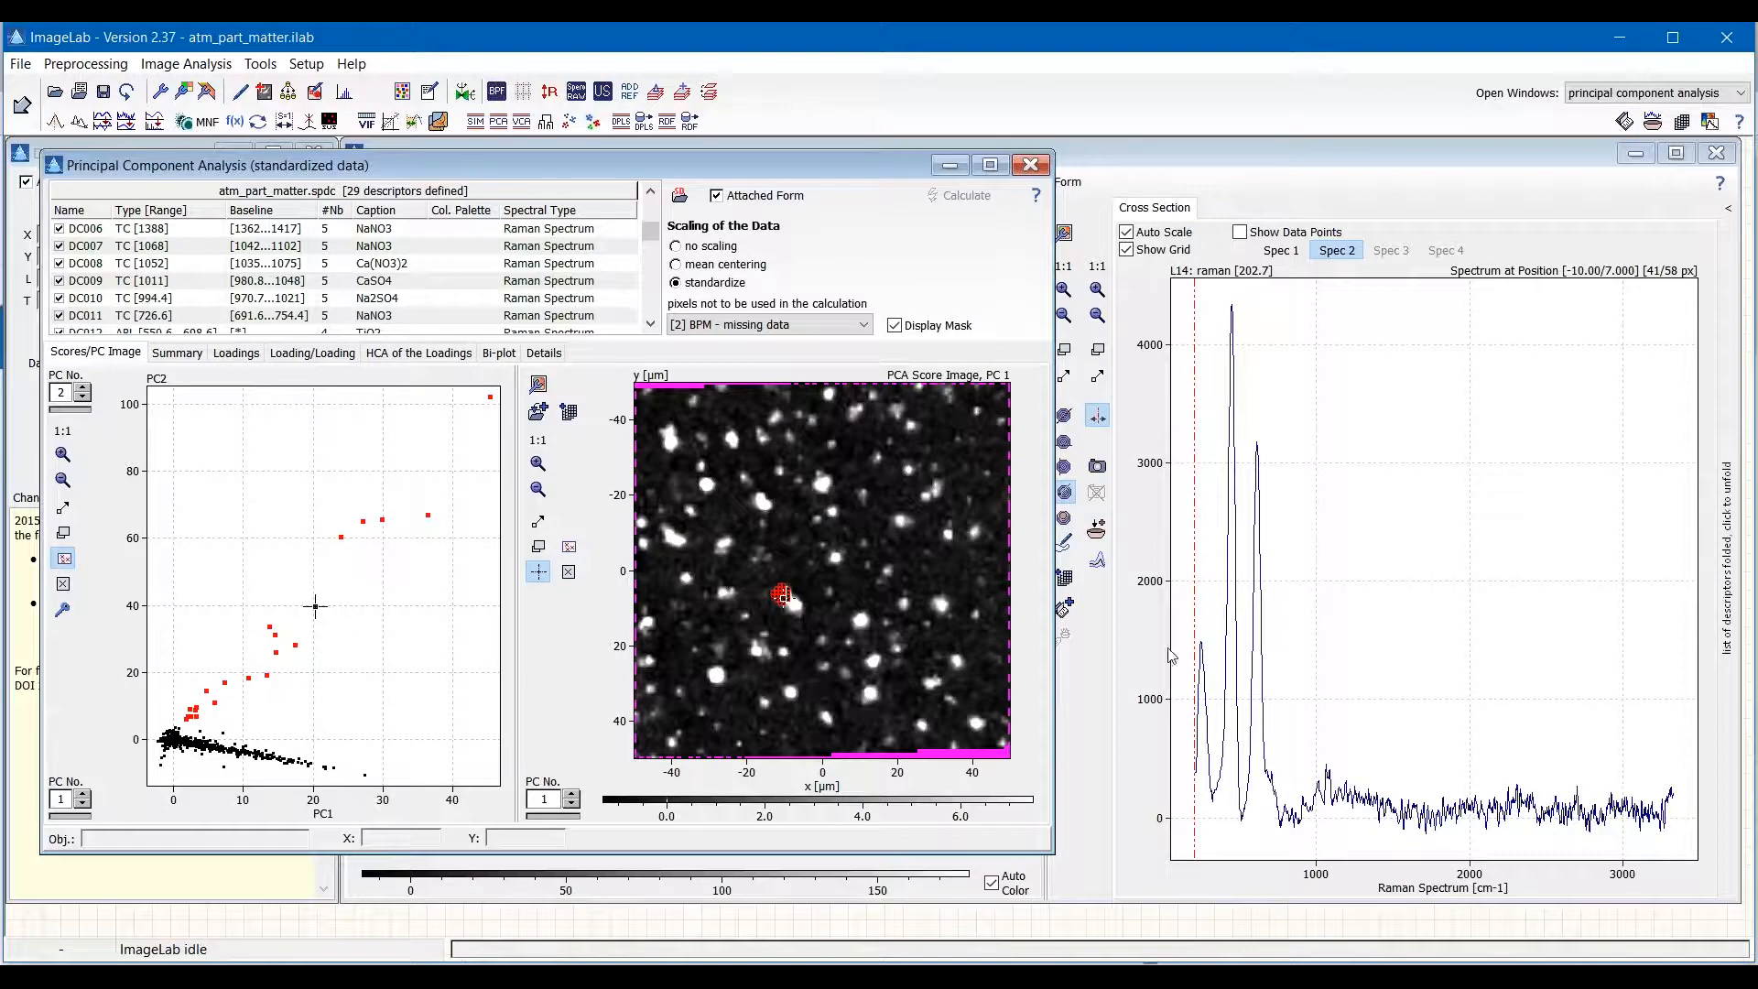
mouse_move(1237, 689)
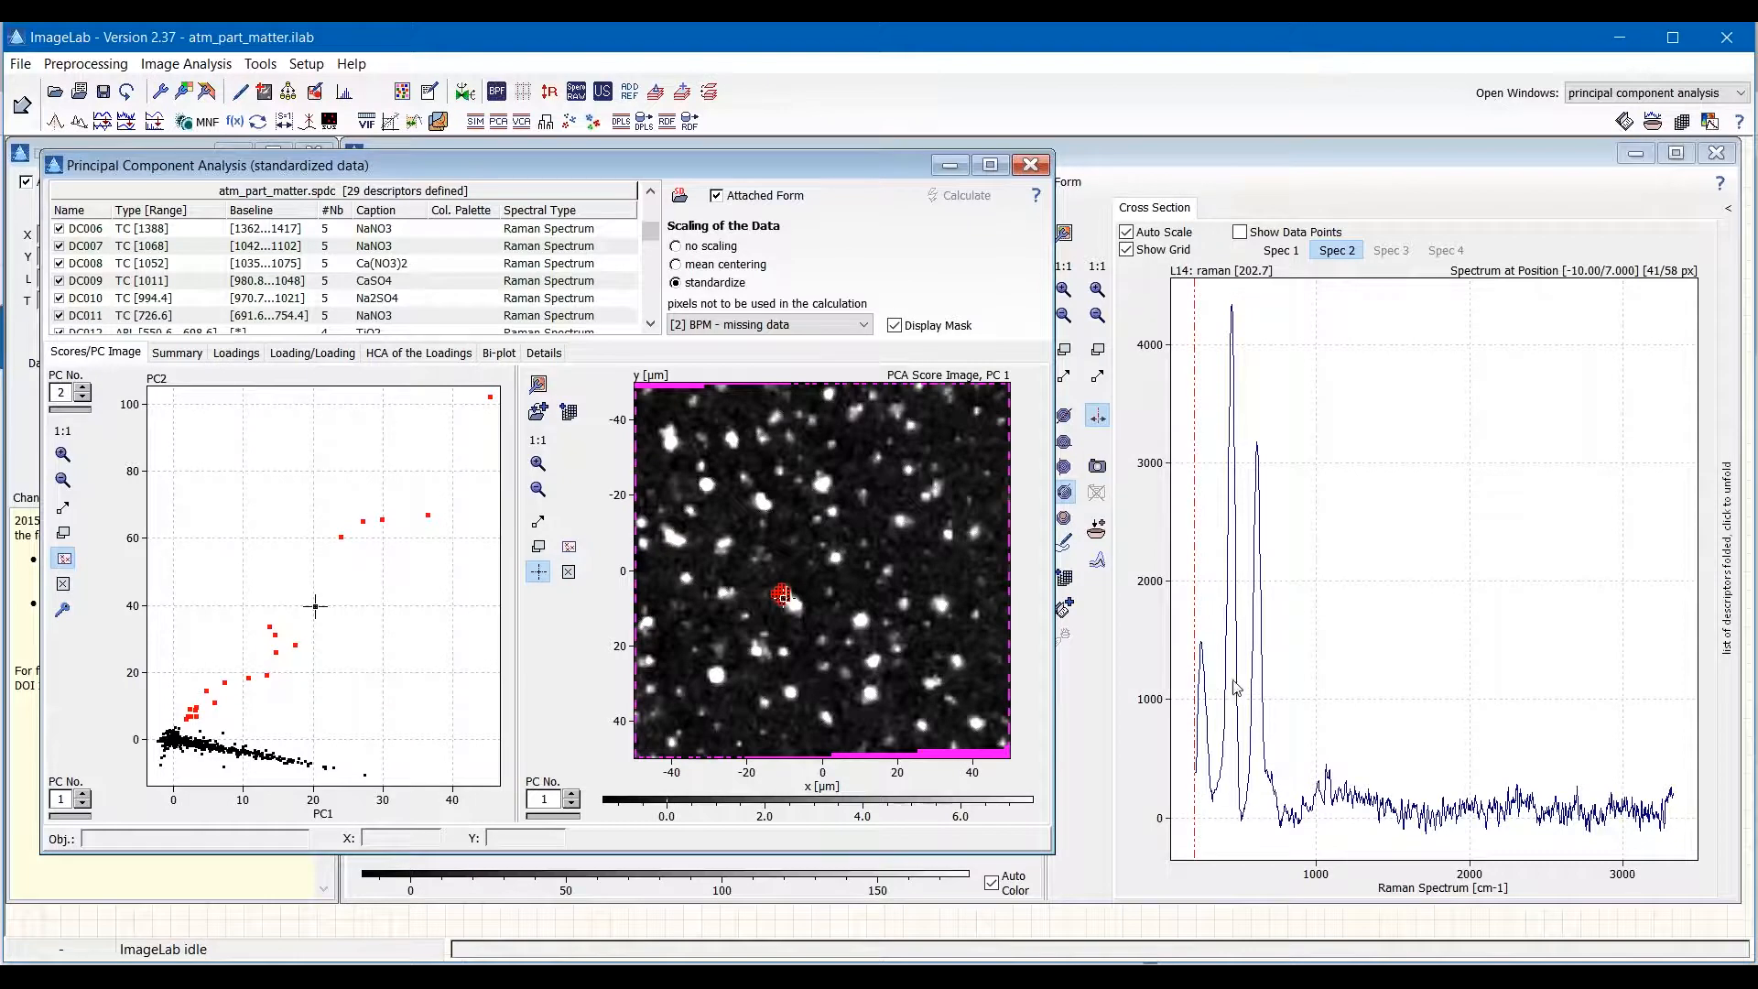
mouse_move(1262, 736)
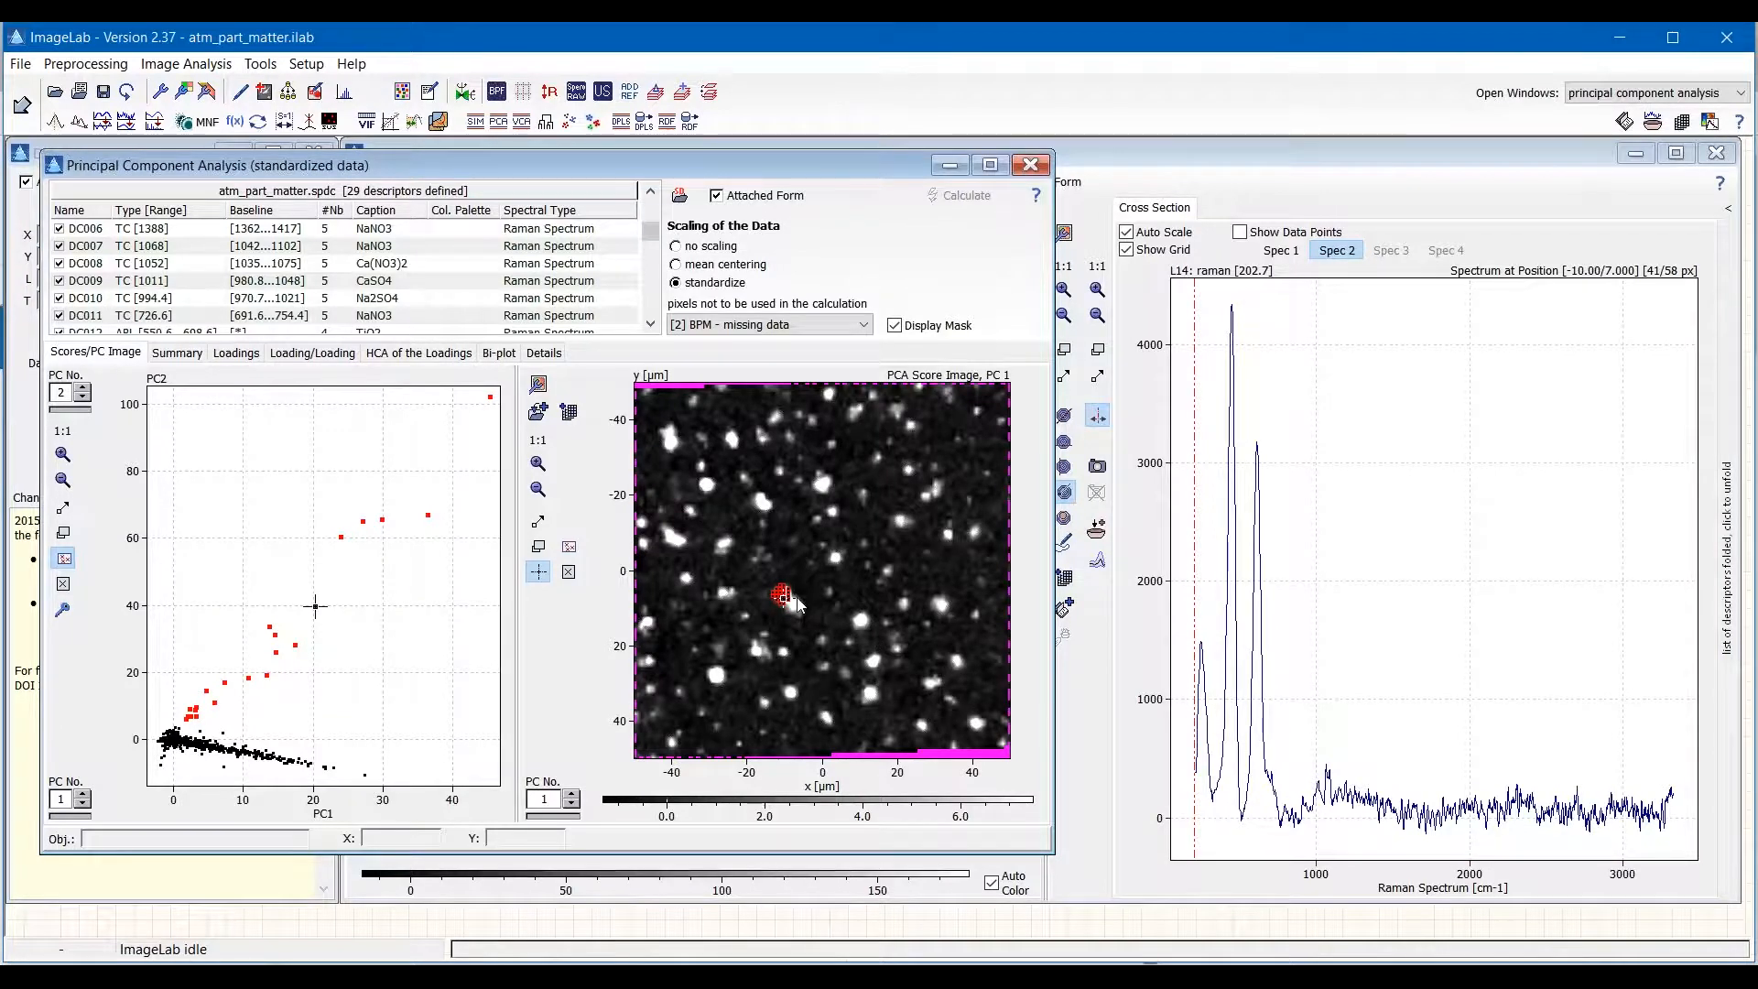
mouse_move(1233, 602)
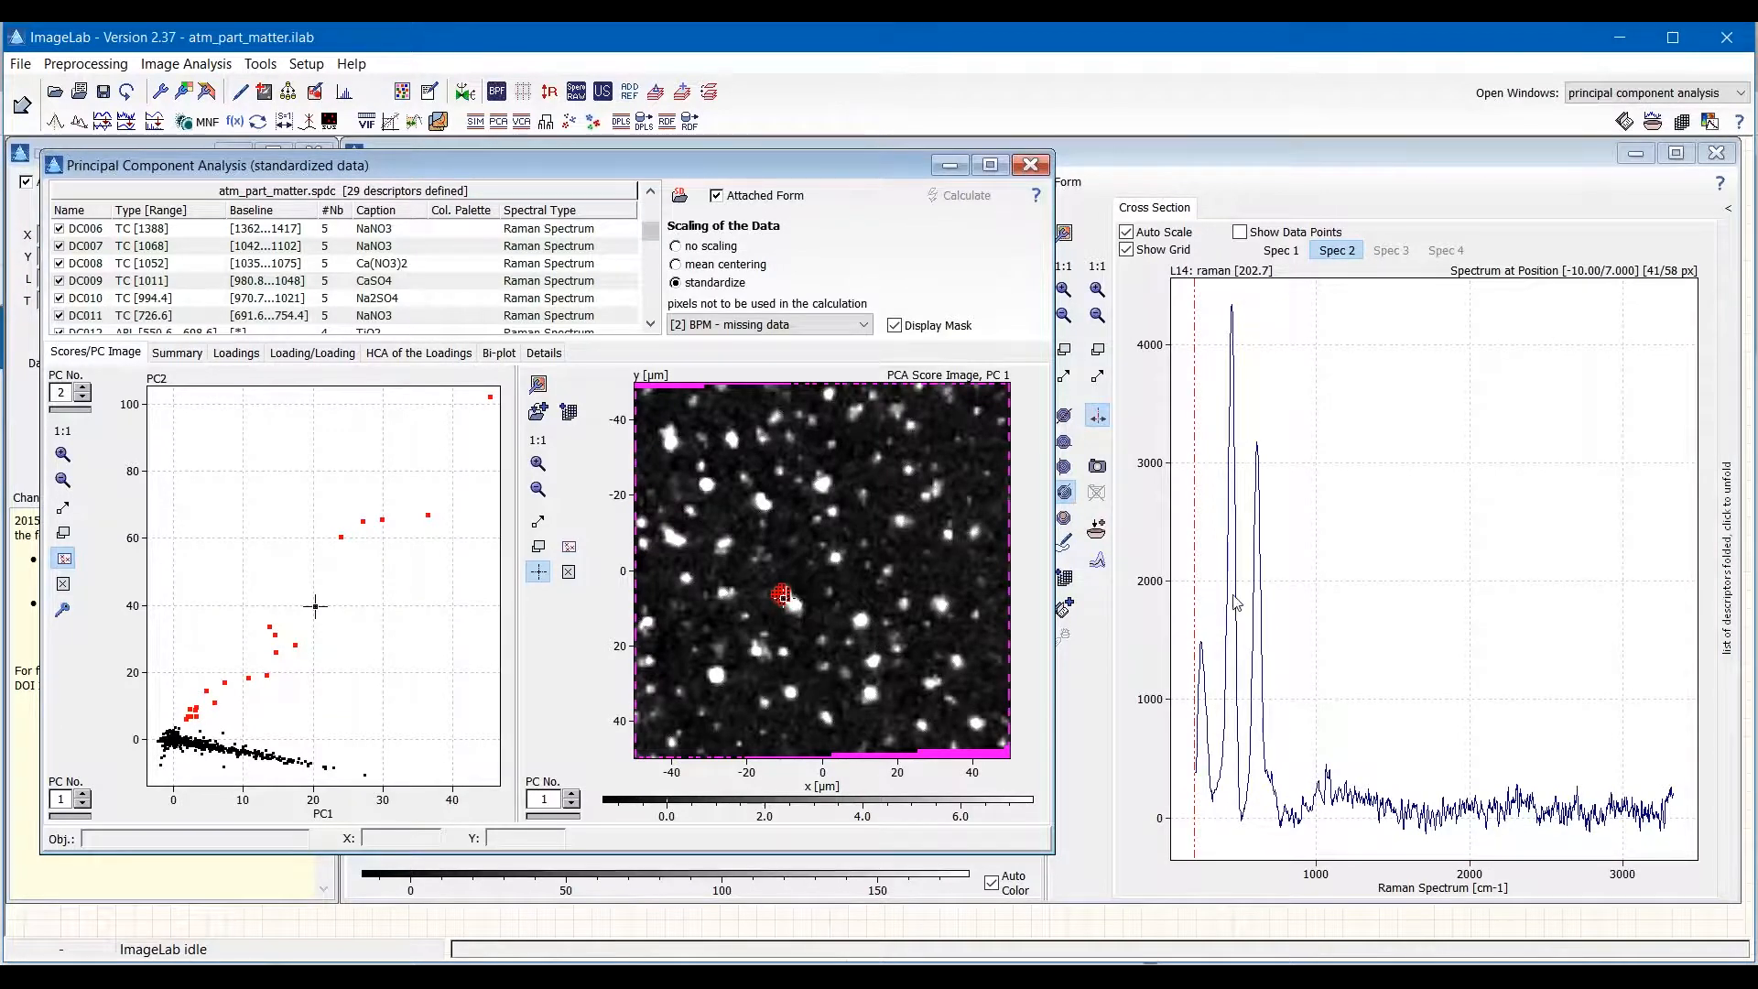
Plot PC4 against PC3 scores and clear the marked particle pixels.
click(82, 386)
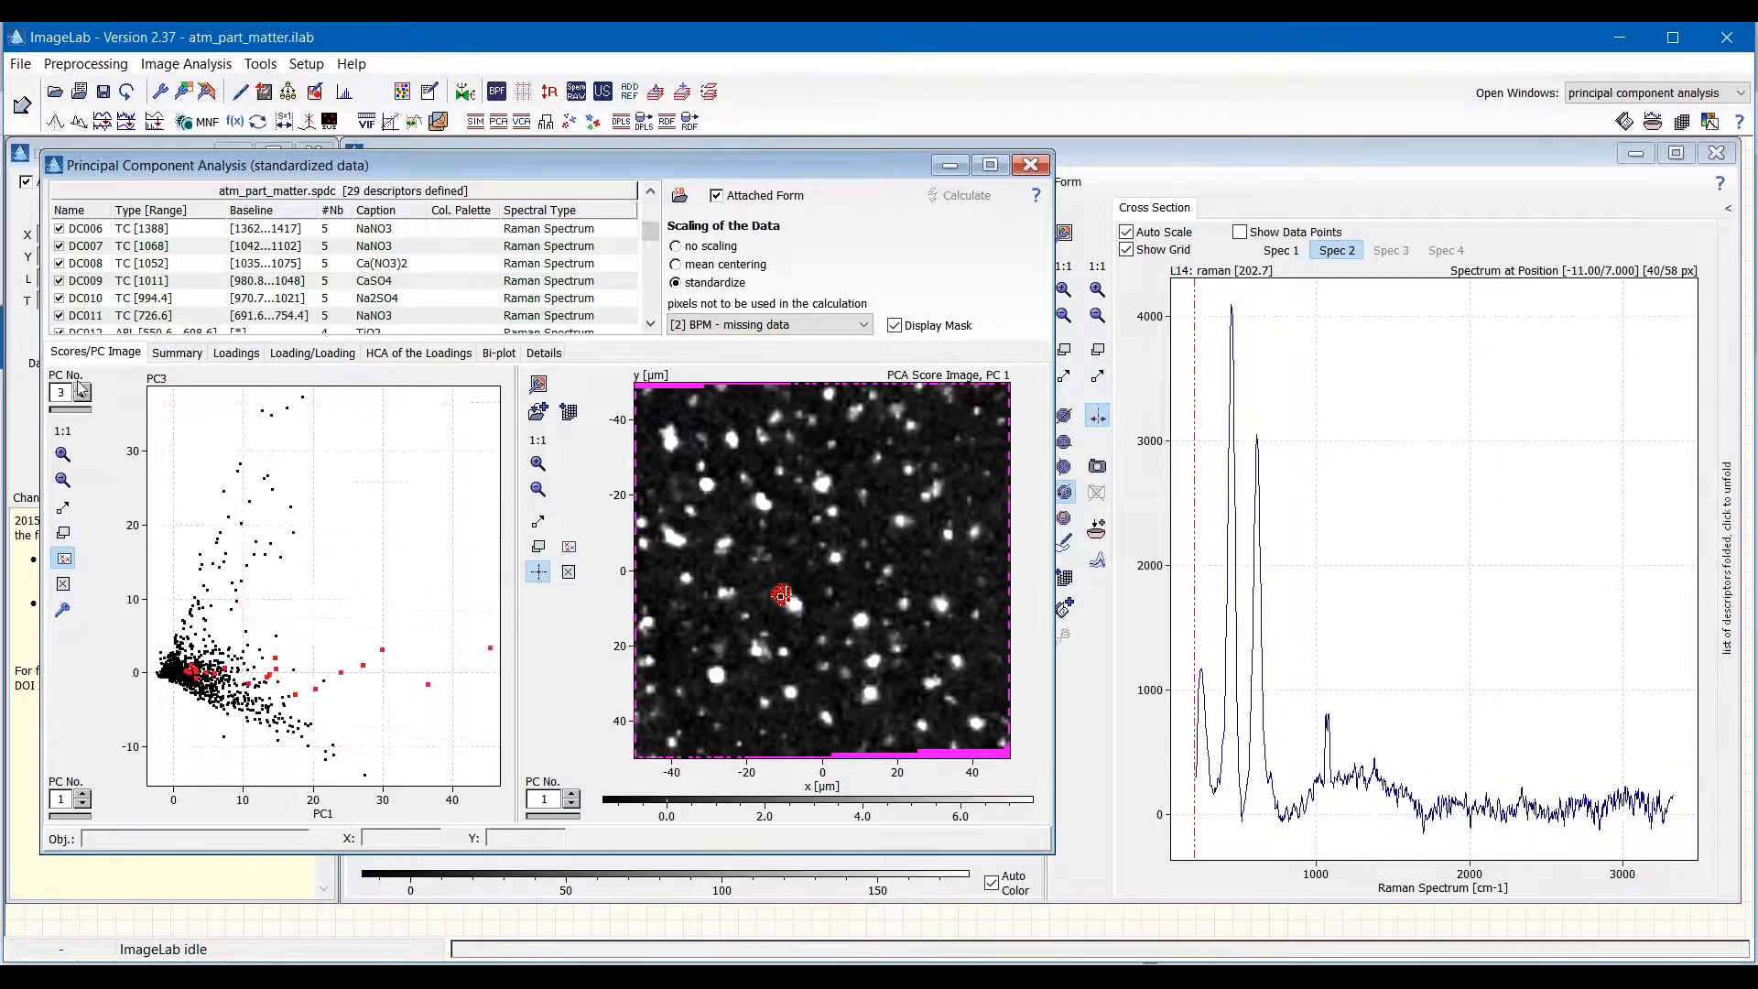
click(83, 386)
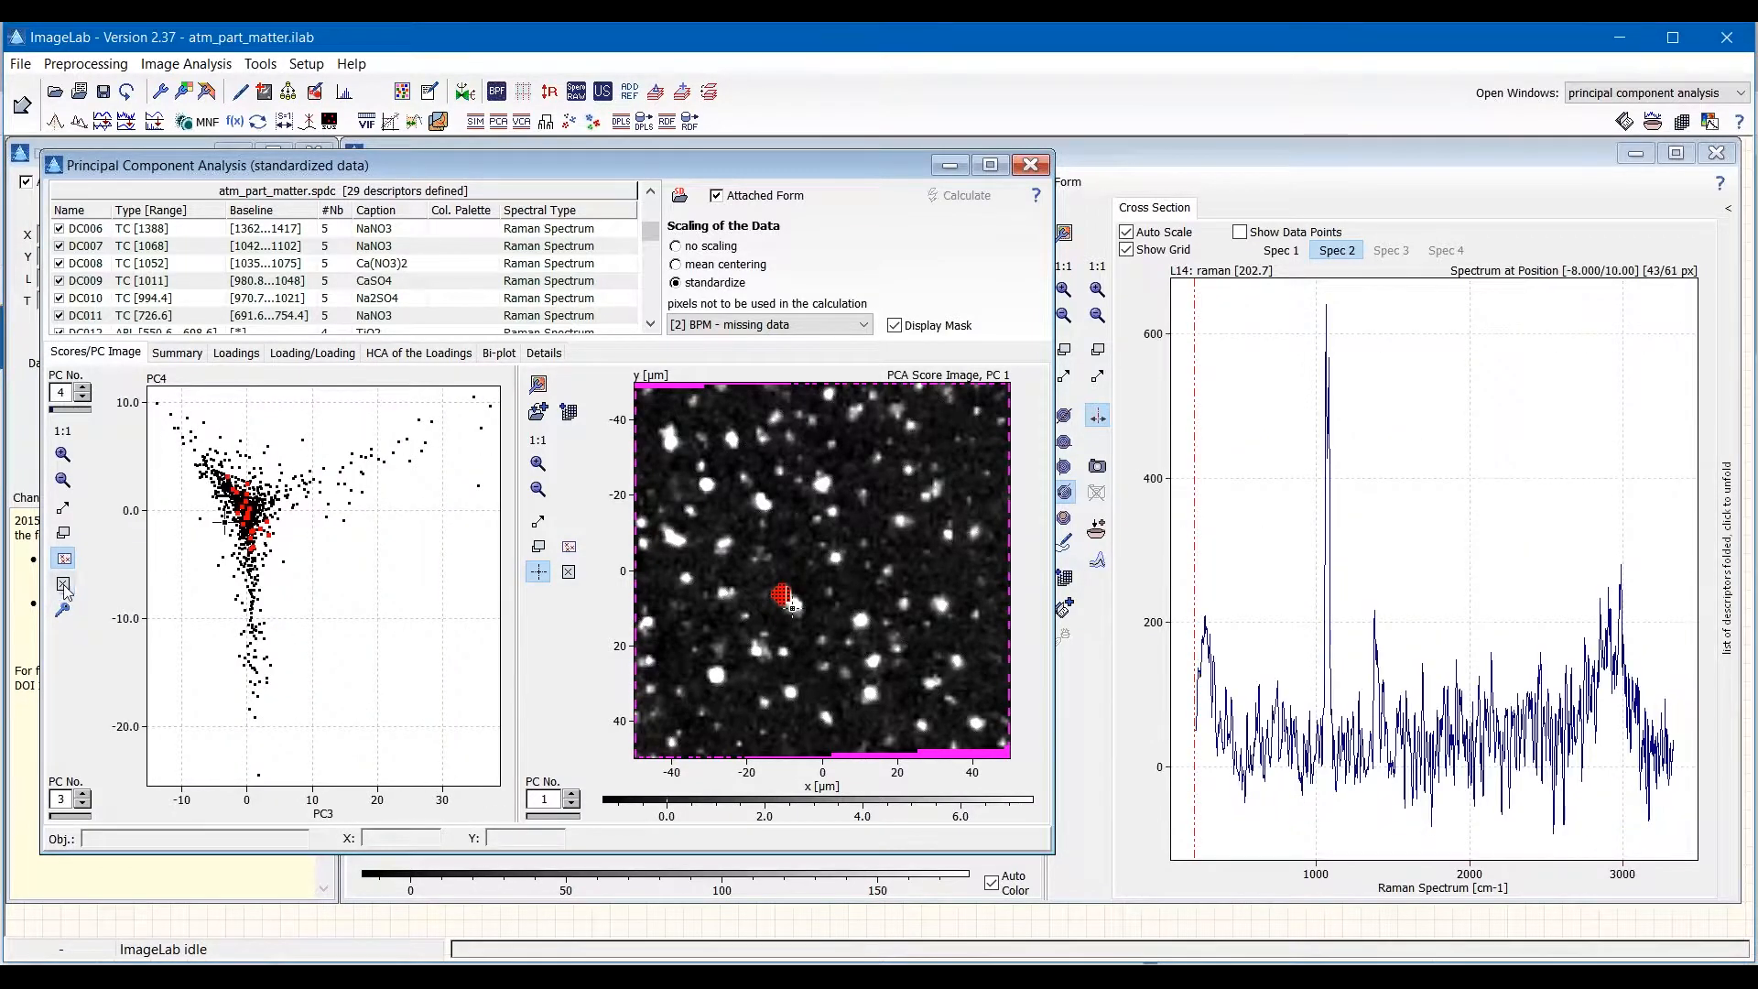
click(874, 656)
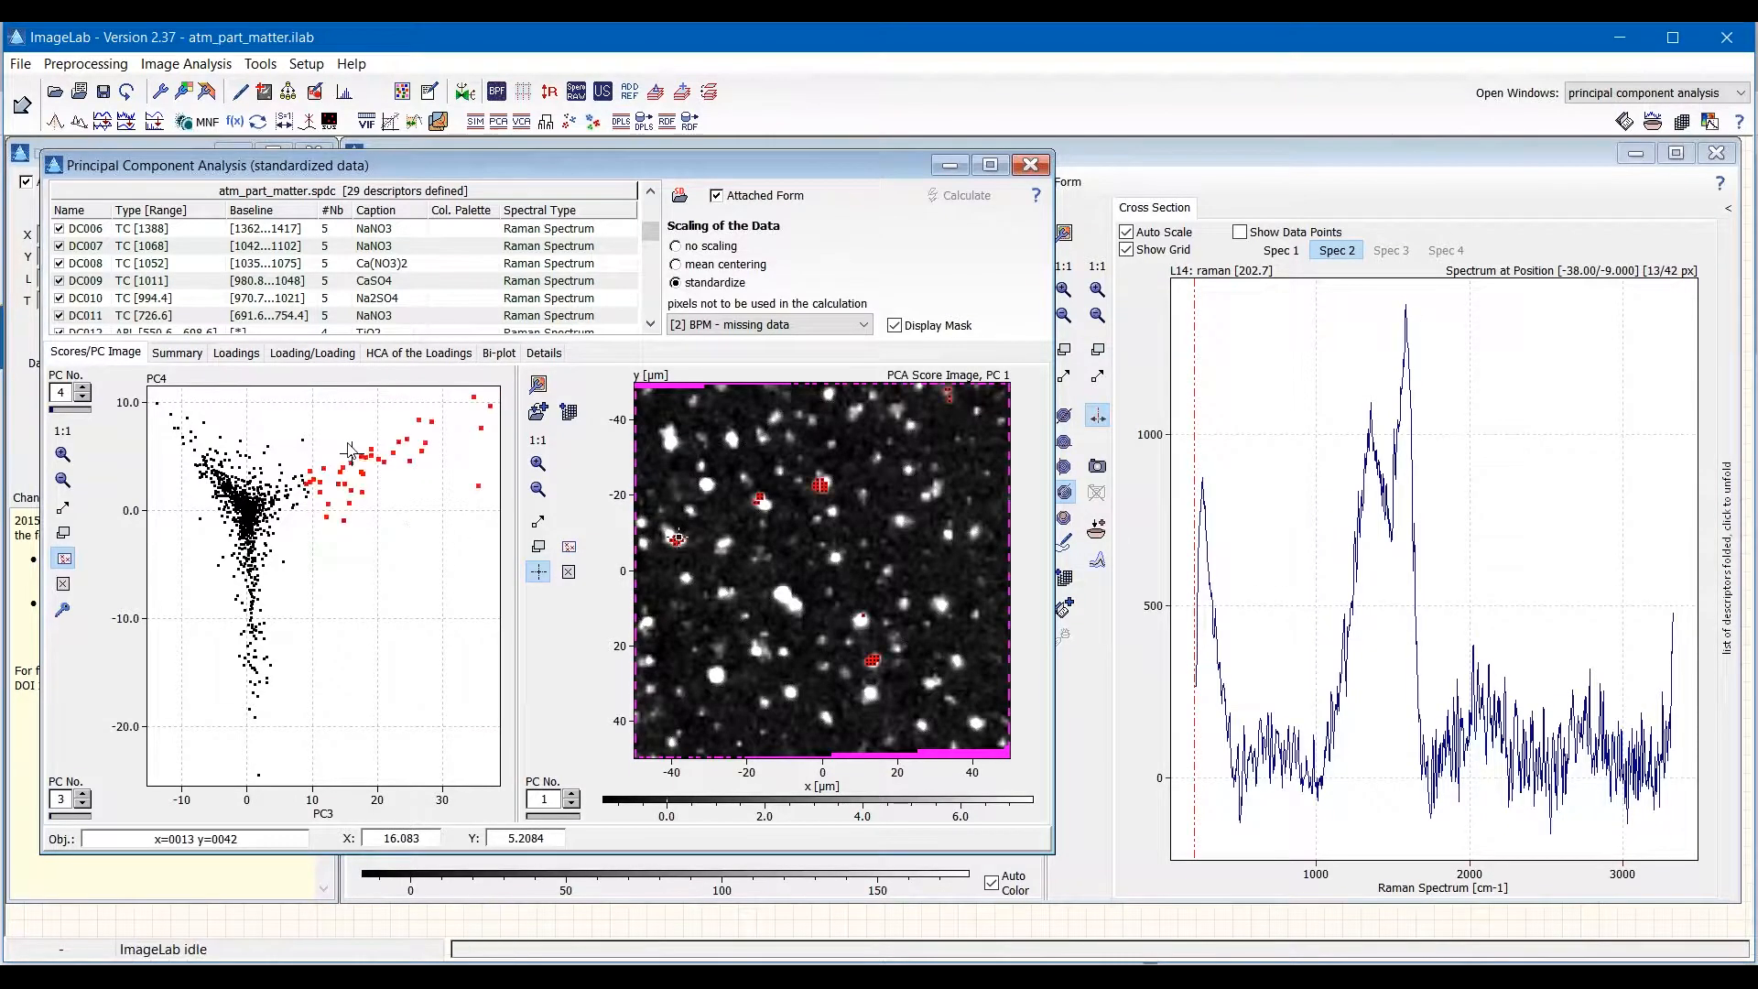
Inspect the spectra of several marked particle pixels in the PC3 score image.
click(760, 499)
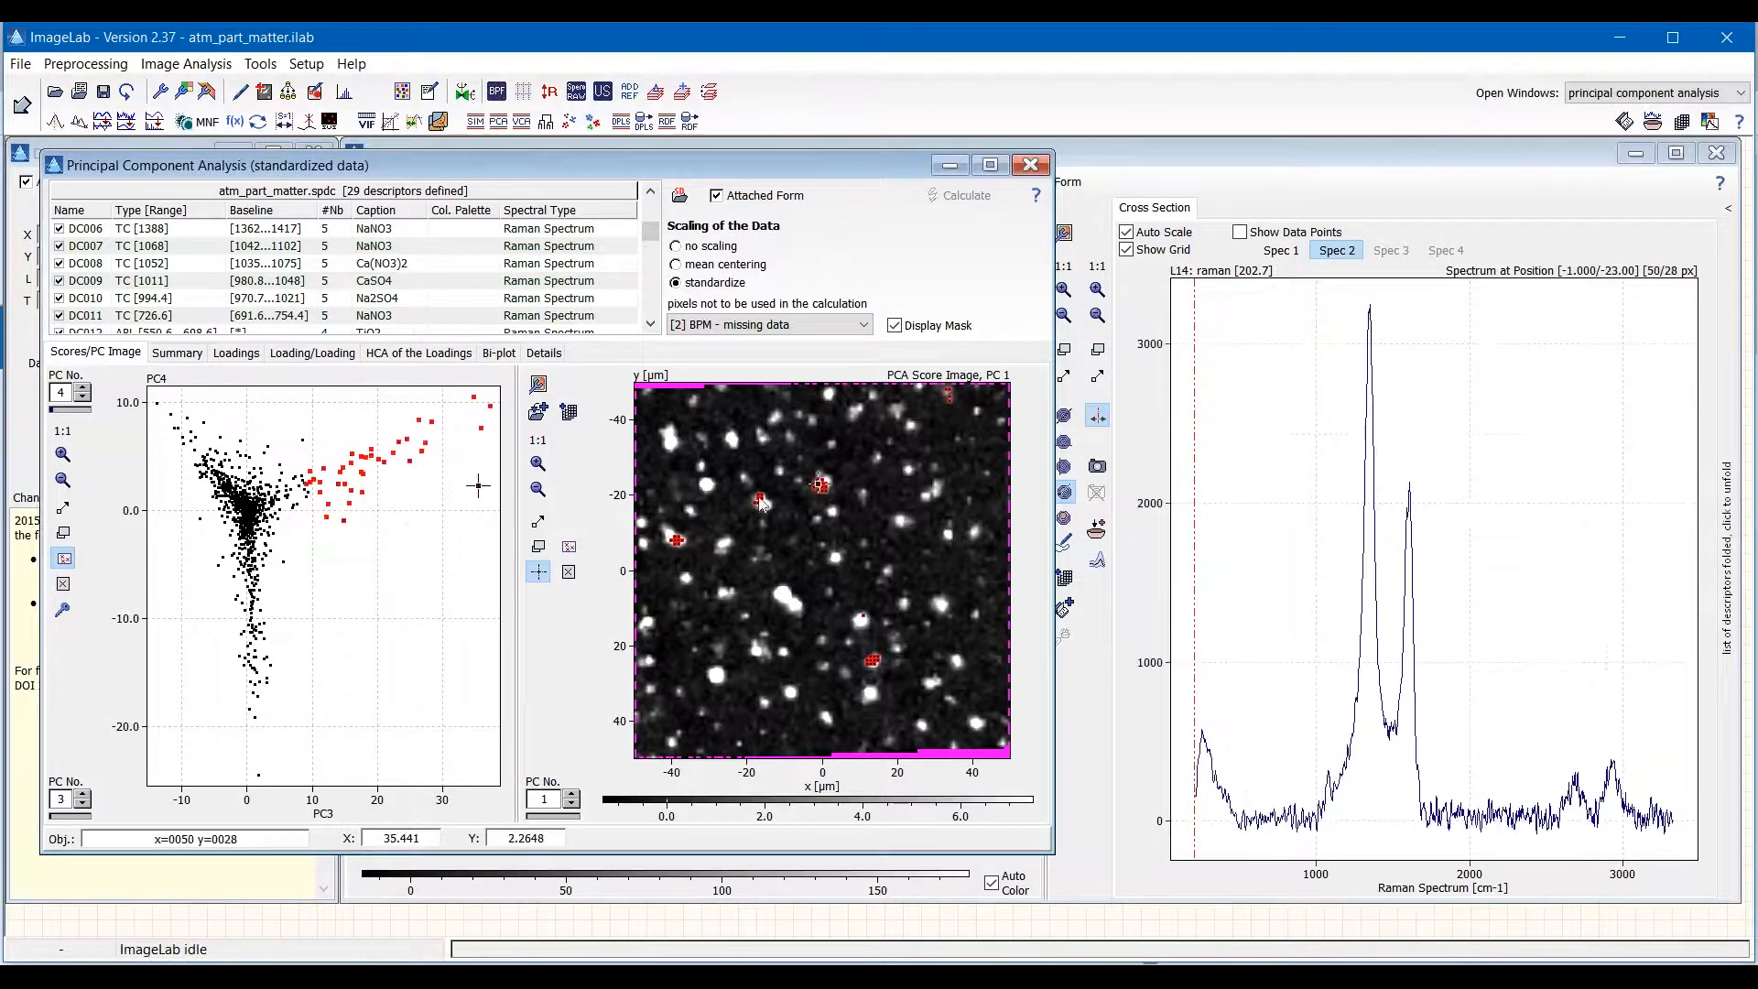
mouse_move(835, 523)
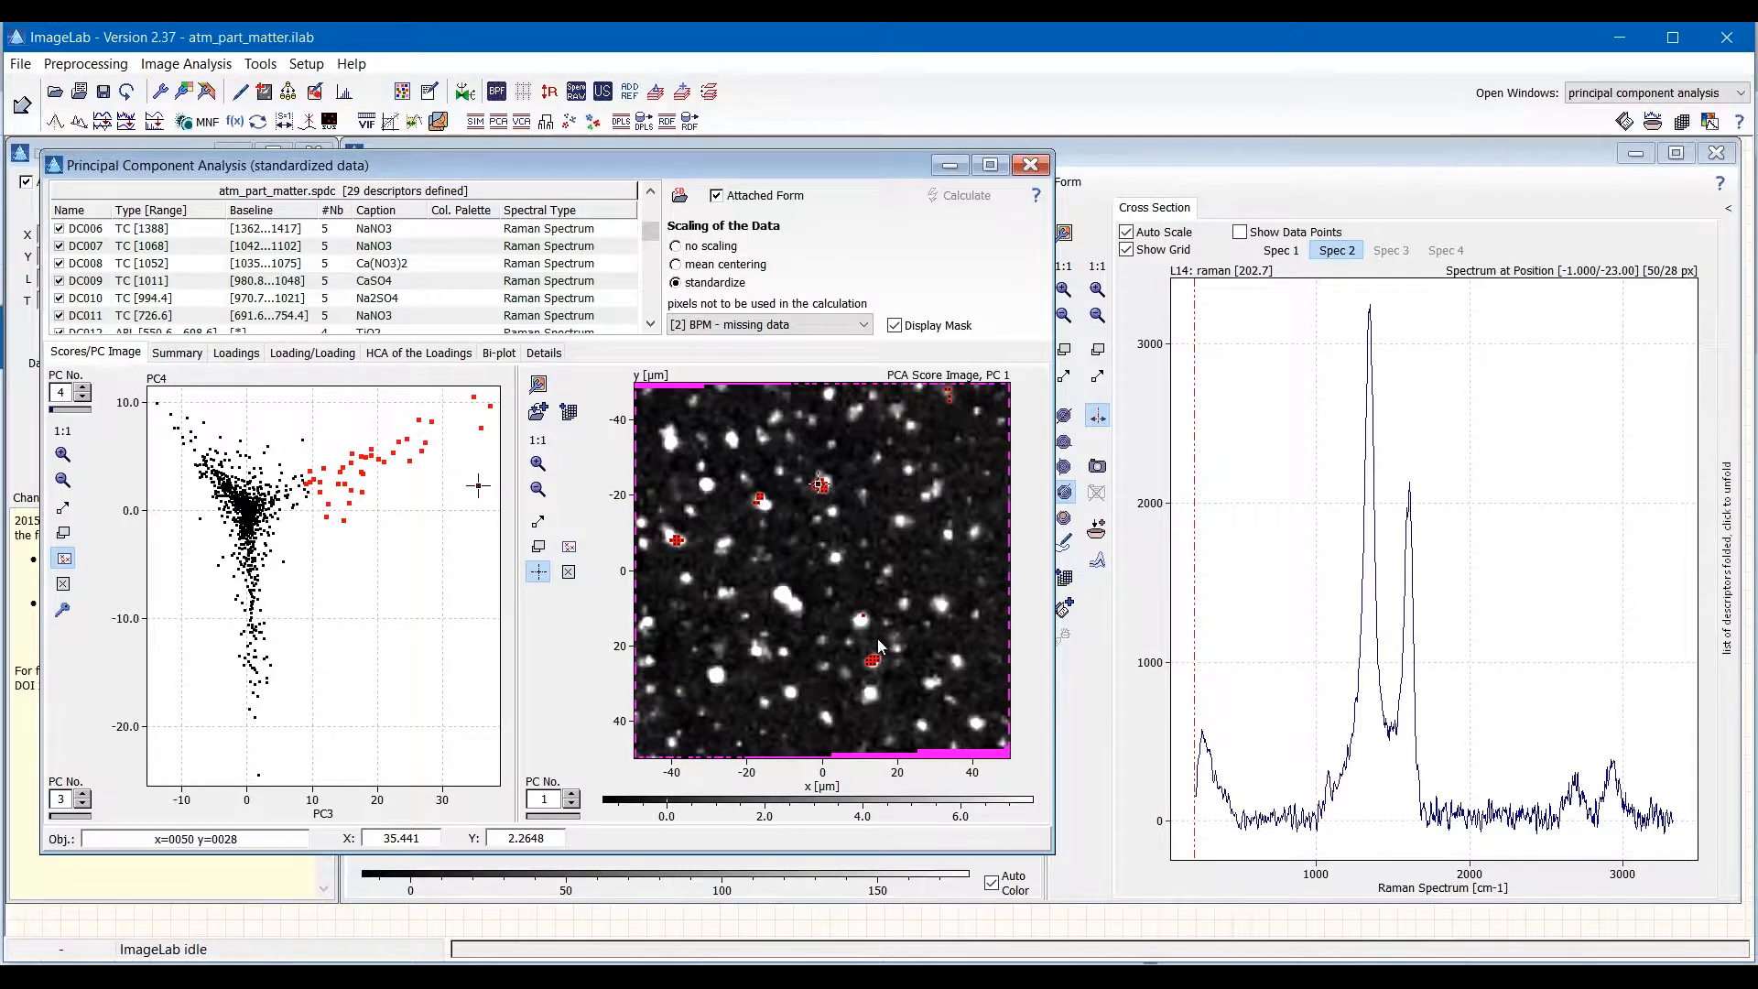
click(873, 660)
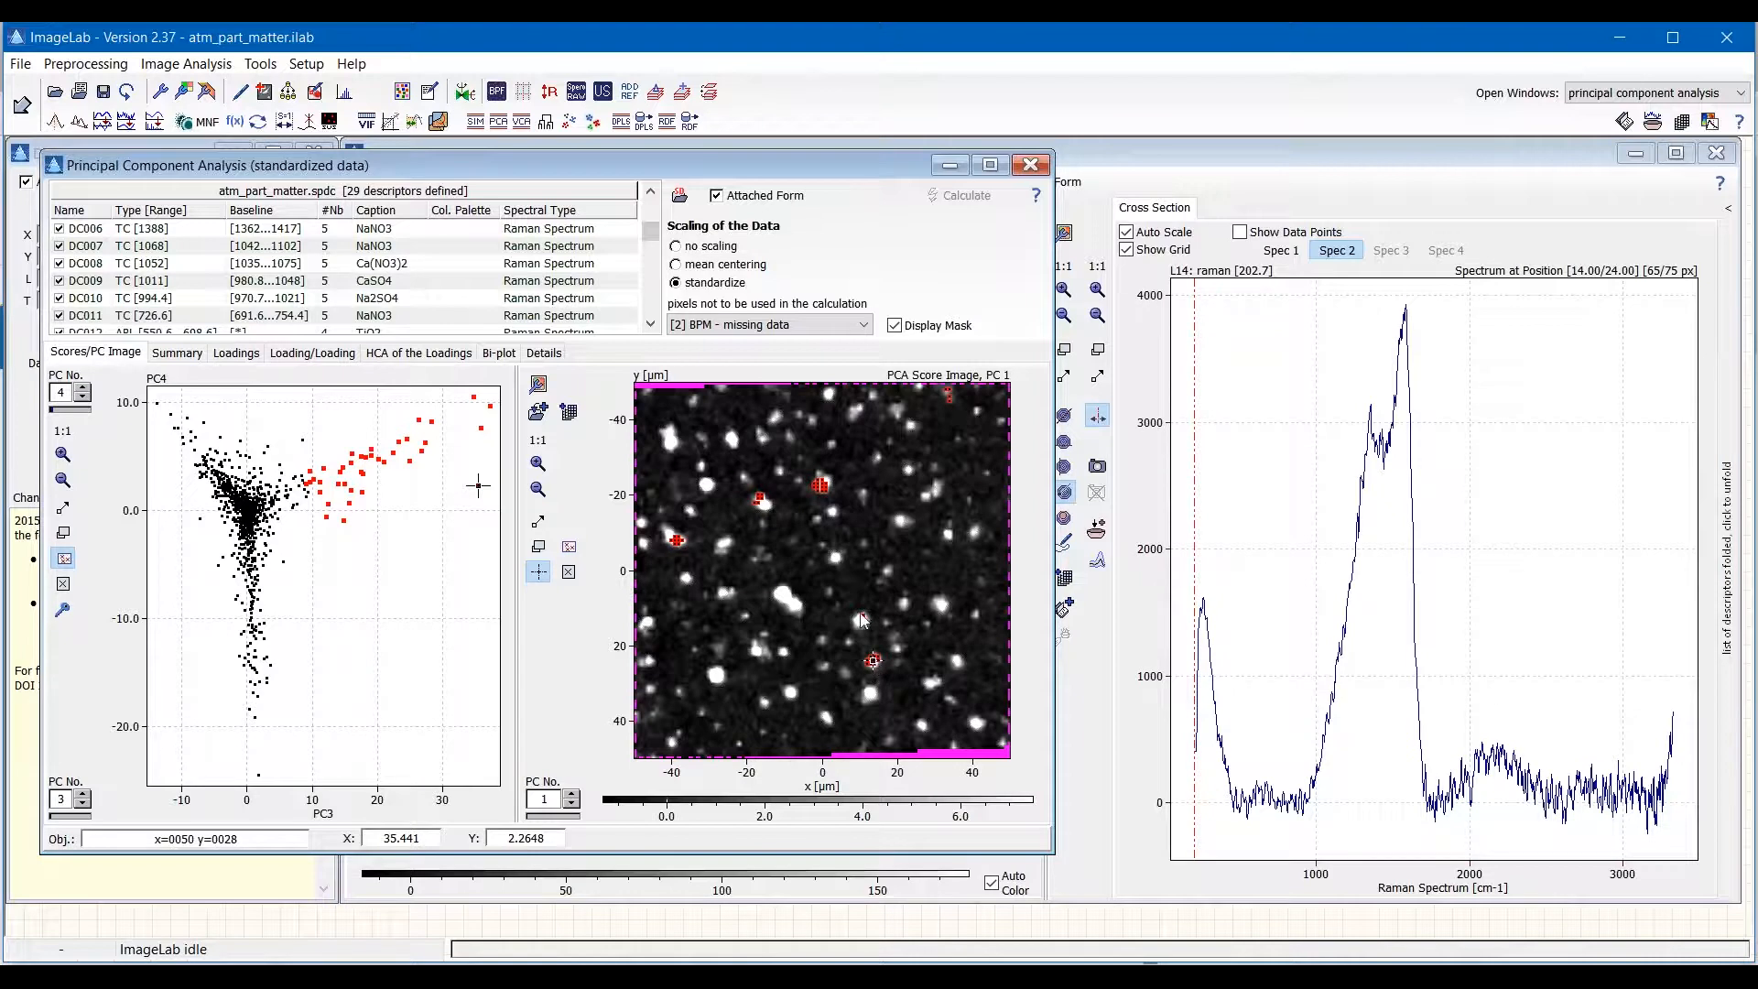
click(763, 499)
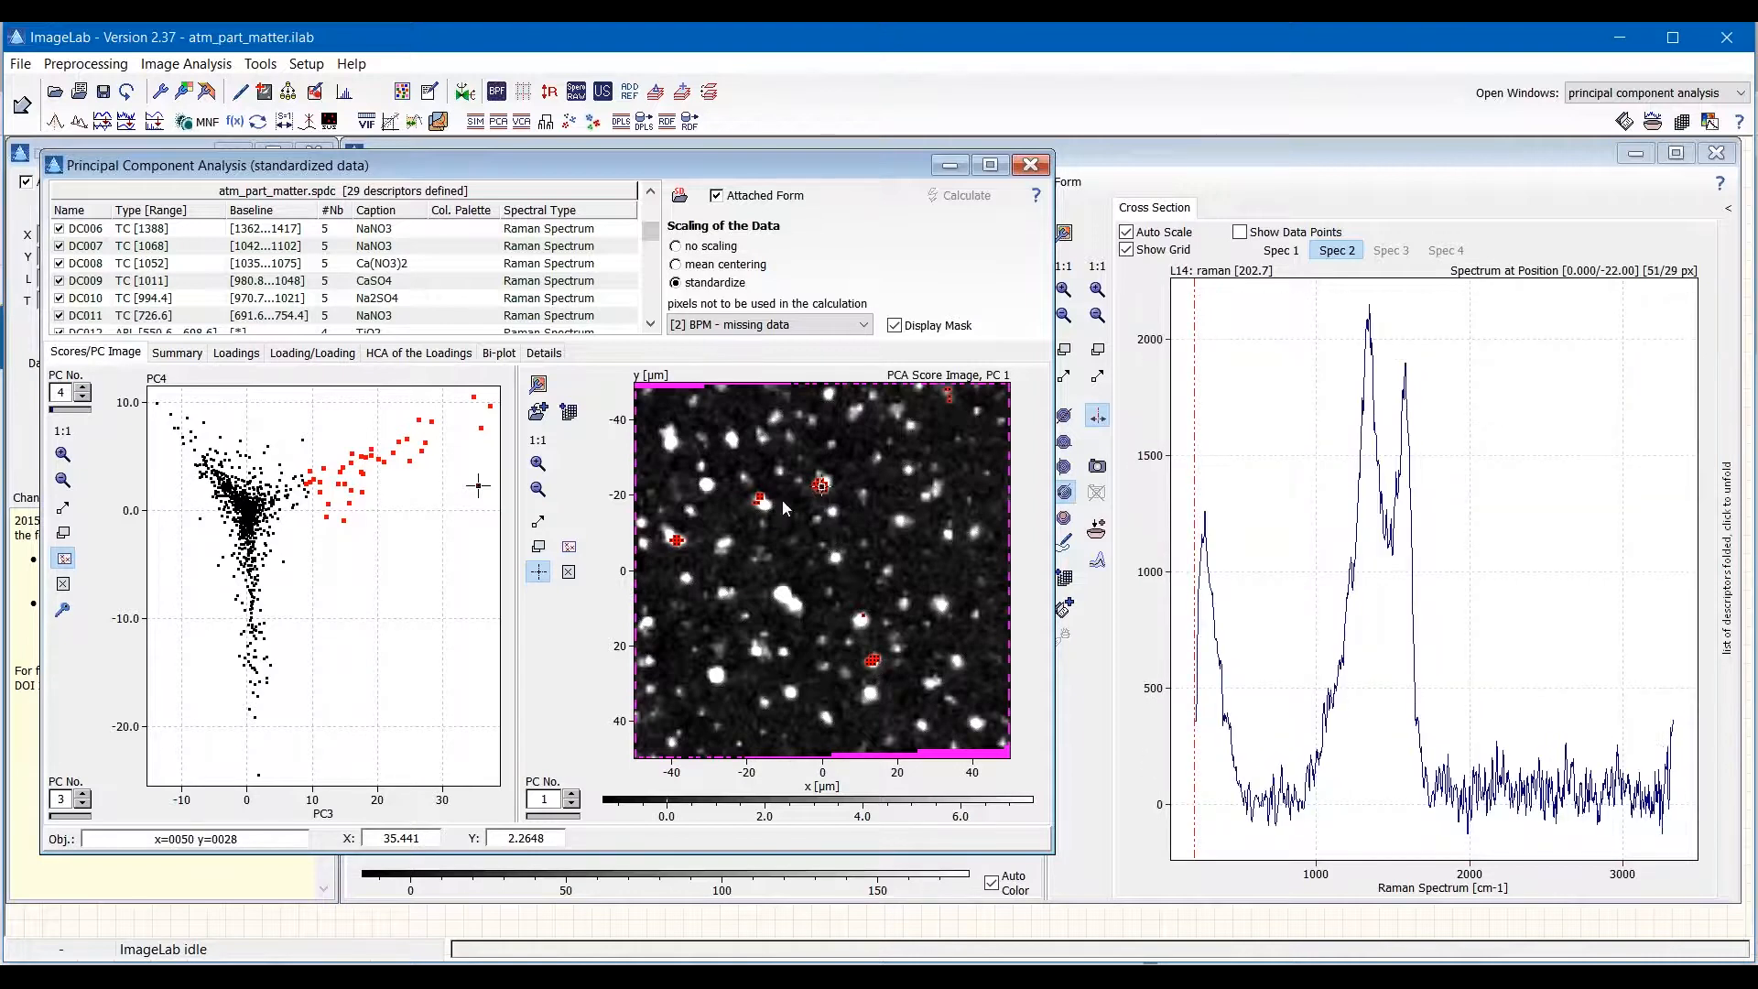
click(760, 499)
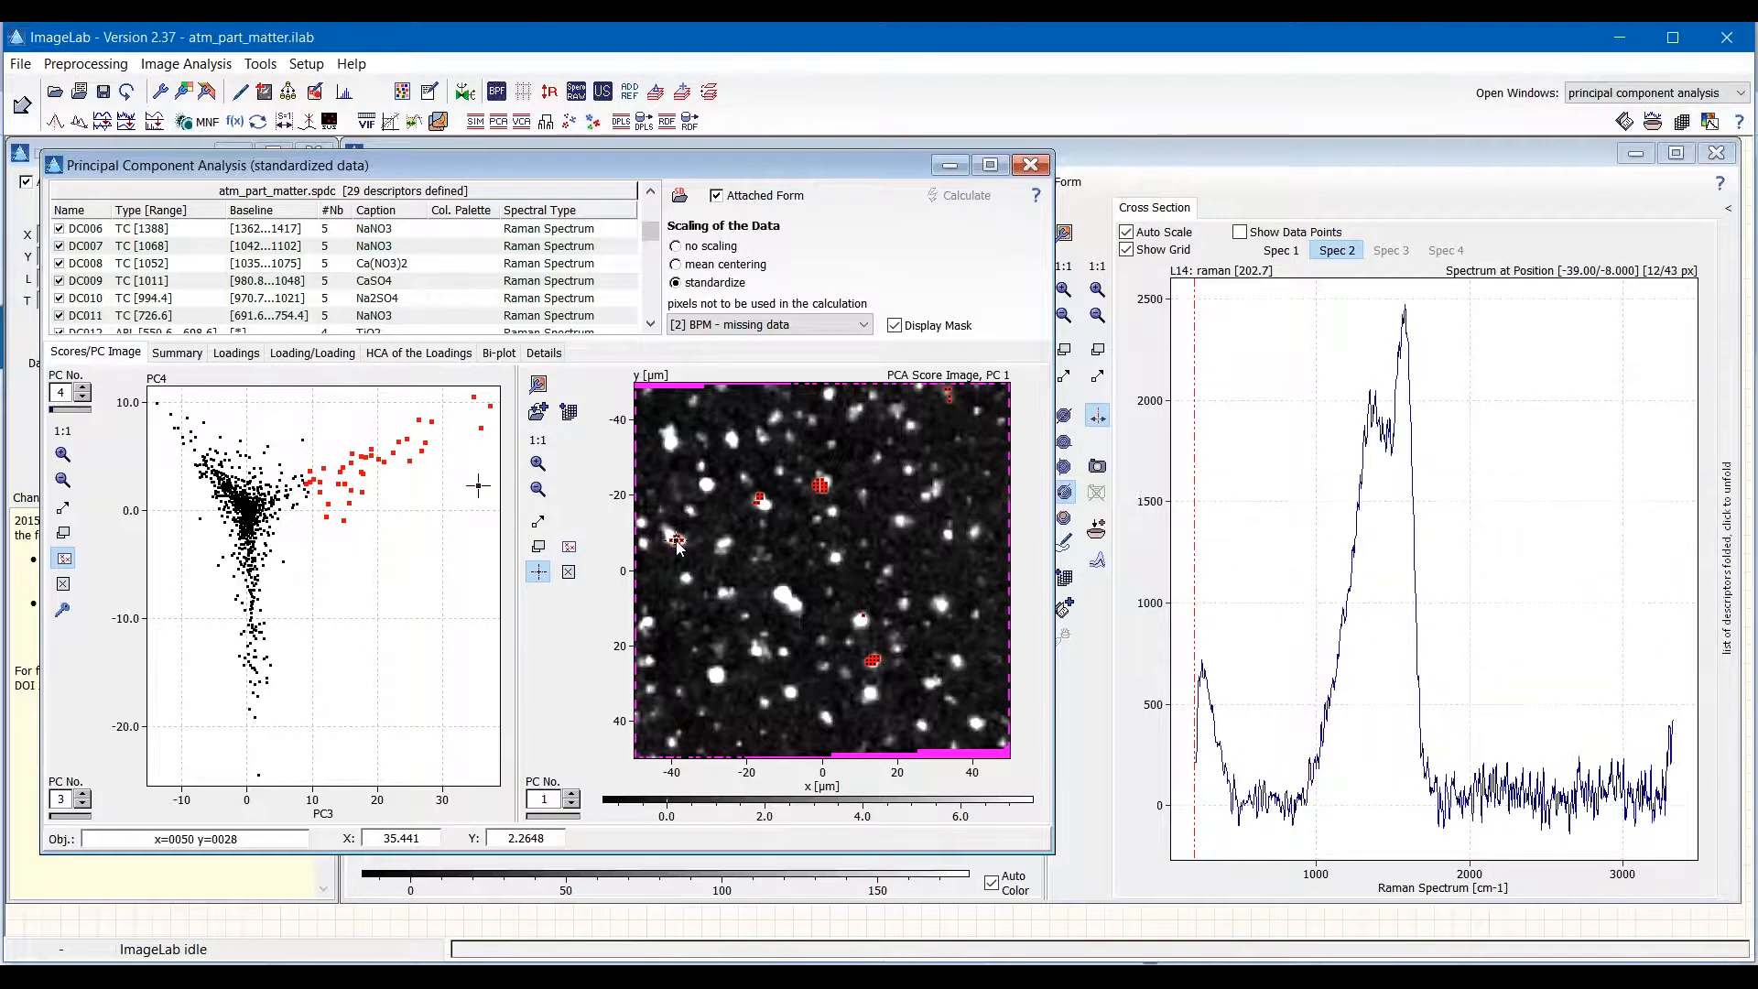
mouse_move(1345, 528)
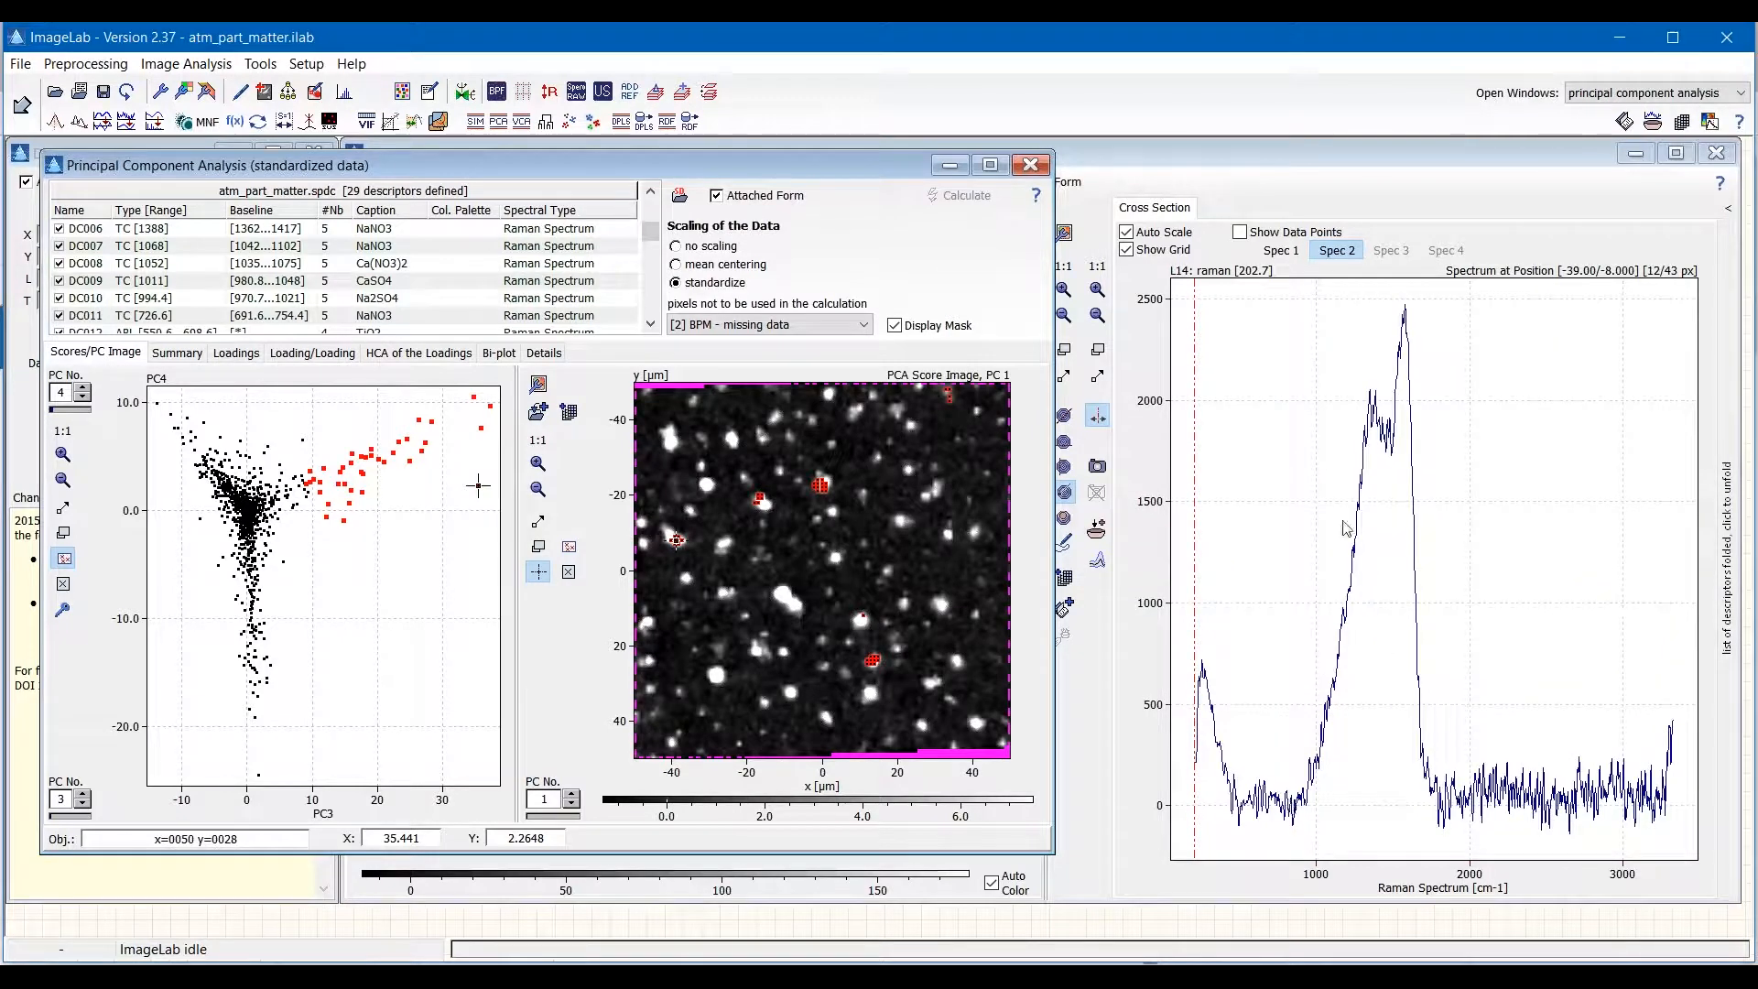
mouse_move(1448, 771)
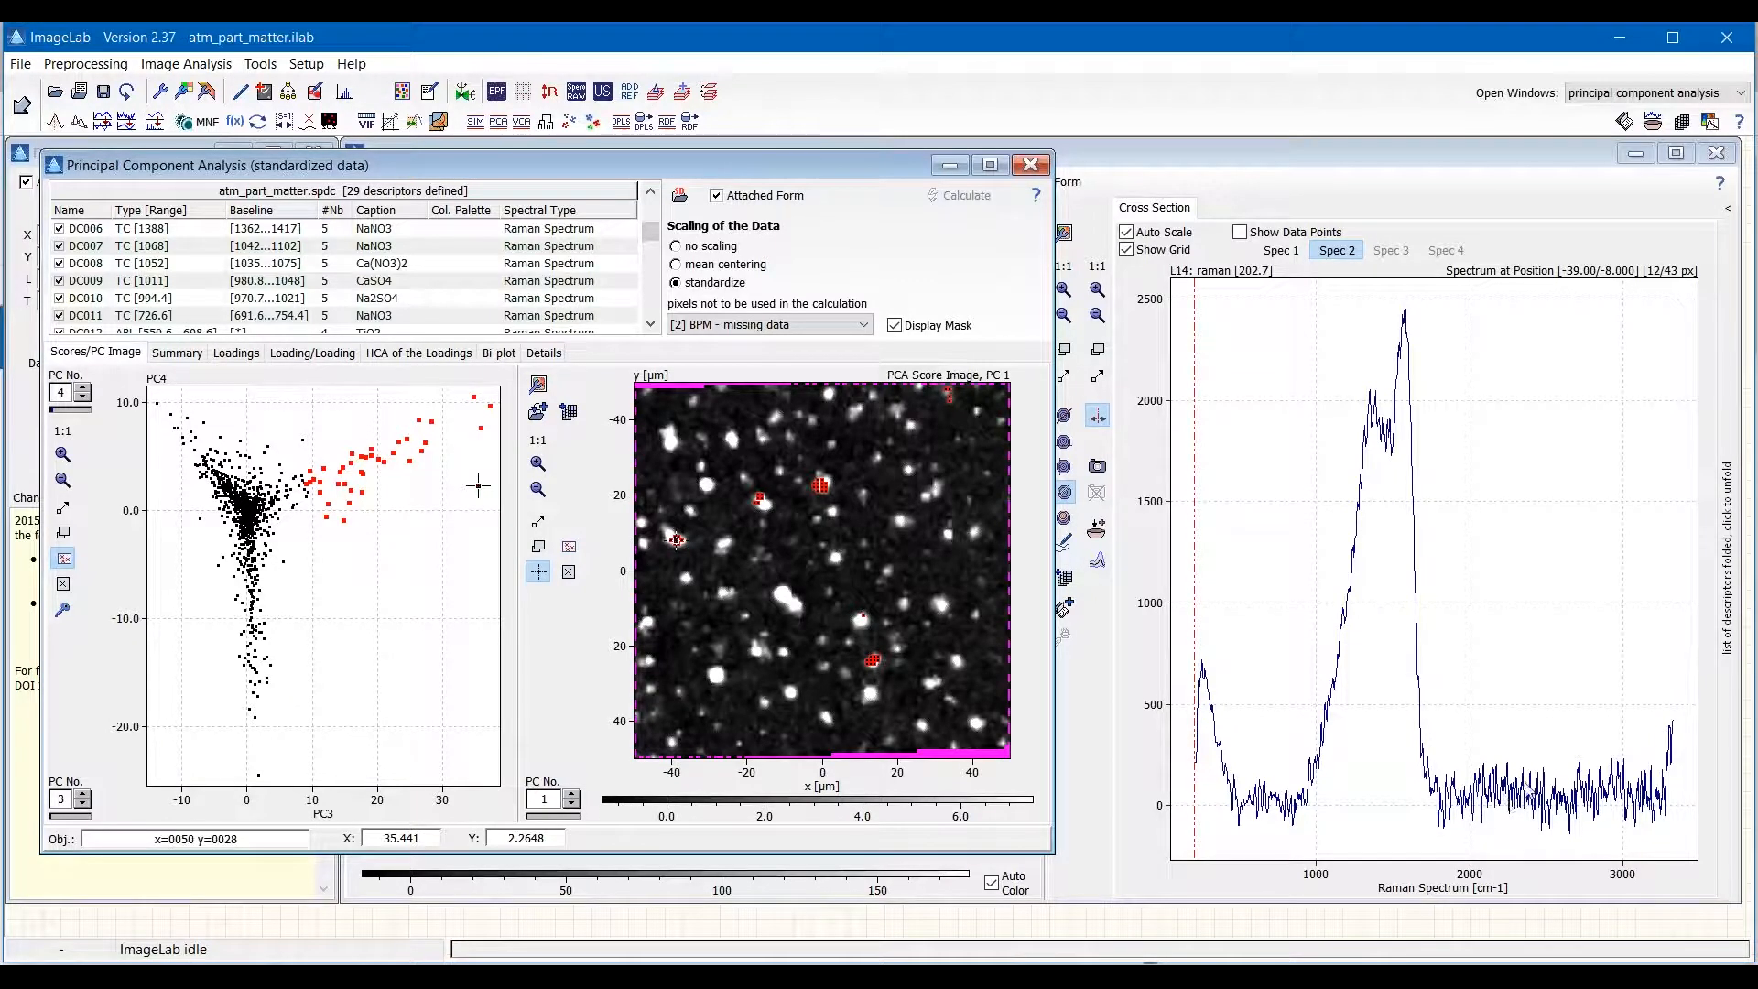
mouse_move(829, 564)
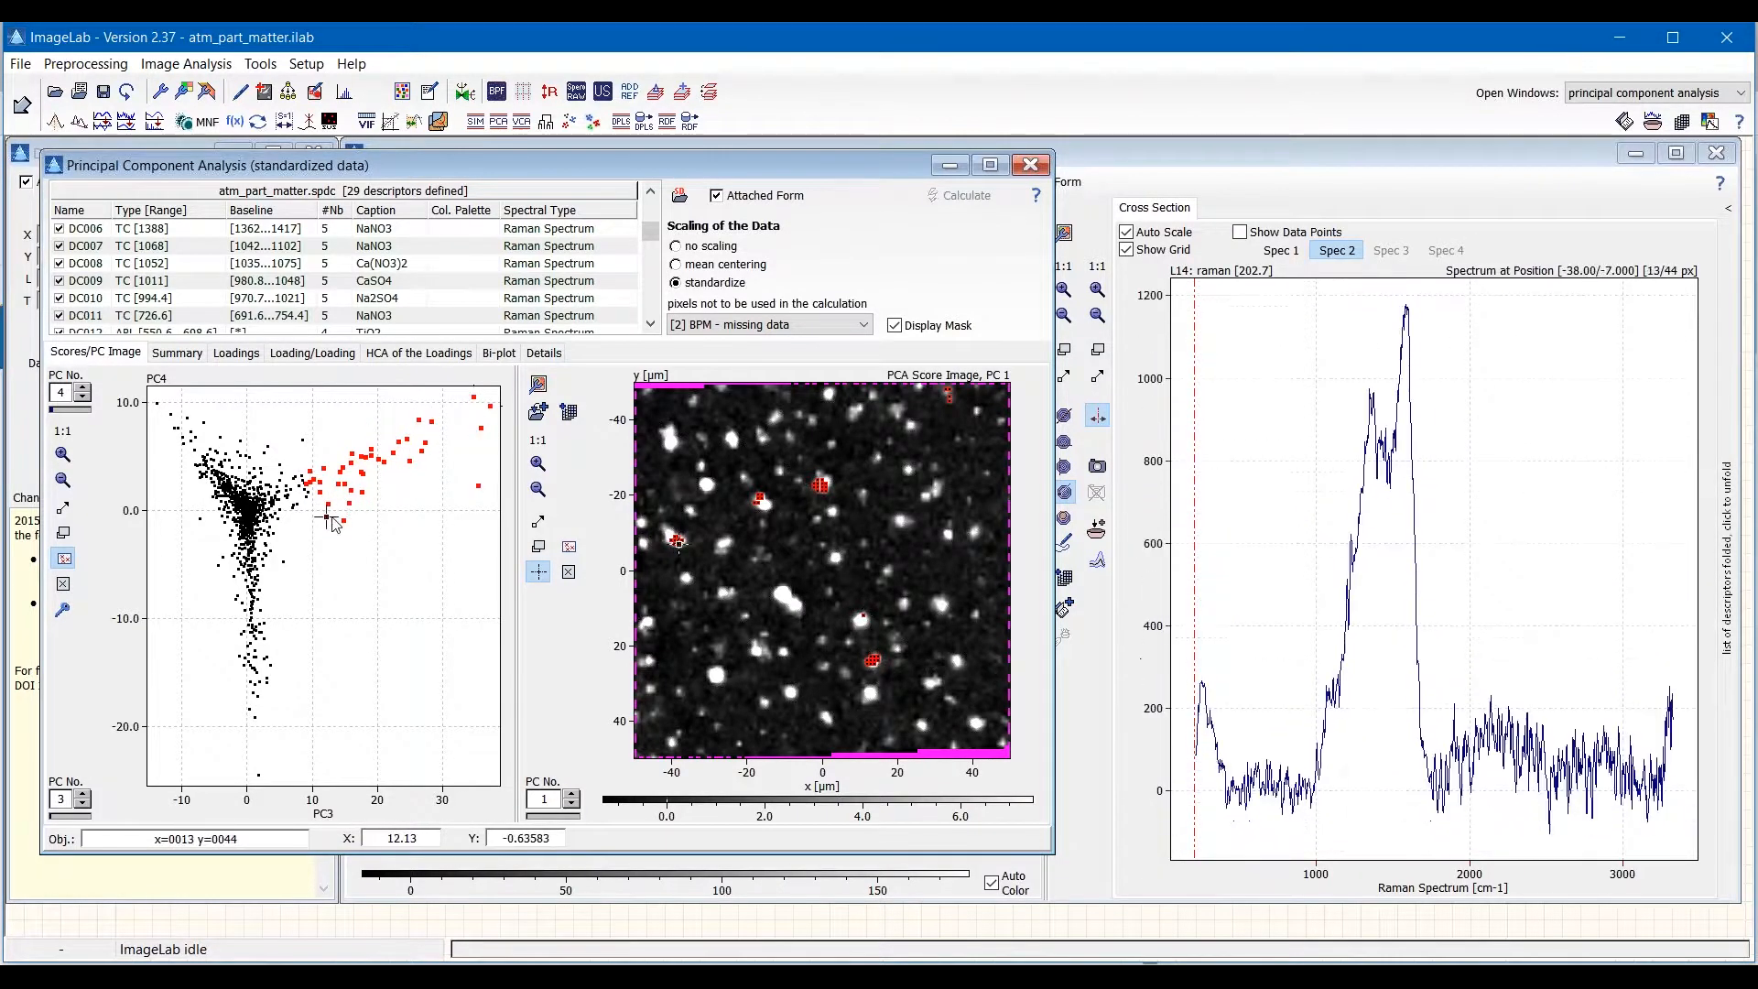
Check spectra of red high-PC3 score points, then display the PC3 loadings plot.
click(936, 491)
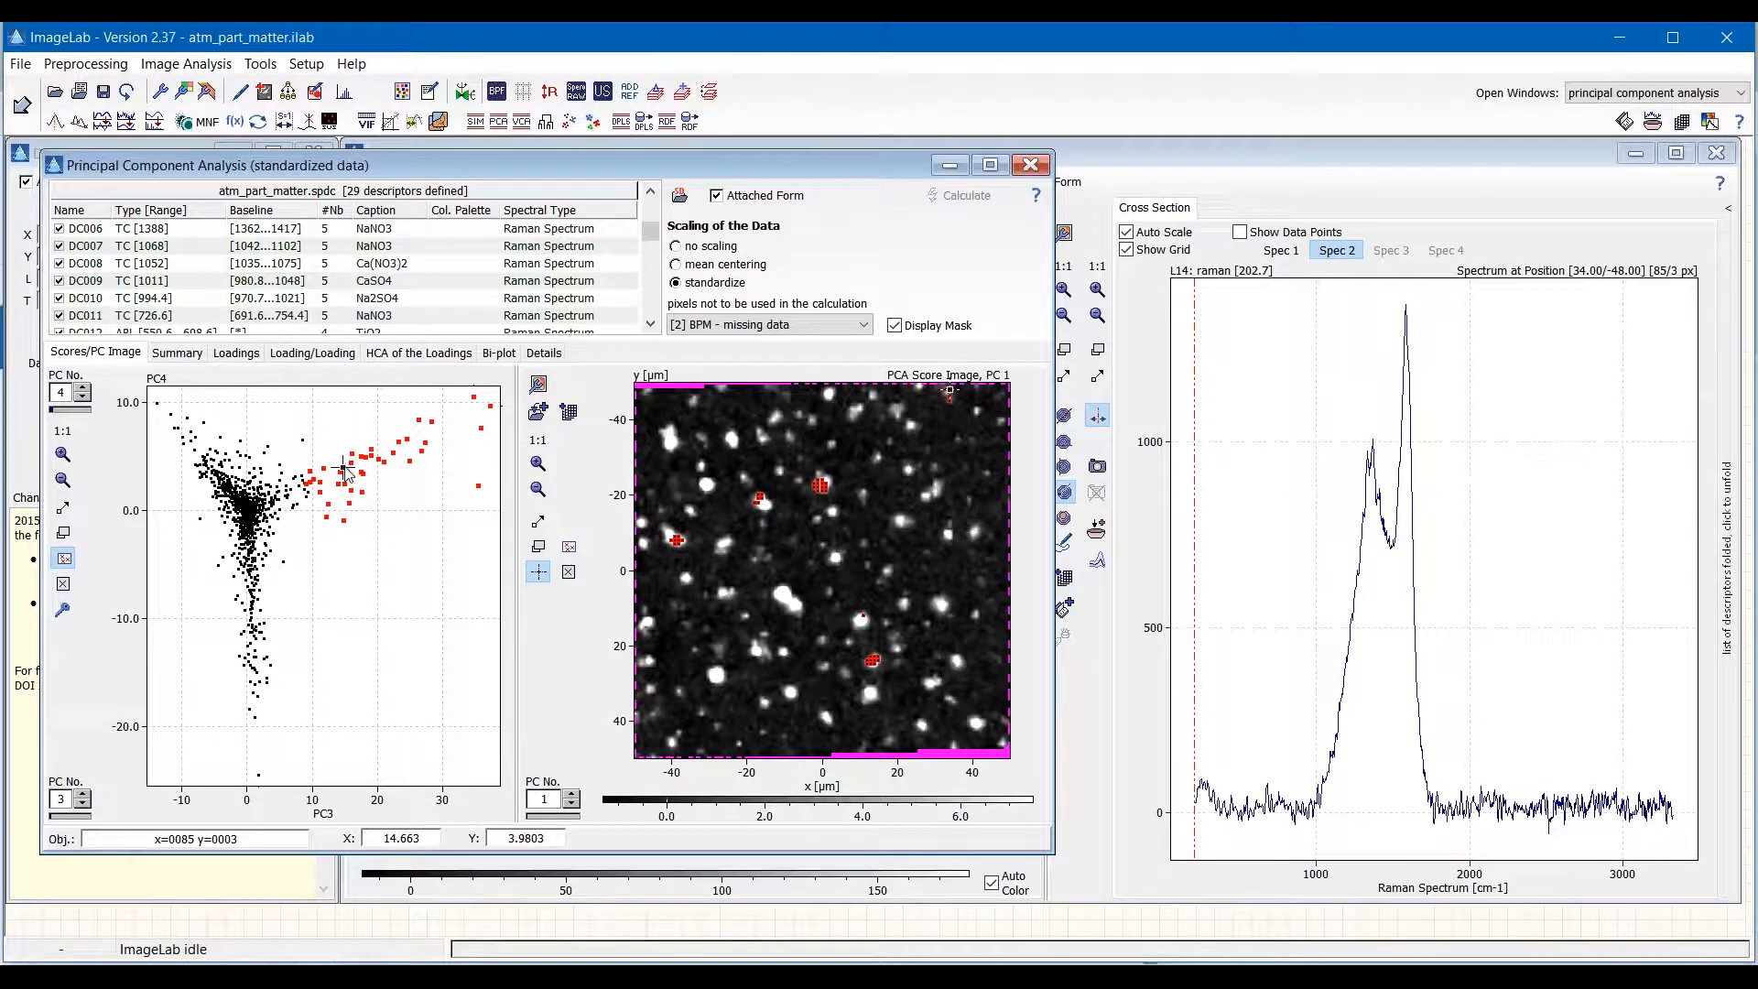
click(763, 496)
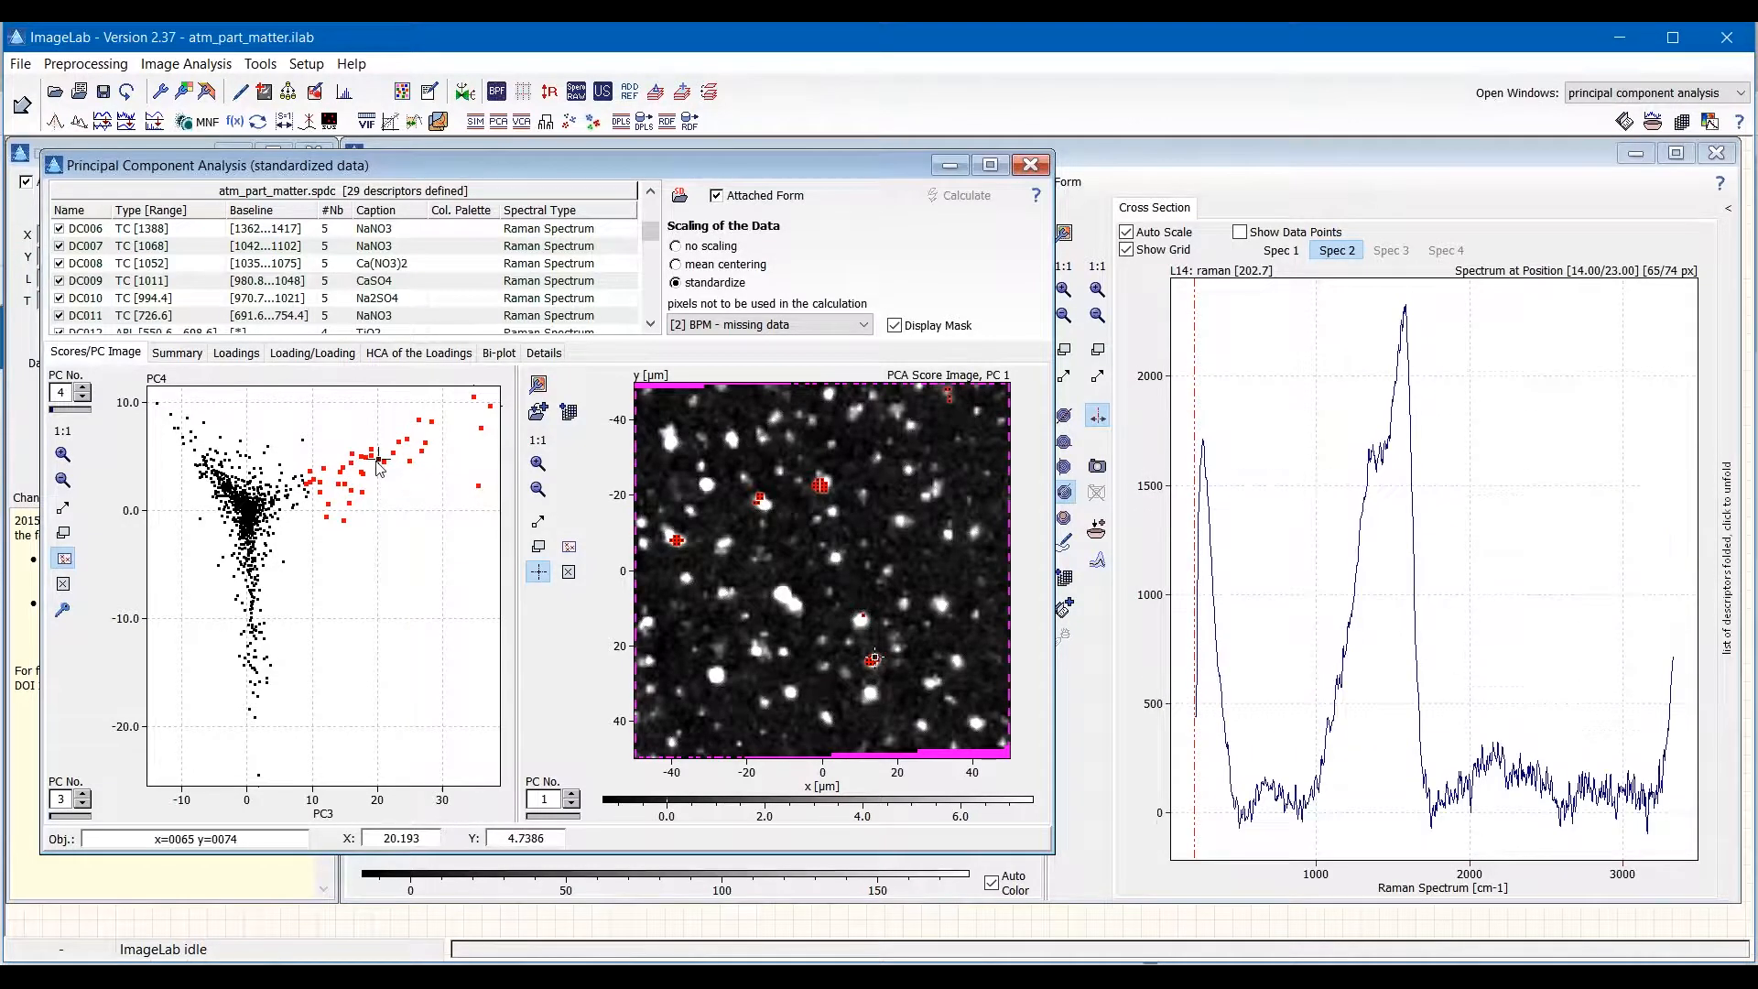
click(351, 454)
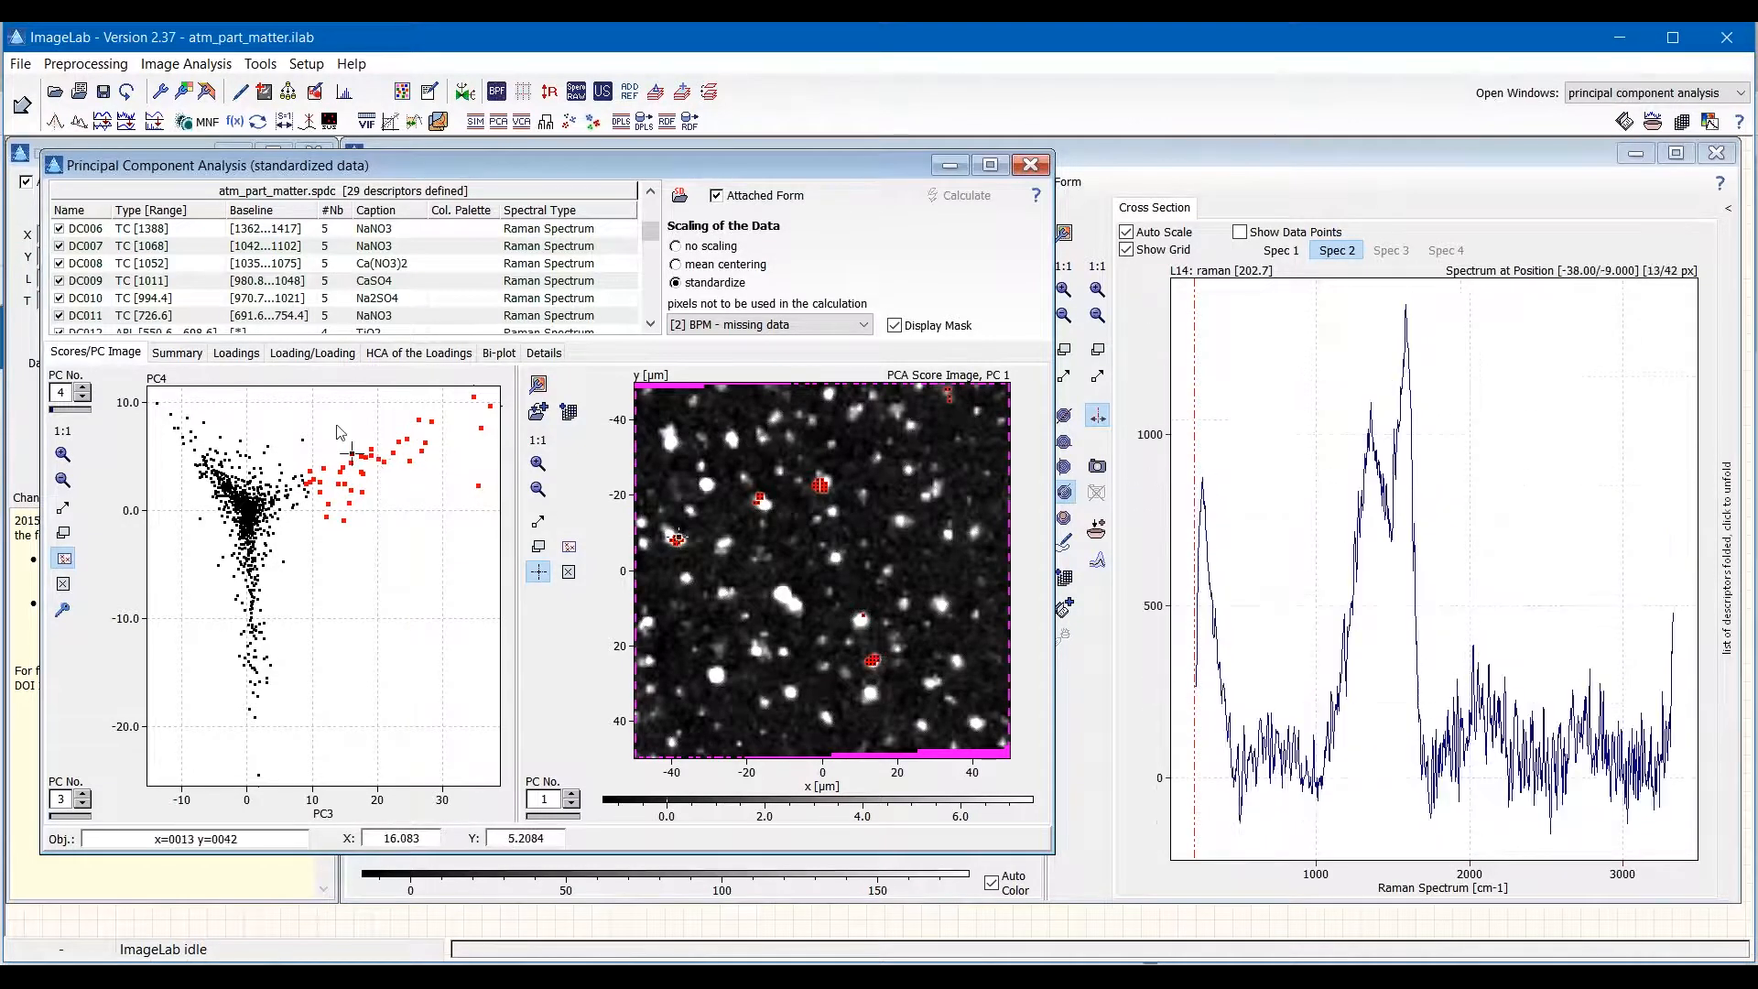
click(236, 351)
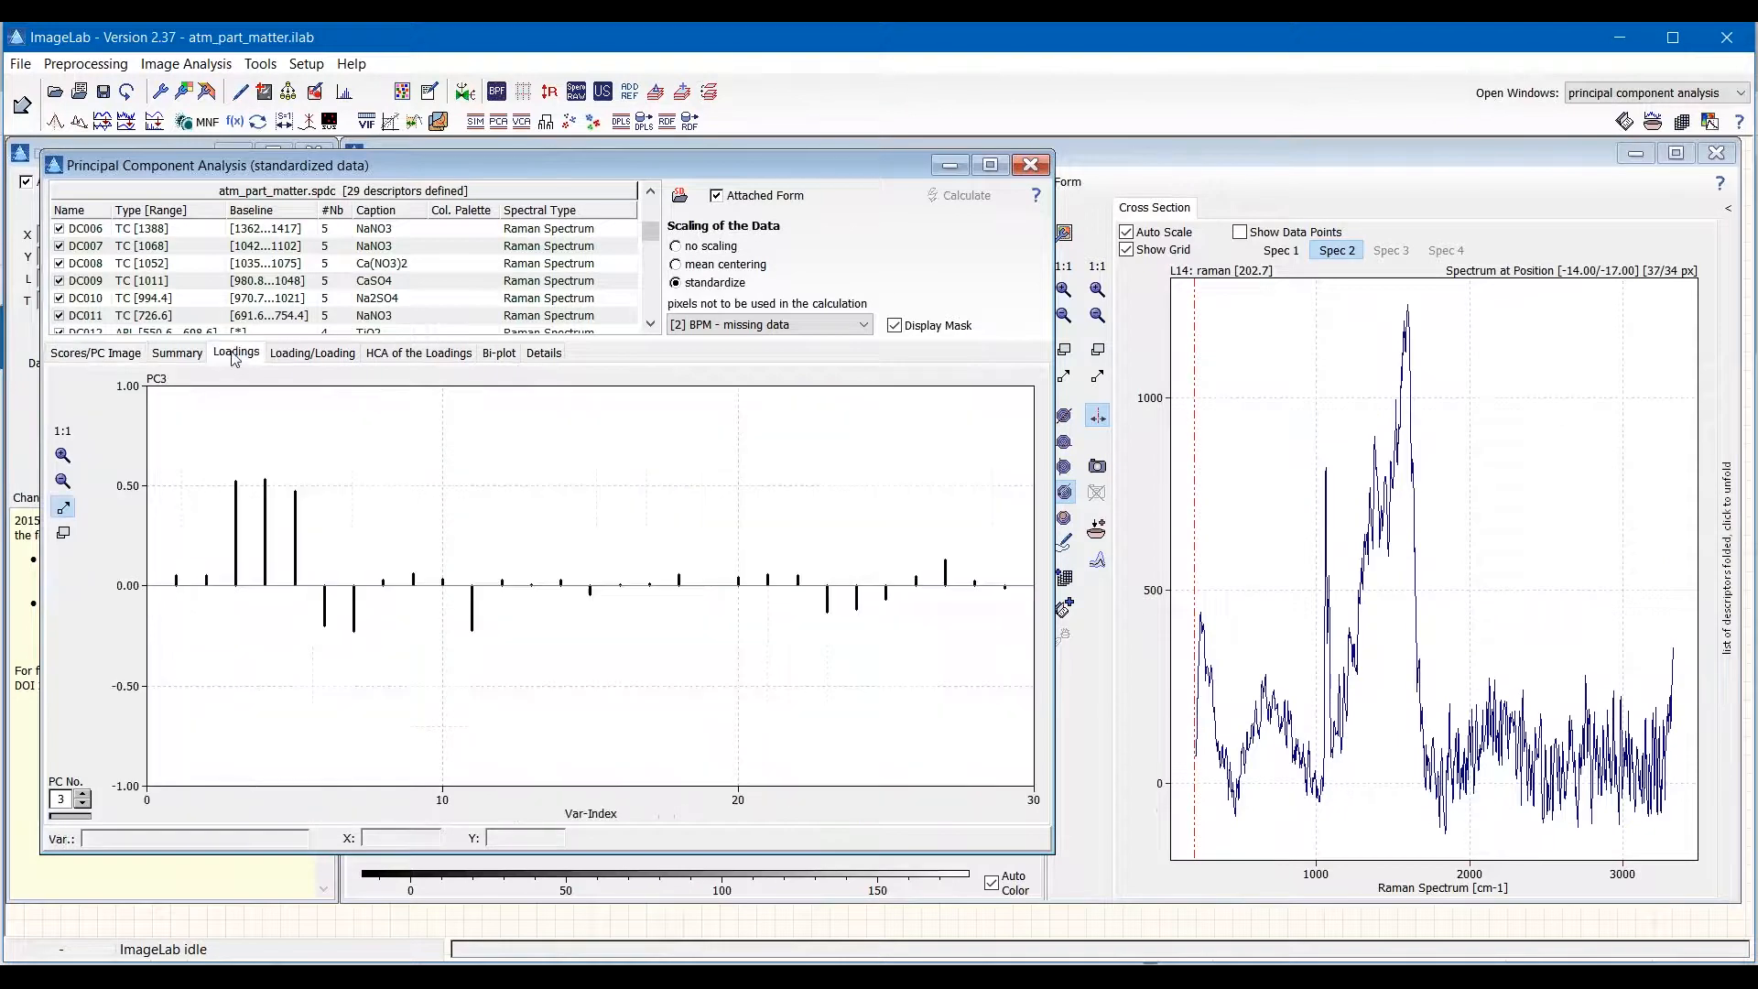
Read descriptor names of tall, small and negative loading bars, then switch loadings to PC2.
click(293, 491)
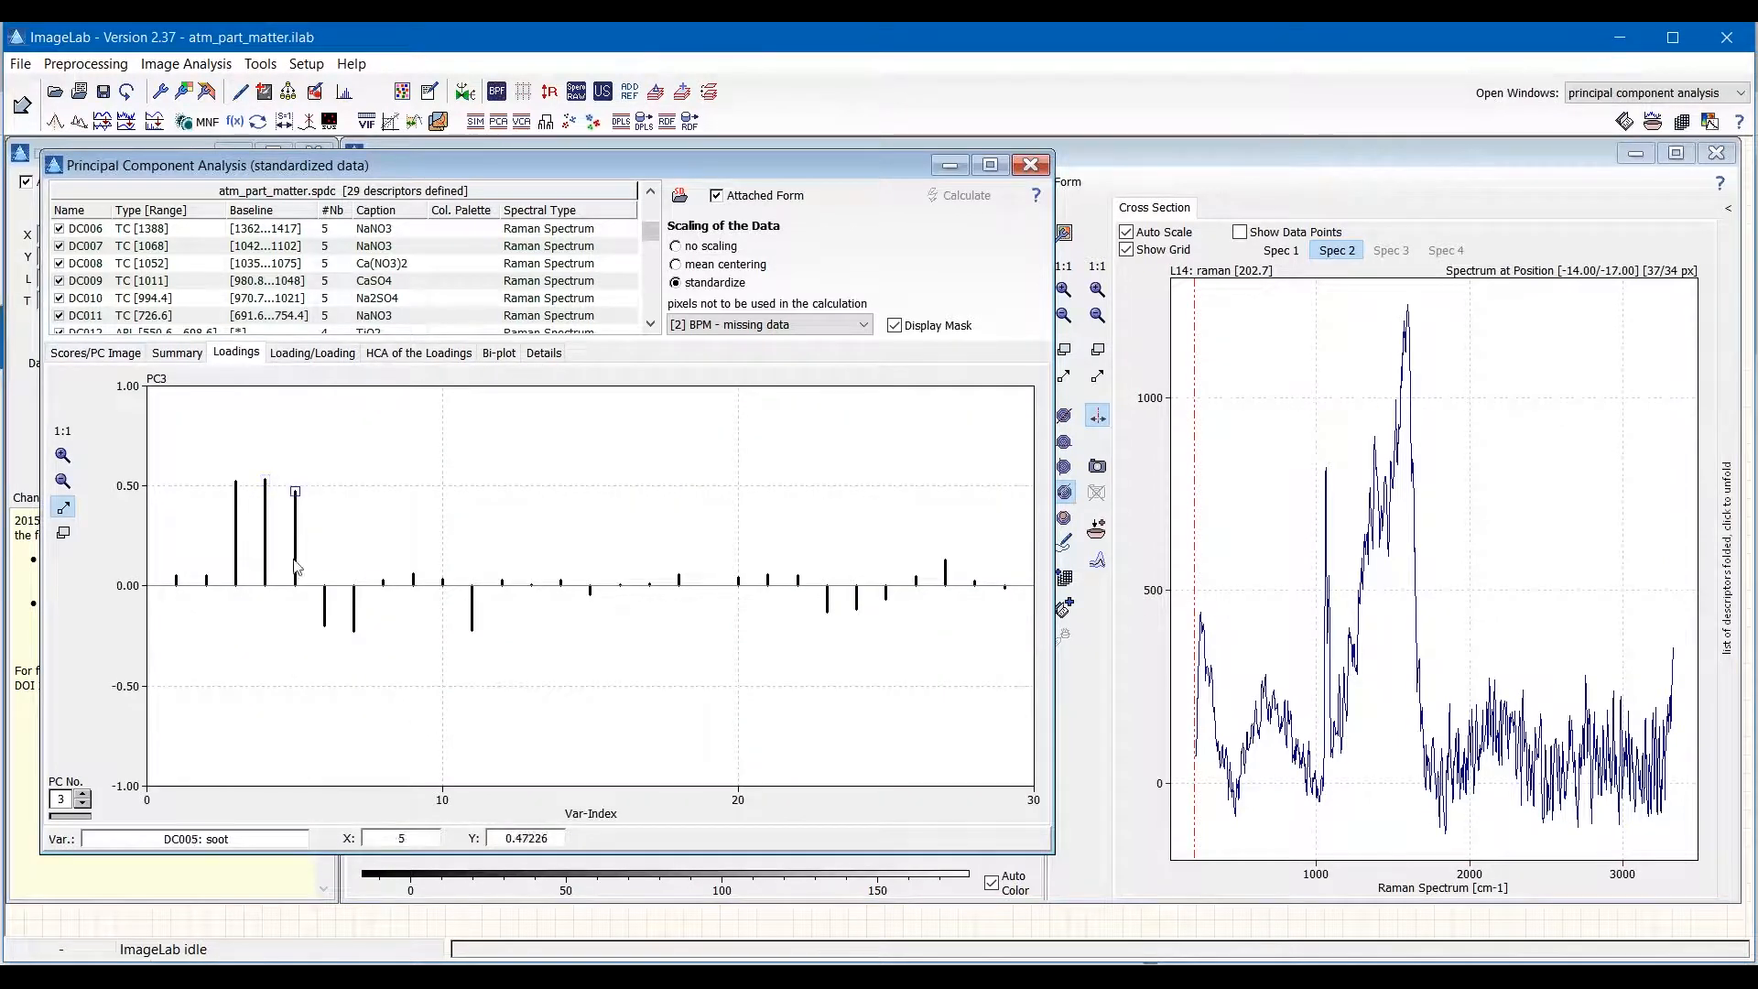
click(265, 483)
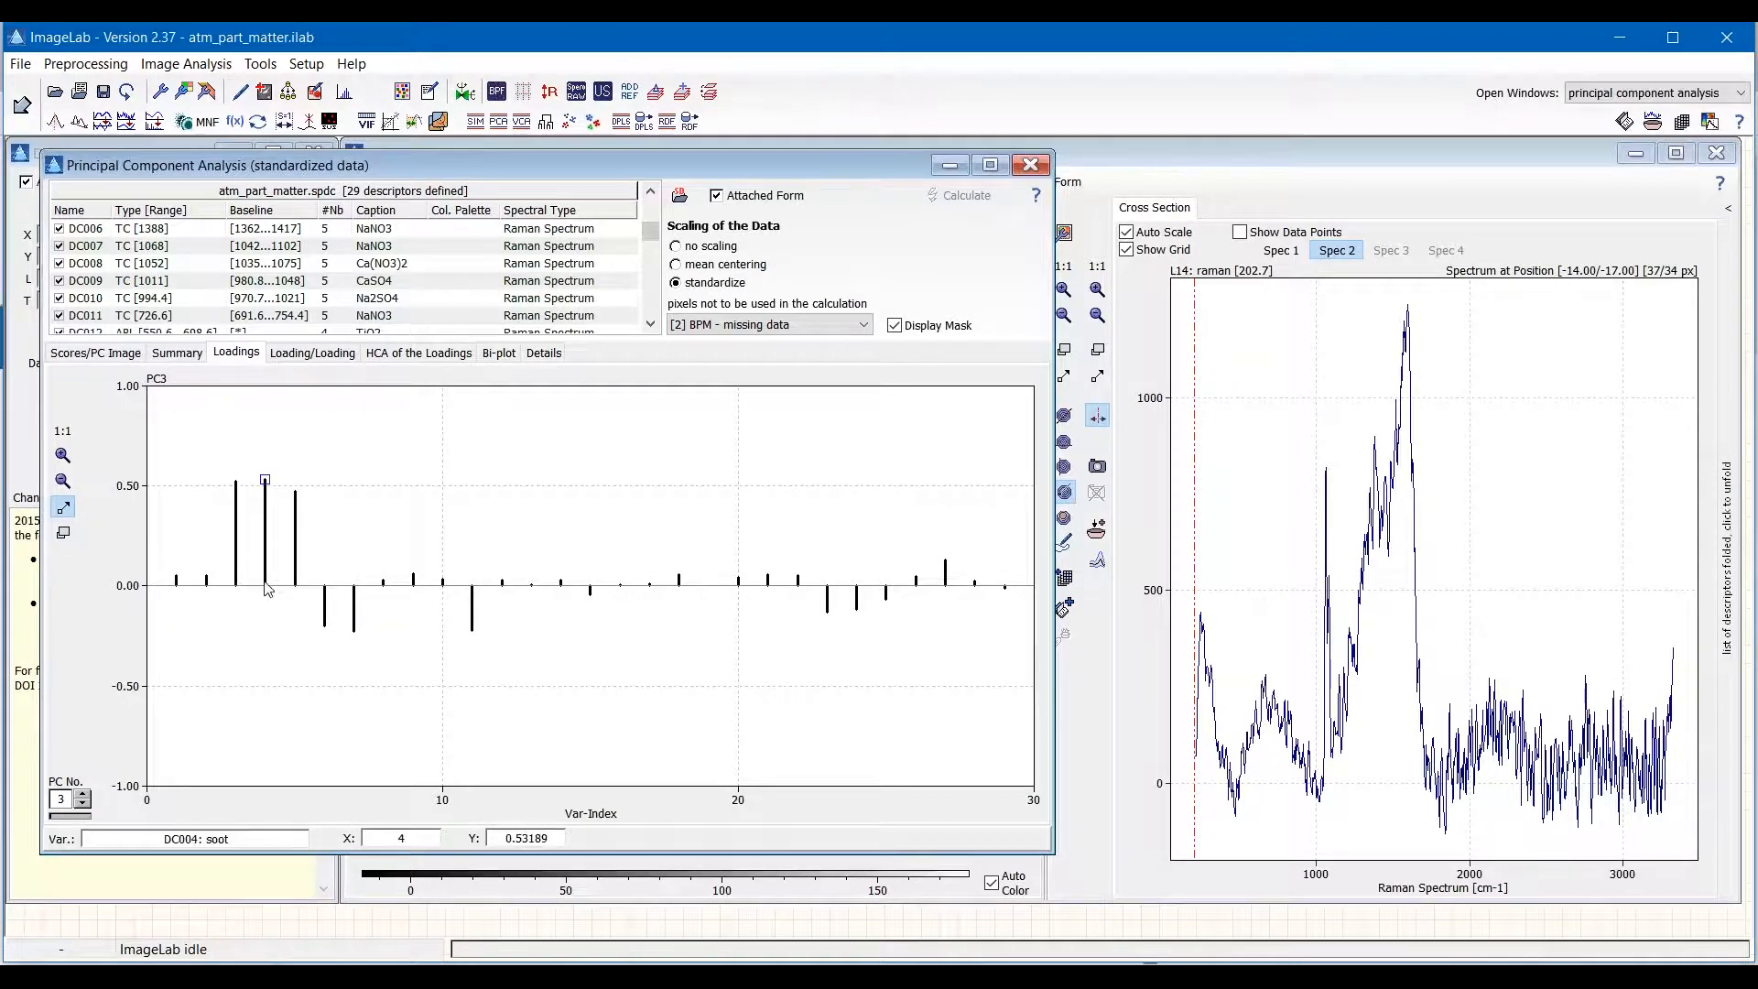
click(441, 579)
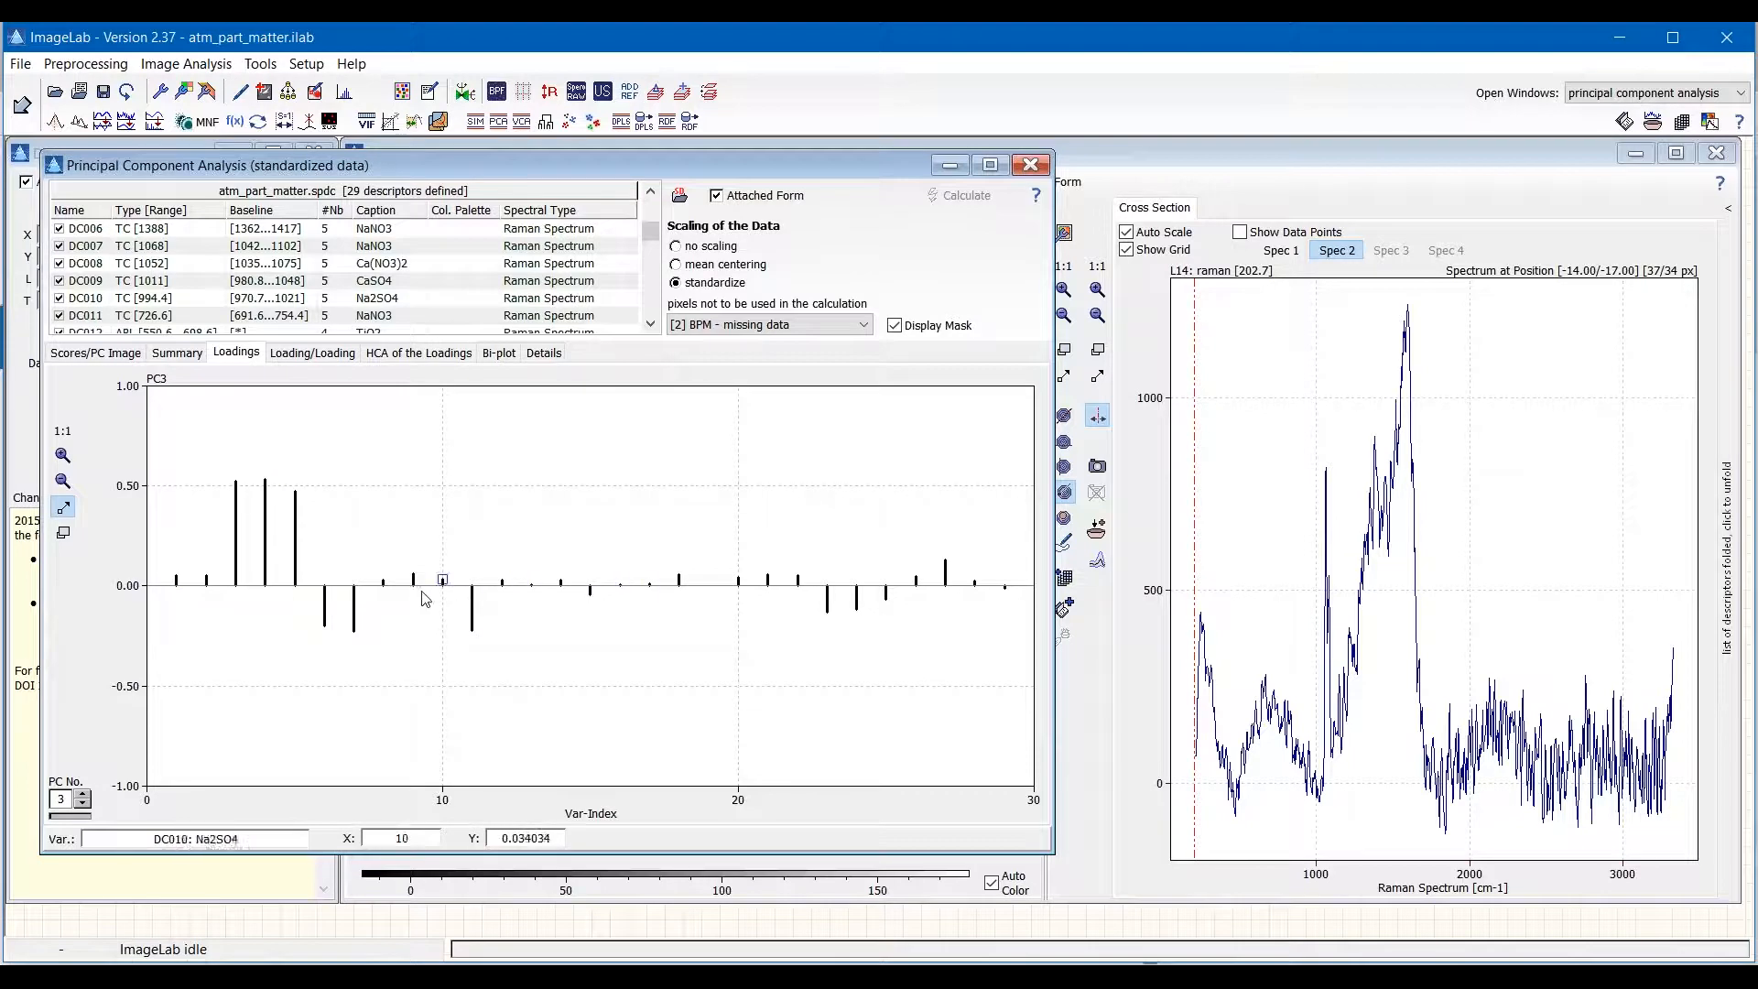
click(529, 585)
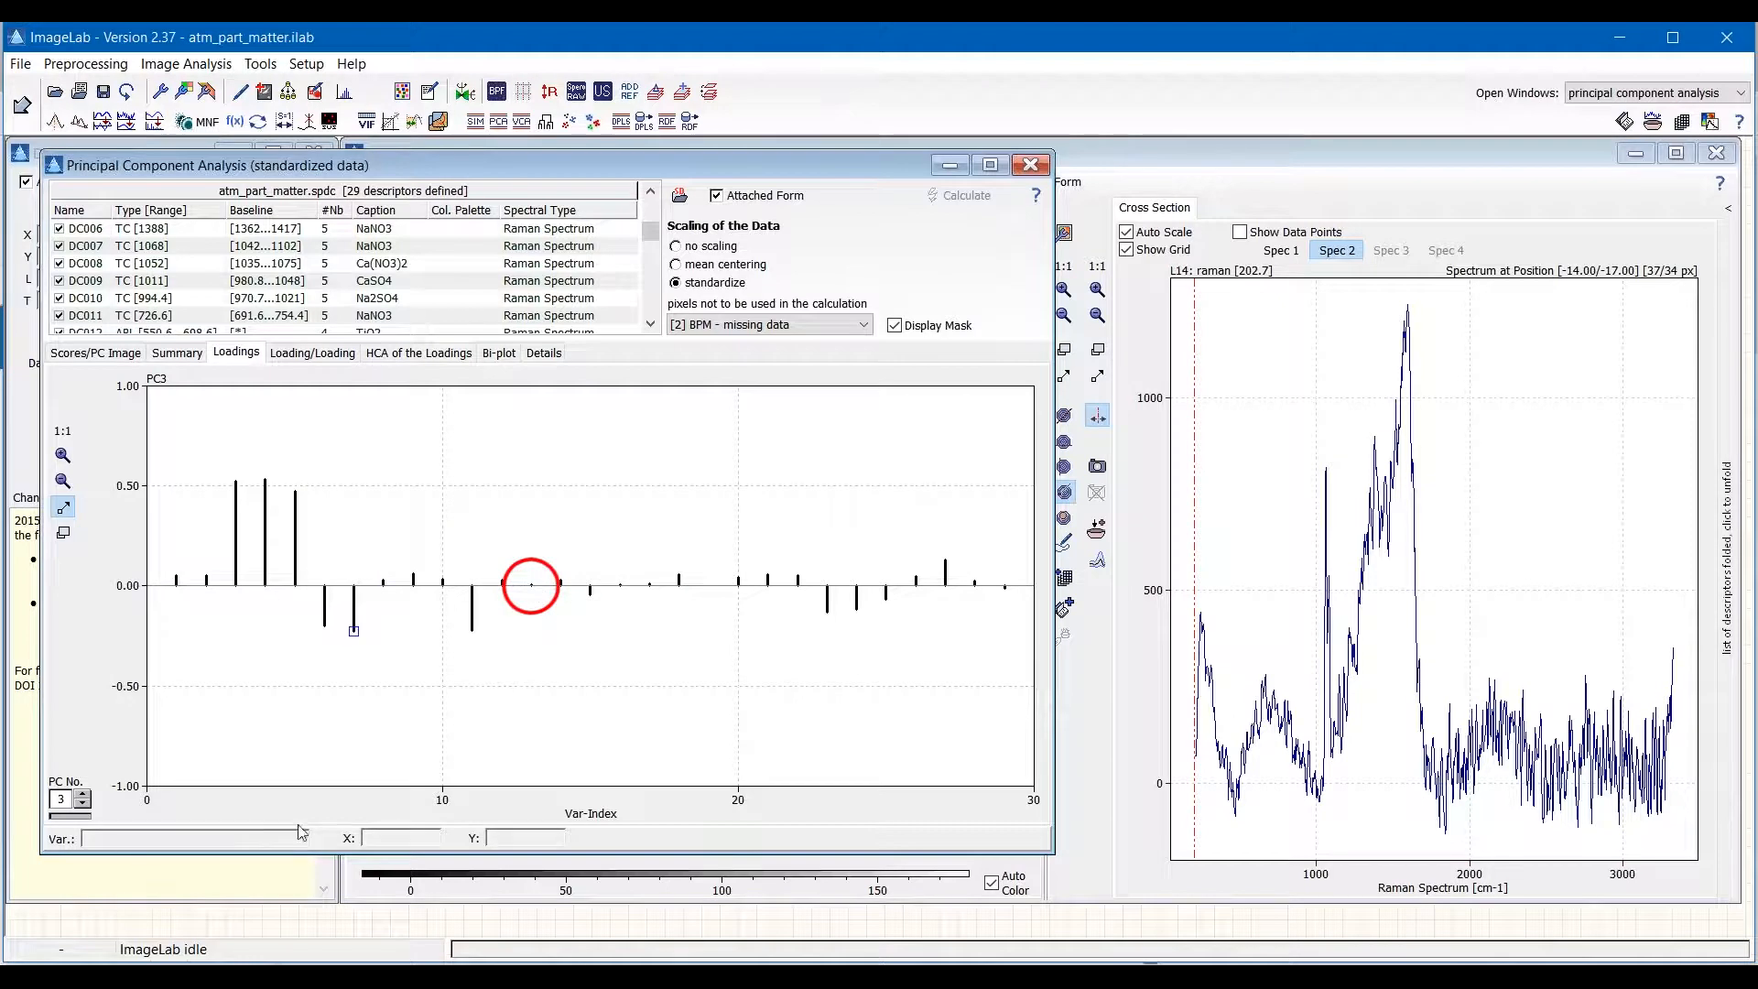
click(531, 588)
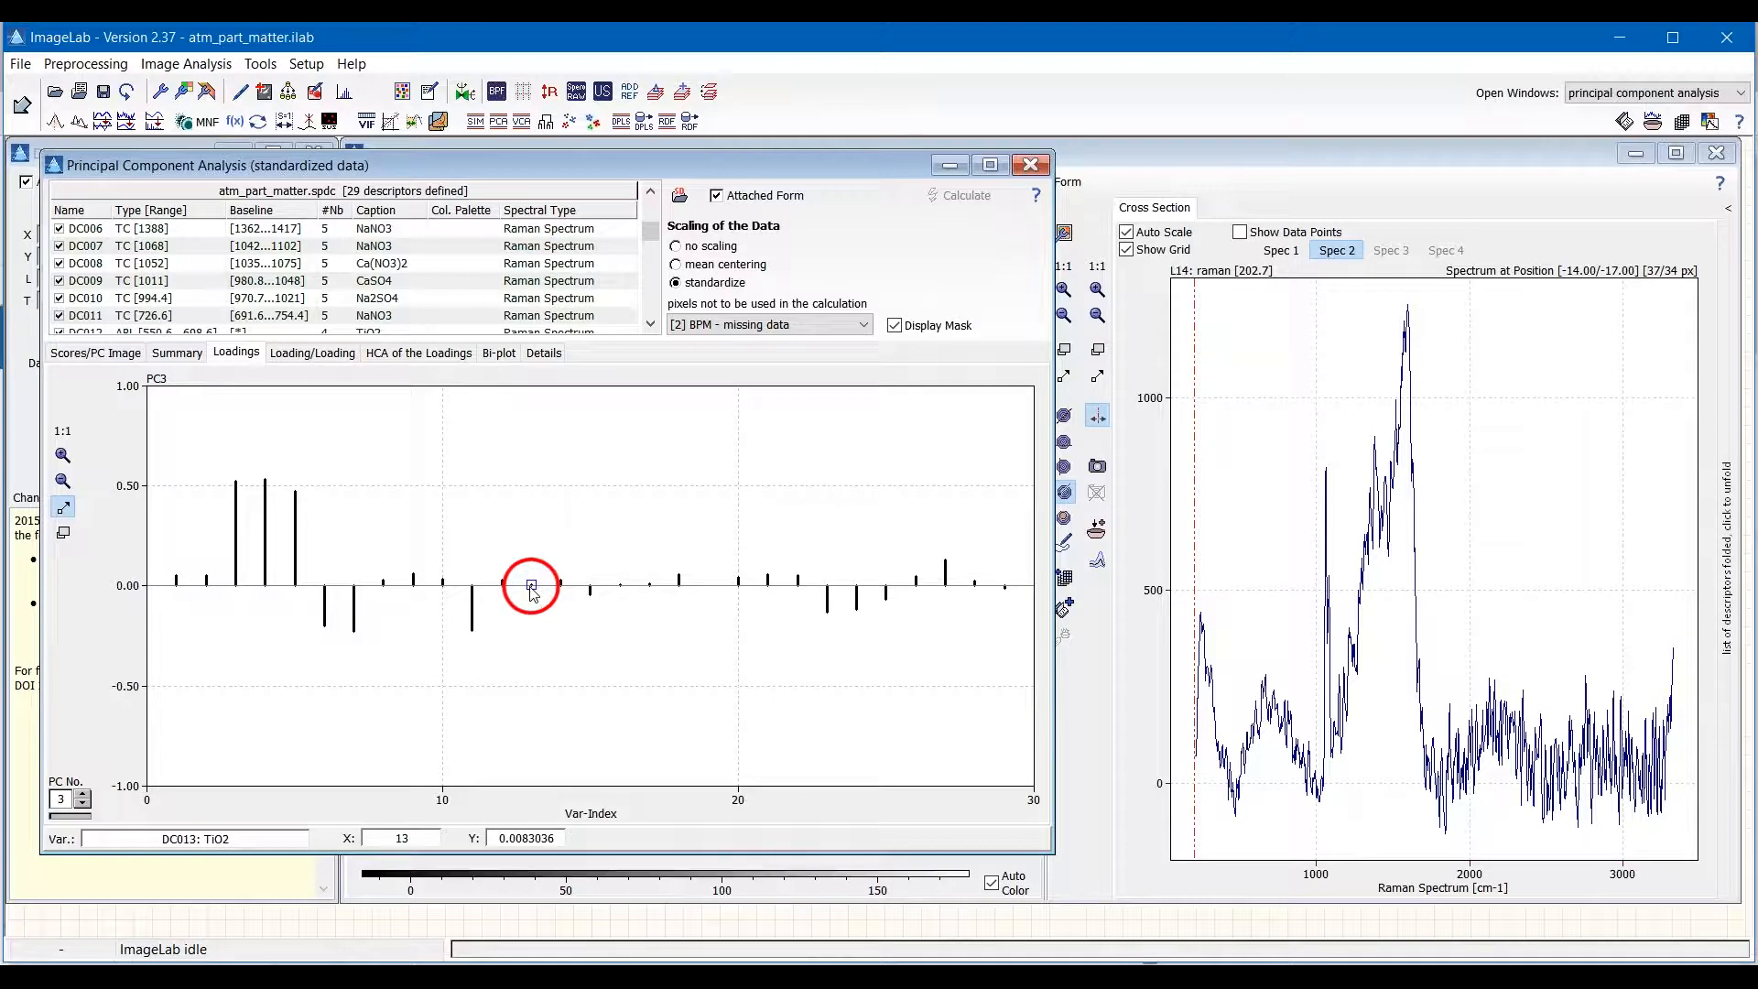
mouse_move(531, 588)
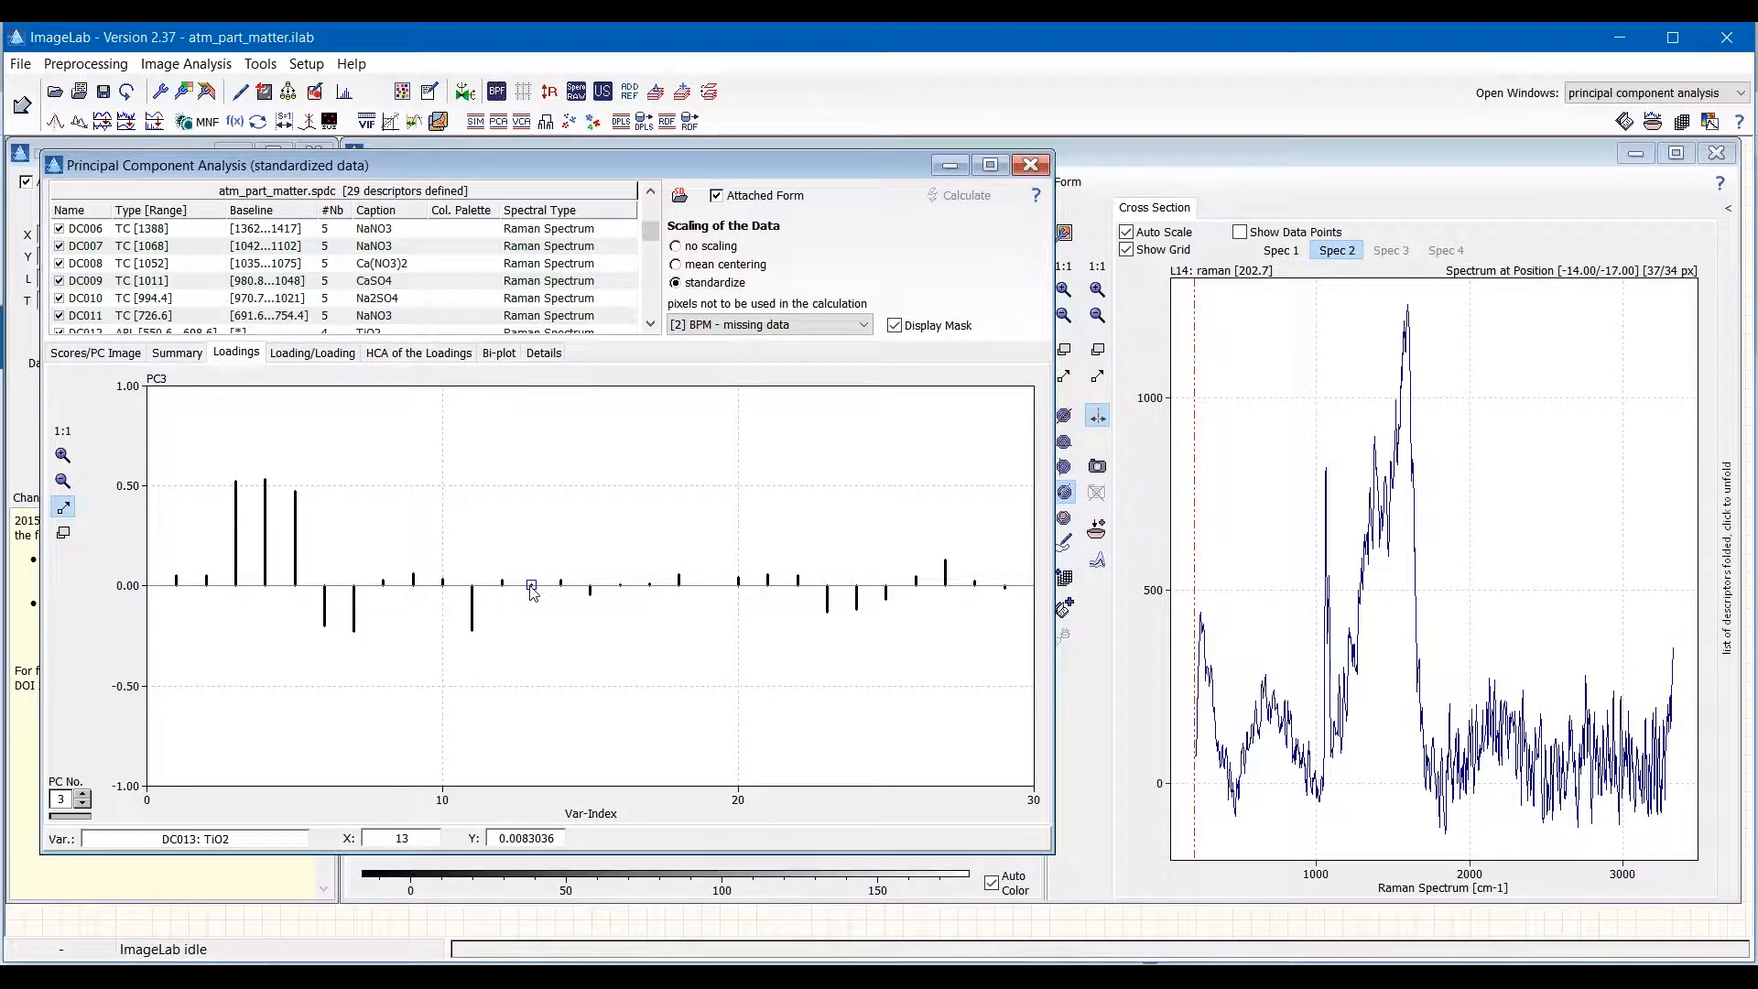
click(82, 805)
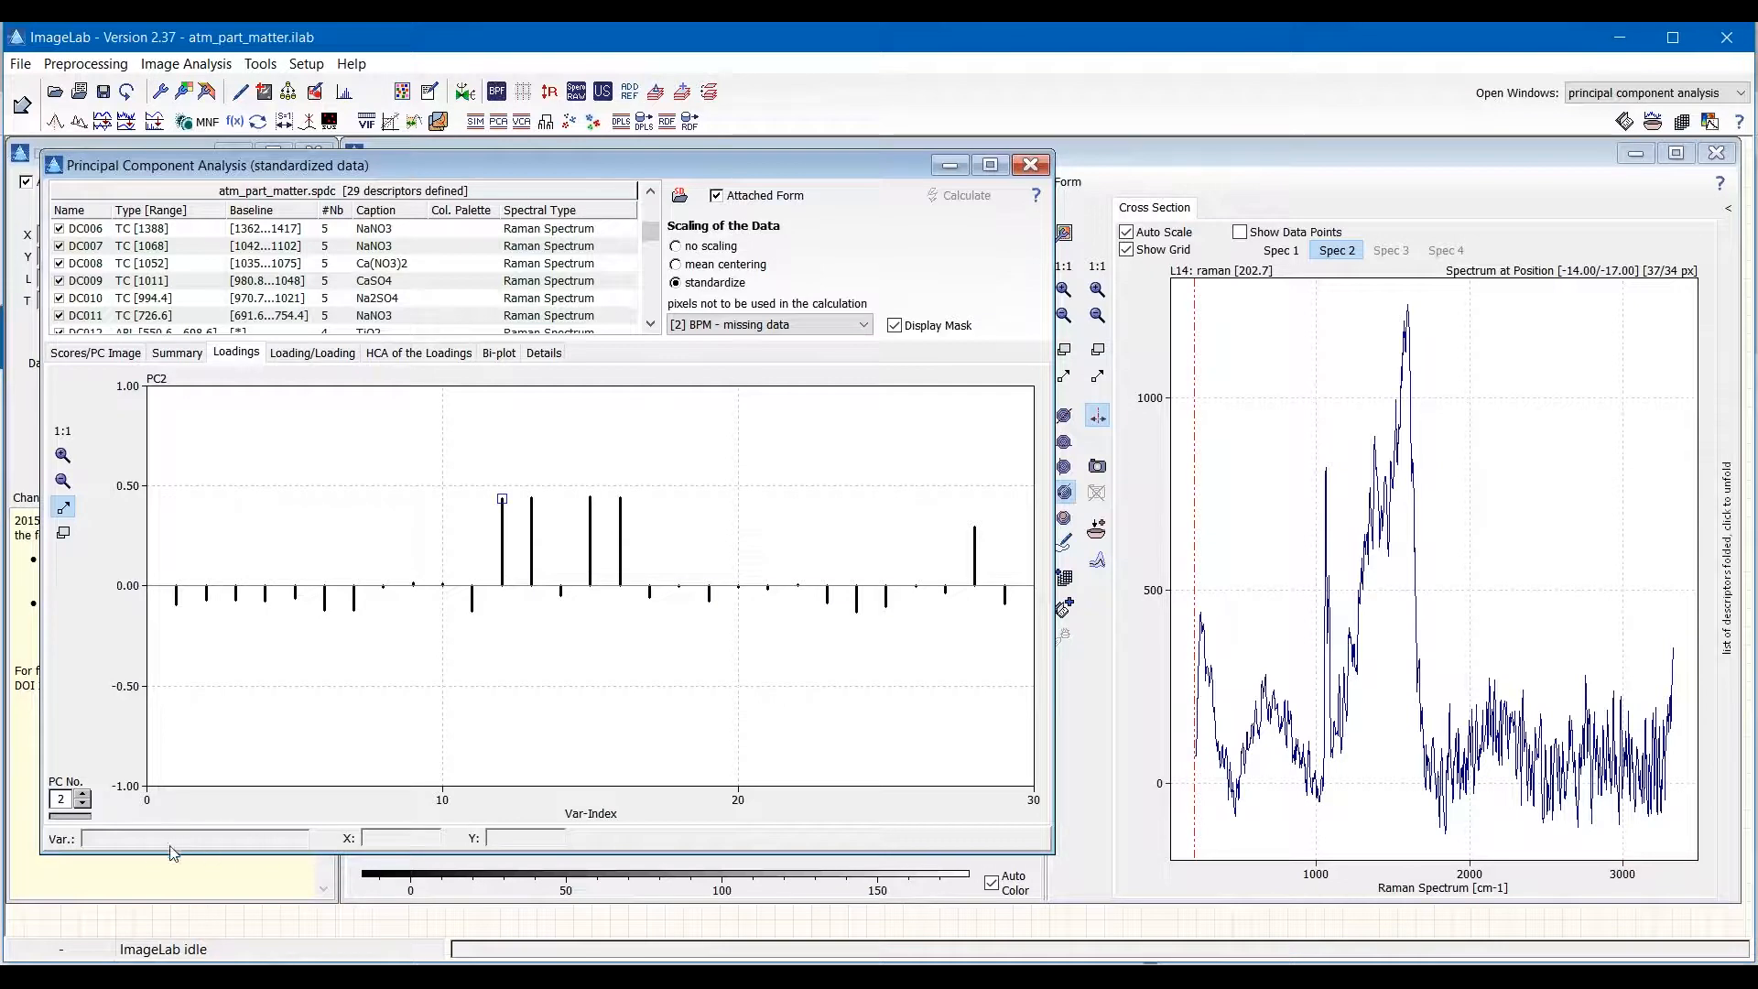
mouse_move(149, 851)
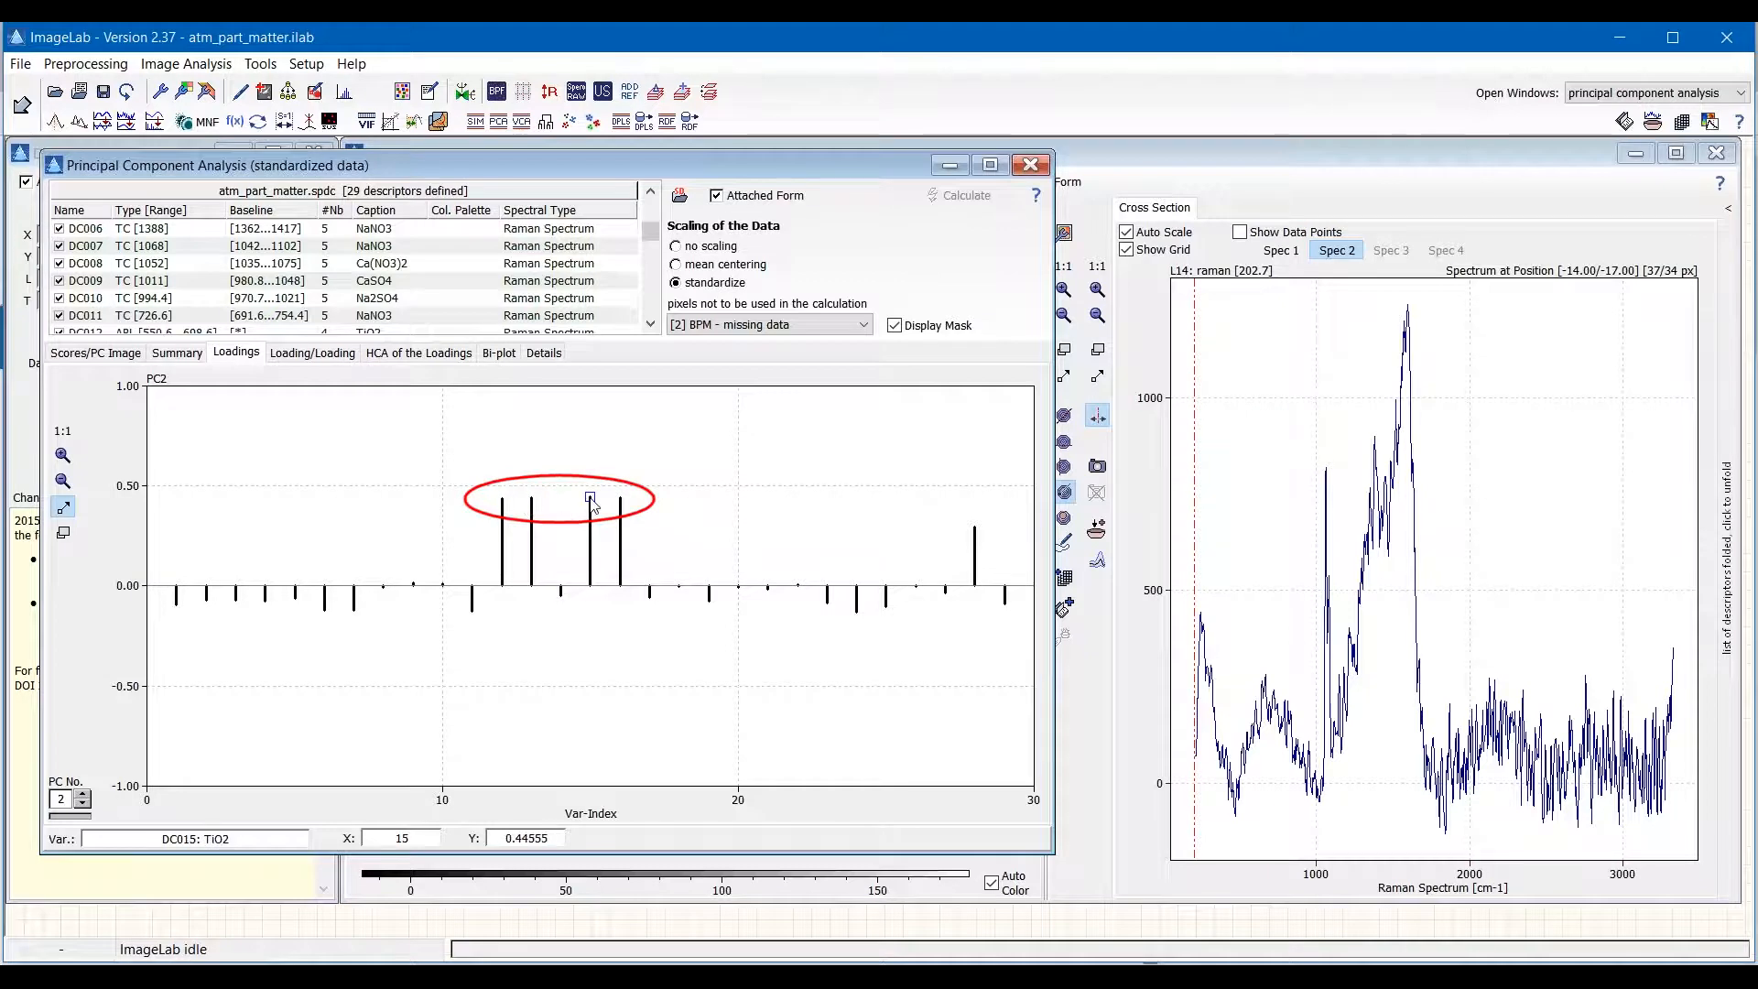
mouse_move(618, 498)
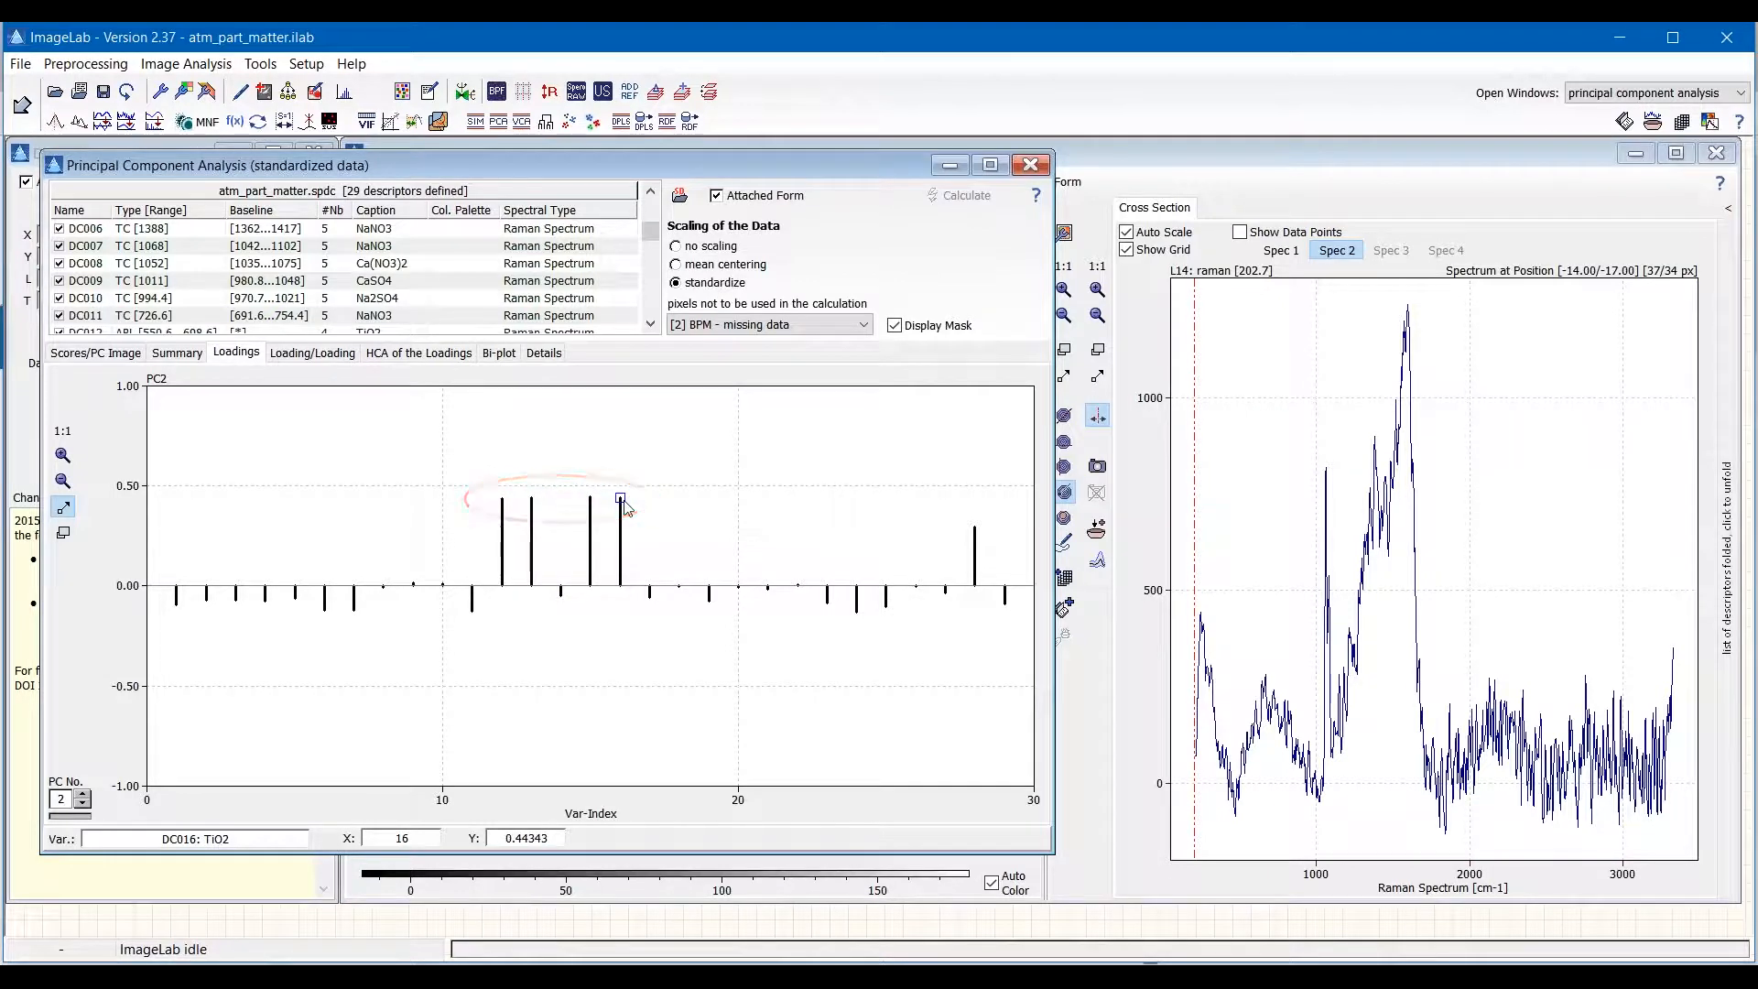
mouse_move(533, 499)
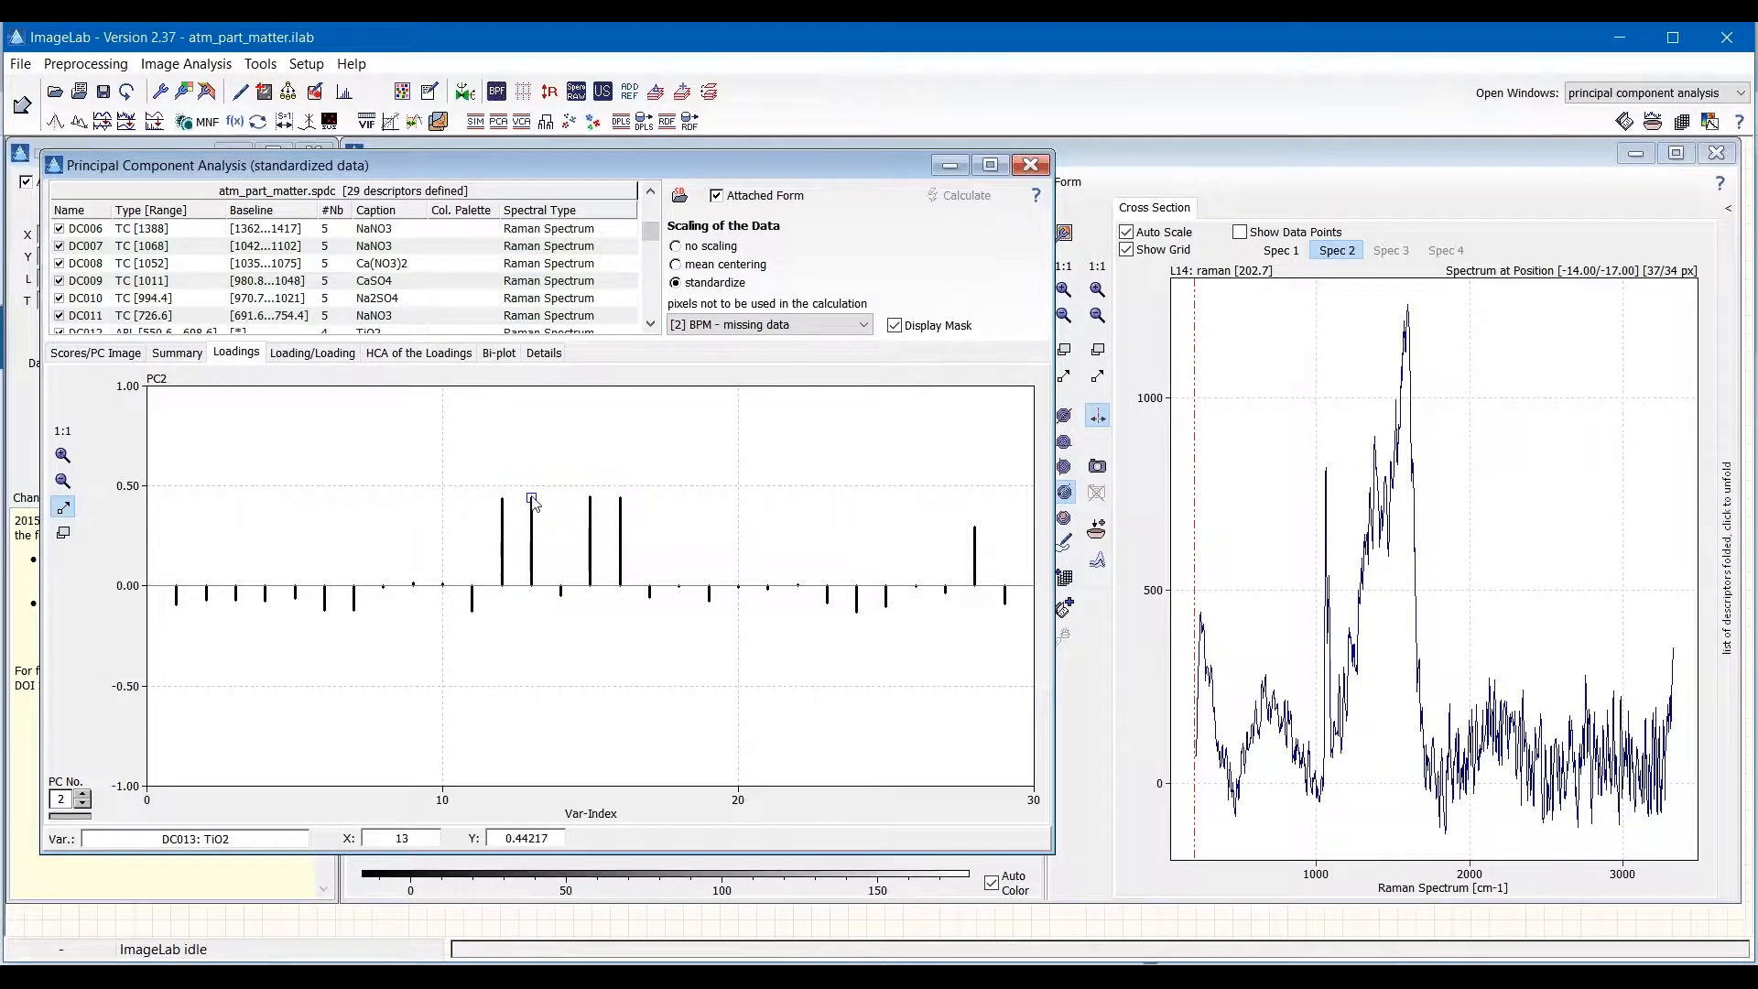
mouse_move(505, 499)
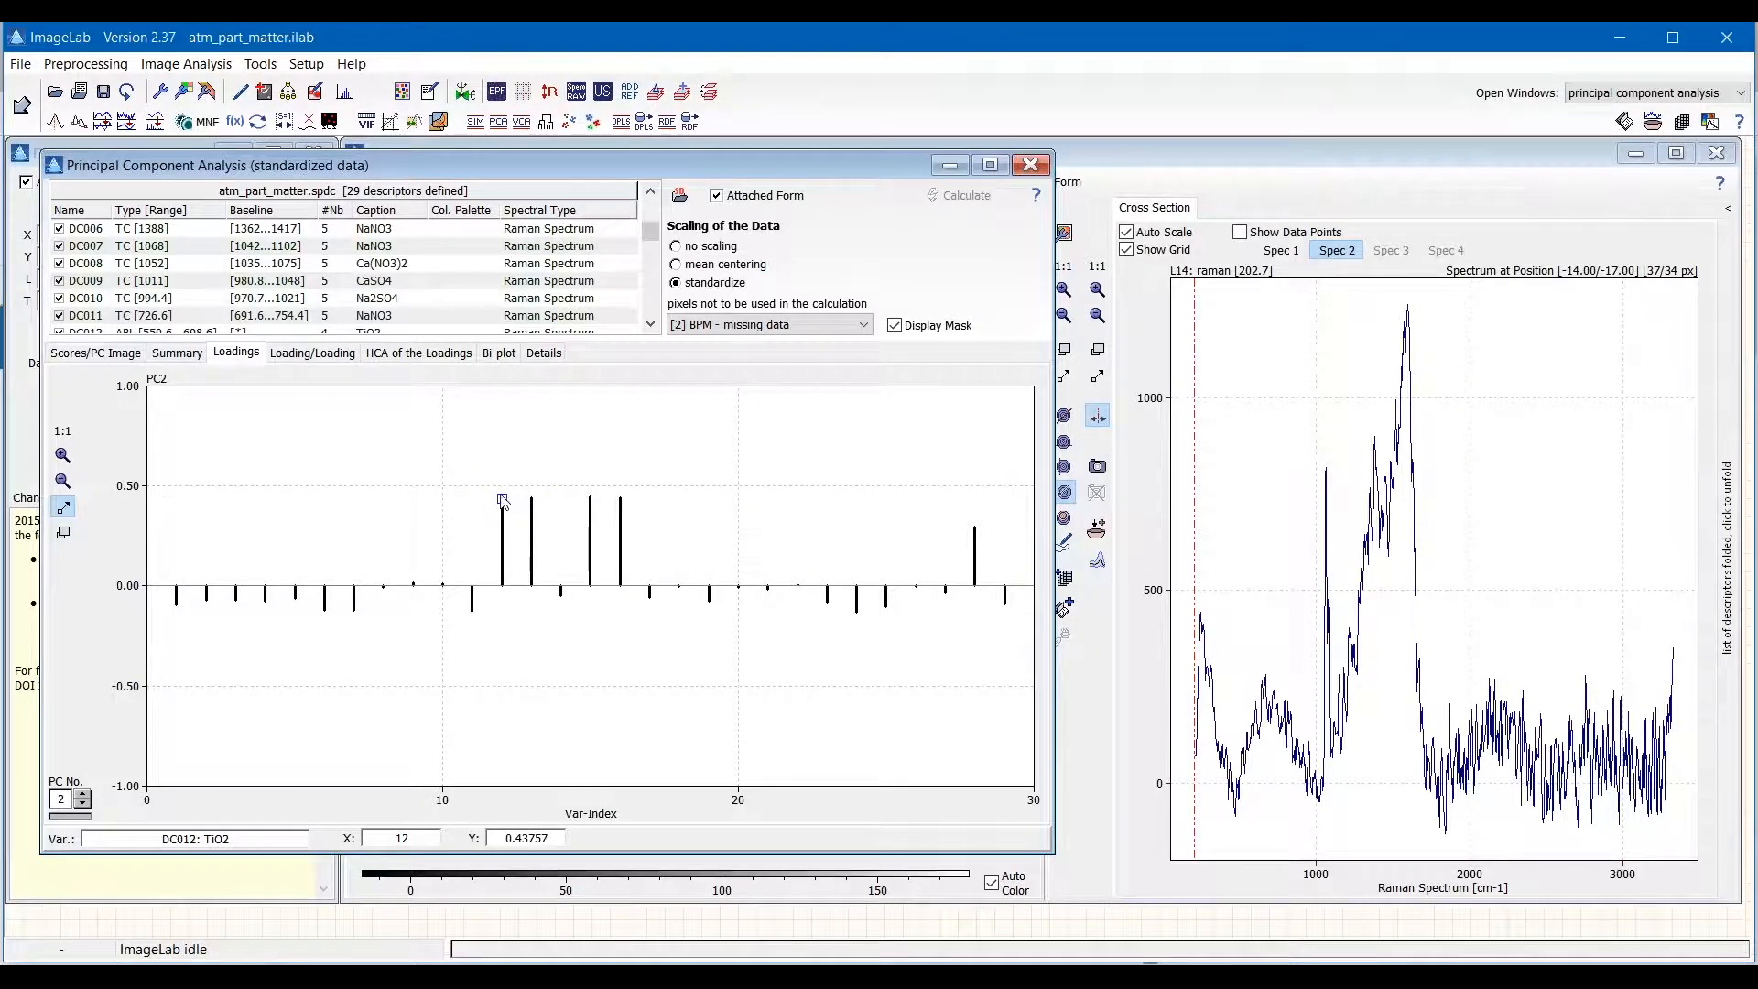
Show the PC2 score image with cleared marks and check spectra at its red central particle.
click(96, 351)
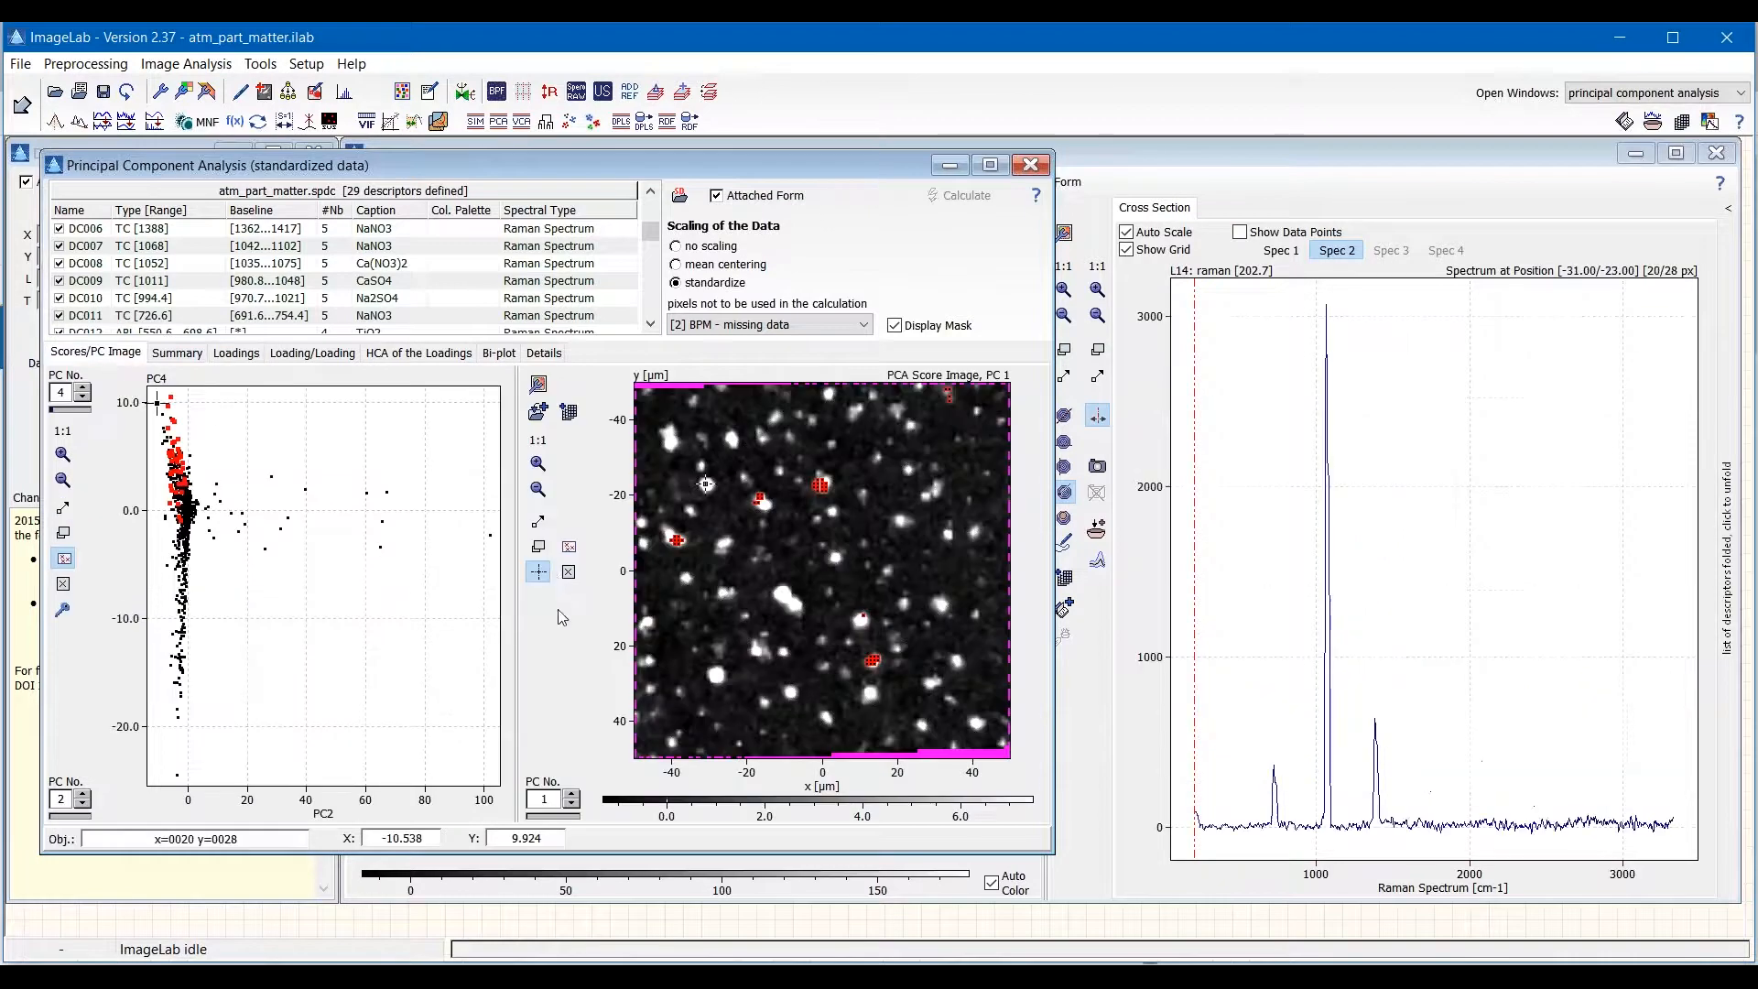
click(568, 571)
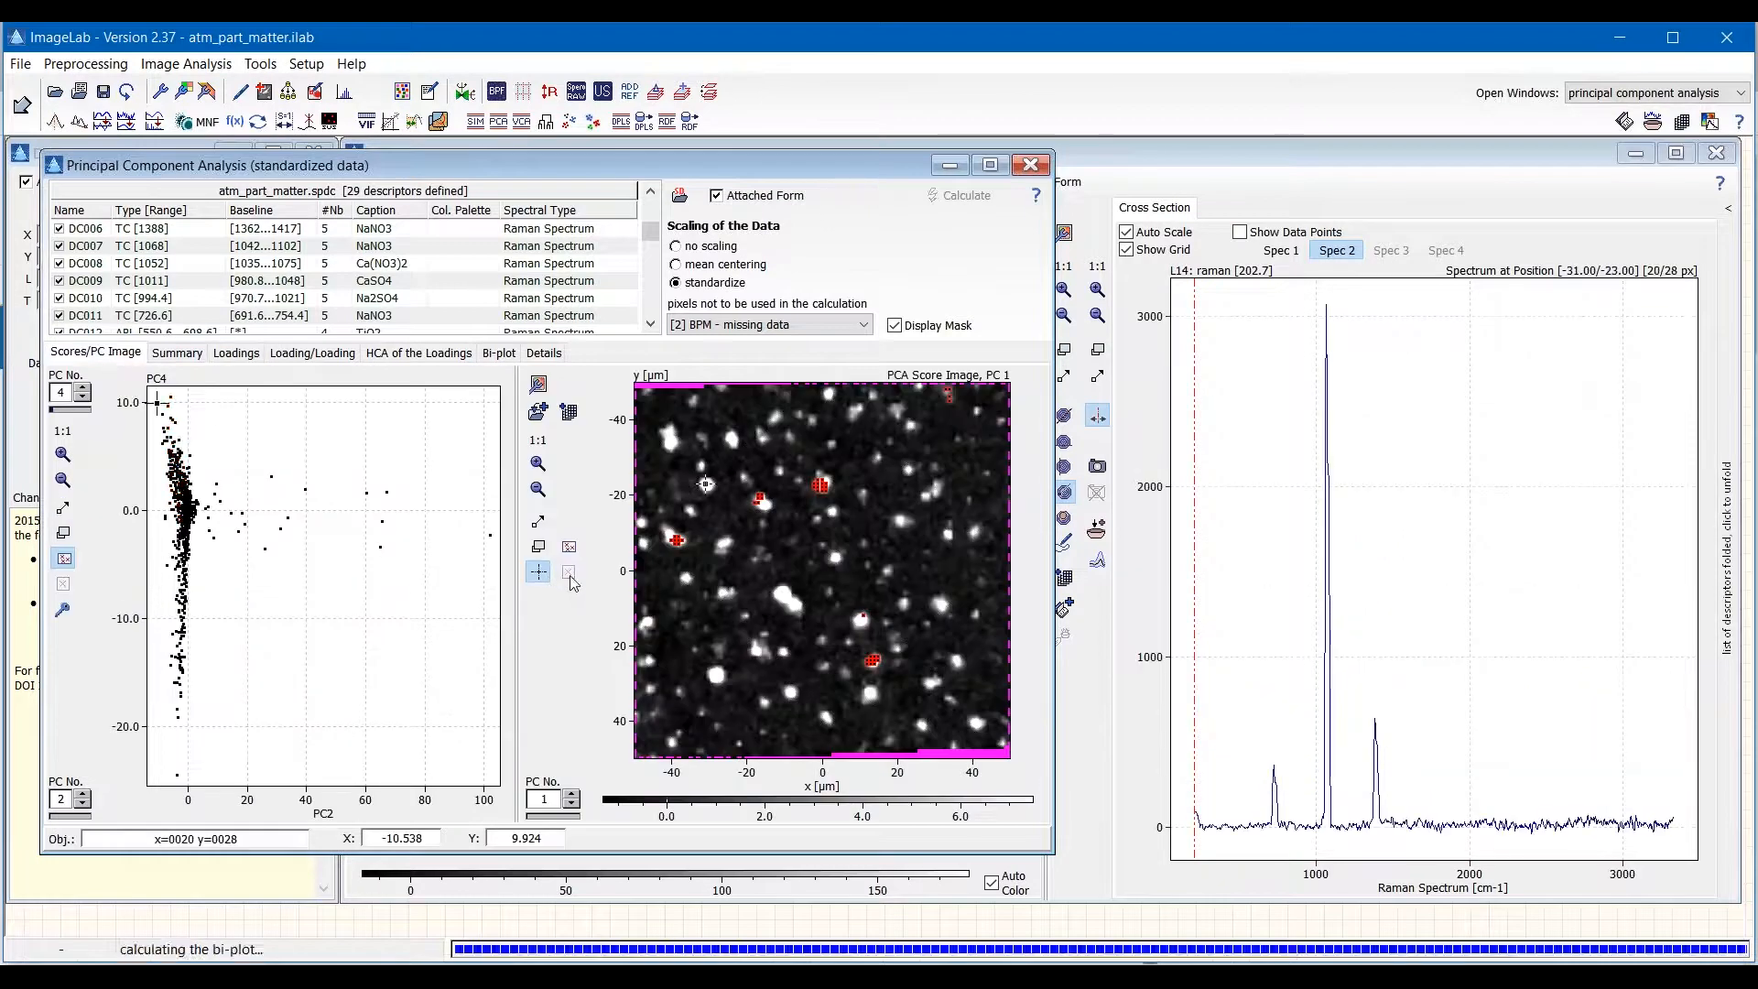
click(566, 794)
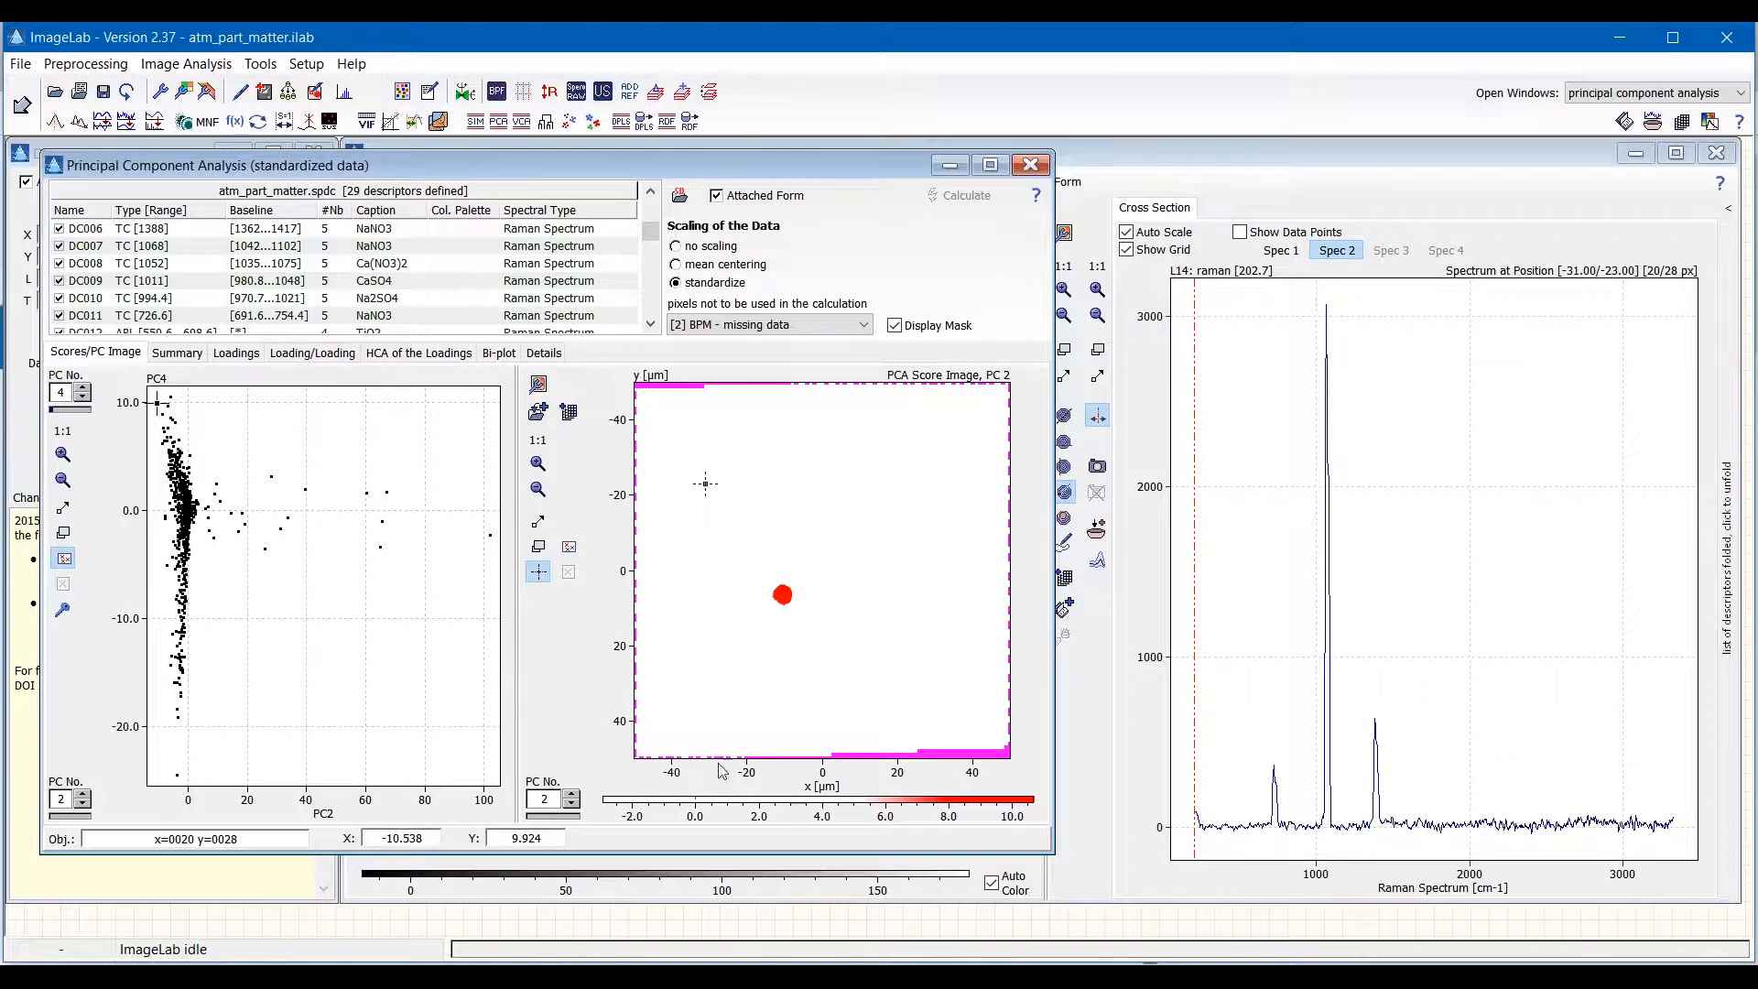
mouse_move(784, 609)
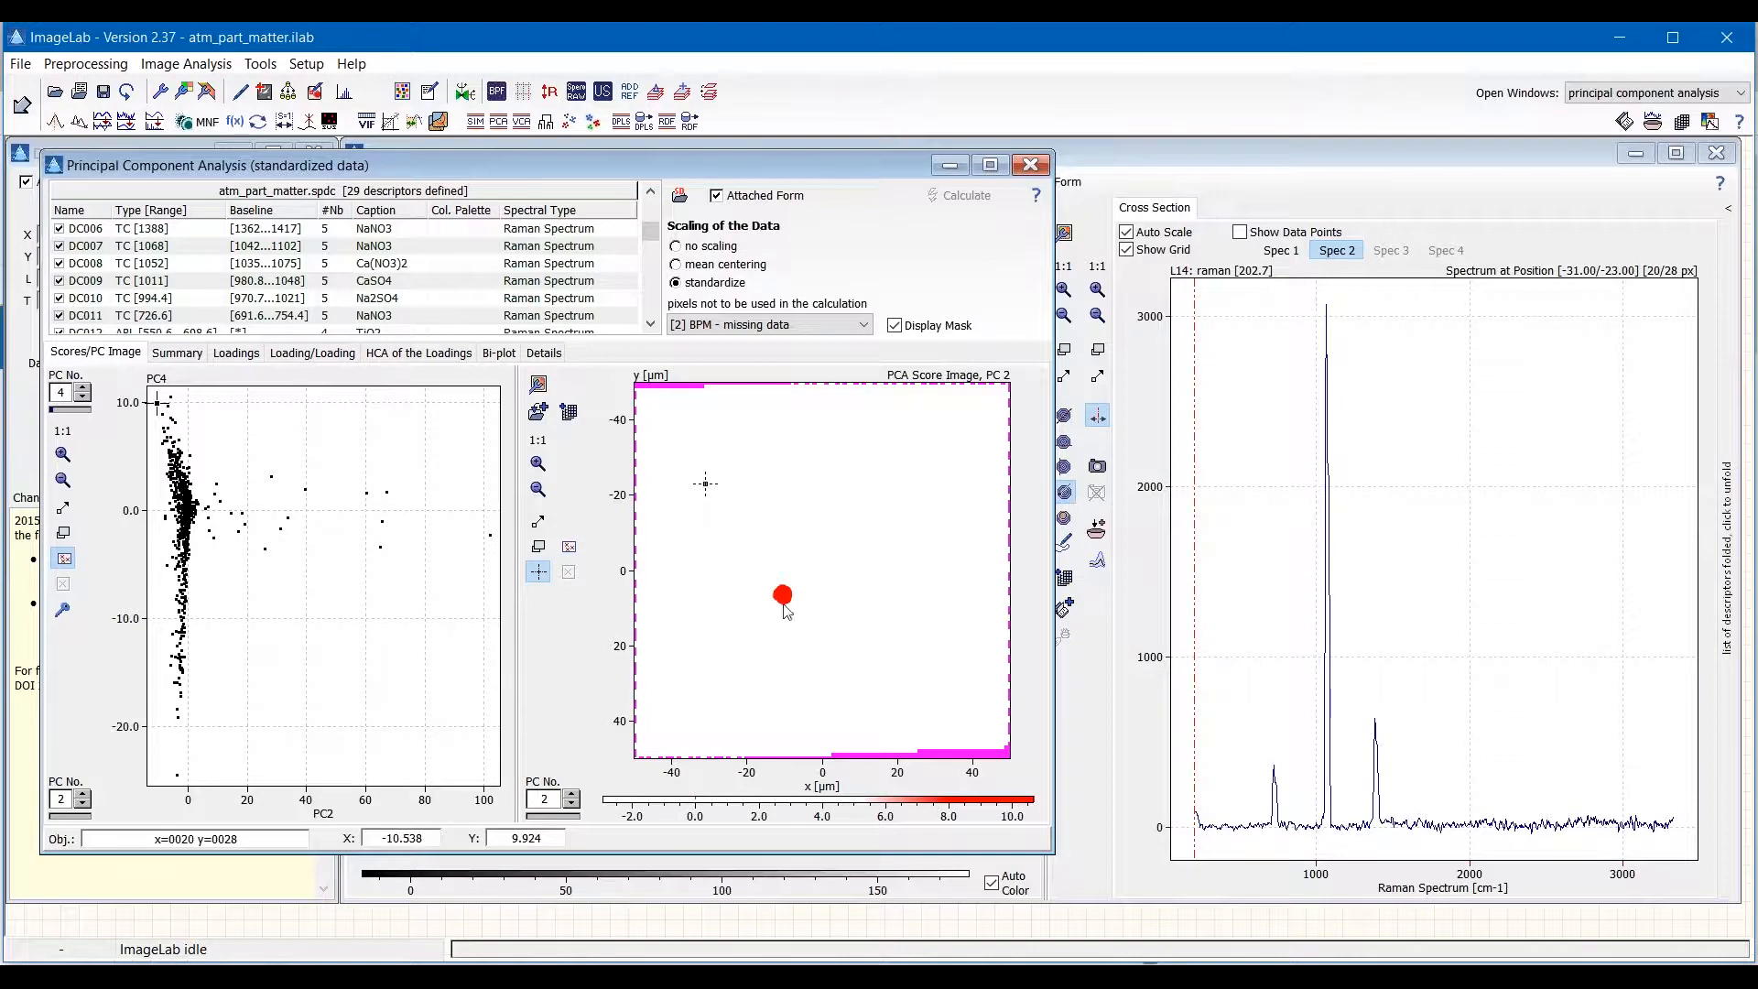
mouse_move(817, 593)
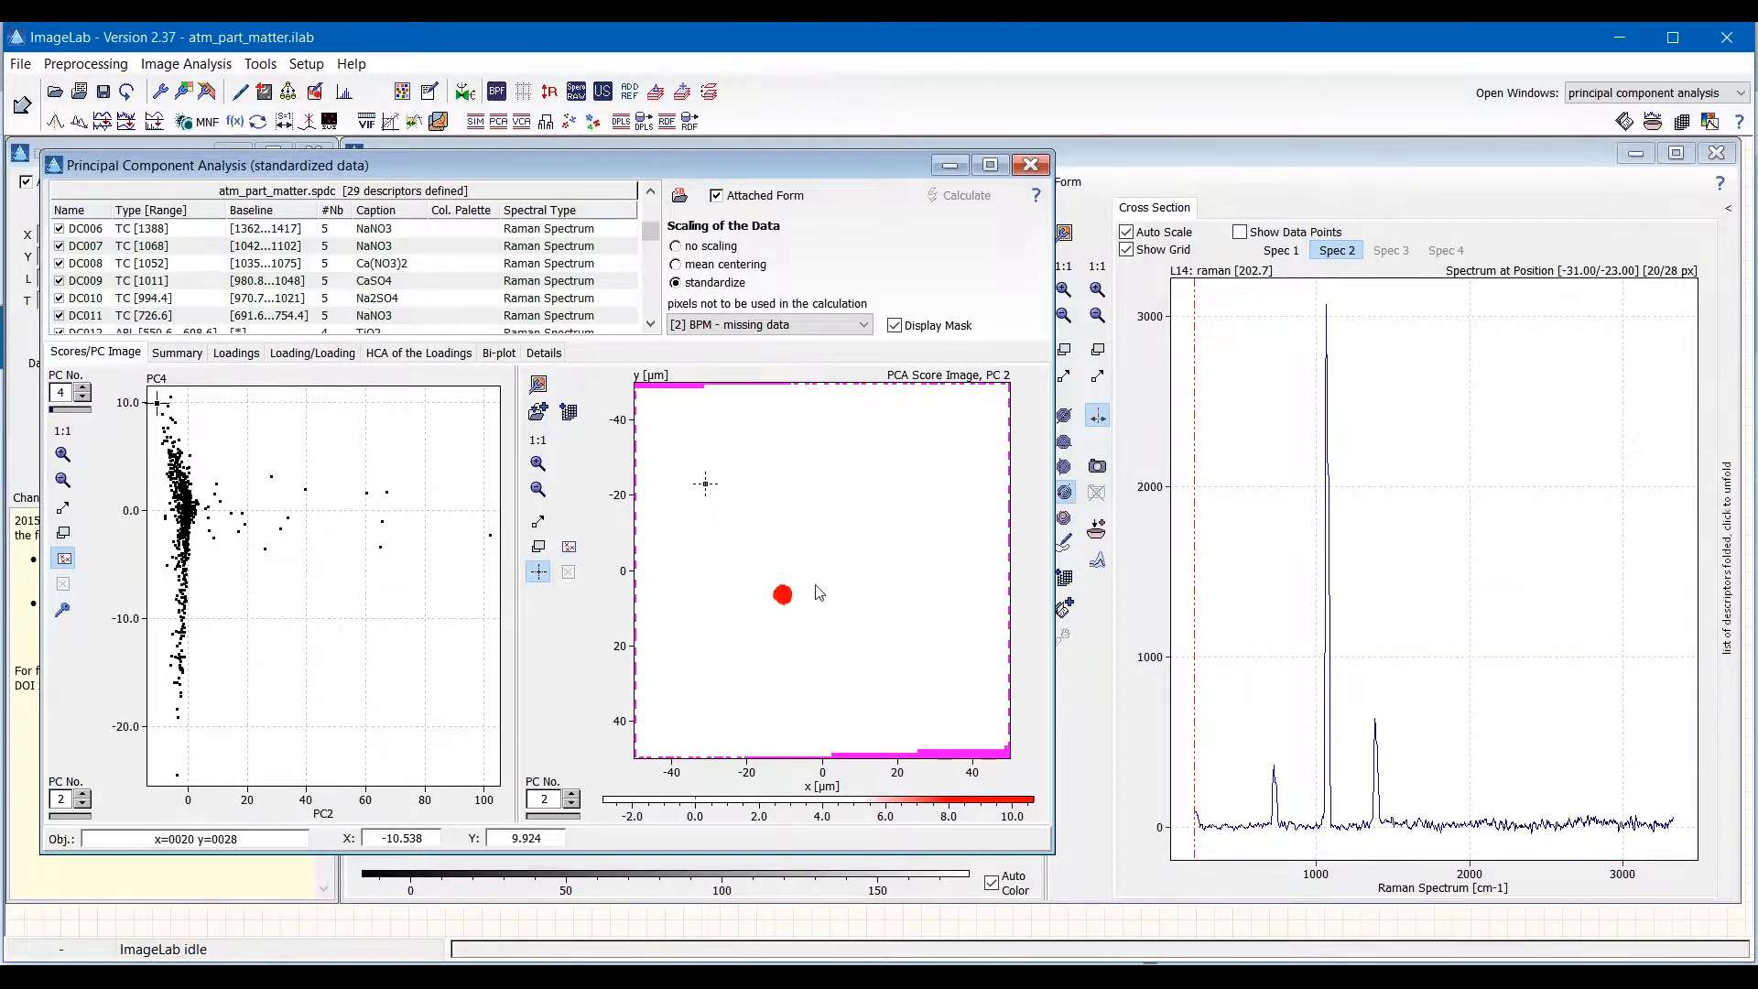
click(783, 594)
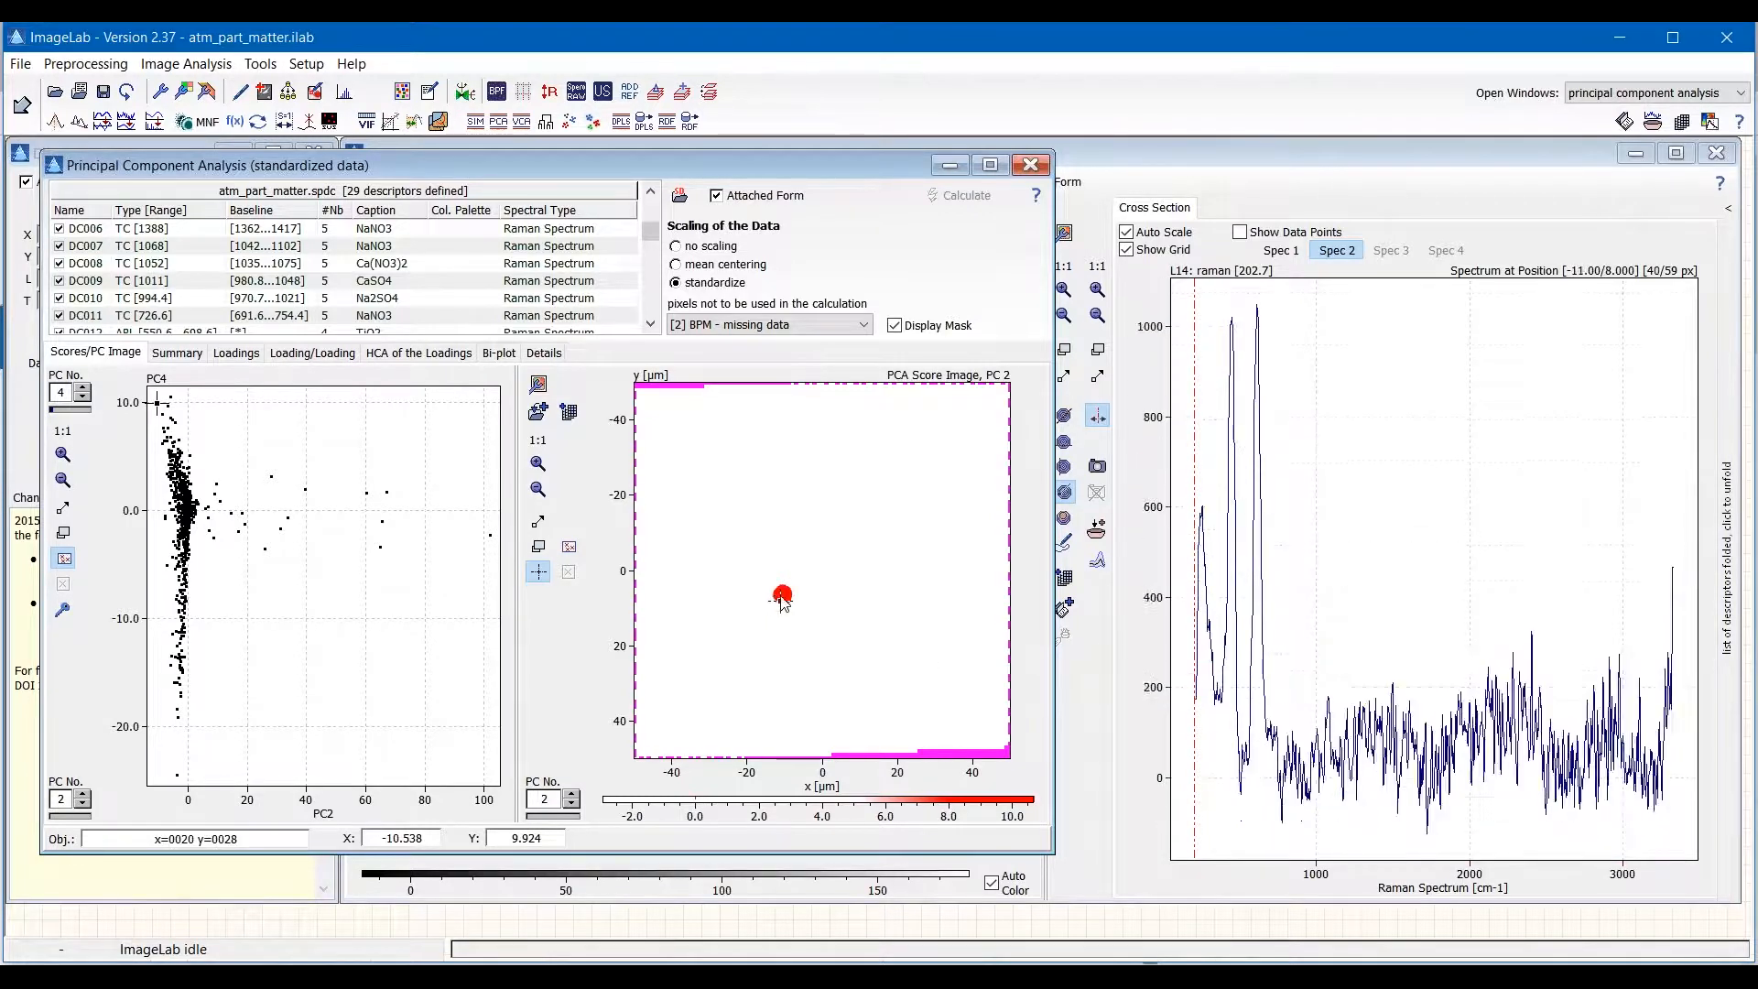
click(781, 595)
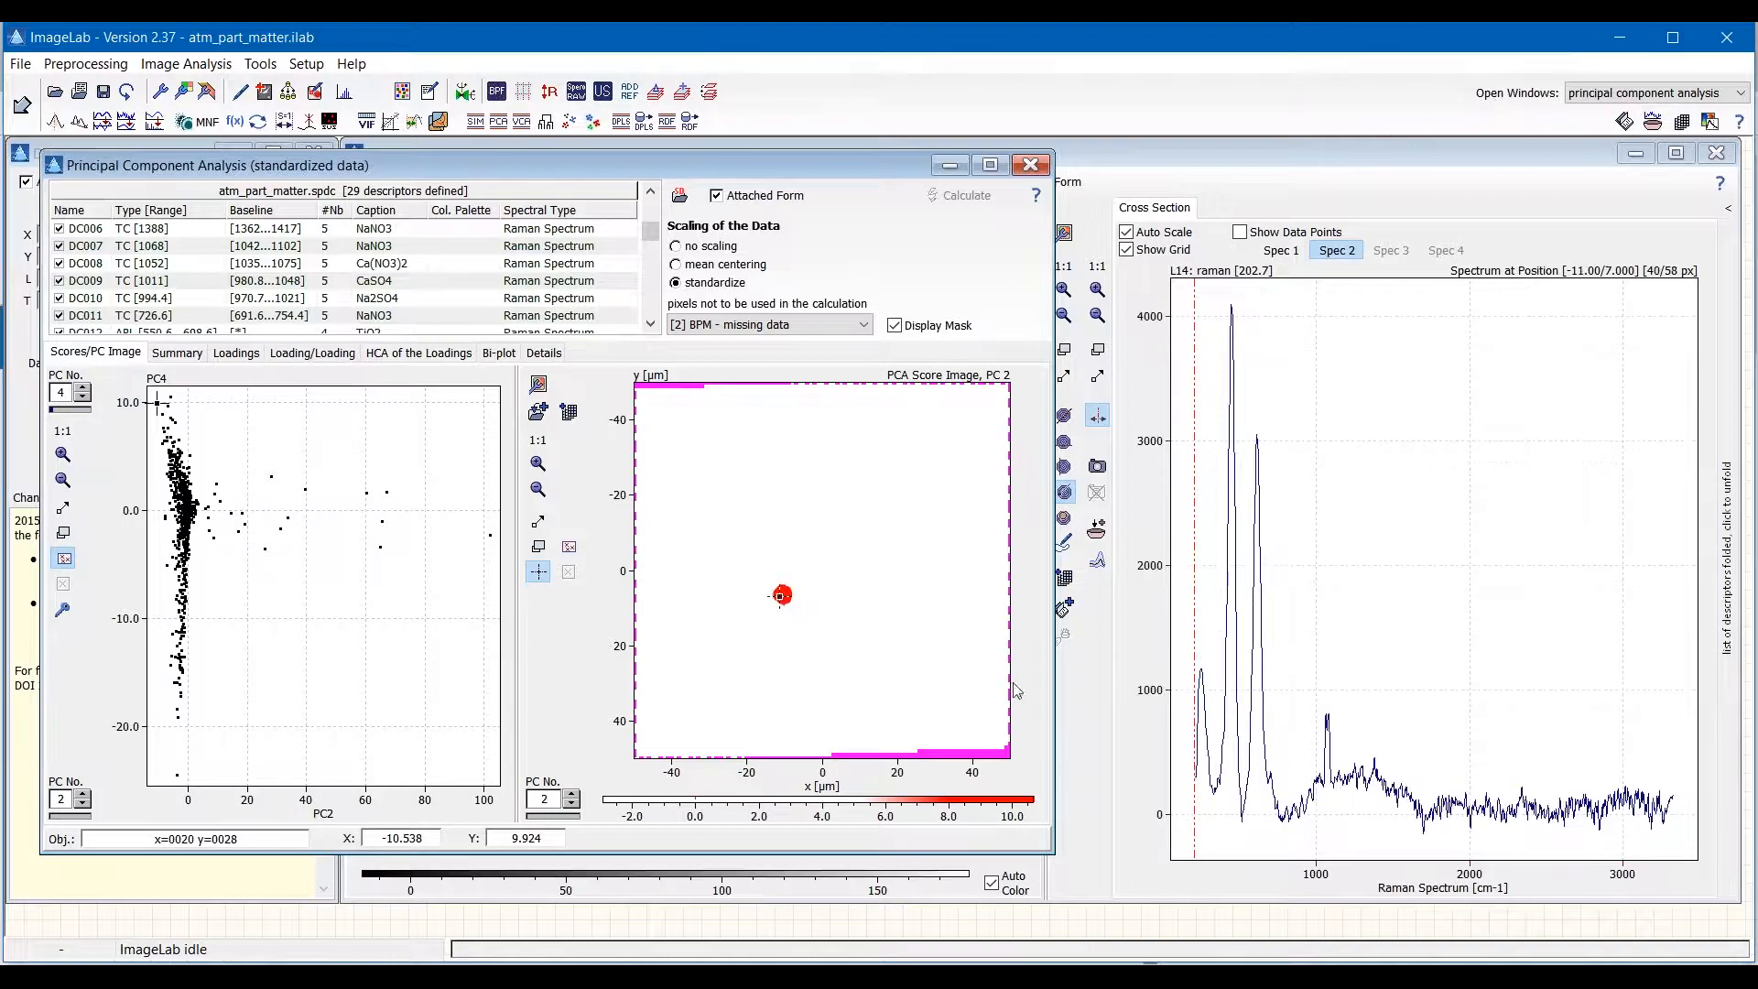
mouse_move(889, 575)
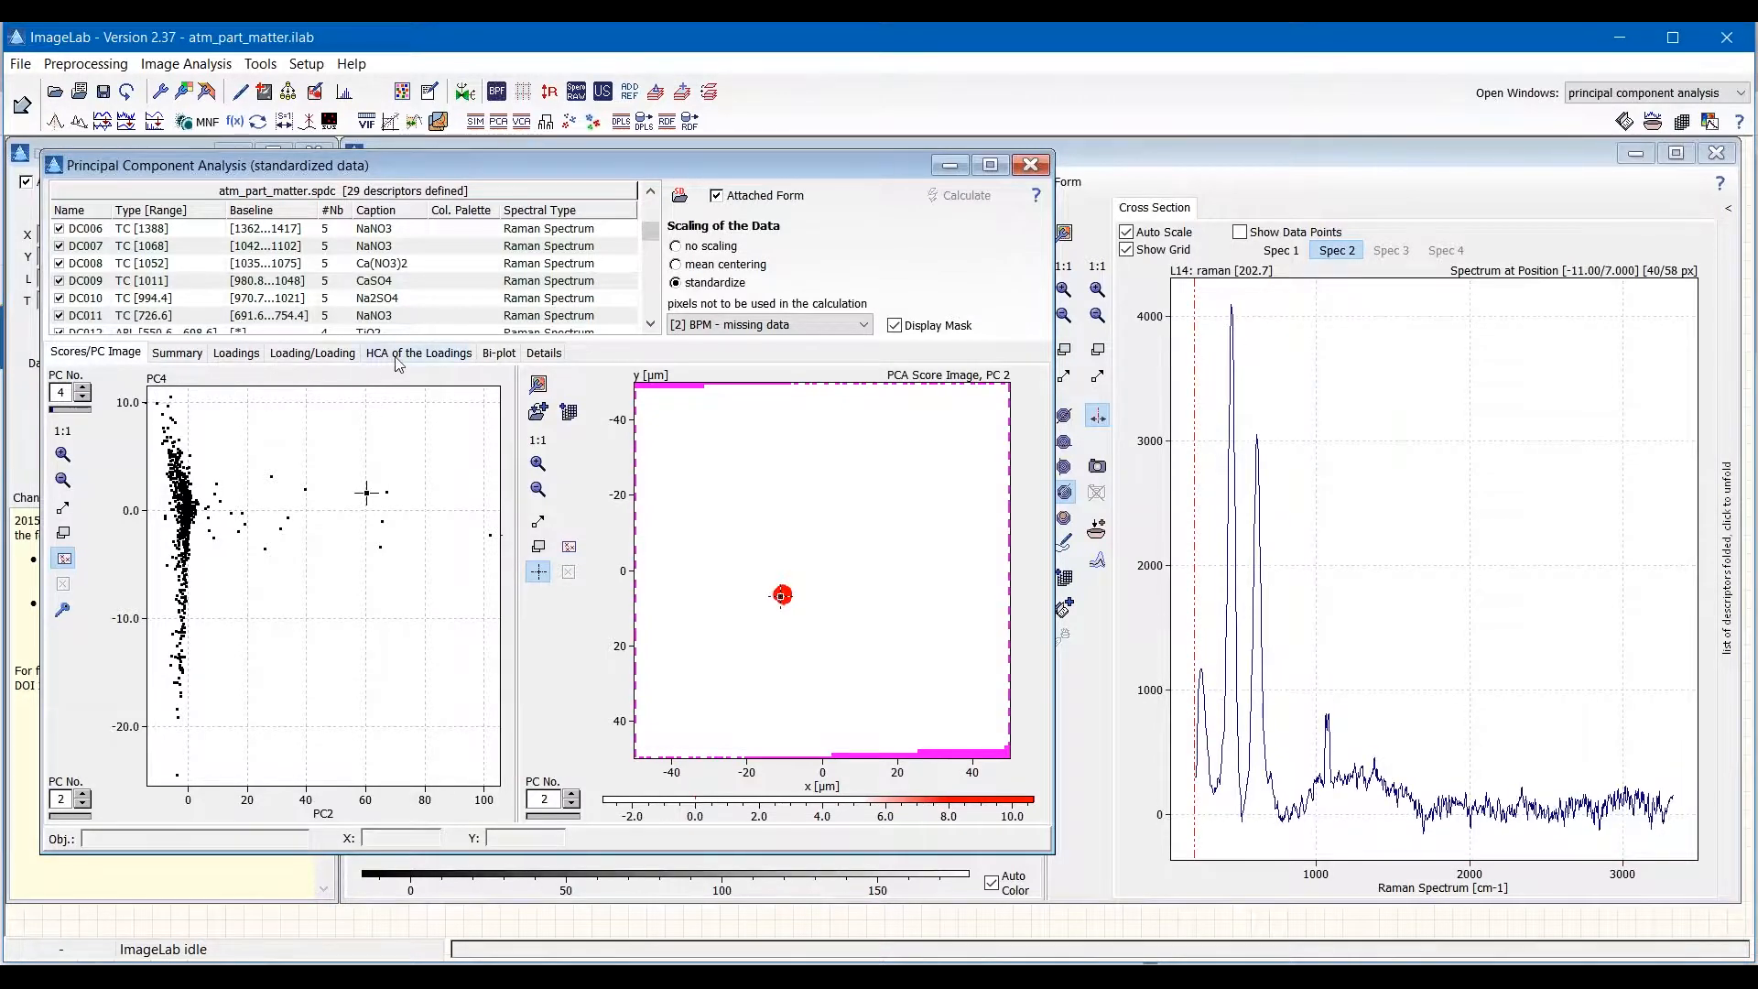
Show the loadings dendrogram, stepping # PCs through 1, 3 and 4 before returning to 5.
click(418, 352)
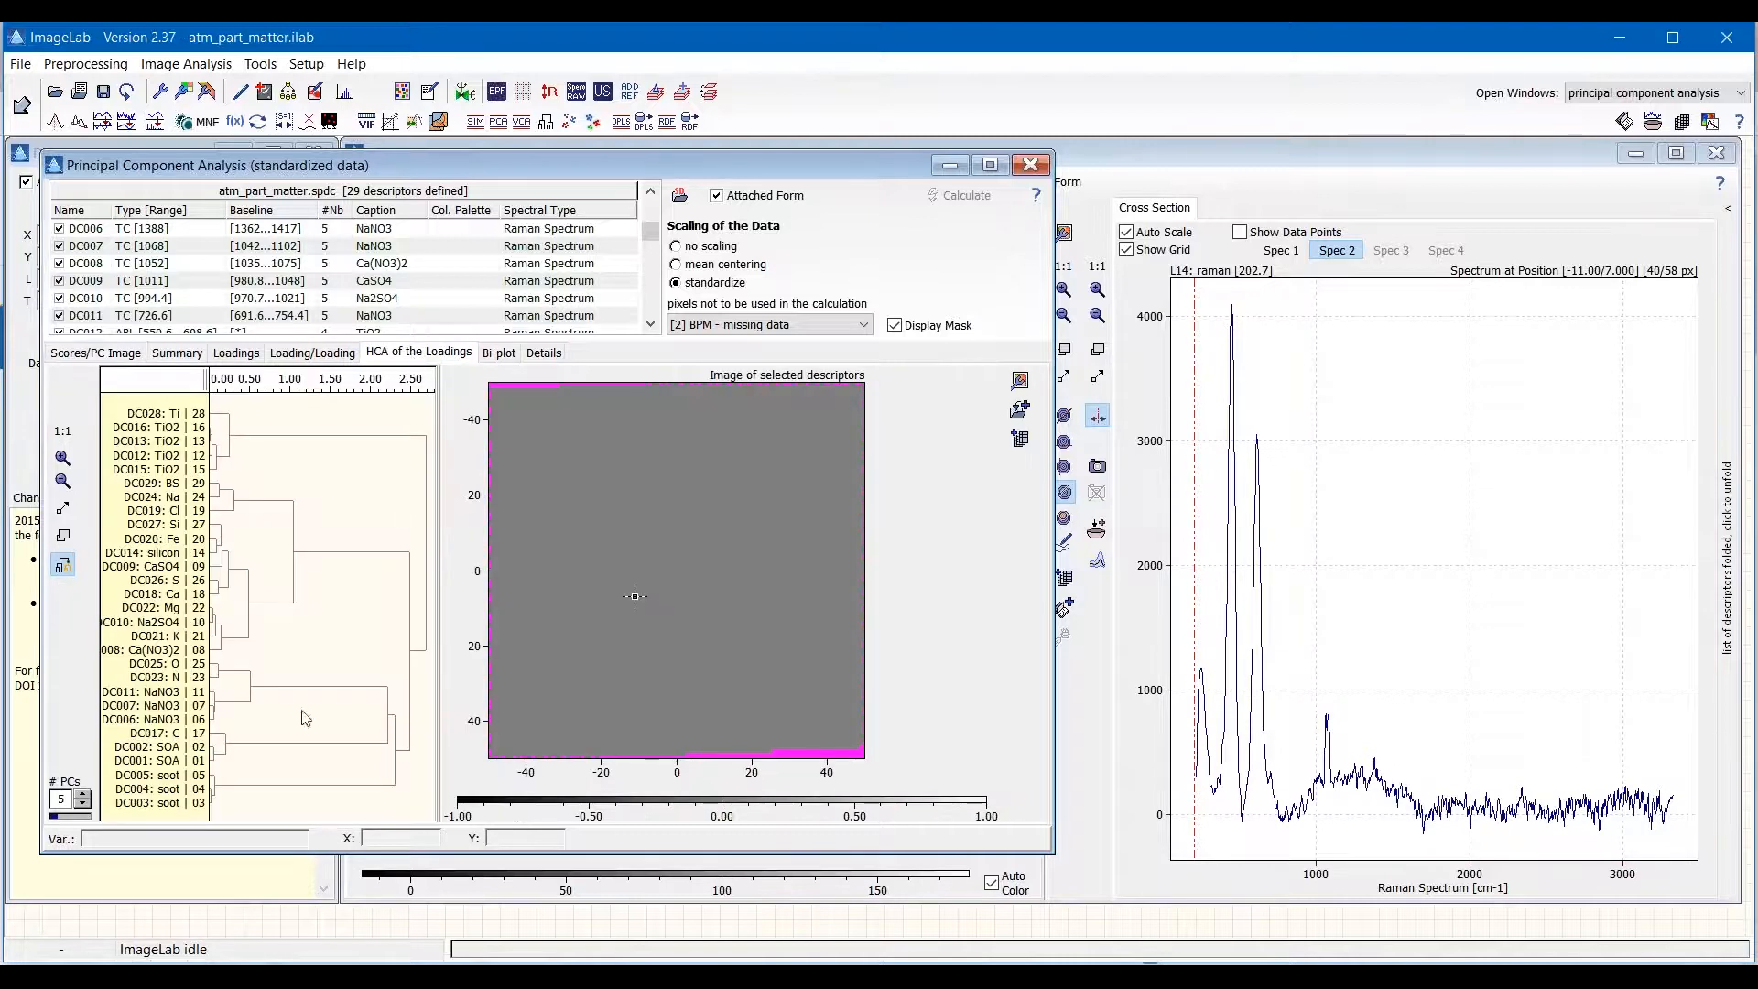
click(84, 805)
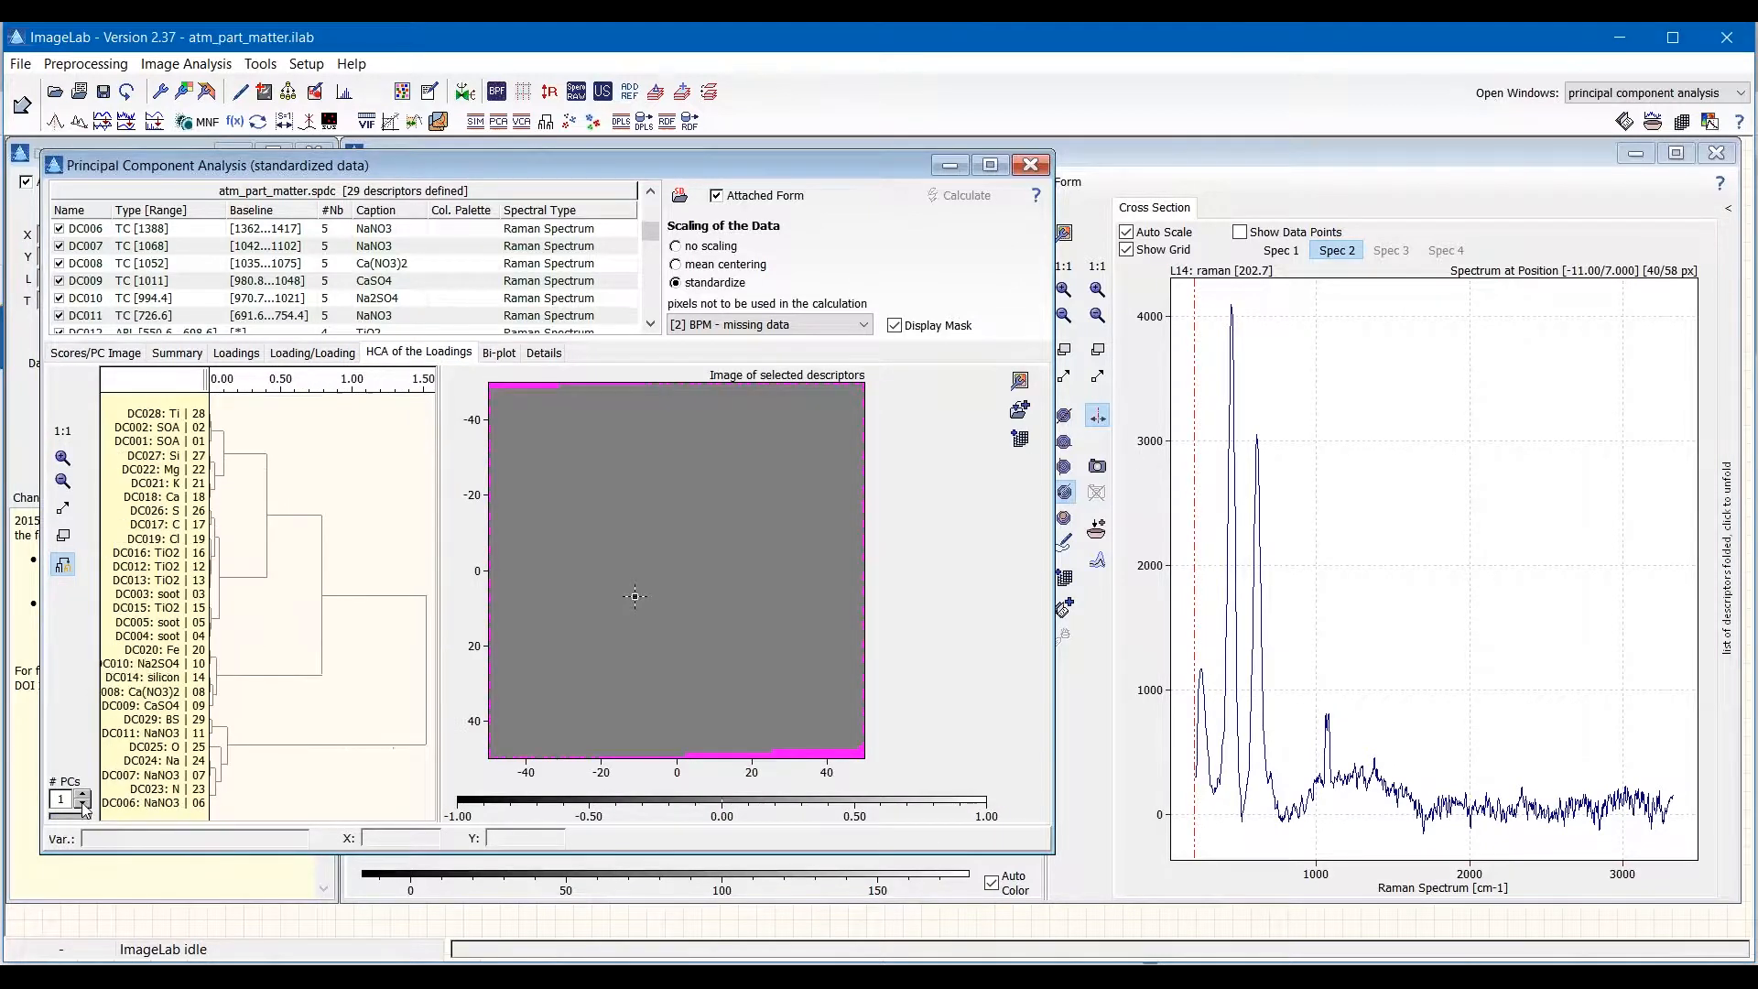
click(83, 795)
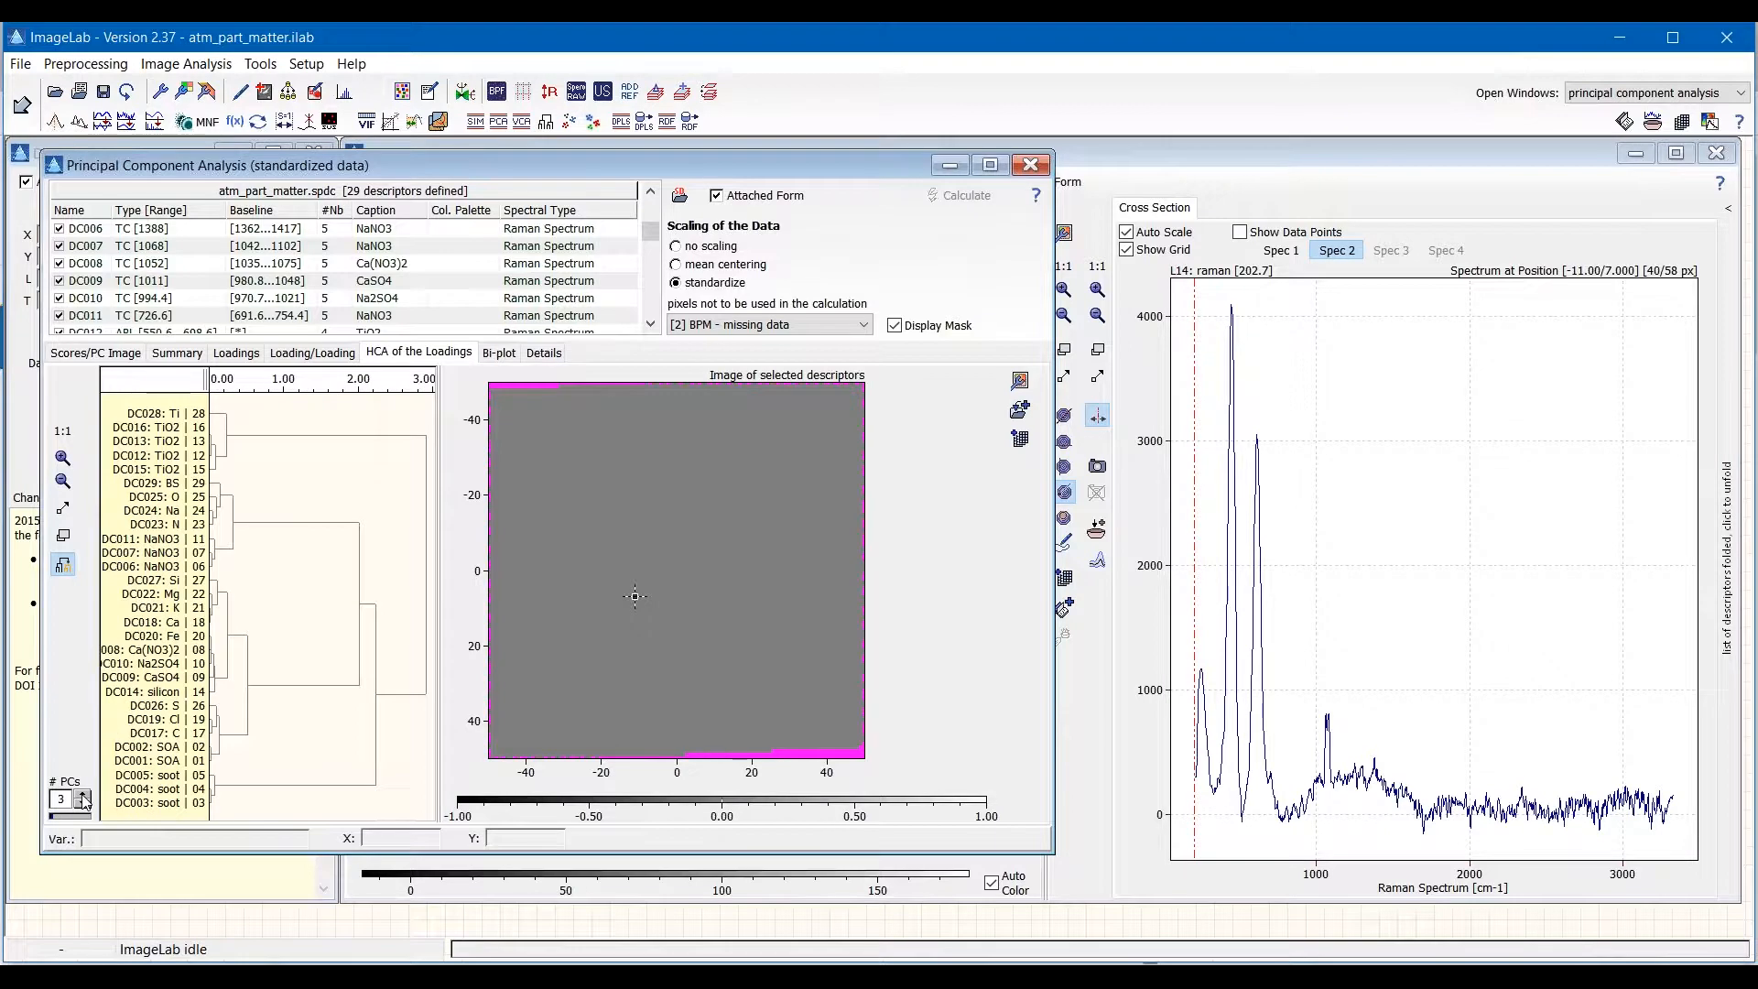
click(81, 795)
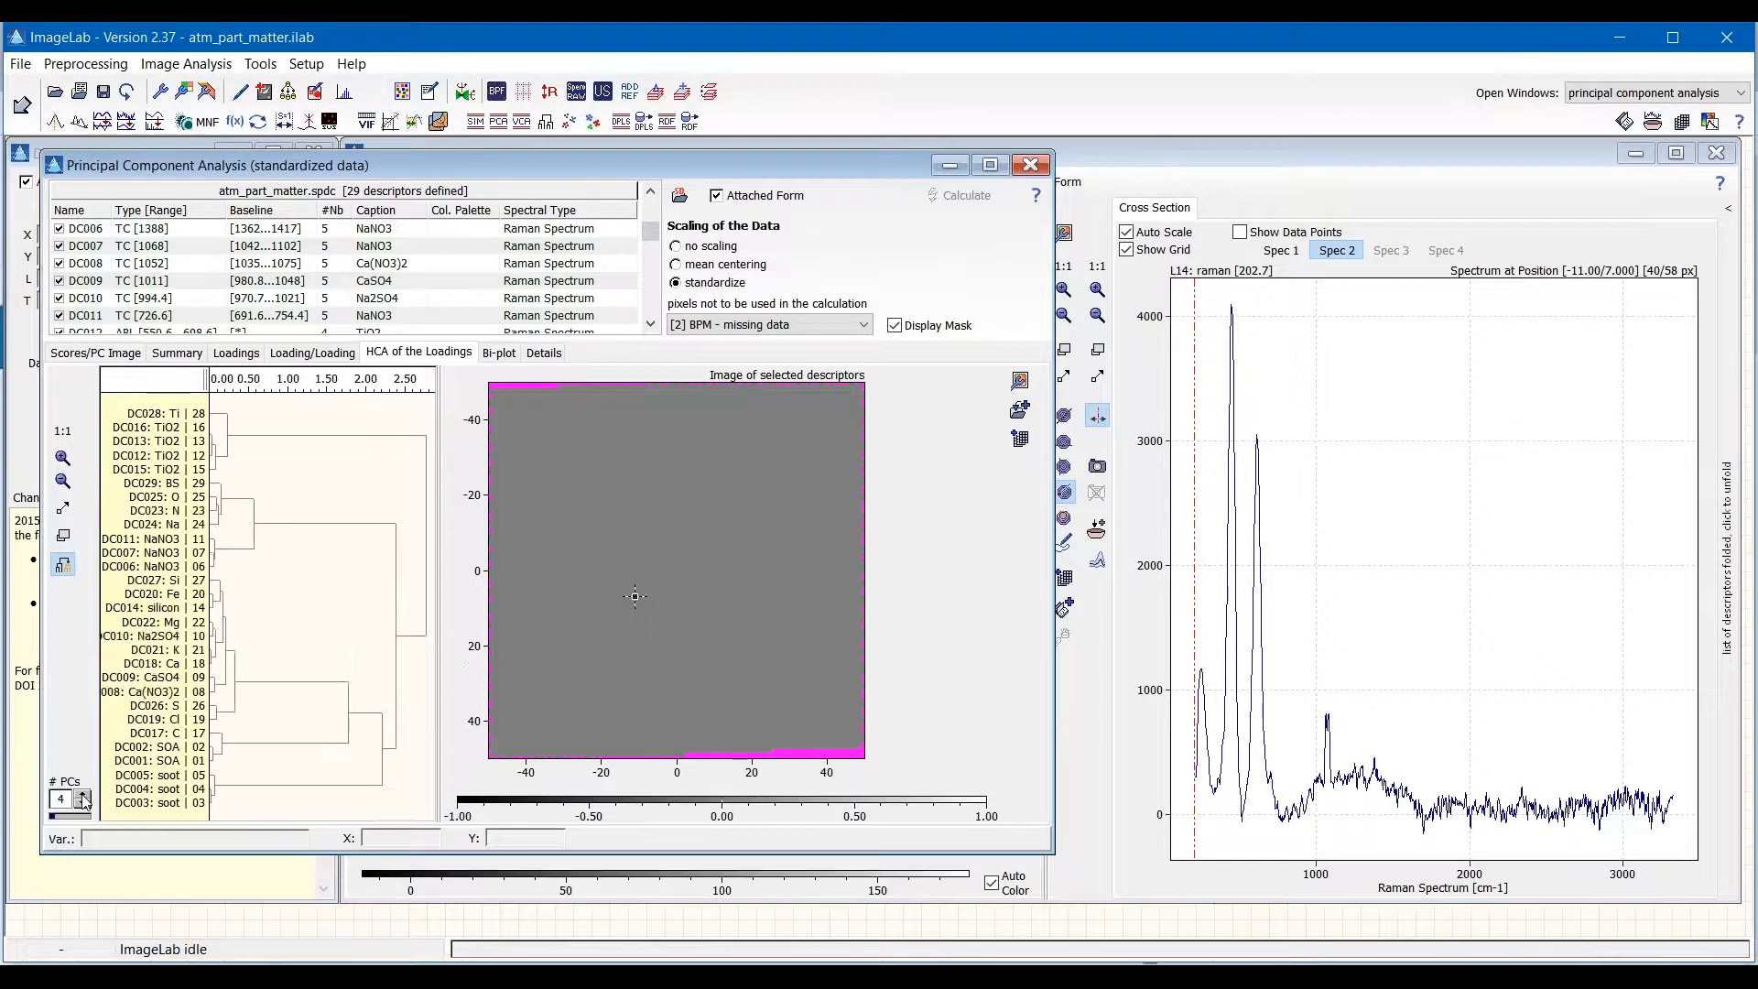
click(83, 794)
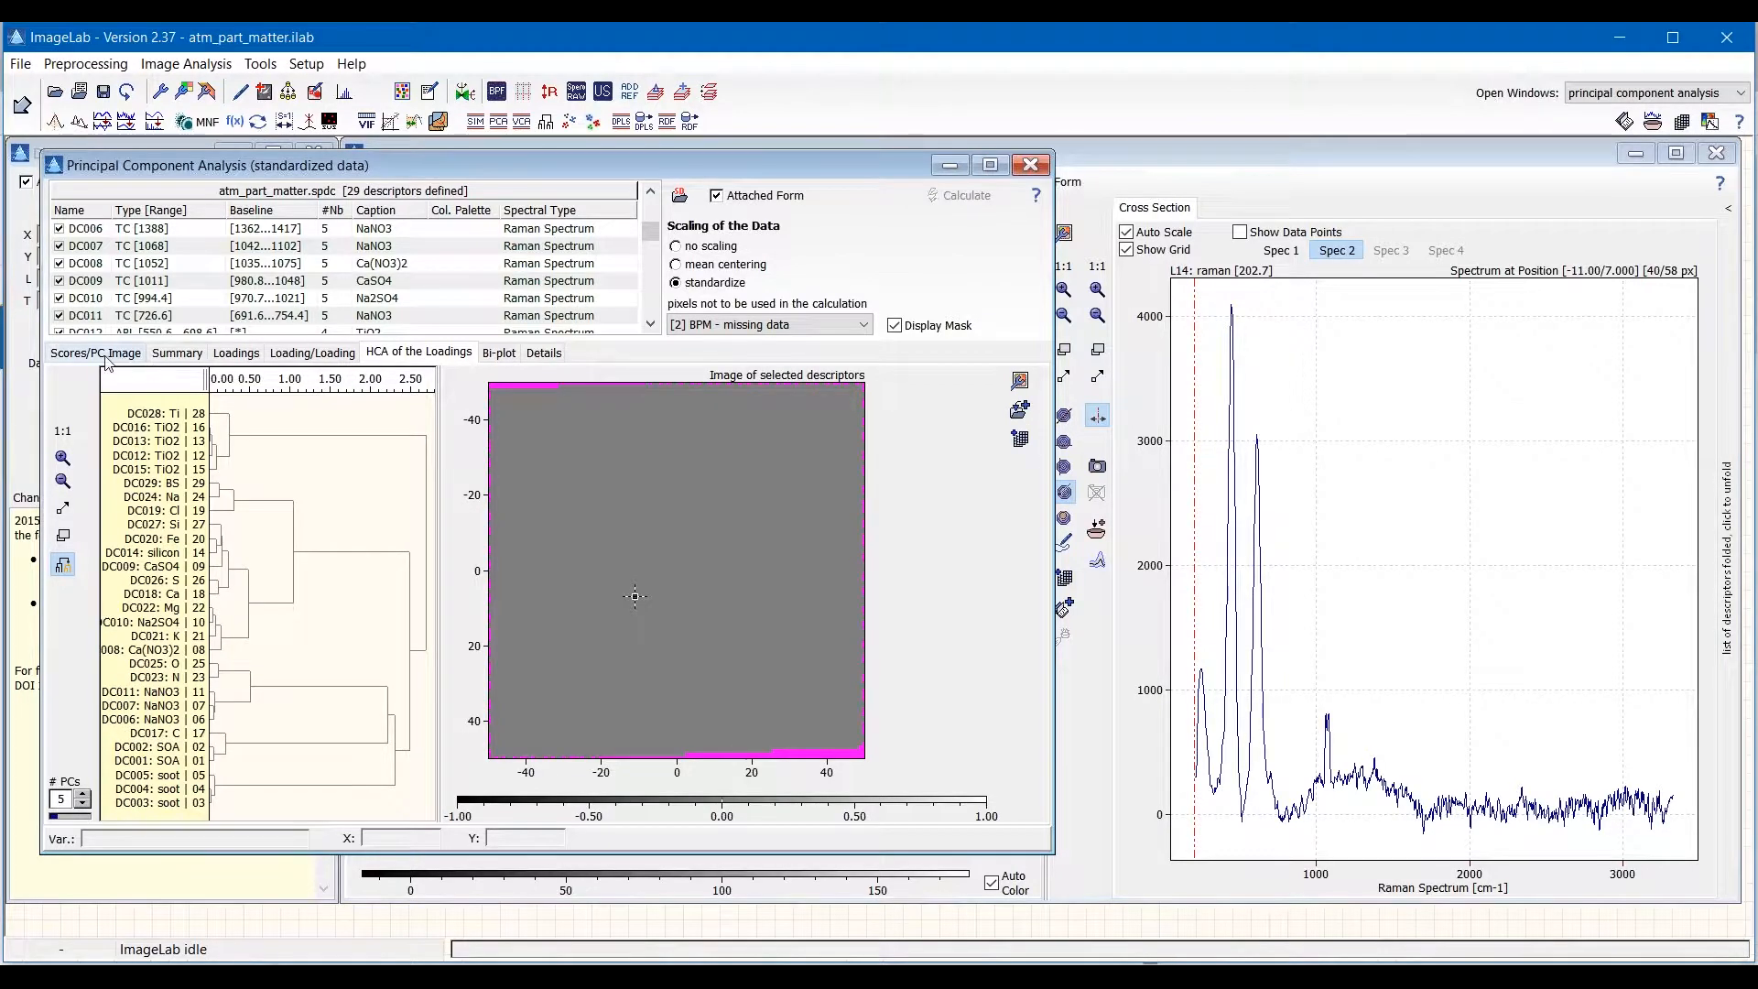
Display the PCA Summary of log eigenvalues and variance explained per component.
click(176, 352)
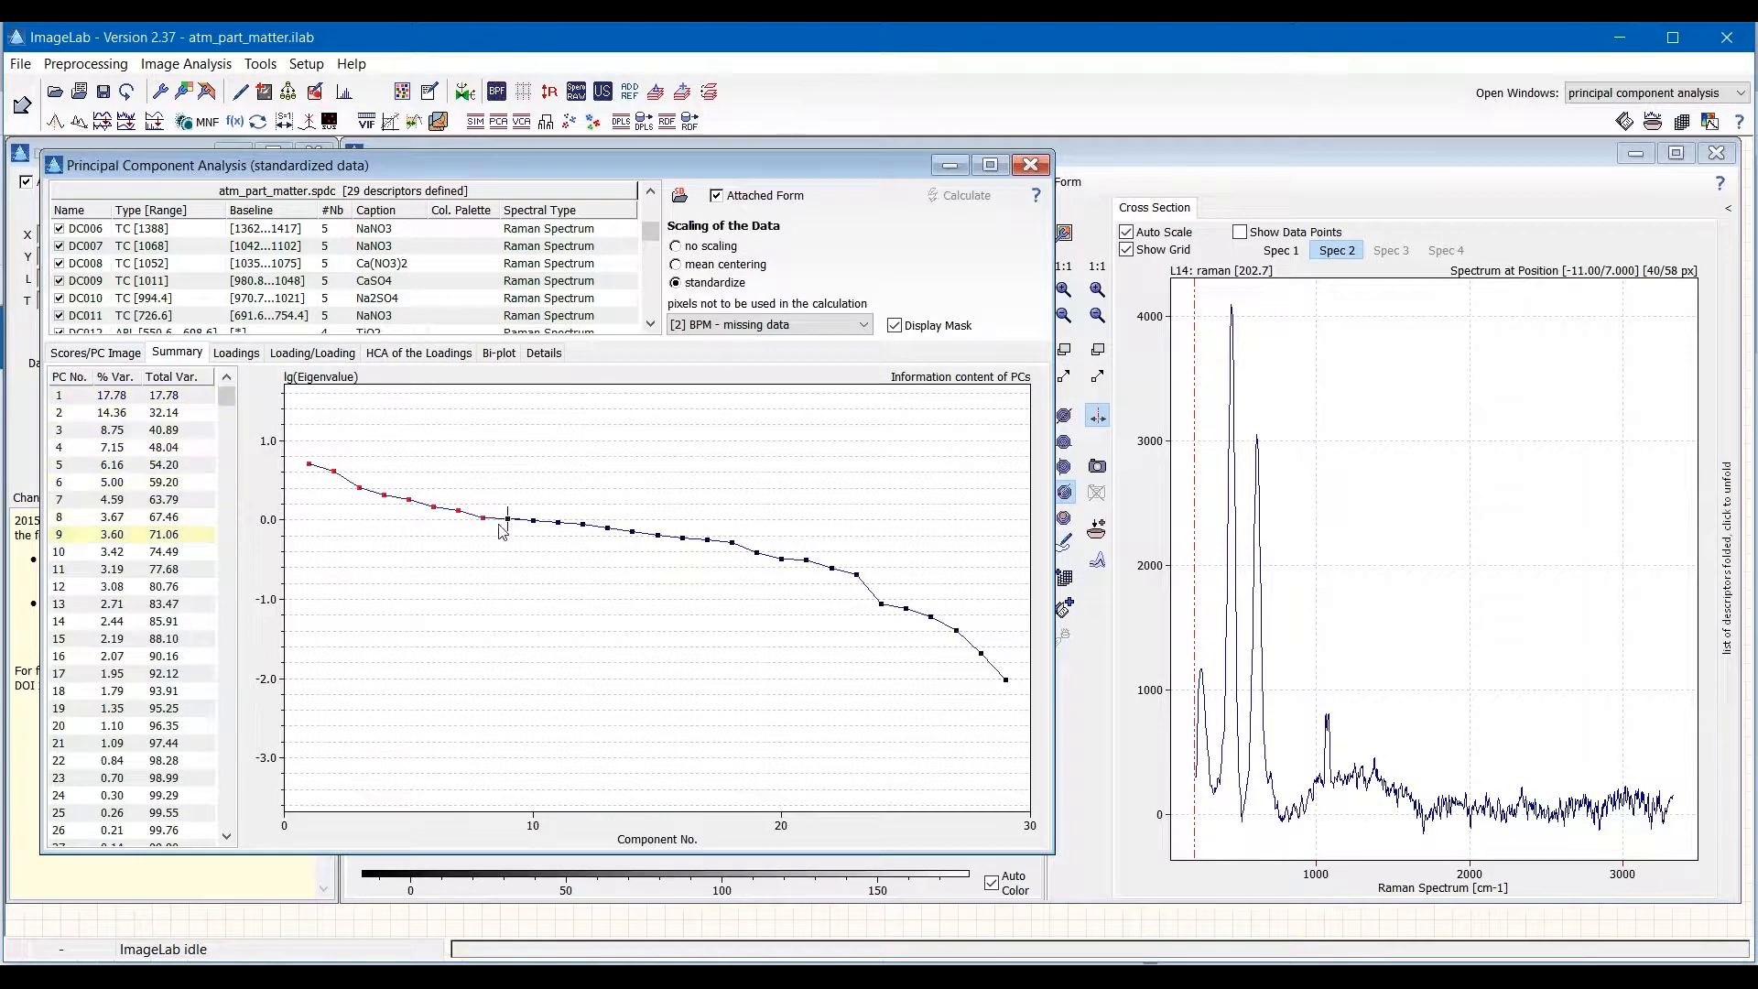
mouse_move(513, 535)
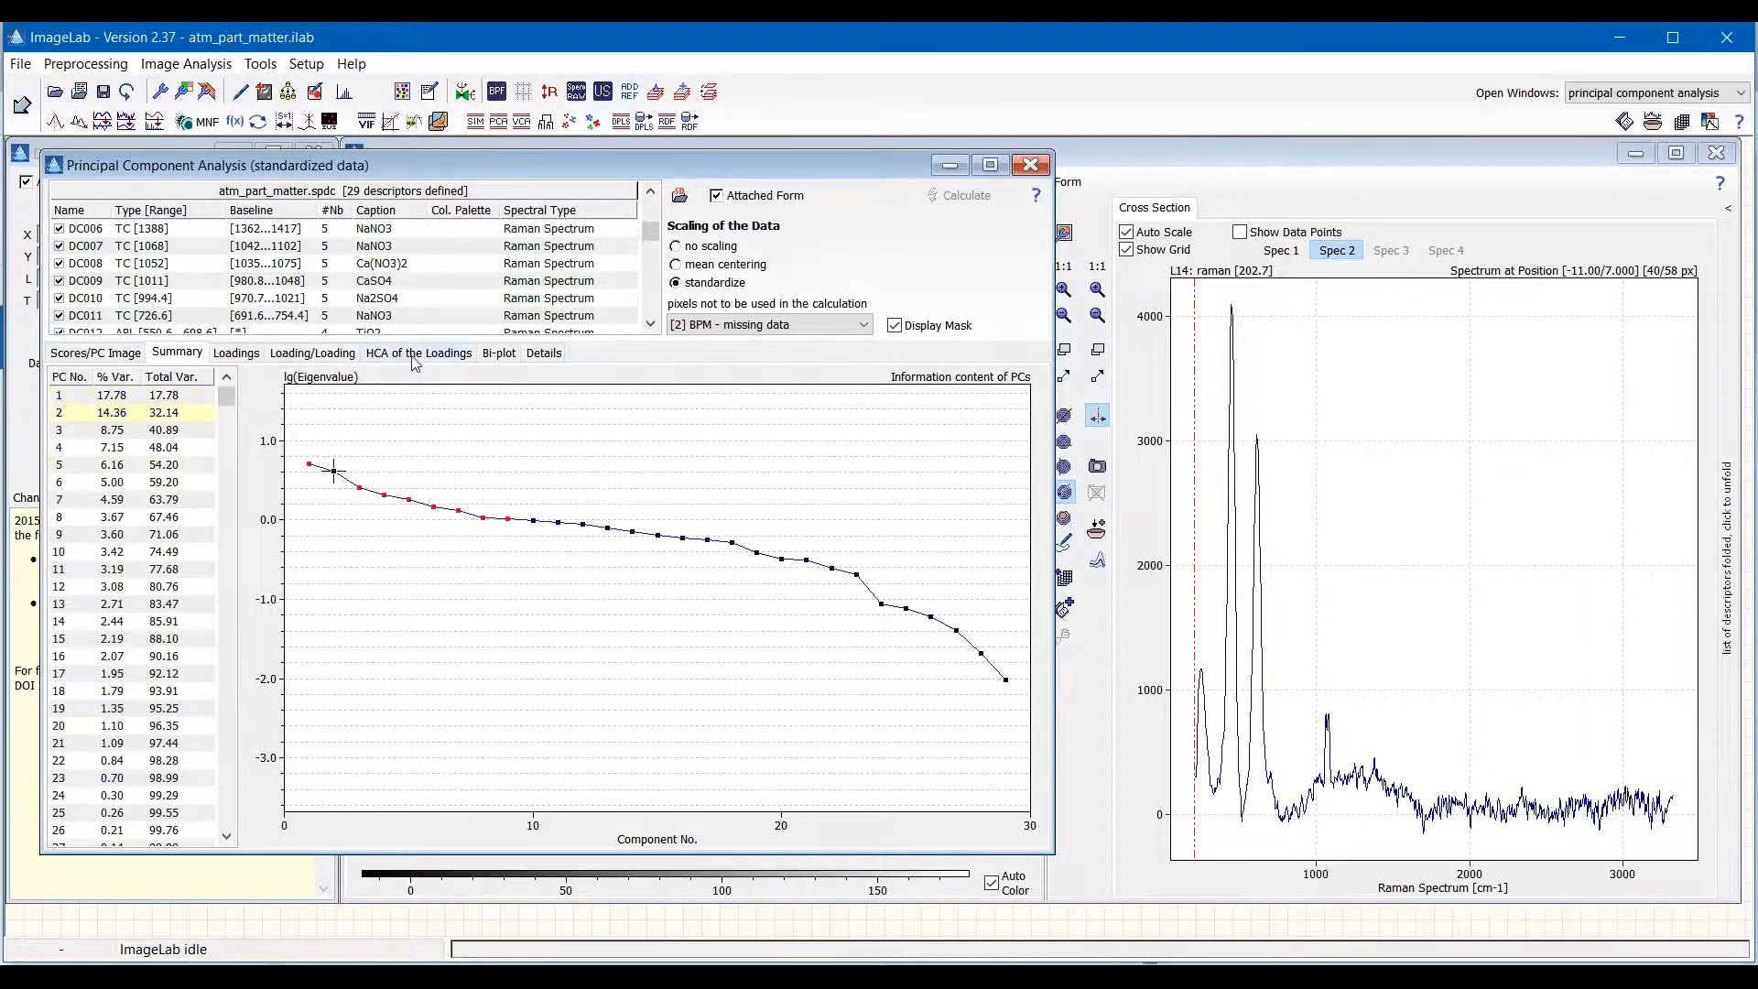
Recompute the loadings dendrogram with 7 PCs, checking the variance summary along the way.
click(418, 351)
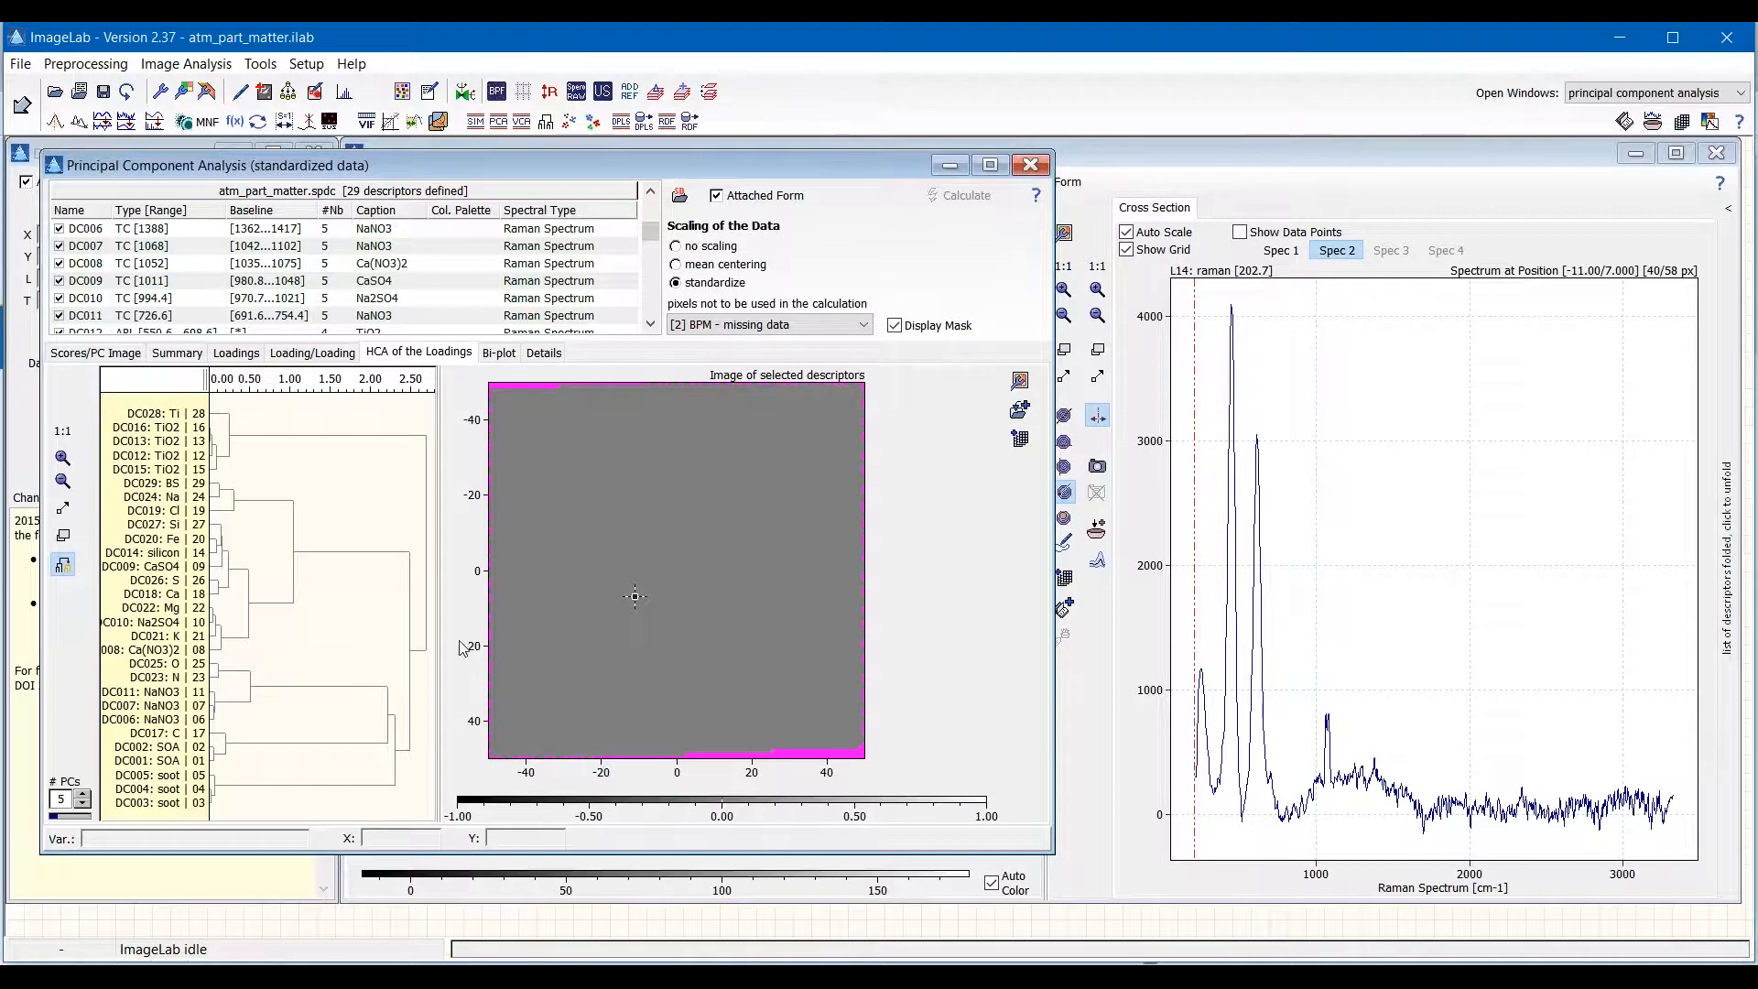
mouse_move(446, 465)
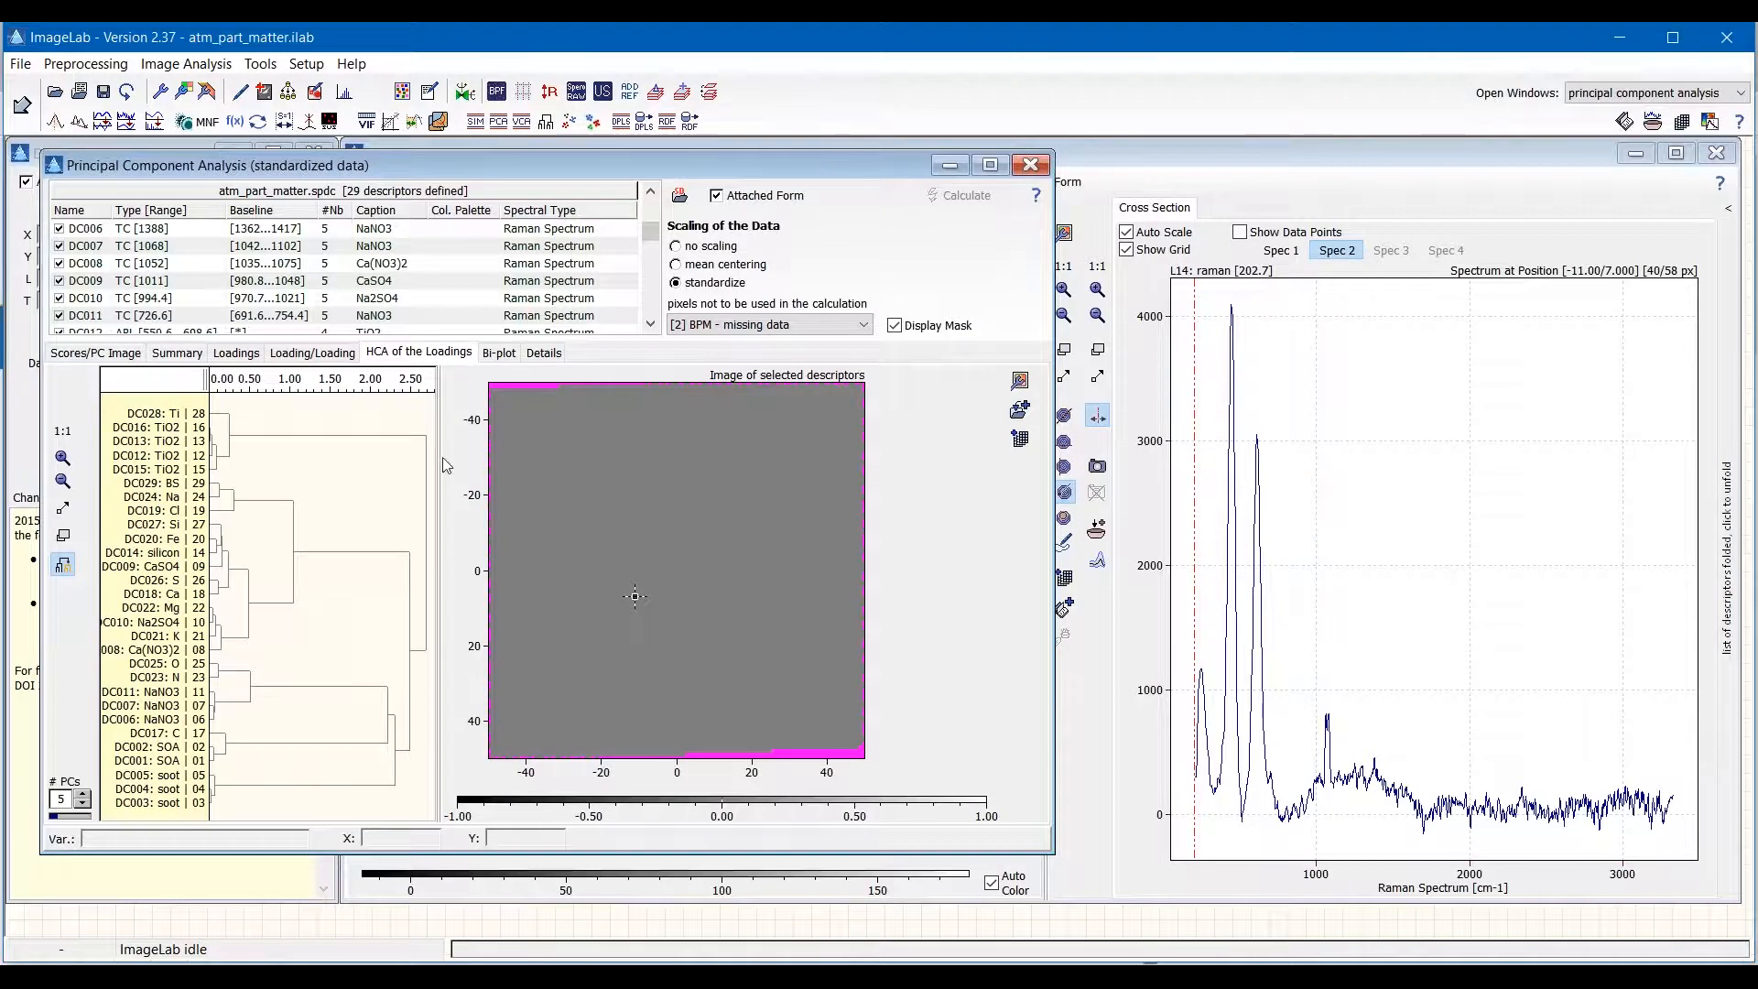
mouse_move(353, 575)
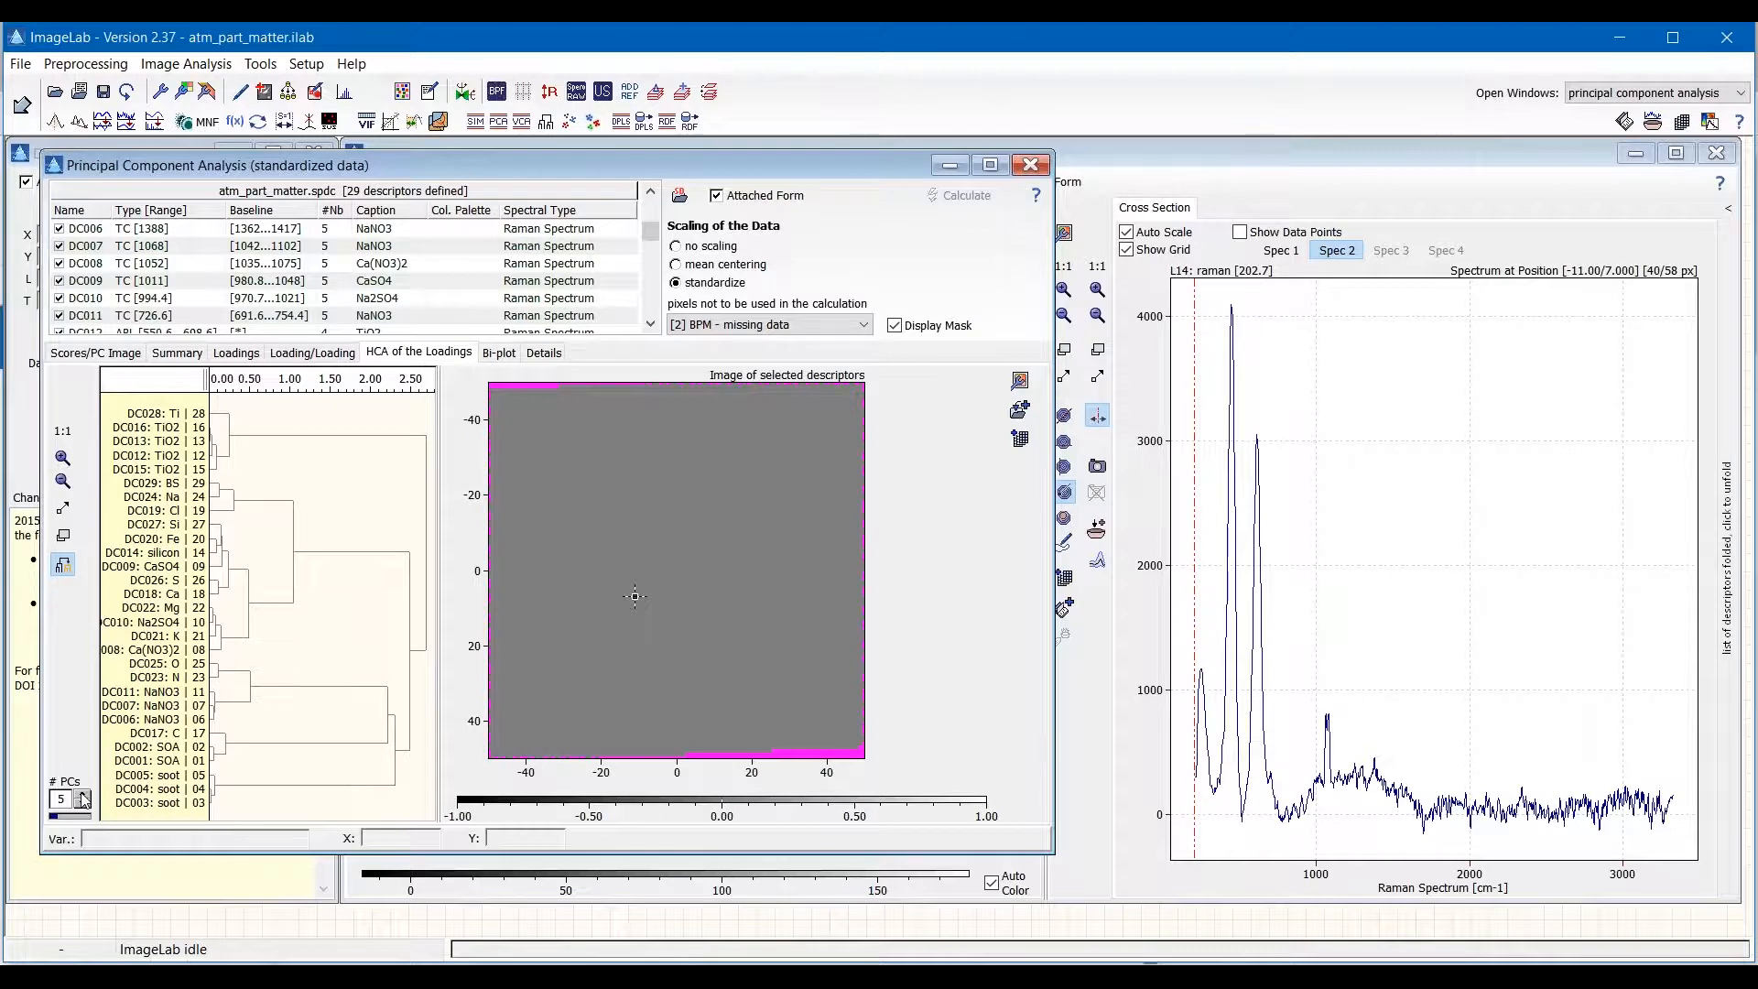
click(81, 794)
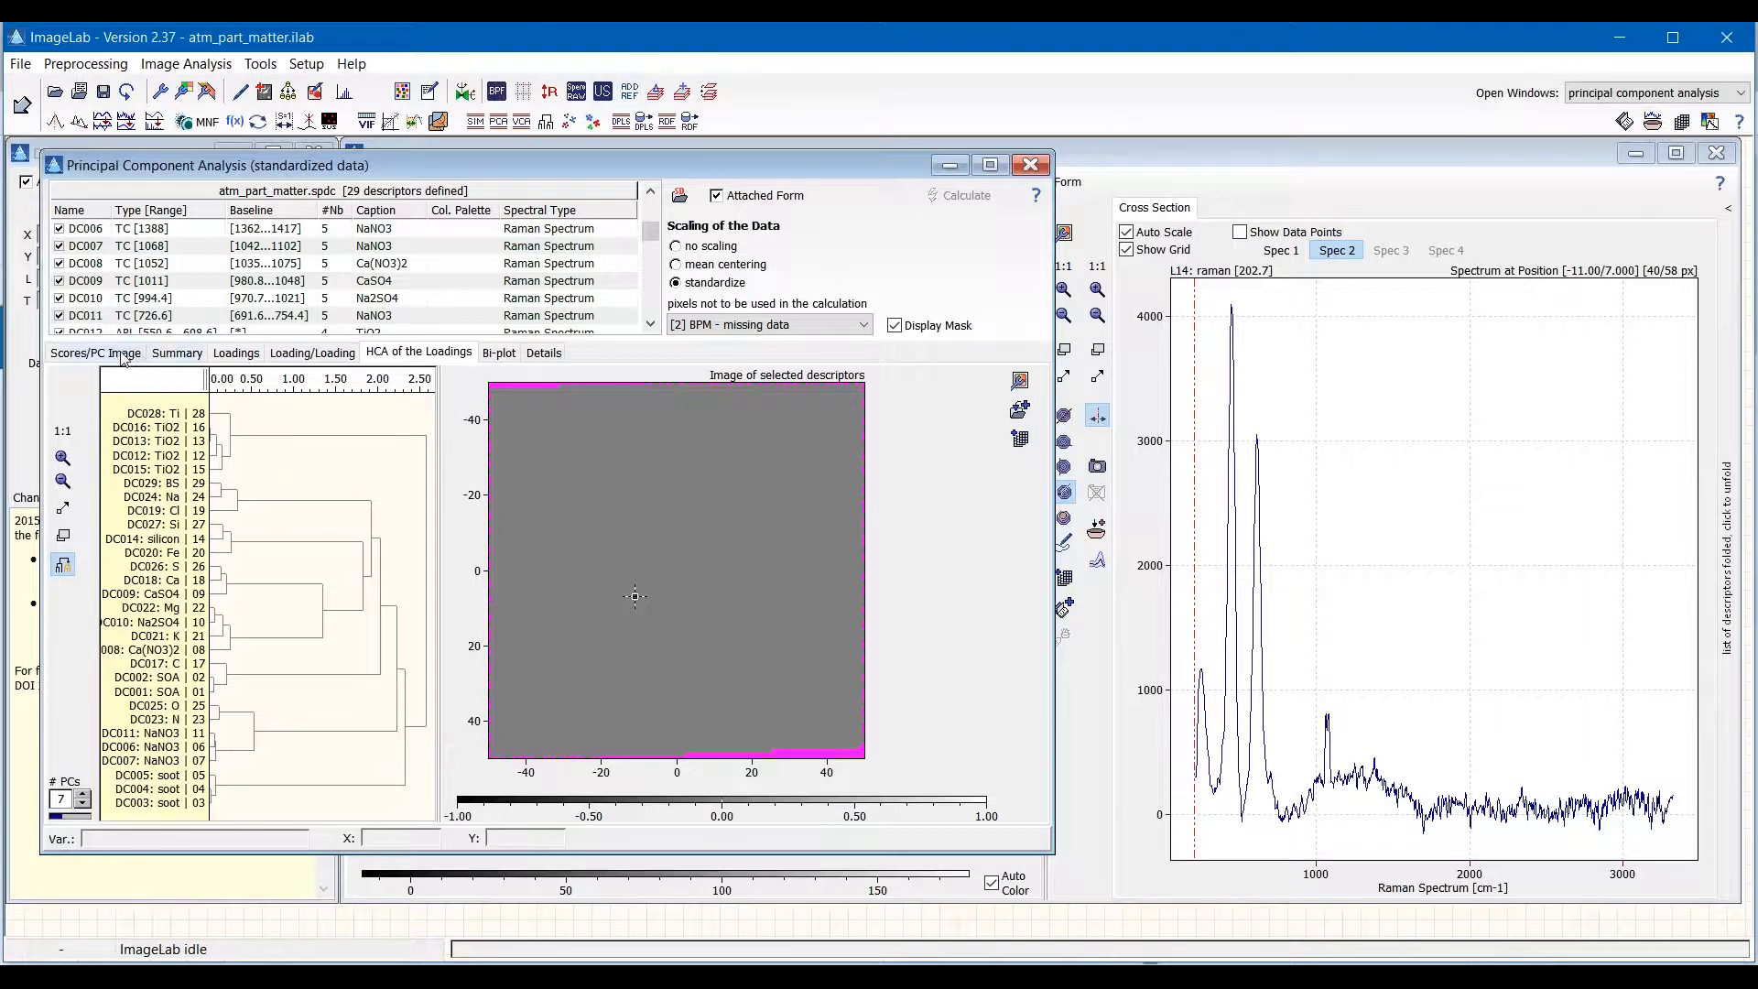
click(176, 352)
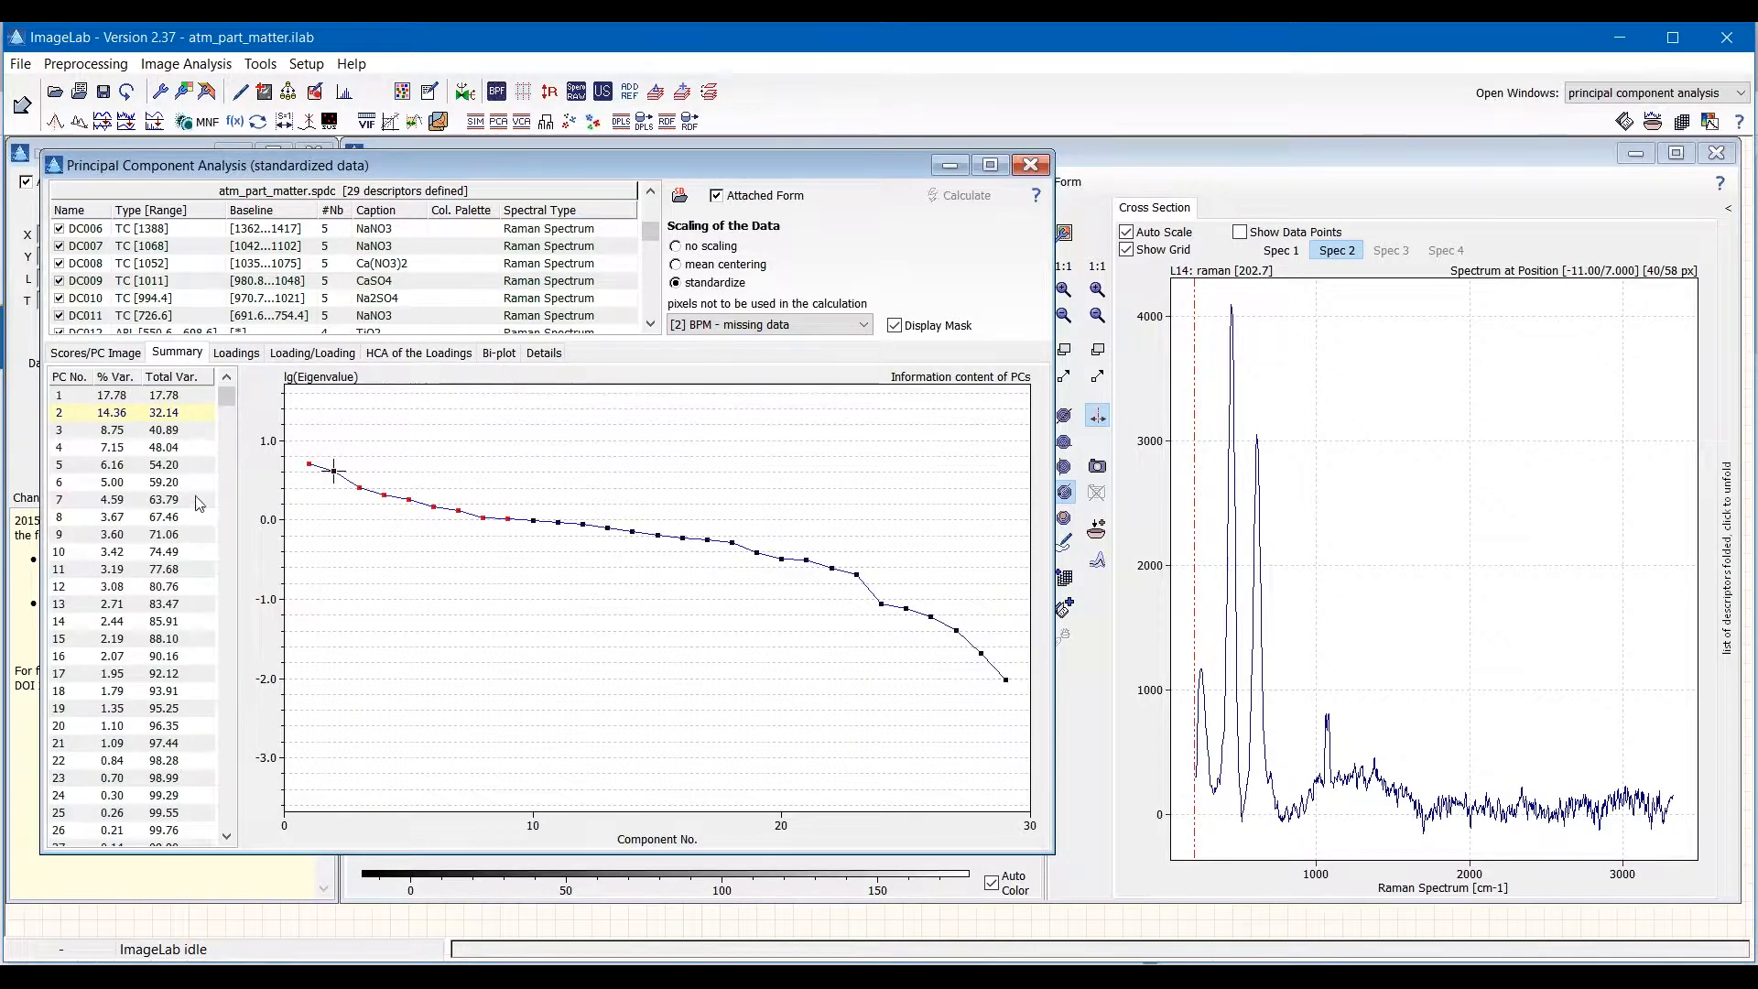
mouse_move(166, 508)
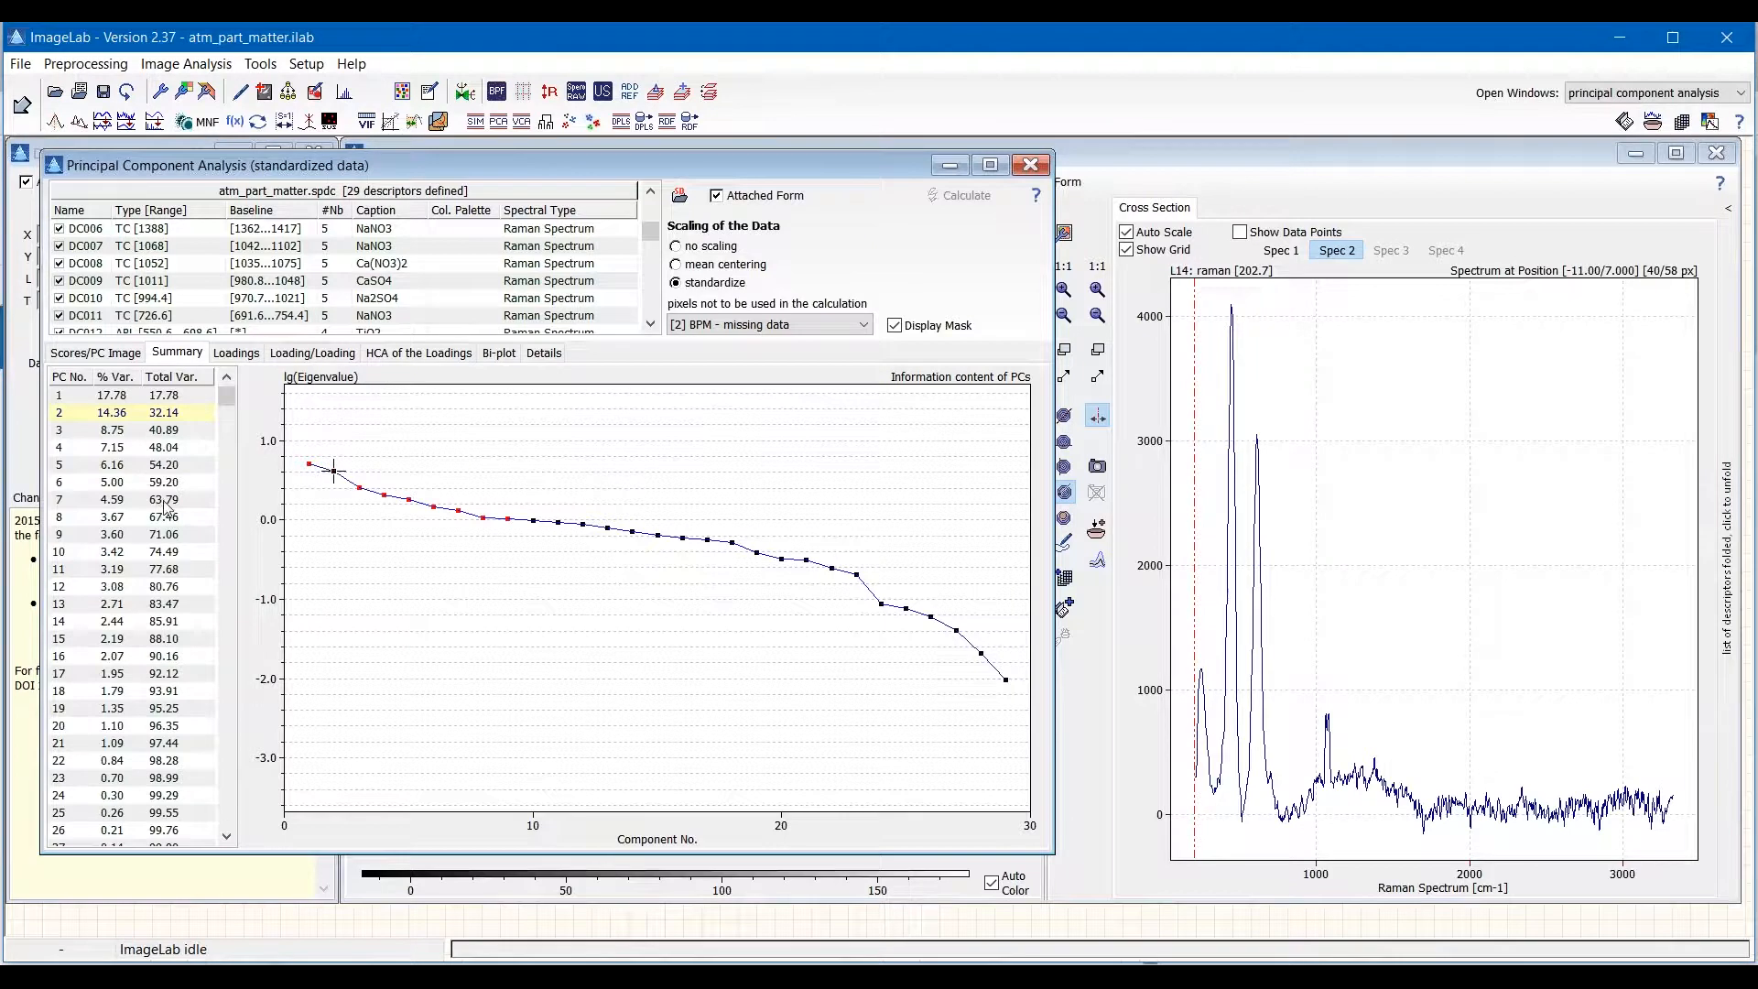
click(419, 352)
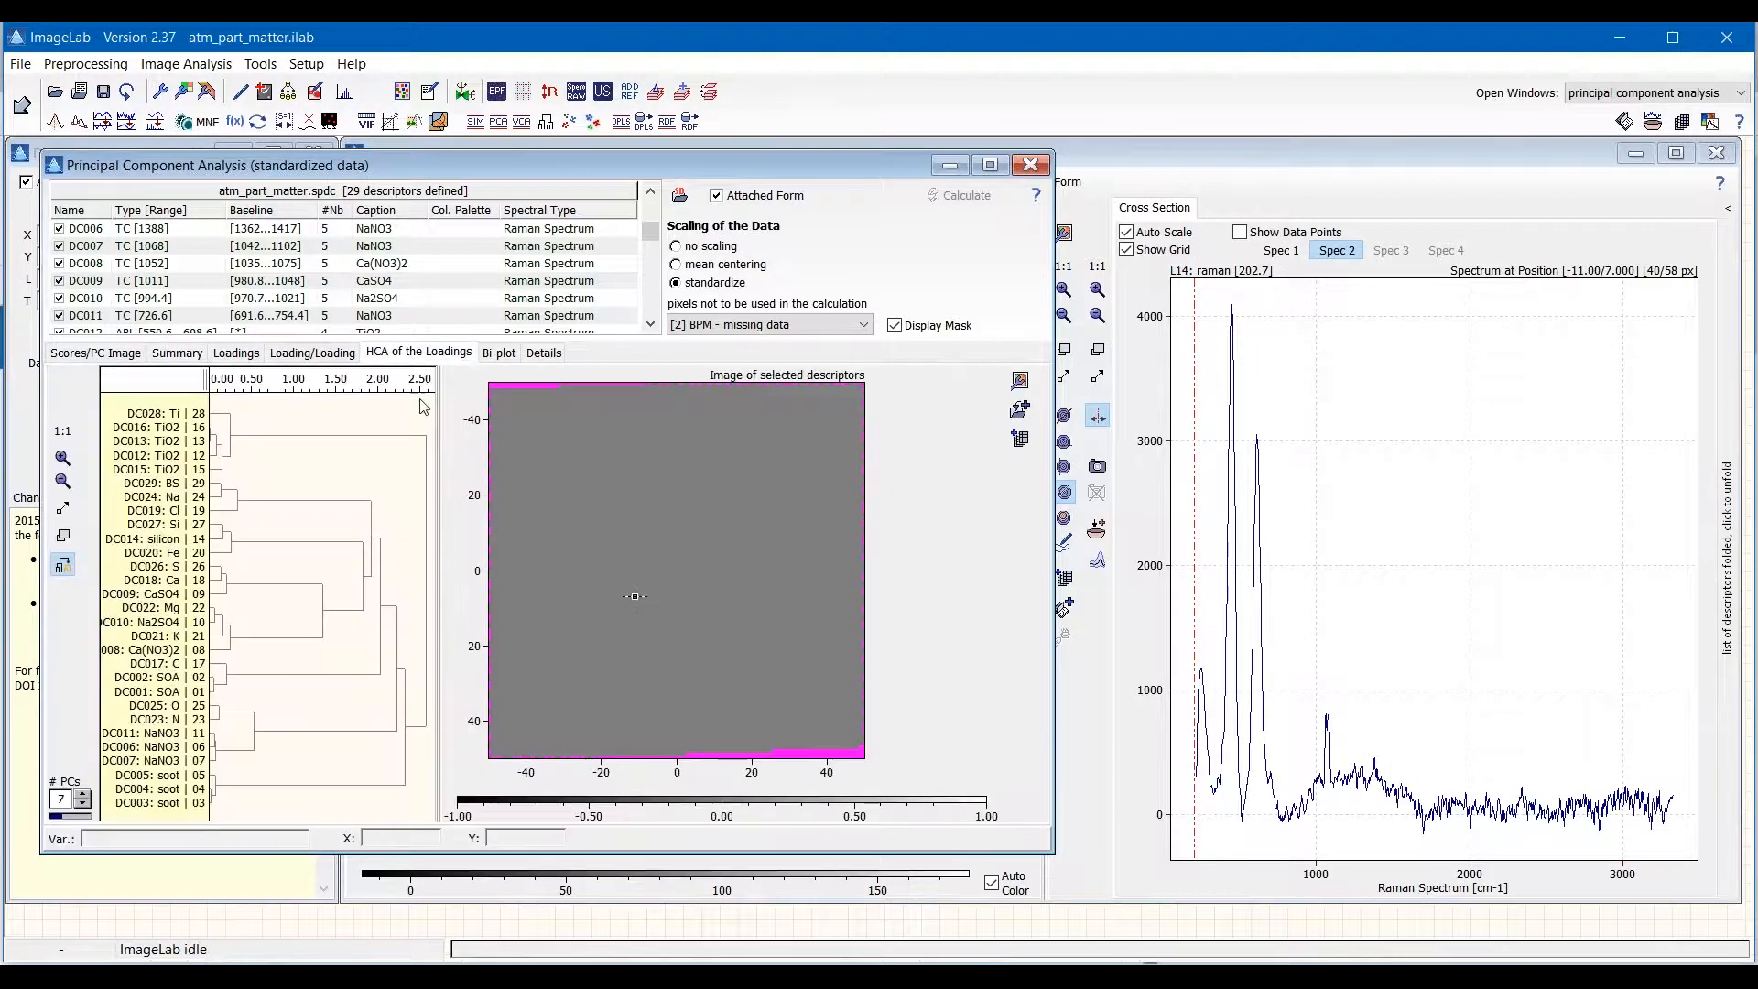
mouse_move(326, 664)
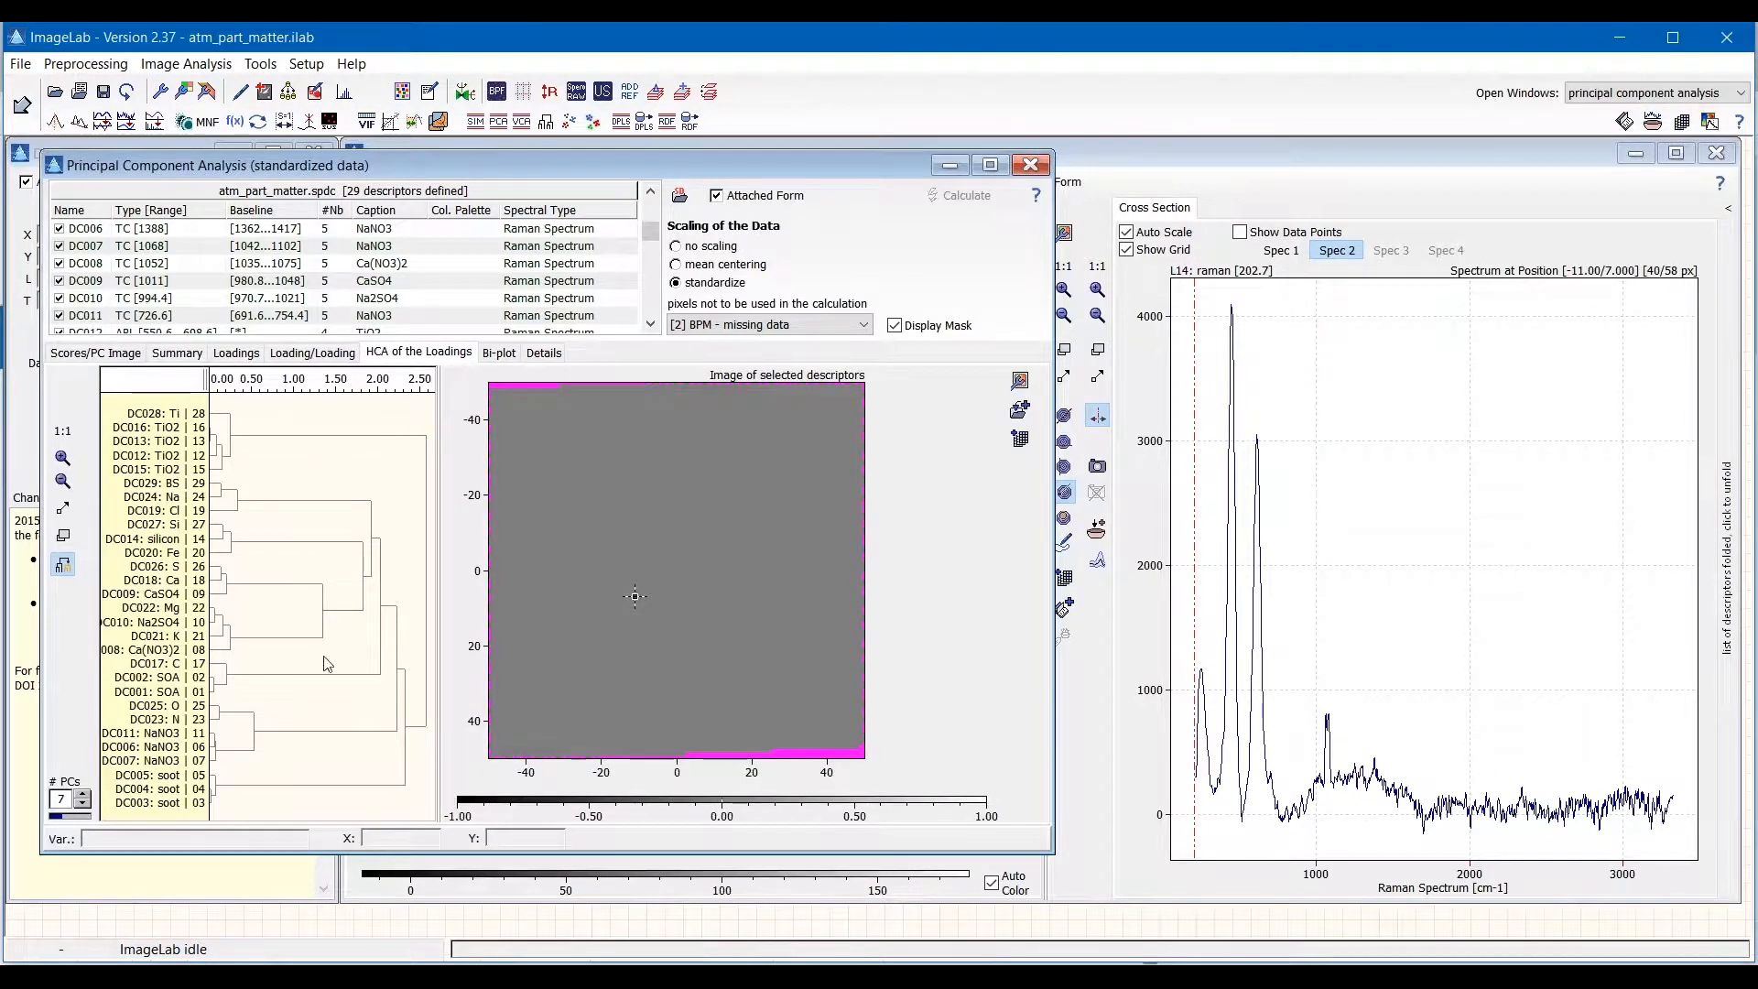
mouse_move(301, 796)
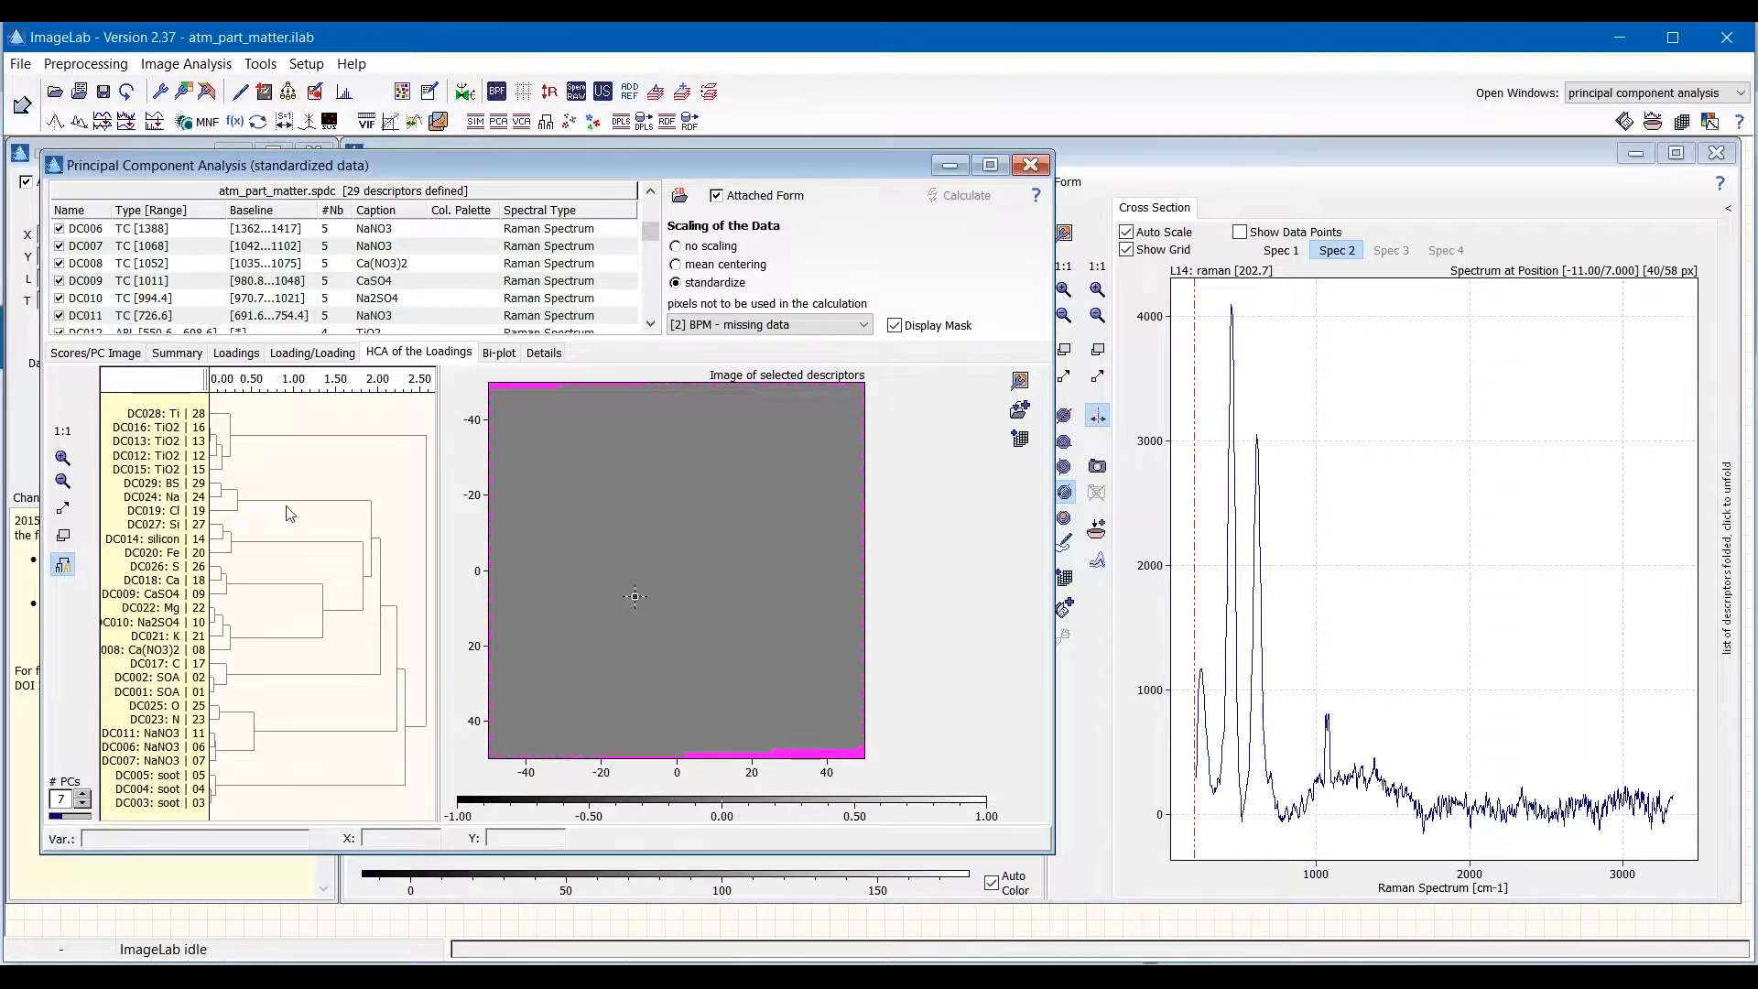
mouse_move(261, 449)
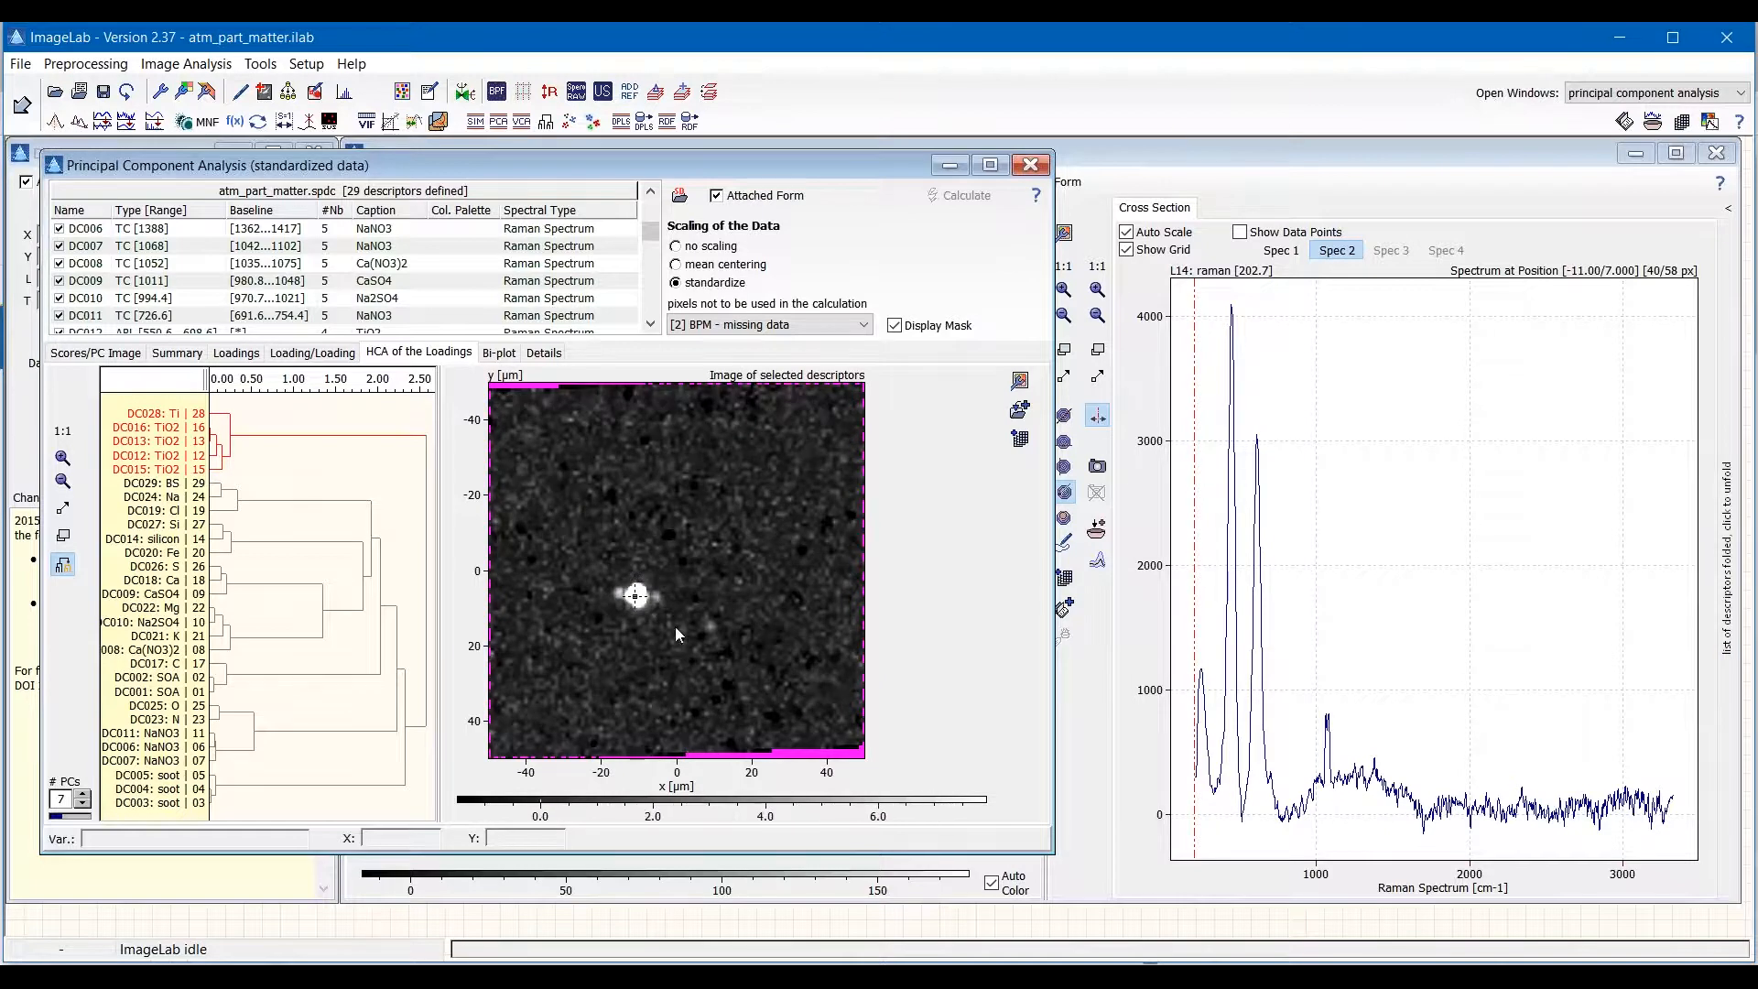
mouse_move(770, 689)
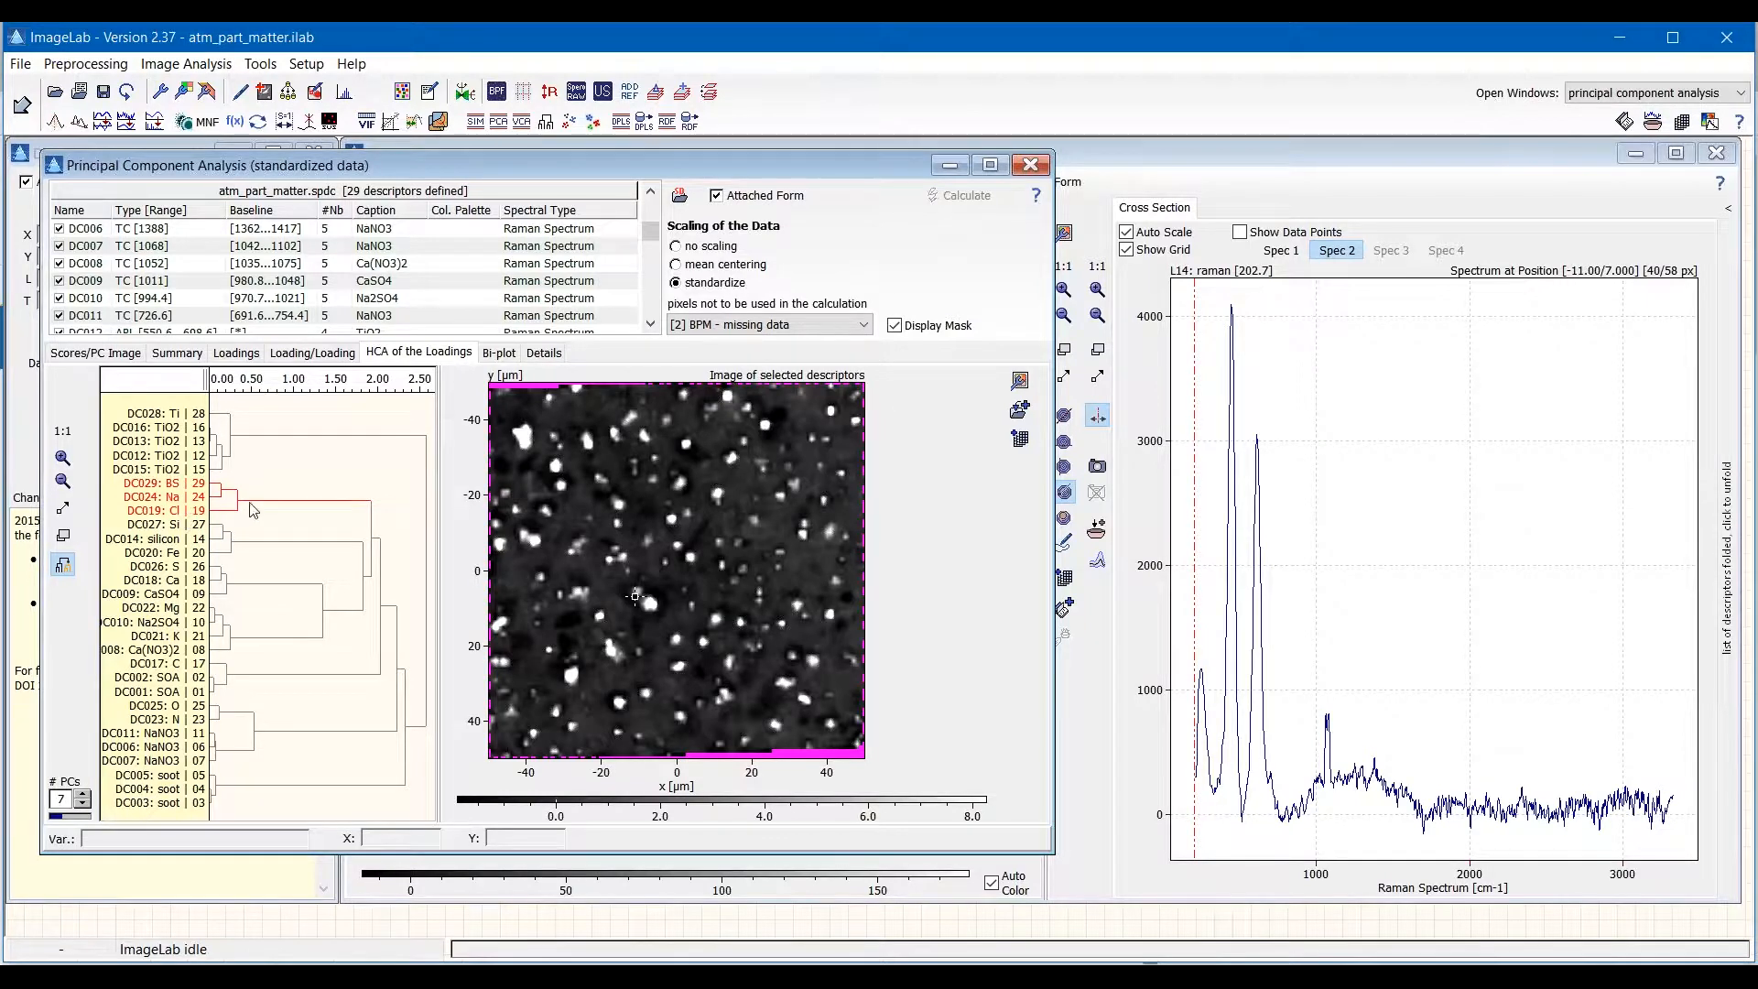
mouse_move(626, 434)
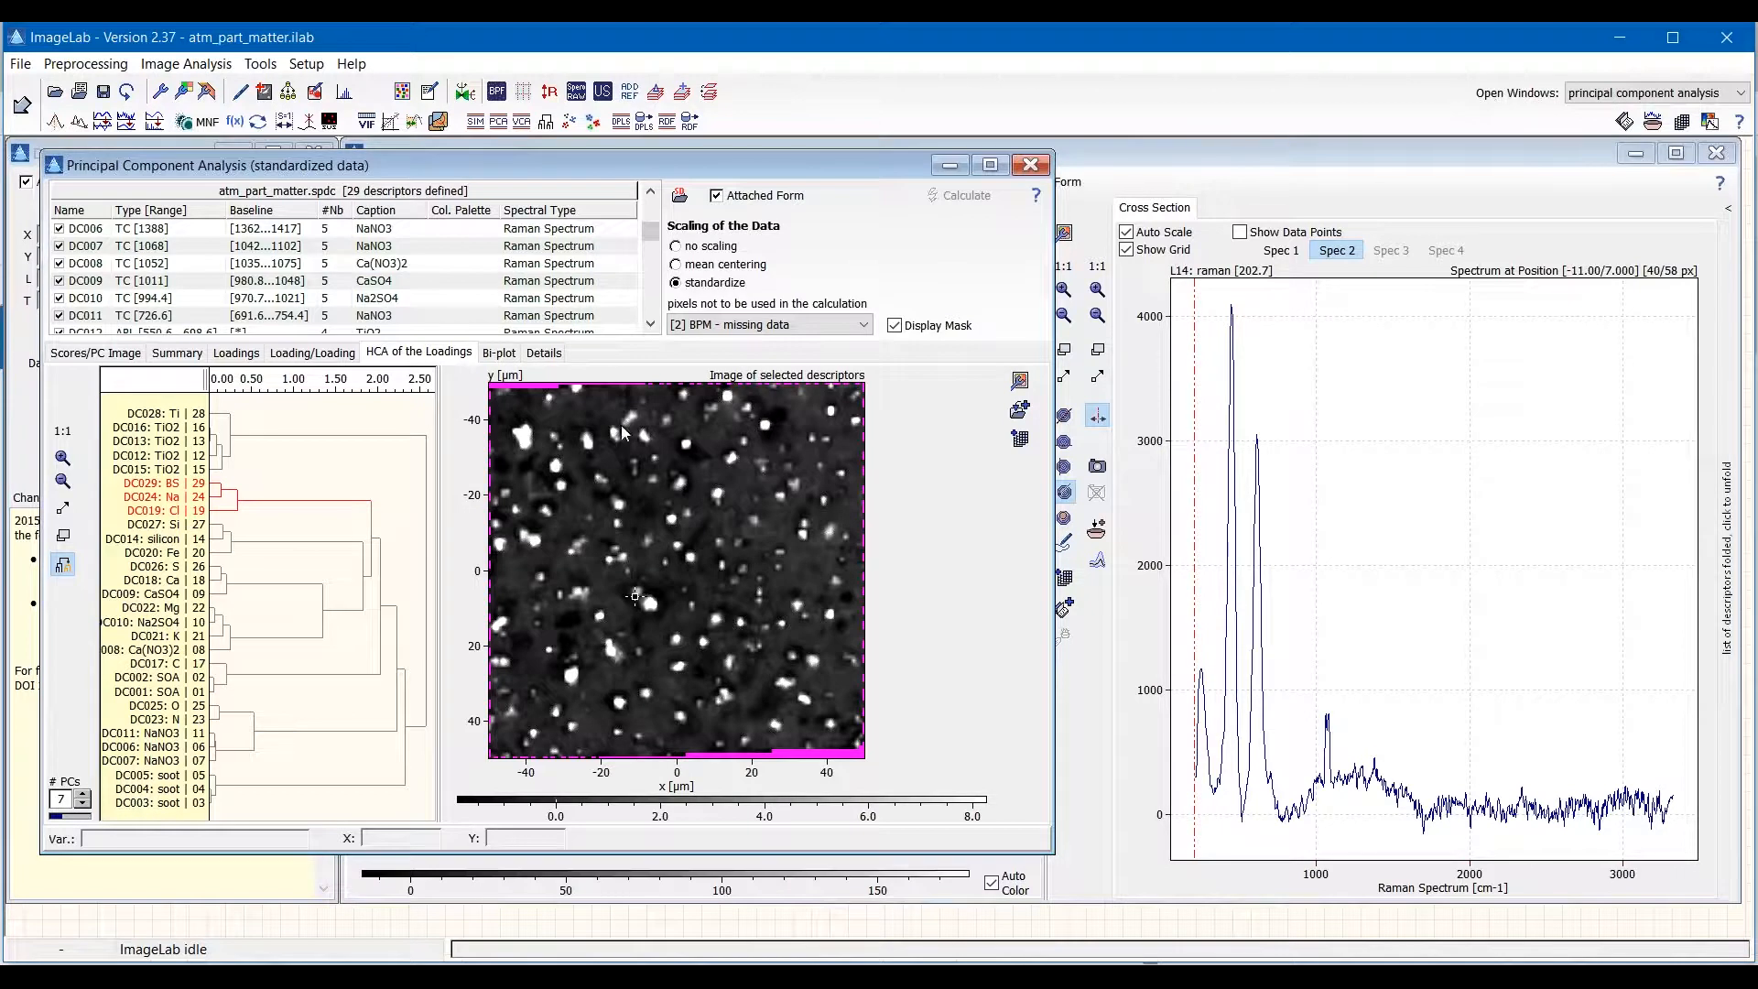
mouse_move(665, 735)
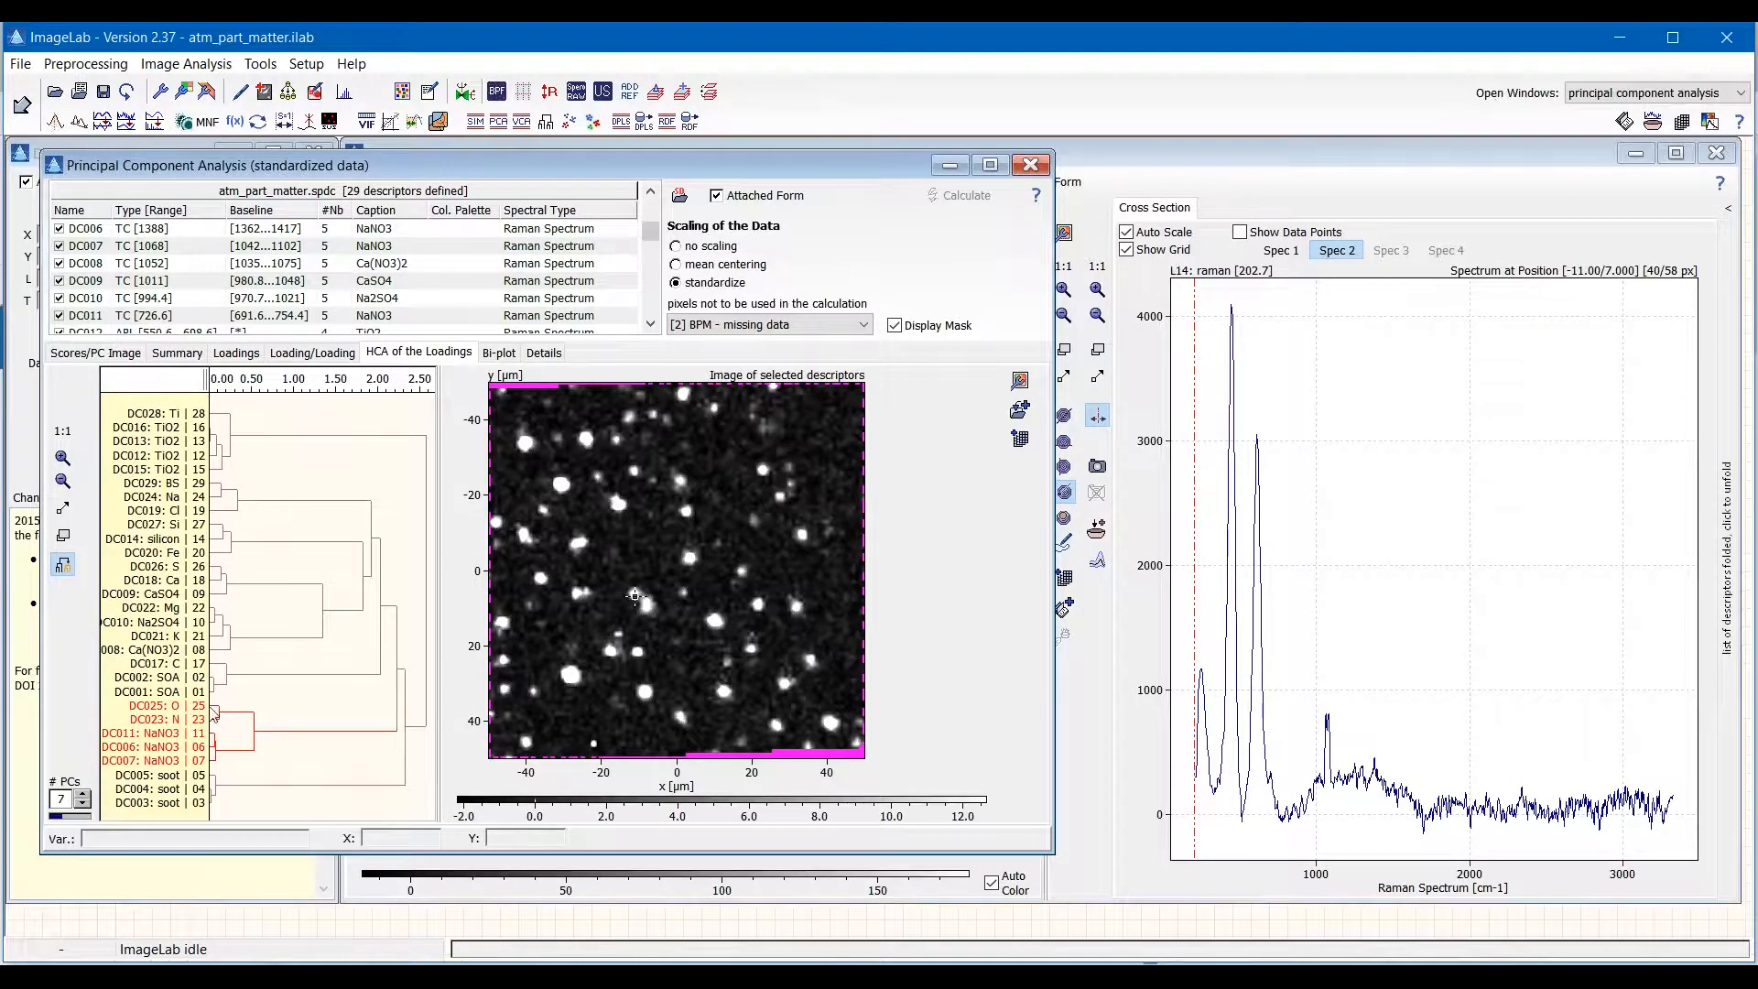
mouse_move(246, 768)
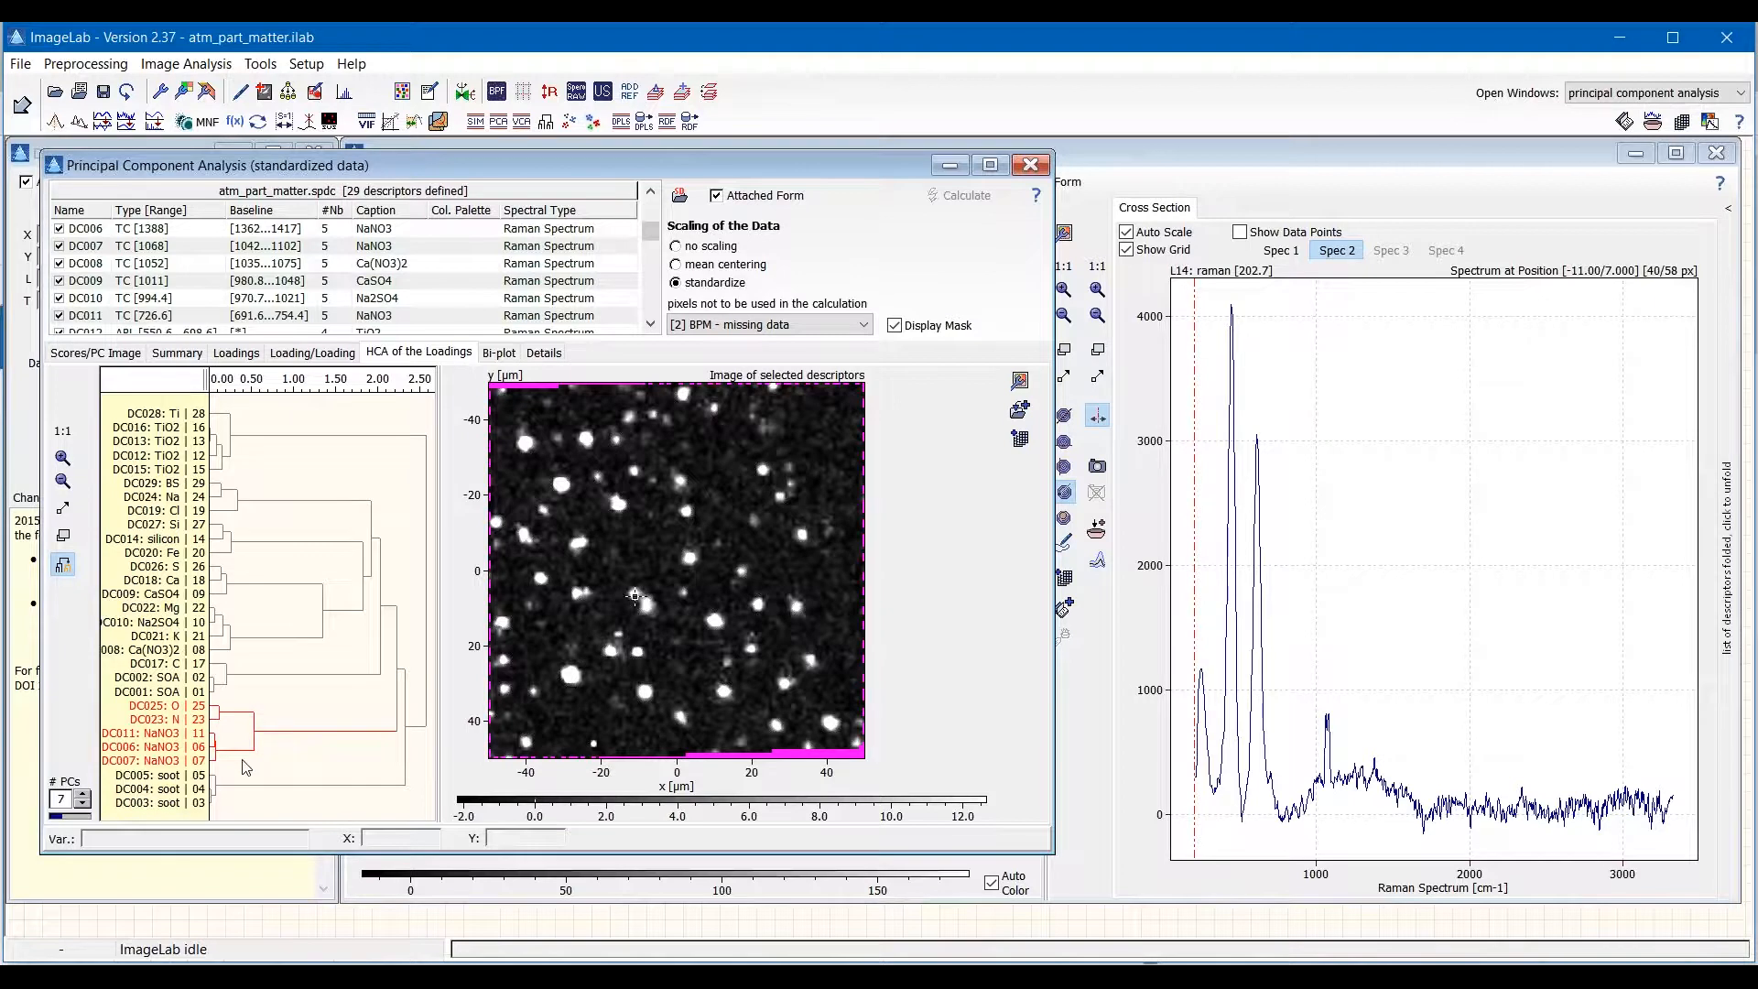
mouse_move(264, 773)
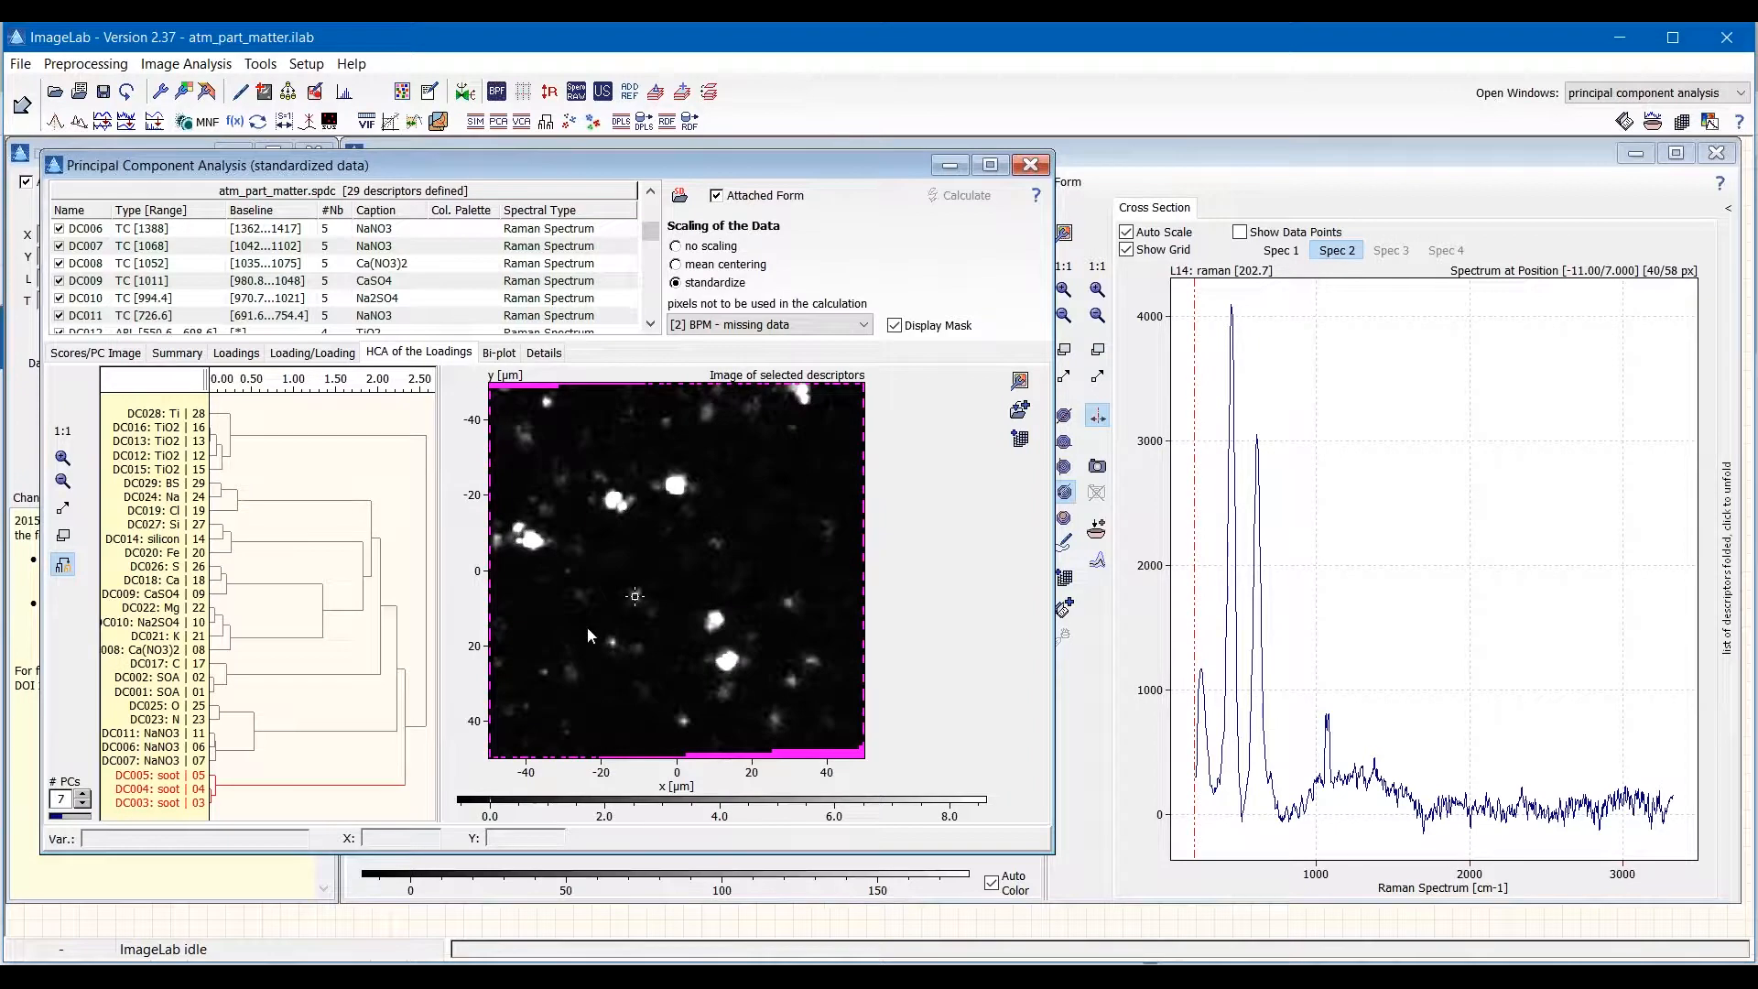
mouse_move(718, 599)
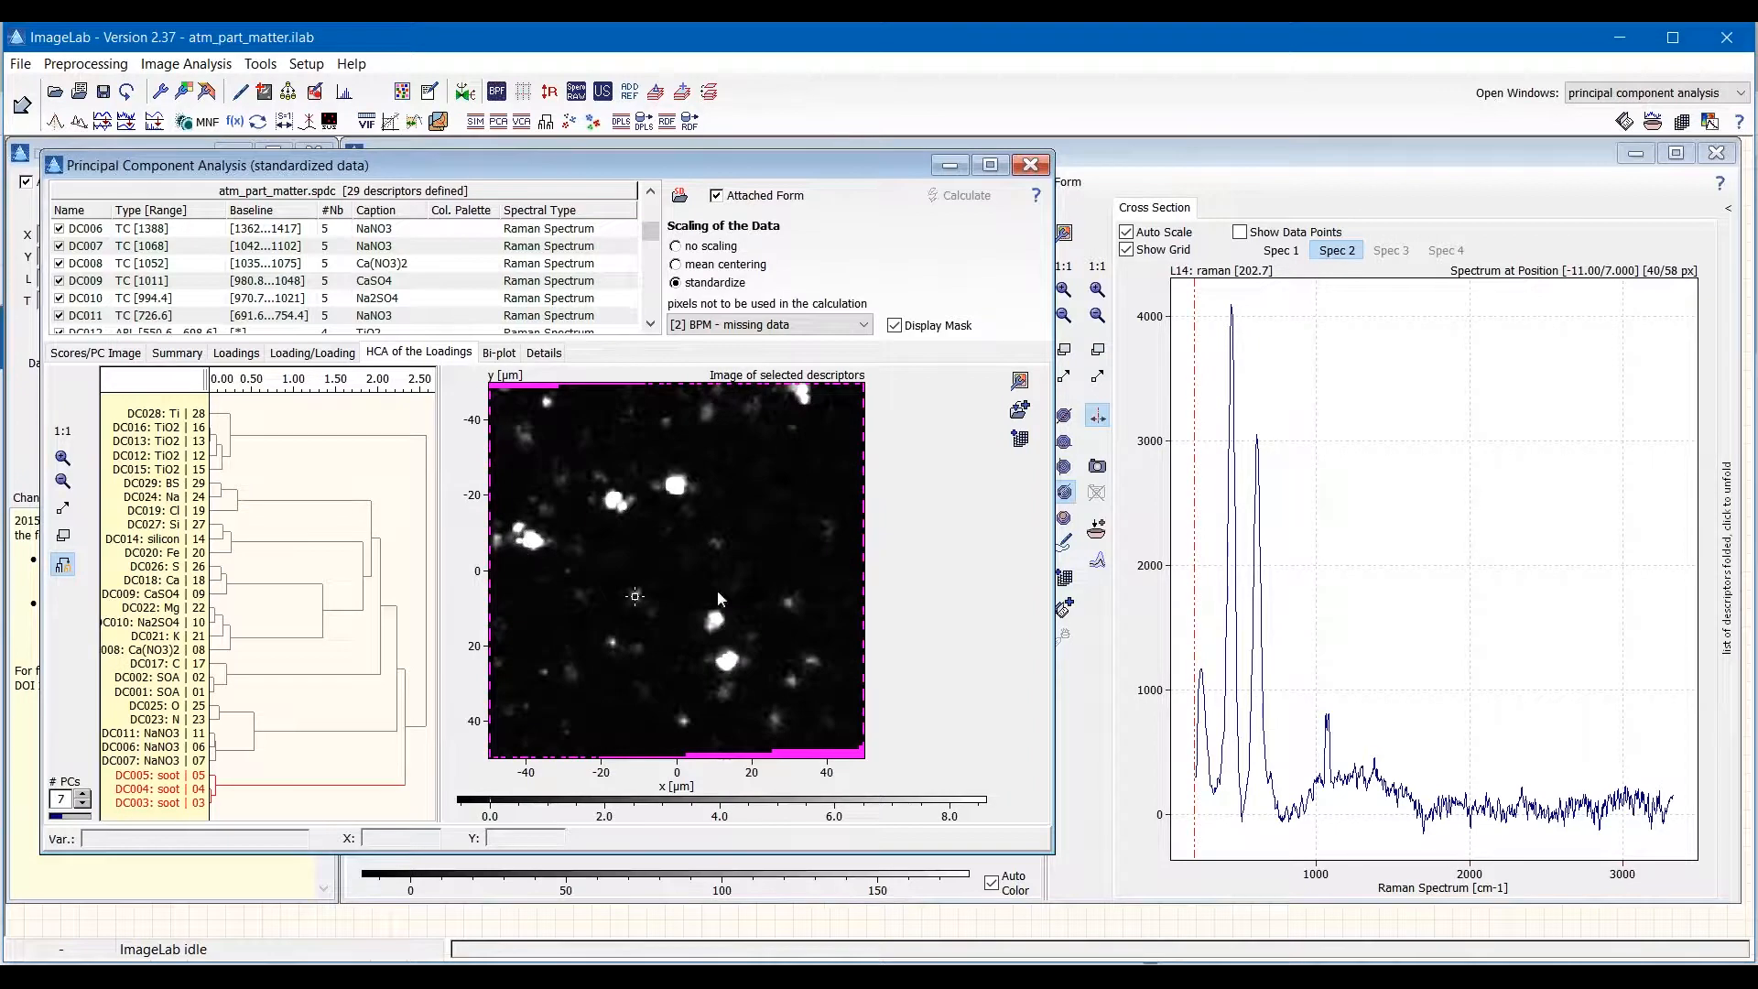
mouse_move(813, 423)
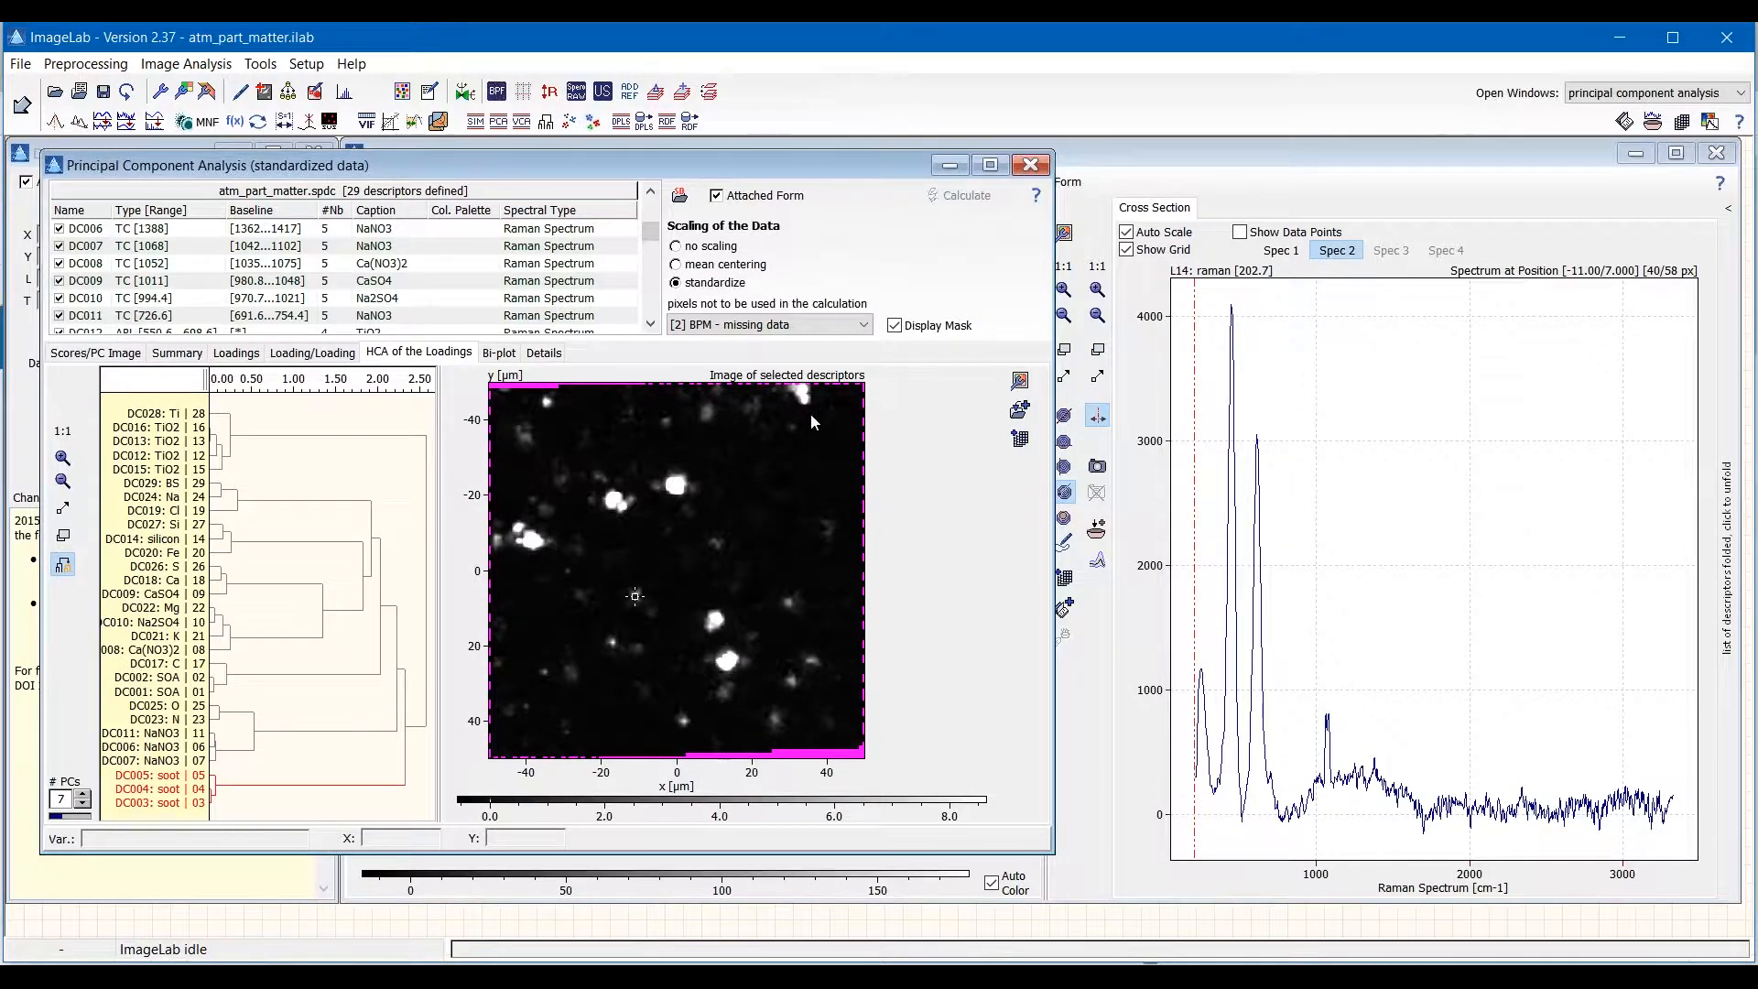
mouse_move(784, 637)
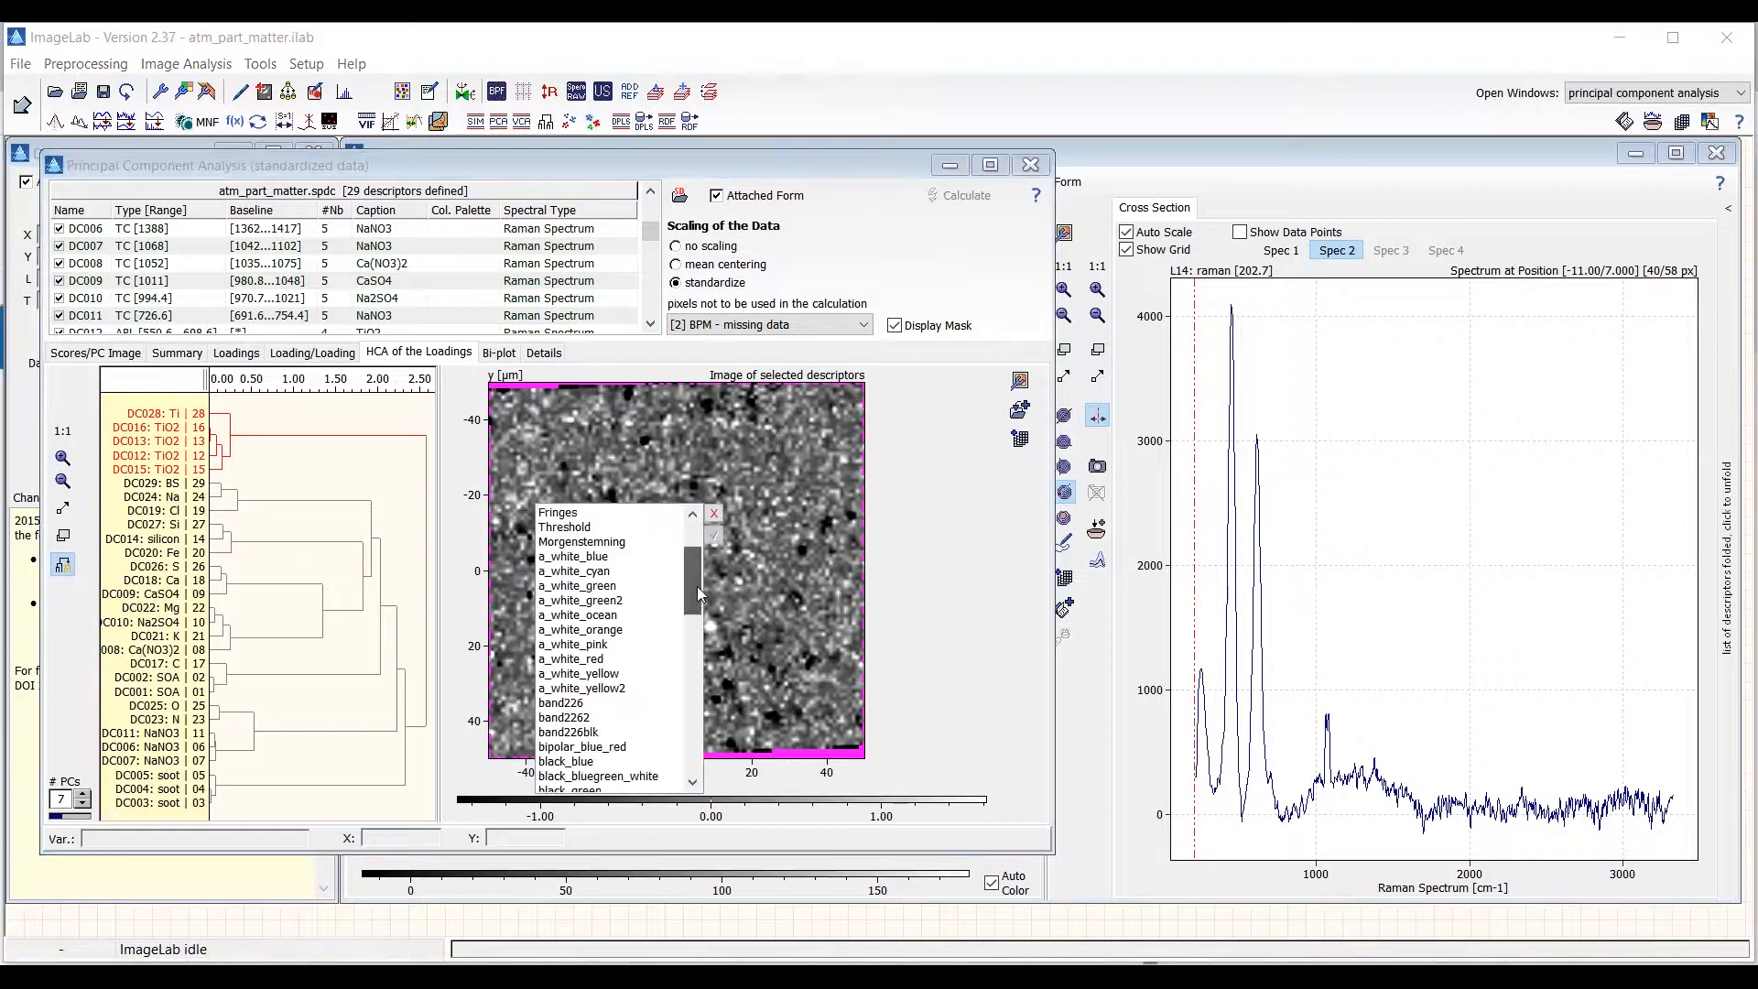
Choose a colour scheme for the TiO2 cluster, toggle its blue layer, and fit the SEM image.
click(573, 541)
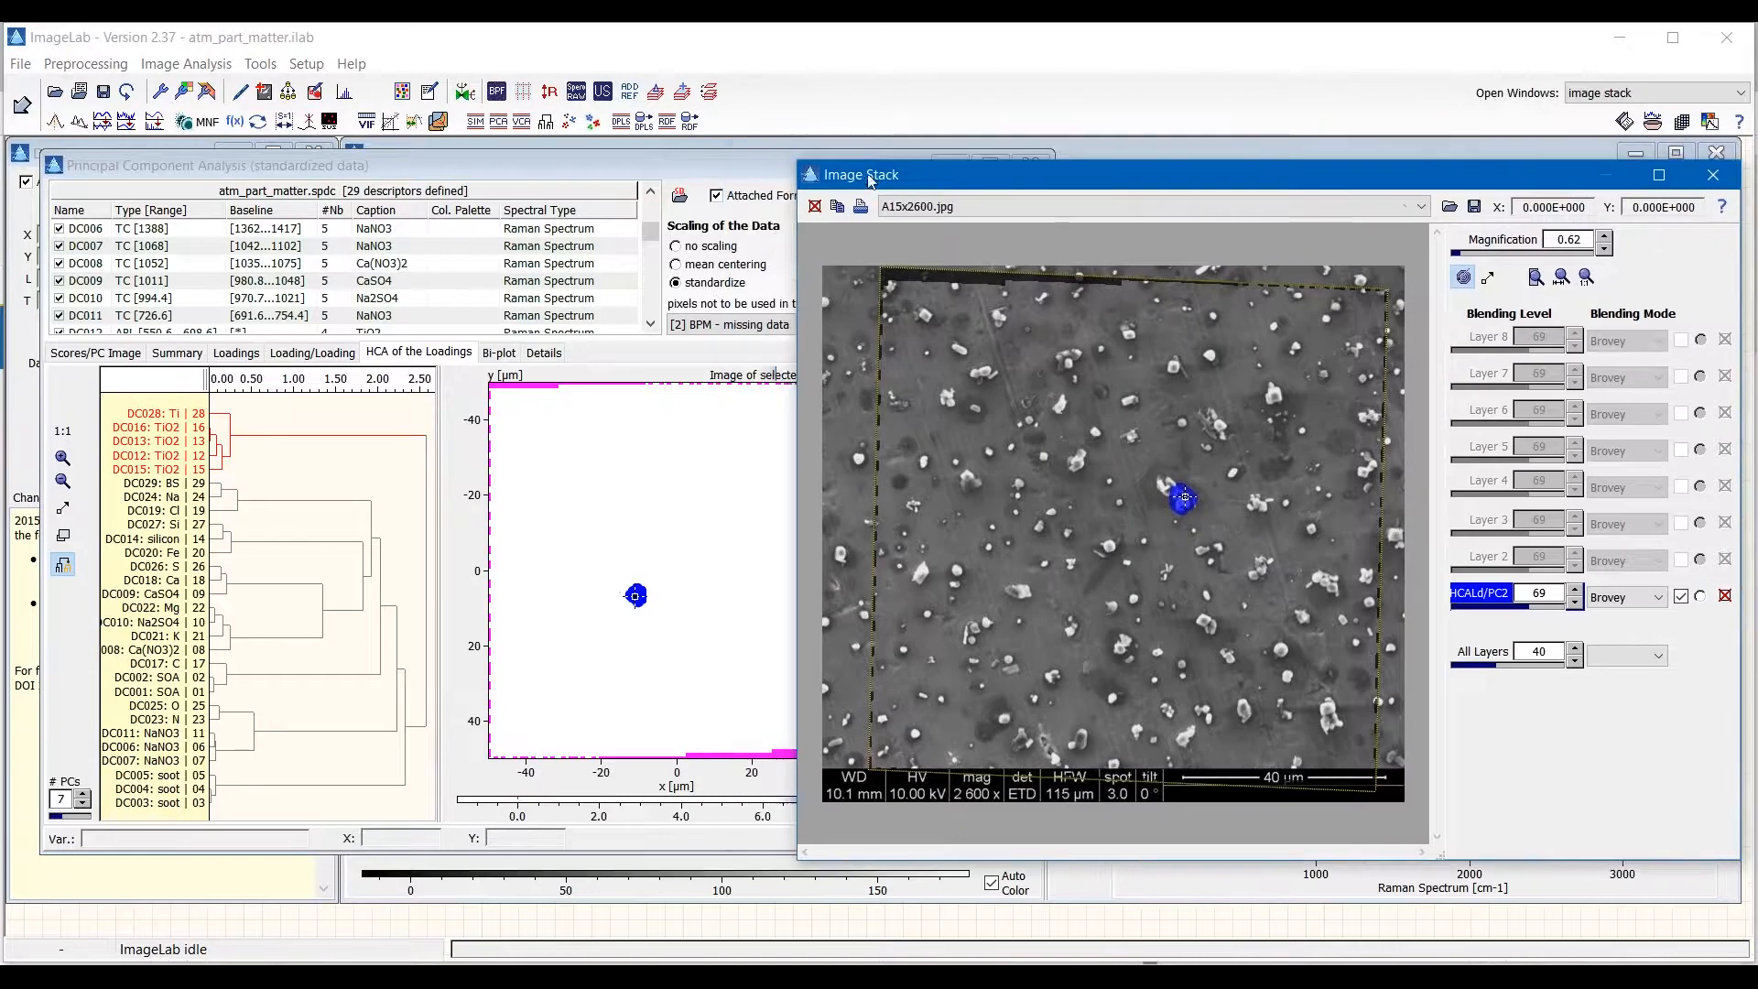
mouse_move(1186, 501)
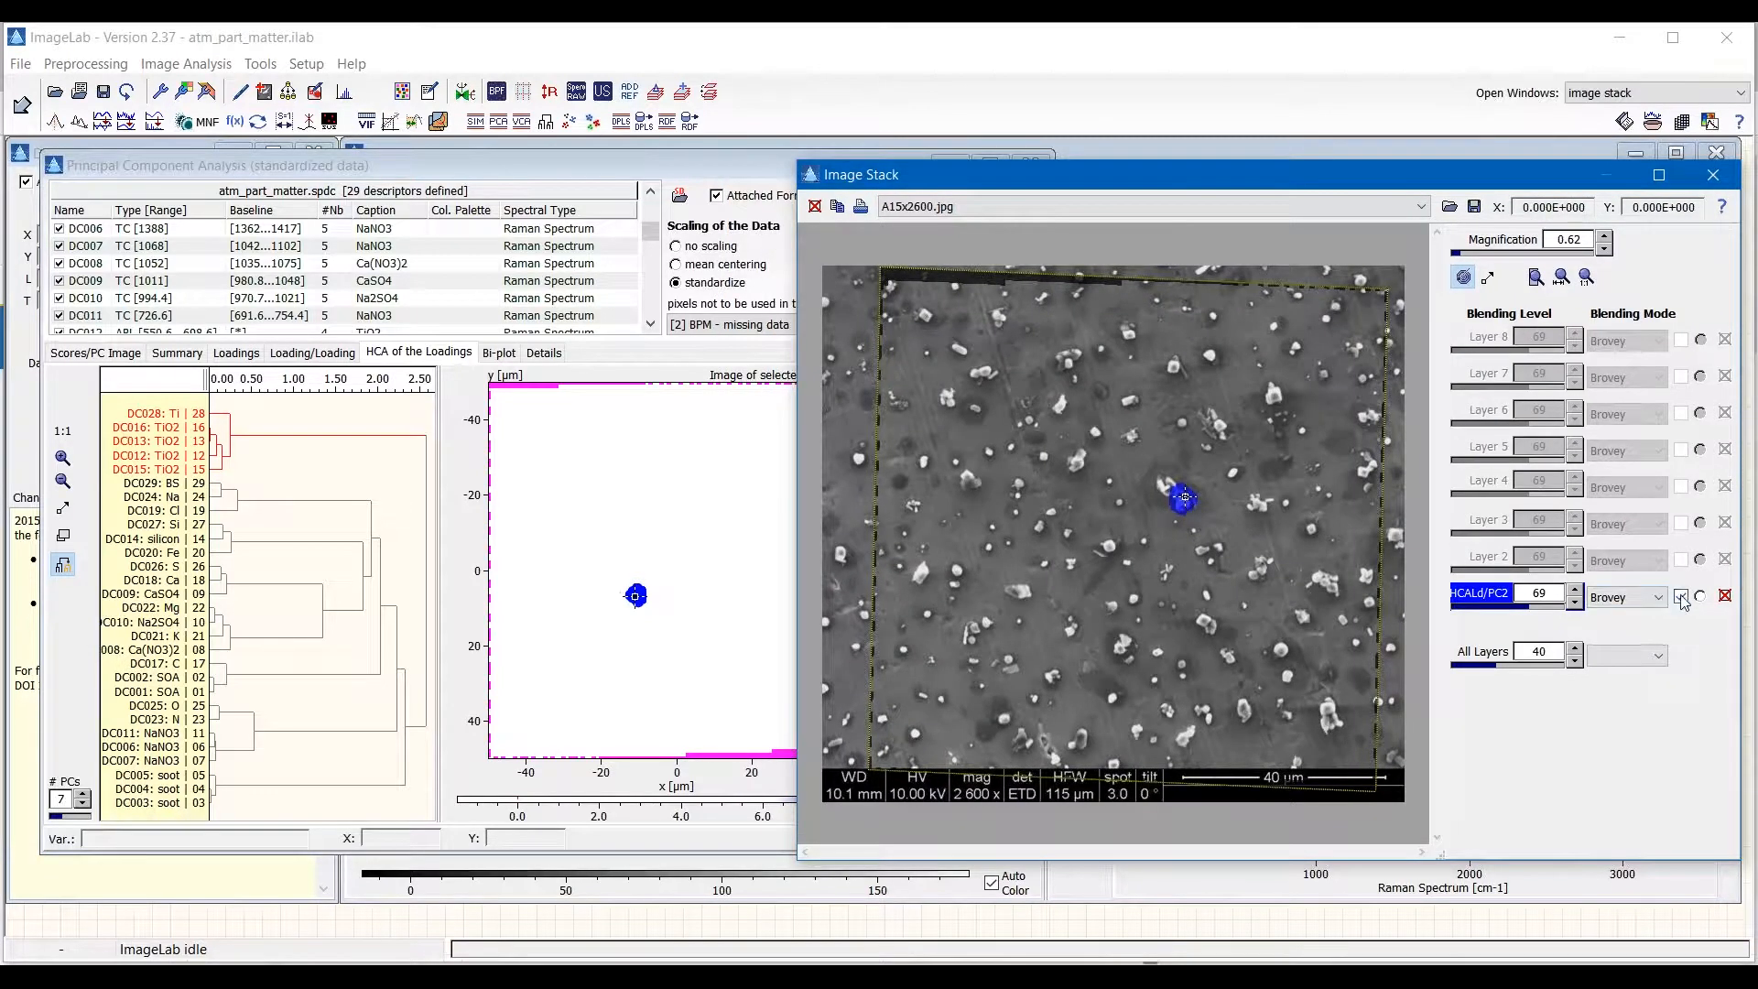
click(1681, 595)
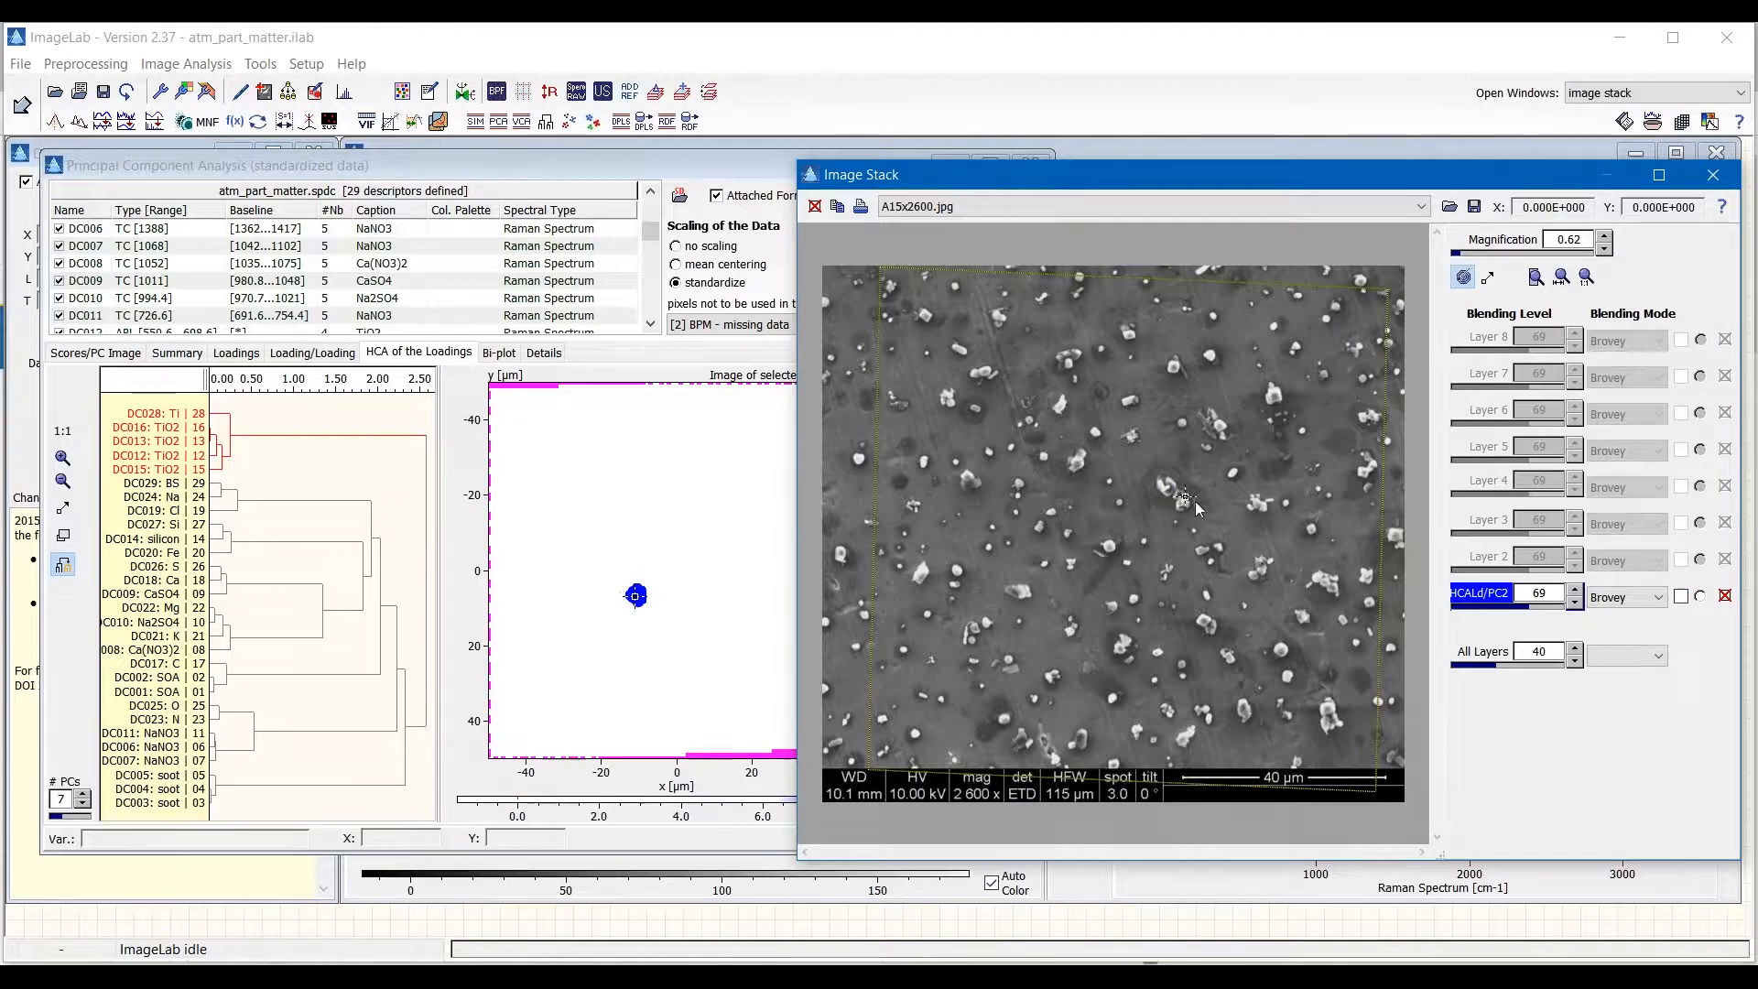
mouse_move(1513, 277)
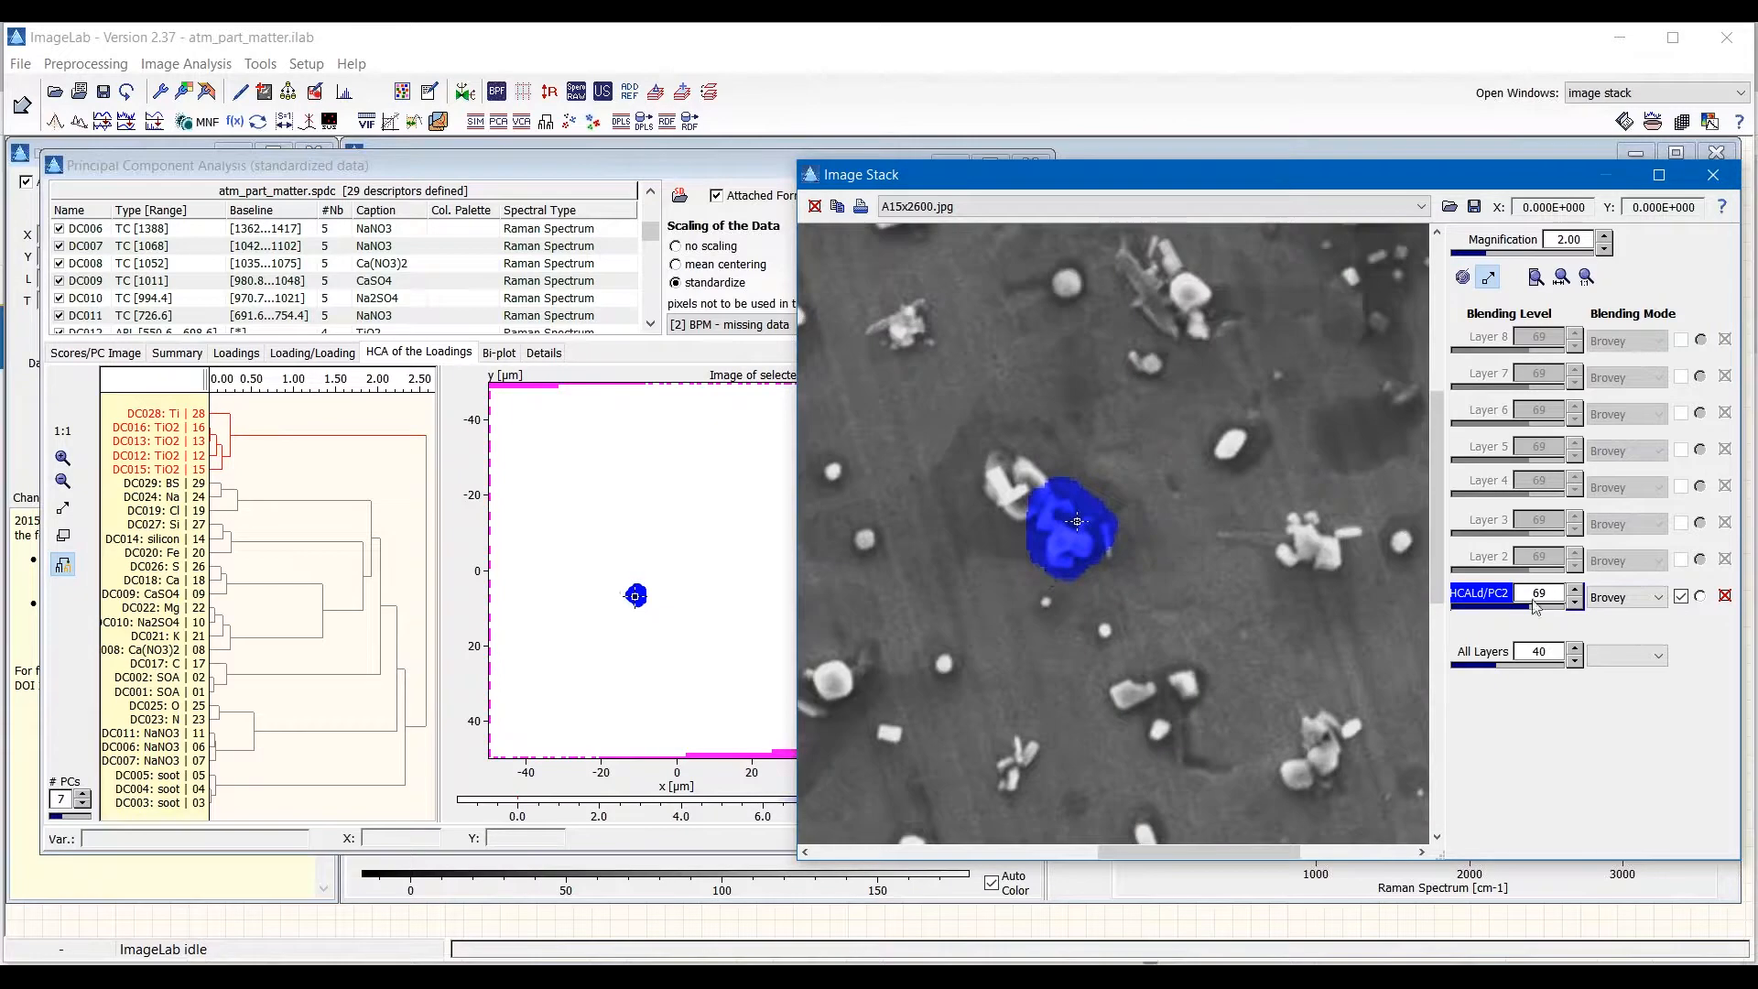
mouse_move(1059, 544)
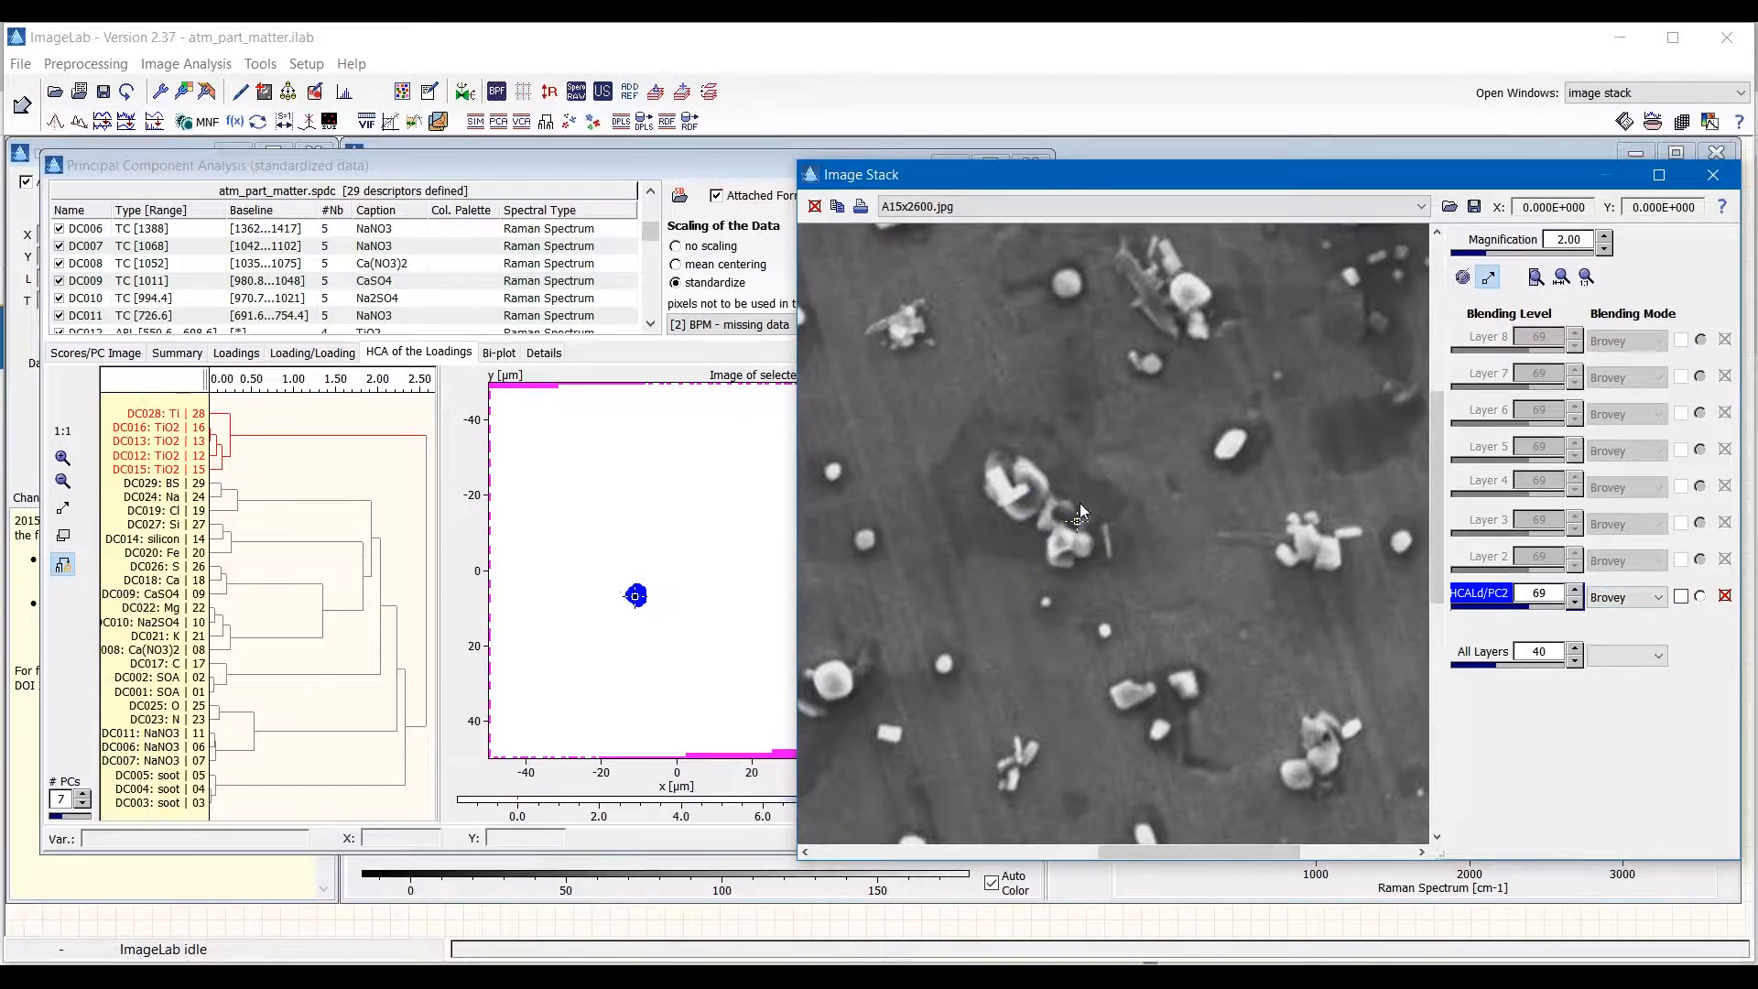
click(1603, 246)
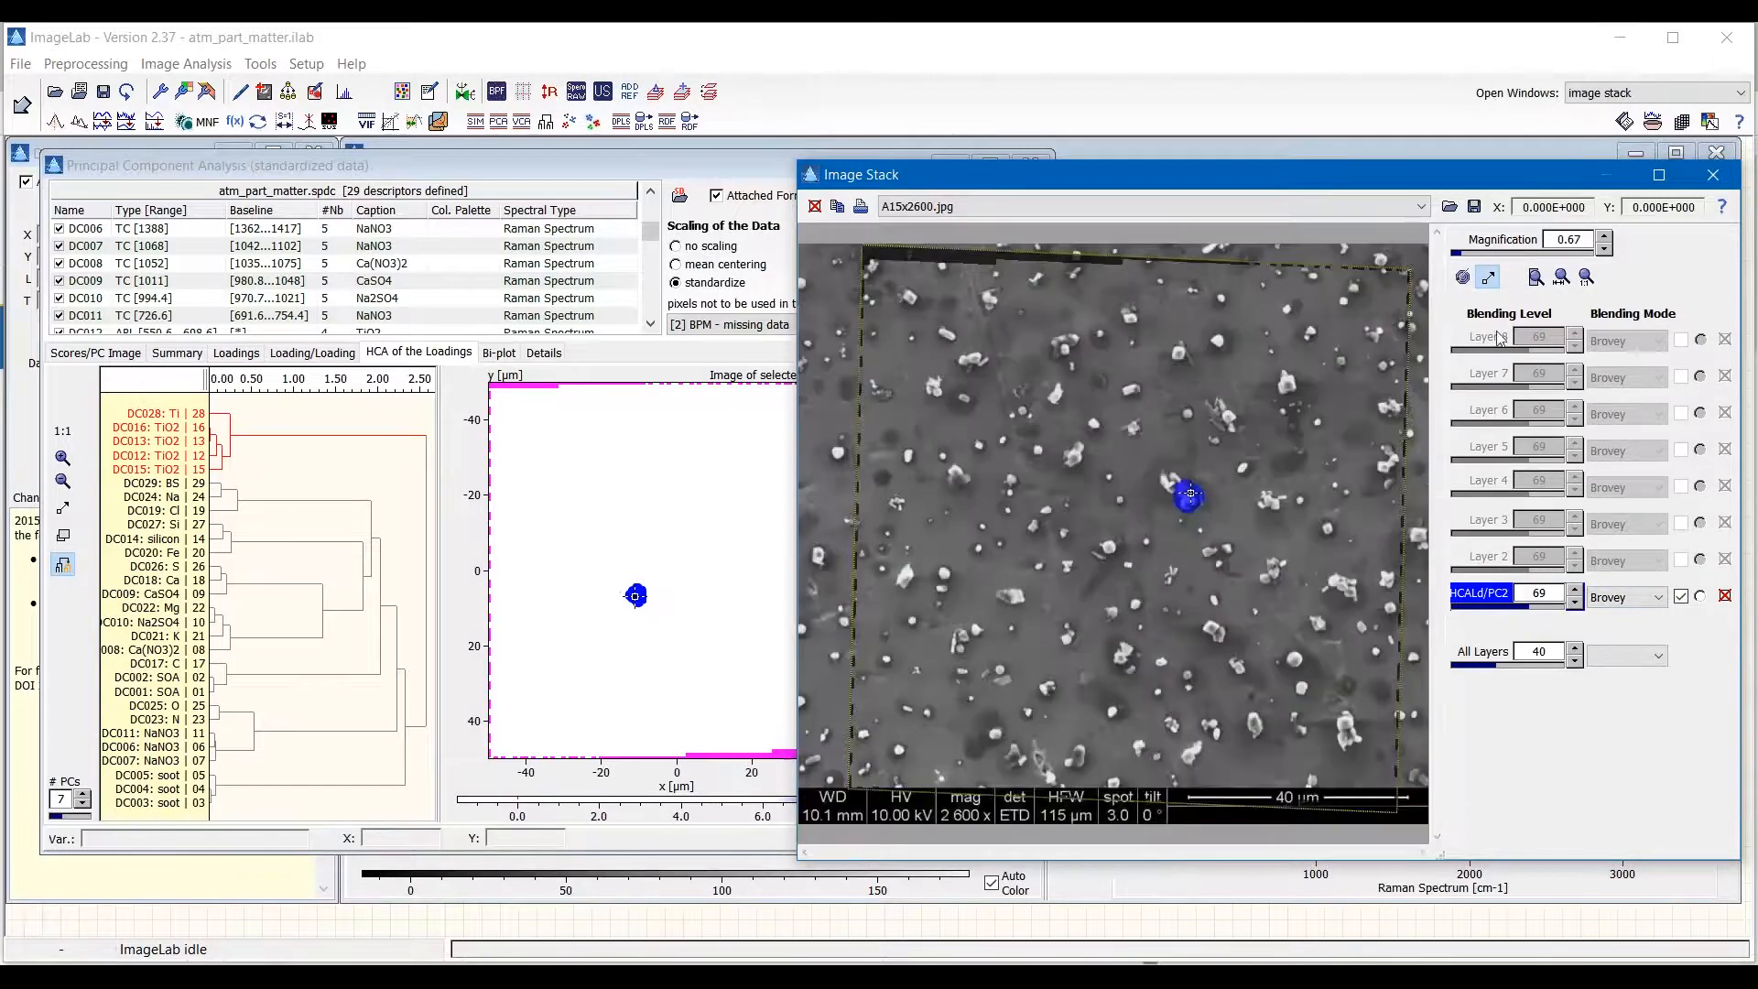
Give the NaCl cluster a green palette, toggle its layer, and select the soot cluster.
click(1713, 174)
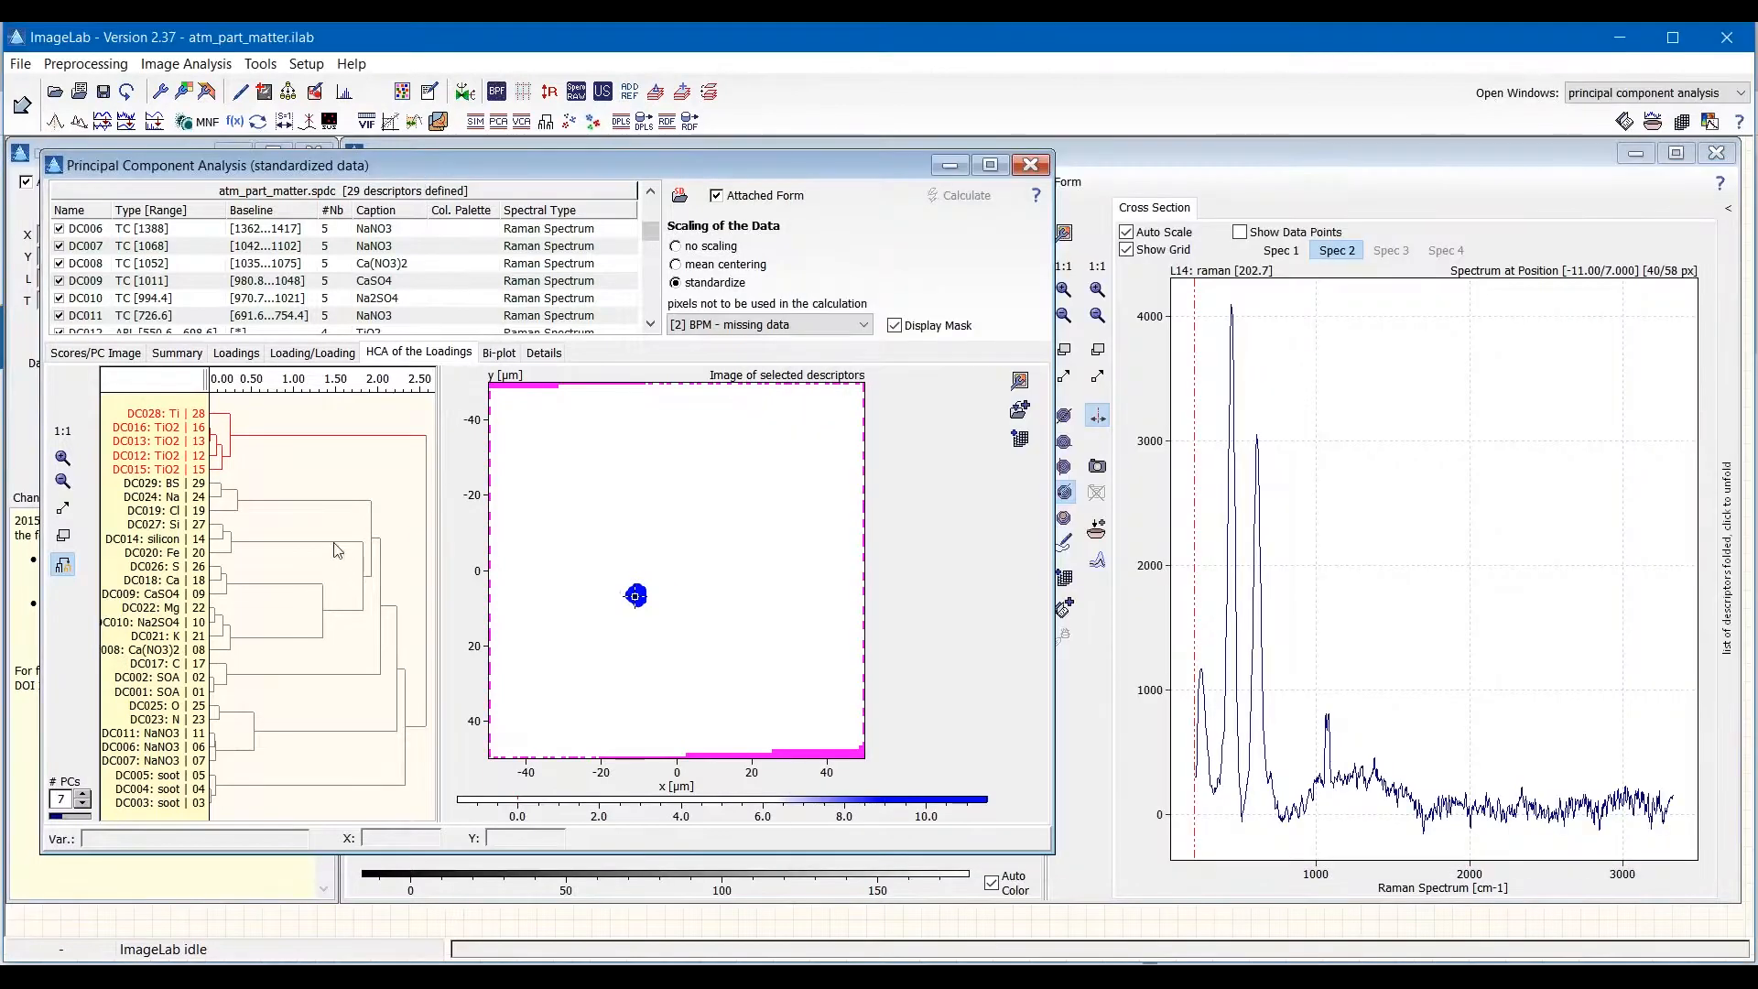
mouse_move(230, 516)
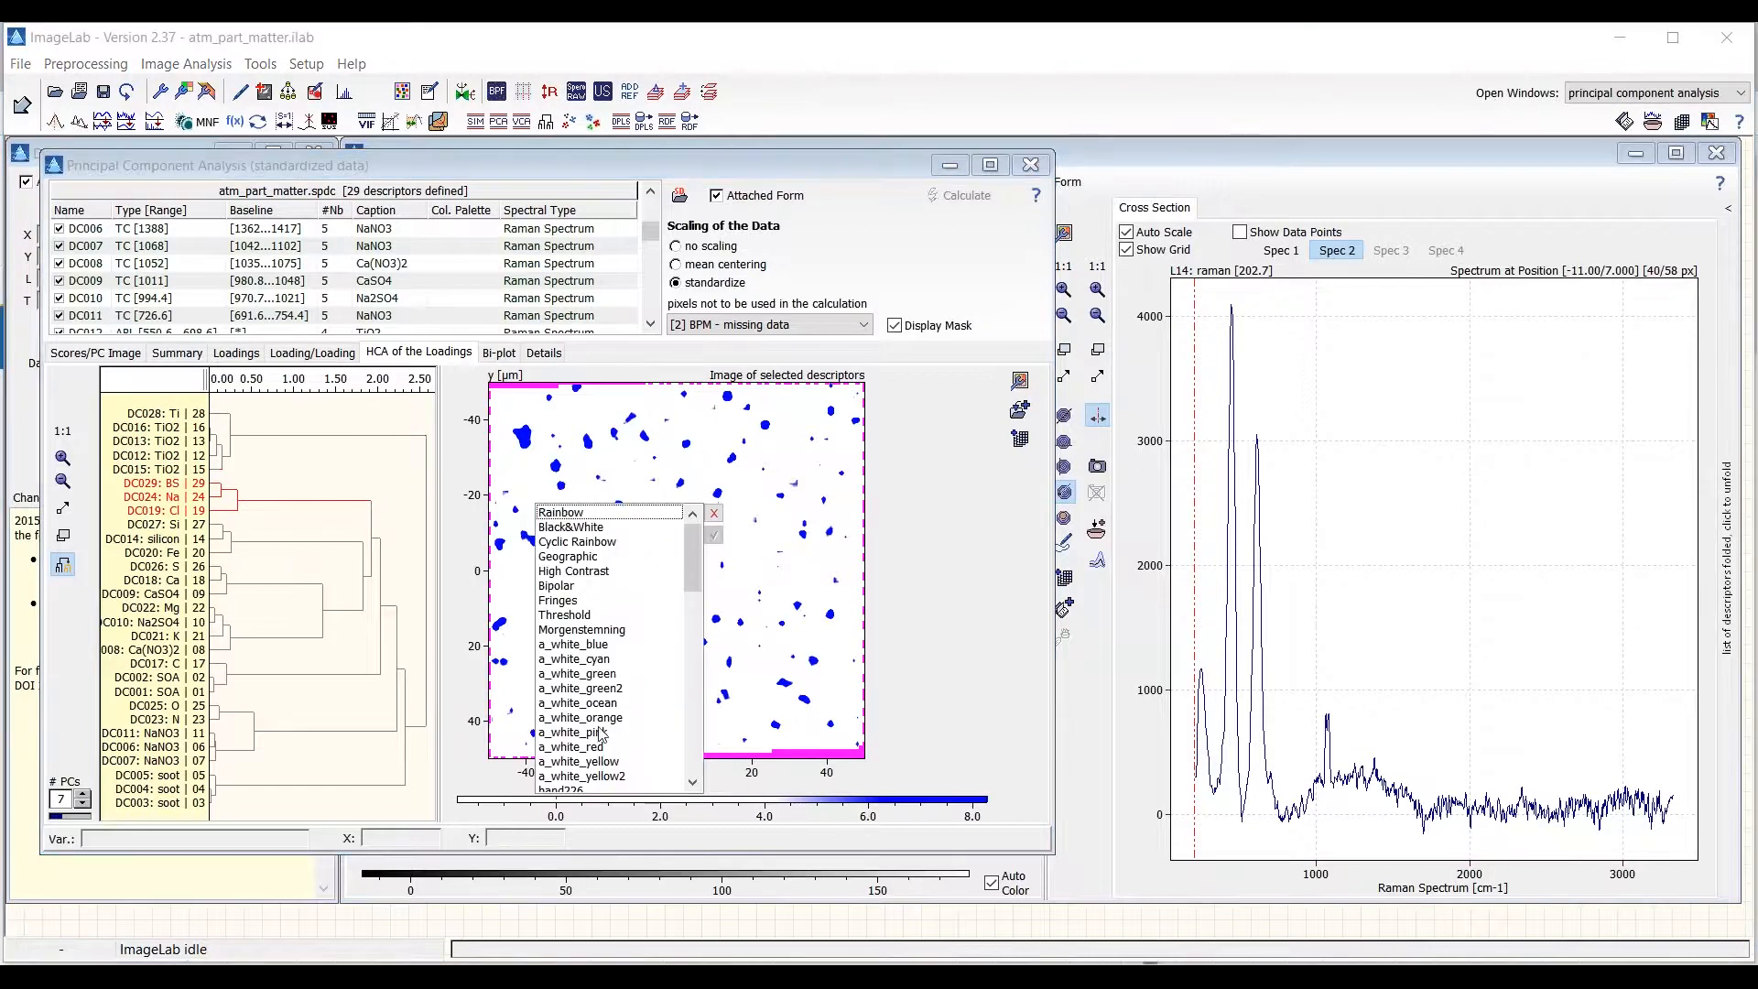
click(578, 673)
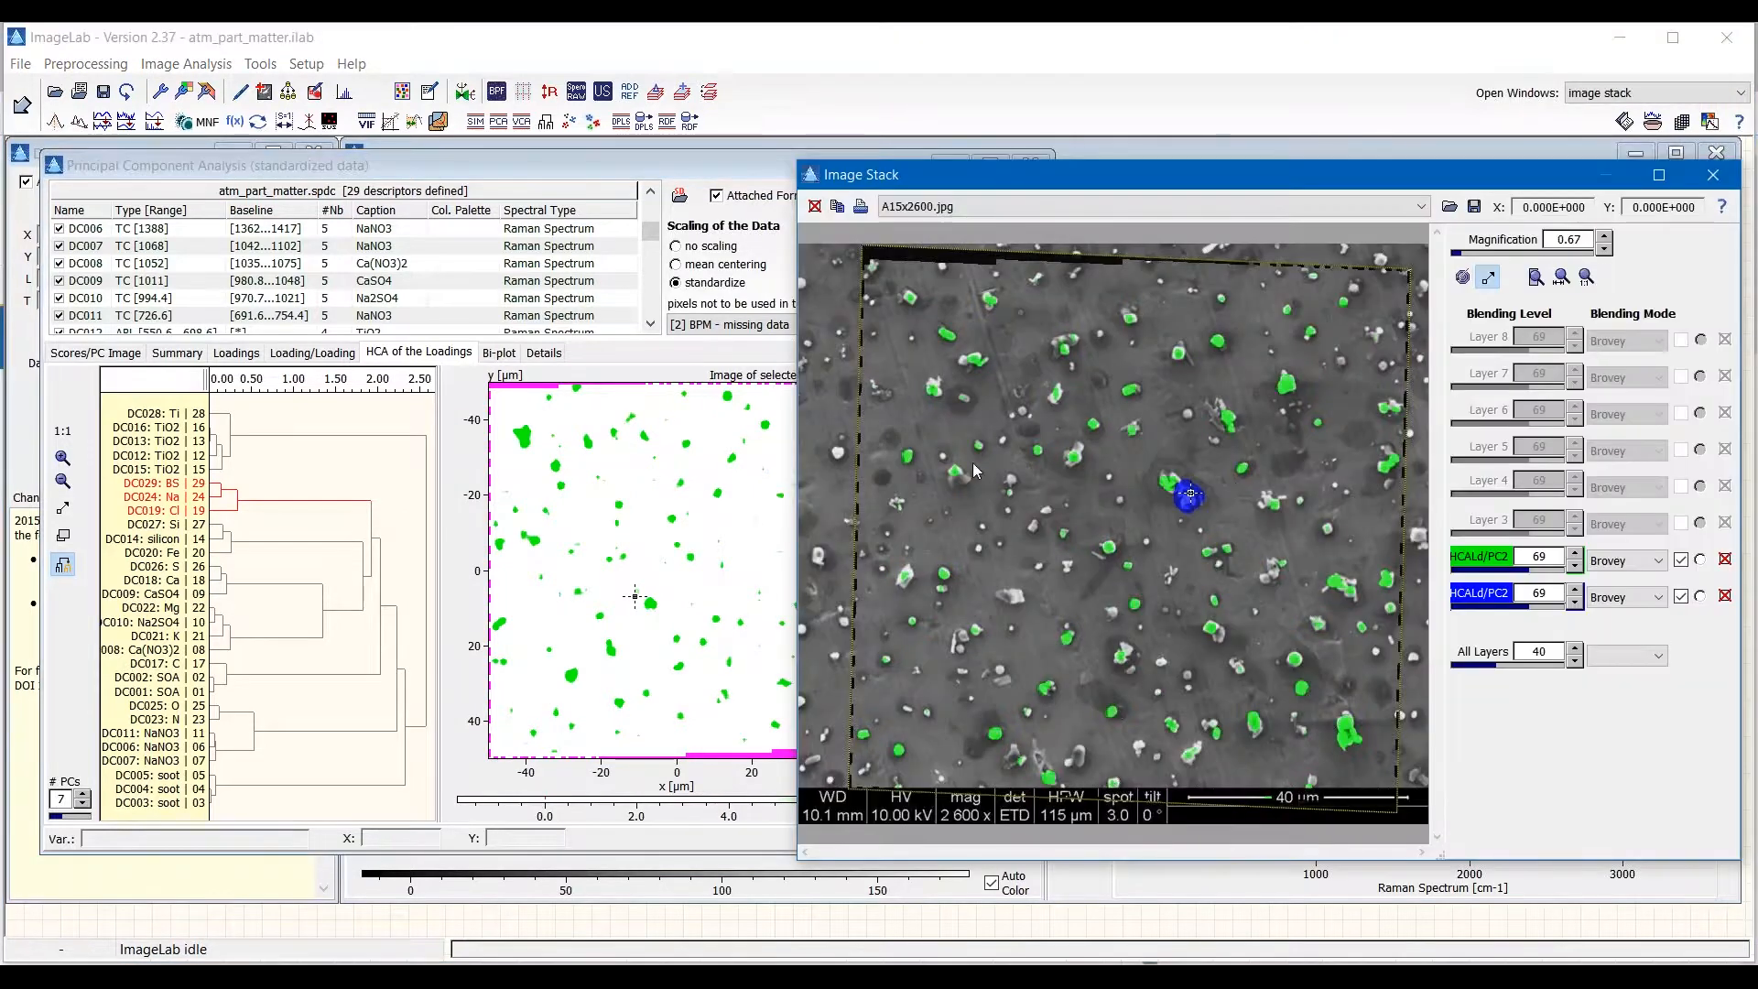
click(1681, 560)
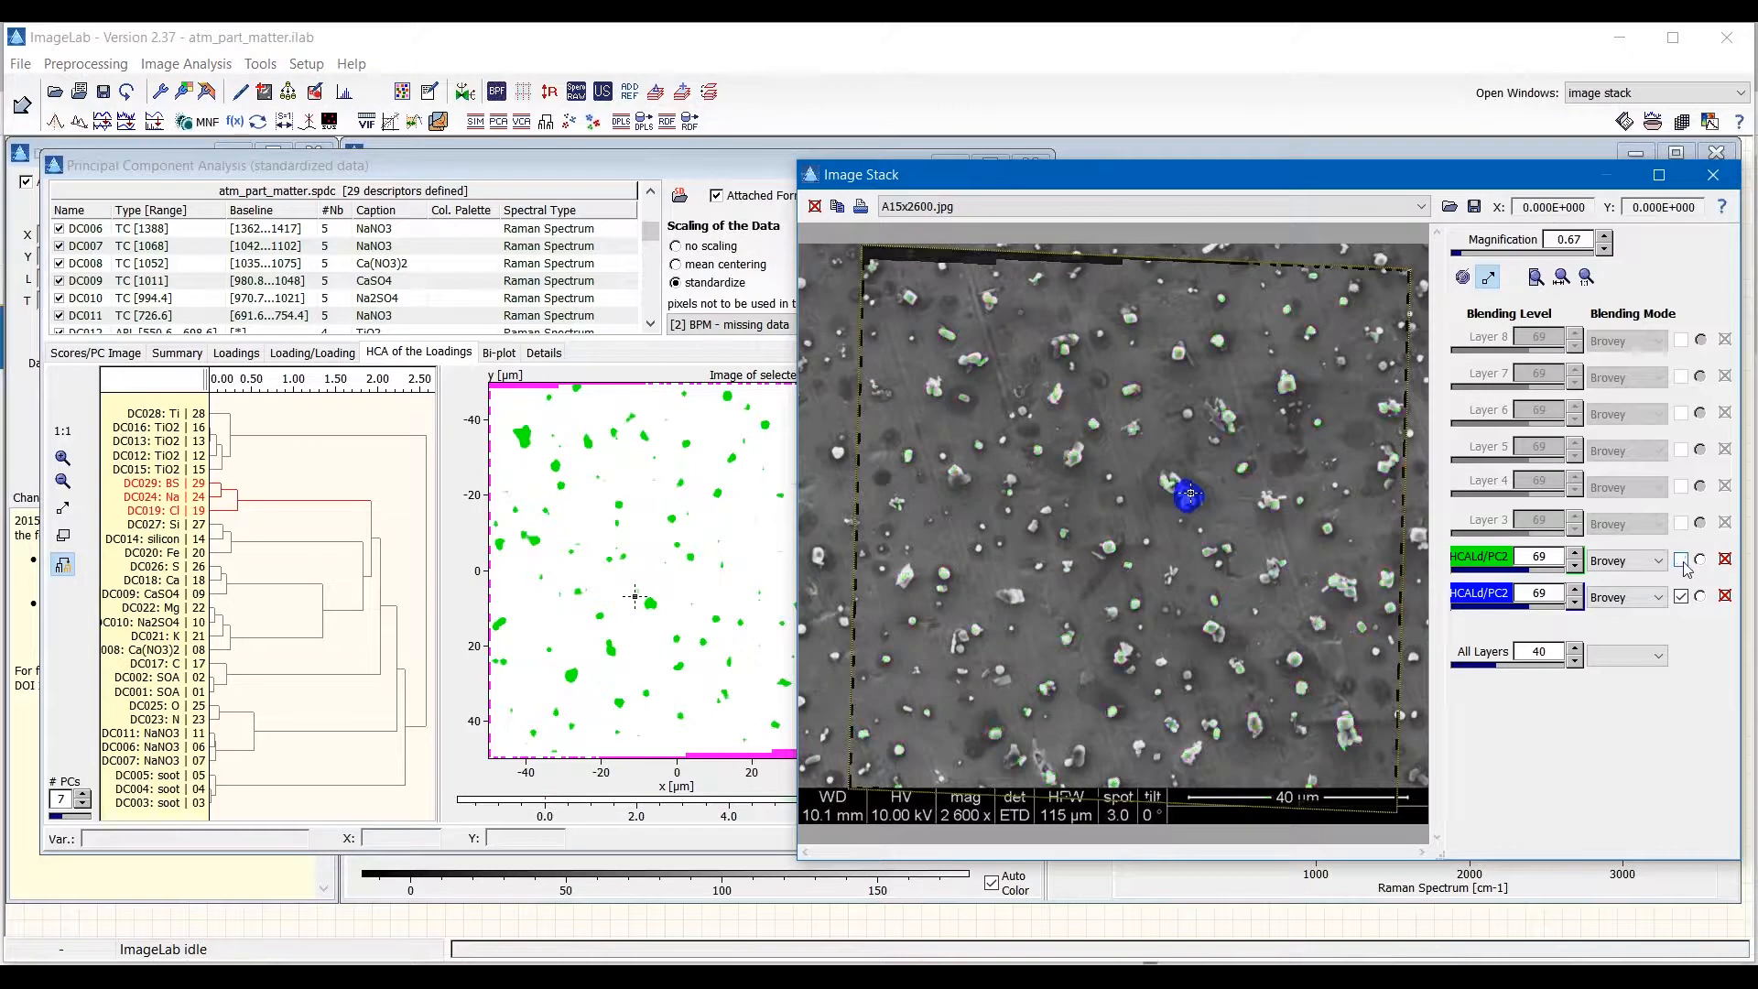
click(1682, 560)
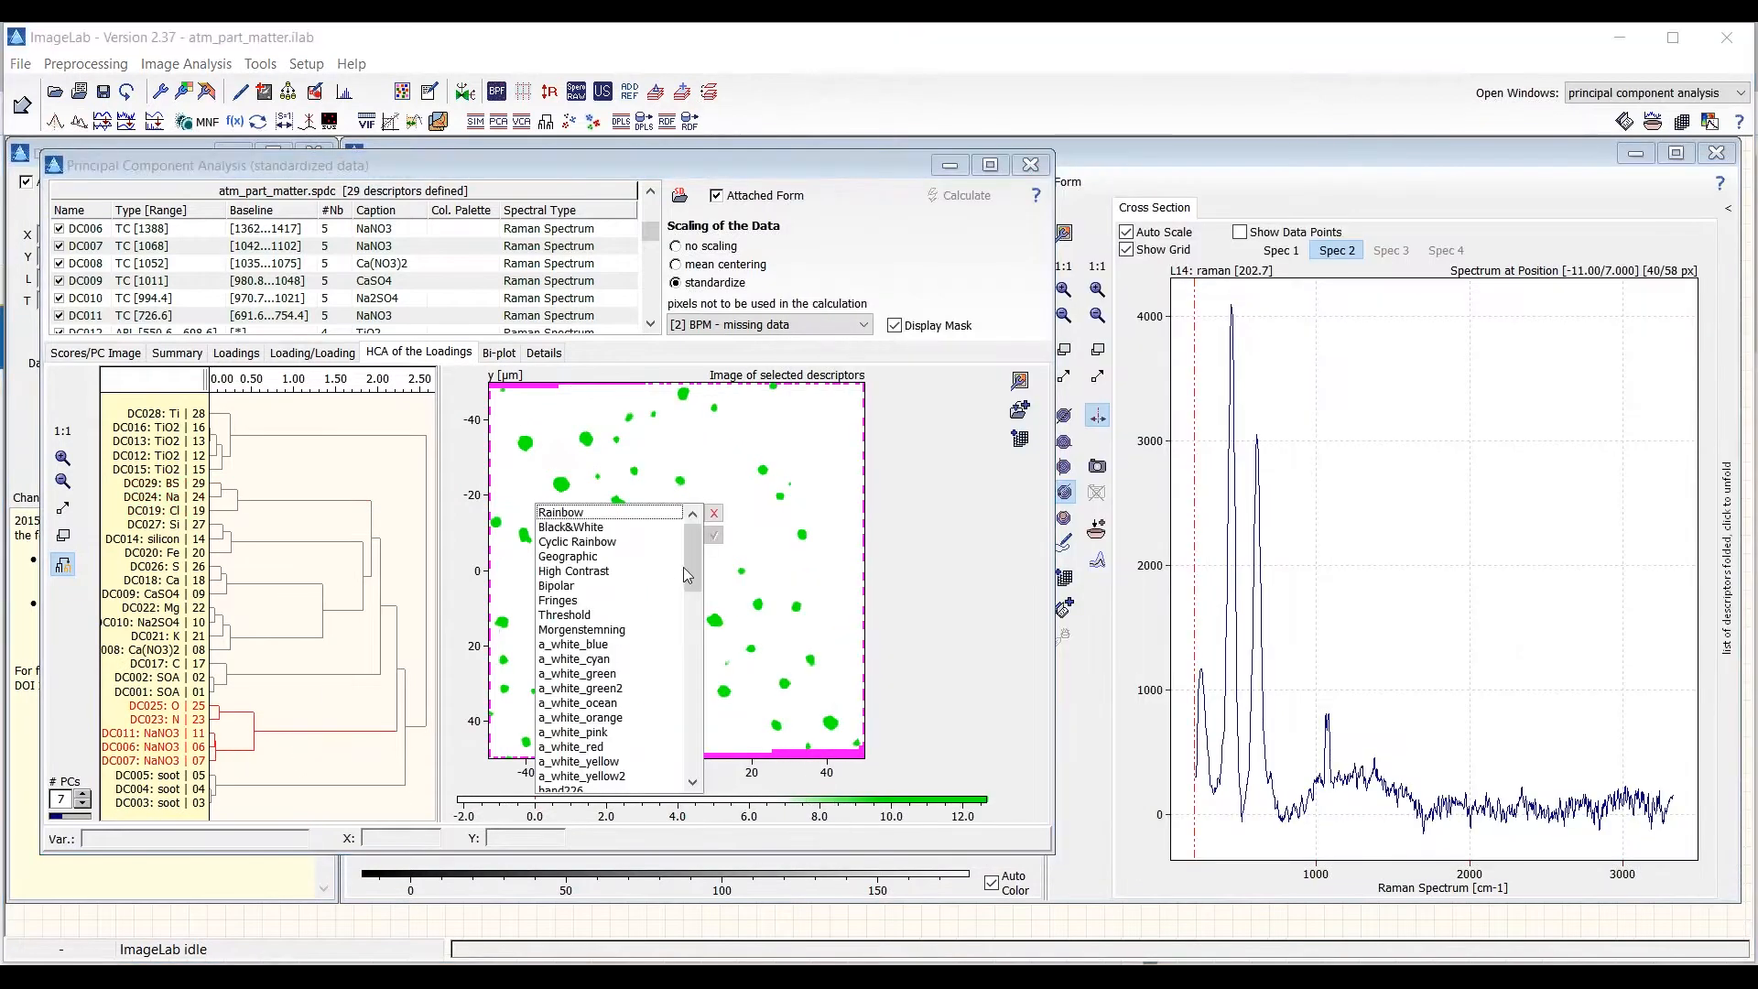
scroll(down, 3)
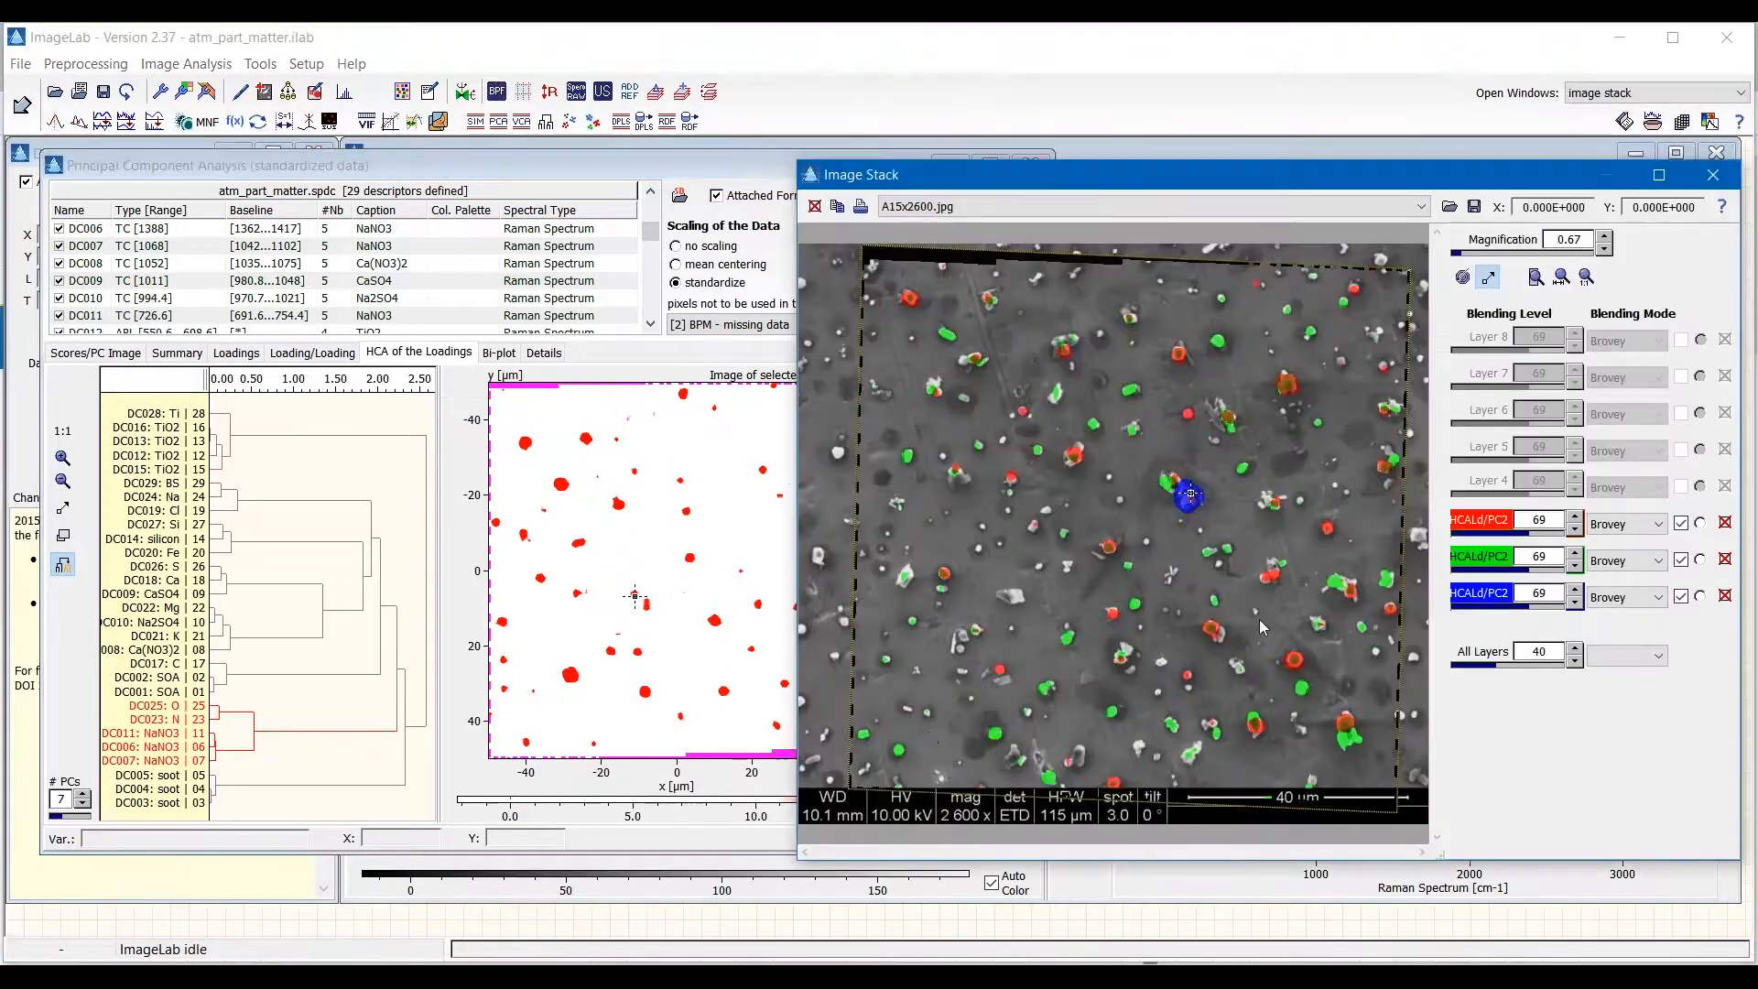
mouse_move(1289, 395)
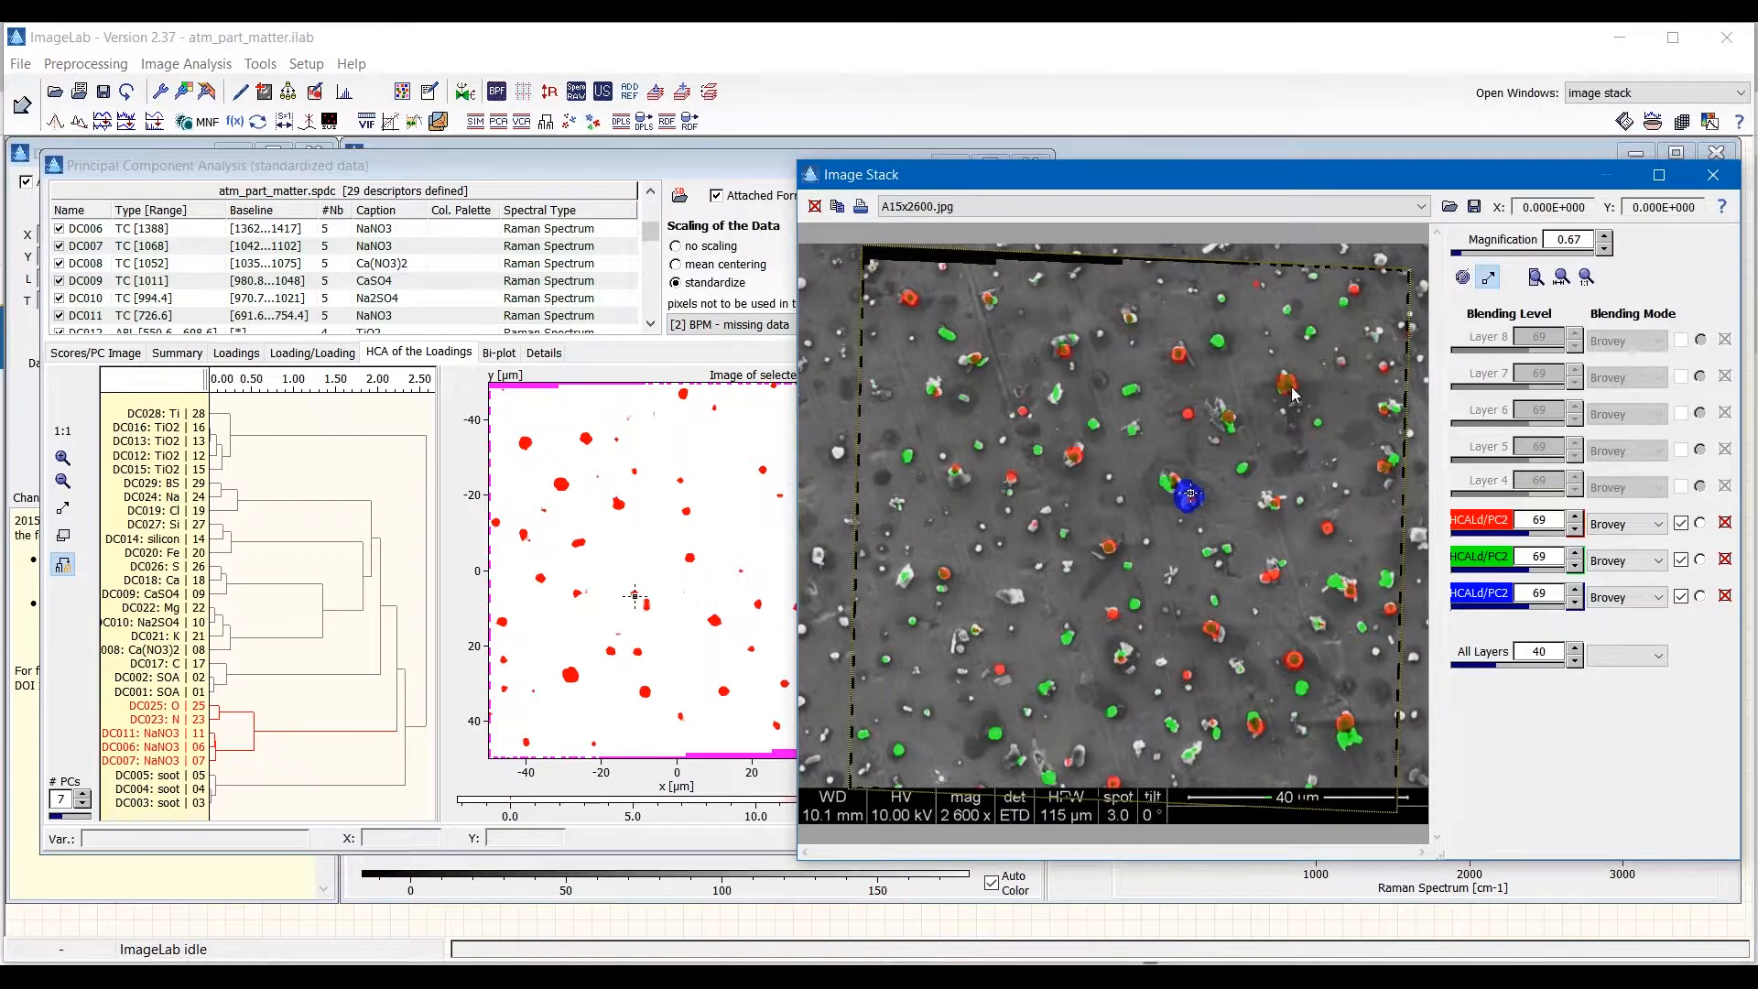
mouse_move(244, 796)
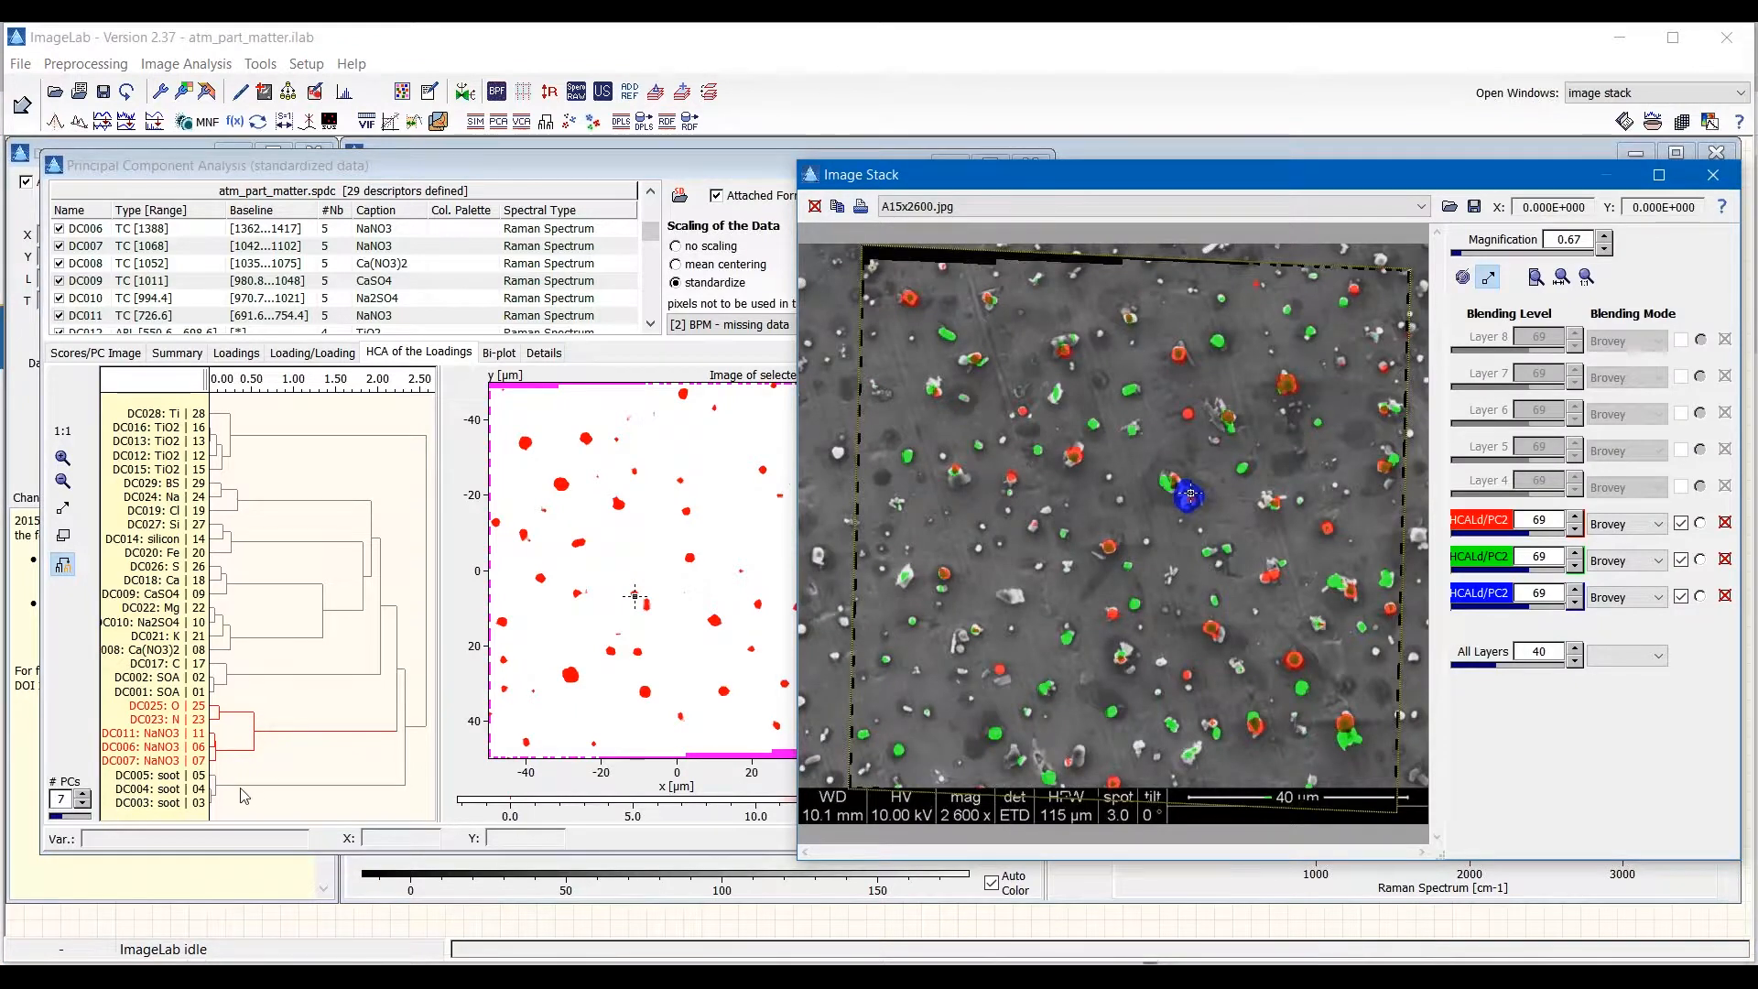
click(1713, 174)
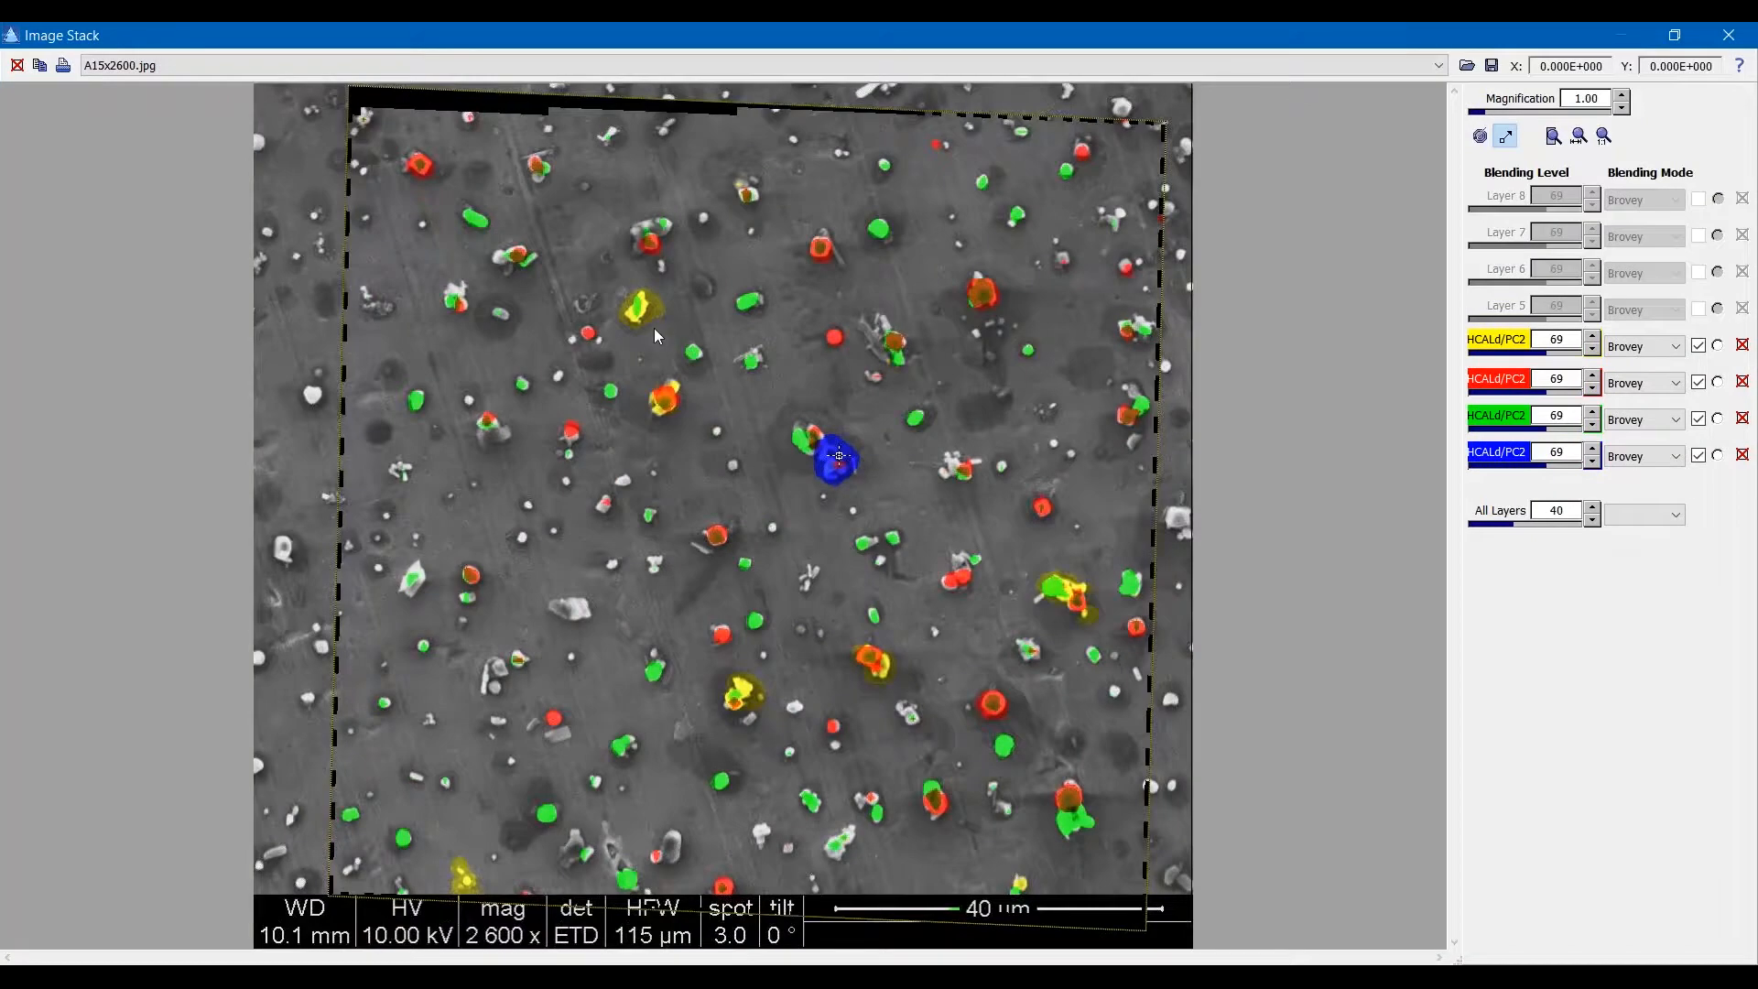
mouse_move(648, 363)
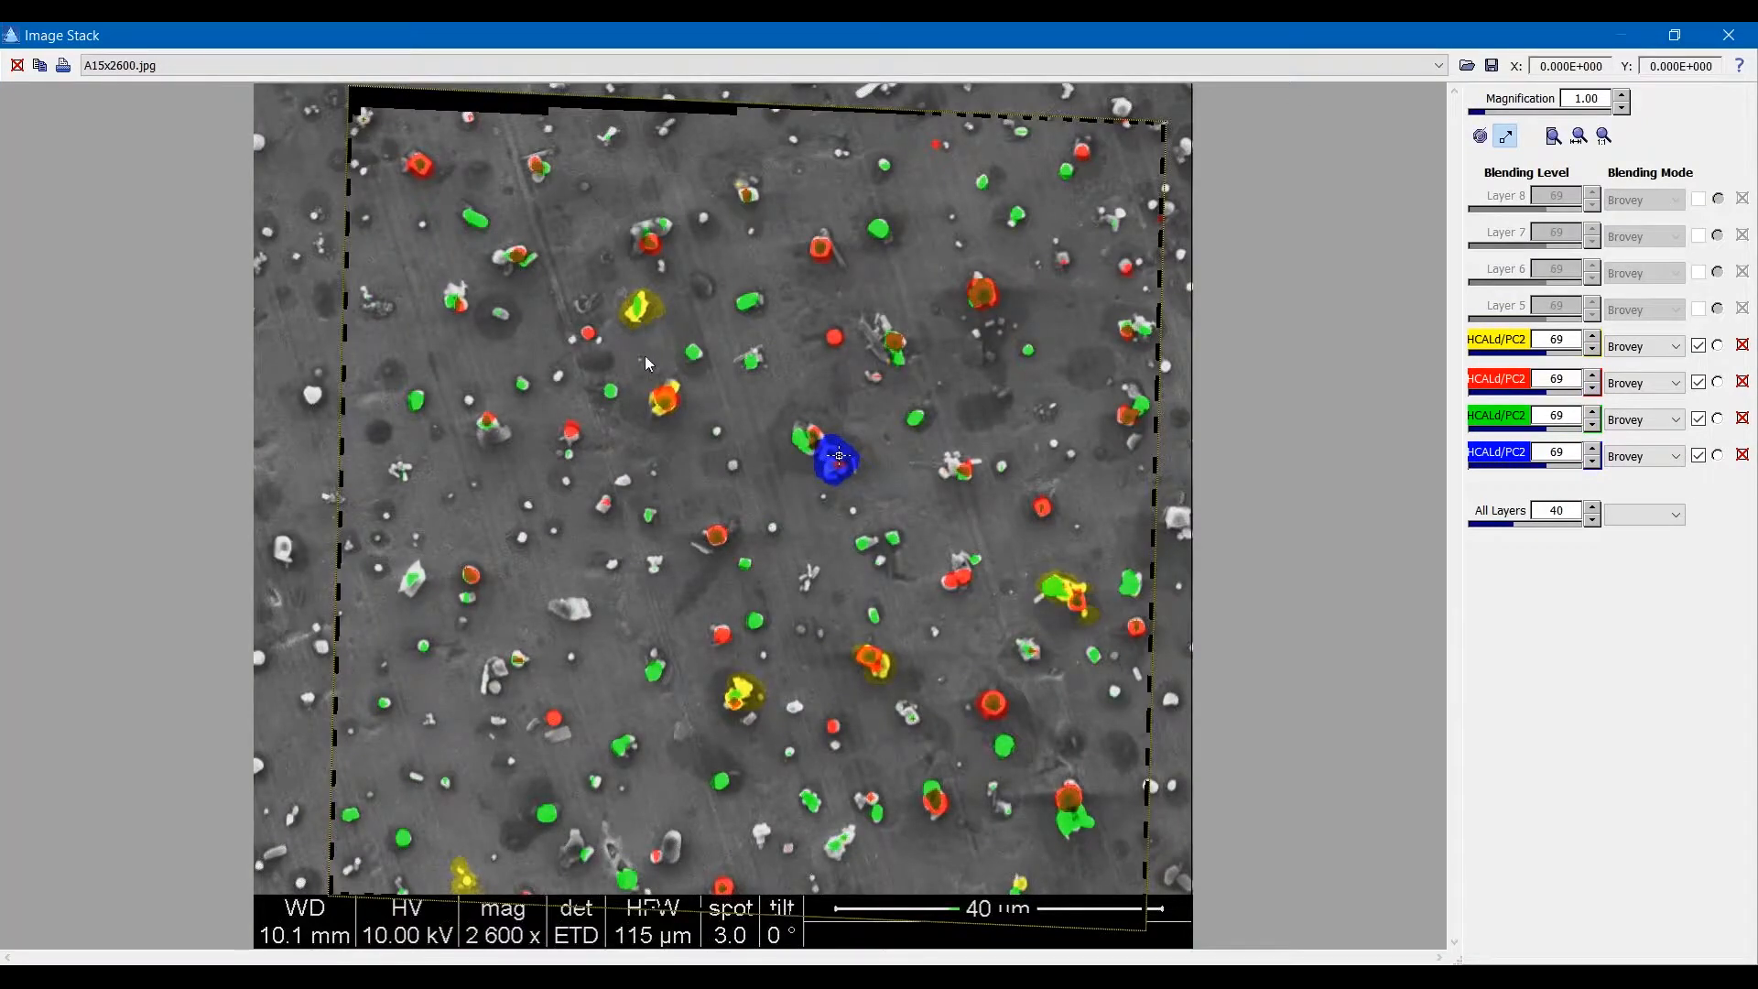
mouse_move(650, 323)
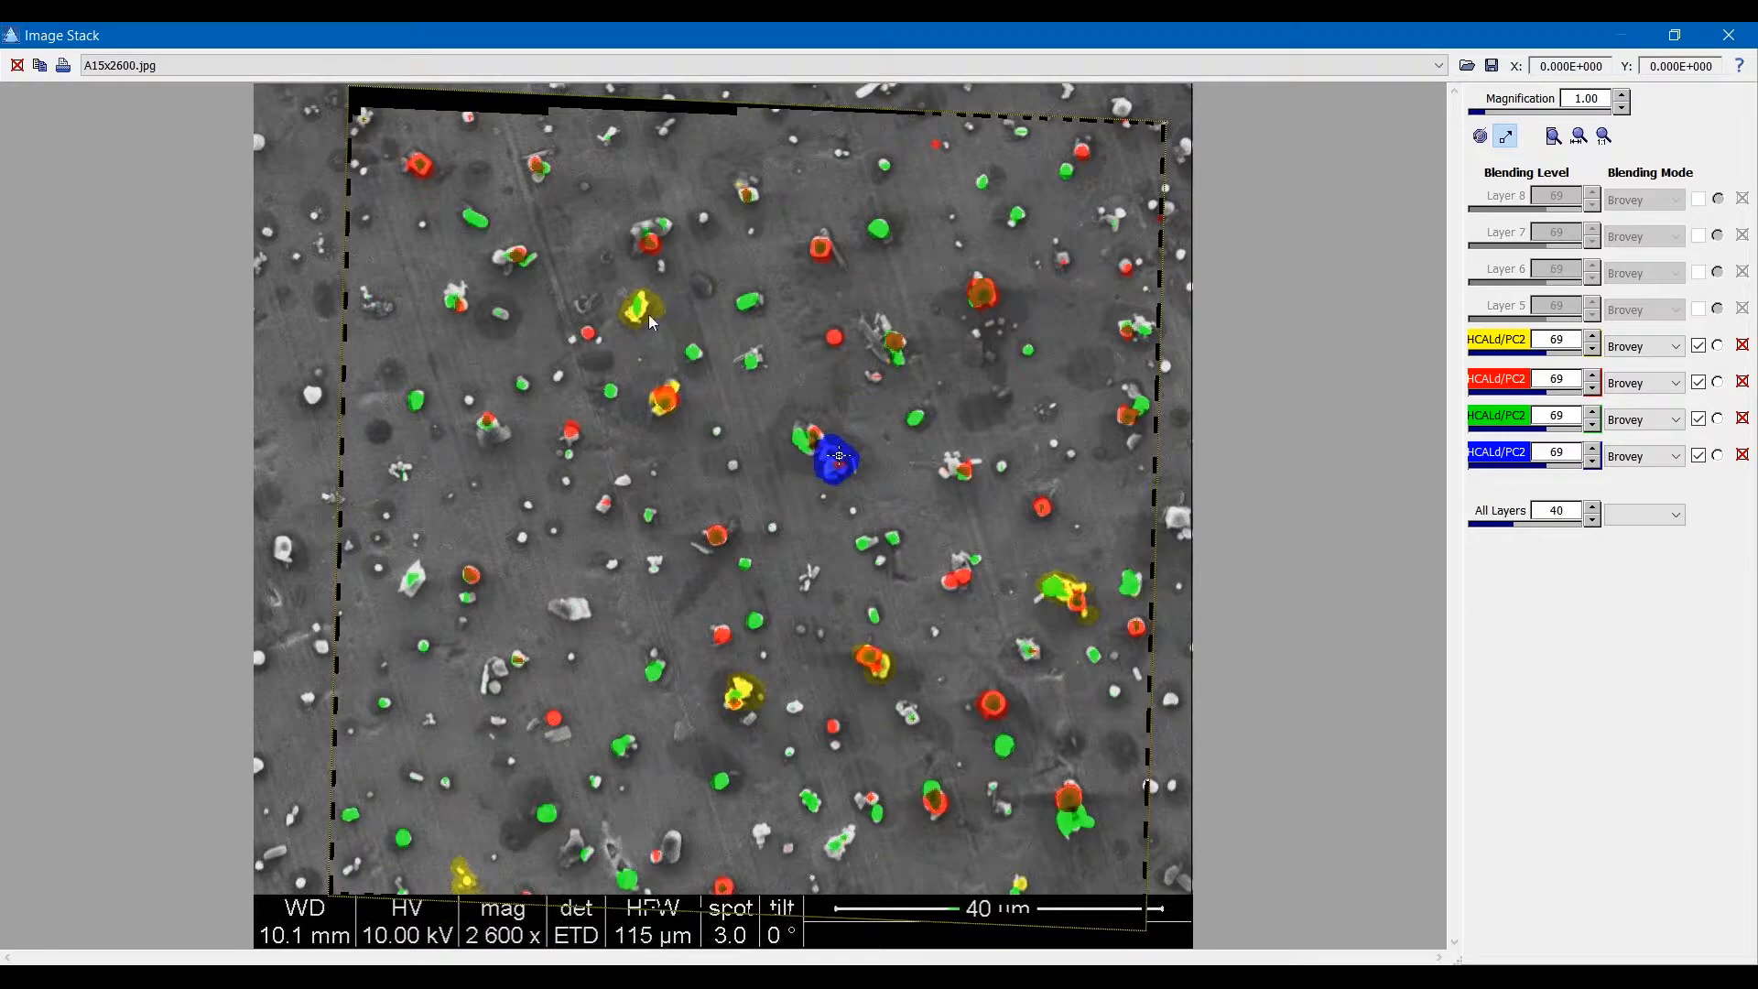
mouse_move(770, 699)
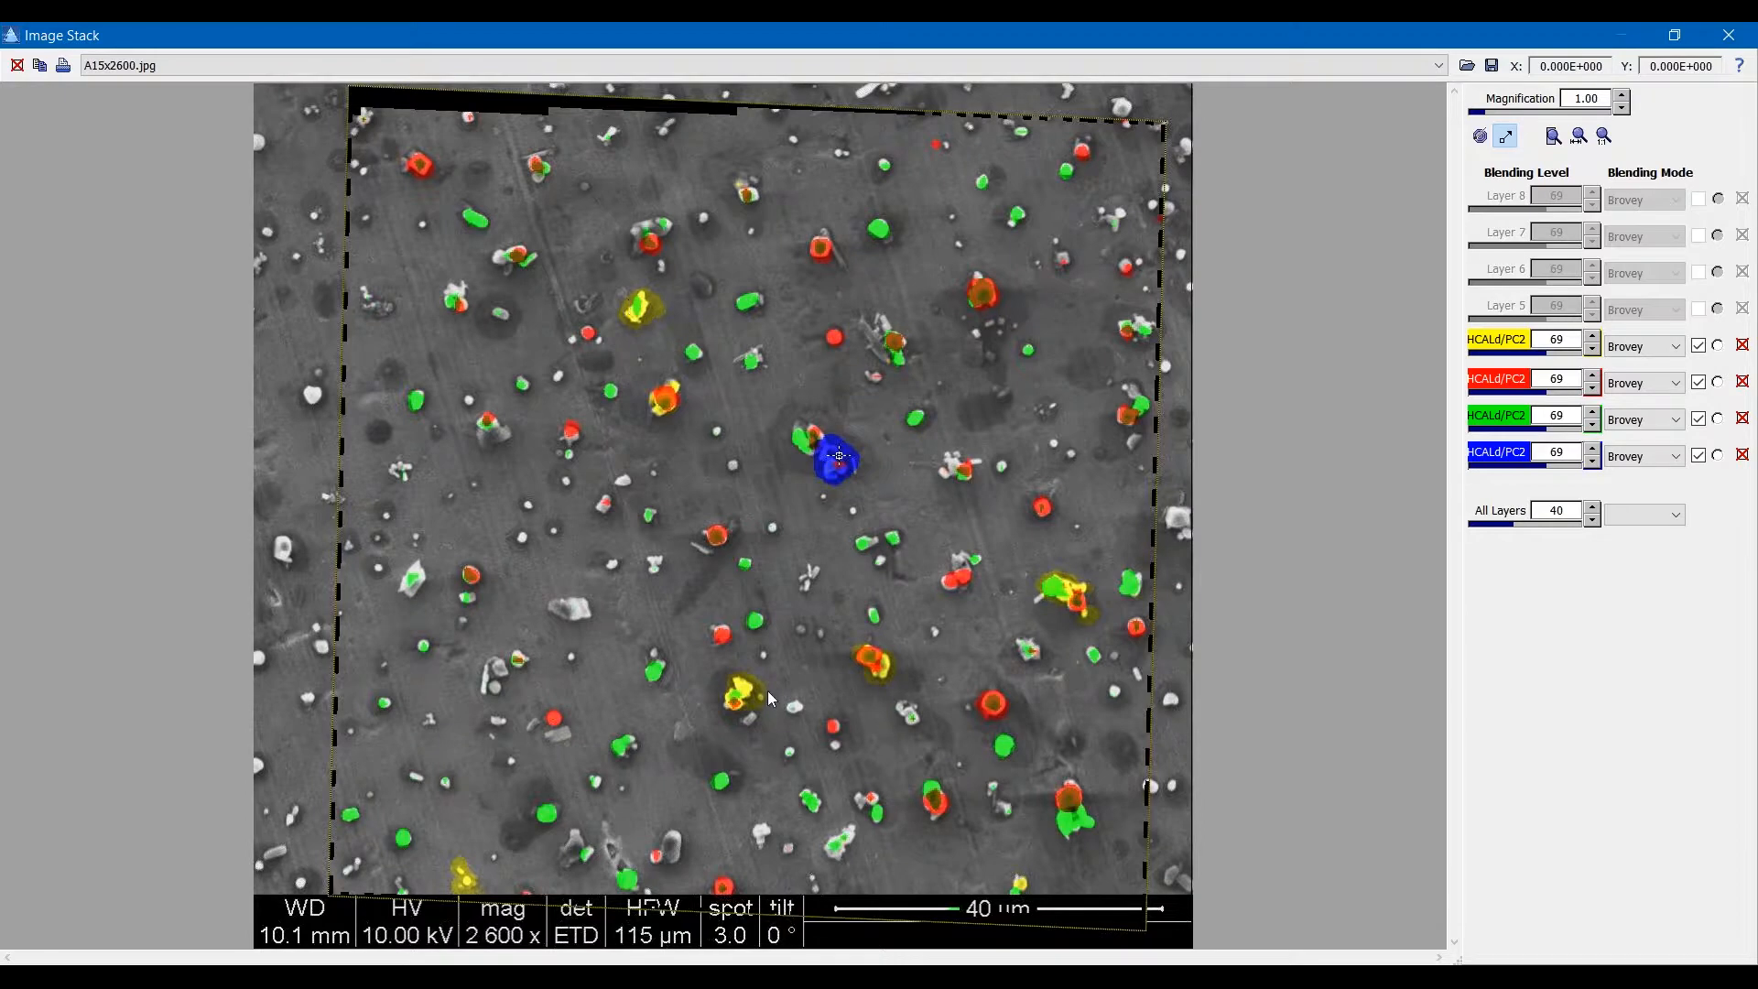
mouse_move(648, 338)
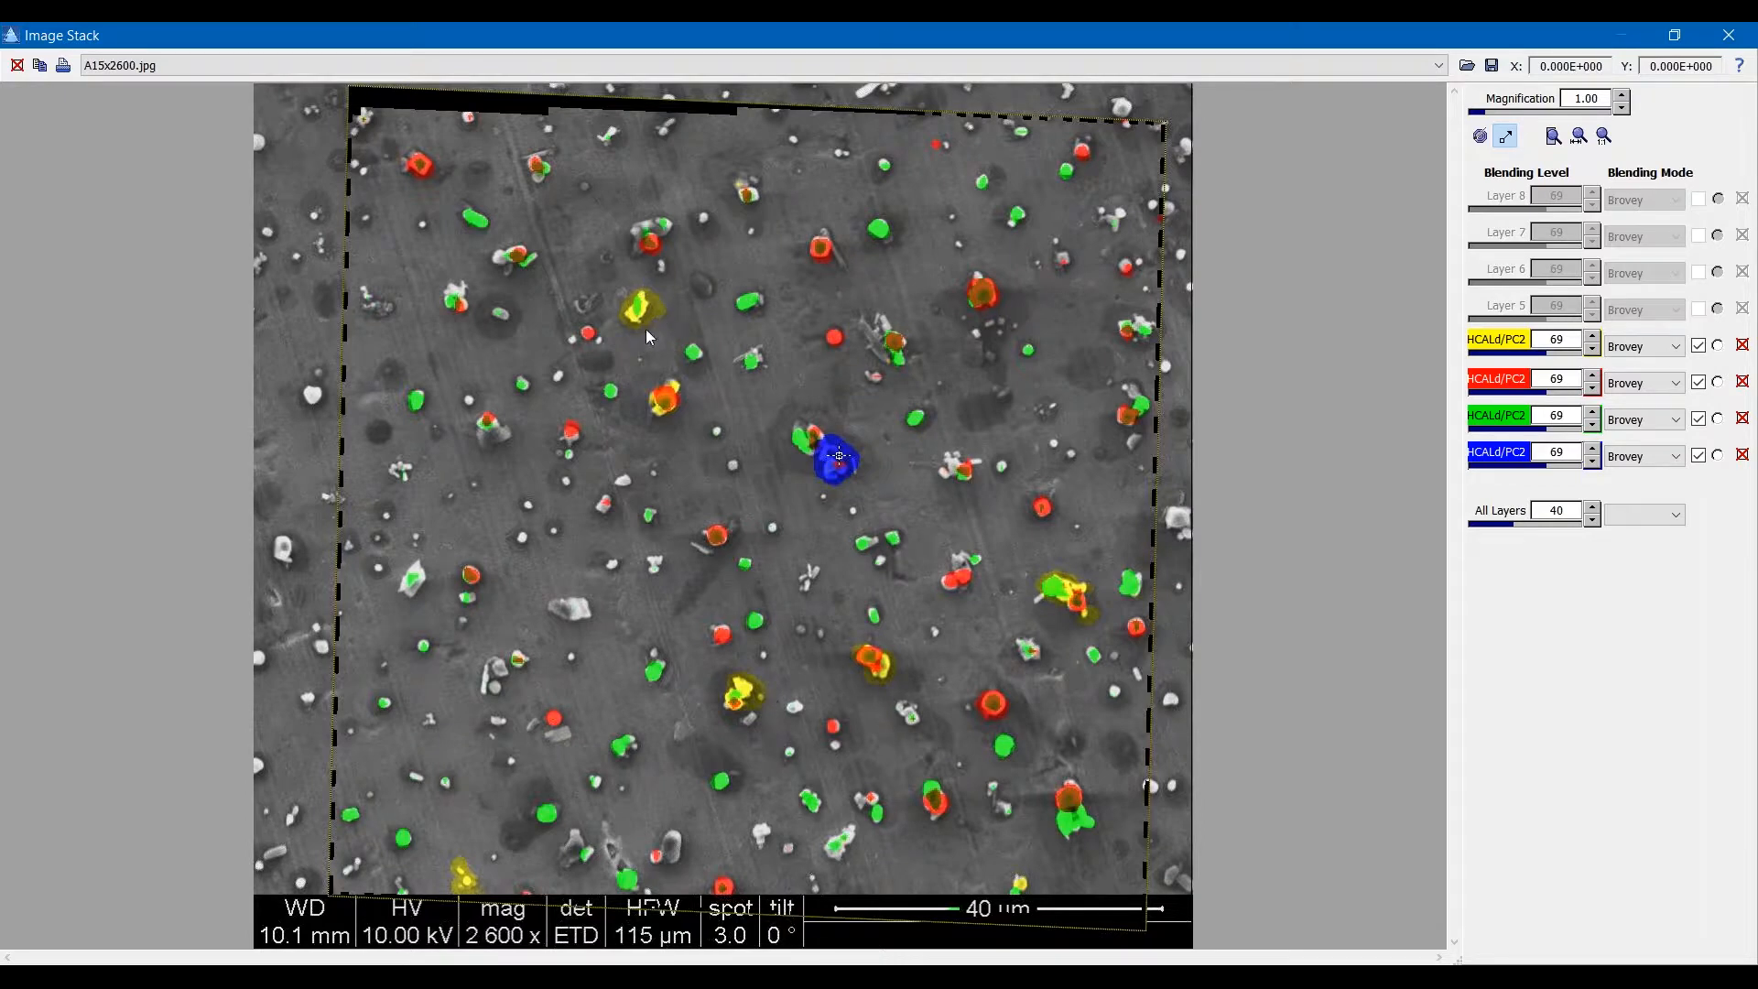
mouse_move(648, 344)
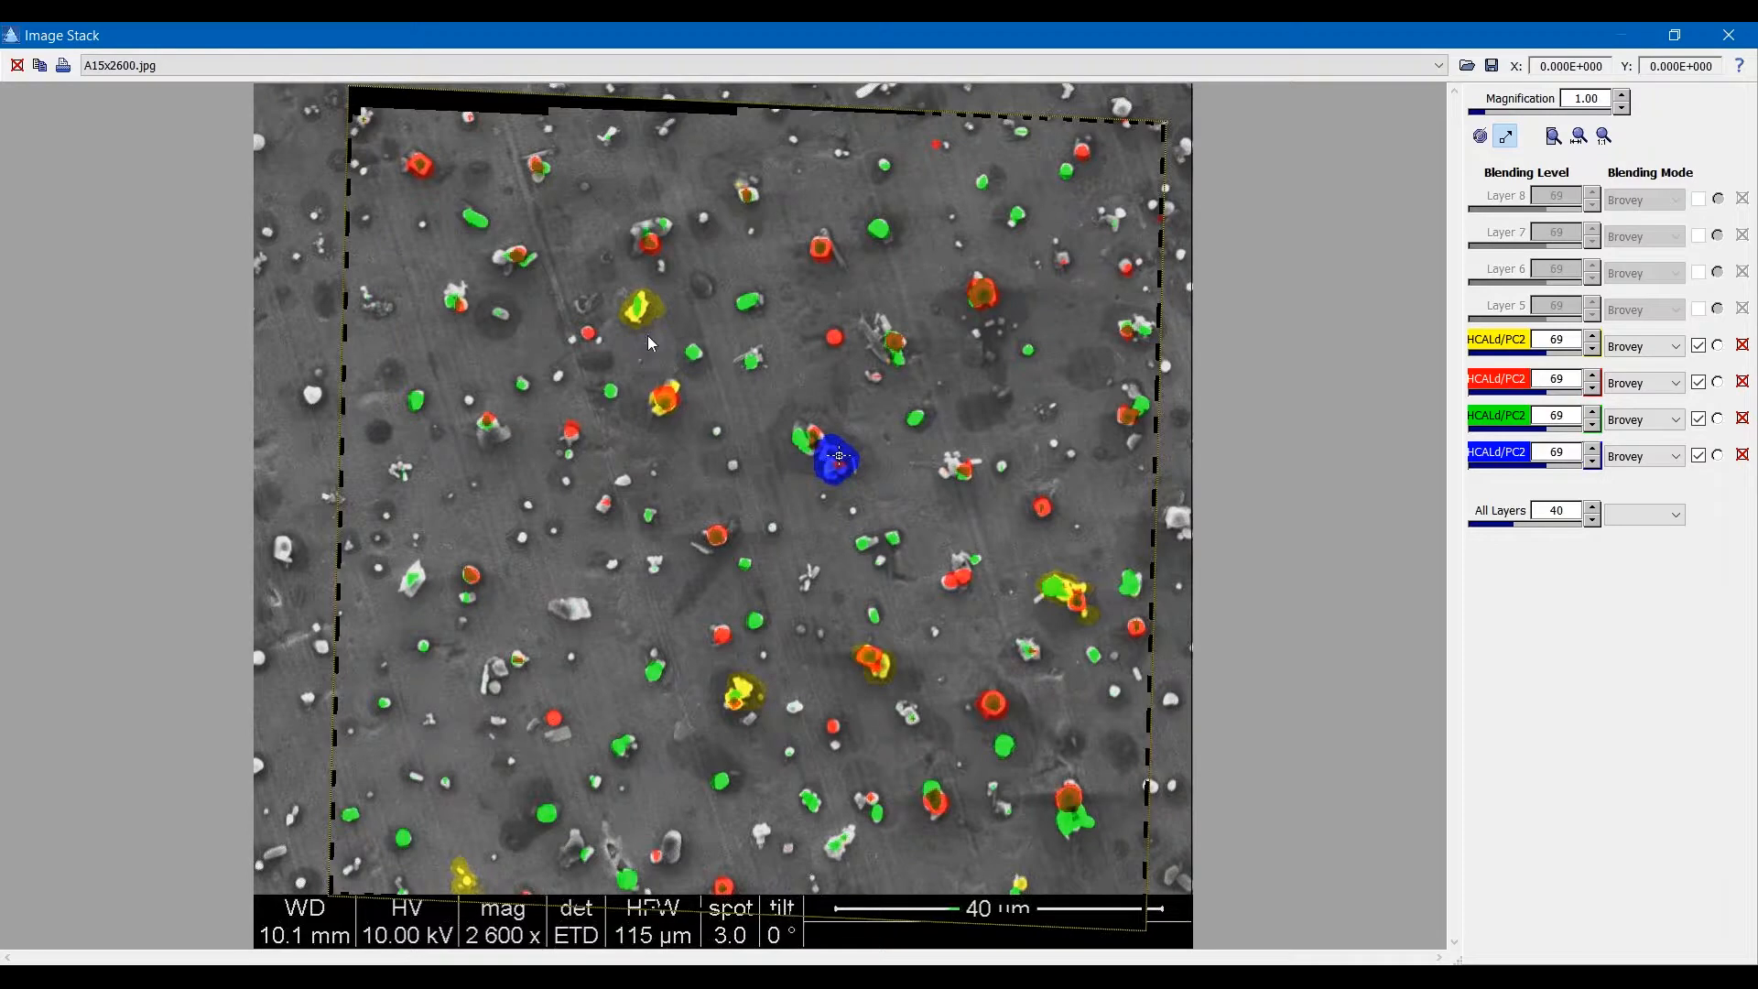
mouse_move(639, 344)
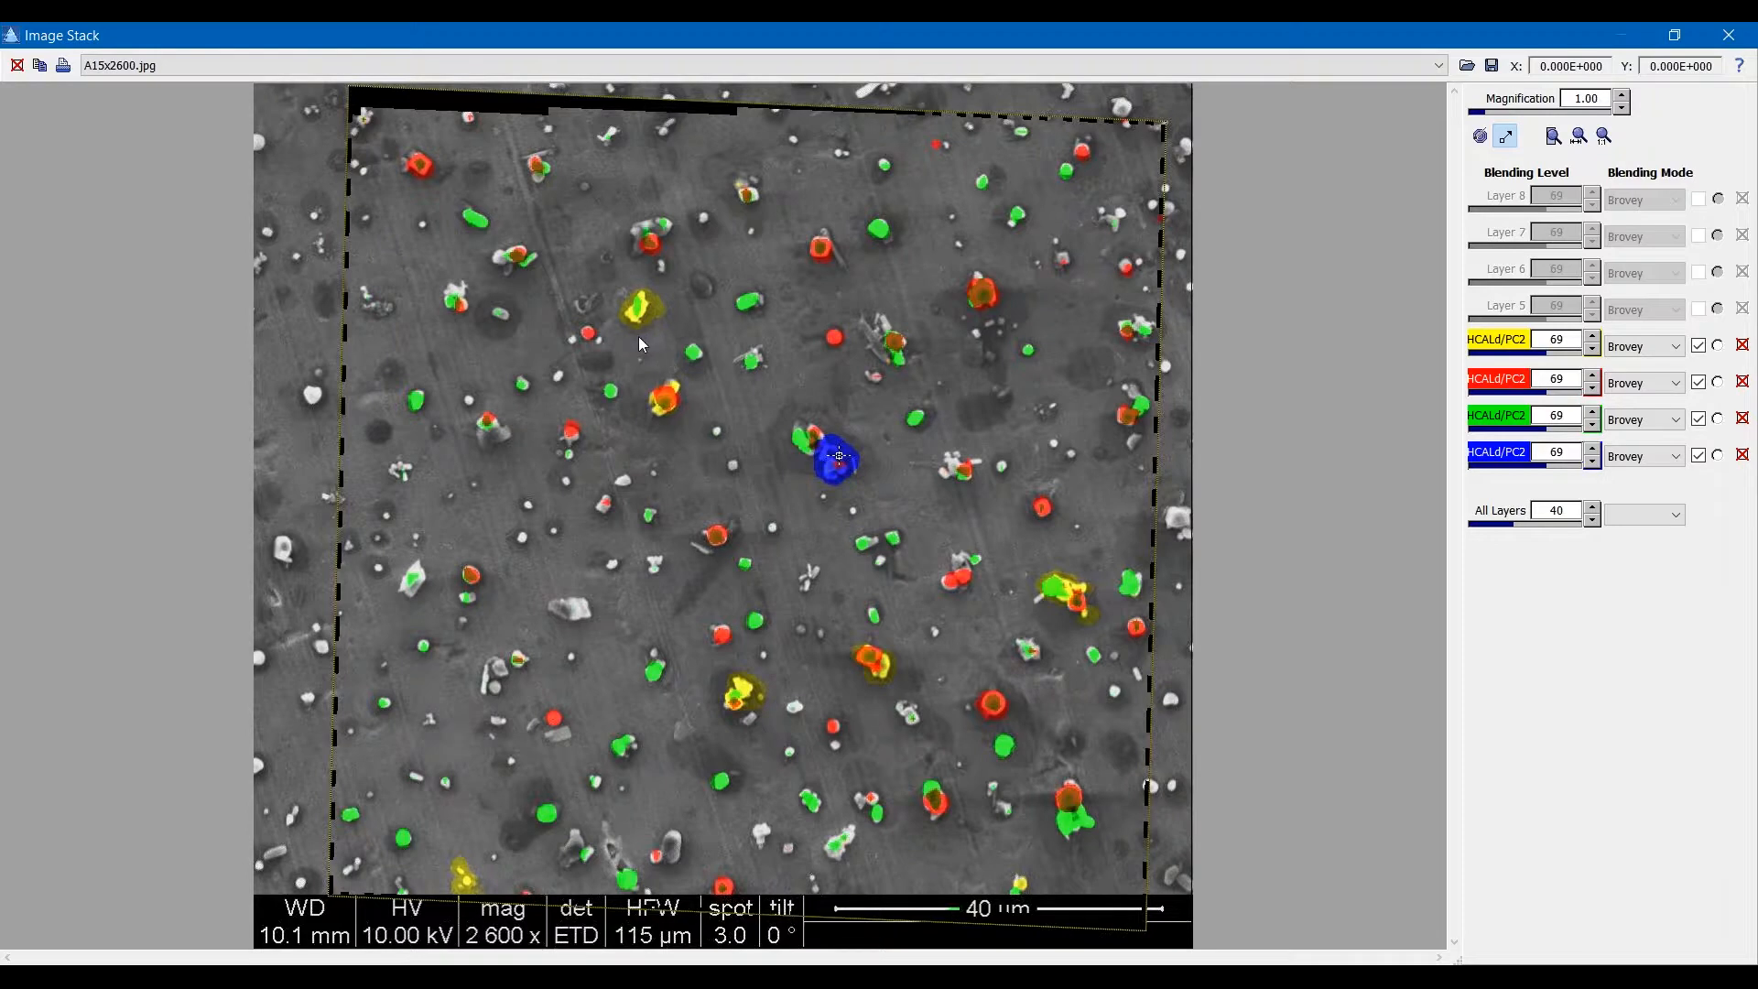
mouse_move(653, 335)
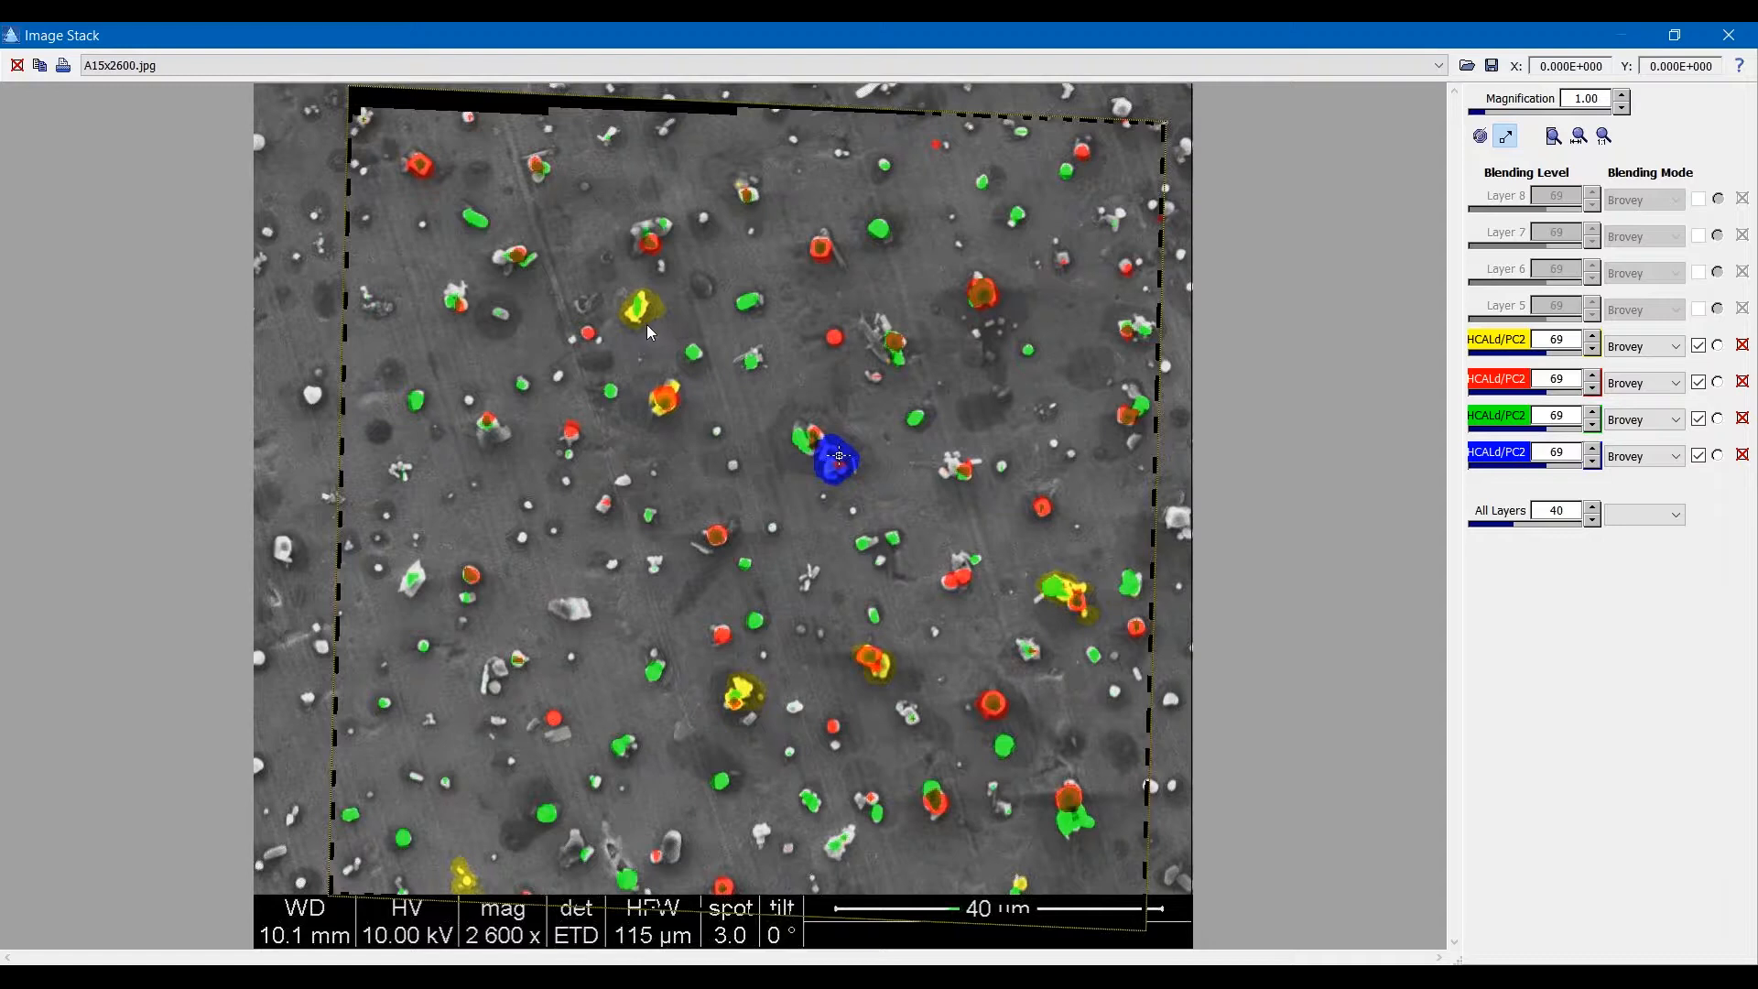
mouse_move(650, 345)
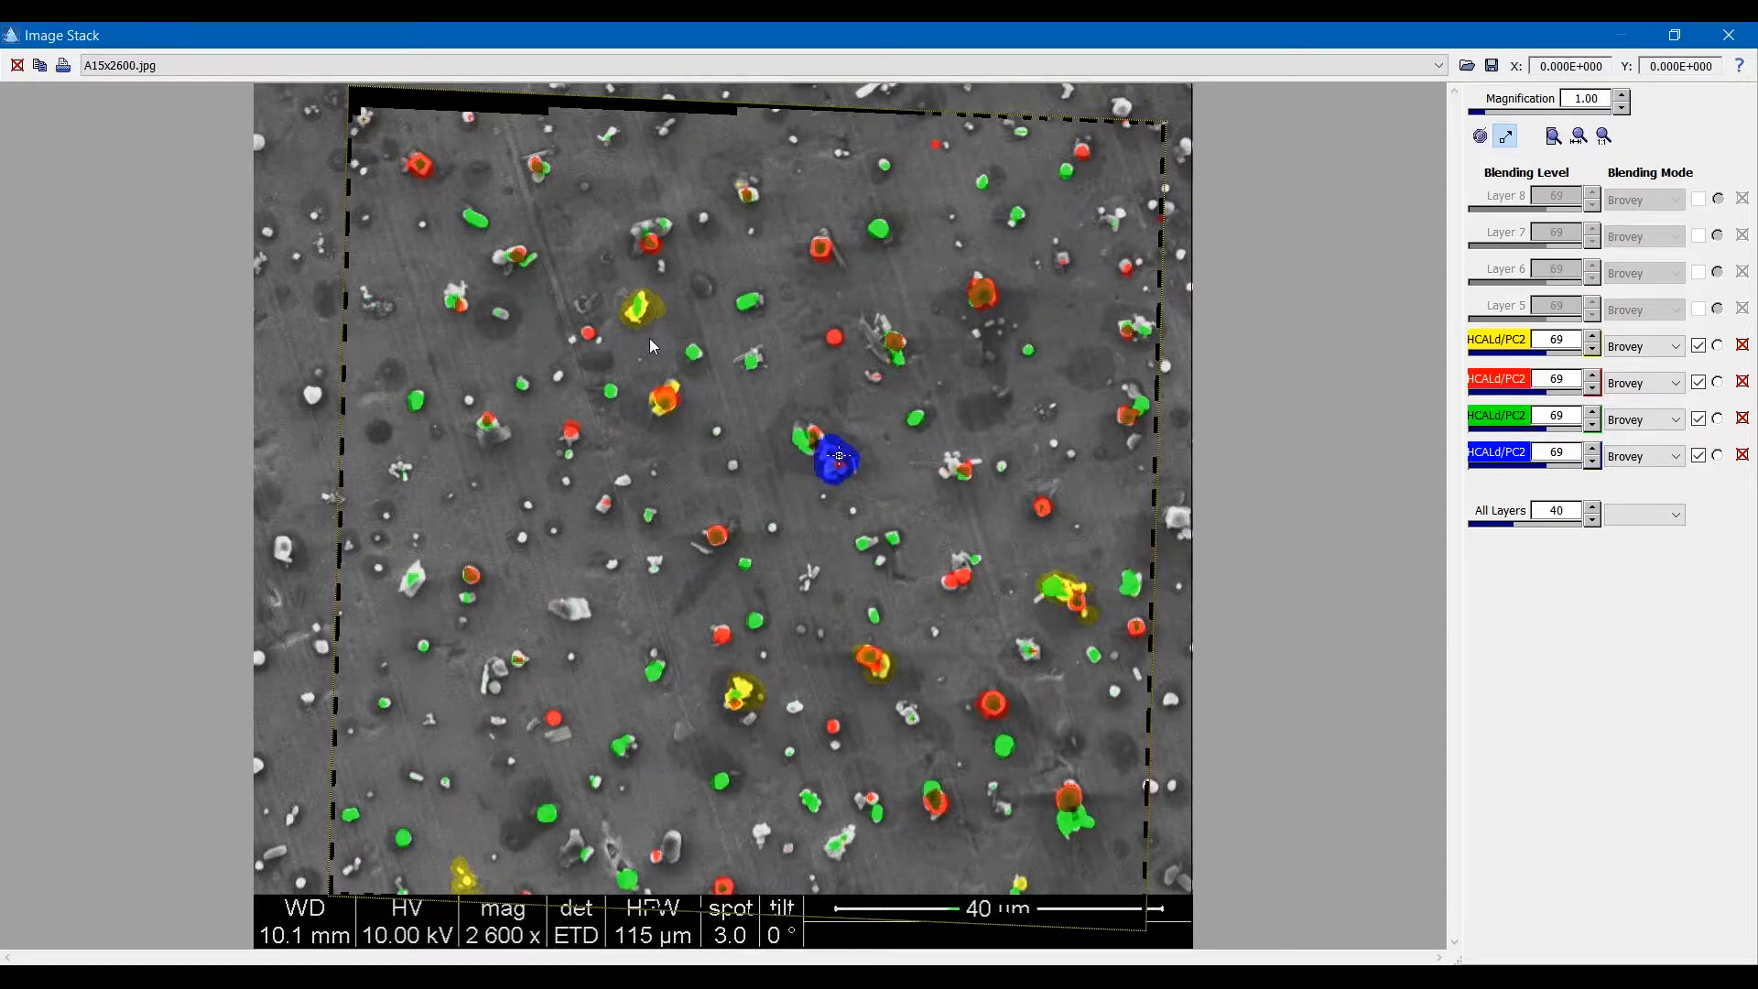
mouse_move(706, 590)
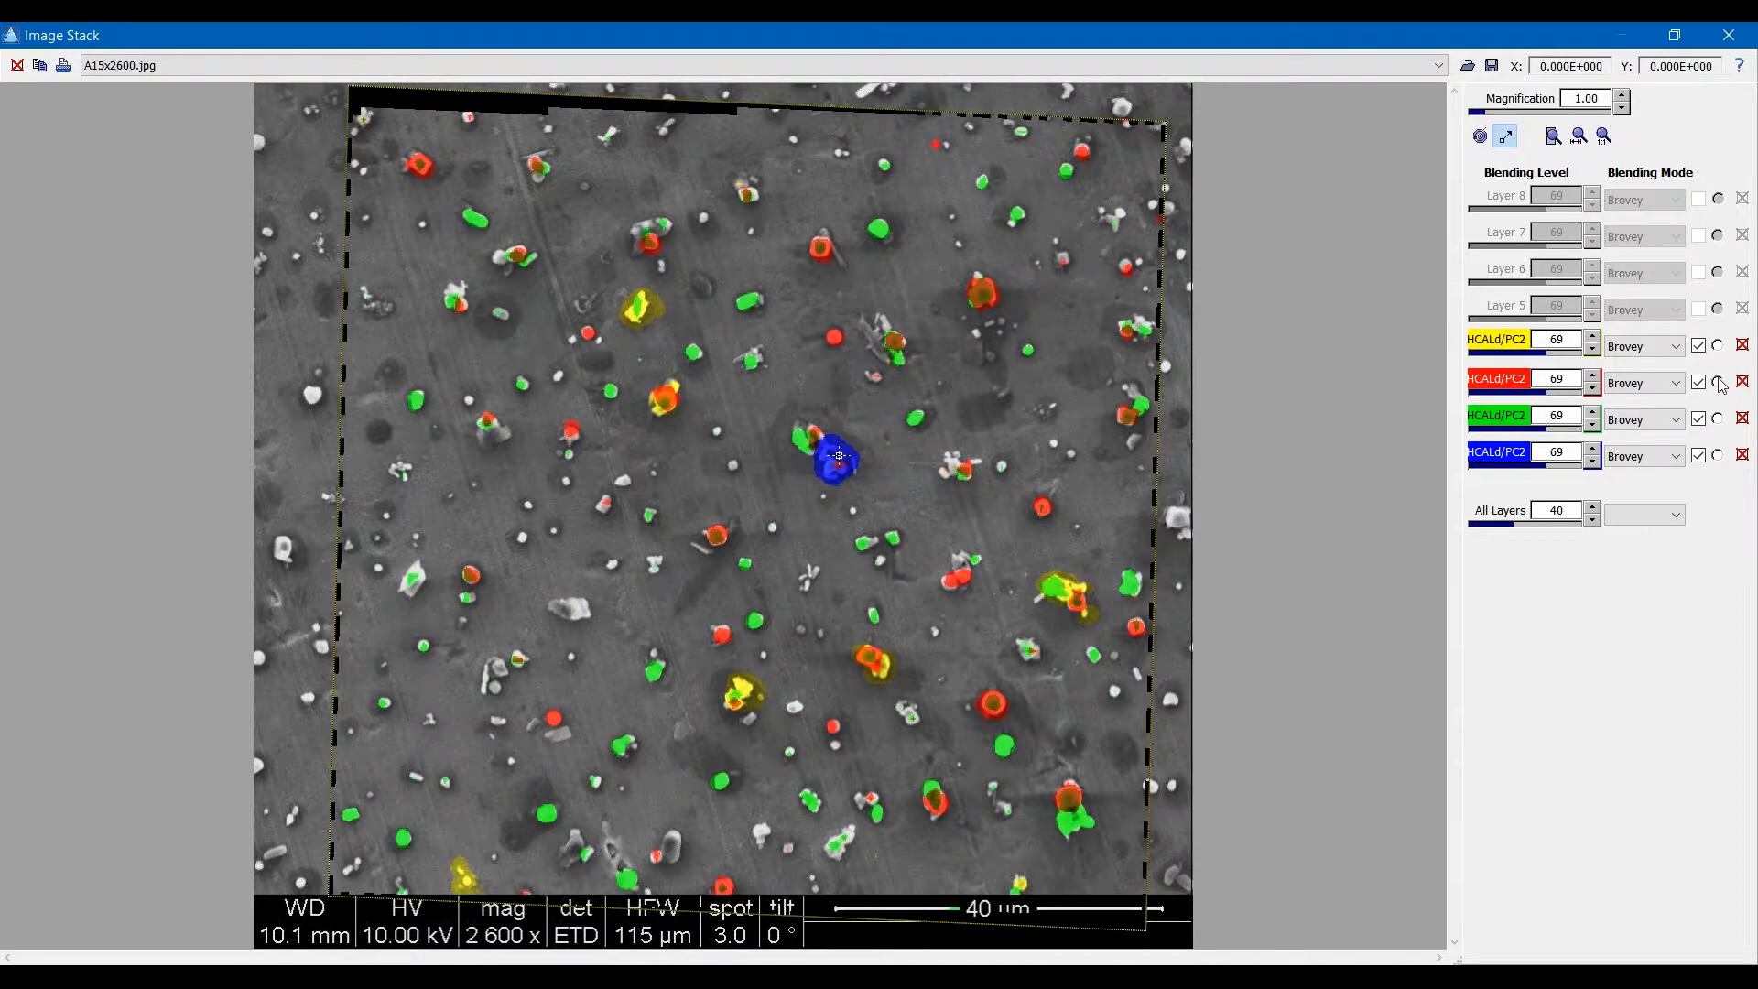
Solo the red NaNO3 layer so only it shows over the SEM photo.
click(1715, 381)
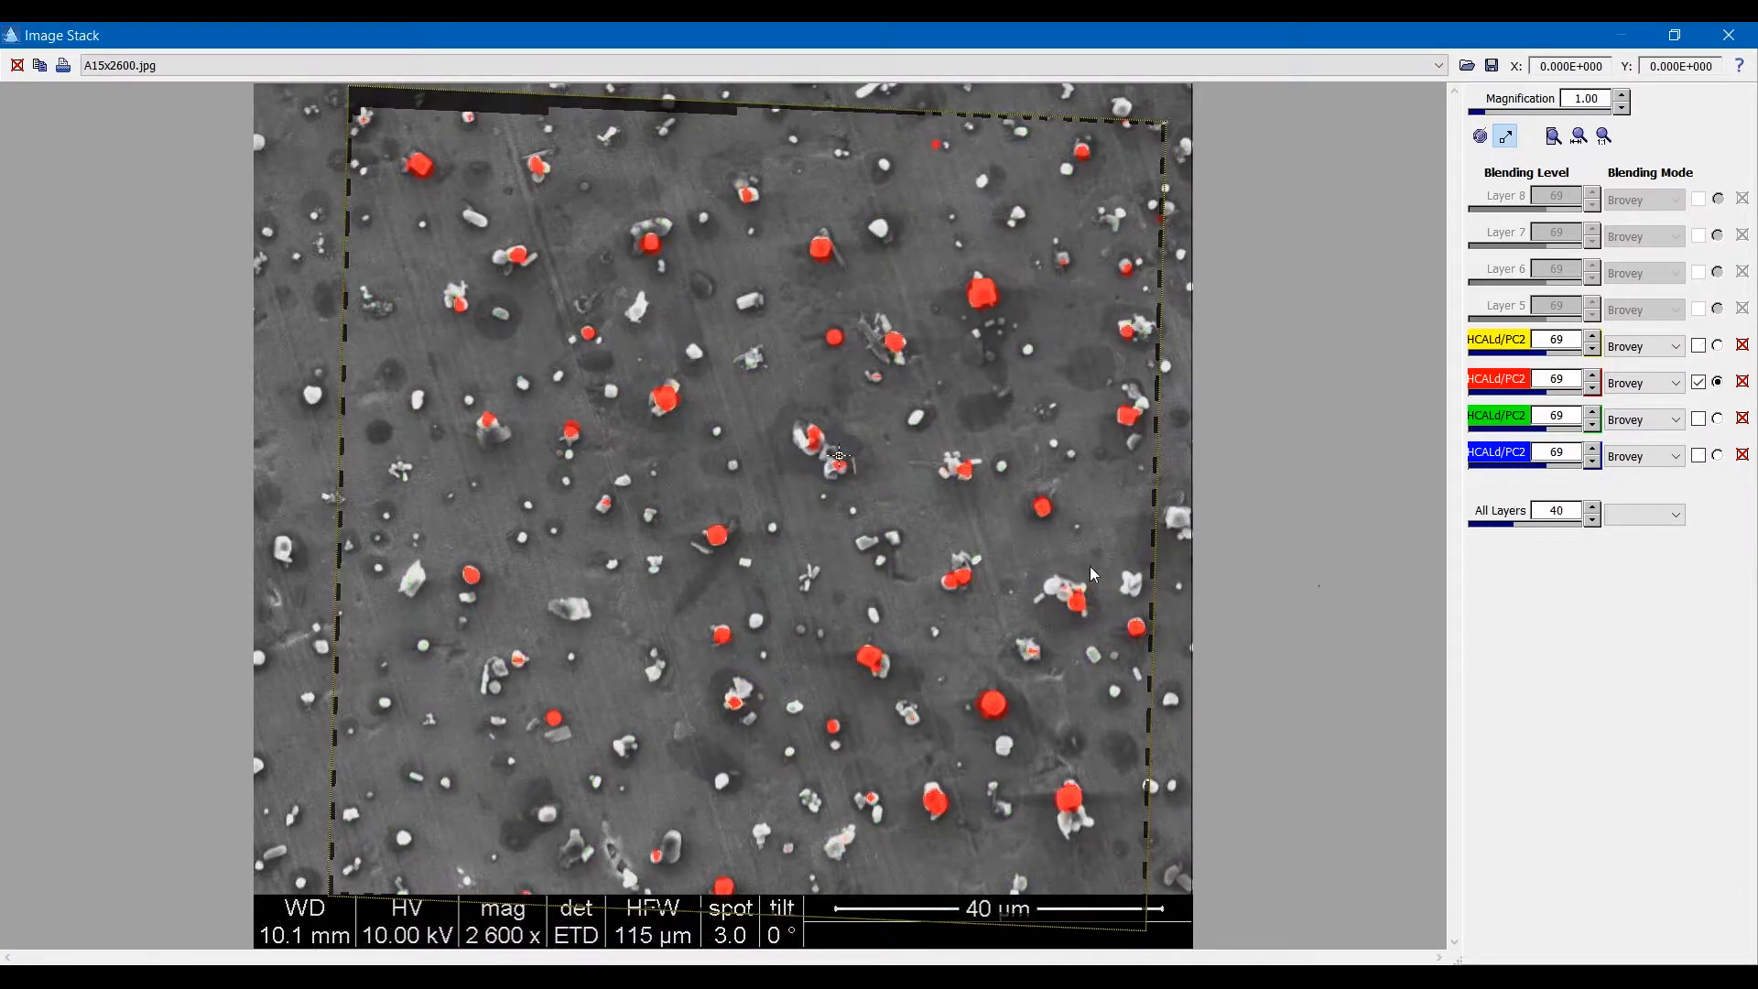
mouse_move(861, 318)
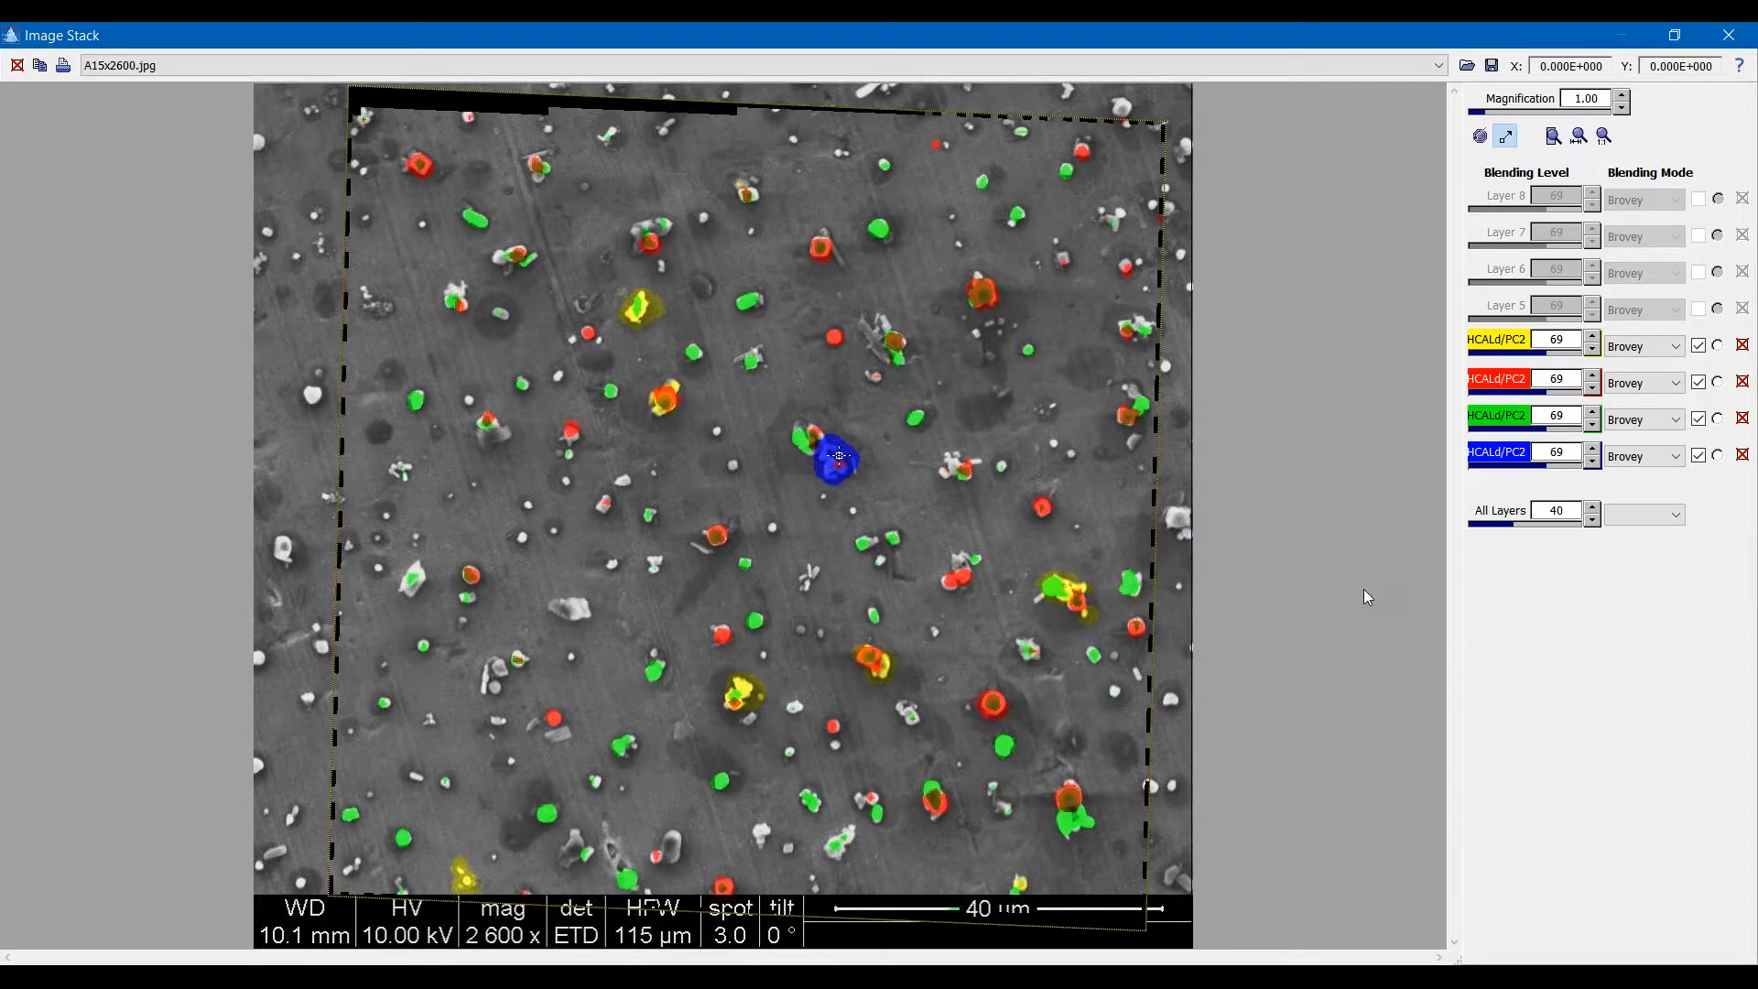
mouse_move(936, 485)
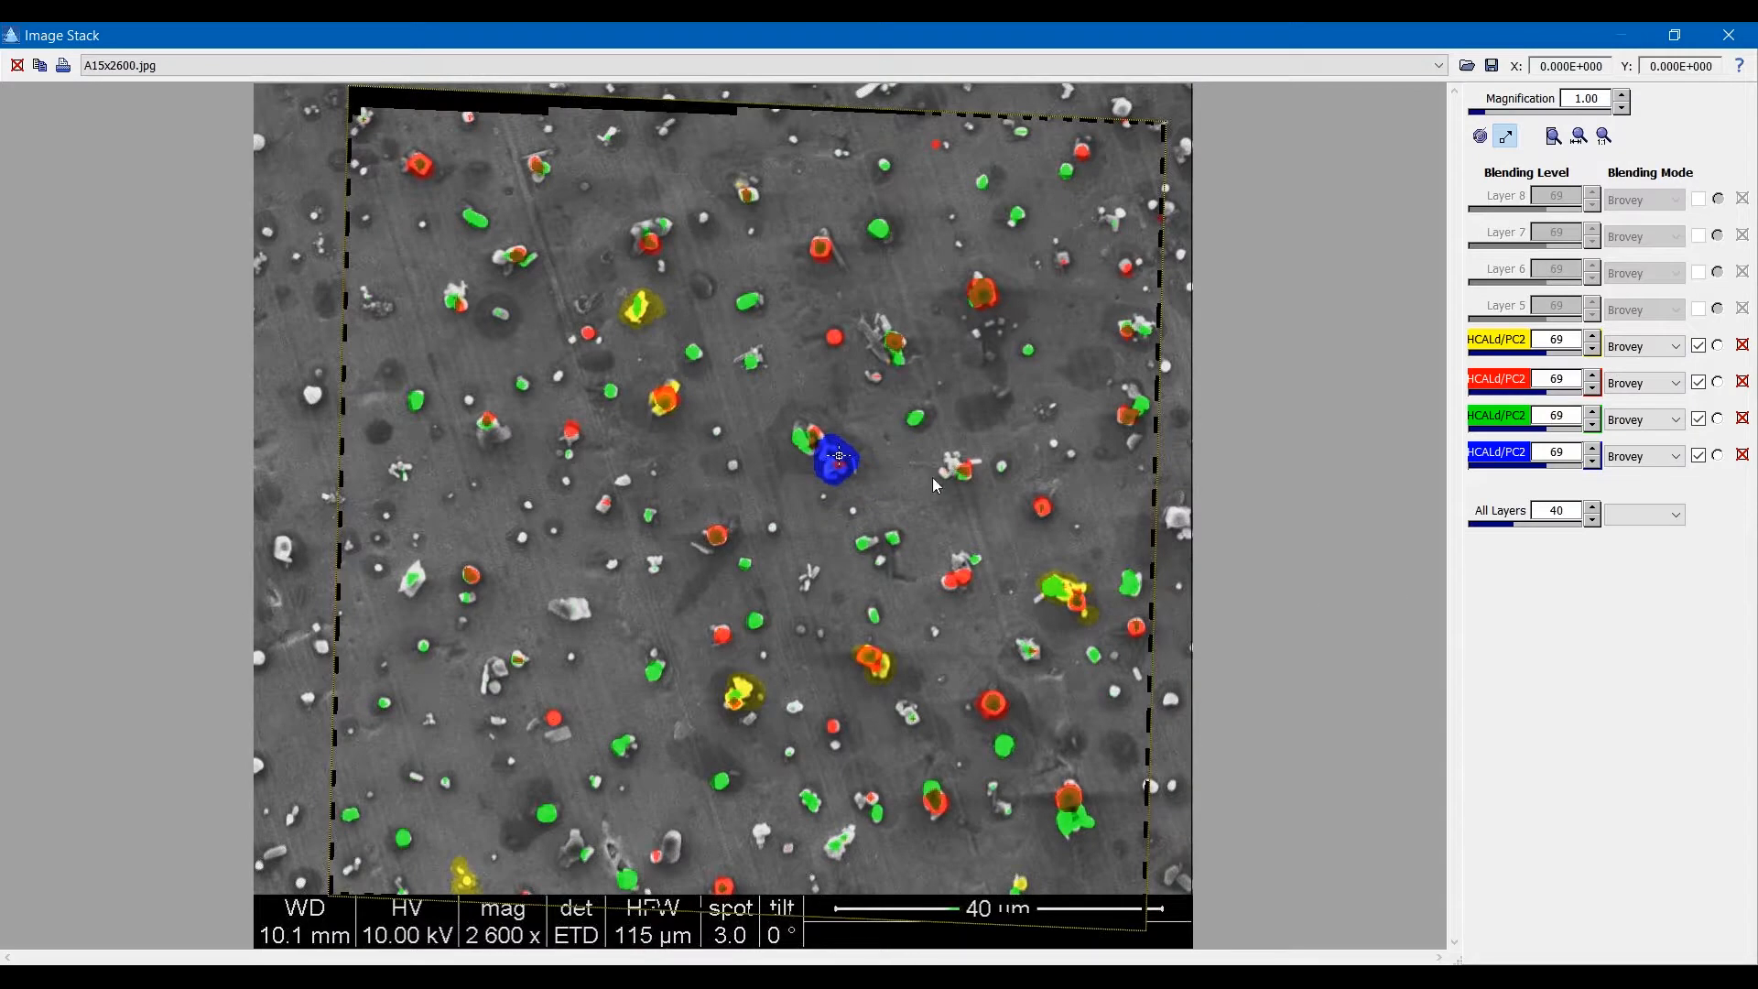
mouse_move(1218, 214)
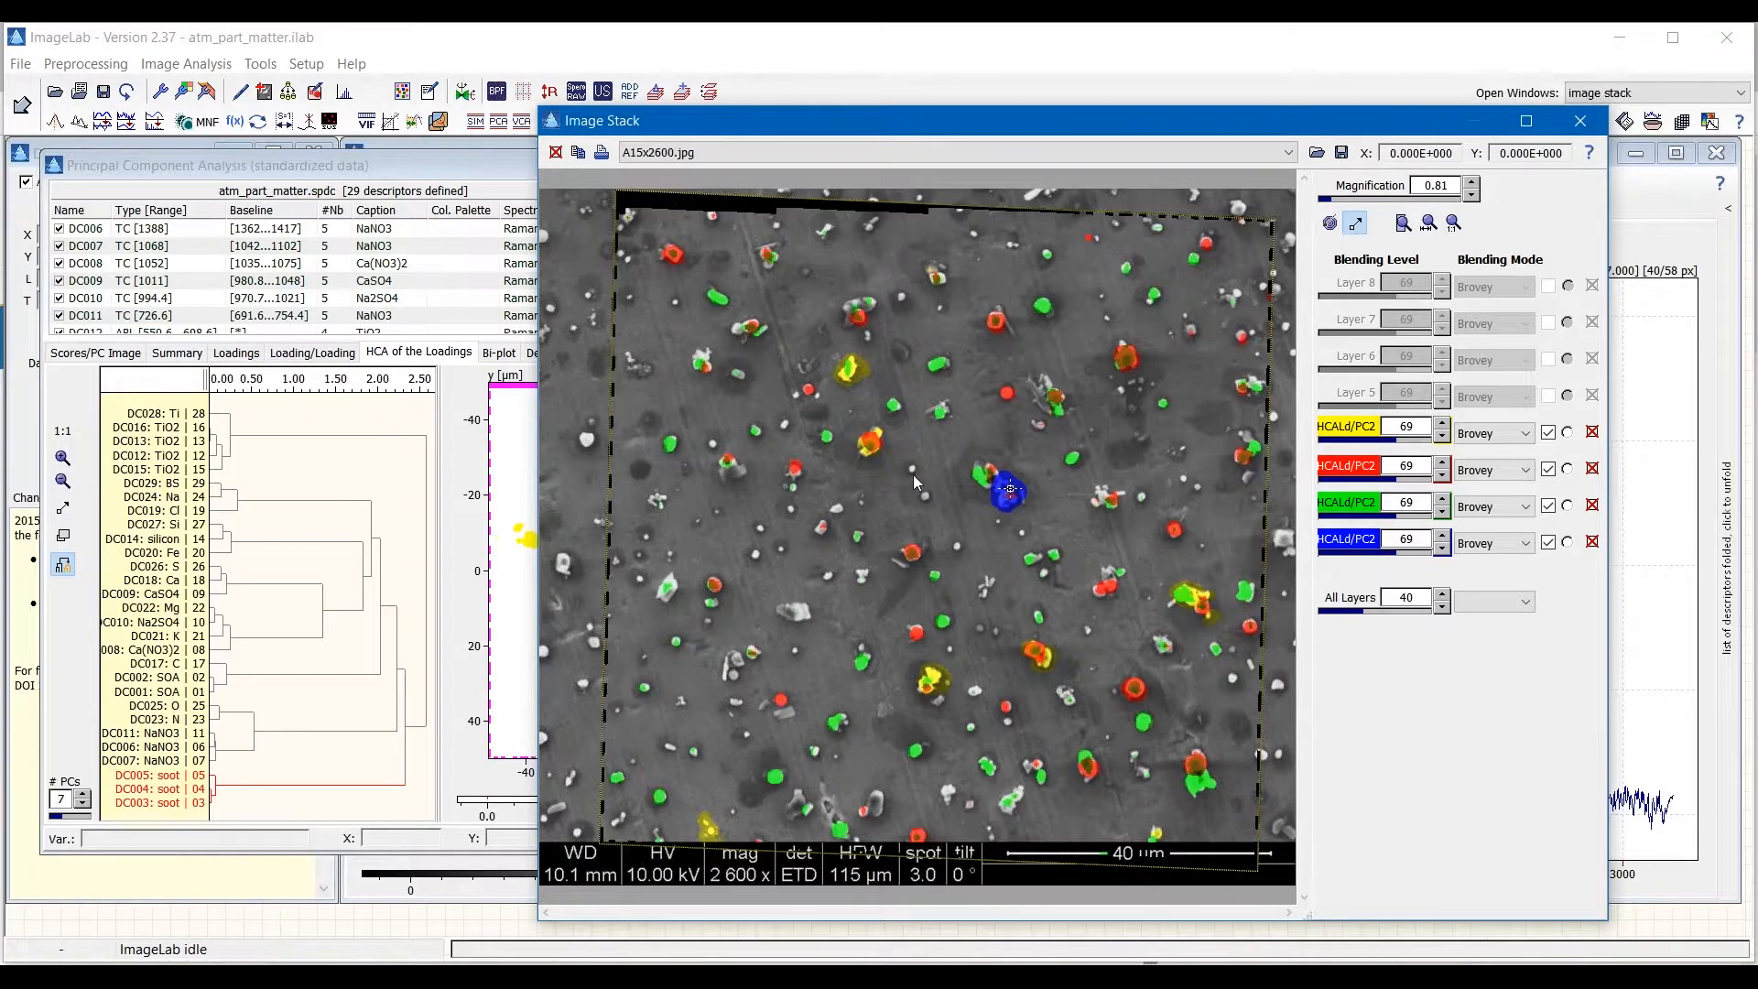
mouse_move(840, 516)
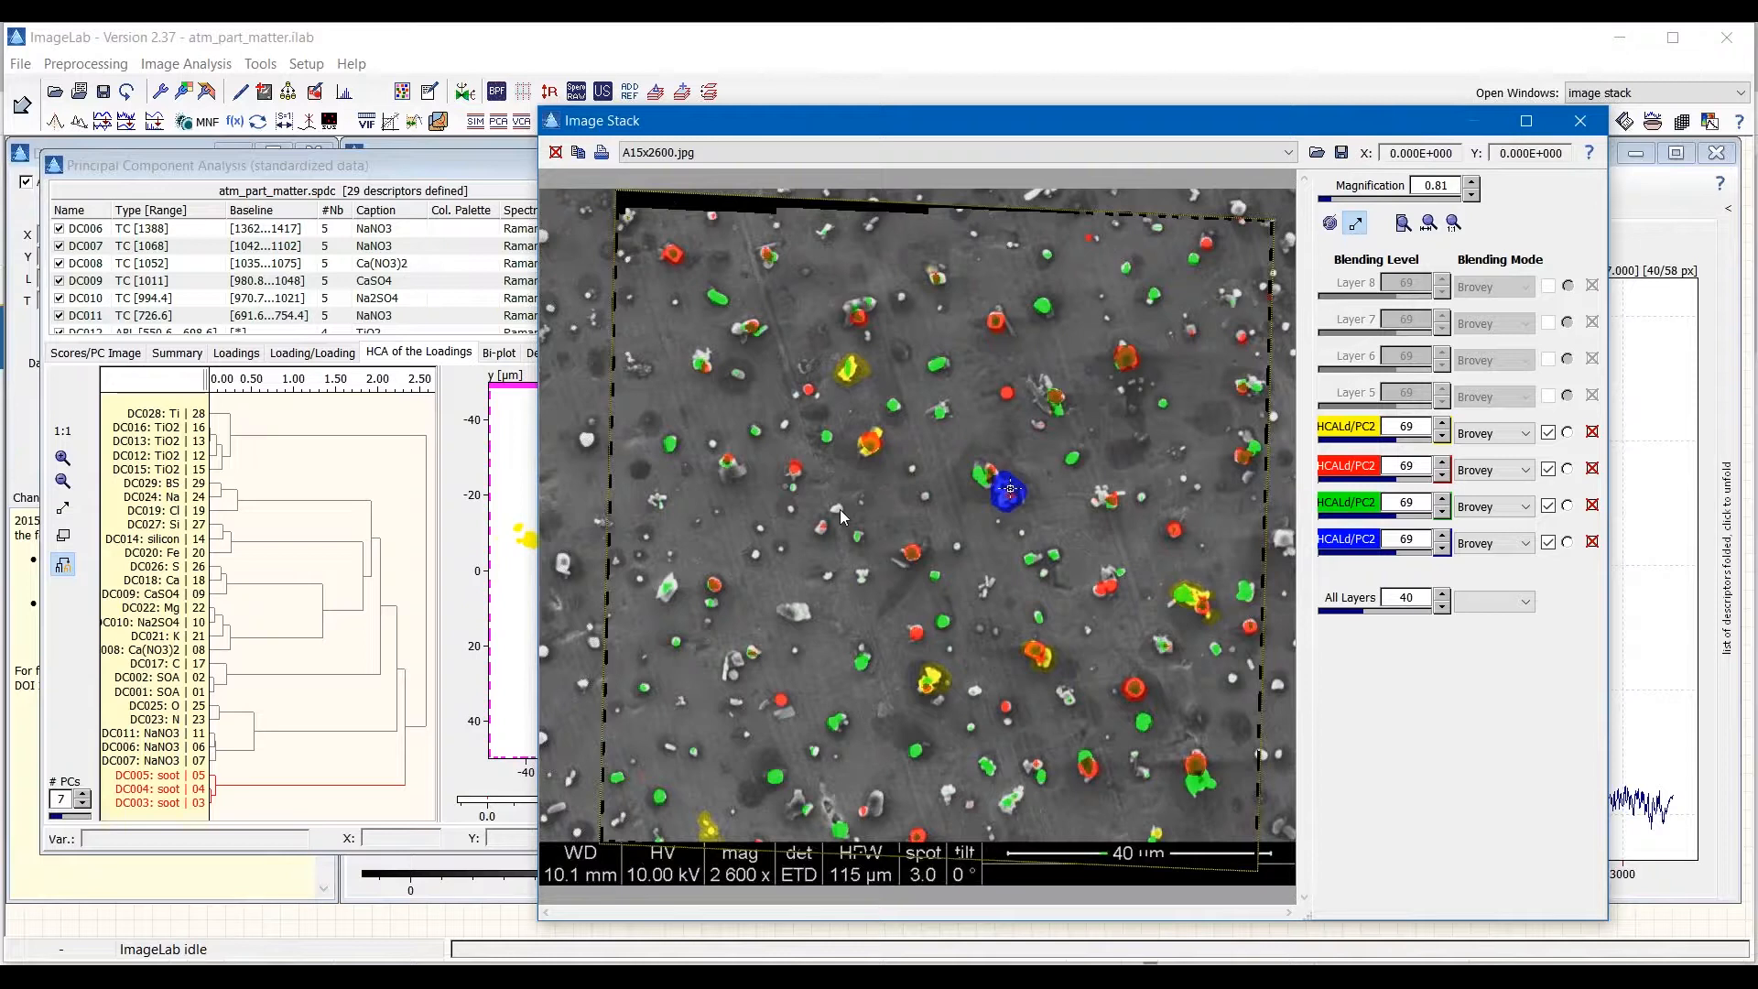
mouse_move(754, 562)
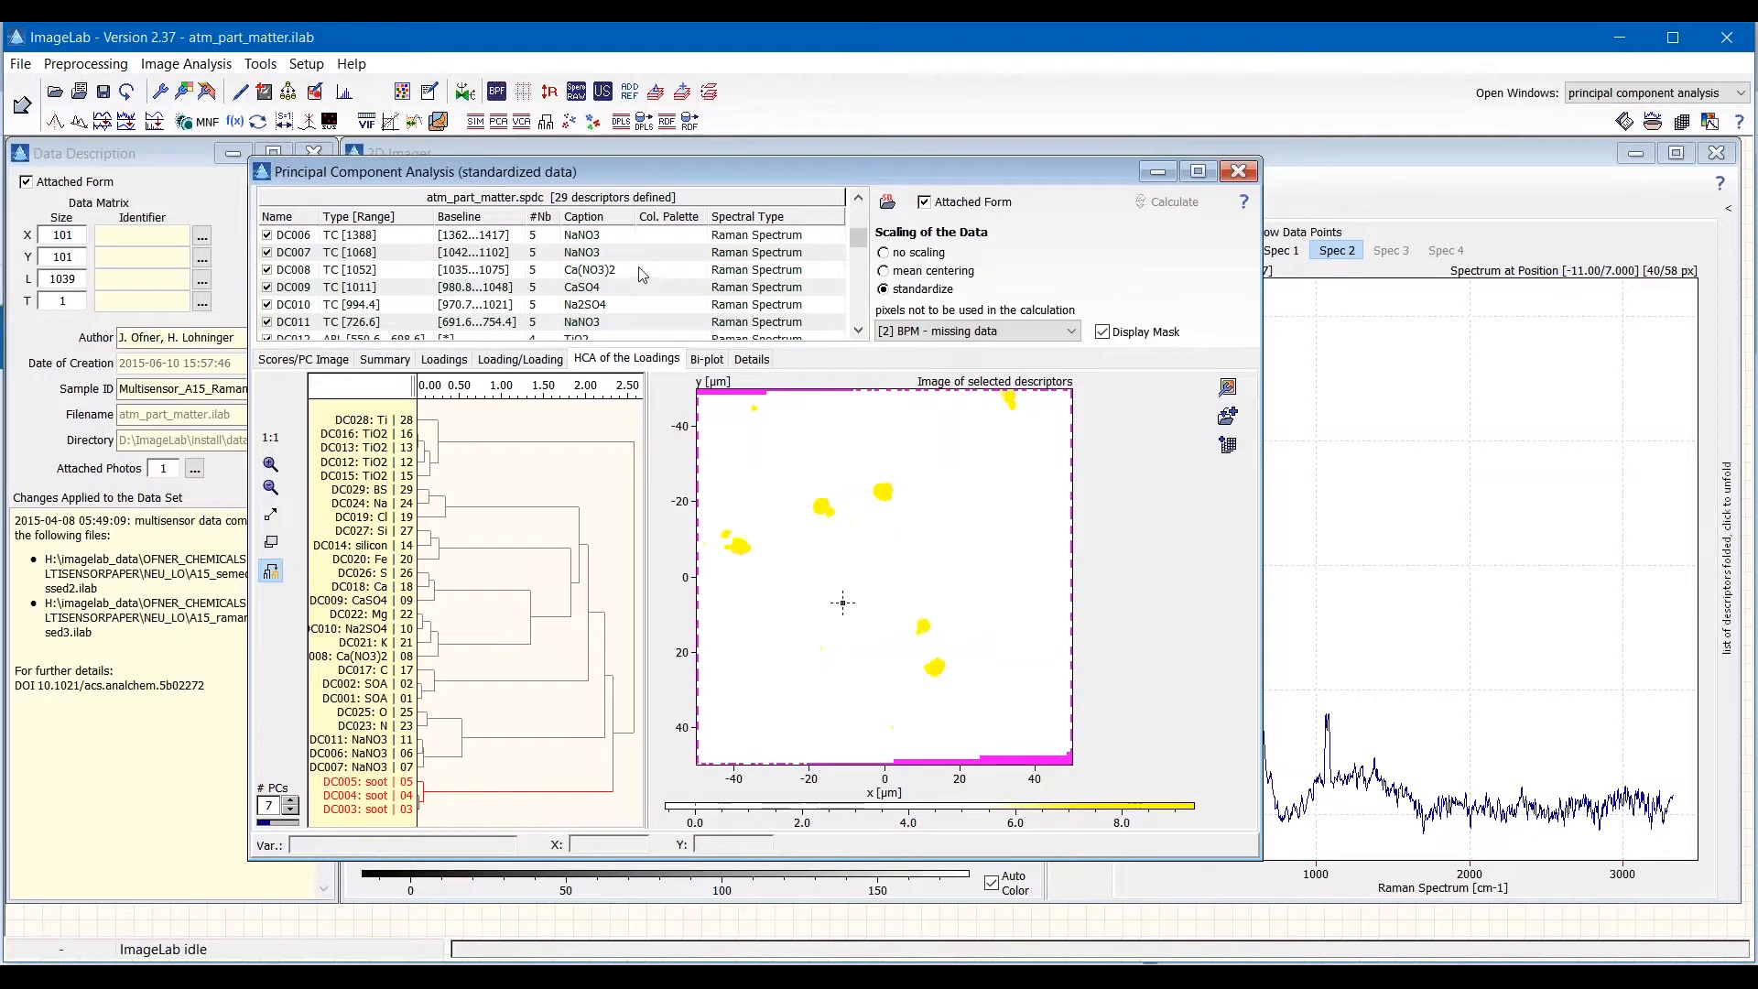
mouse_move(1138, 226)
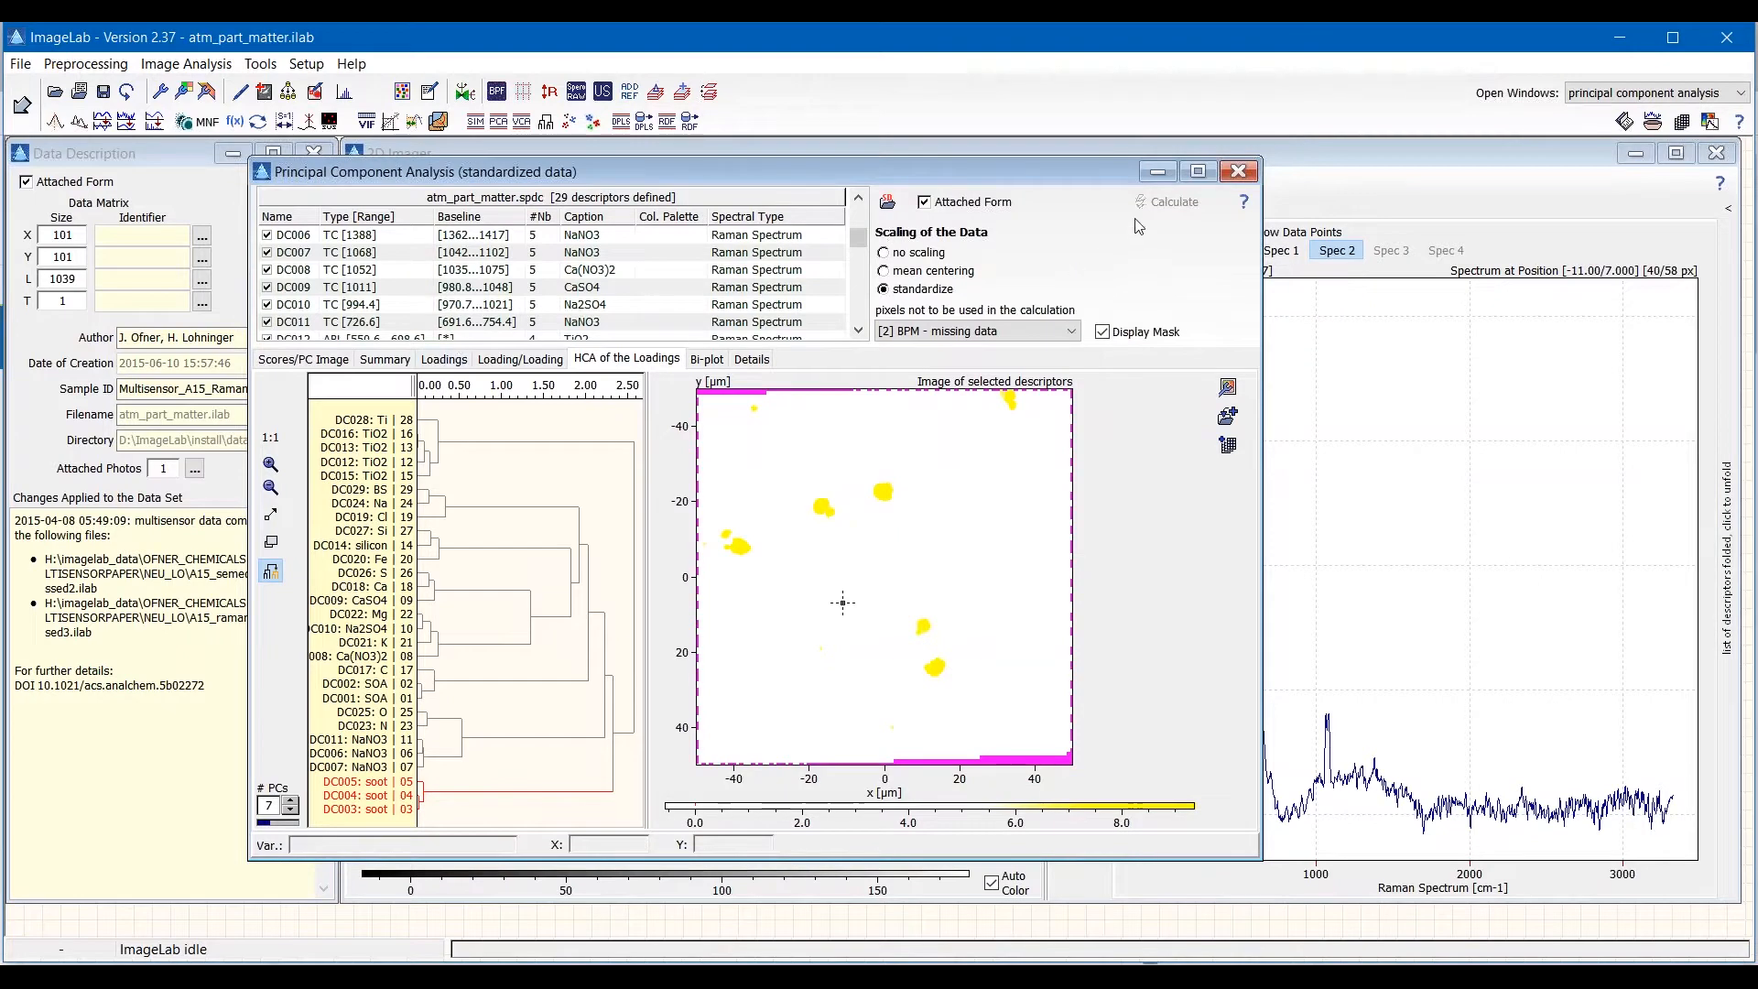
Bring the PCA window forward and return to the loadings dendrogram with the soot map.
click(302, 359)
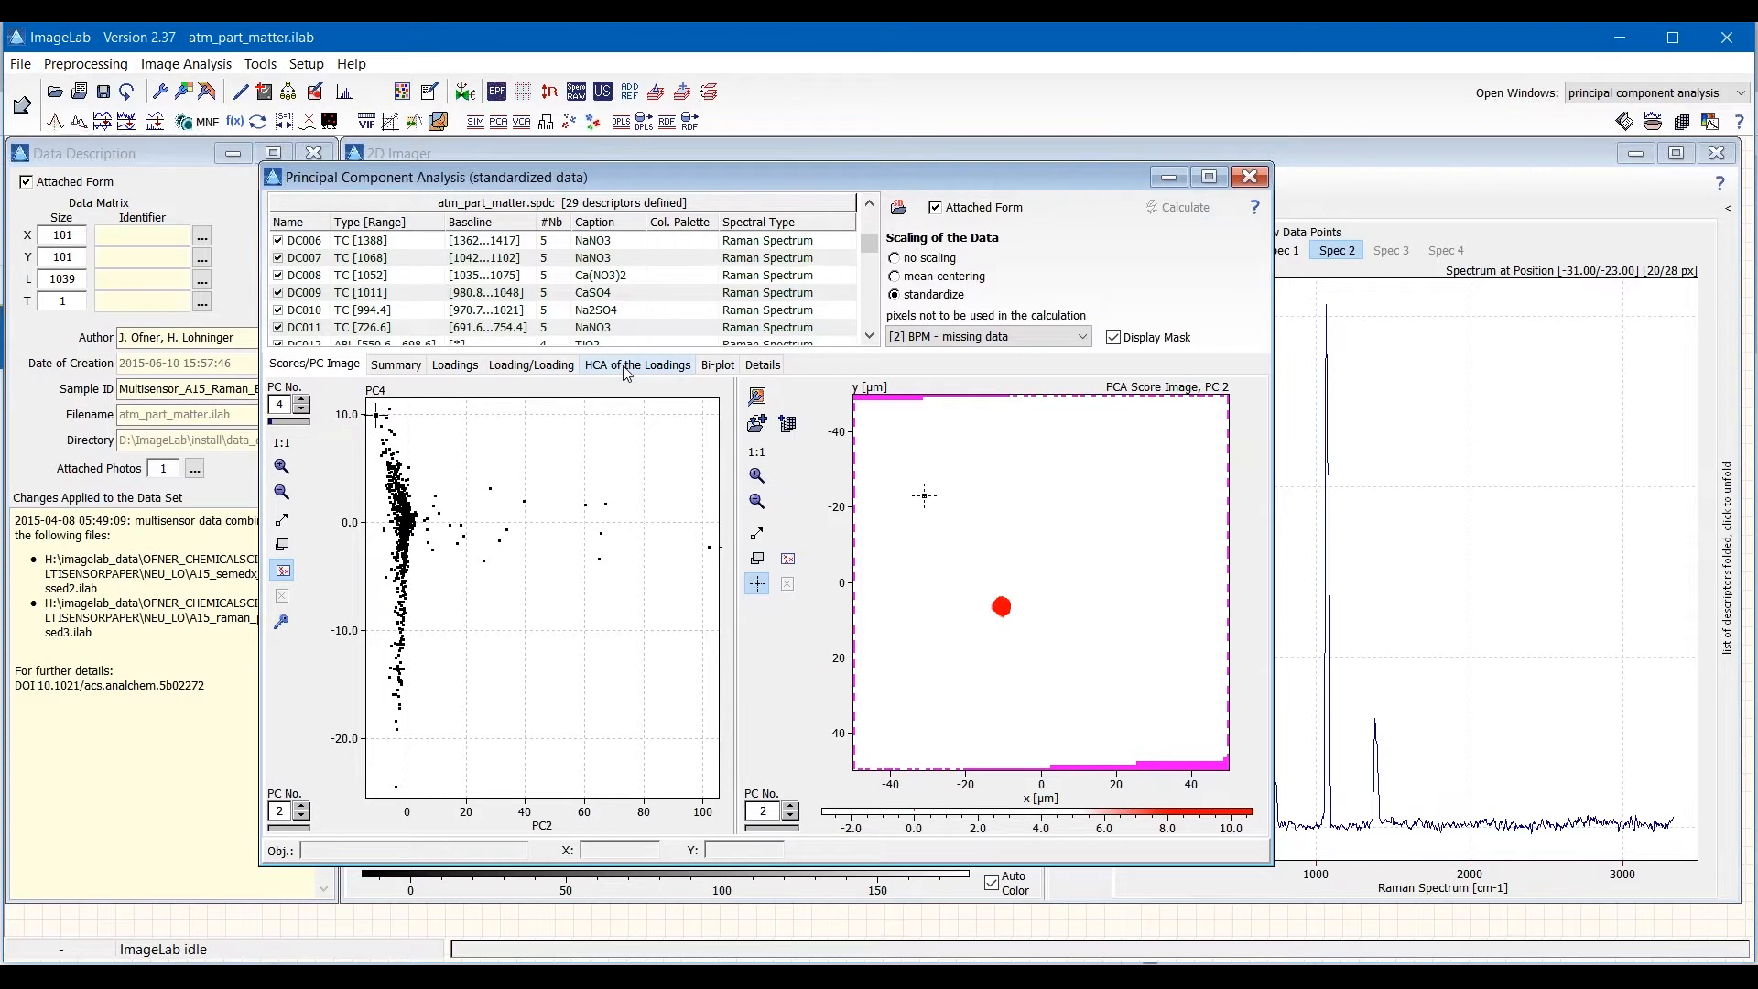
click(638, 364)
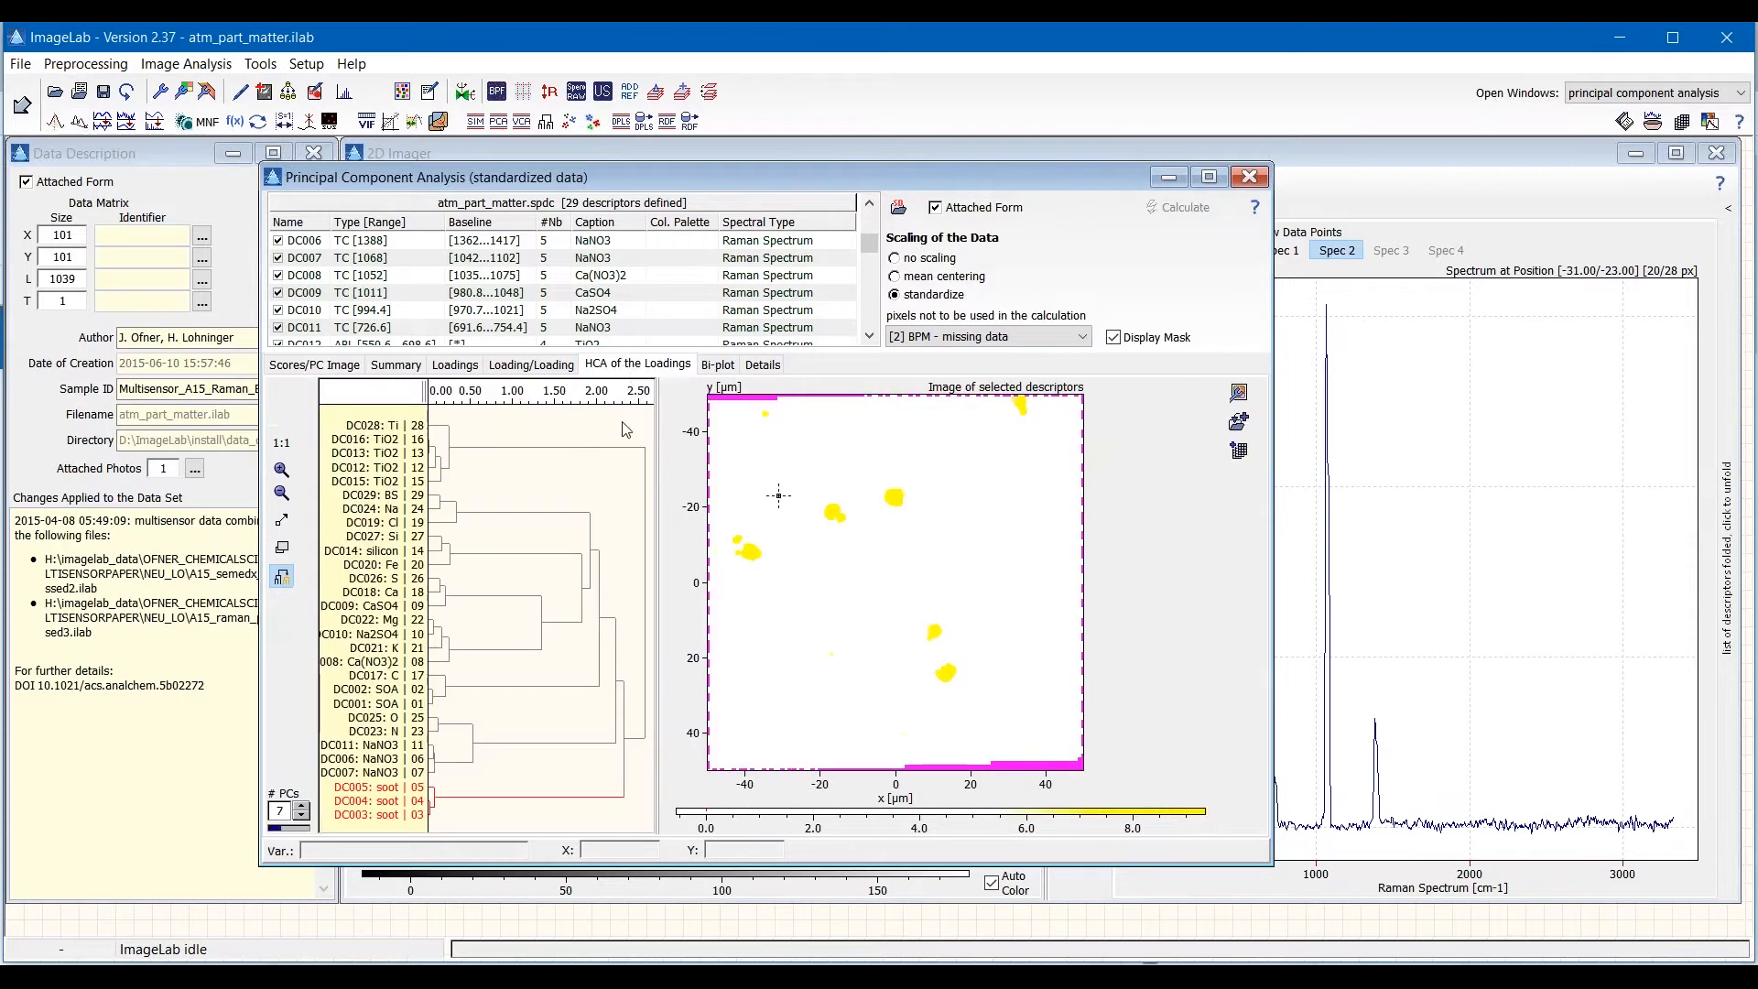